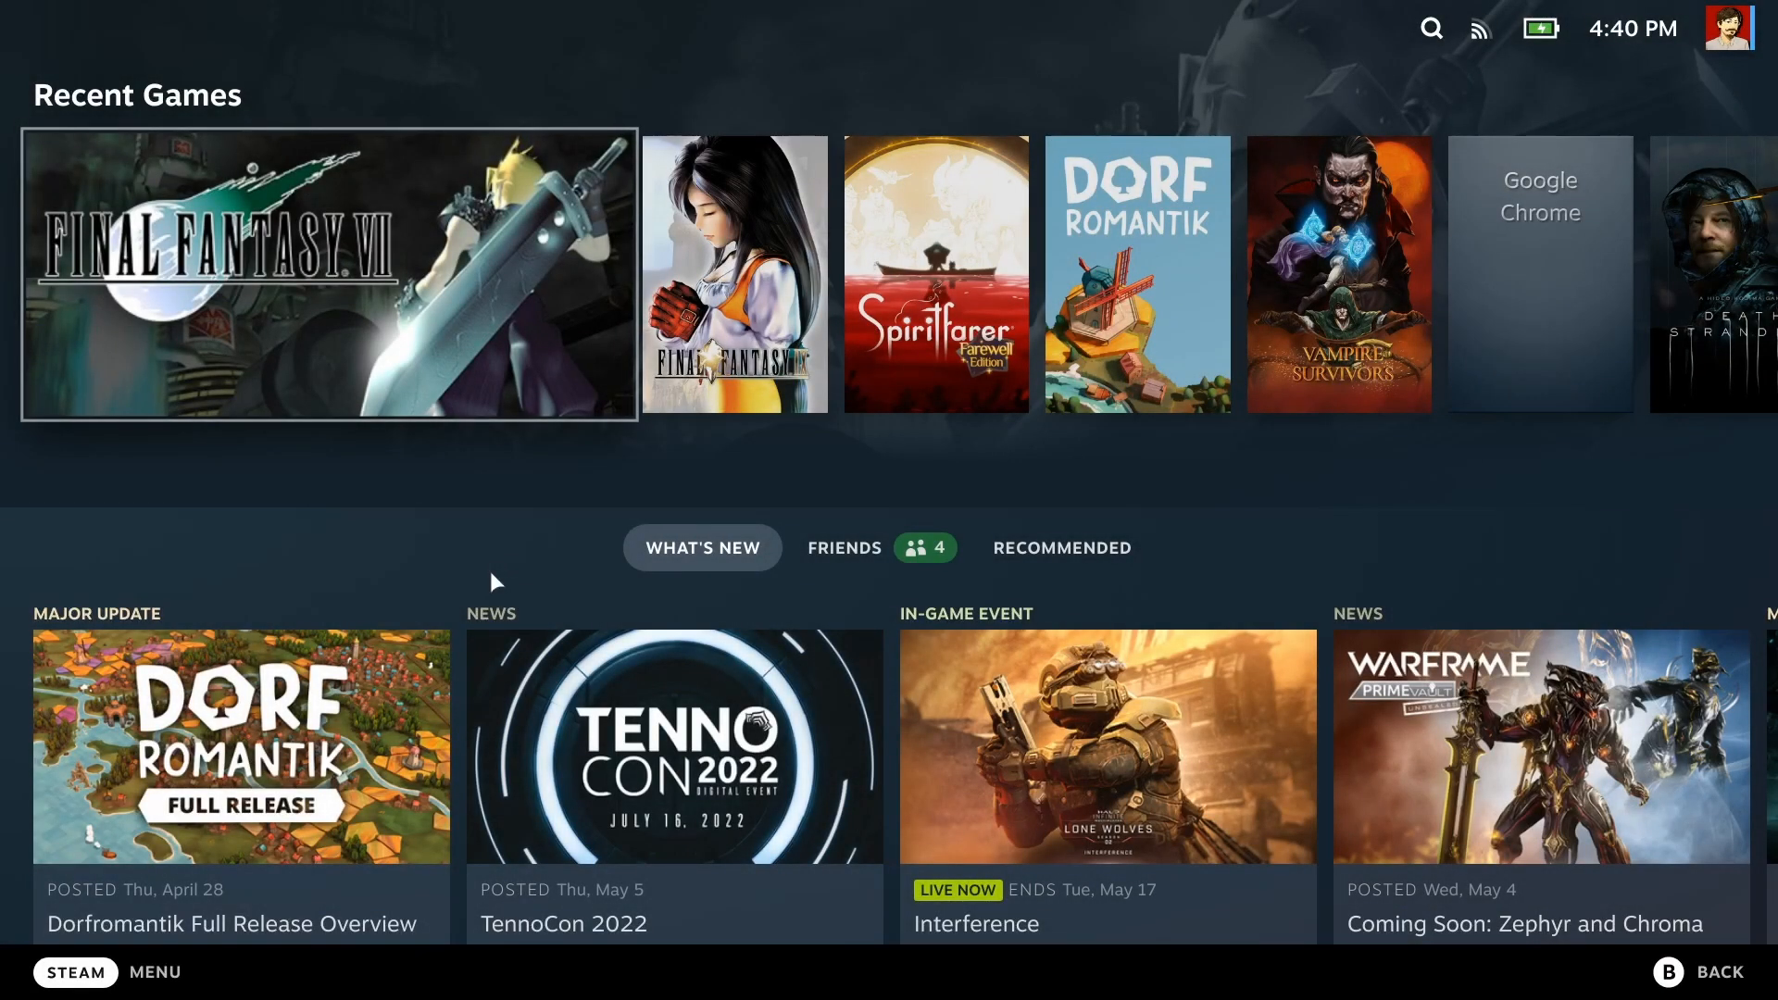
{"action": "mouse_move", "coordinate": [476, 552]}
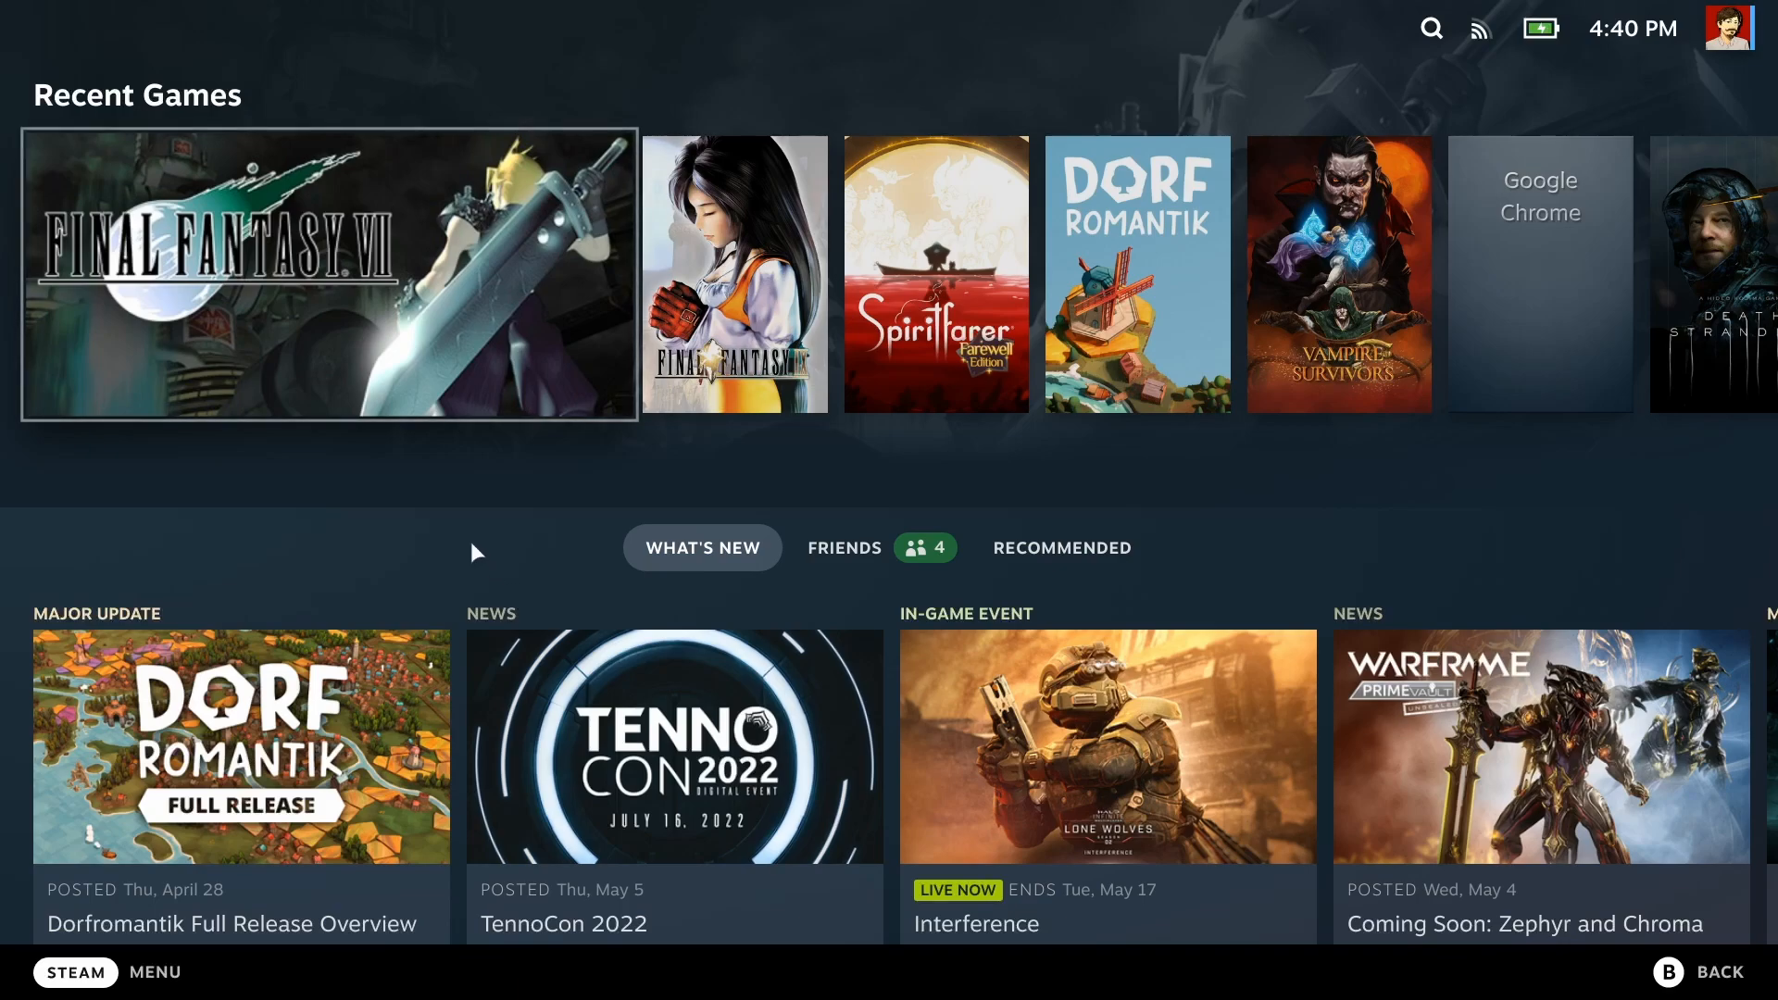
{"action": "mouse_move", "coordinate": [533, 477]}
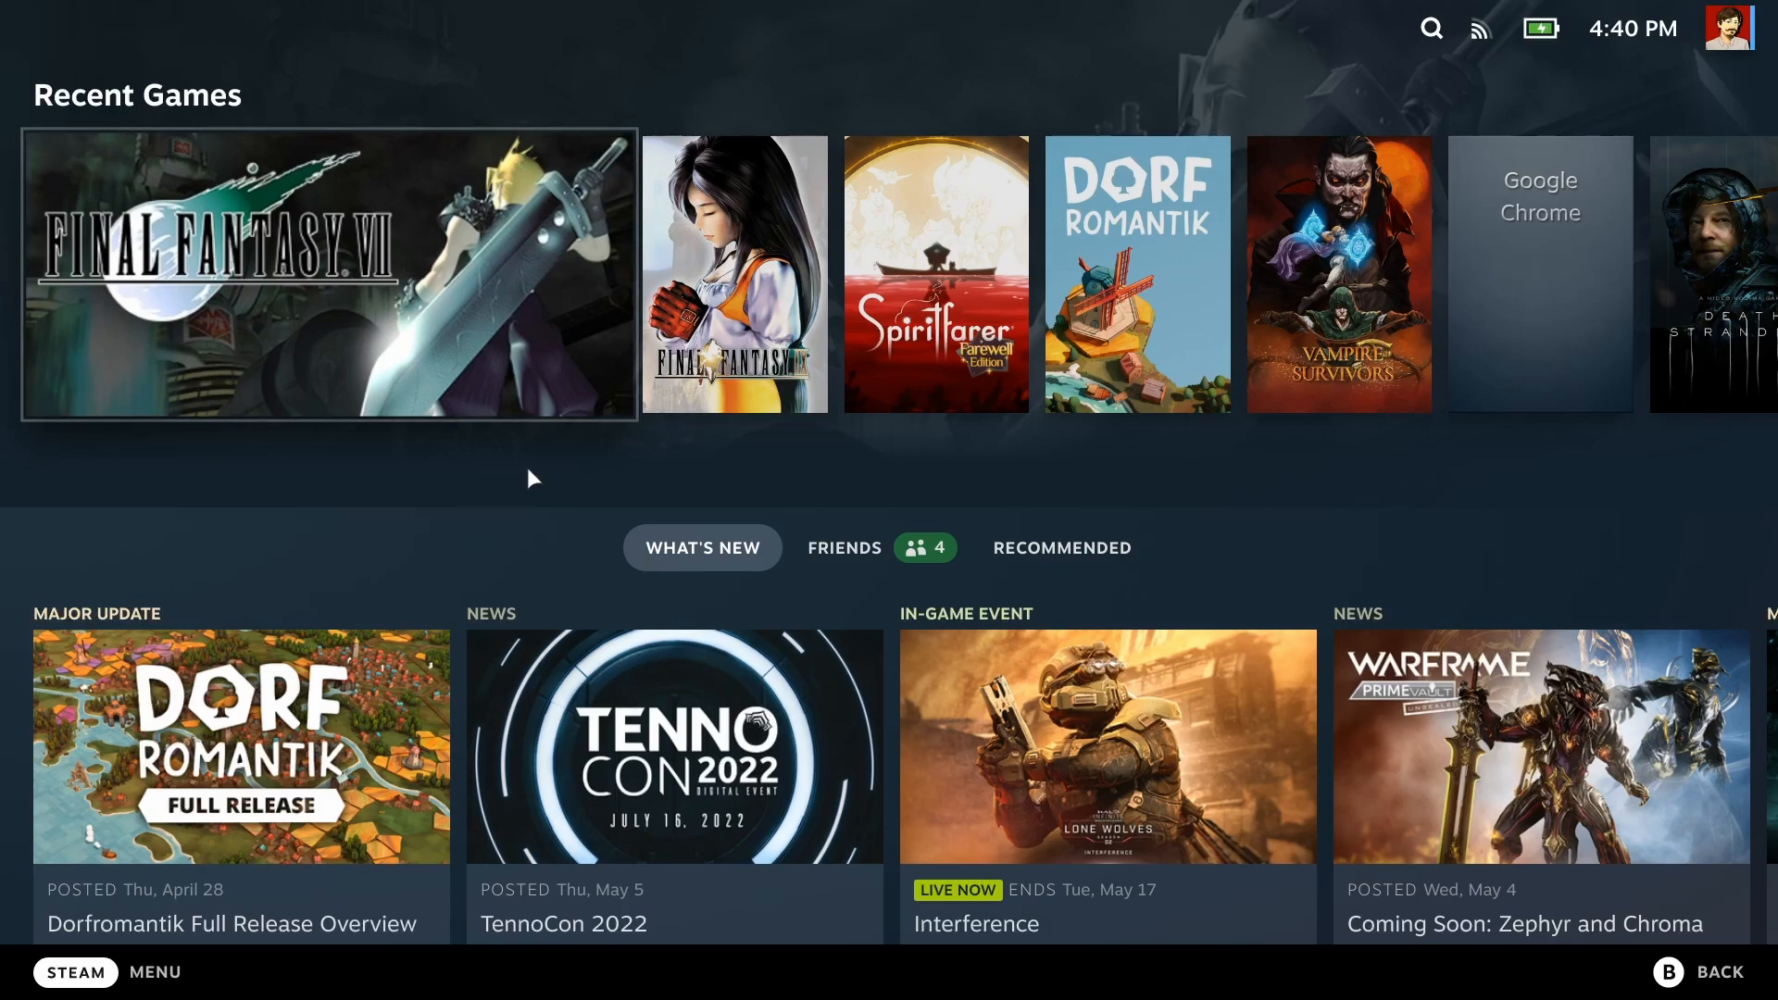
{"action": "mouse_move", "coordinate": [492, 481]}
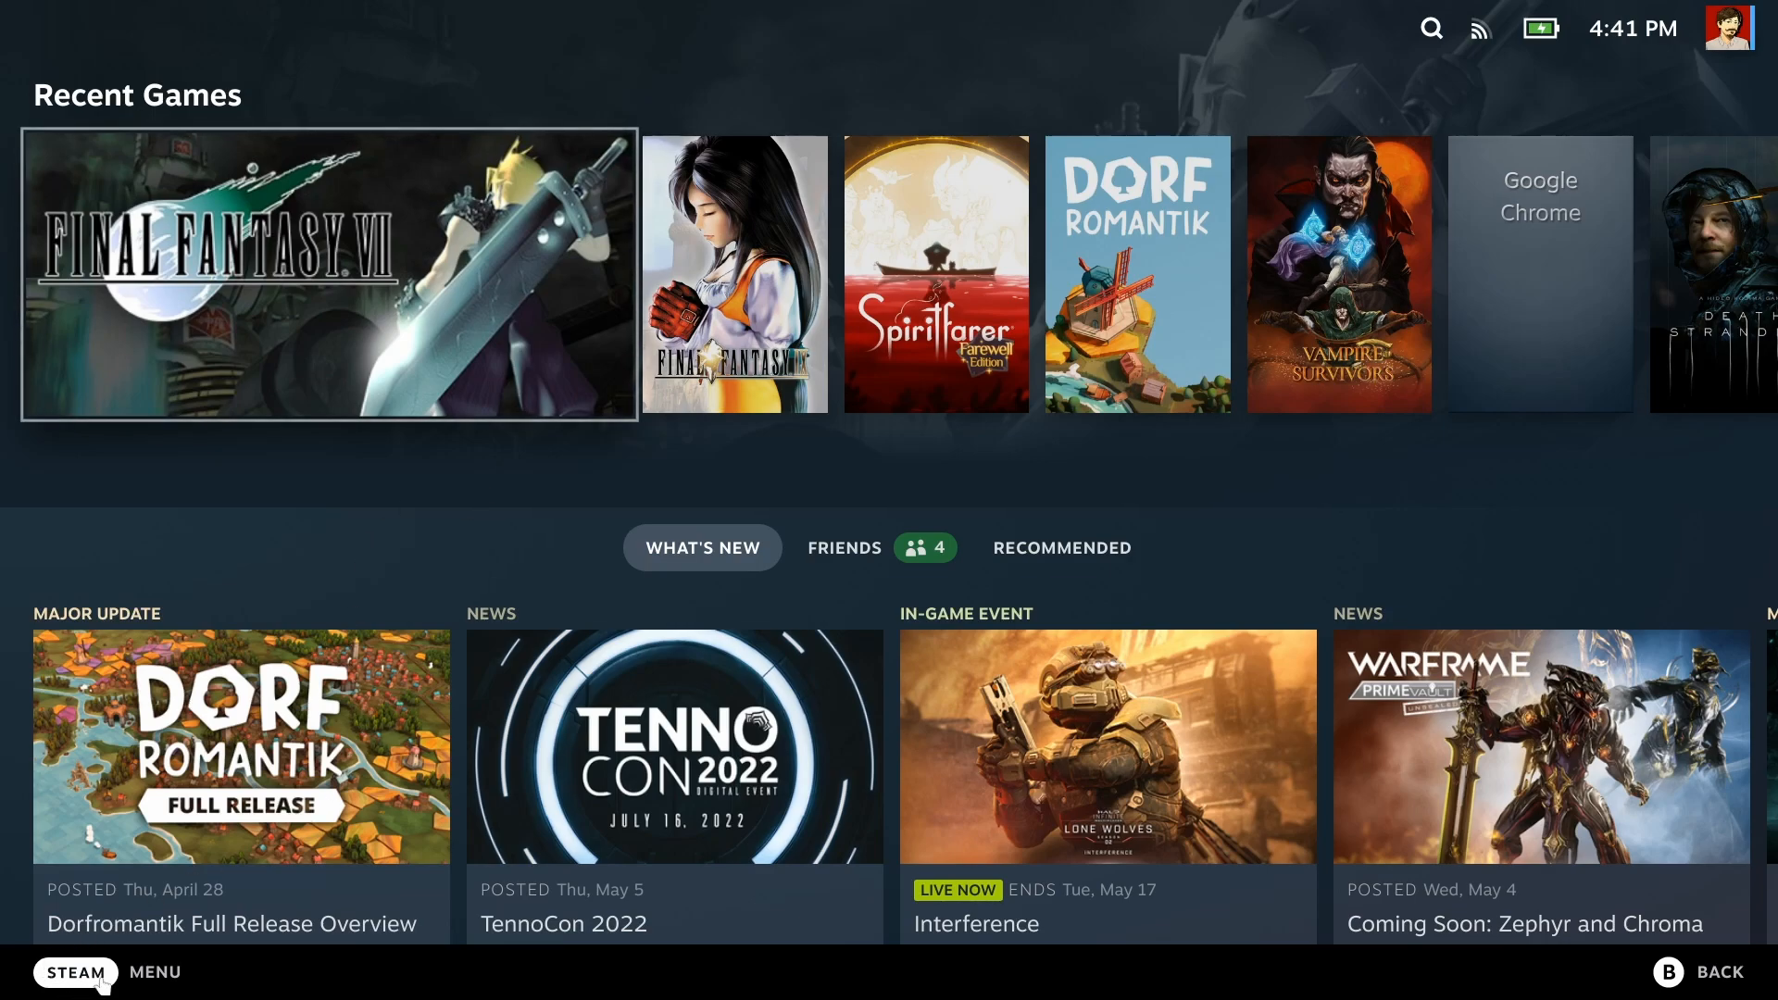
- Use the STEAM menu's Power options to choose Switch to Desktop
{"action": "left_click", "coordinate": [74, 972]}
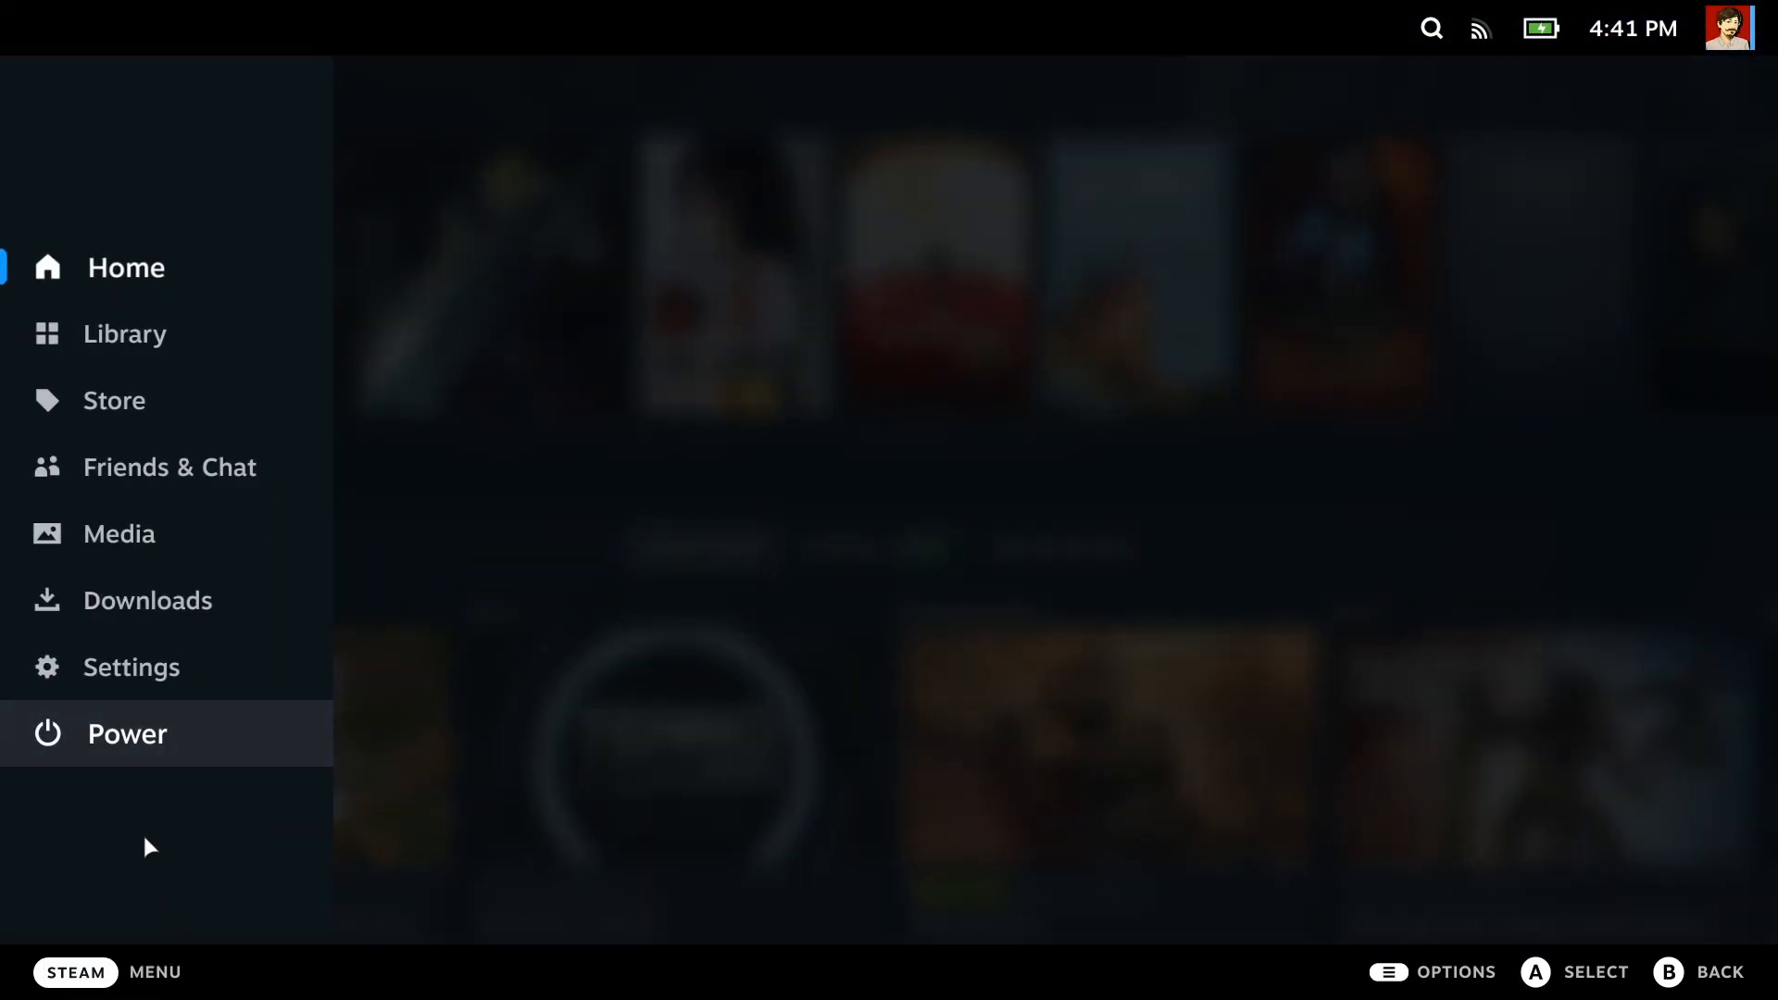
{"action": "left_click", "coordinate": [126, 733]}
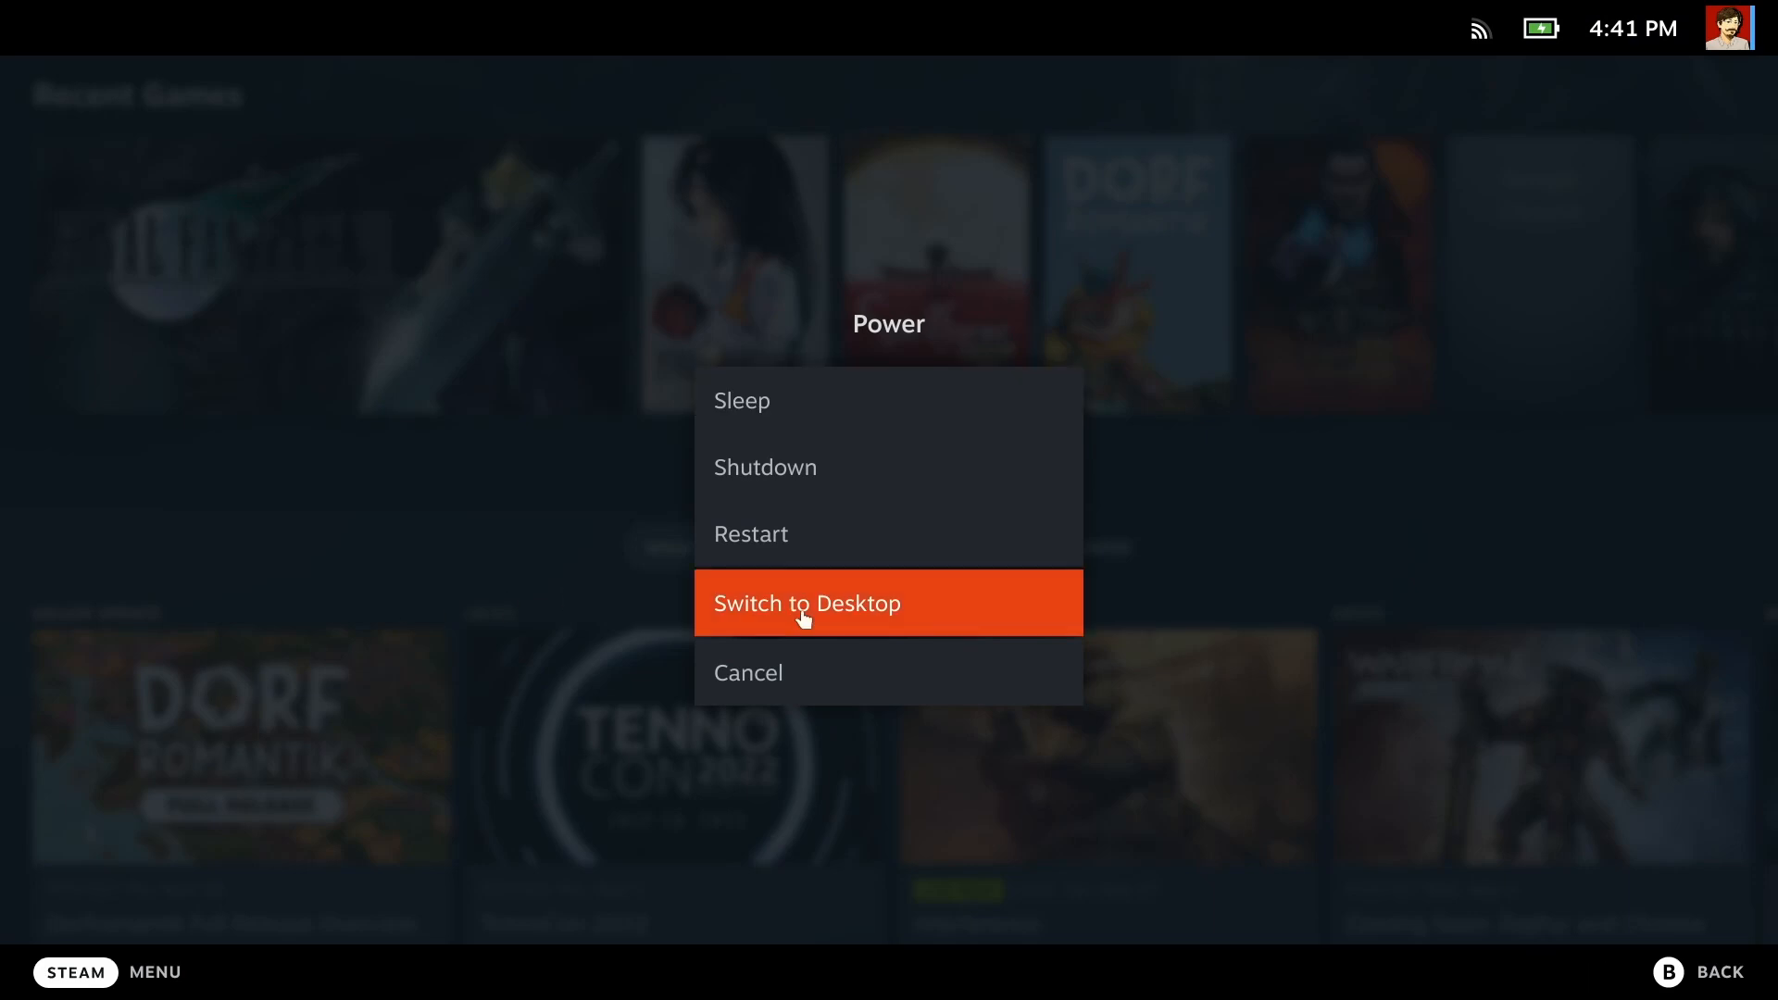
{"action": "left_click", "coordinate": [806, 601]}
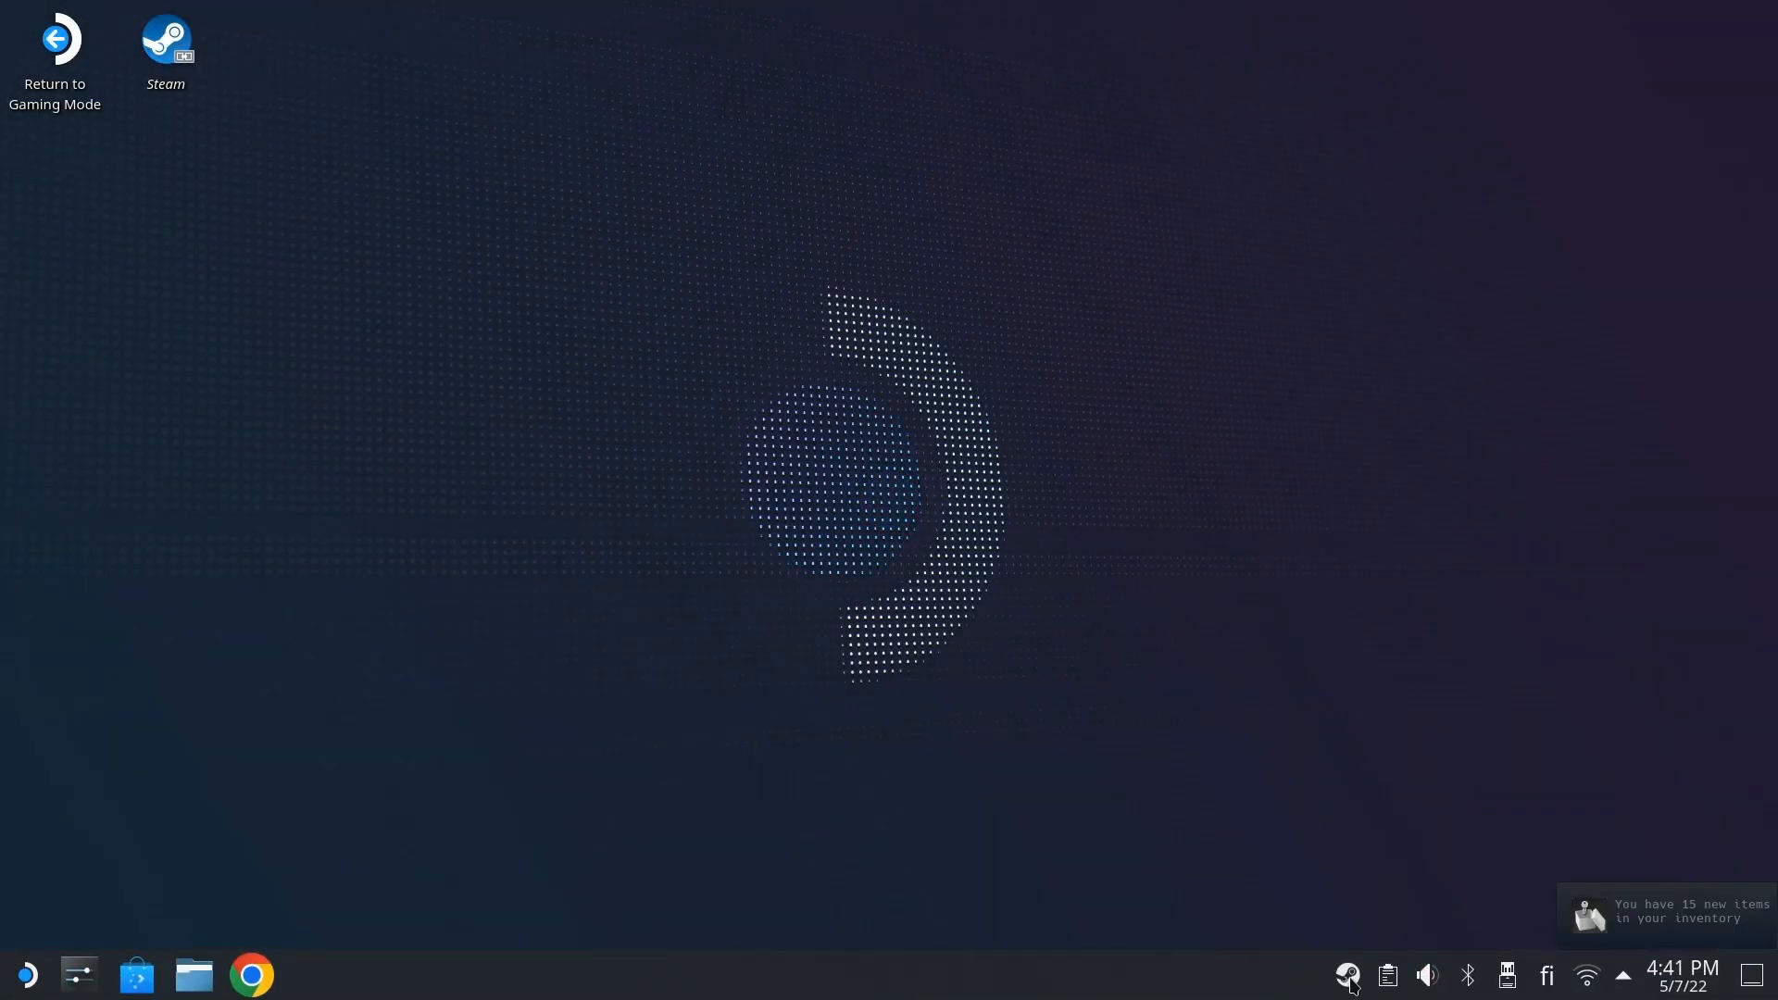
- Find FINAL FANTASY VII in the Steam library by searching 'fina' and show its page
{"action": "left_click", "coordinate": [1346, 975]}
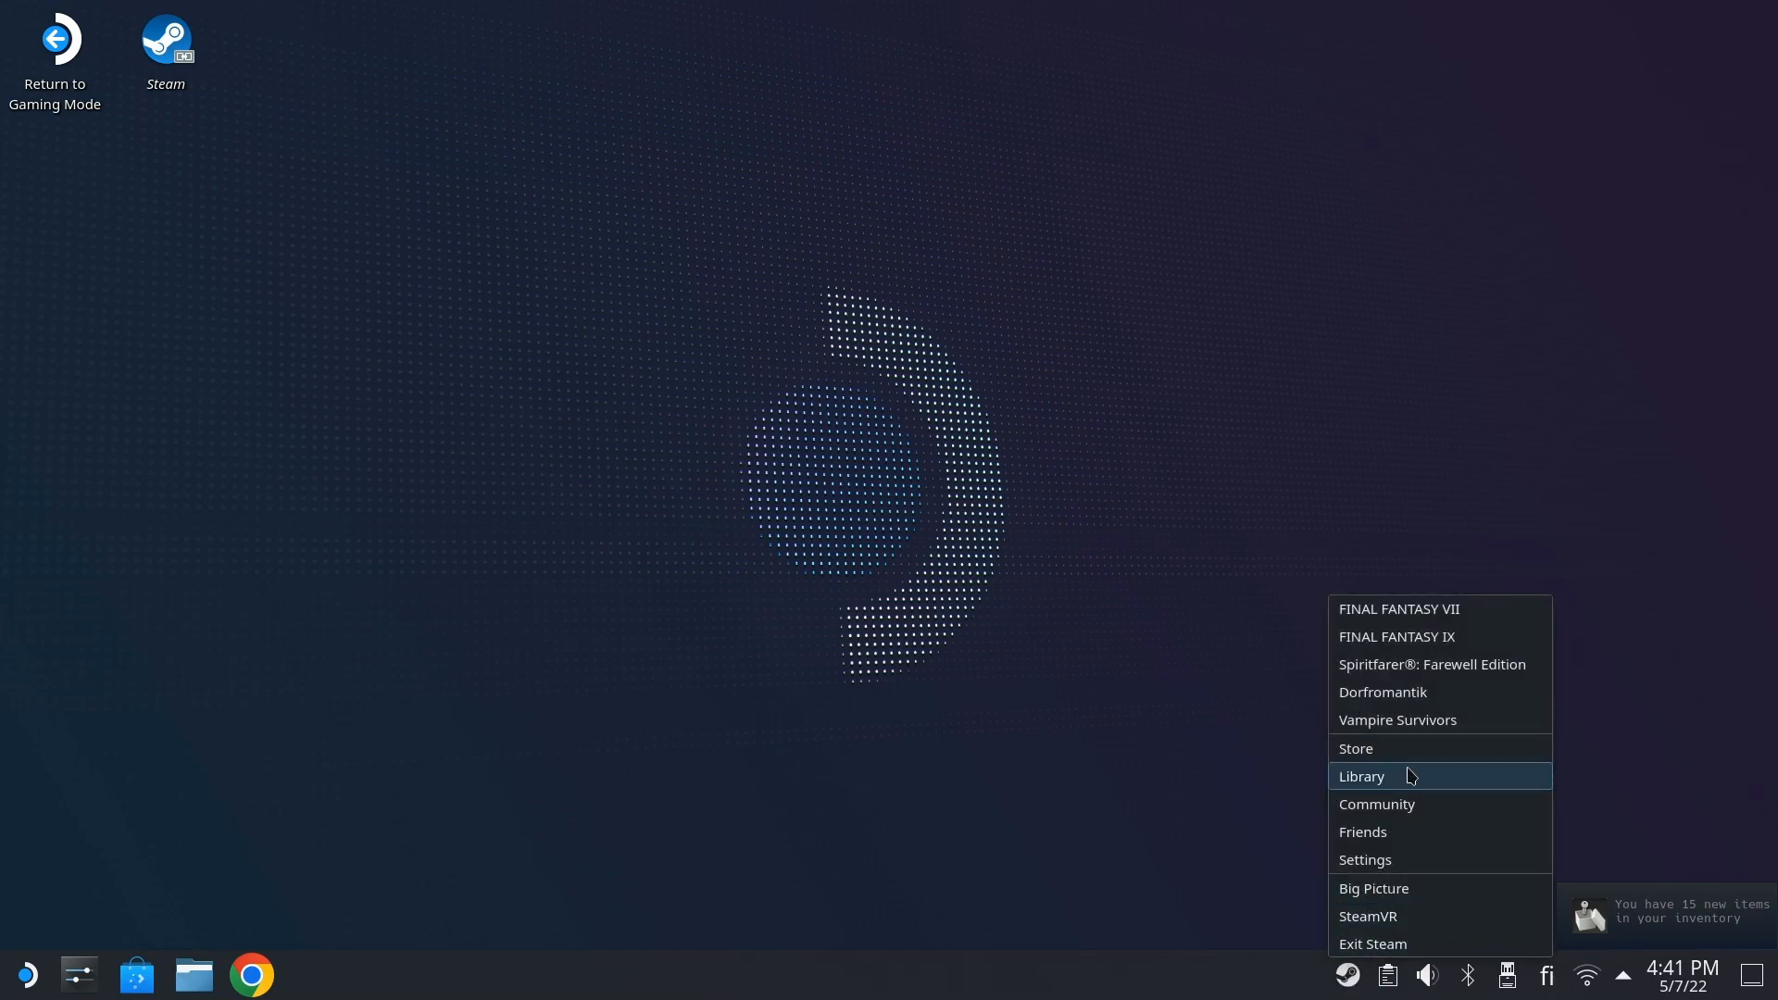
{"action": "left_click", "coordinate": [1361, 776]}
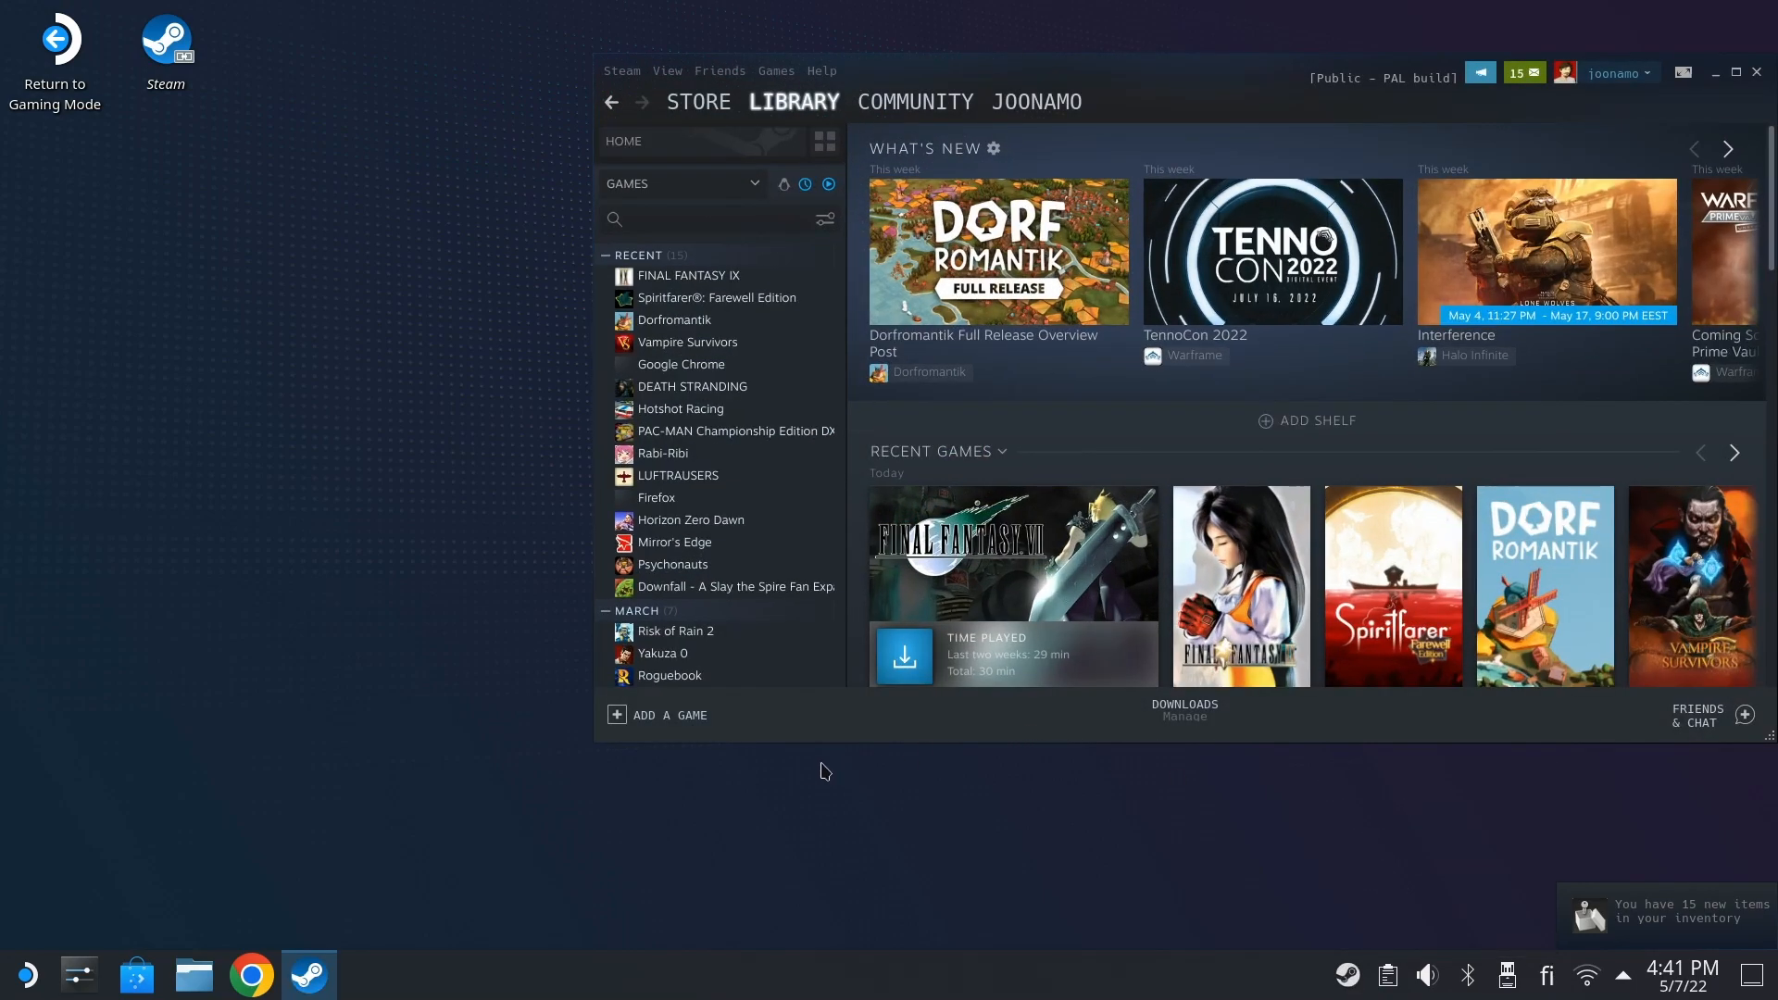
{"action": "left_click", "coordinate": [704, 218]}
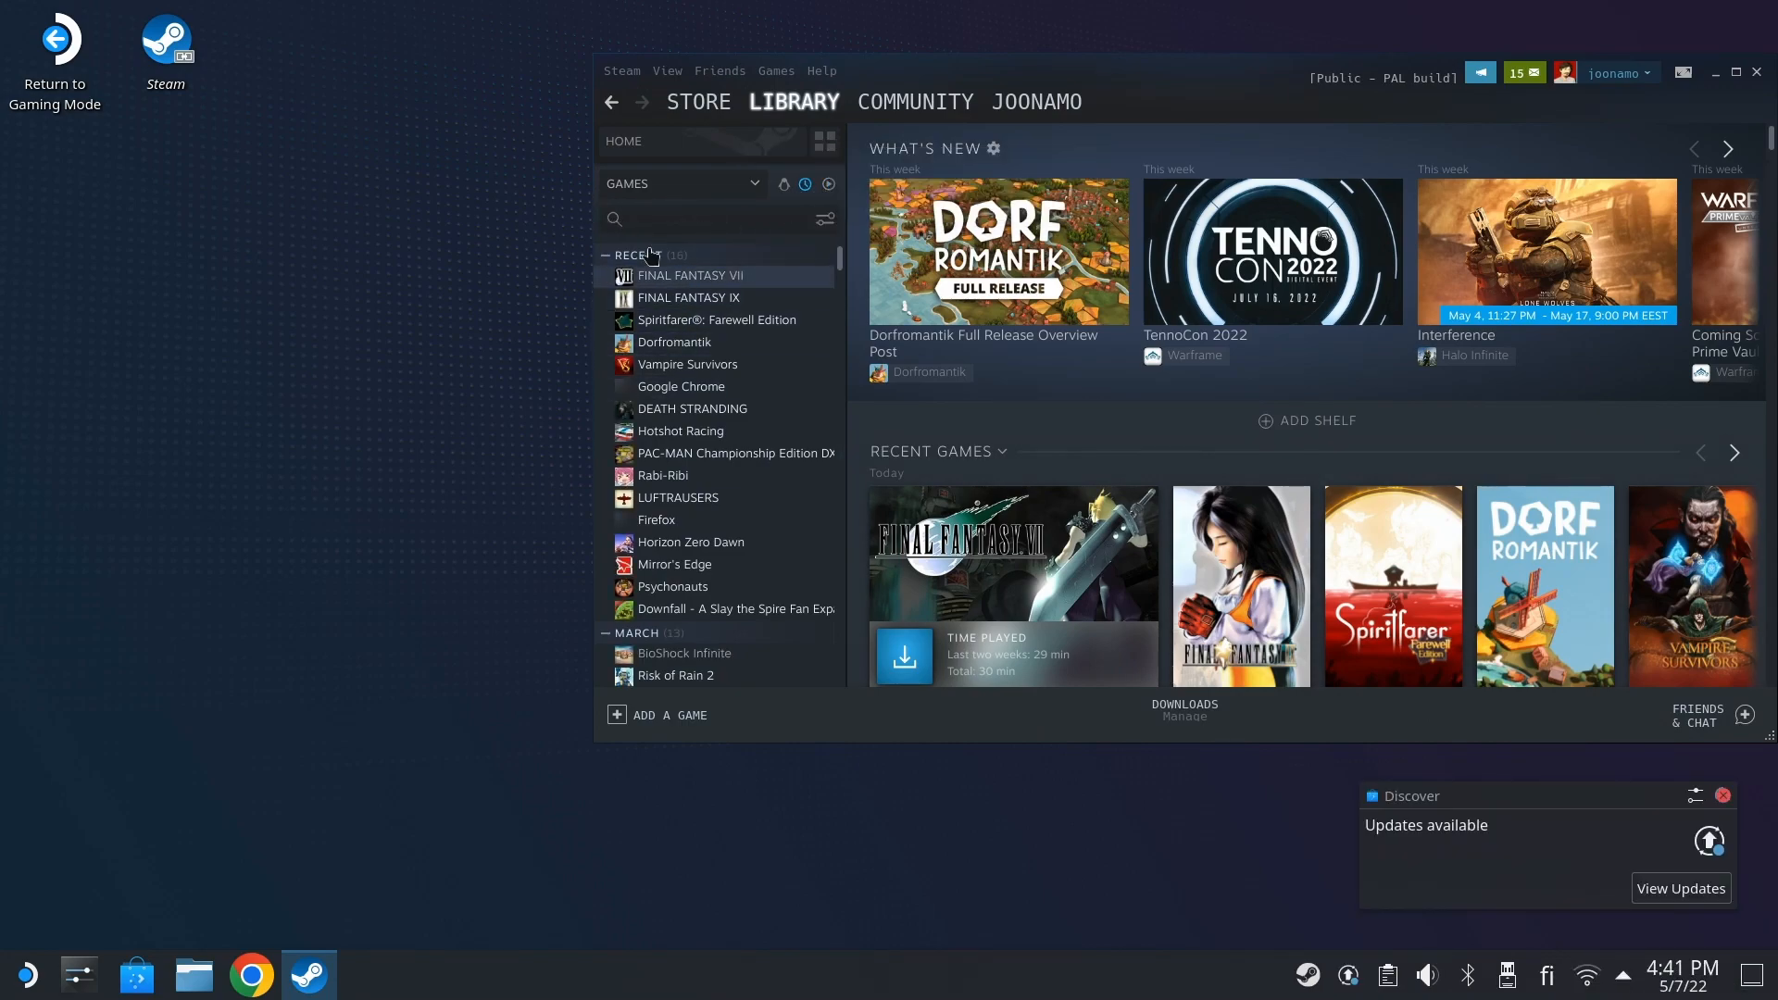
{"action": "left_click", "coordinate": [704, 219]}
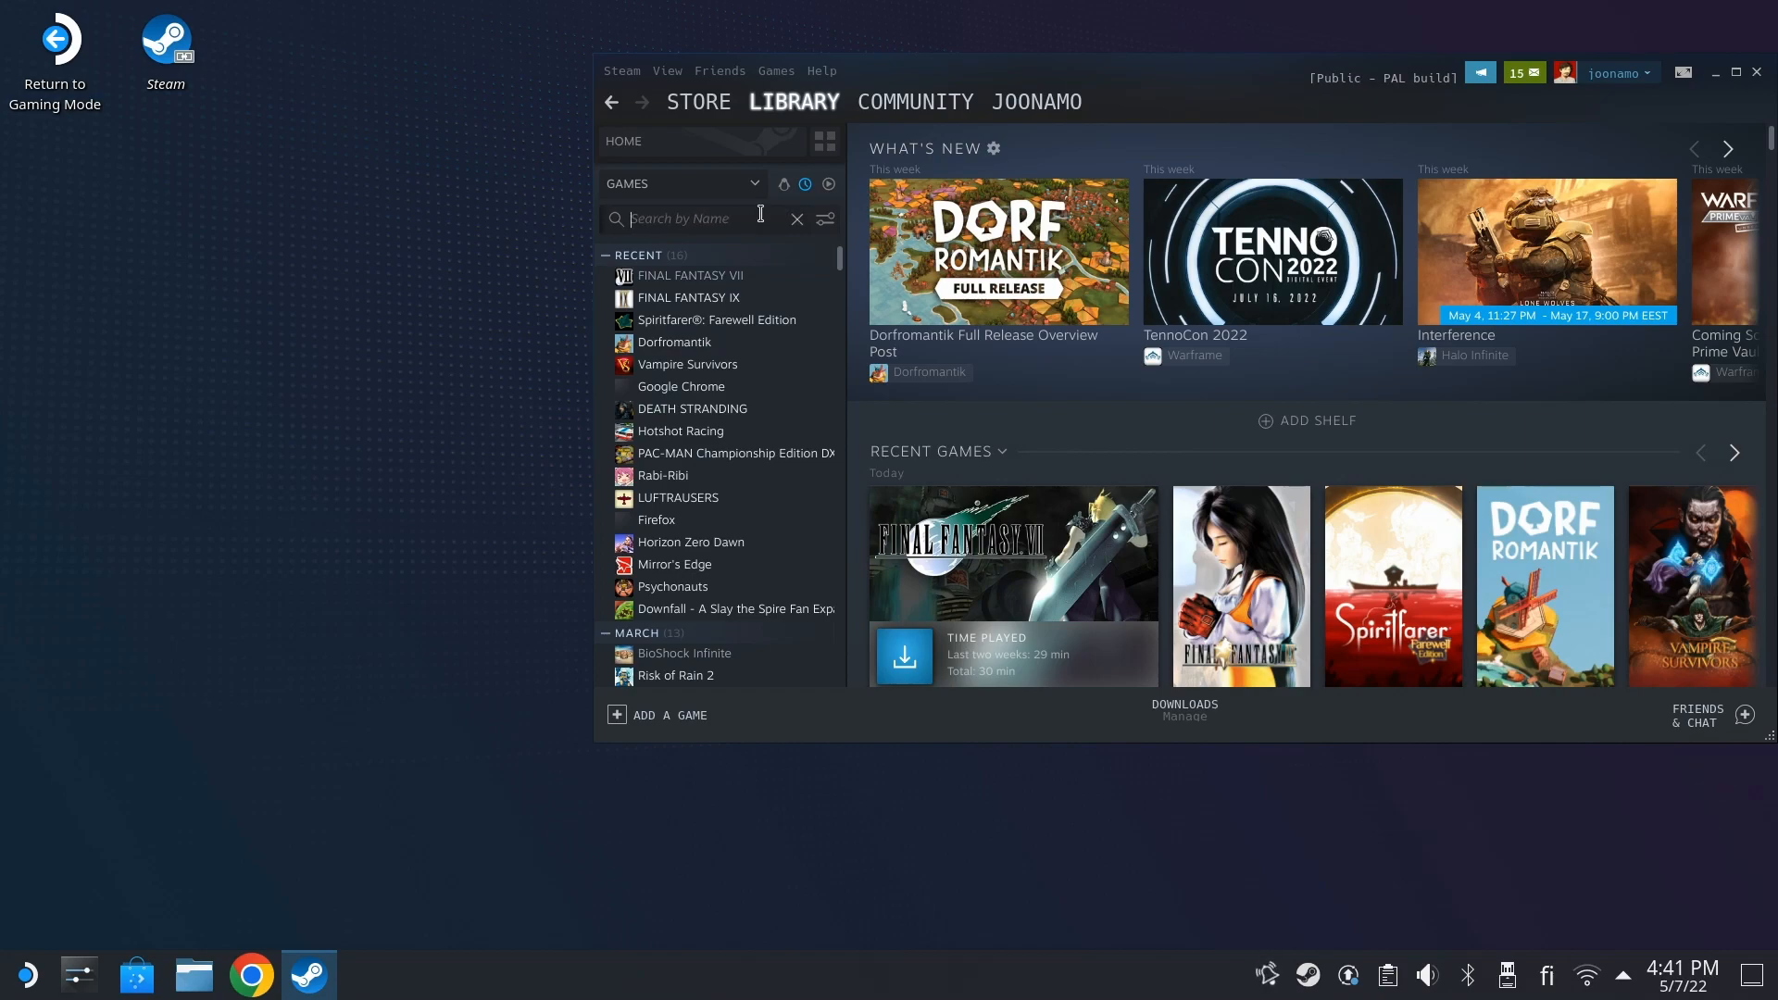
{"action": "type", "text": "fina"}
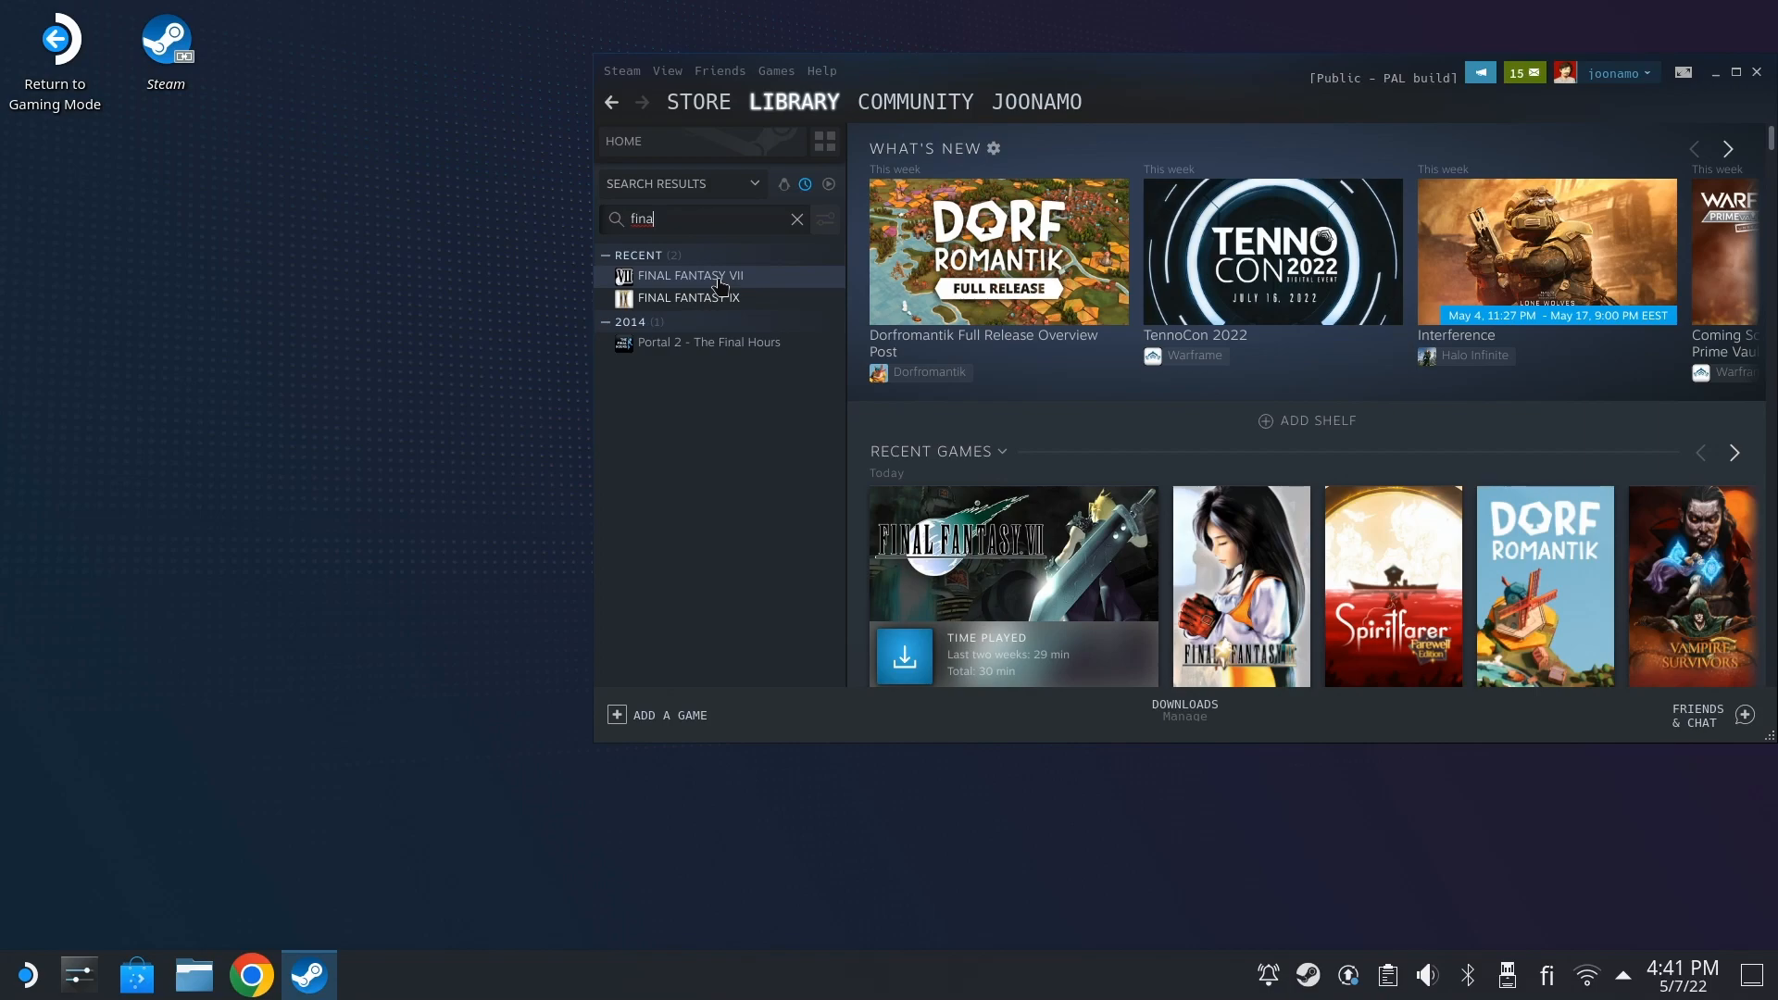
{"action": "left_click", "coordinate": [689, 276]}
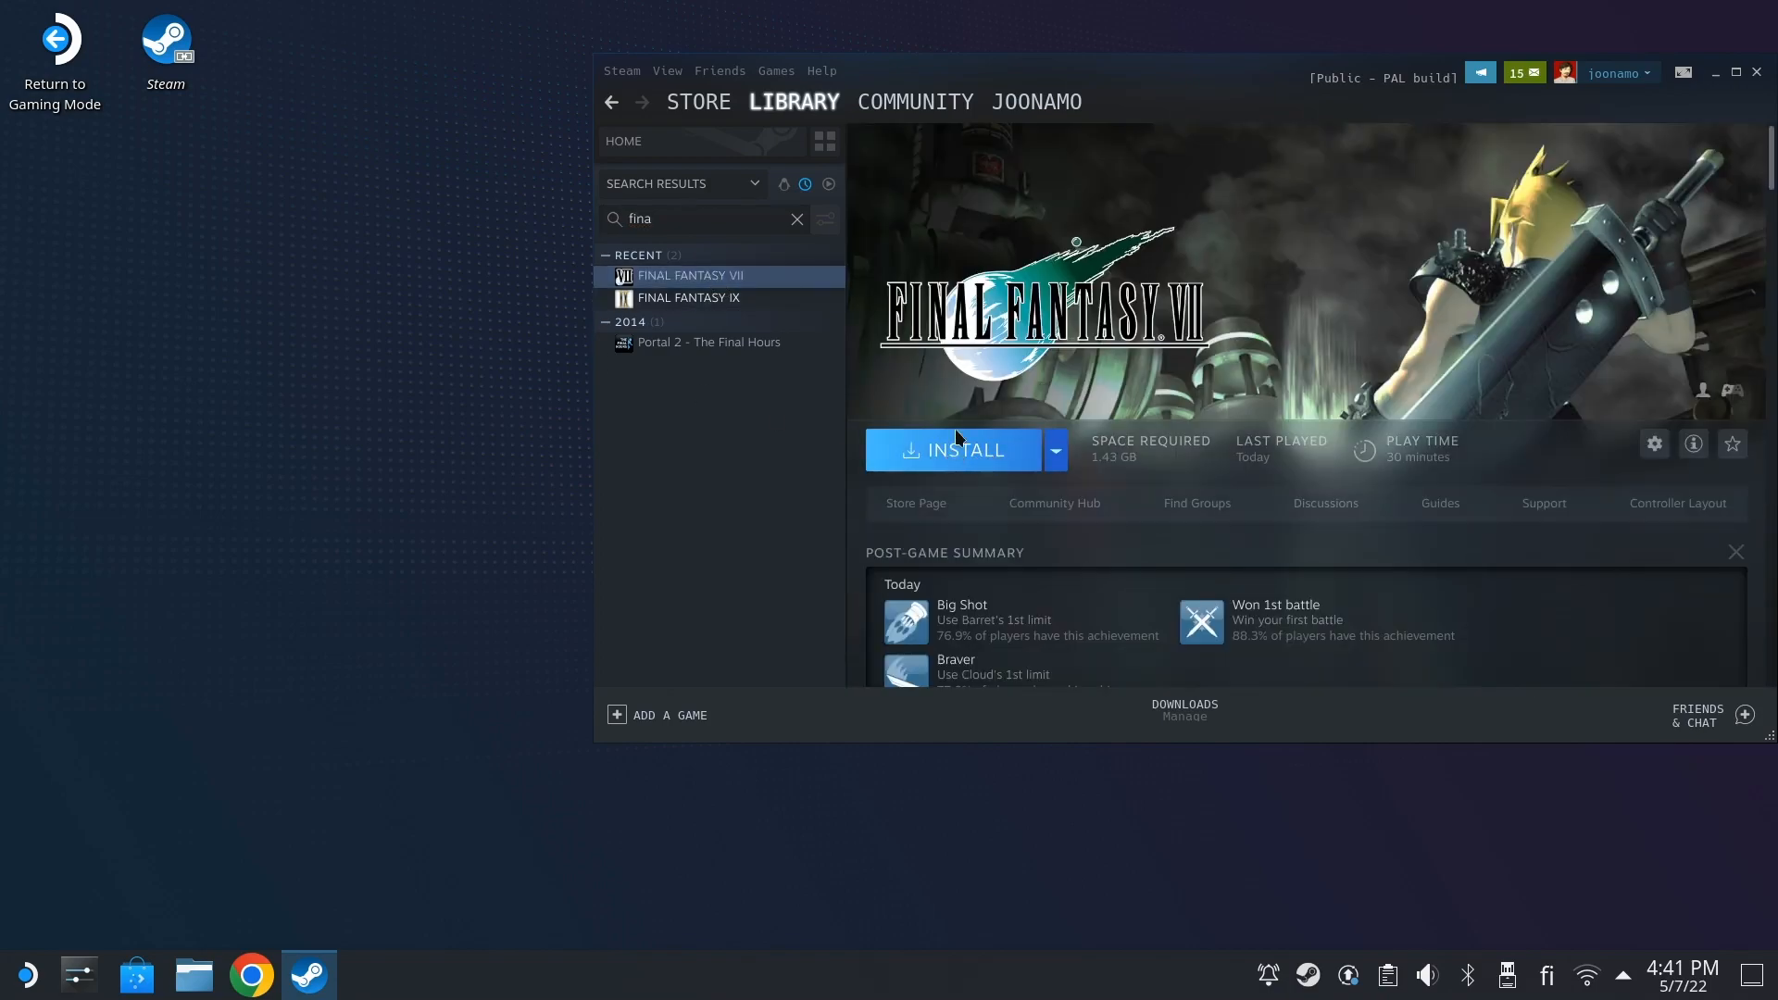
- Install FINAL FANTASY VII to the /home/deck internal storage location and queue the download
{"action": "left_click", "coordinate": [963, 450]}
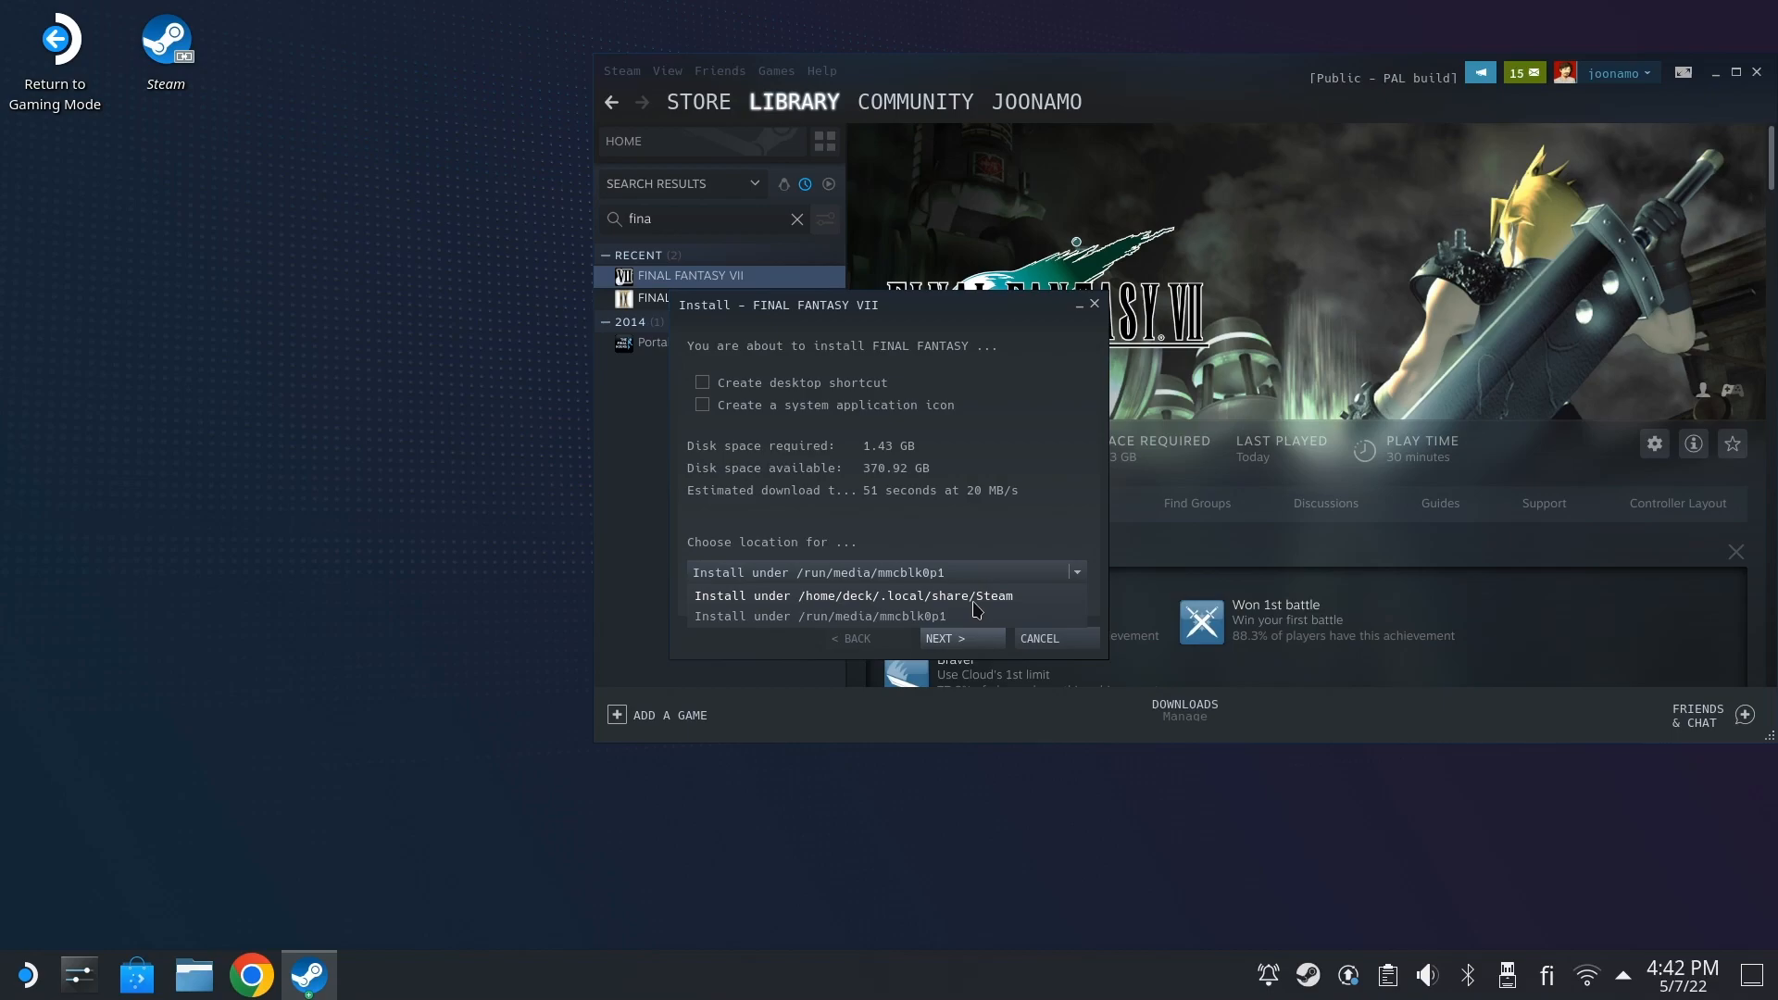
{"action": "left_click", "coordinate": [855, 594]}
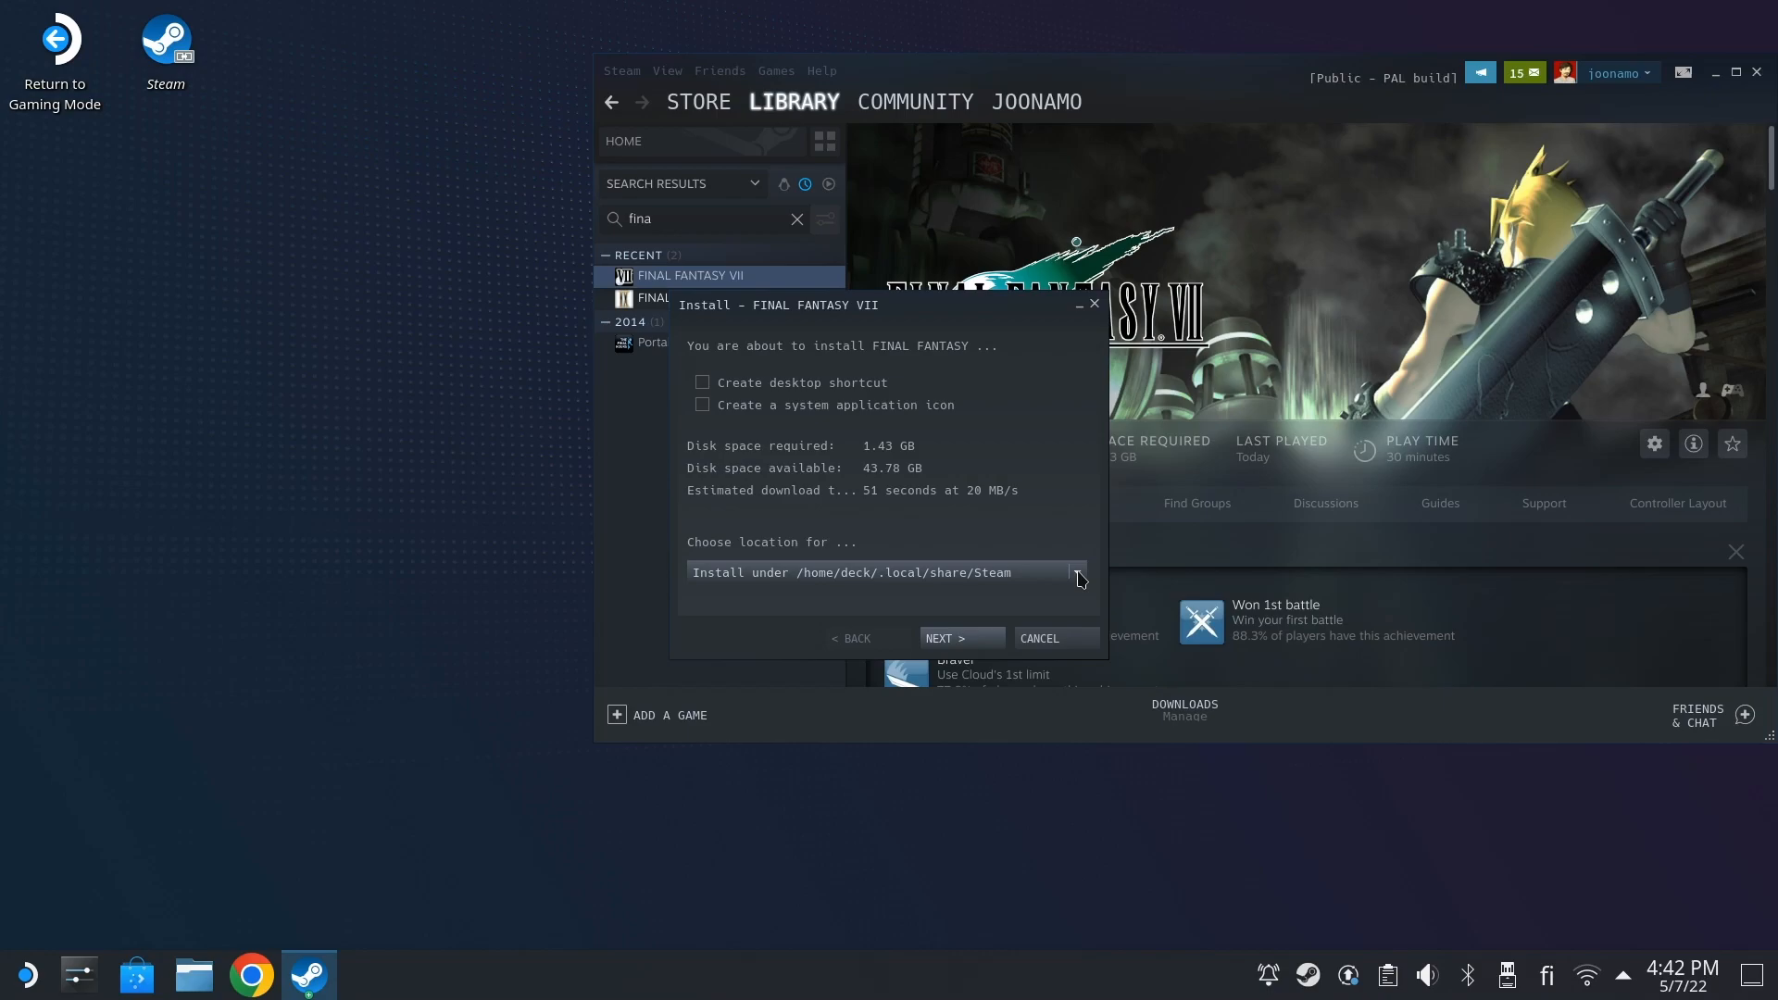
{"action": "mouse_move", "coordinate": [809, 578]}
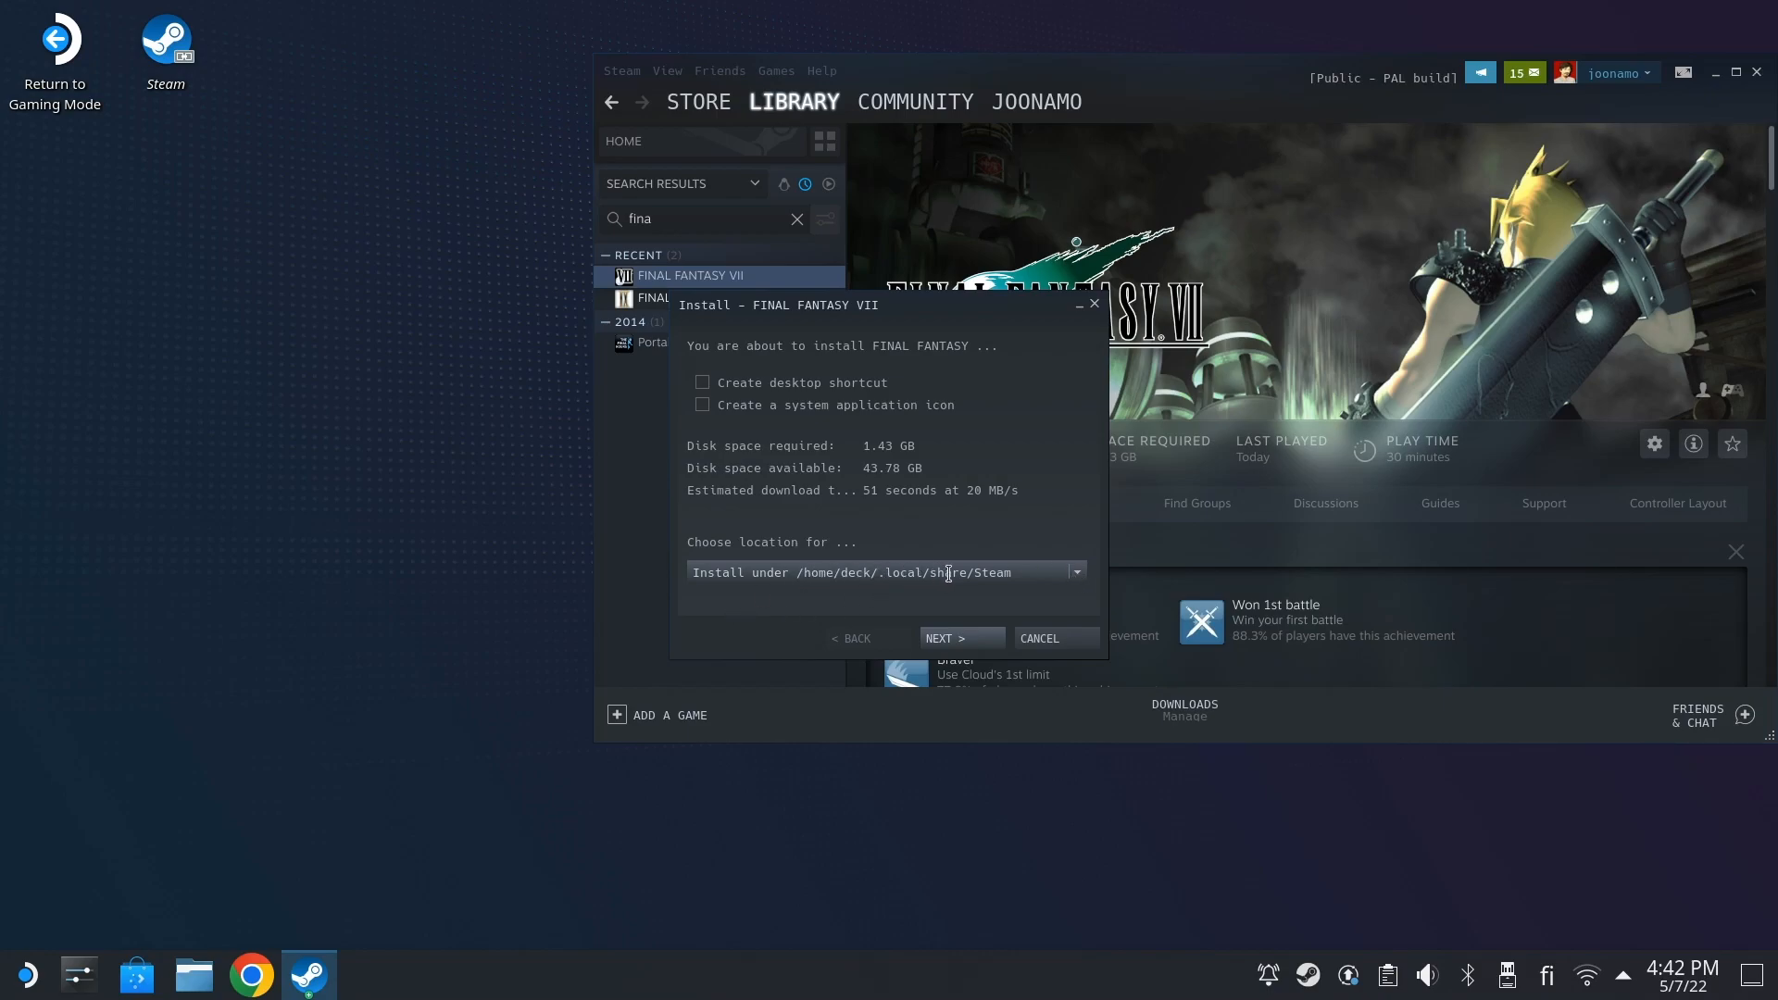
{"action": "left_click", "coordinate": [959, 639]}
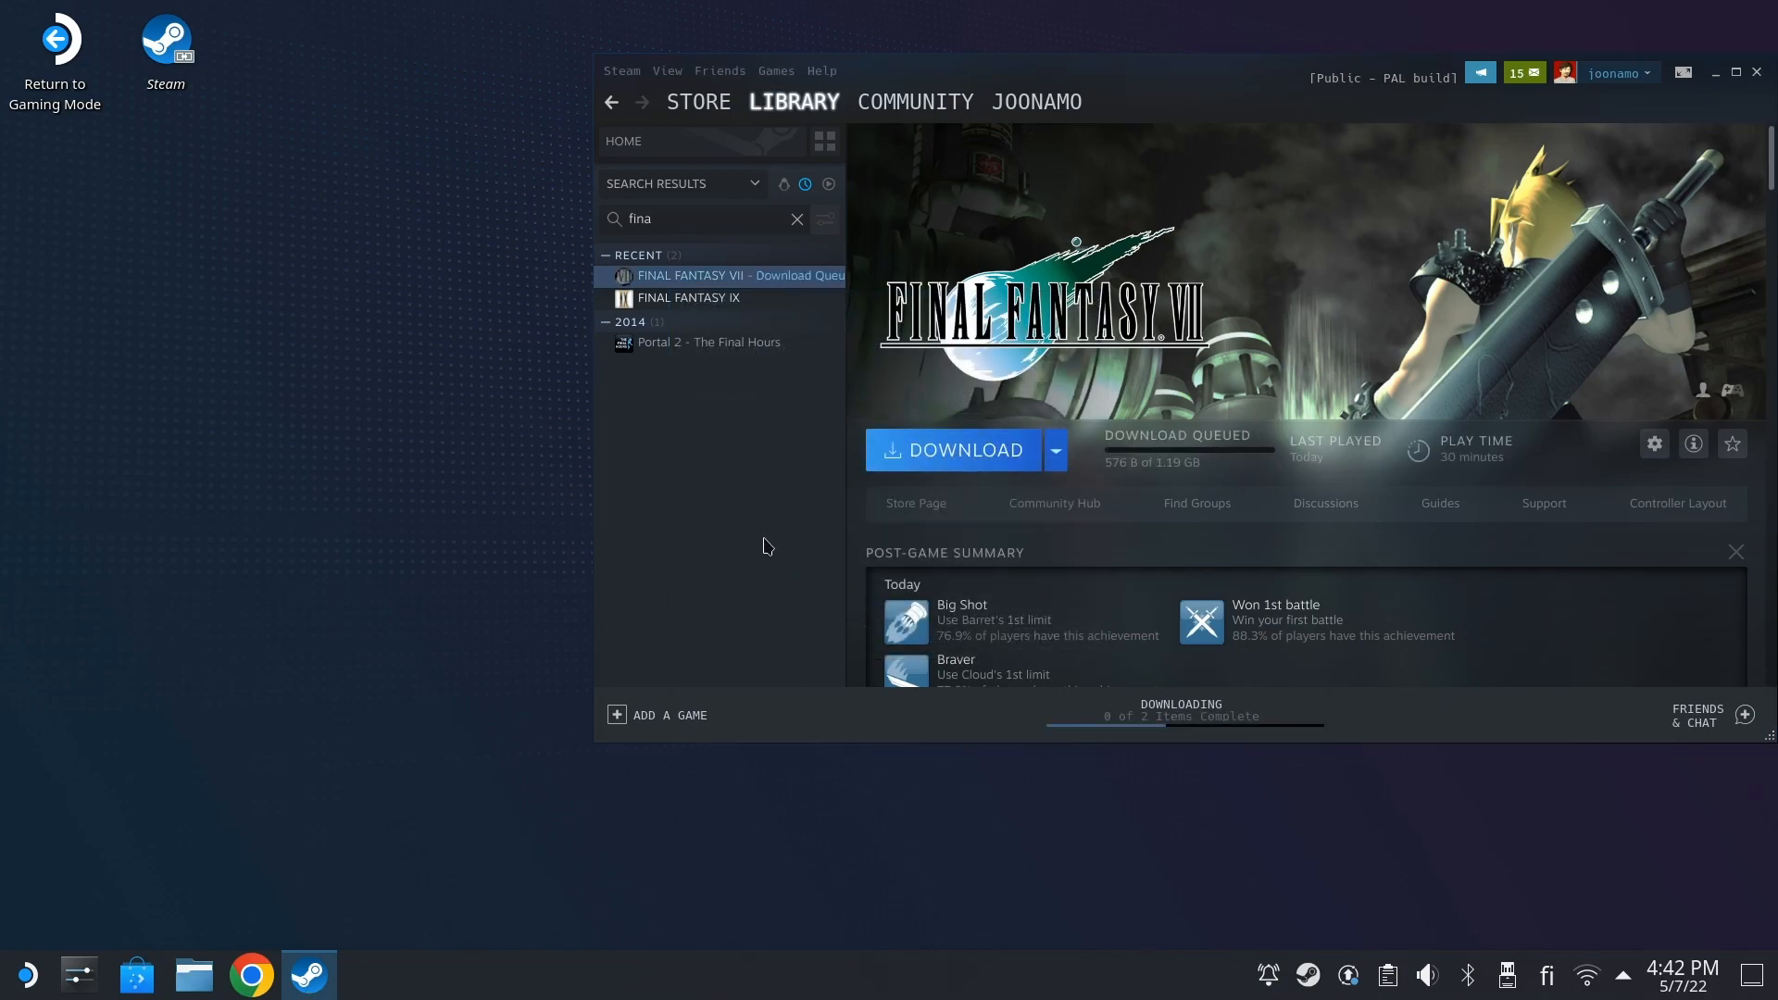
- Start the queued FINAL FANTASY VII download immediately, then launch Firefox from the application launcher
{"action": "left_click", "coordinate": [961, 450]}
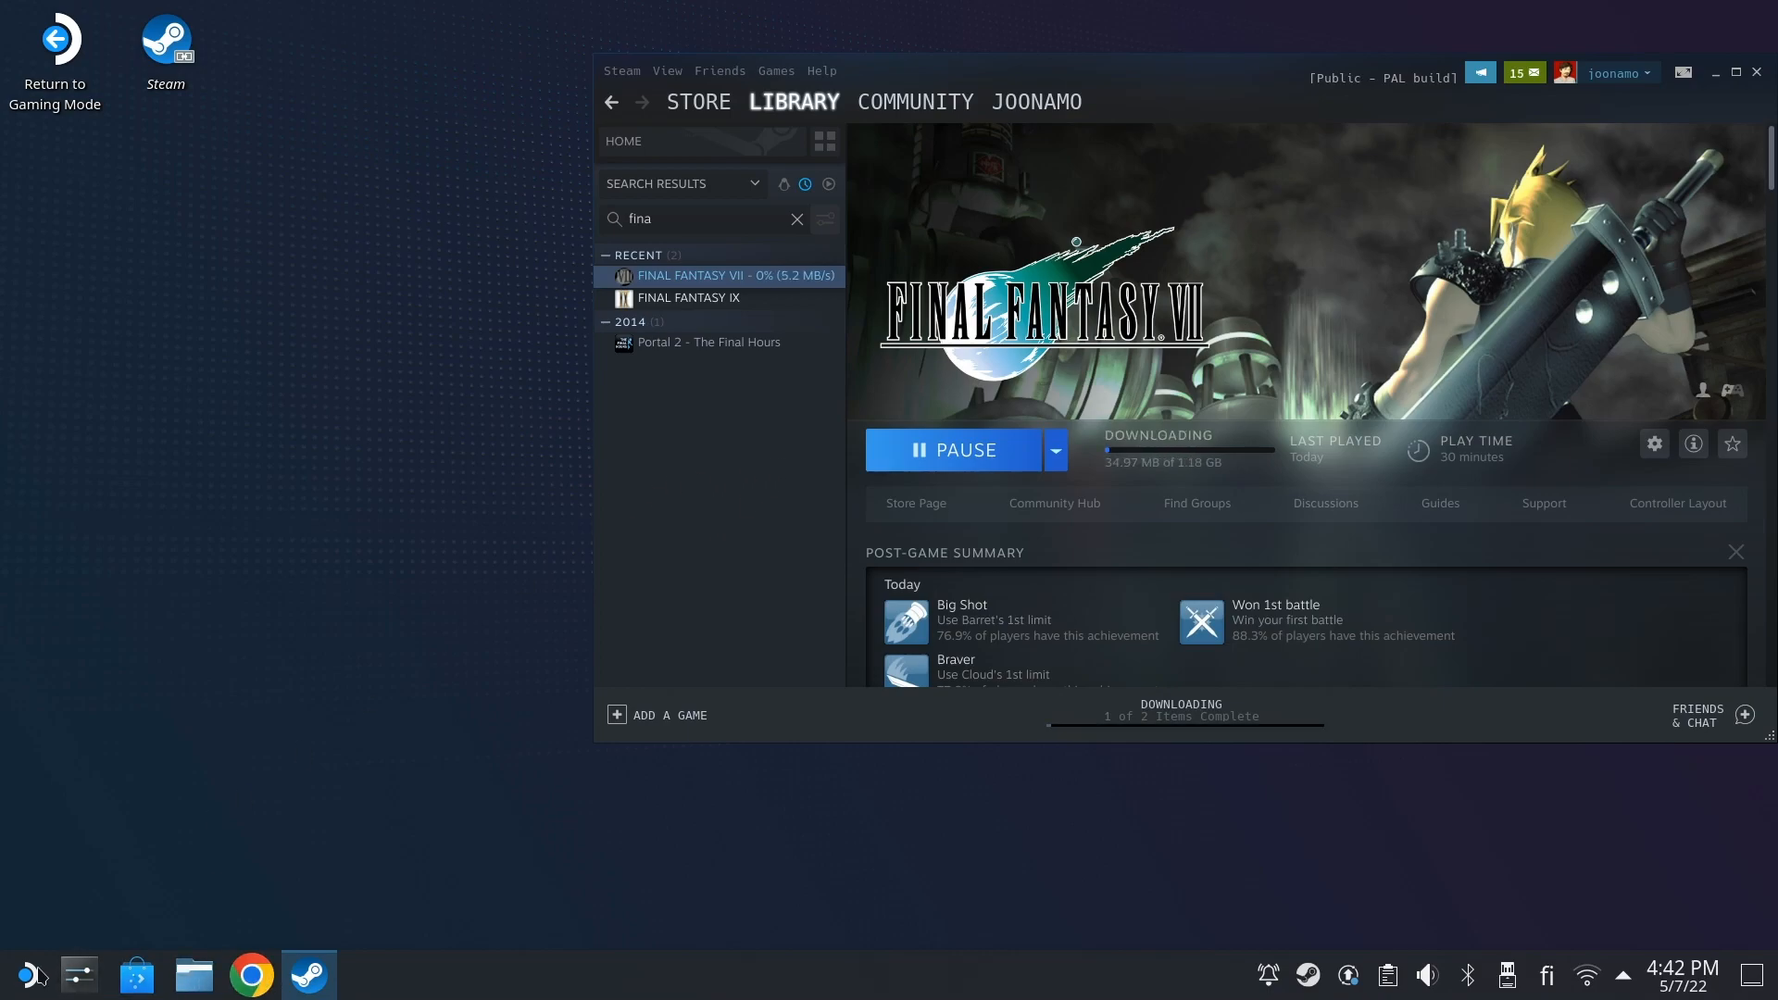
{"action": "left_click", "coordinate": [16, 972]}
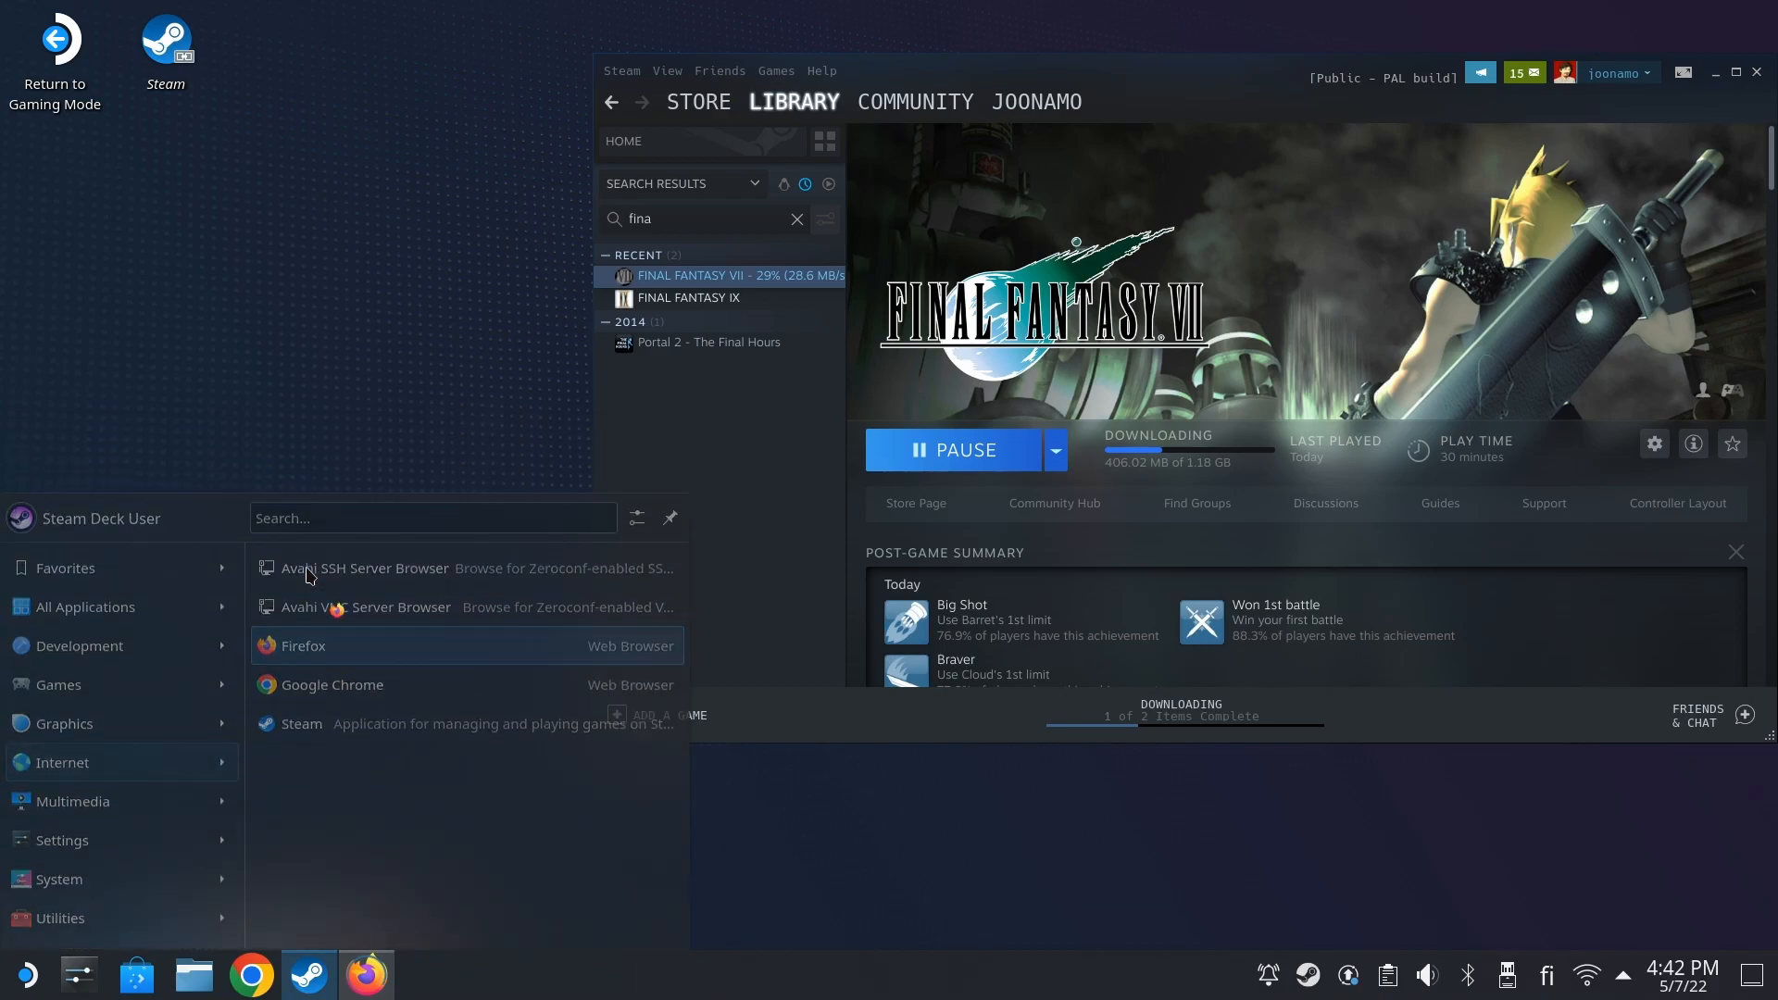
{"action": "left_click", "coordinate": [302, 644]}
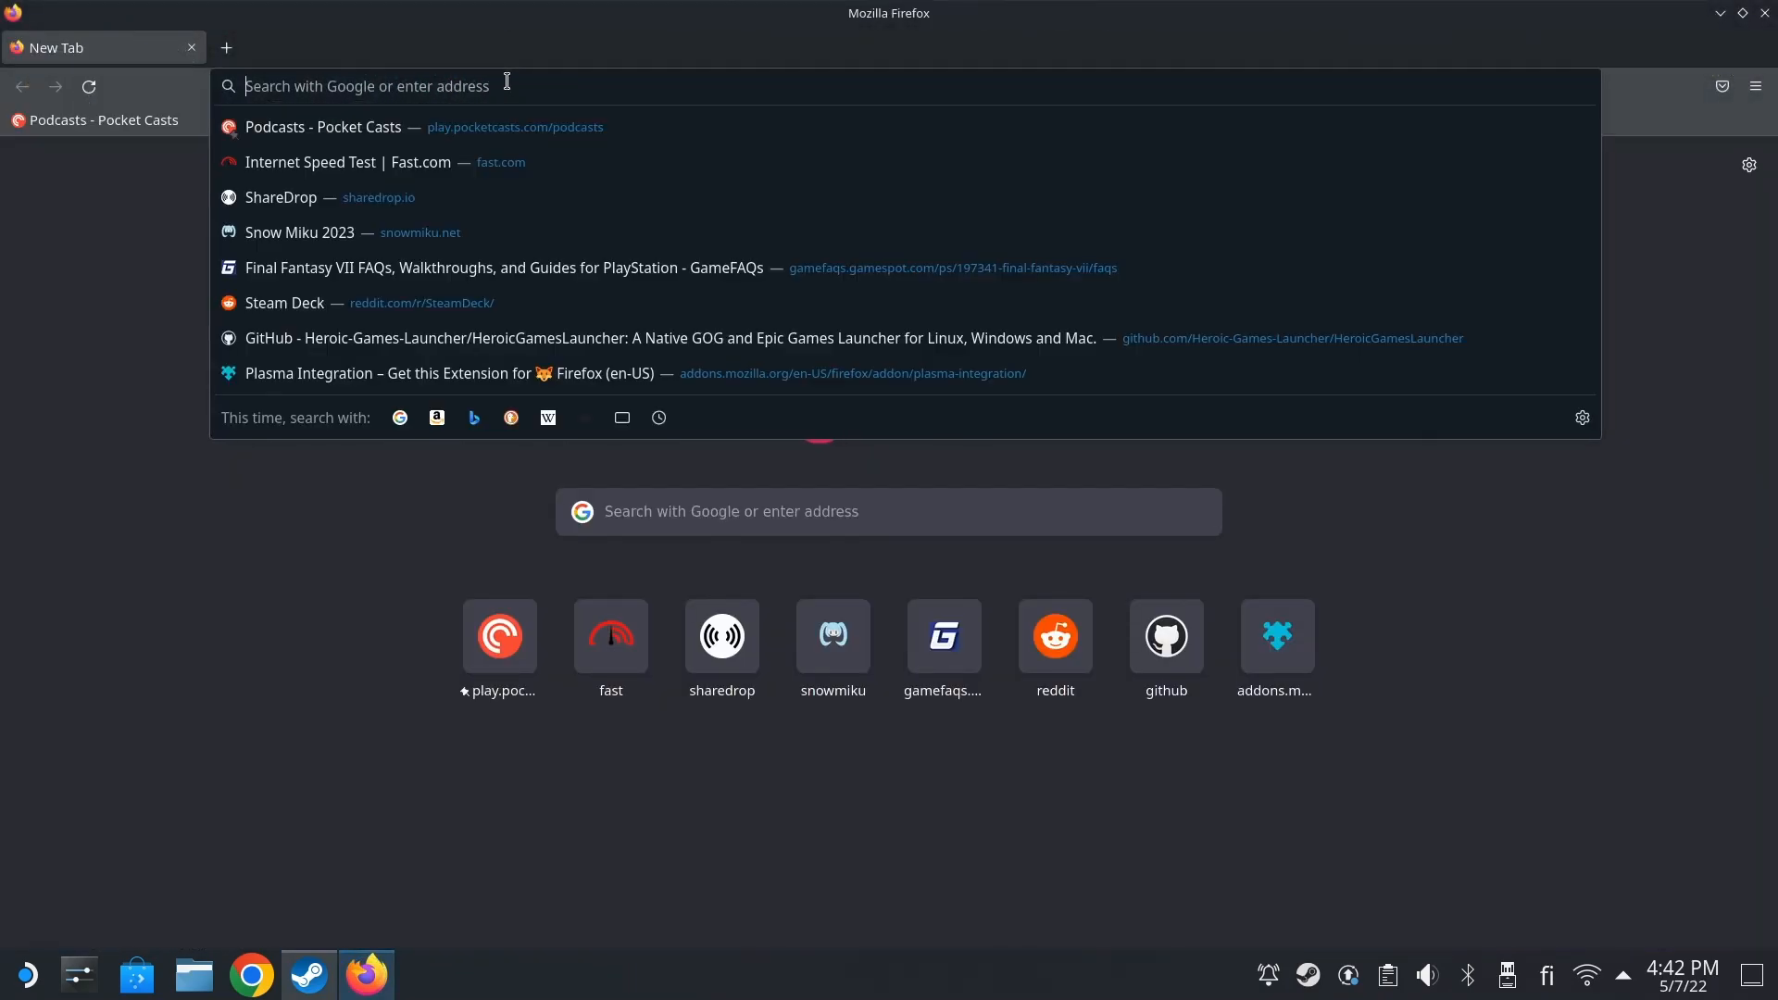
- Search 'ff7', reach the Qhimm forum page and save the SYW V5.60 installer zip
{"action": "type", "text": "ff7"}
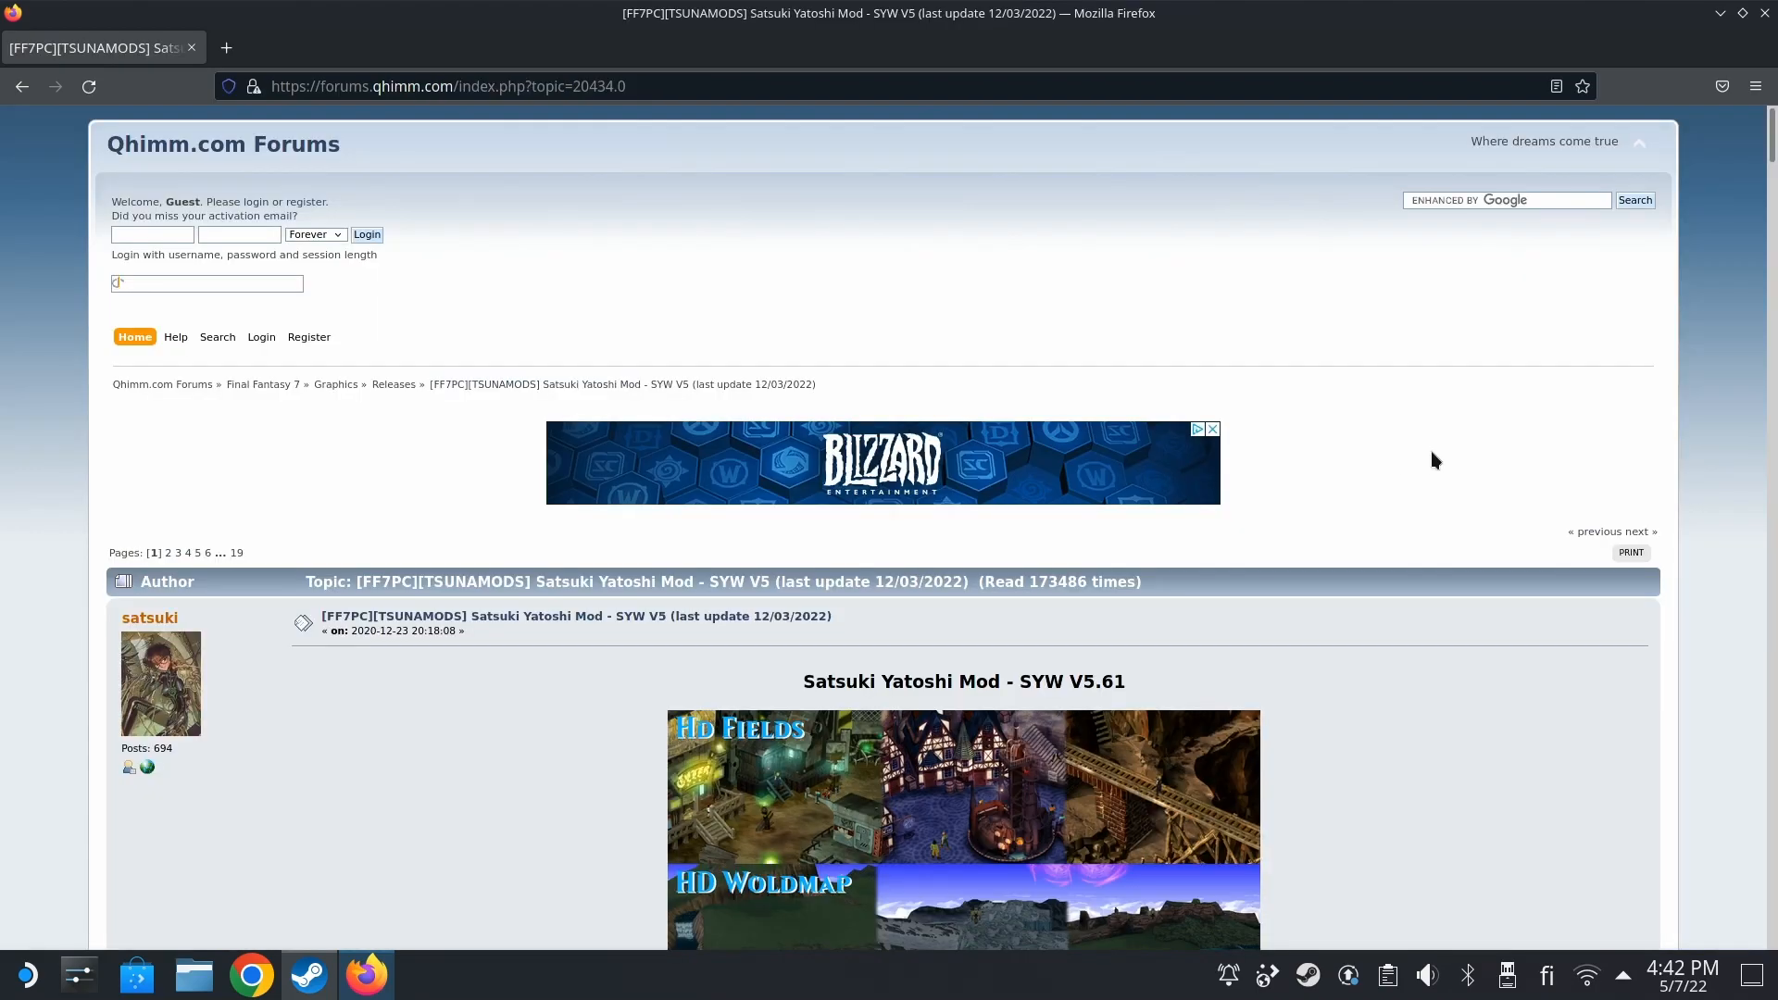
{"action": "scroll", "scroll_direction": "down", "scroll_amount": 3}
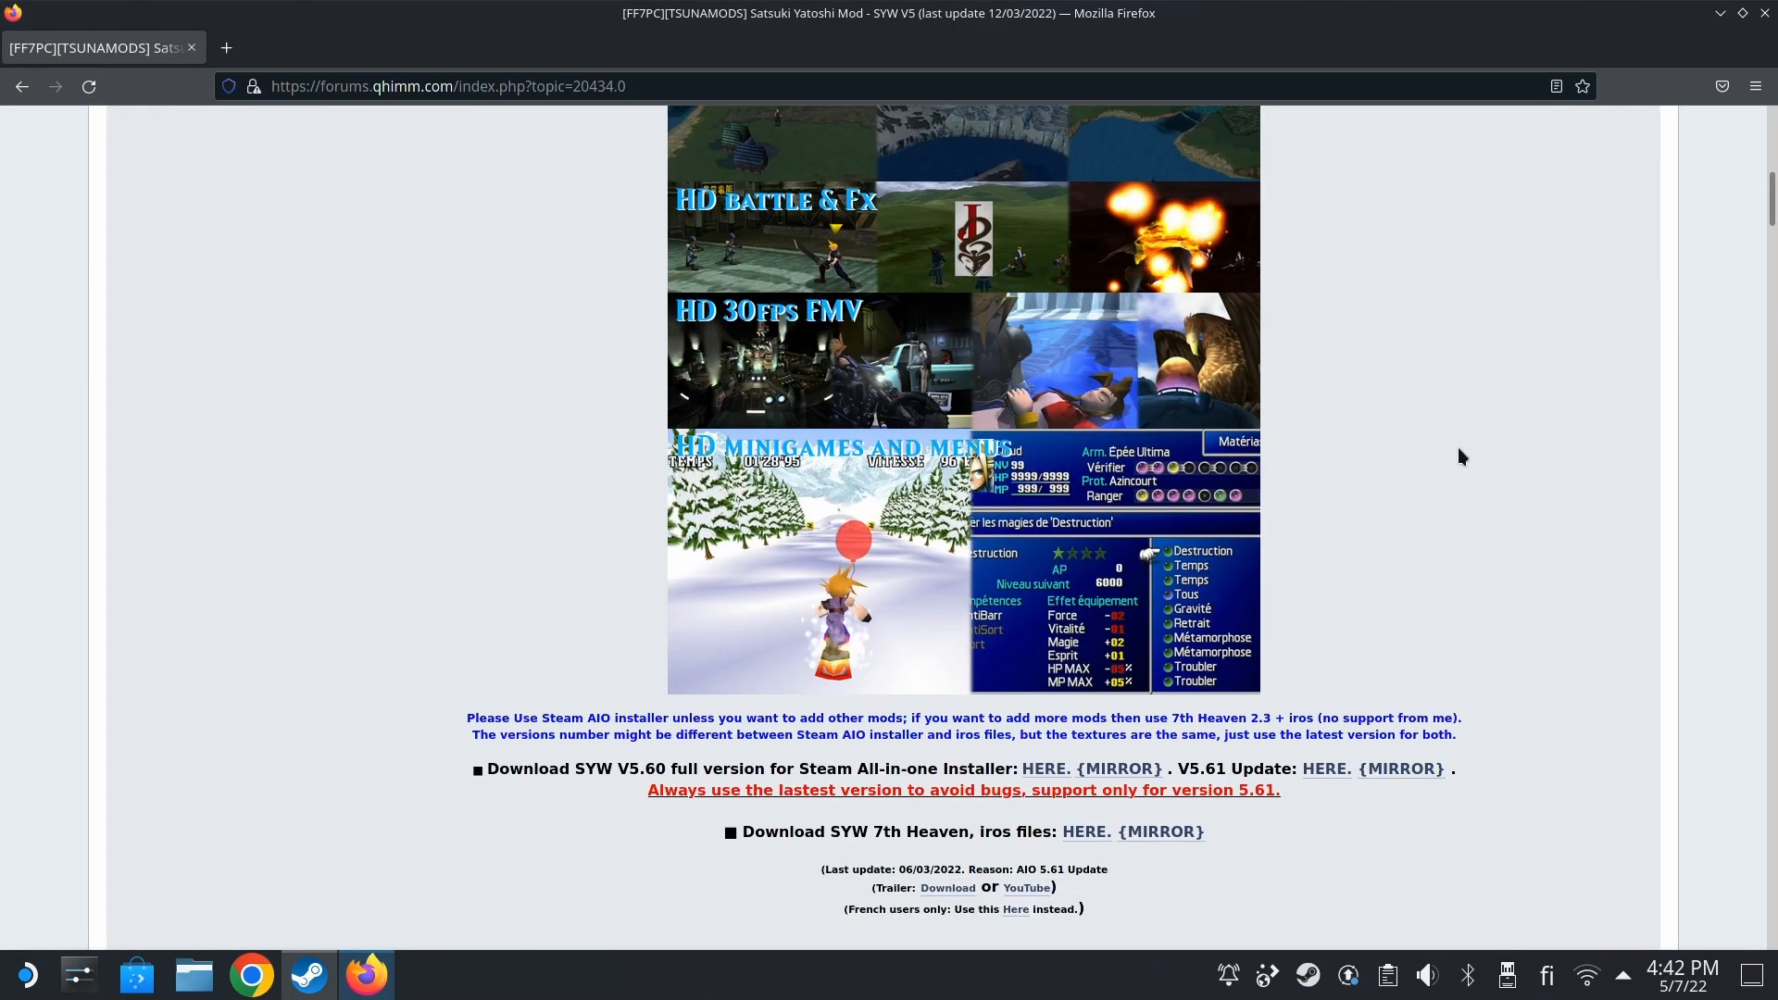
{"action": "scroll", "scroll_direction": "down", "scroll_amount": 3}
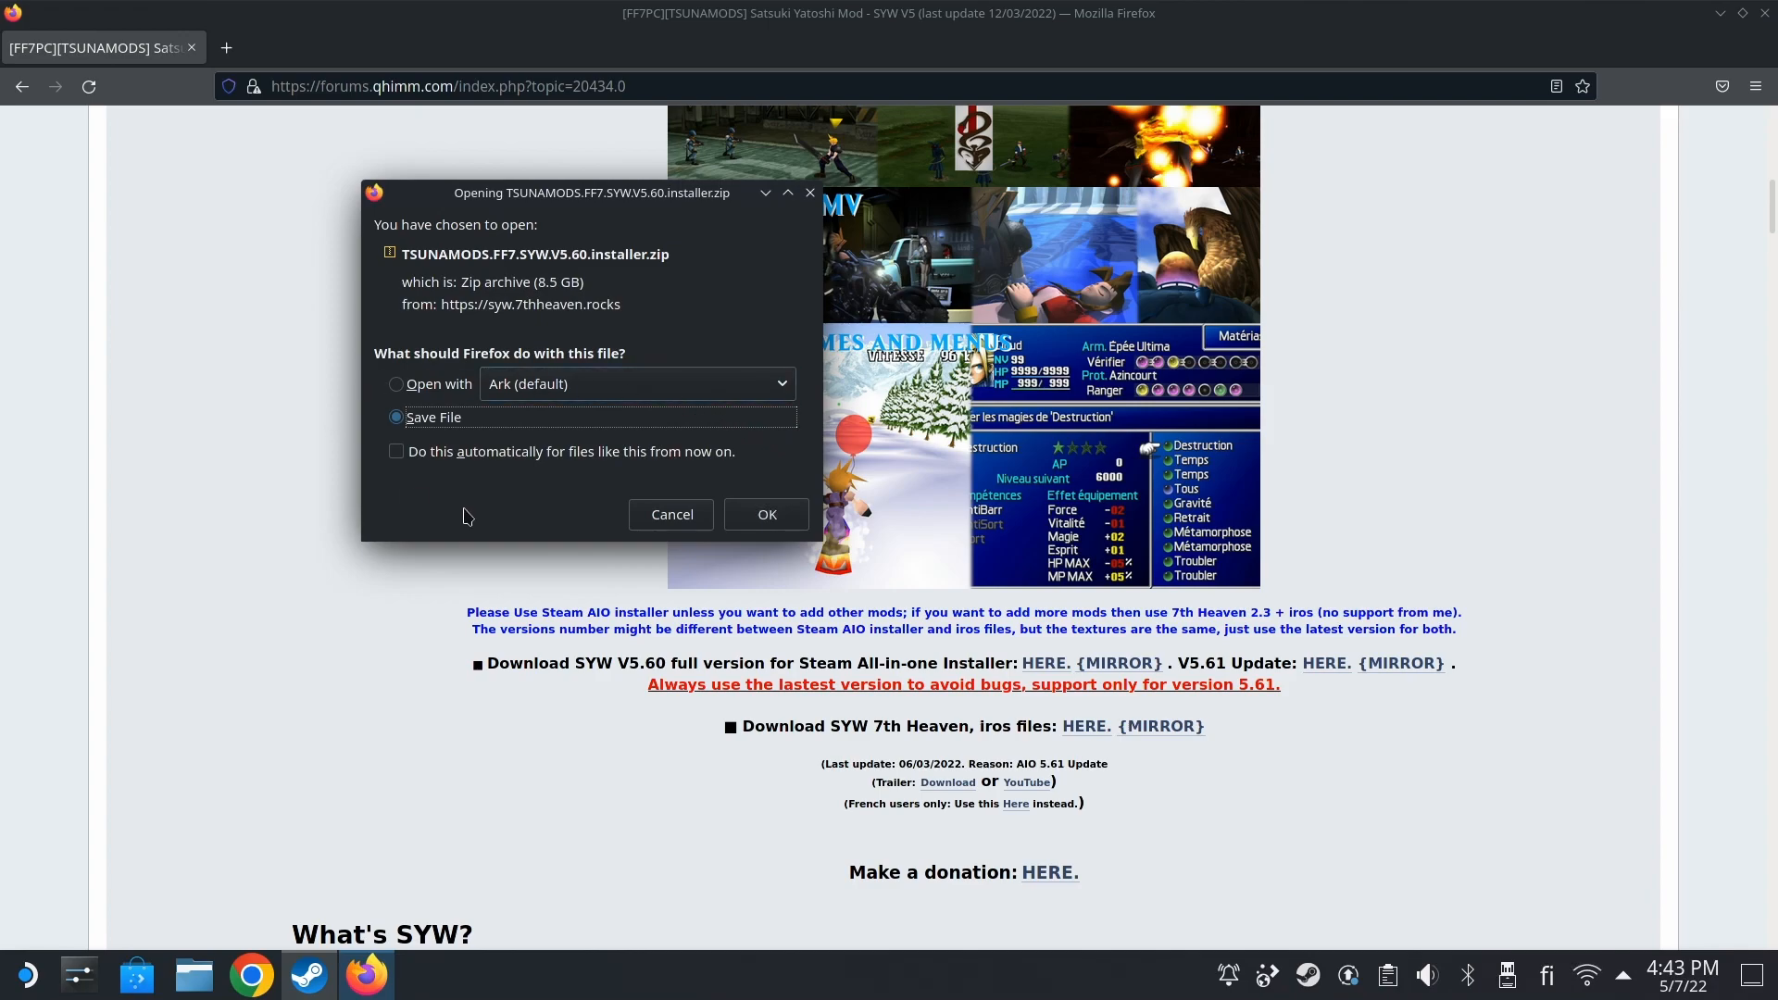
{"action": "mouse_move", "coordinate": [765, 513]}
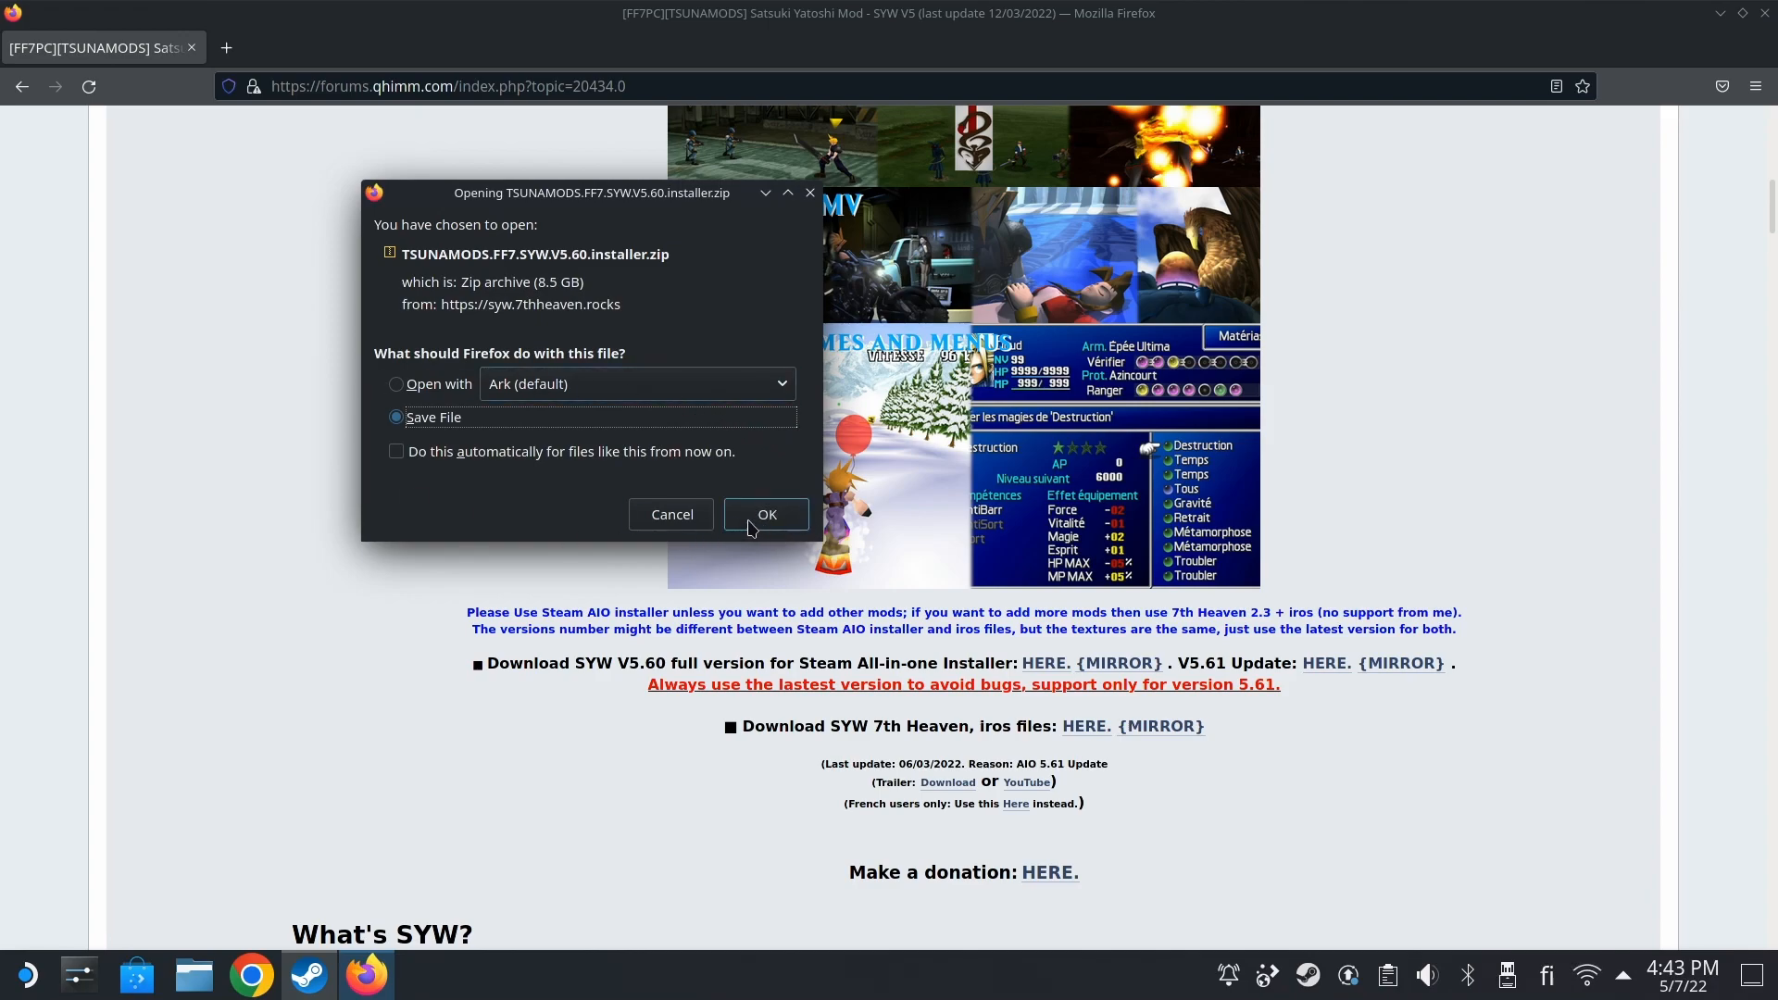
{"action": "left_click", "coordinate": [765, 513]}
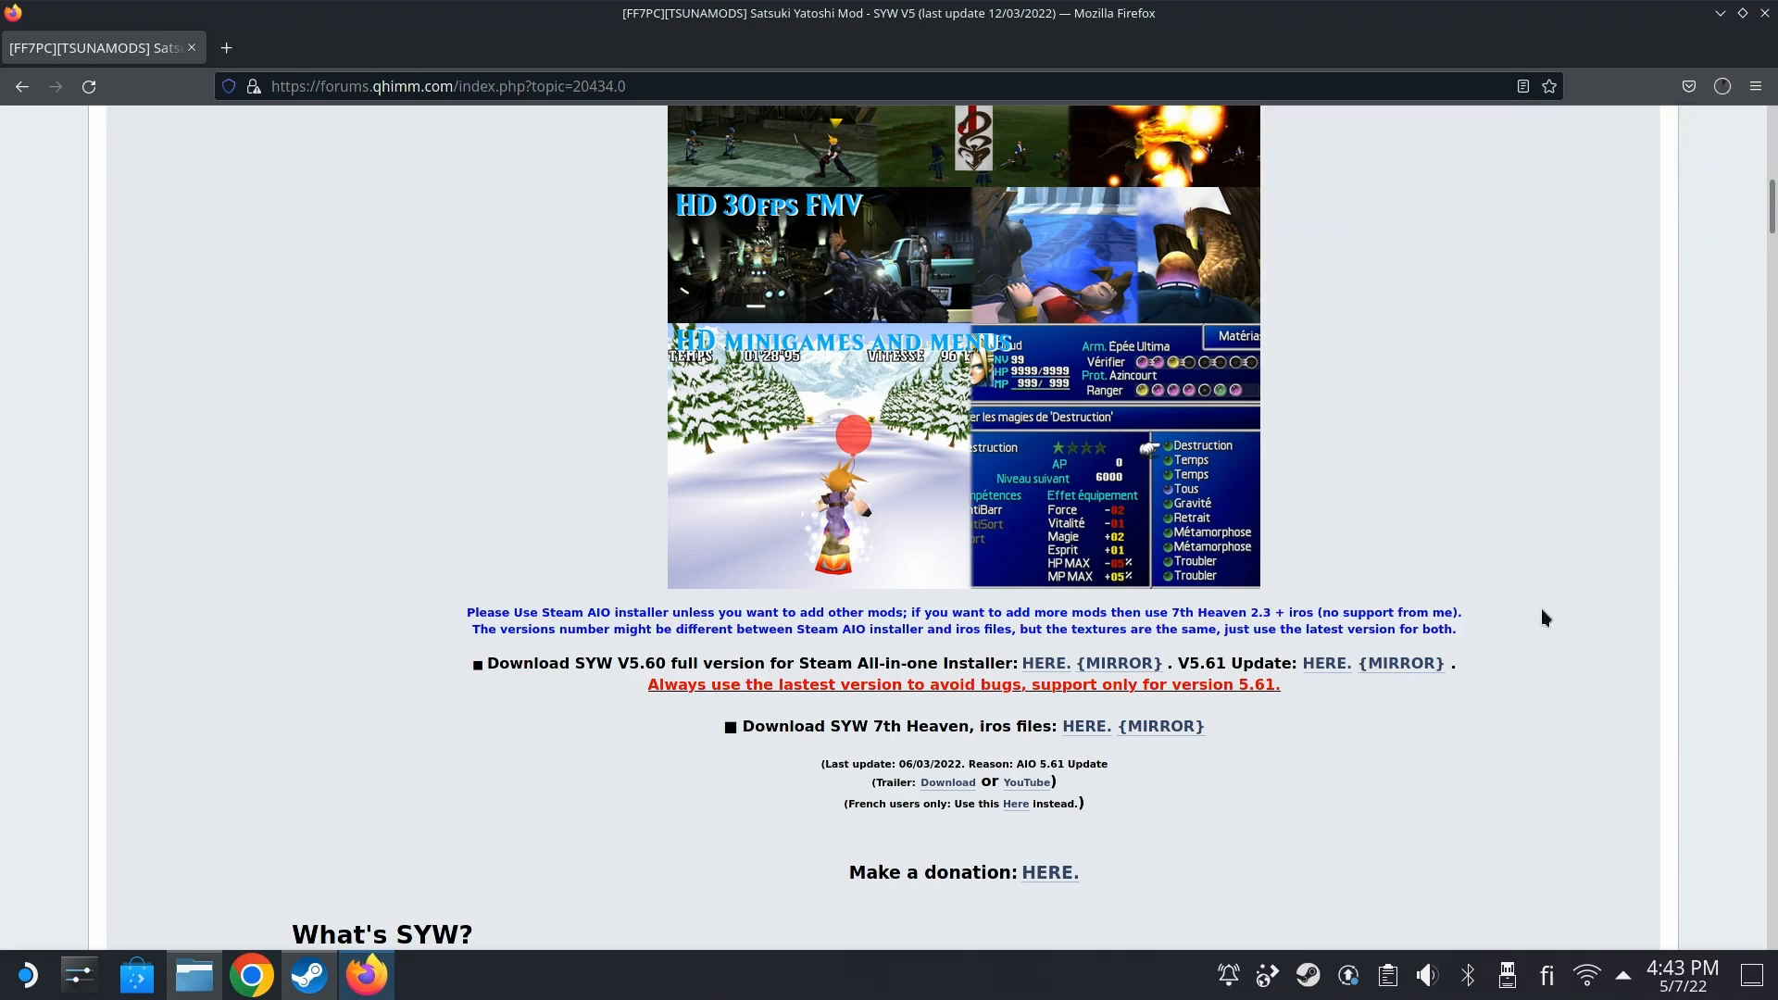
- Save the SYW V5.61 update exe and watch both downloads in Firefox's Downloads panel
{"action": "scroll", "scroll_direction": "down", "scroll_amount": 3}
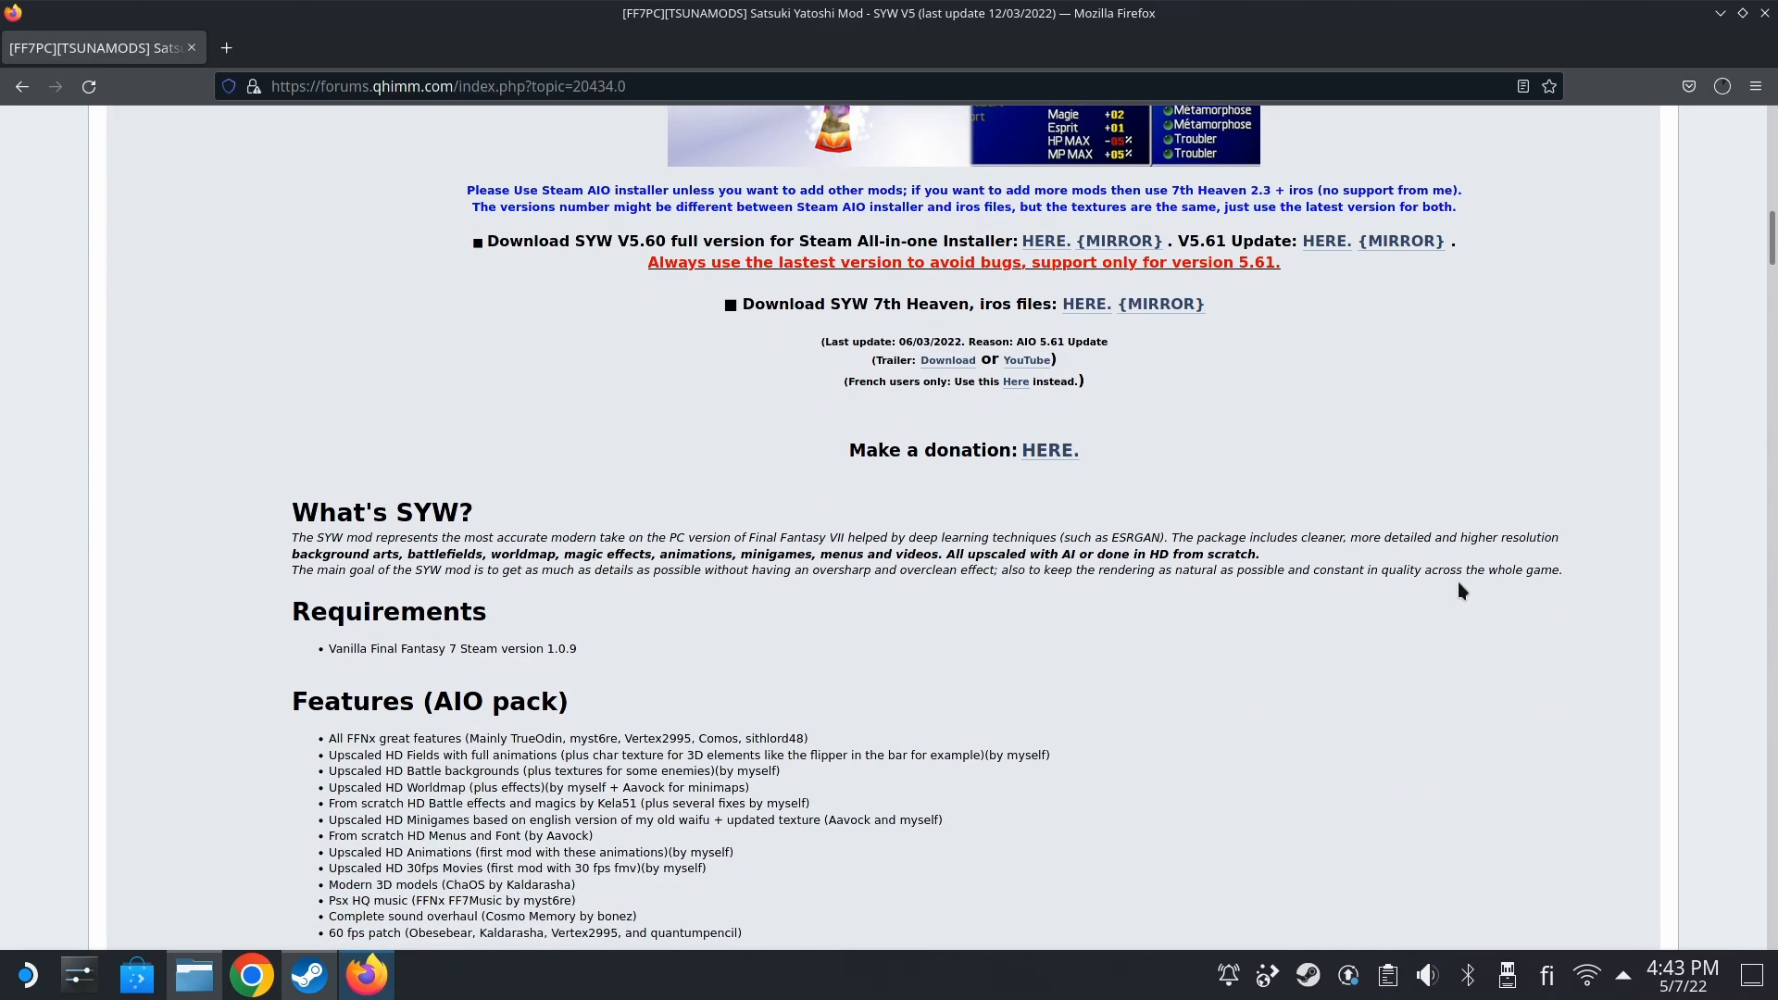
{"action": "scroll", "scroll_direction": "down", "scroll_amount": 3}
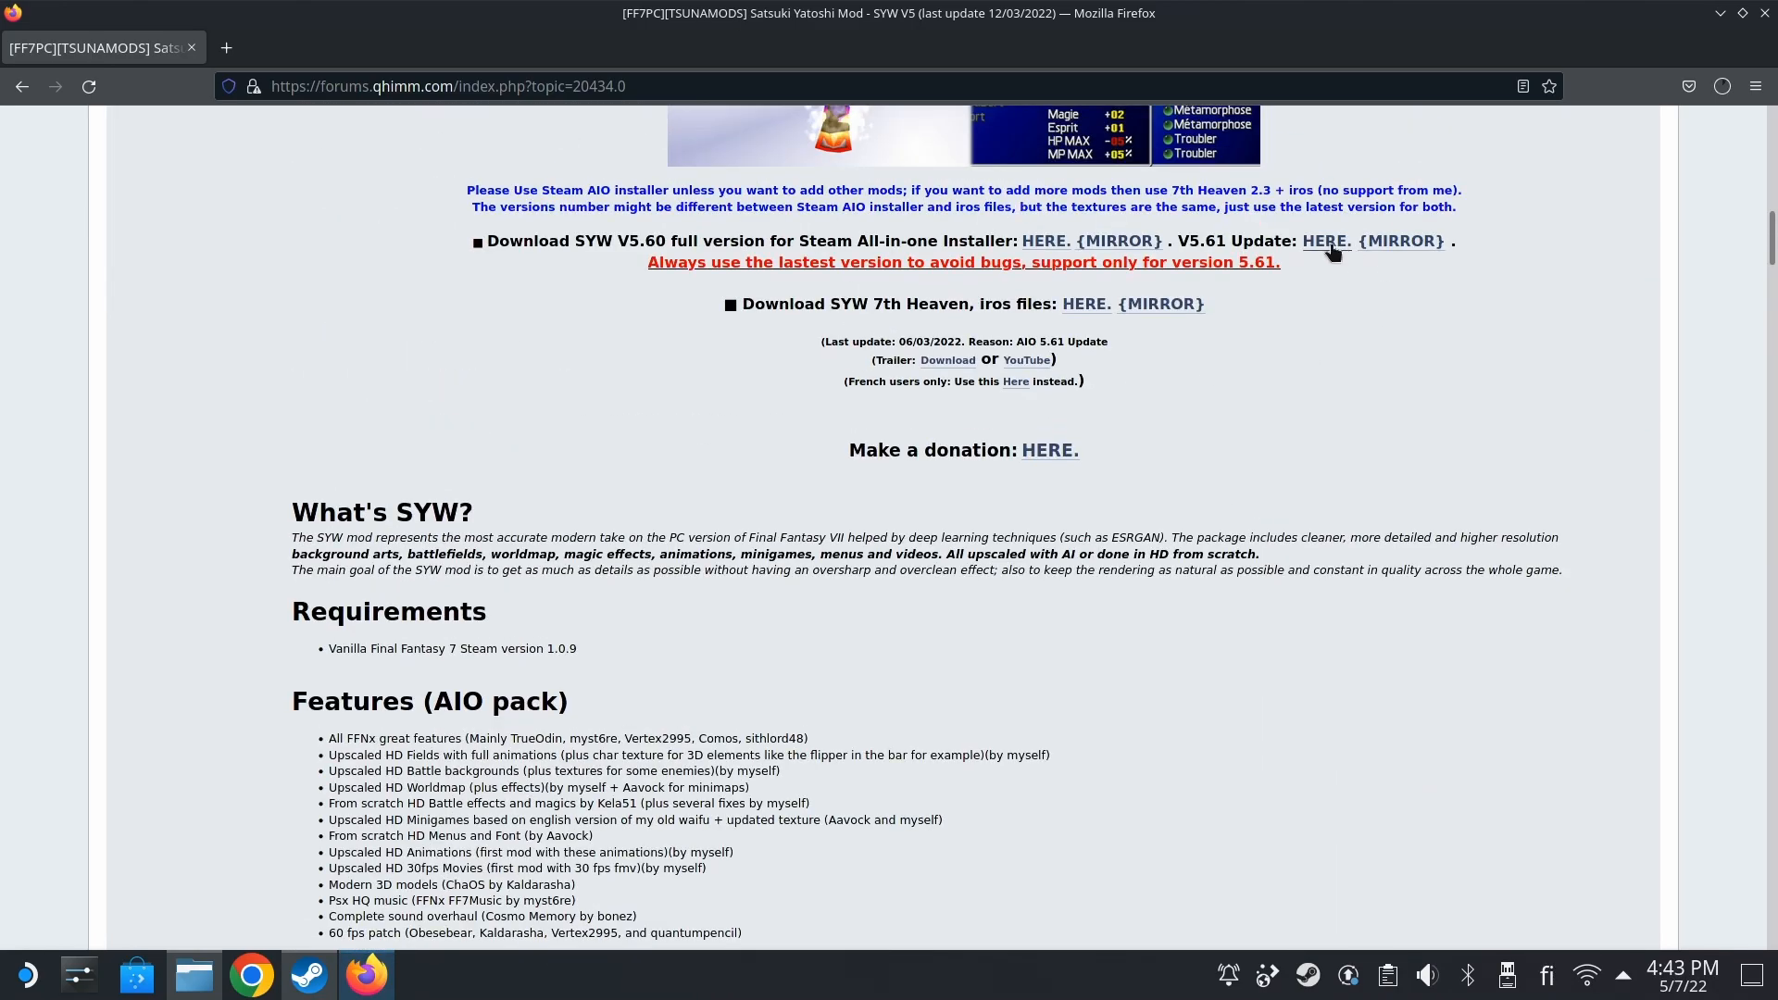
{"action": "left_click", "coordinate": [1324, 241]}
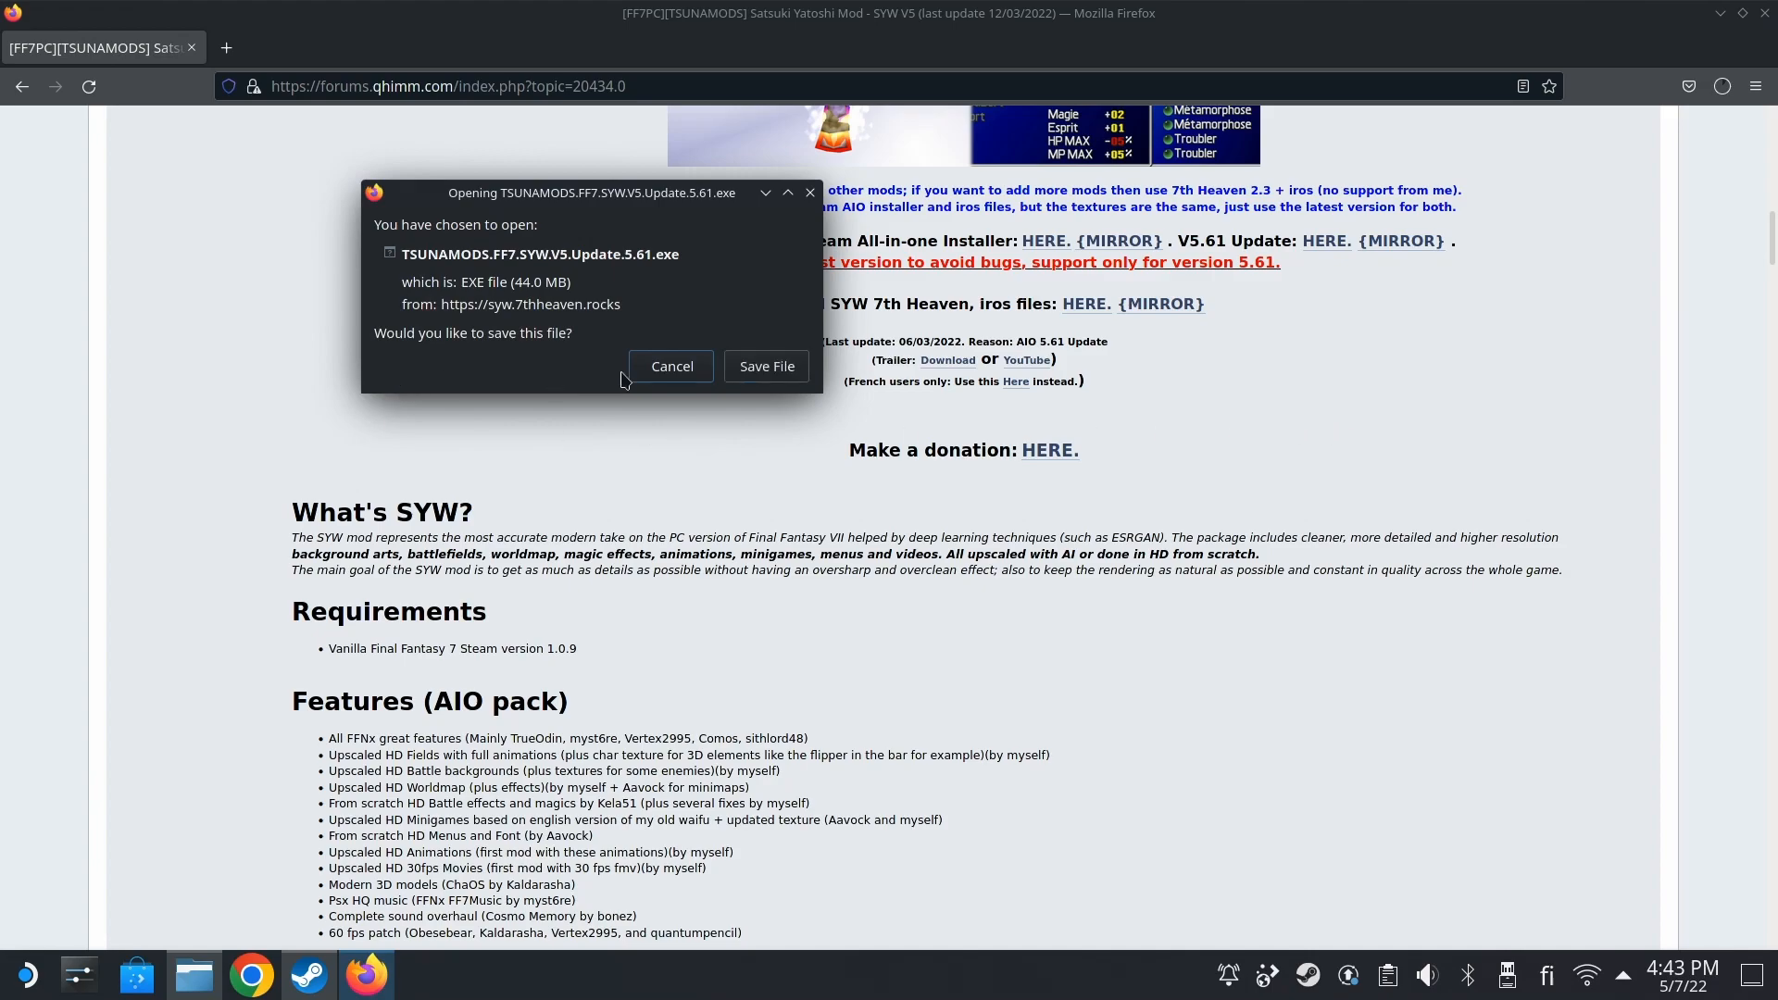
{"action": "left_click", "coordinate": [670, 364]}
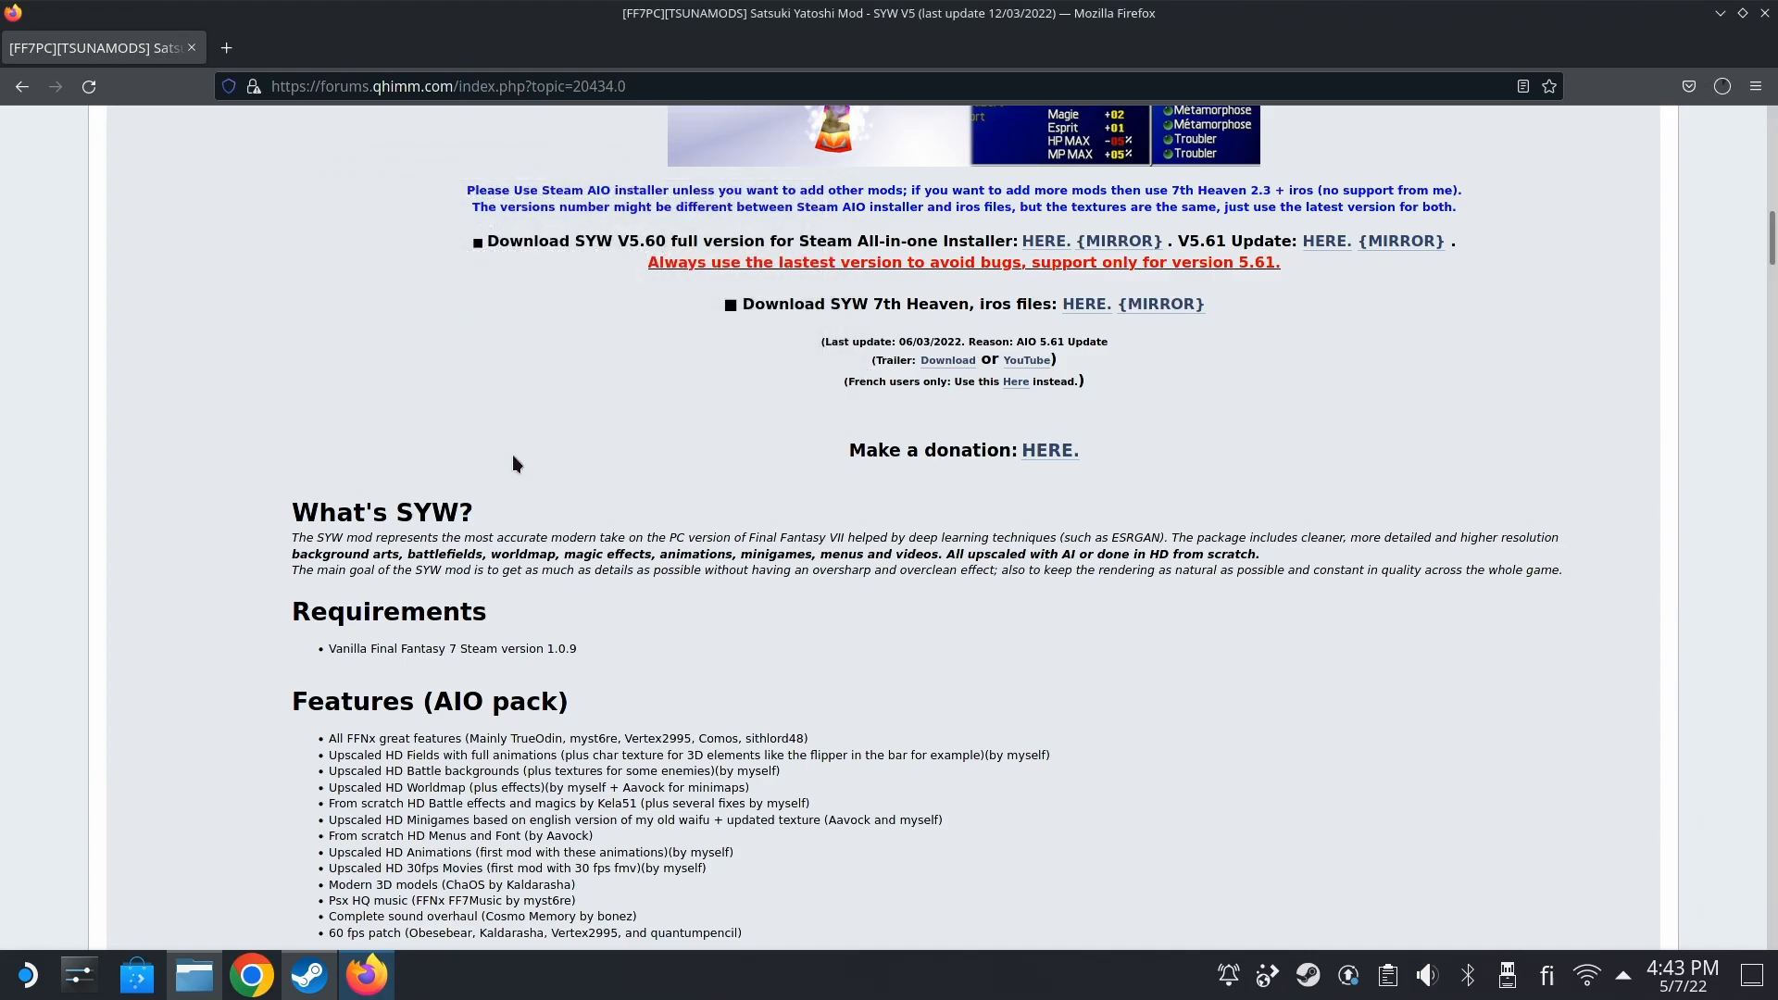
{"action": "left_click", "coordinate": [1721, 87]}
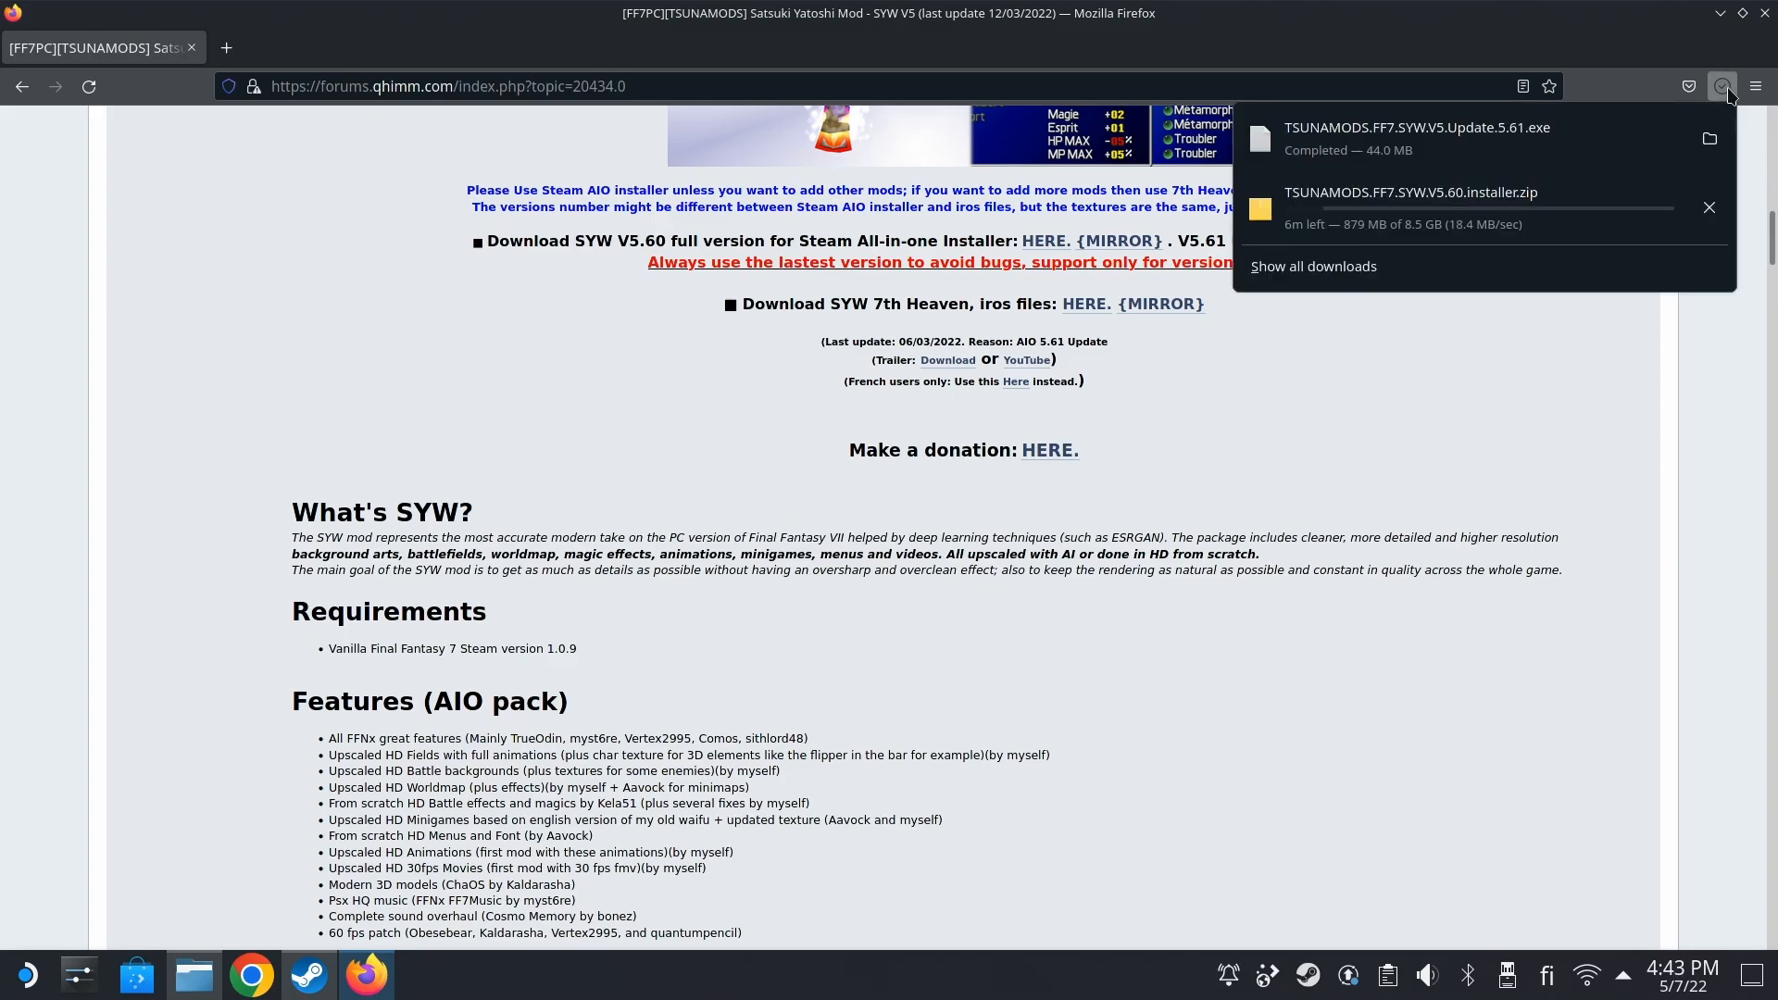
{"action": "mouse_move", "coordinate": [1722, 87]}
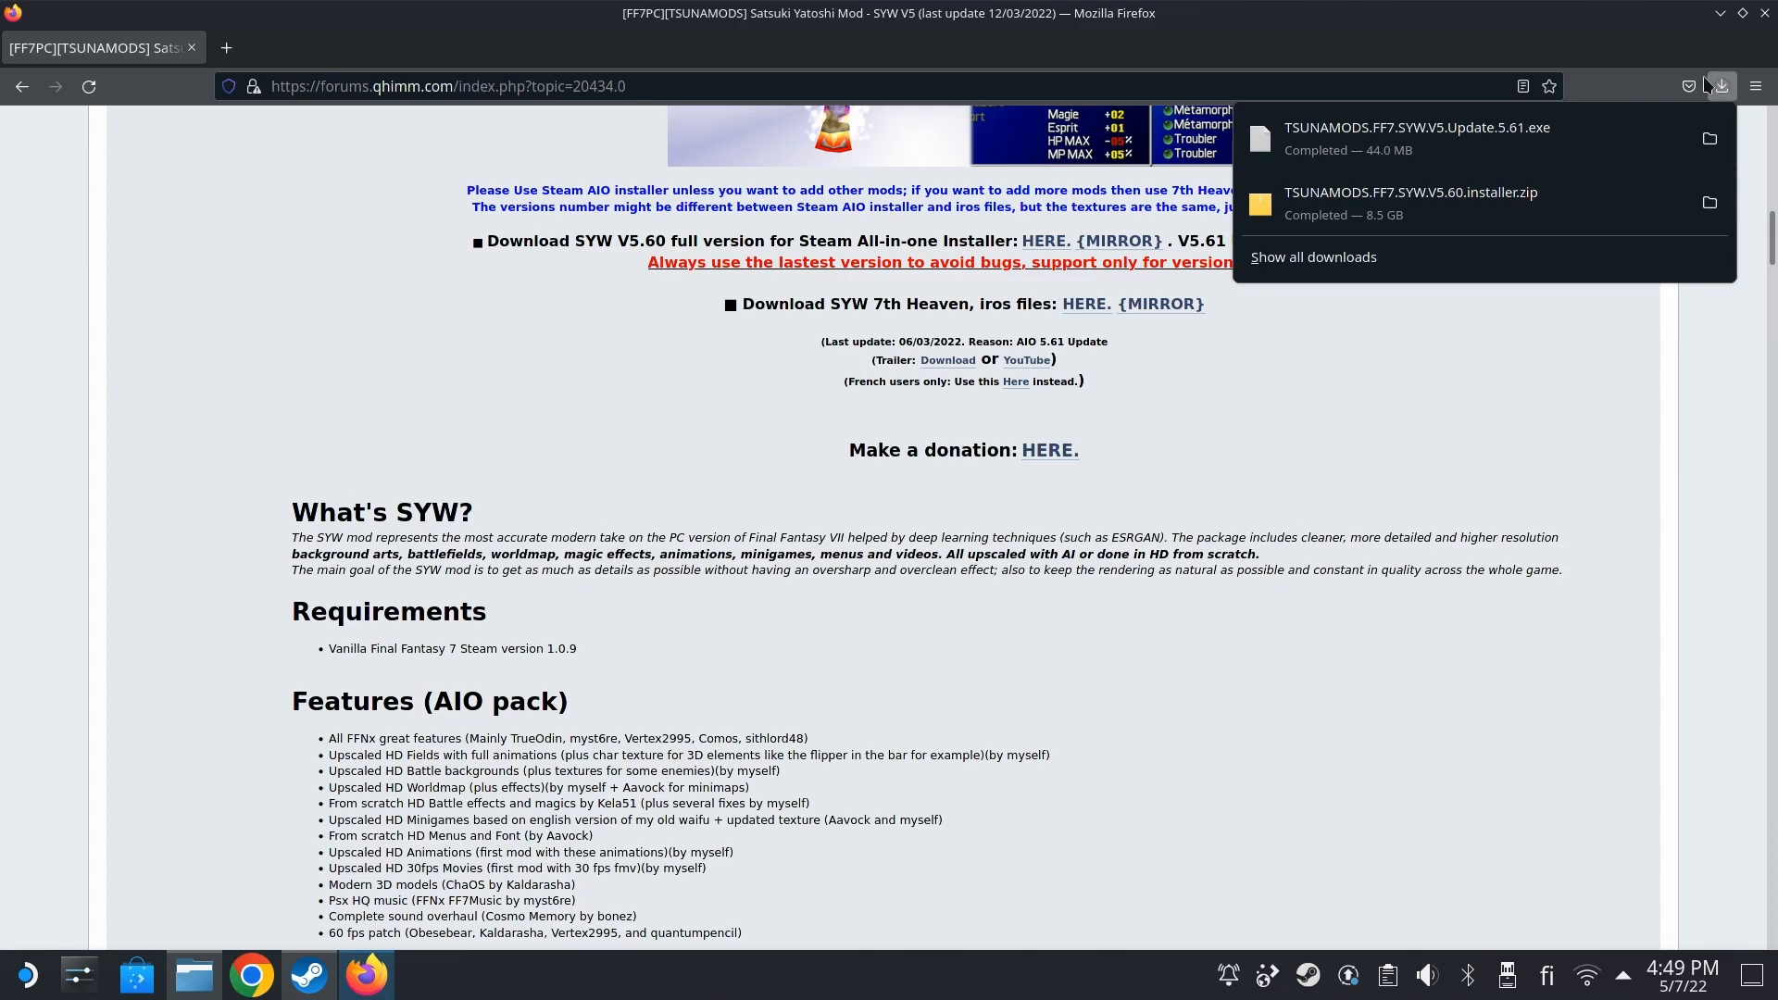
{"action": "mouse_move", "coordinate": [1711, 210]}
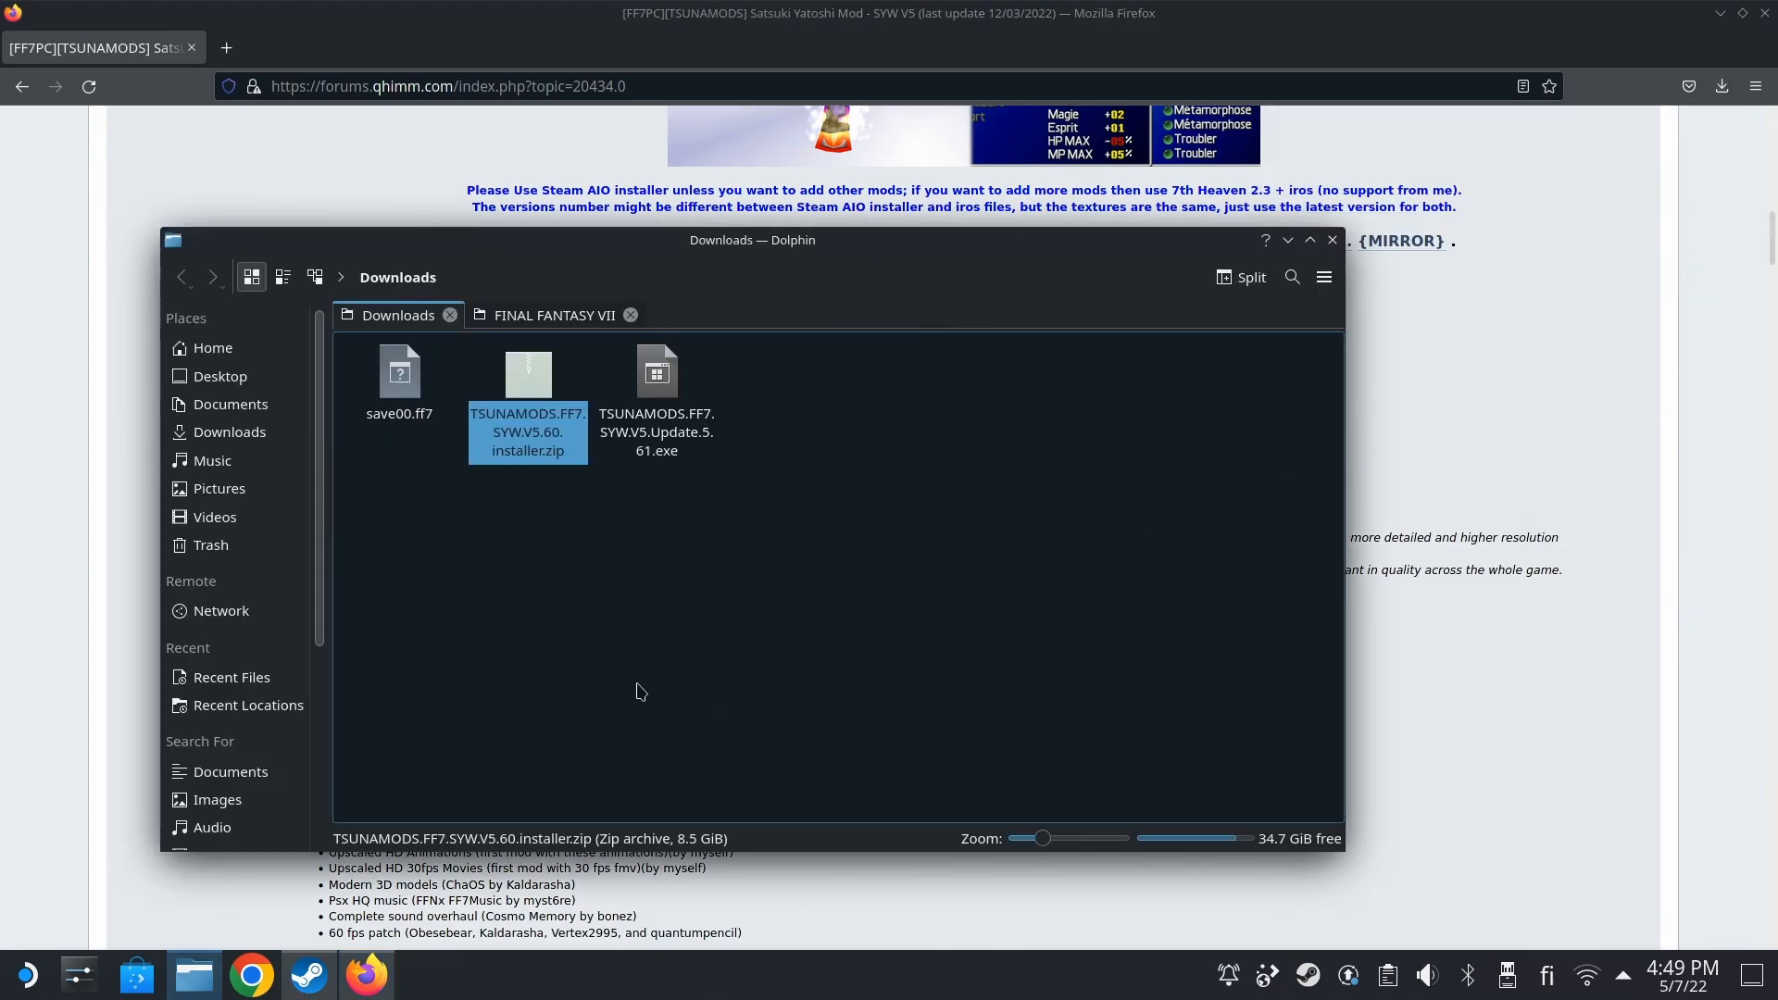
- Extract the SYW V5.60 installer zip here into the Downloads folder
{"action": "right_click", "coordinate": [525, 402]}
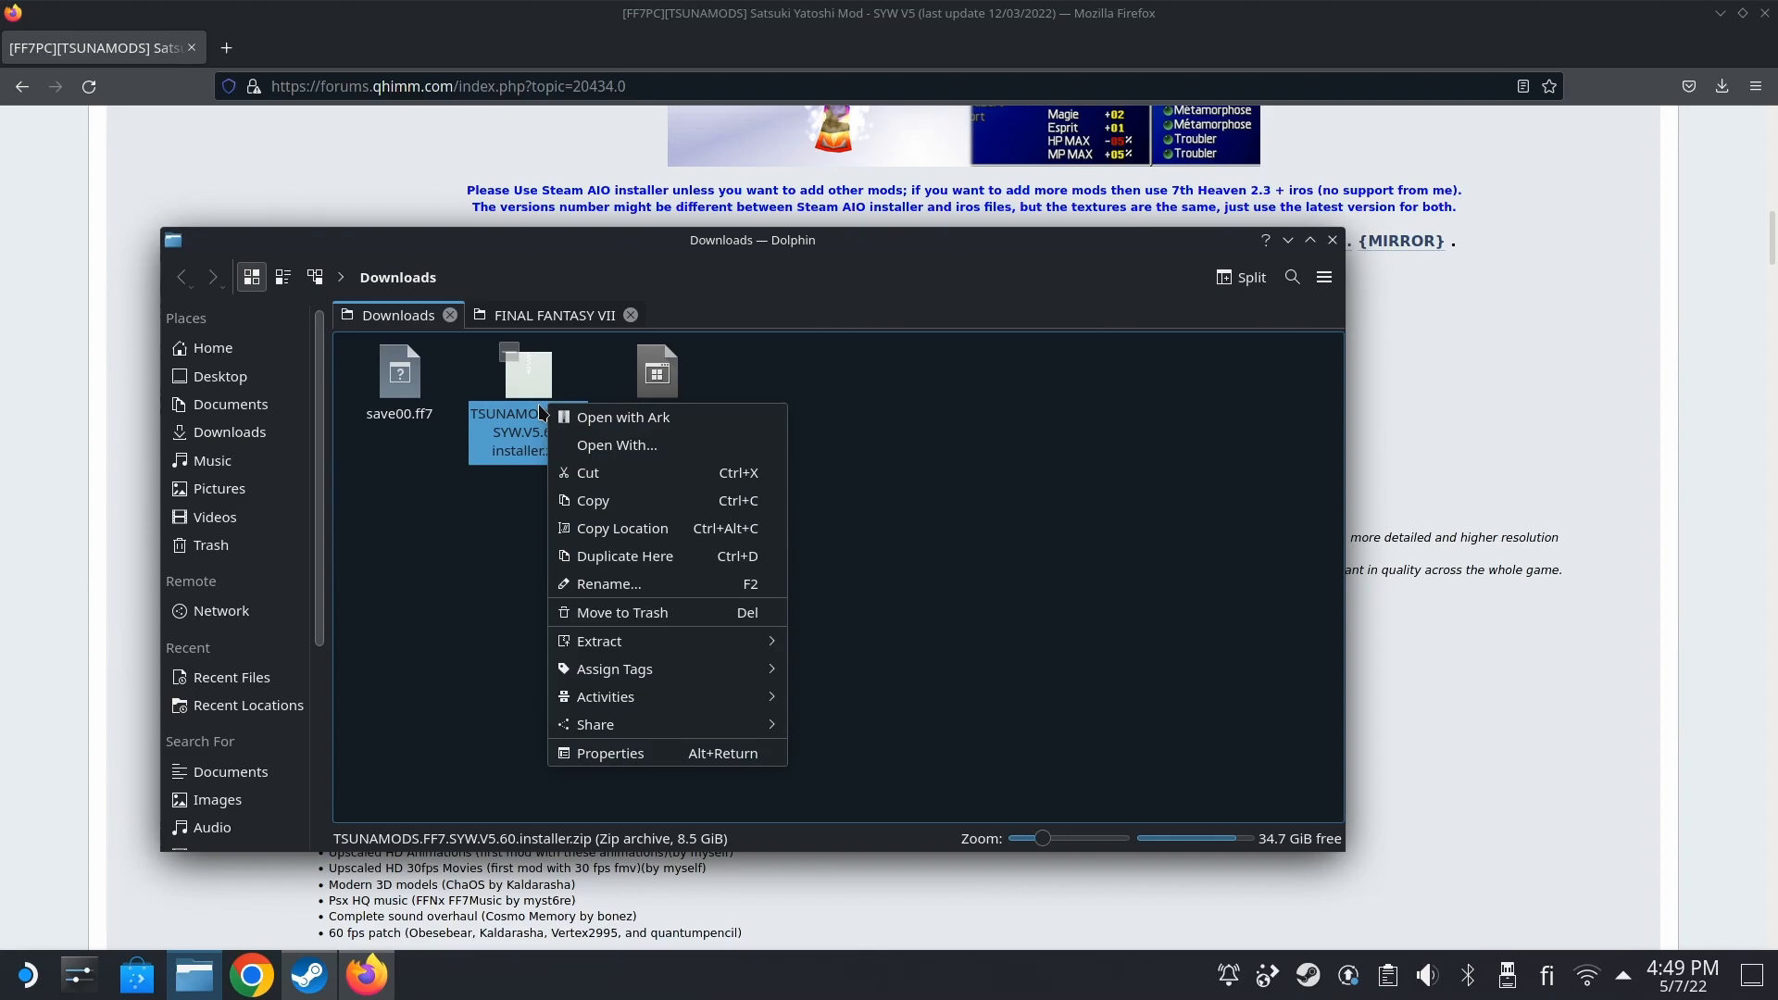
{"action": "mouse_move", "coordinate": [598, 640]}
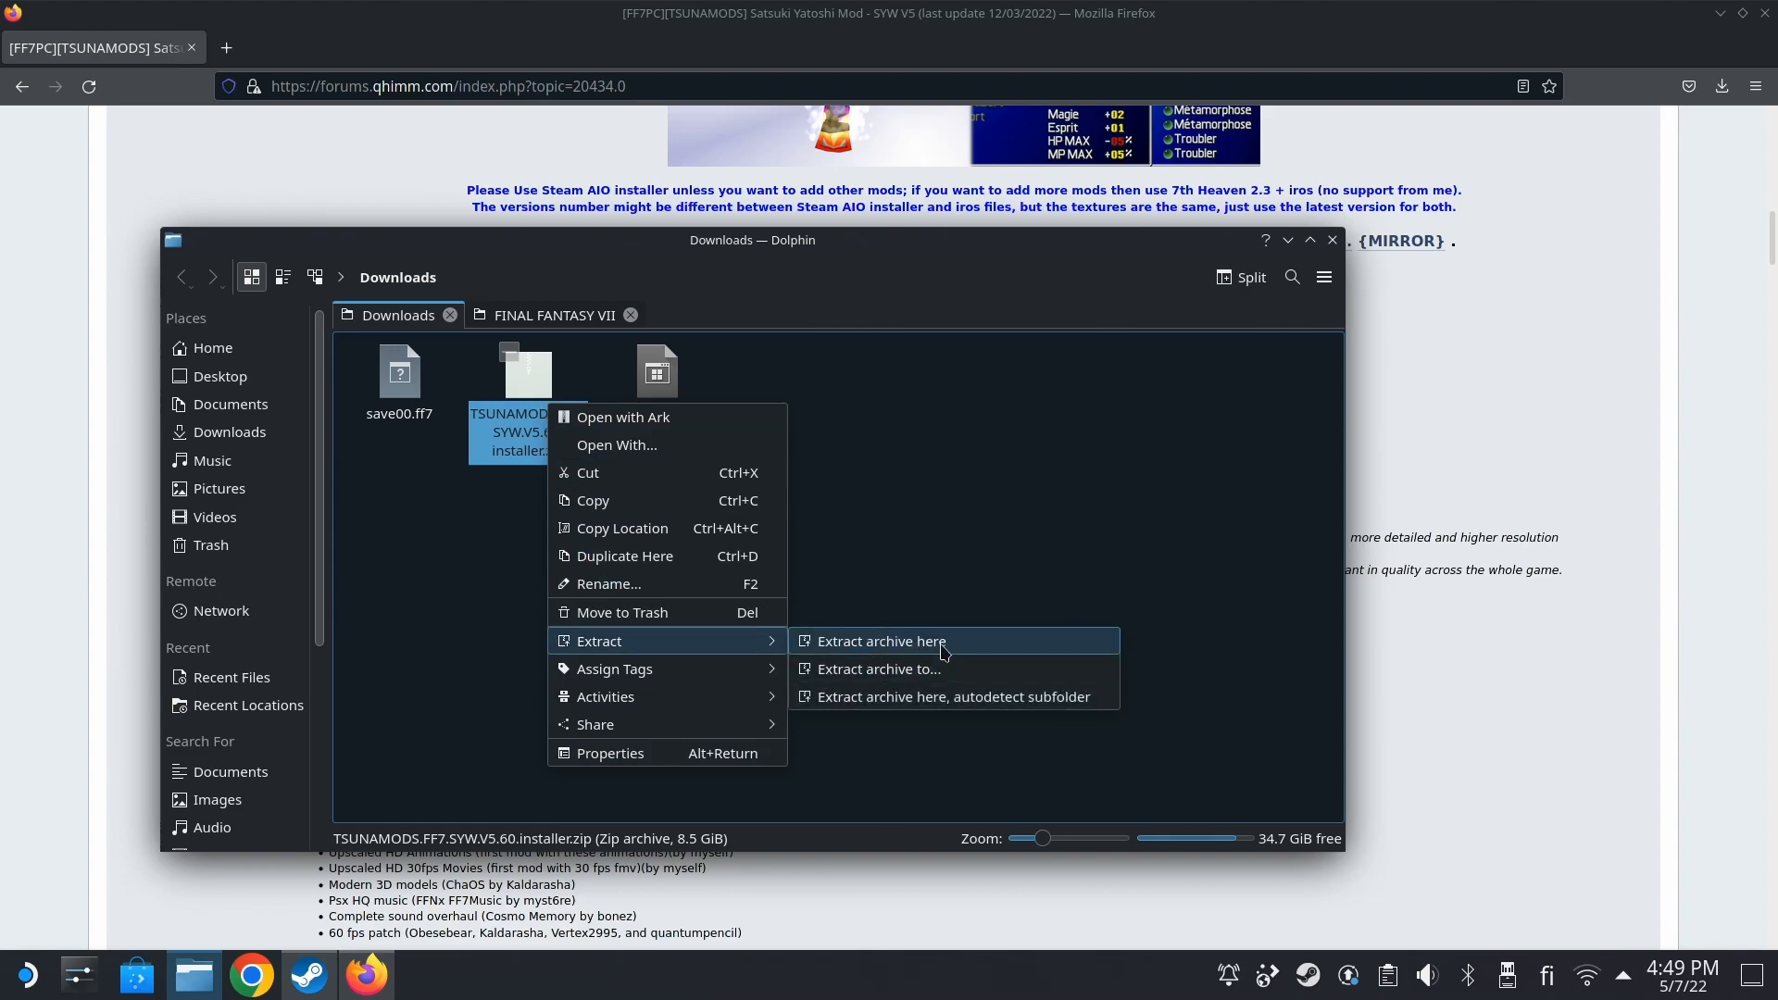
{"action": "left_click", "coordinate": [880, 641]}
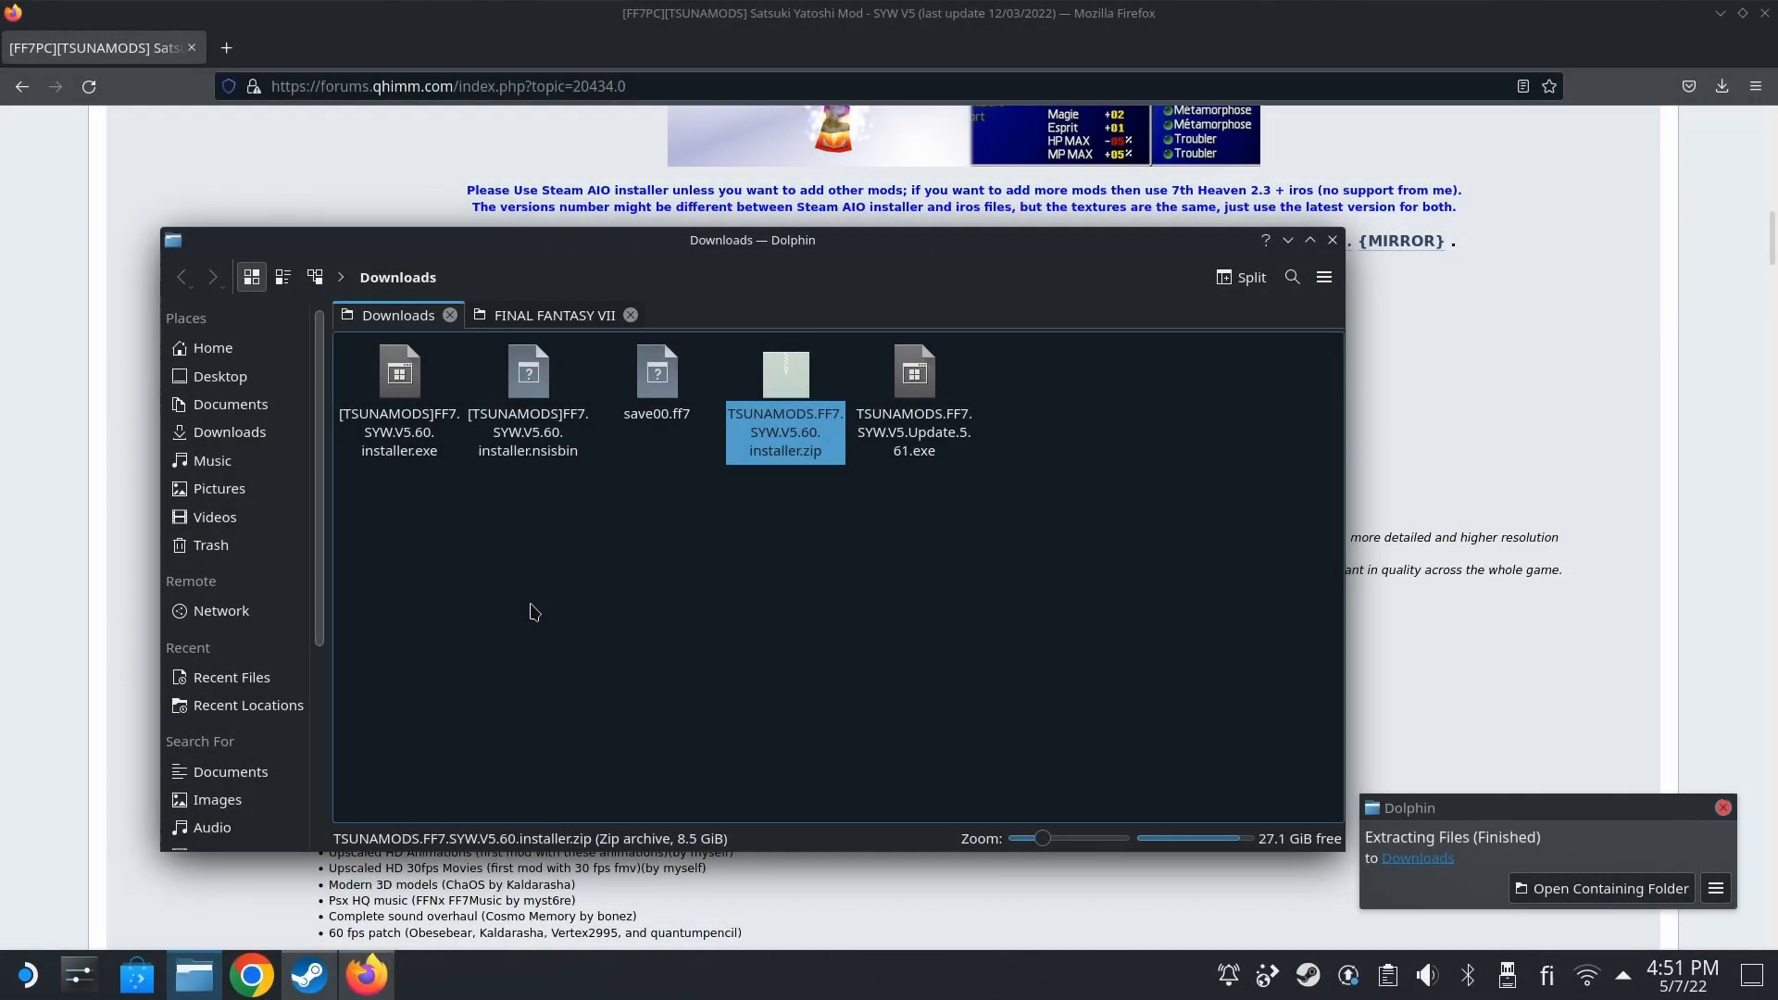
{"action": "mouse_move", "coordinate": [609, 619]}
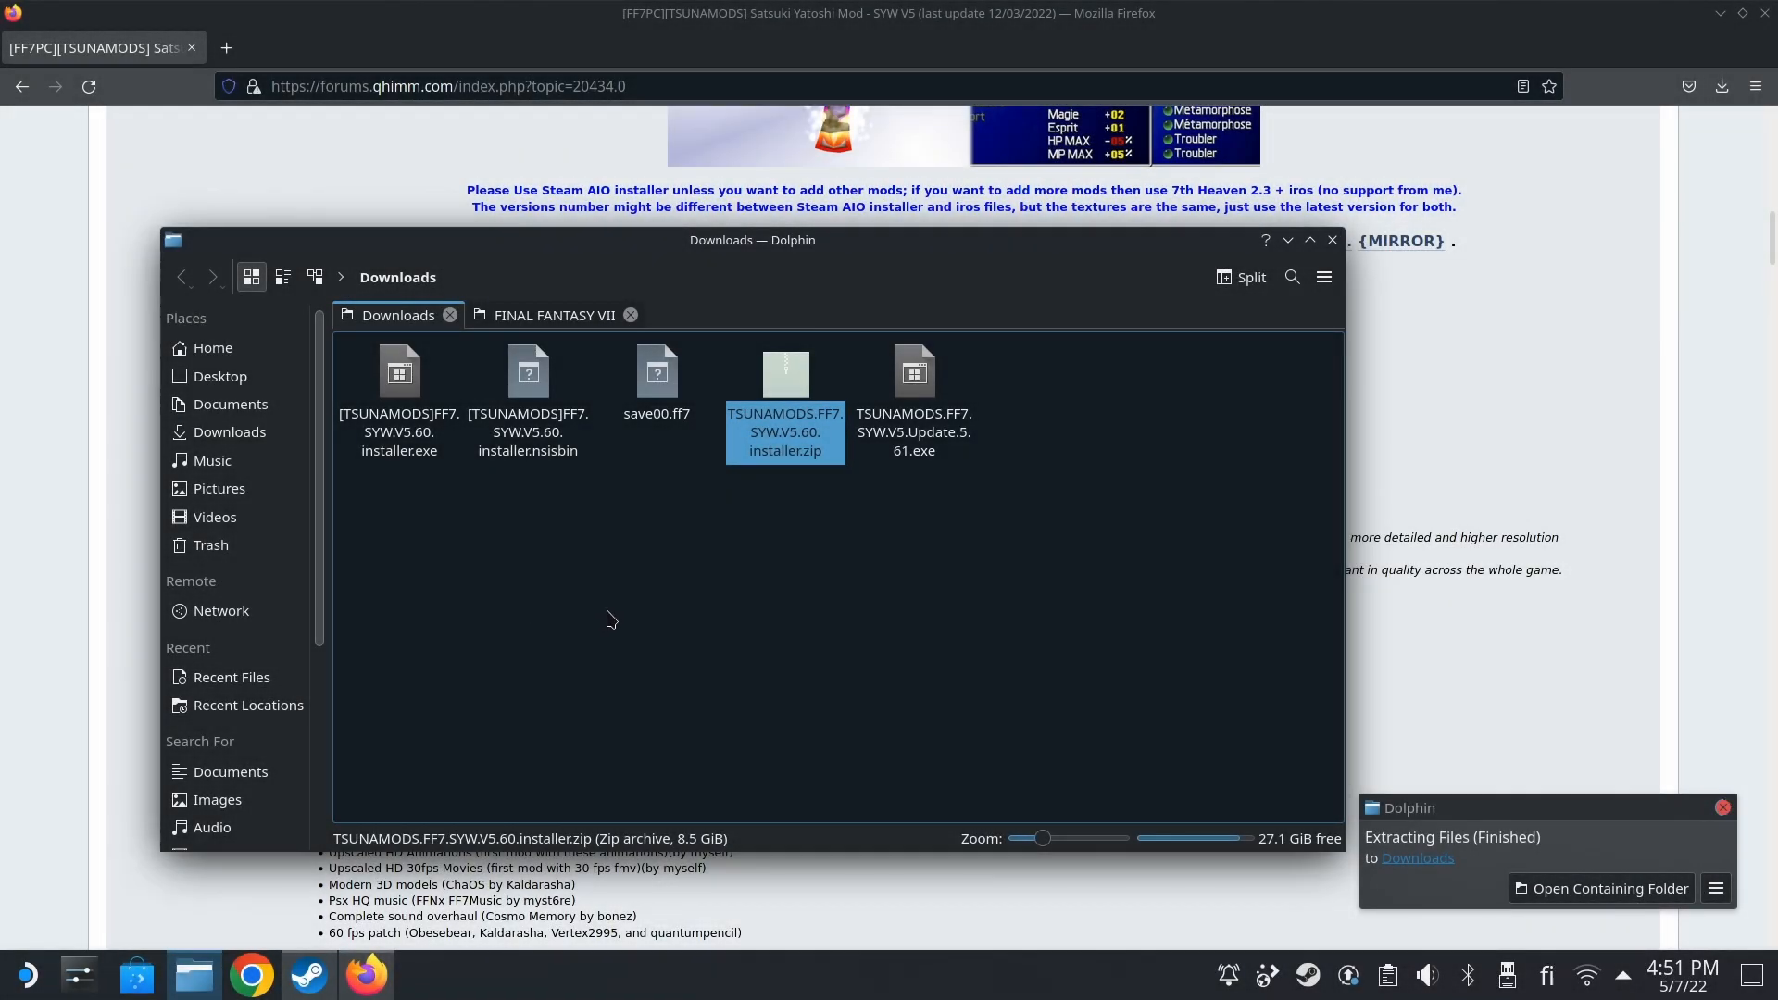
{"action": "left_click", "coordinate": [527, 385]}
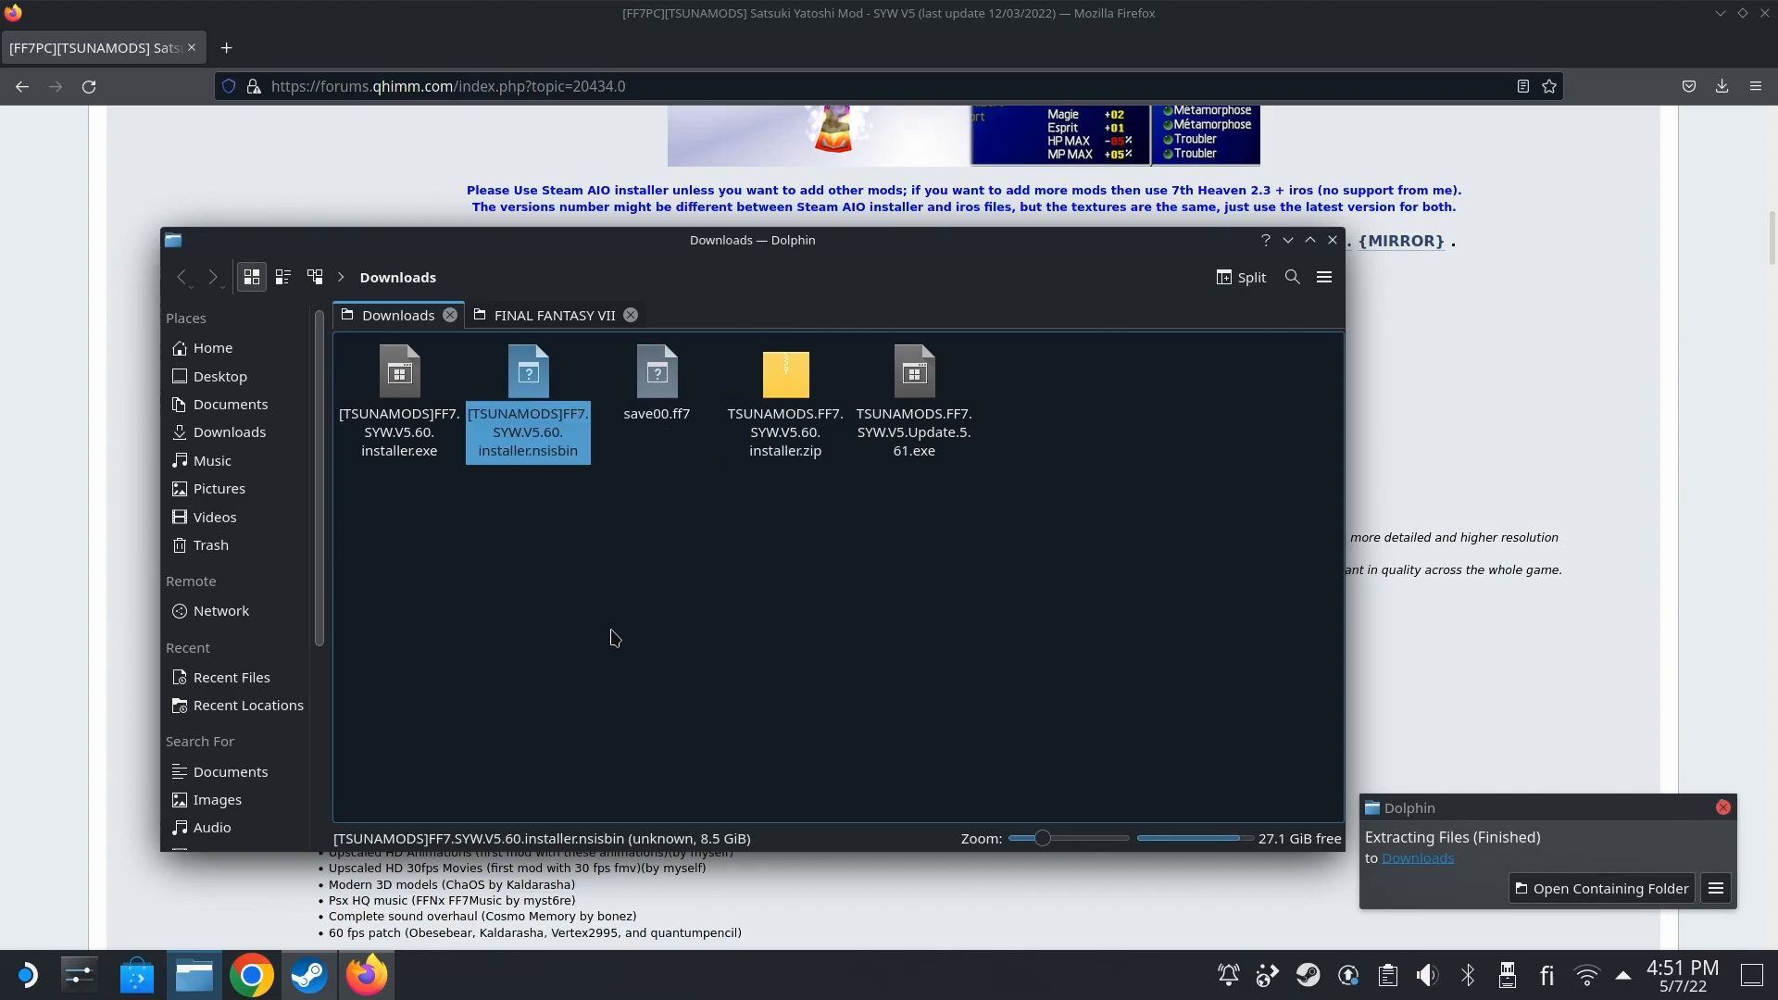
{"action": "left_click", "coordinate": [785, 391]}
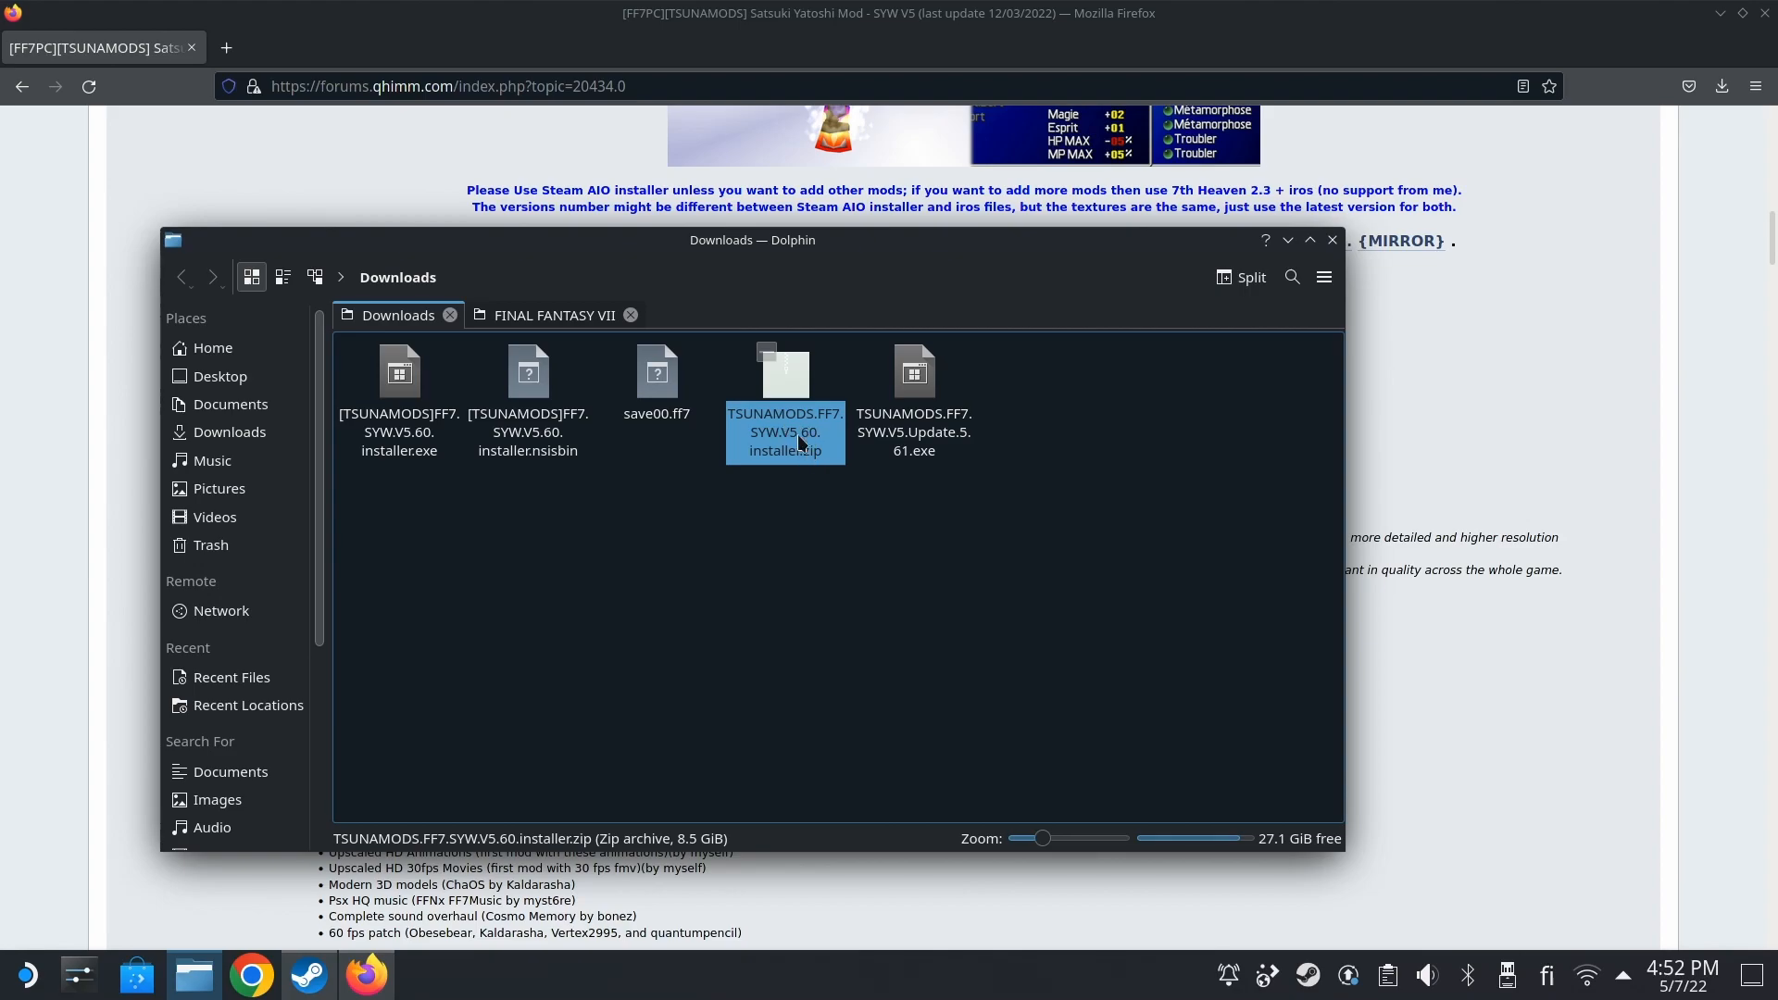
{"action": "mouse_move", "coordinate": [796, 443]}
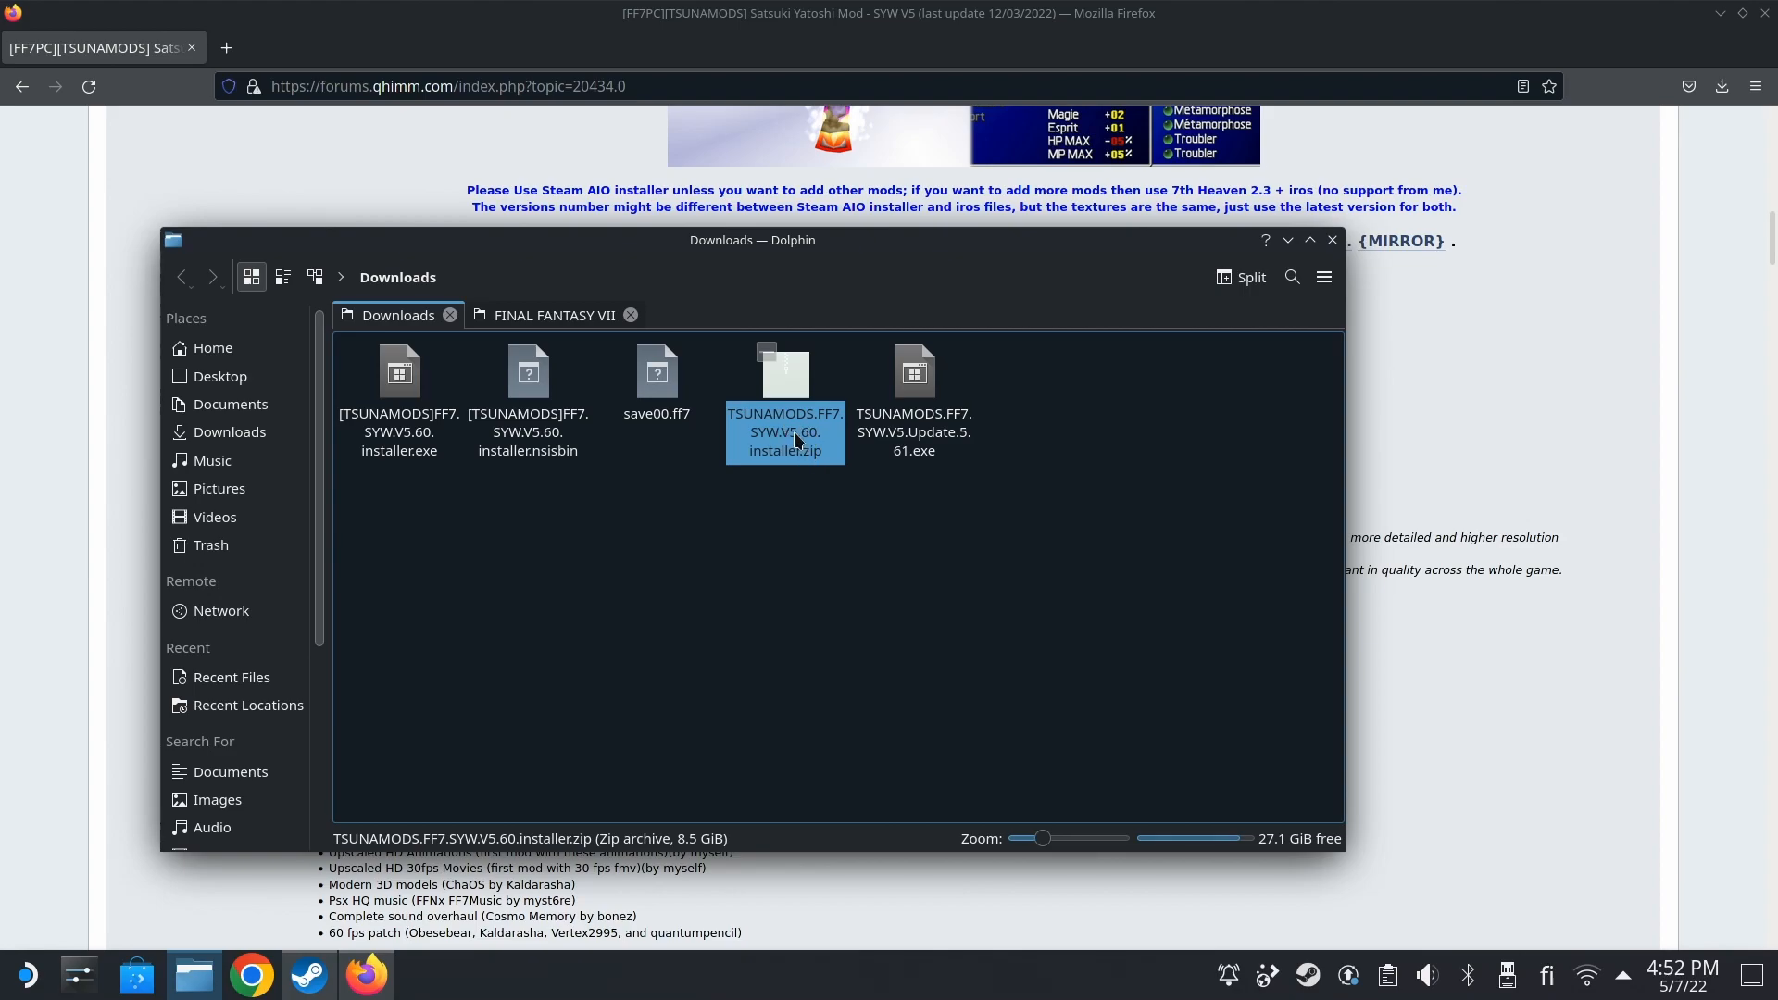
- Permanently delete the V5.60 installer zip with Delete (Shift+Del) and confirm
{"action": "right_click", "coordinate": [785, 437]}
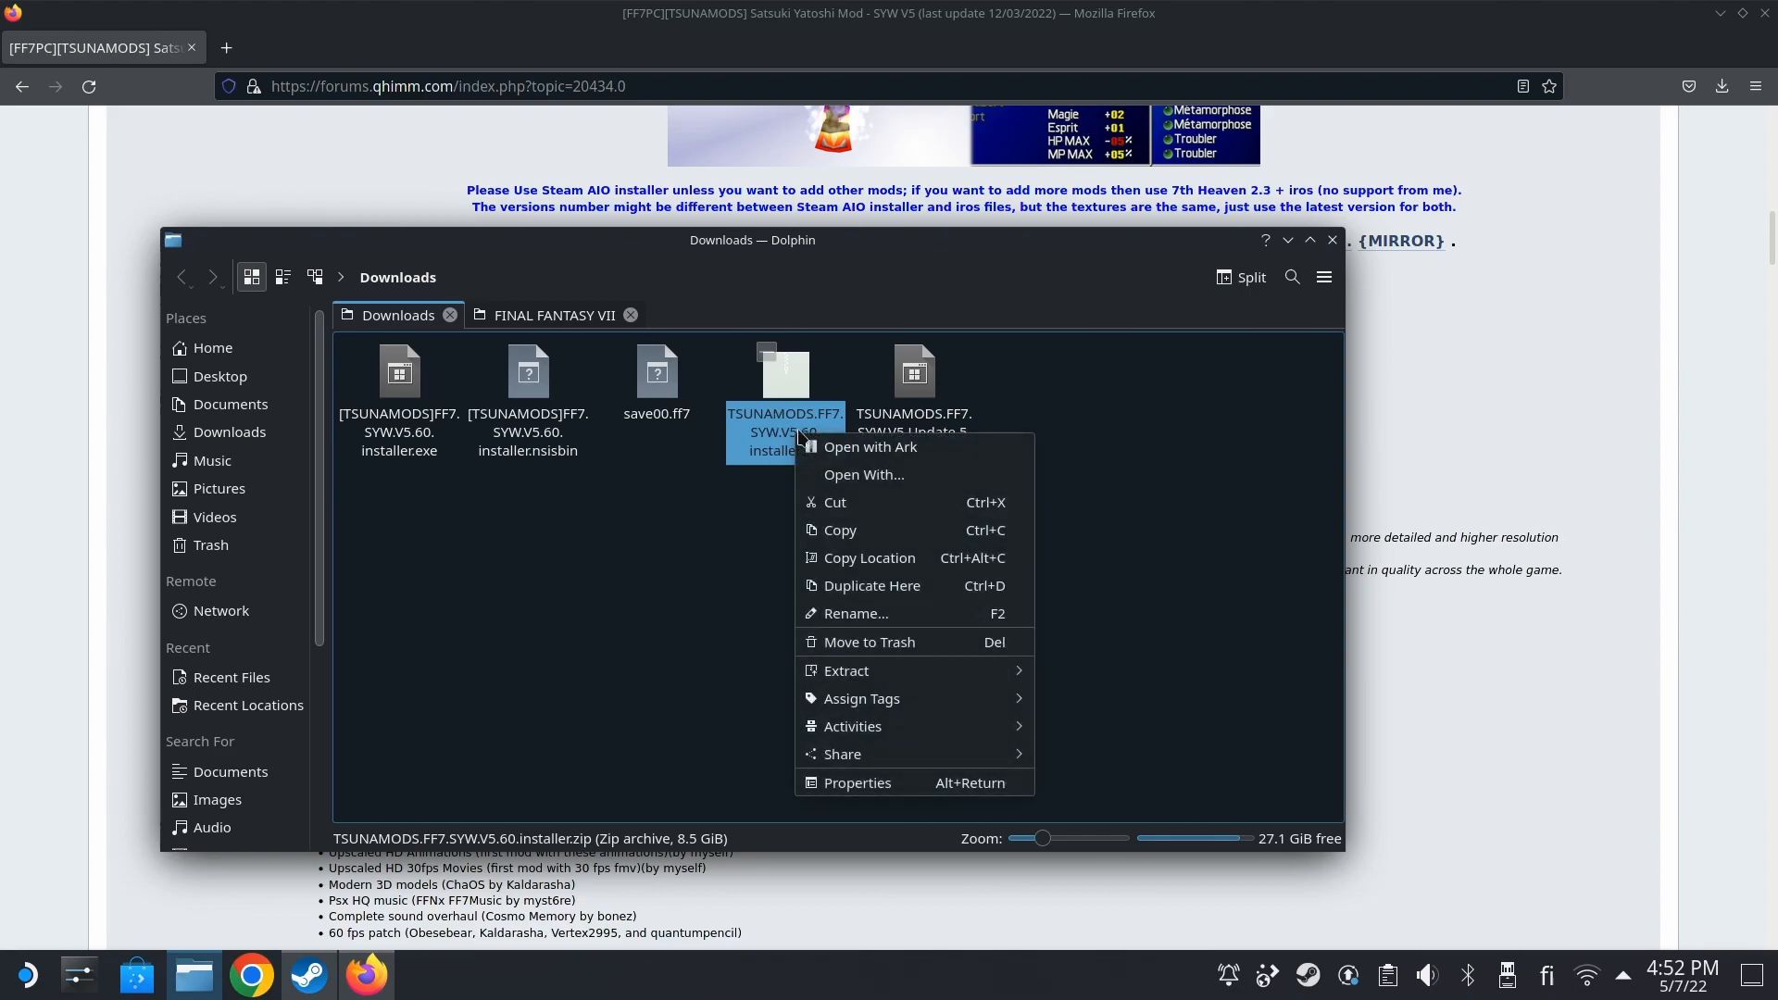
{"action": "mouse_move", "coordinate": [846, 670]}
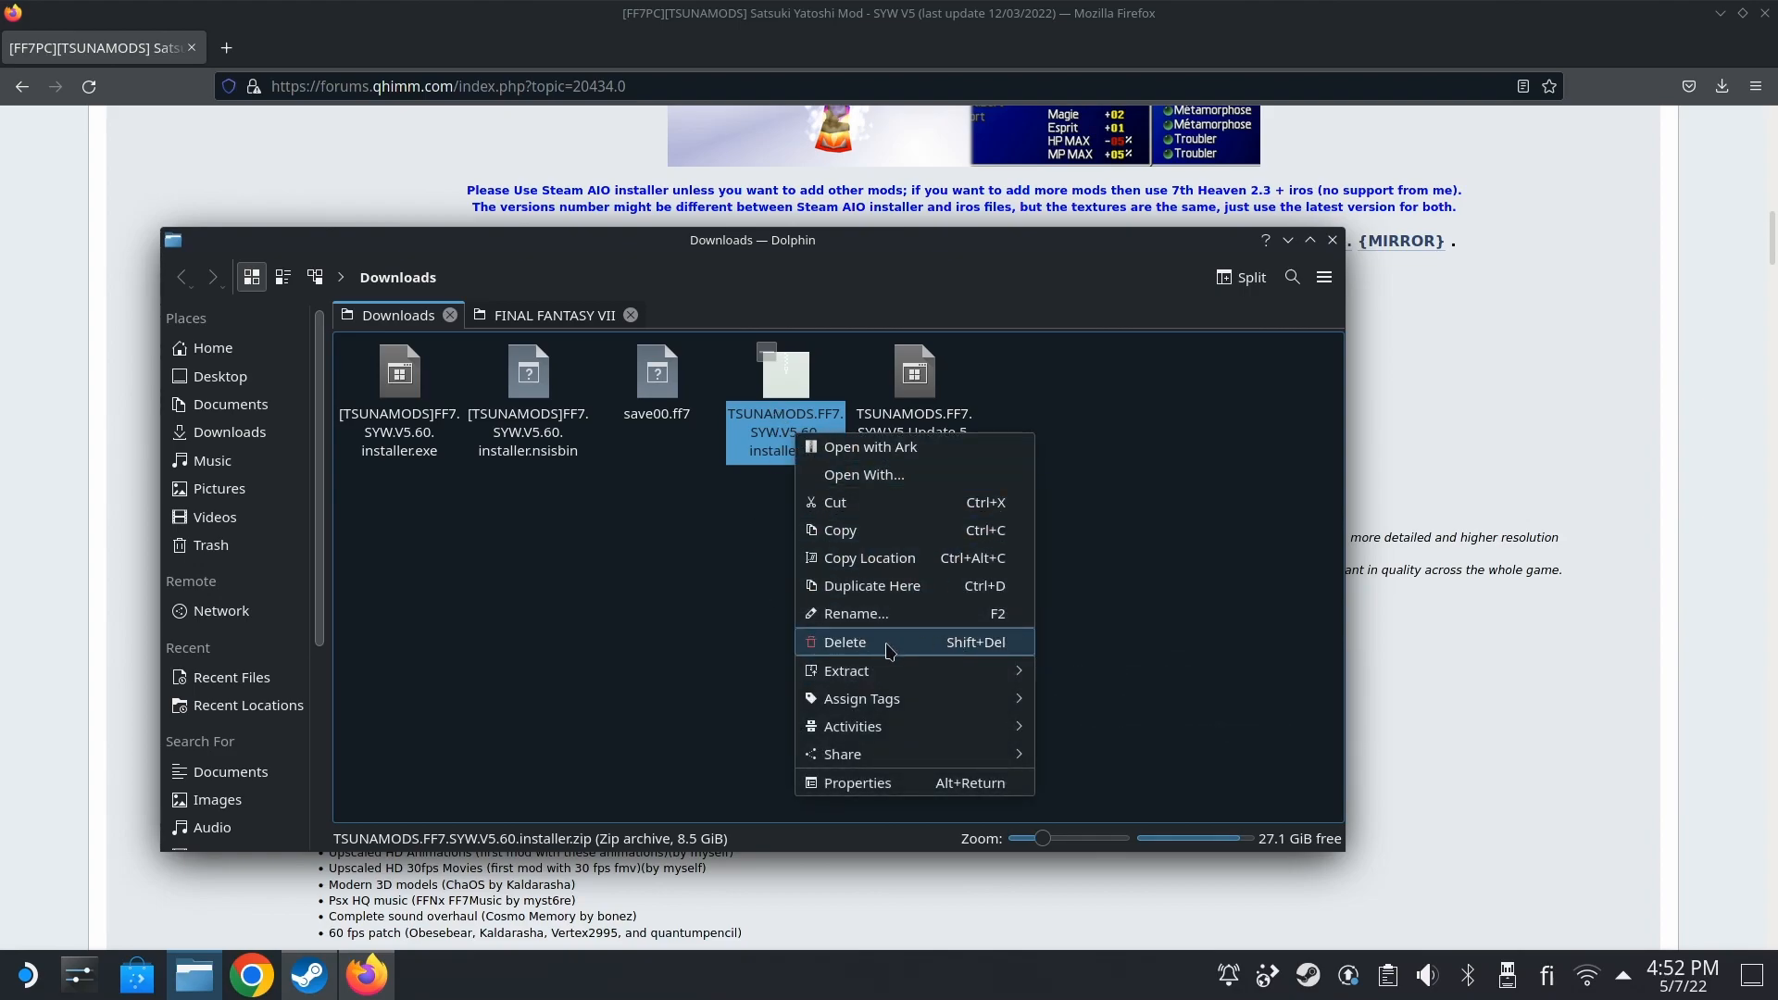
{"action": "left_click", "coordinate": [844, 643]}
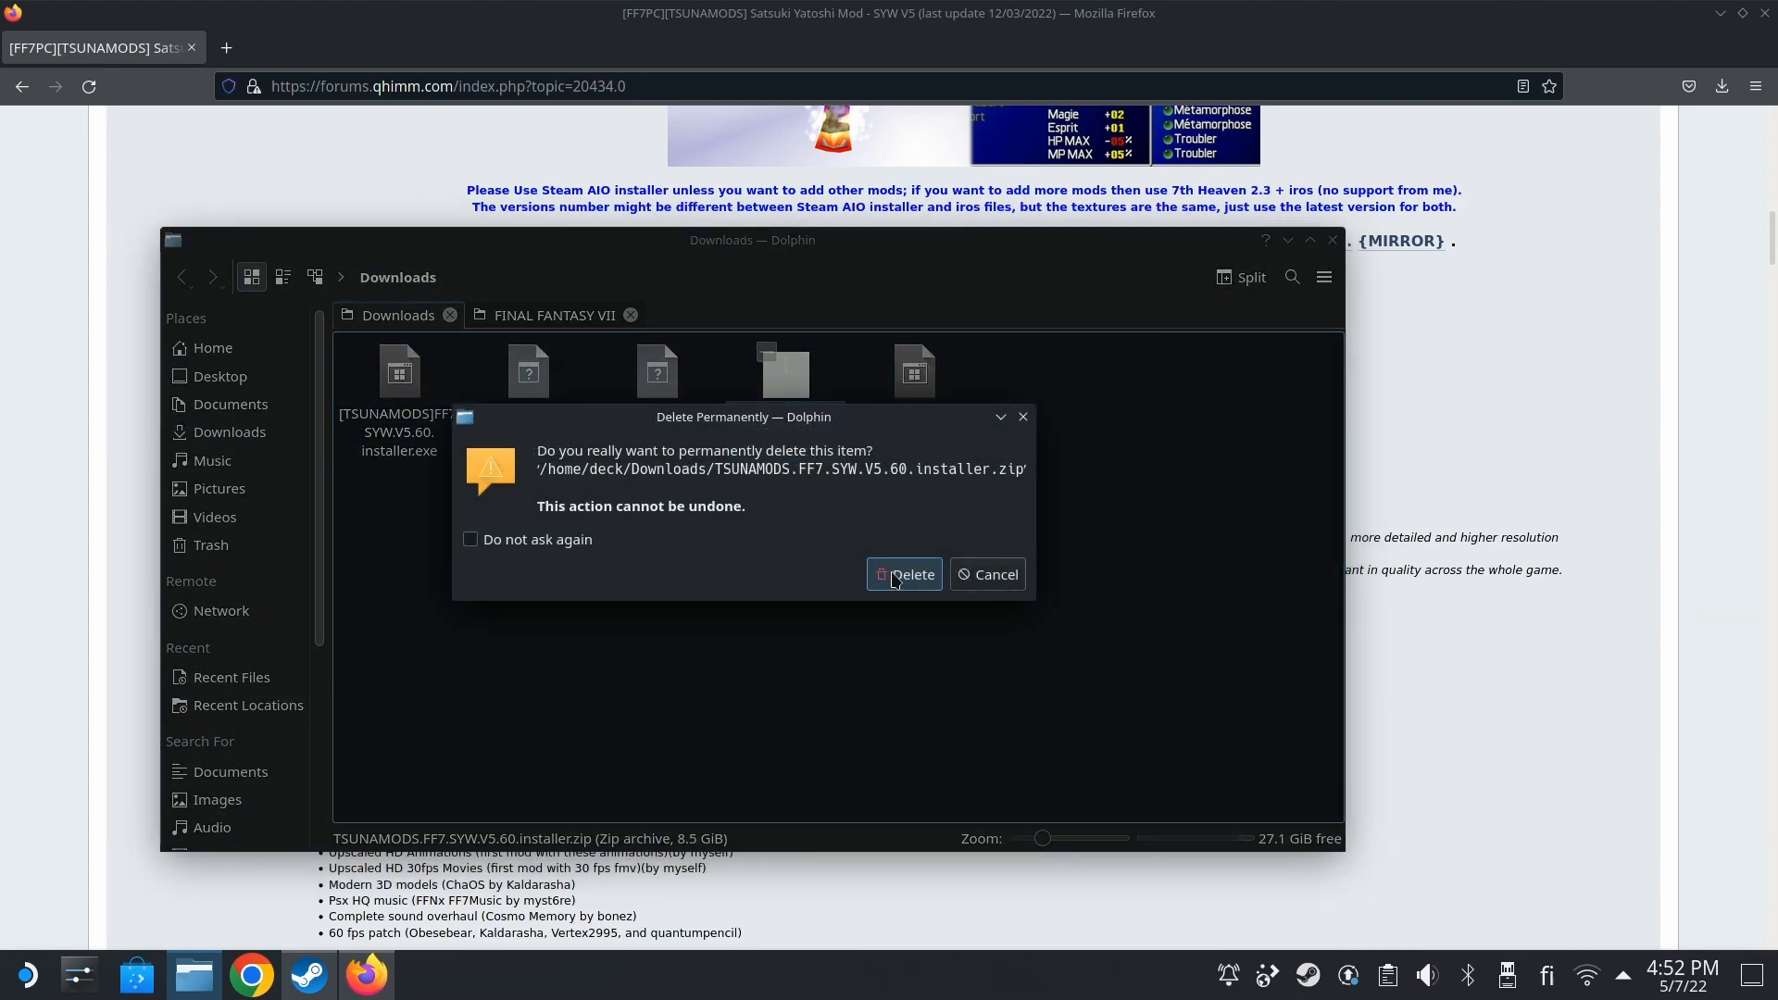
{"action": "mouse_move", "coordinate": [618, 583]}
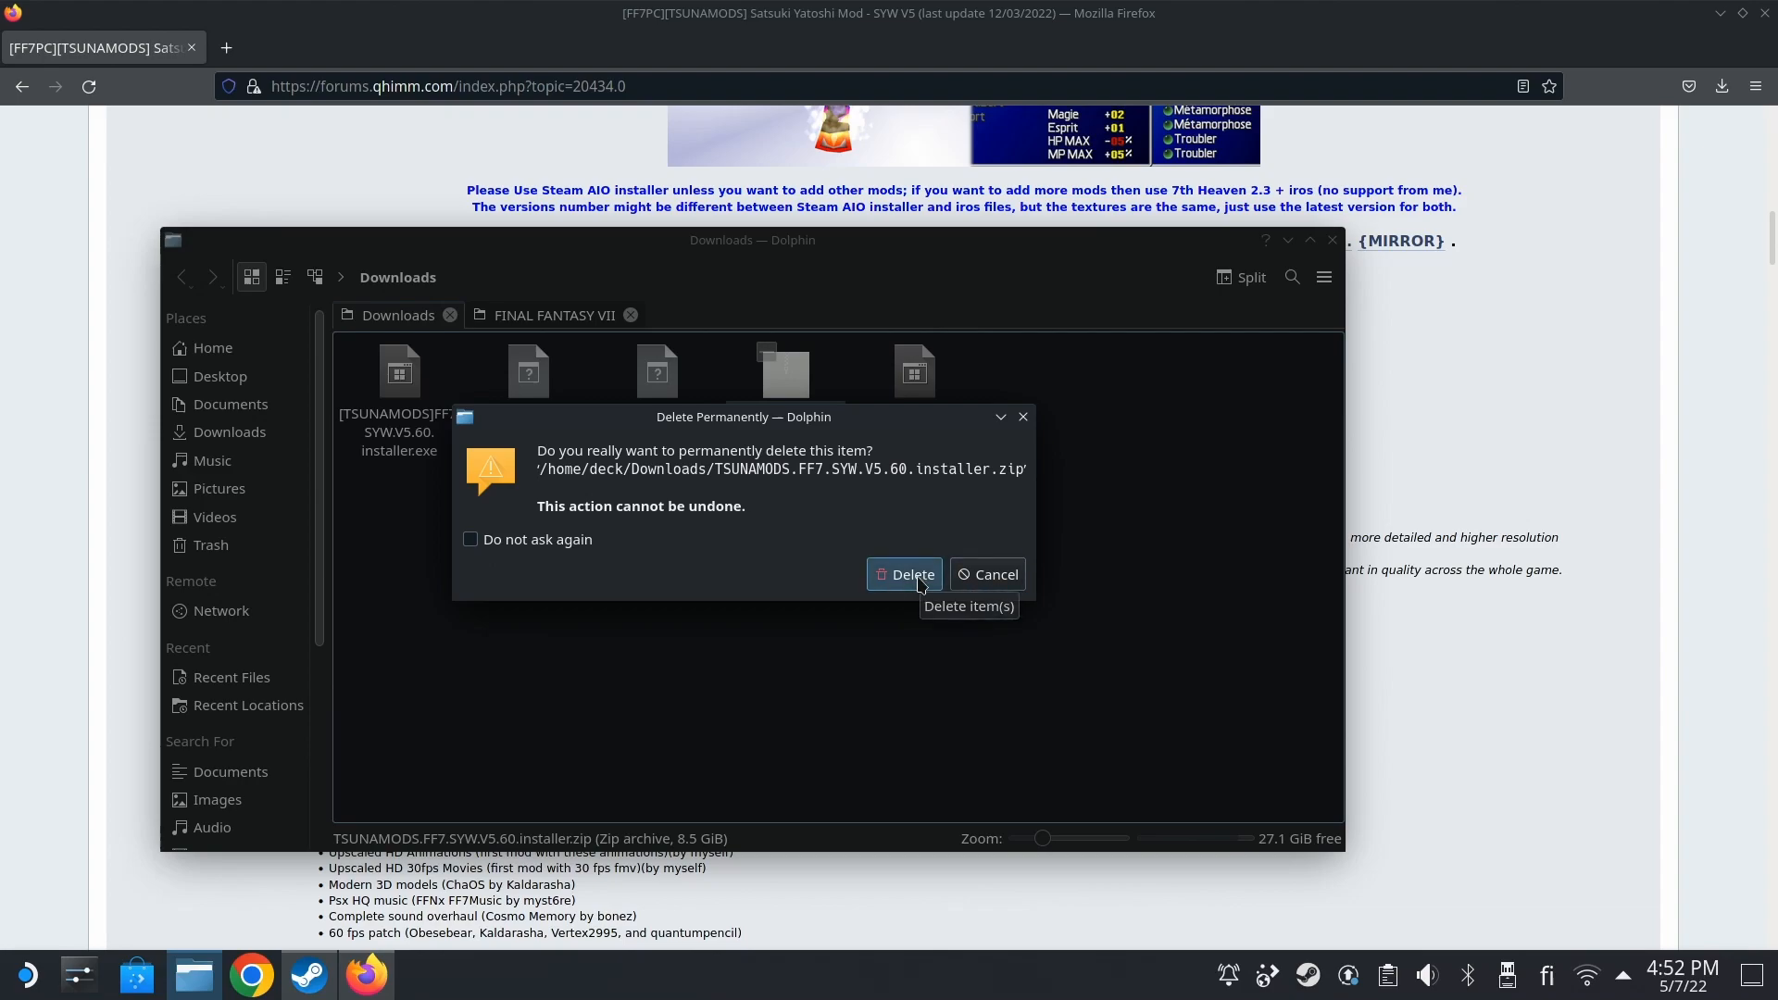
{"action": "left_click", "coordinate": [903, 574]}
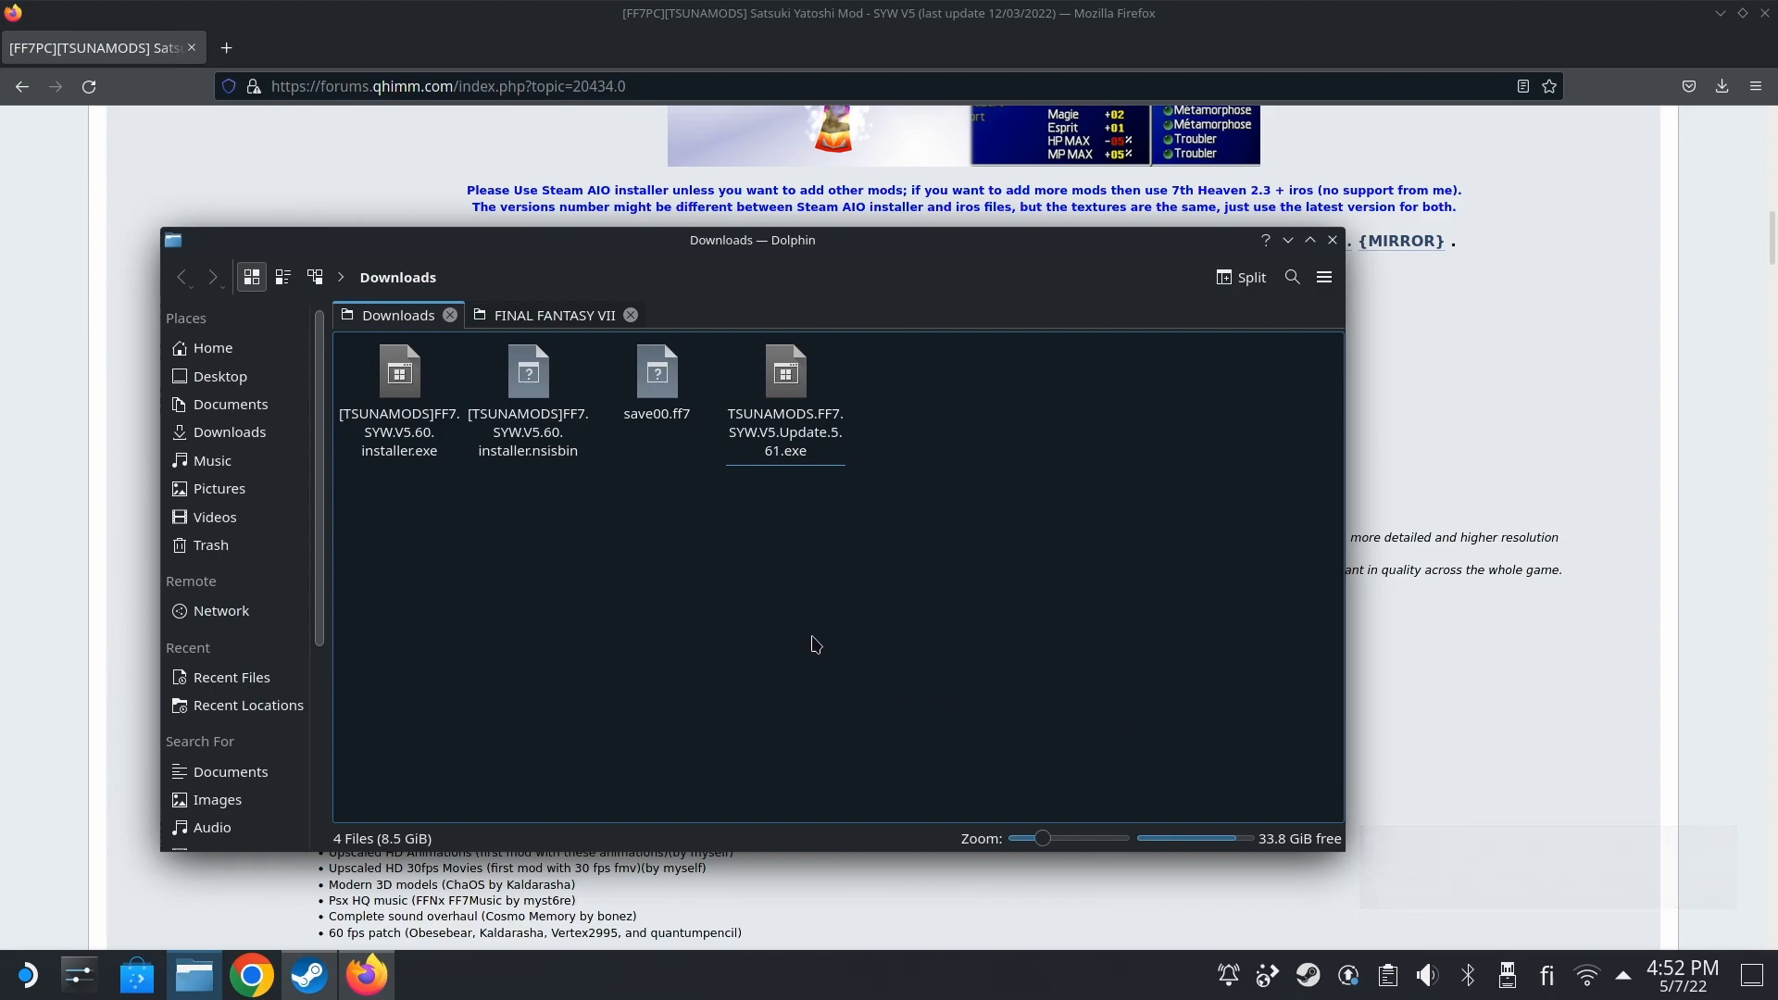
{"action": "left_click", "coordinate": [528, 385]}
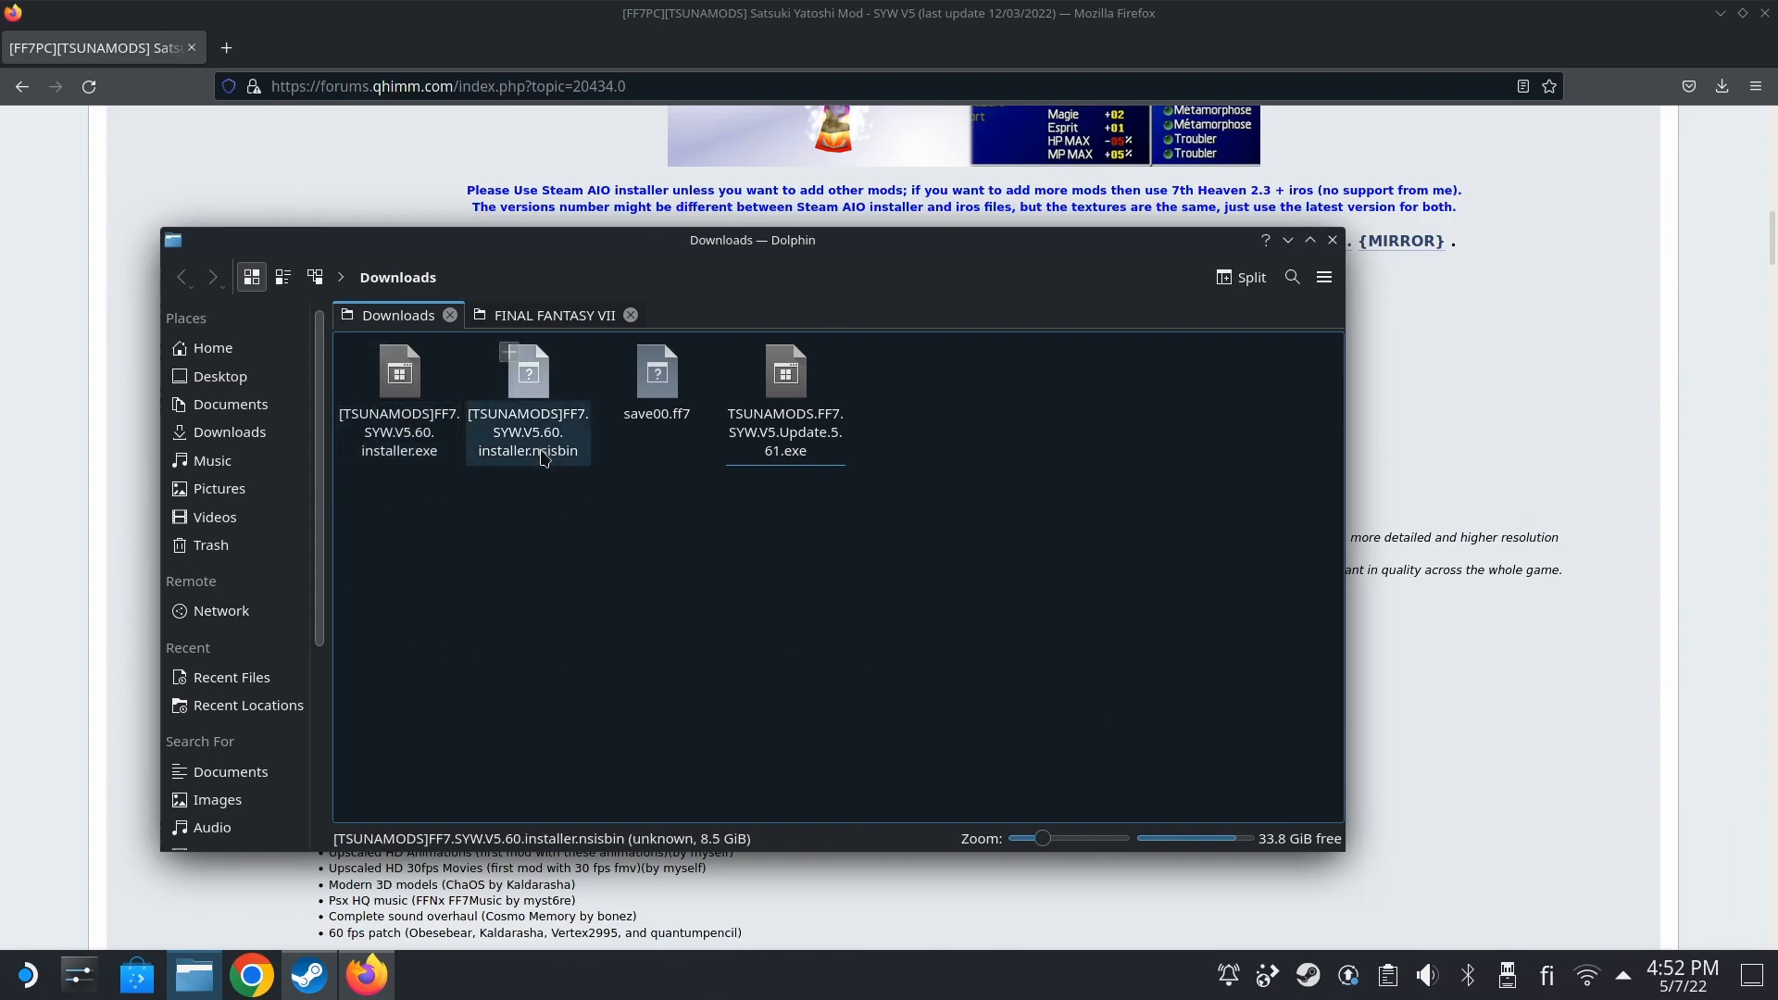
{"action": "left_click", "coordinate": [783, 385]}
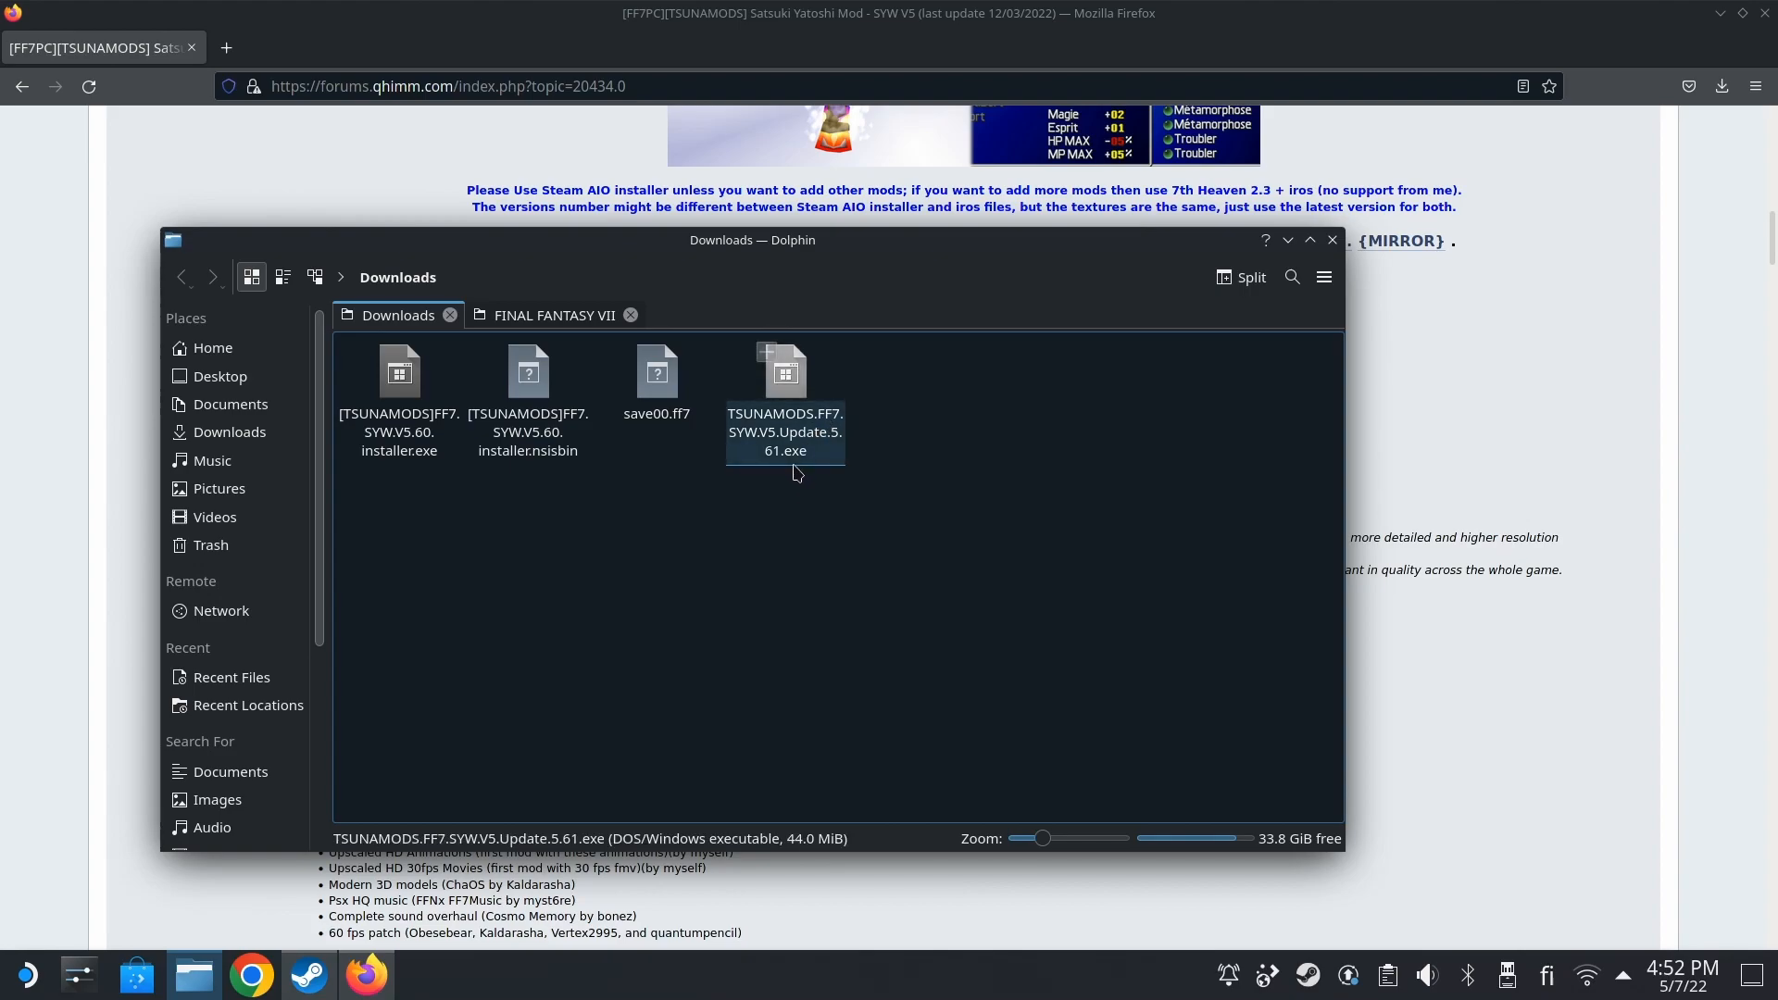
{"action": "left_click", "coordinate": [433, 592]}
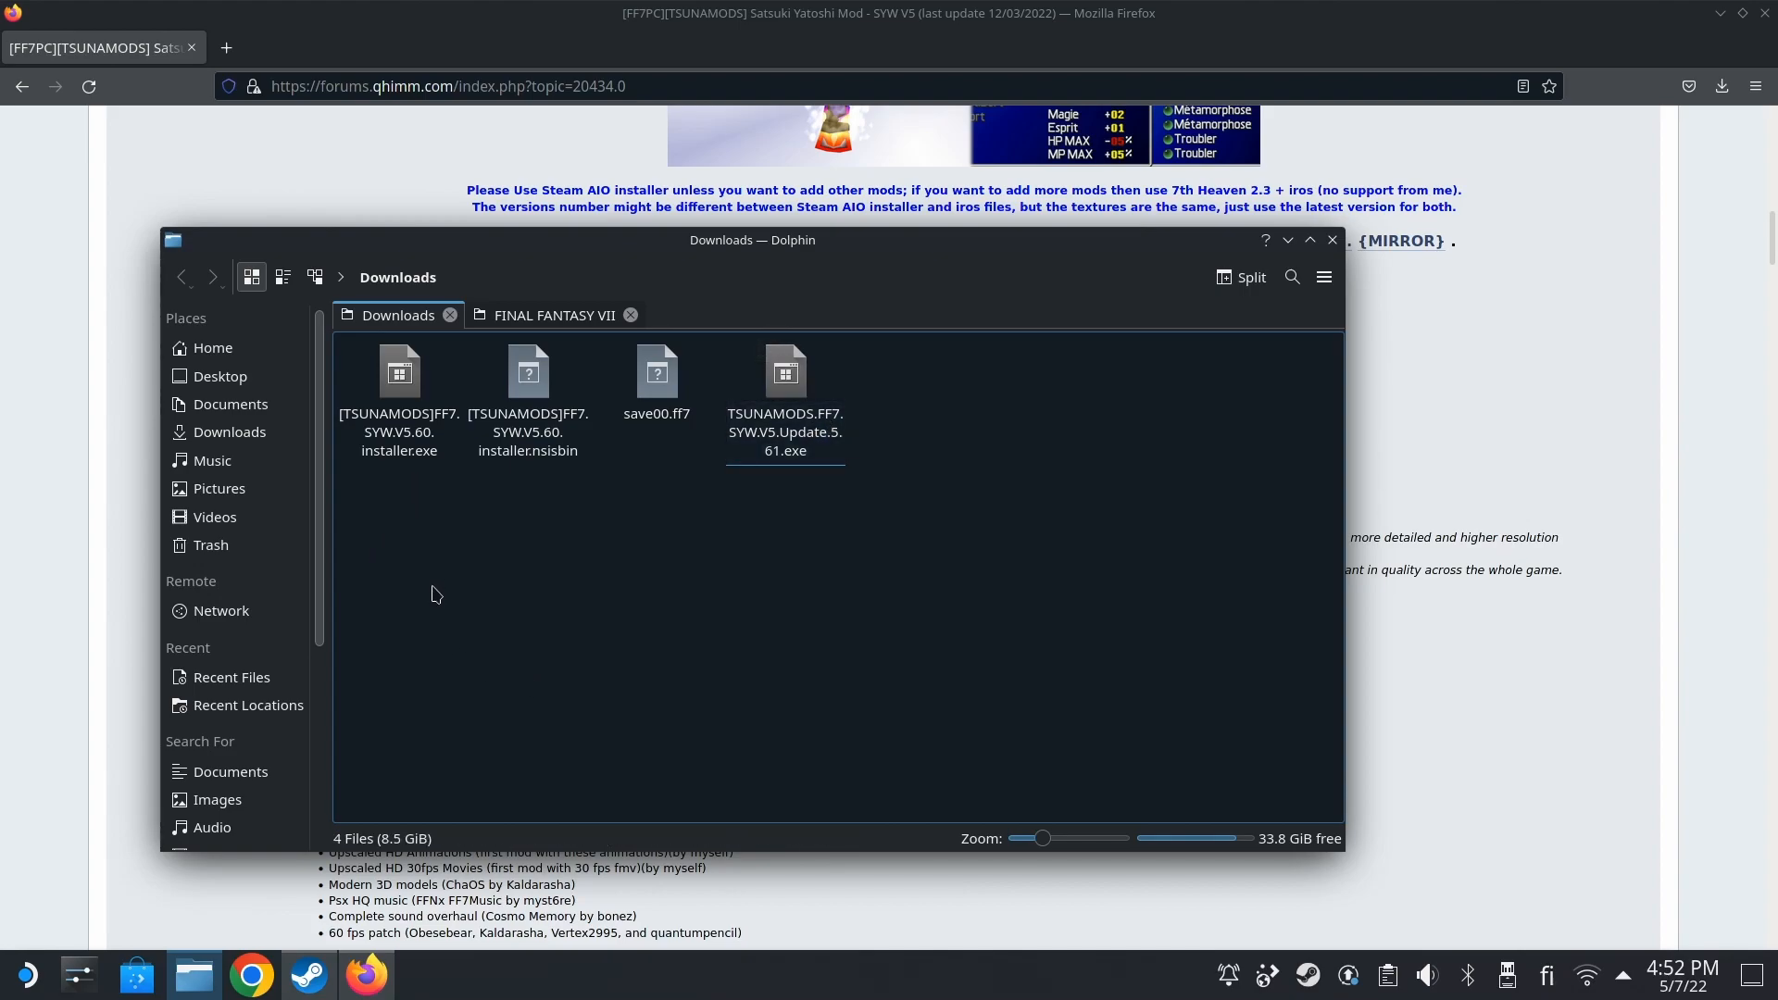
{"action": "type", "text": "dh"}
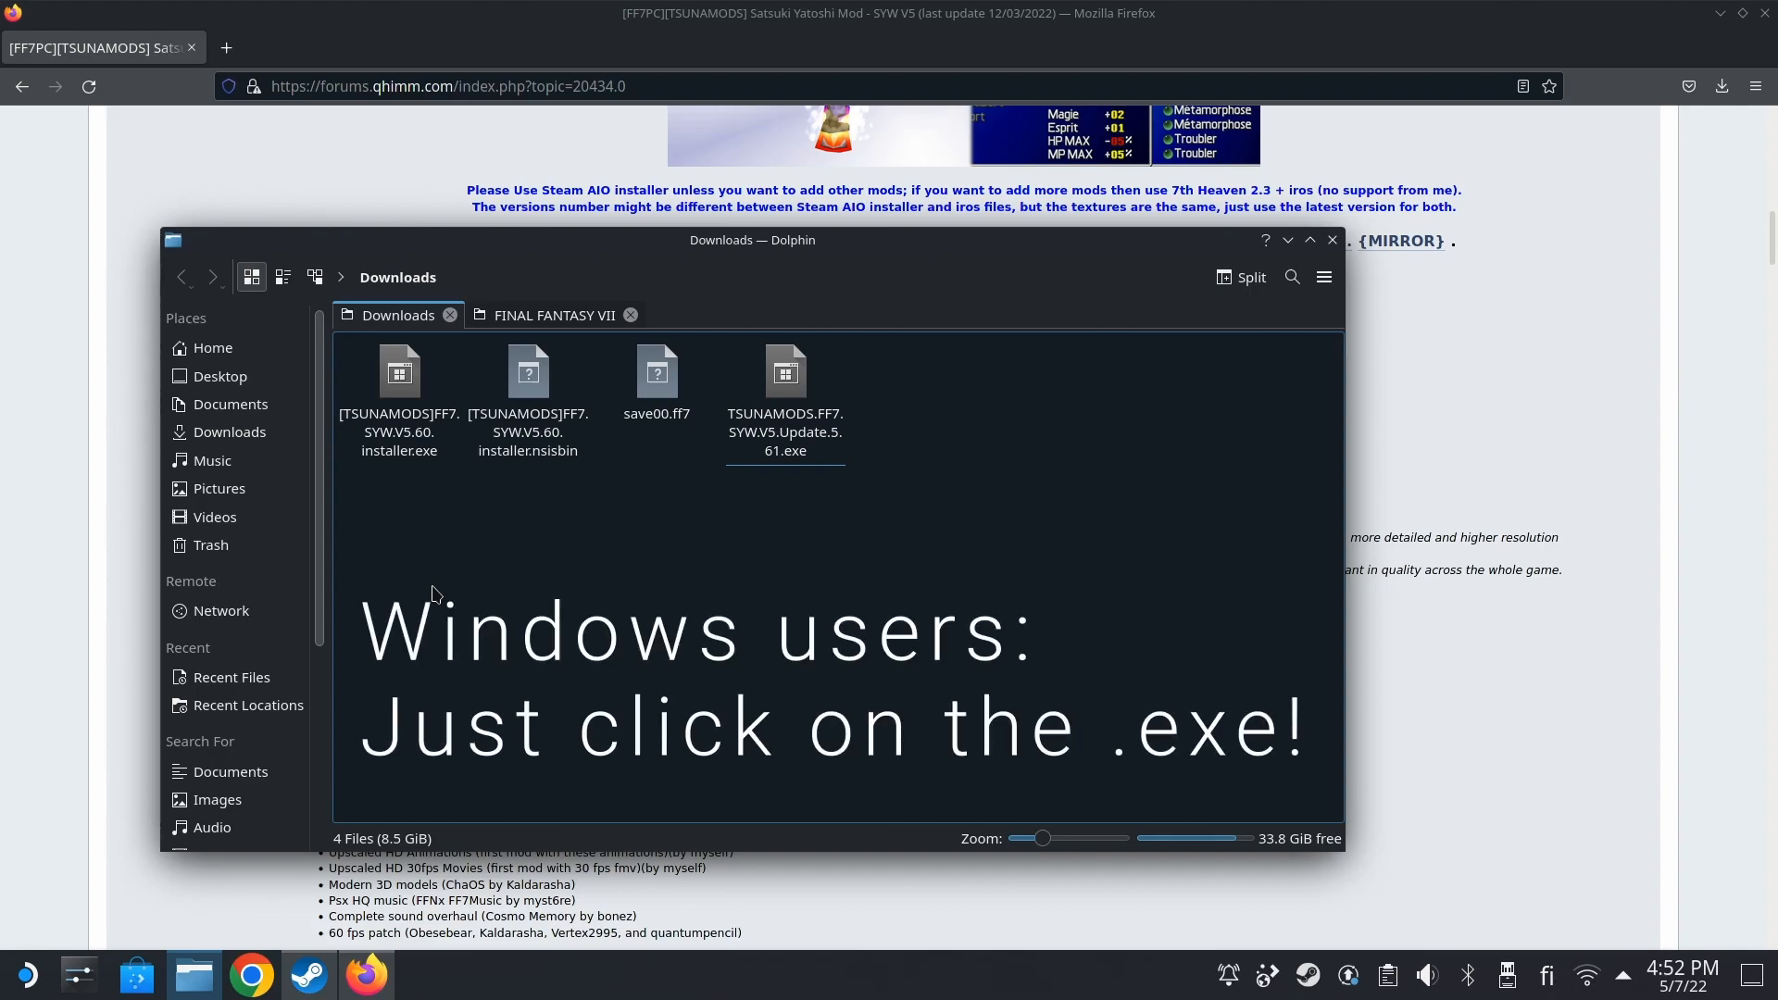
{"action": "left_click", "coordinate": [398, 370]}
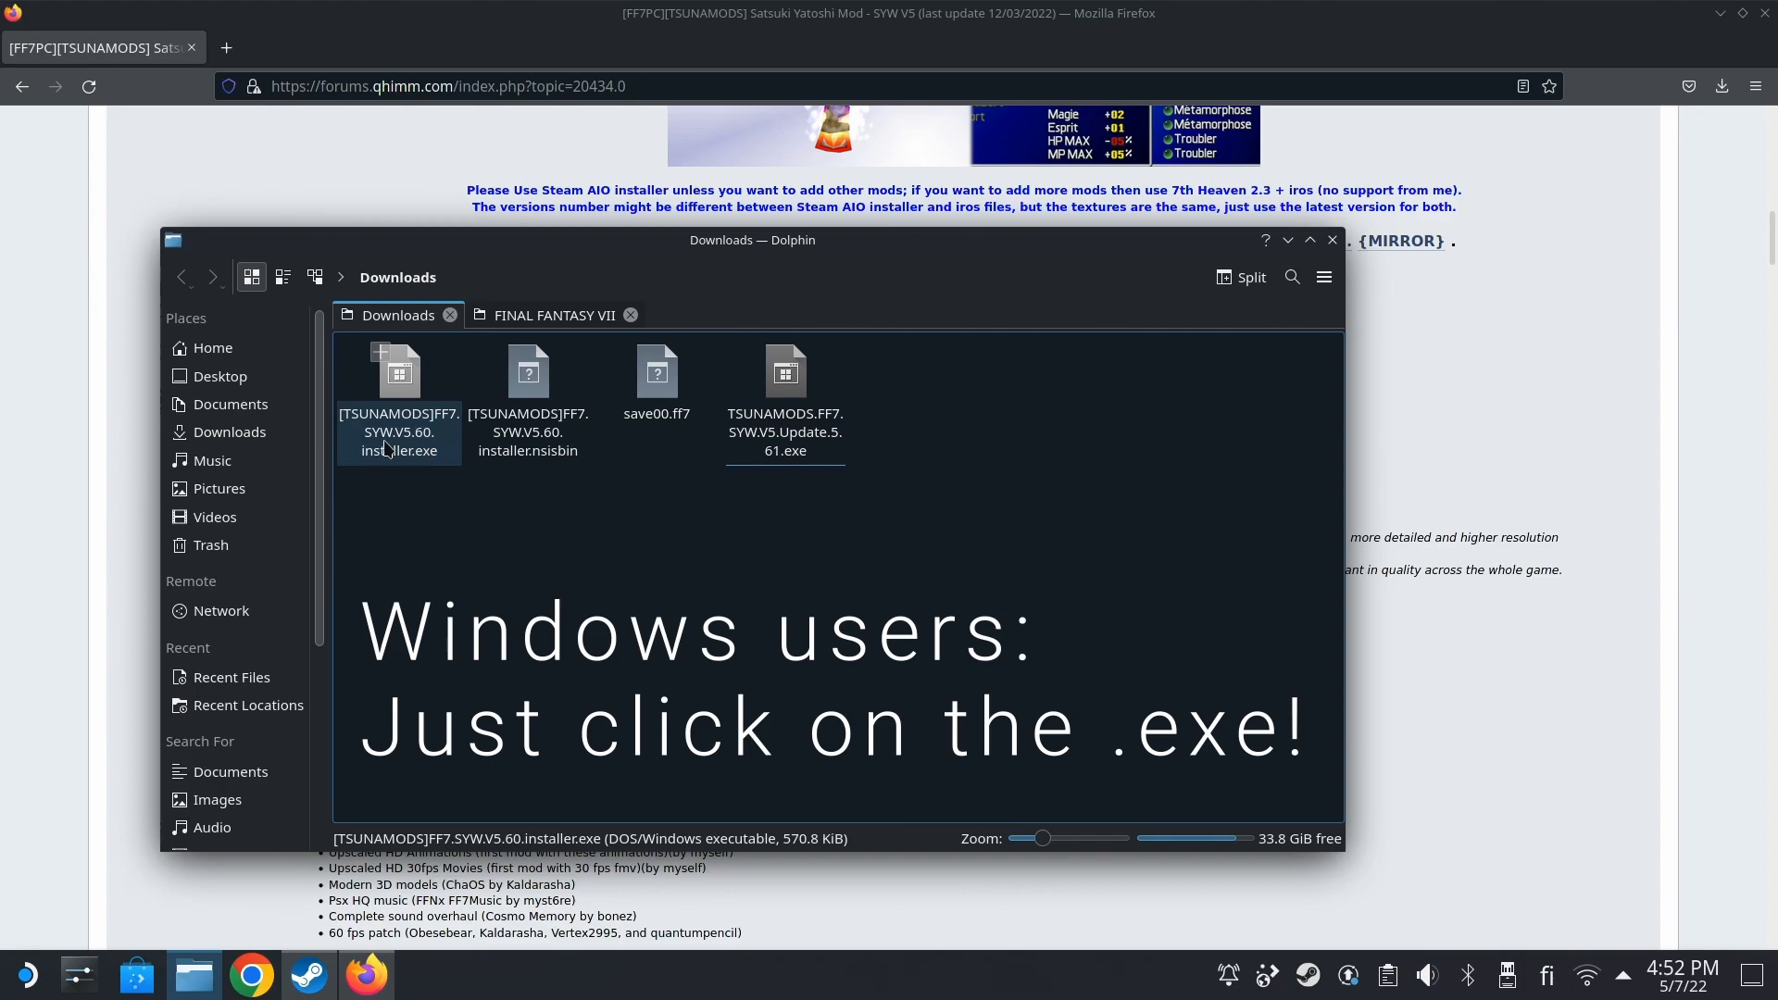
{"action": "double_click", "coordinate": [398, 385]}
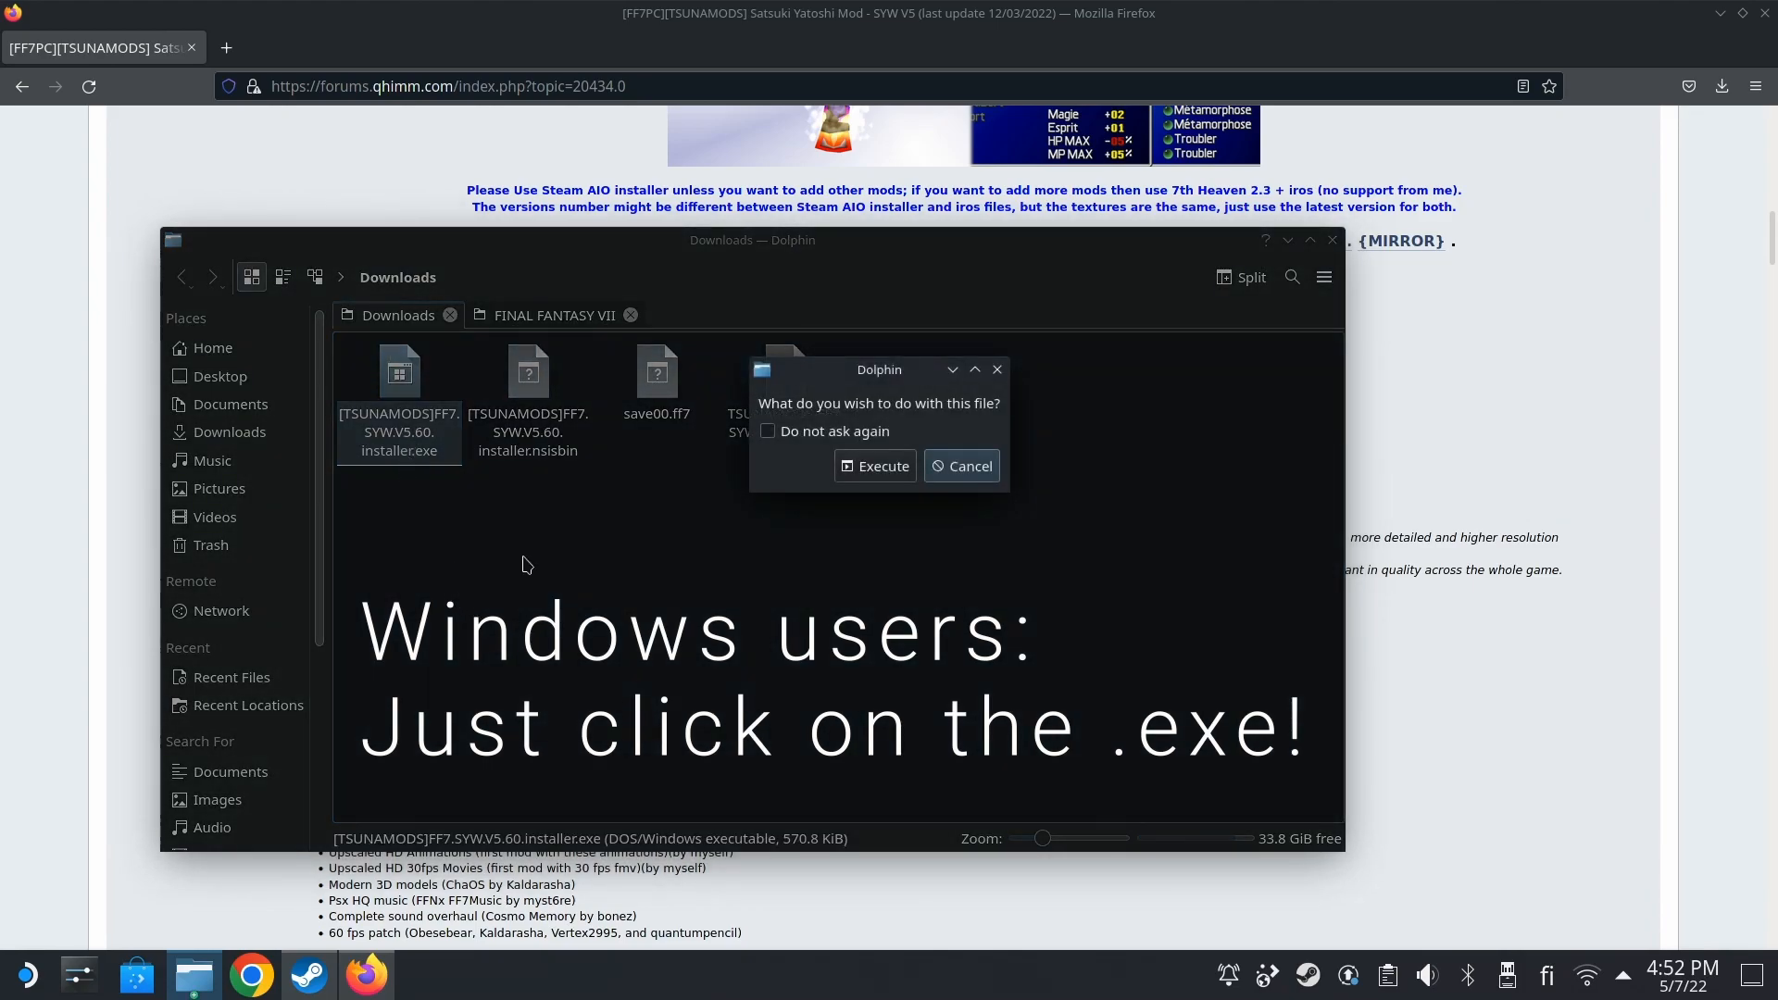
{"action": "left_click", "coordinate": [874, 466]}
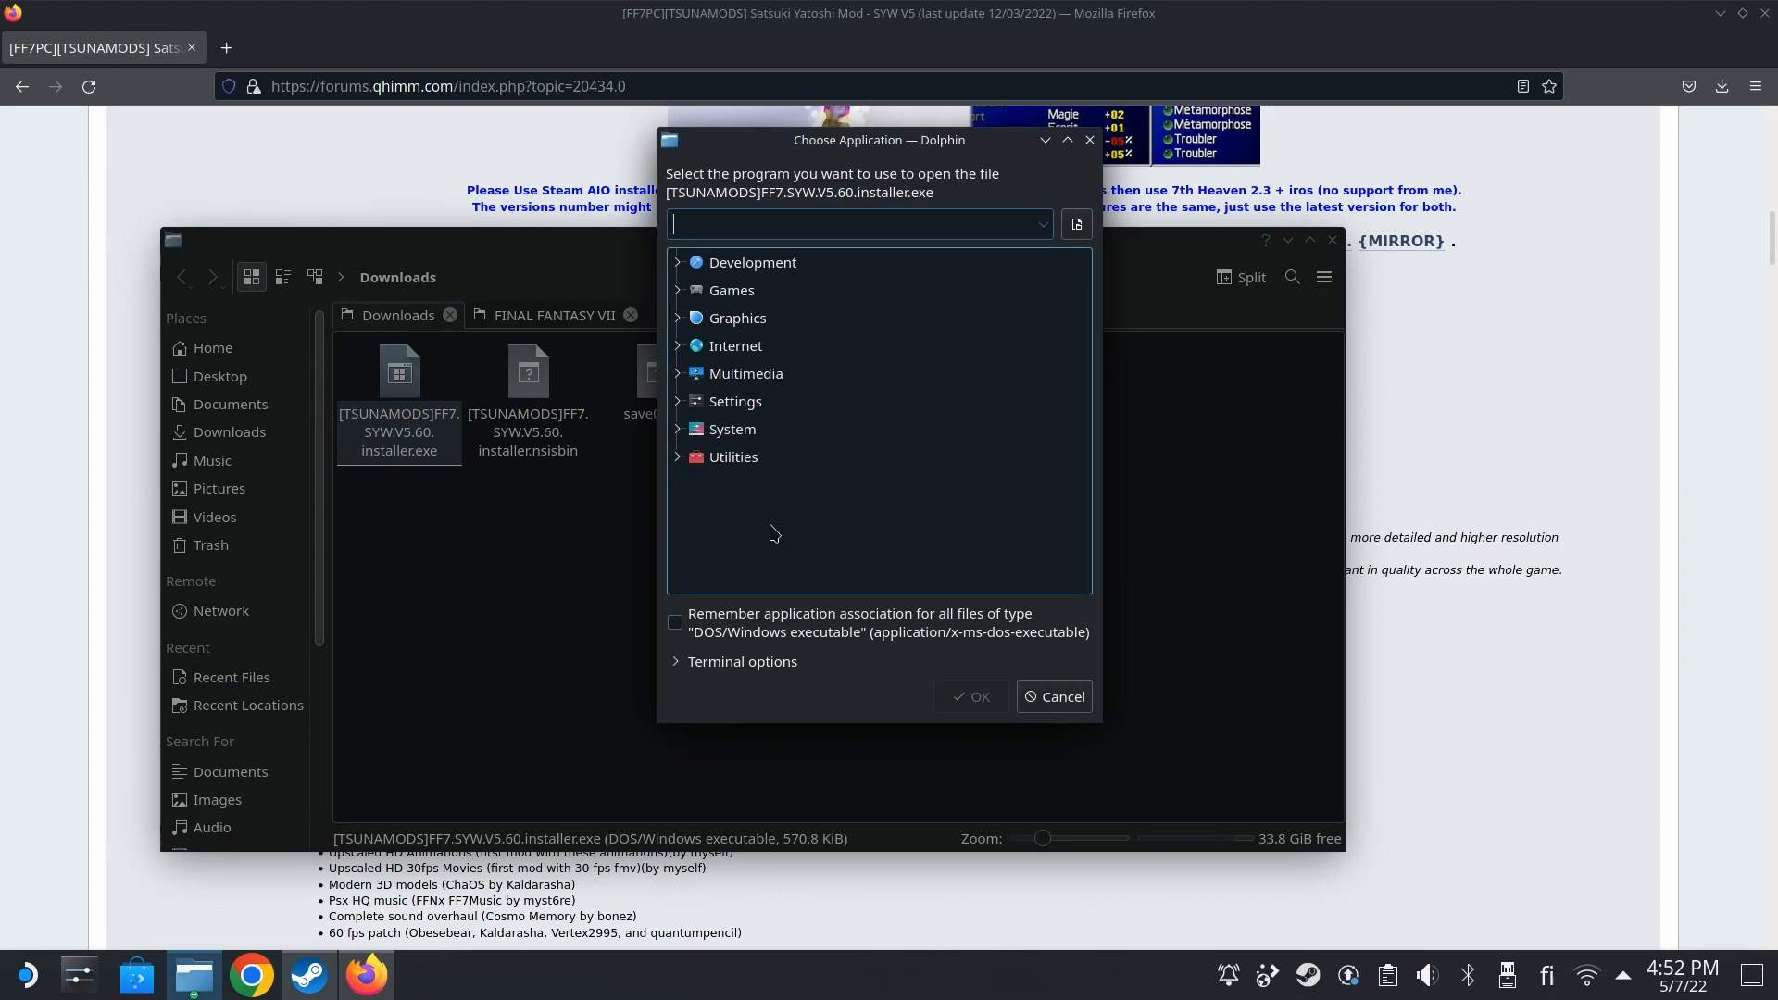
{"action": "mouse_move", "coordinate": [1053, 696]}
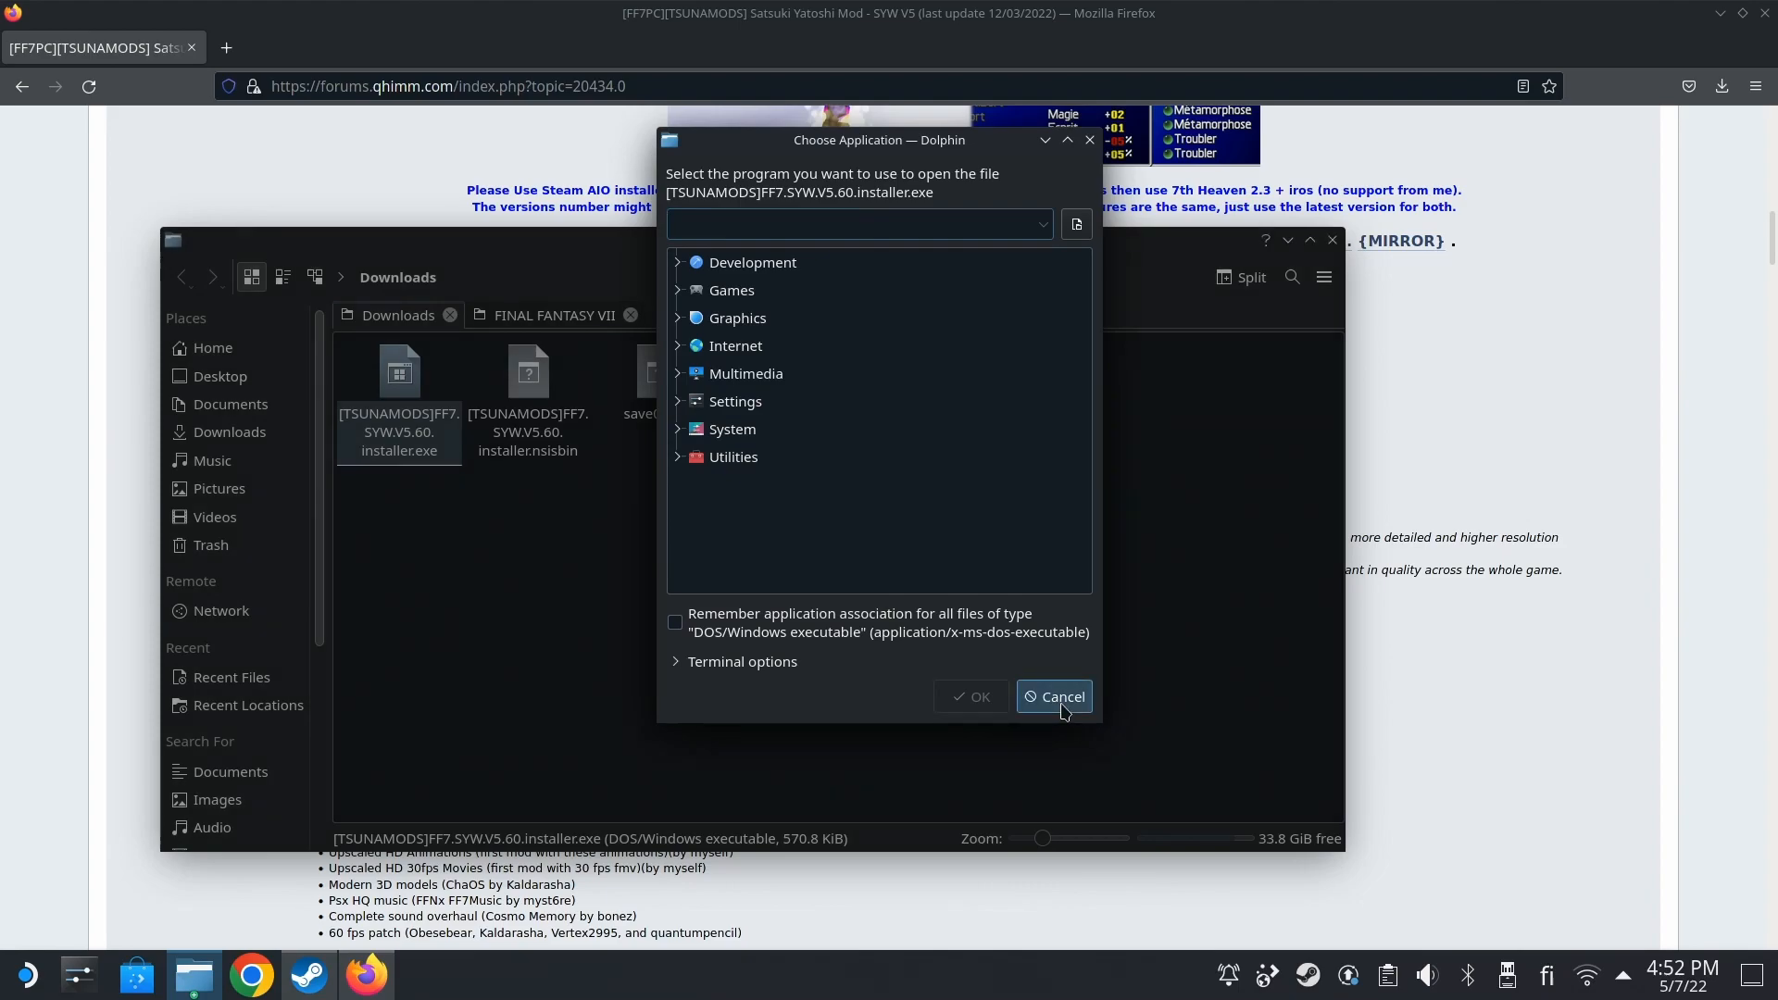
{"action": "left_click", "coordinate": [1052, 696]}
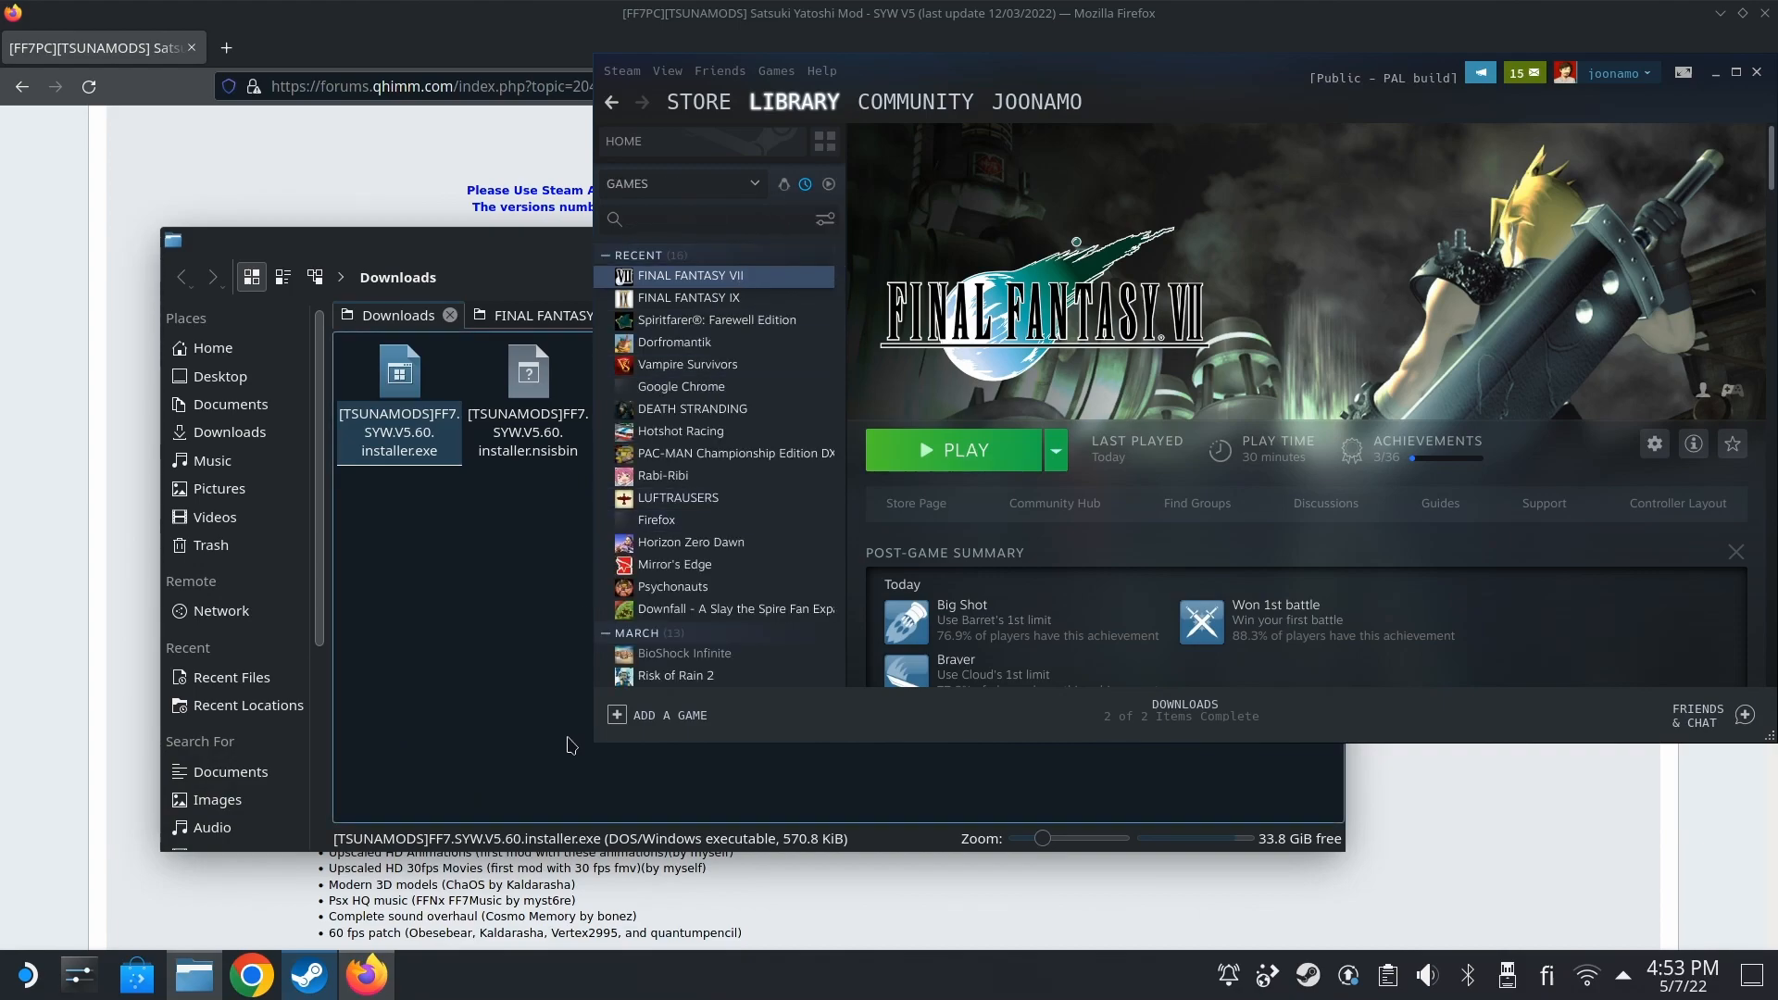
- Start adding a non-Steam game and browse to /home/deck/Downloads
{"action": "left_click", "coordinate": [669, 715]}
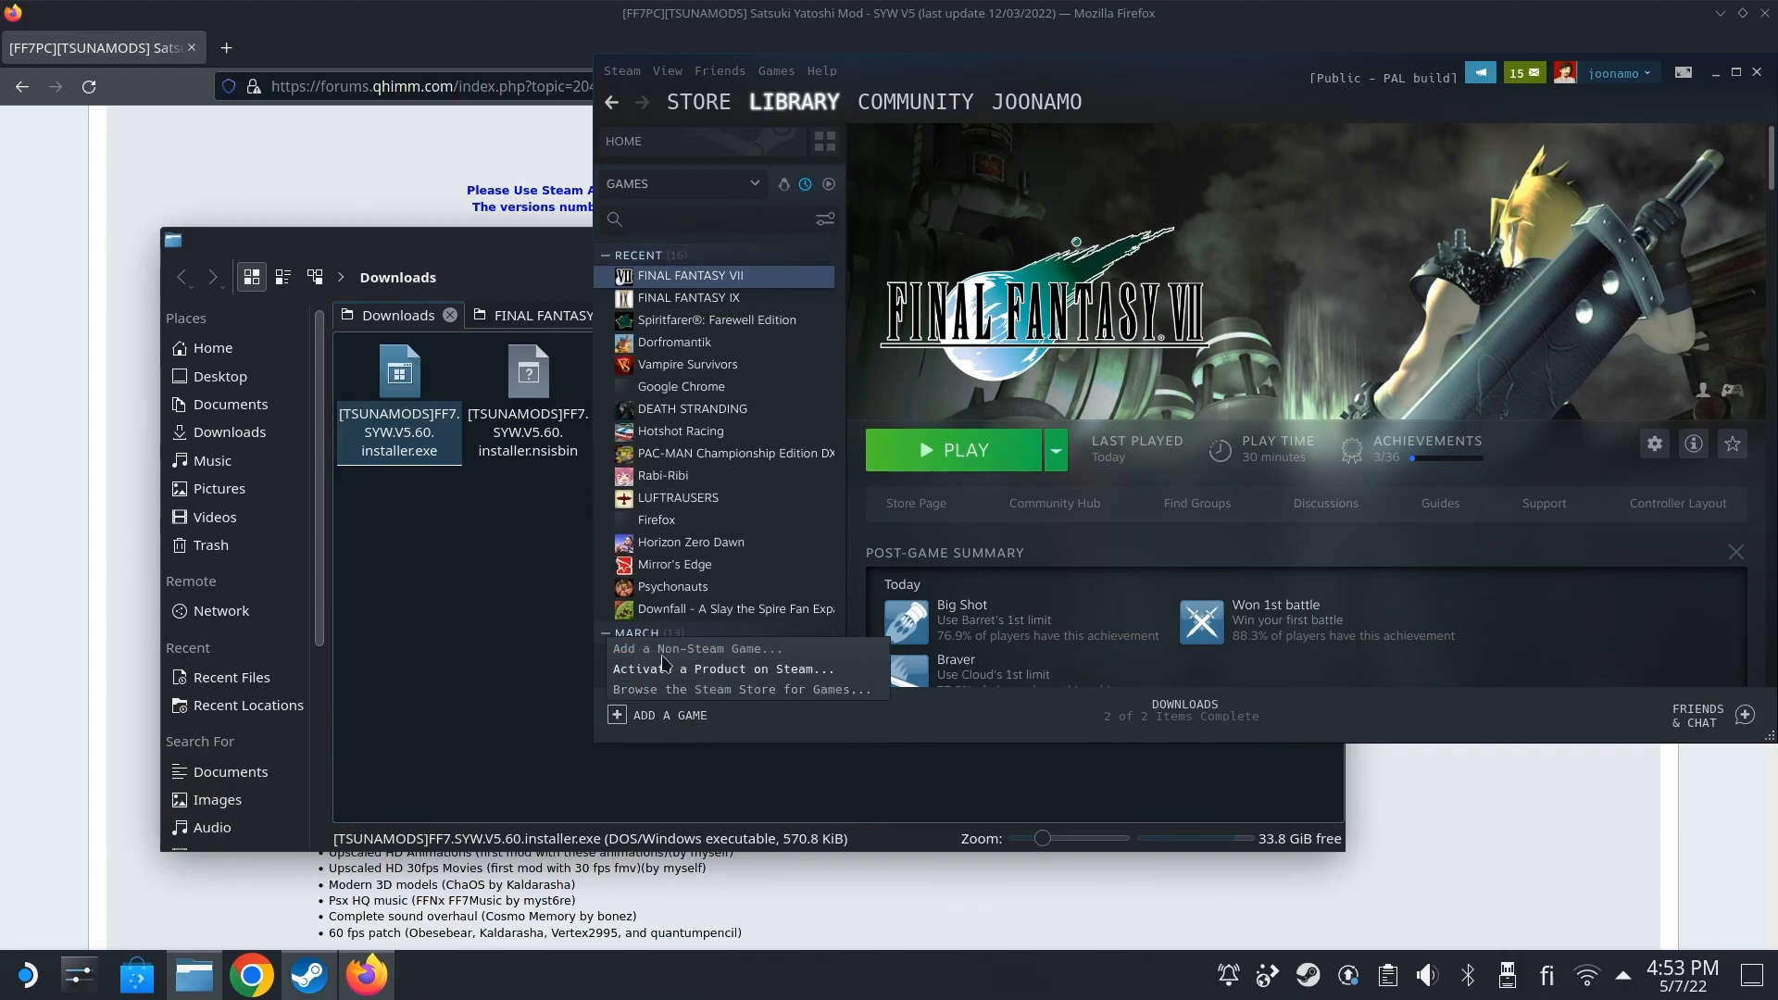
{"action": "left_click", "coordinate": [697, 648]}
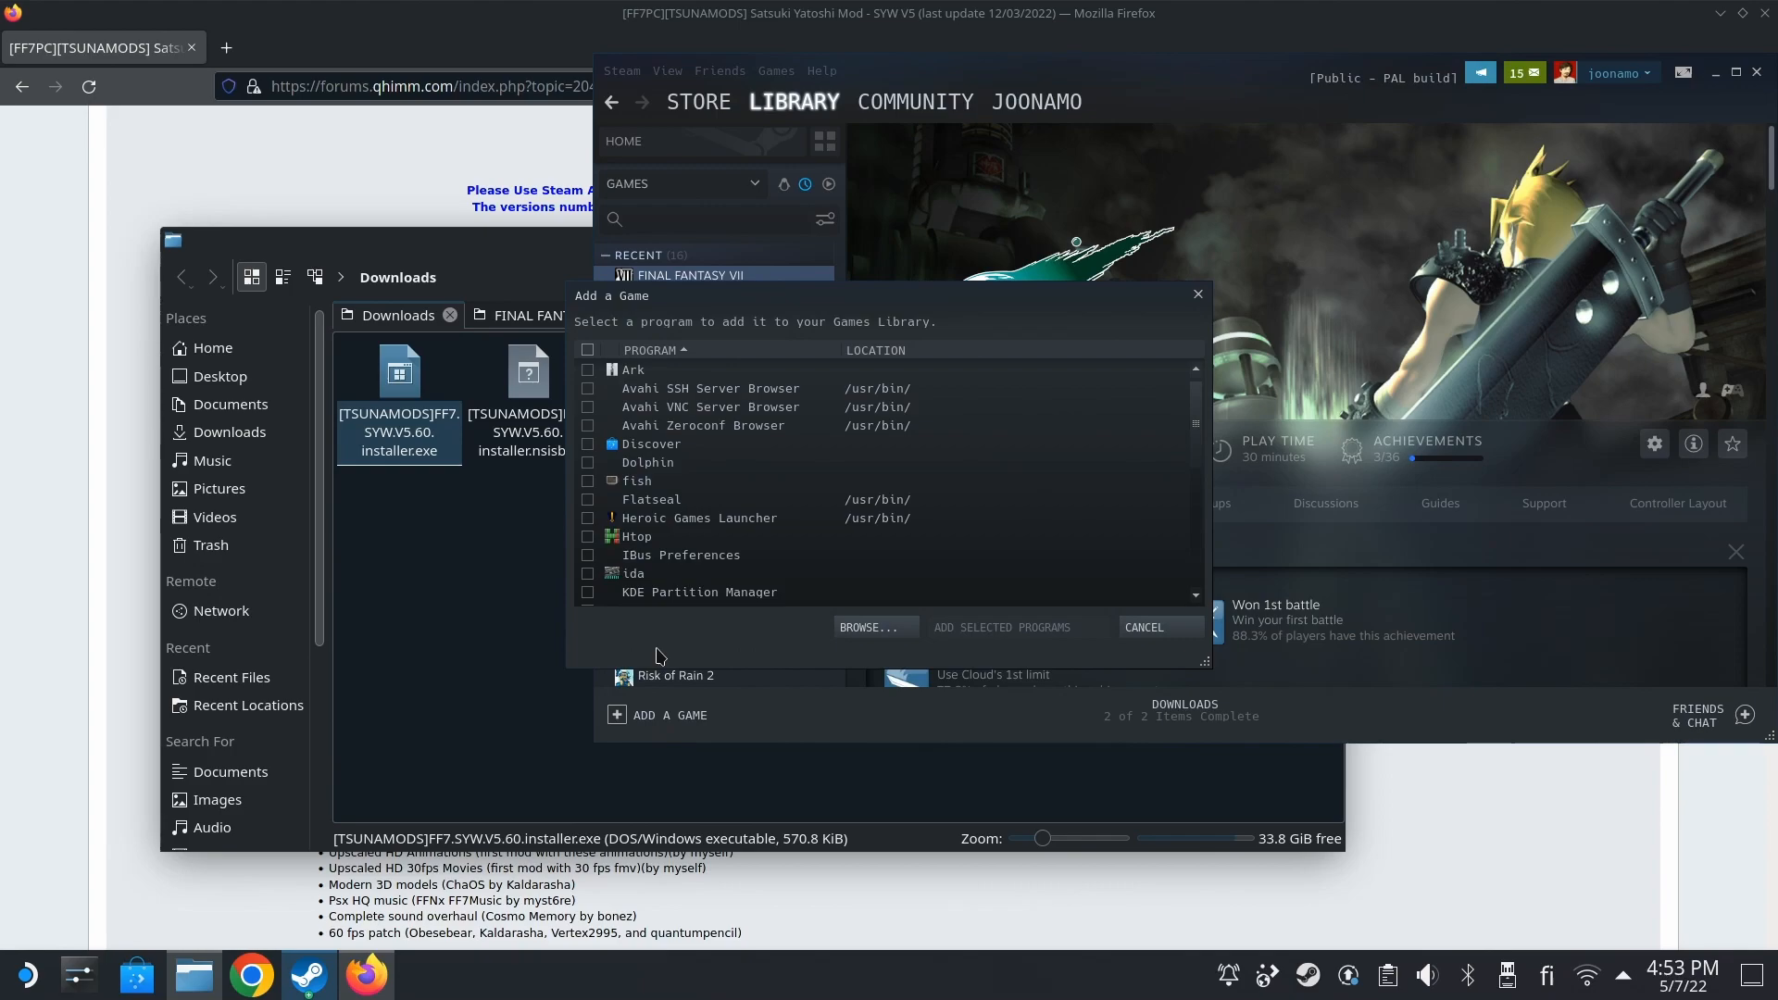
{"action": "left_click", "coordinate": [874, 628]}
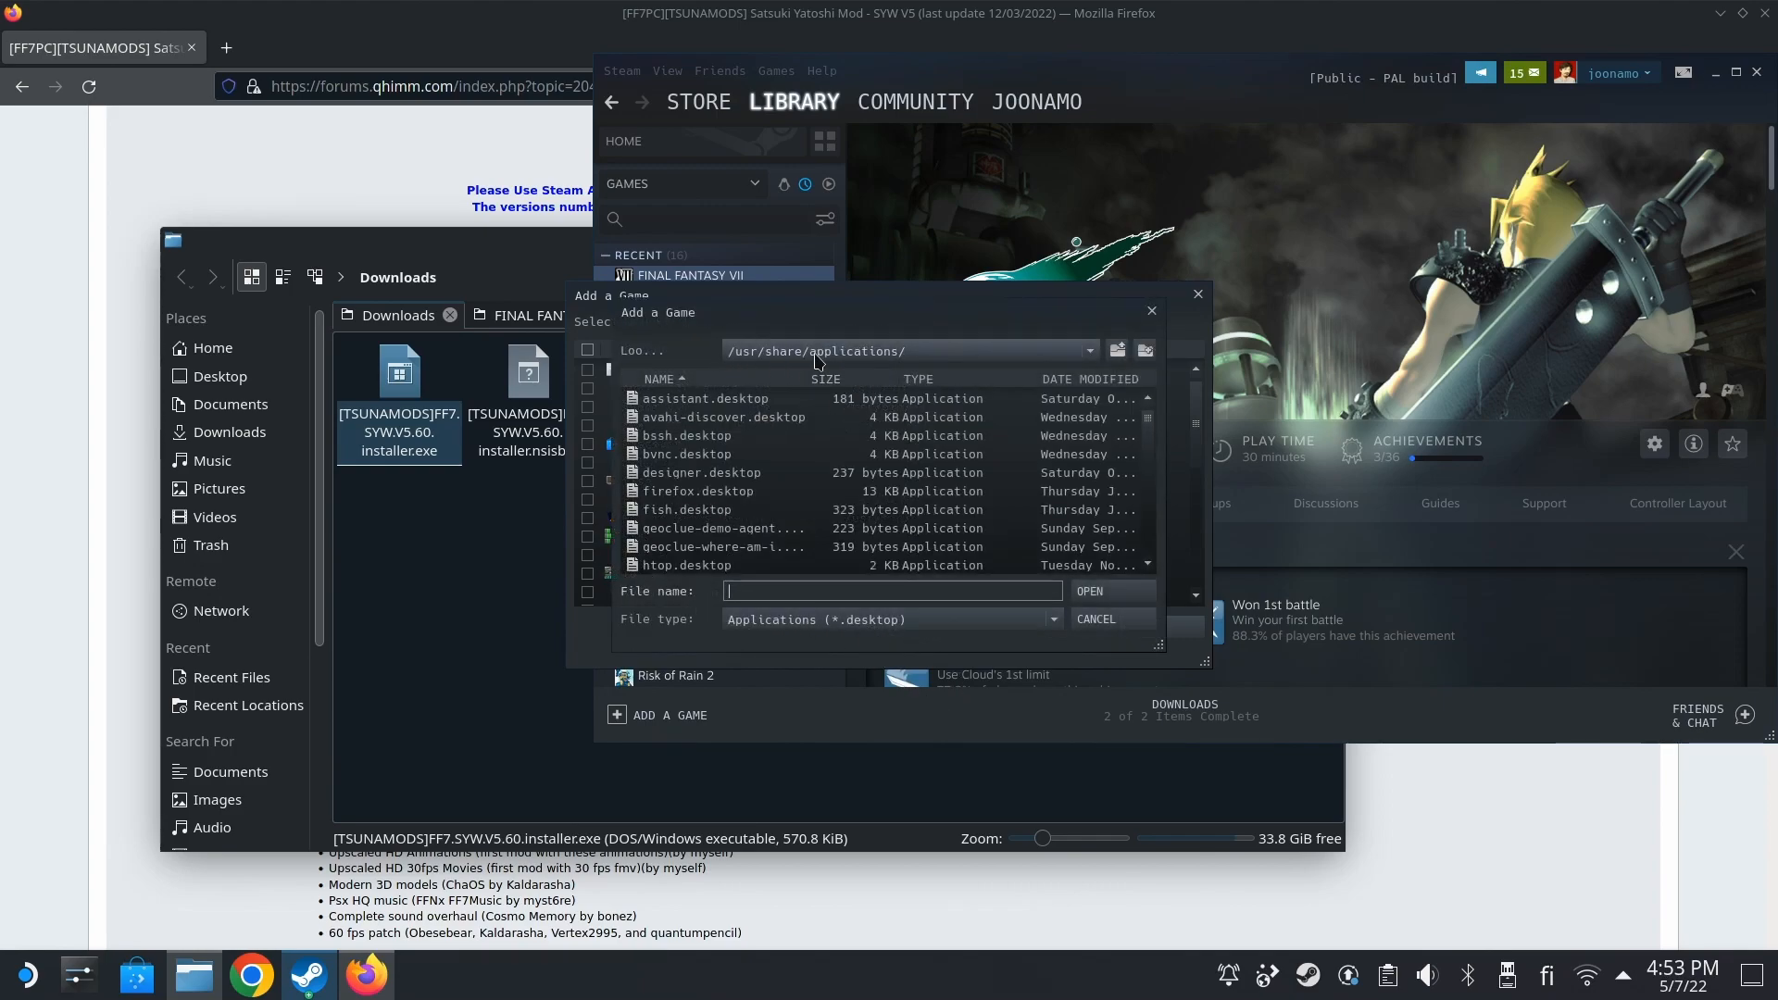
{"action": "left_click", "coordinate": [1115, 350]}
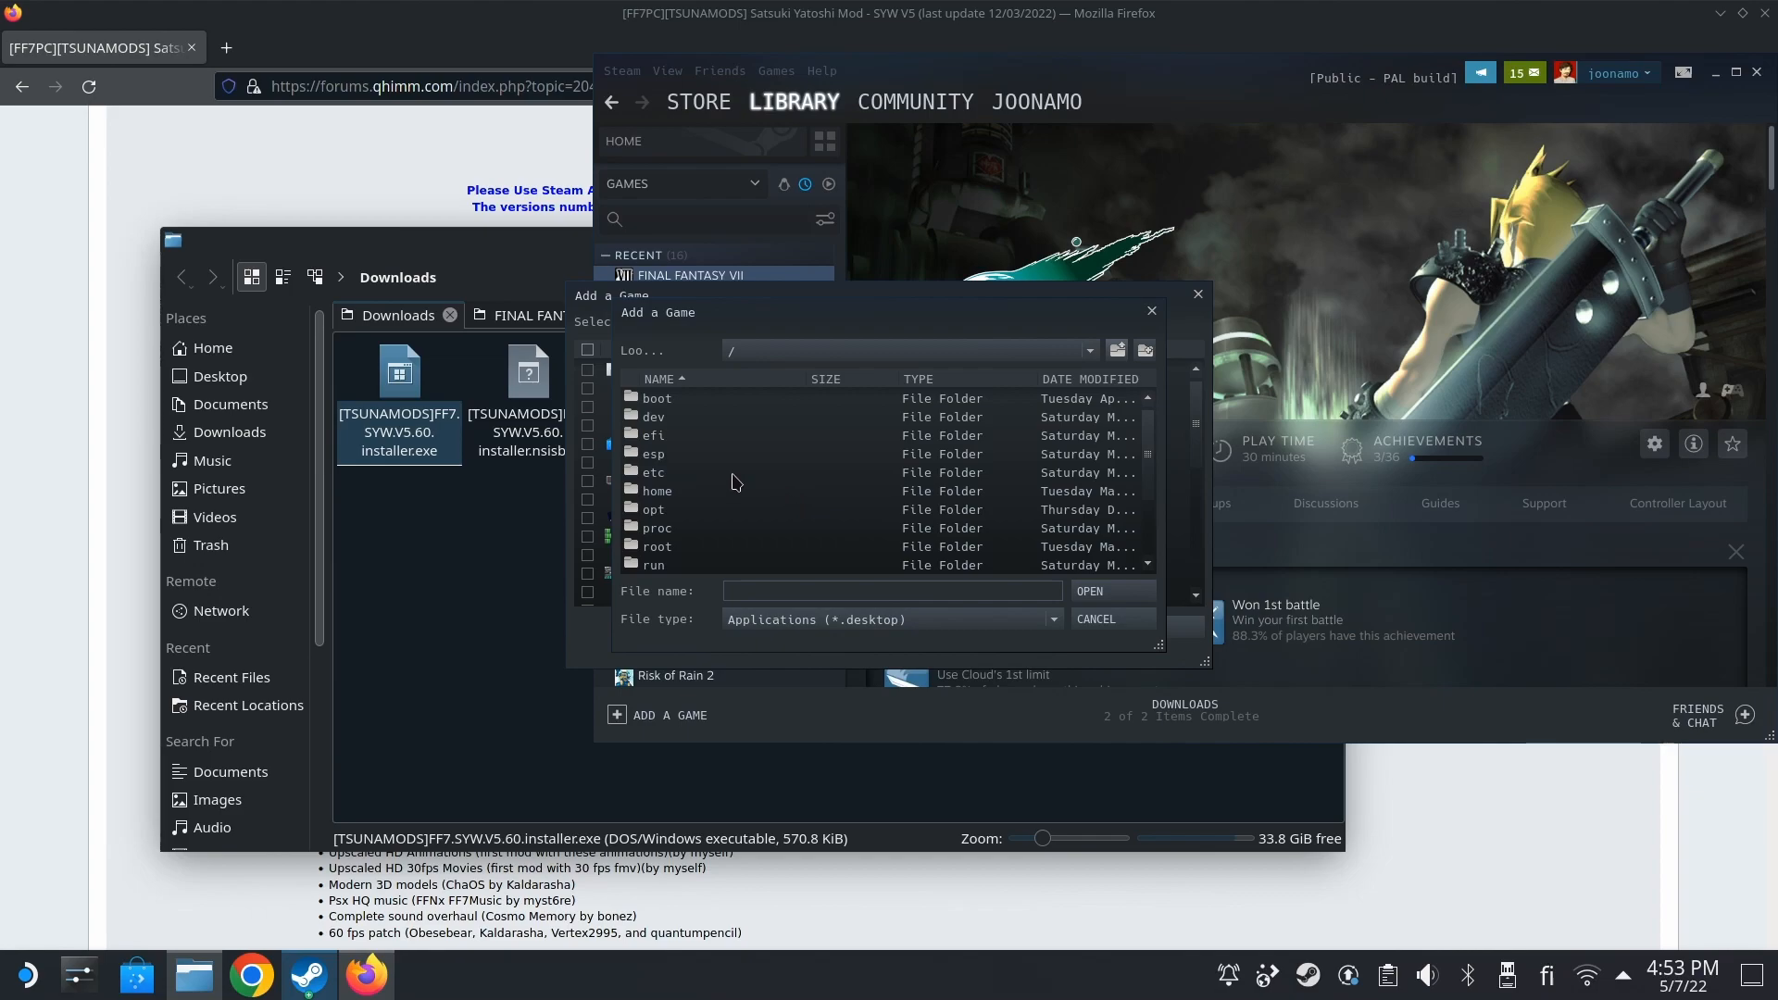
{"action": "left_click", "coordinate": [655, 491]}
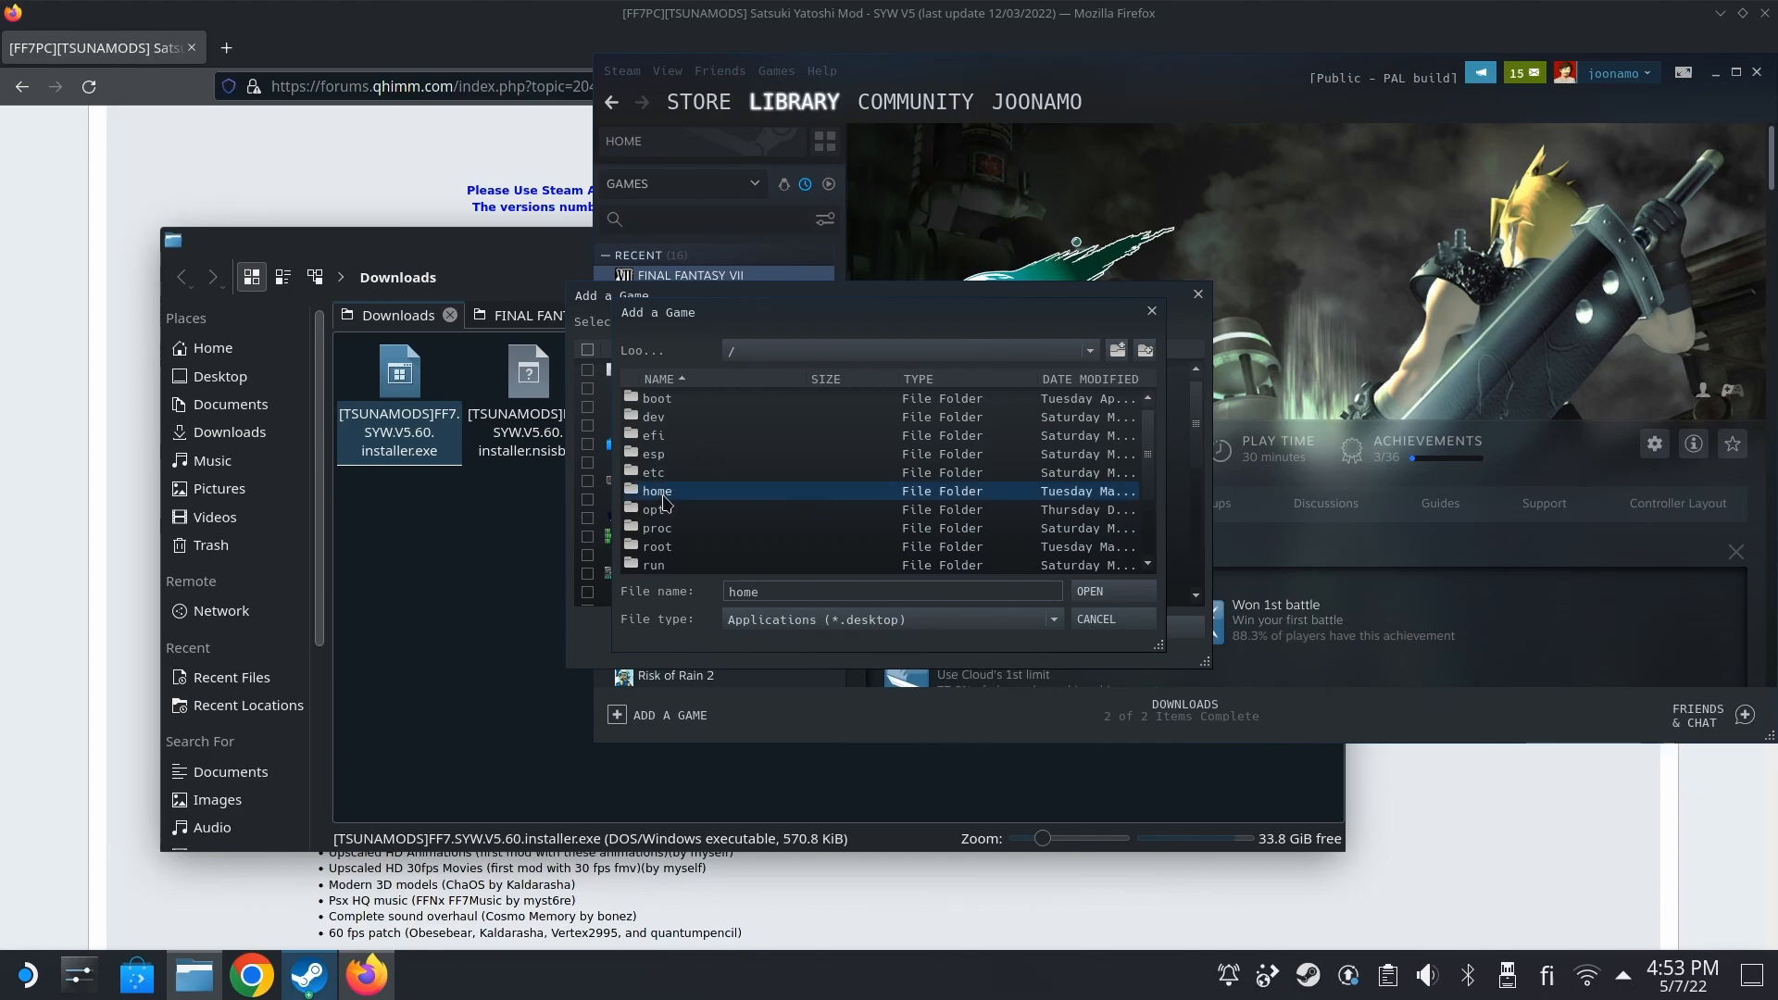
{"action": "double_click", "coordinate": [658, 490]}
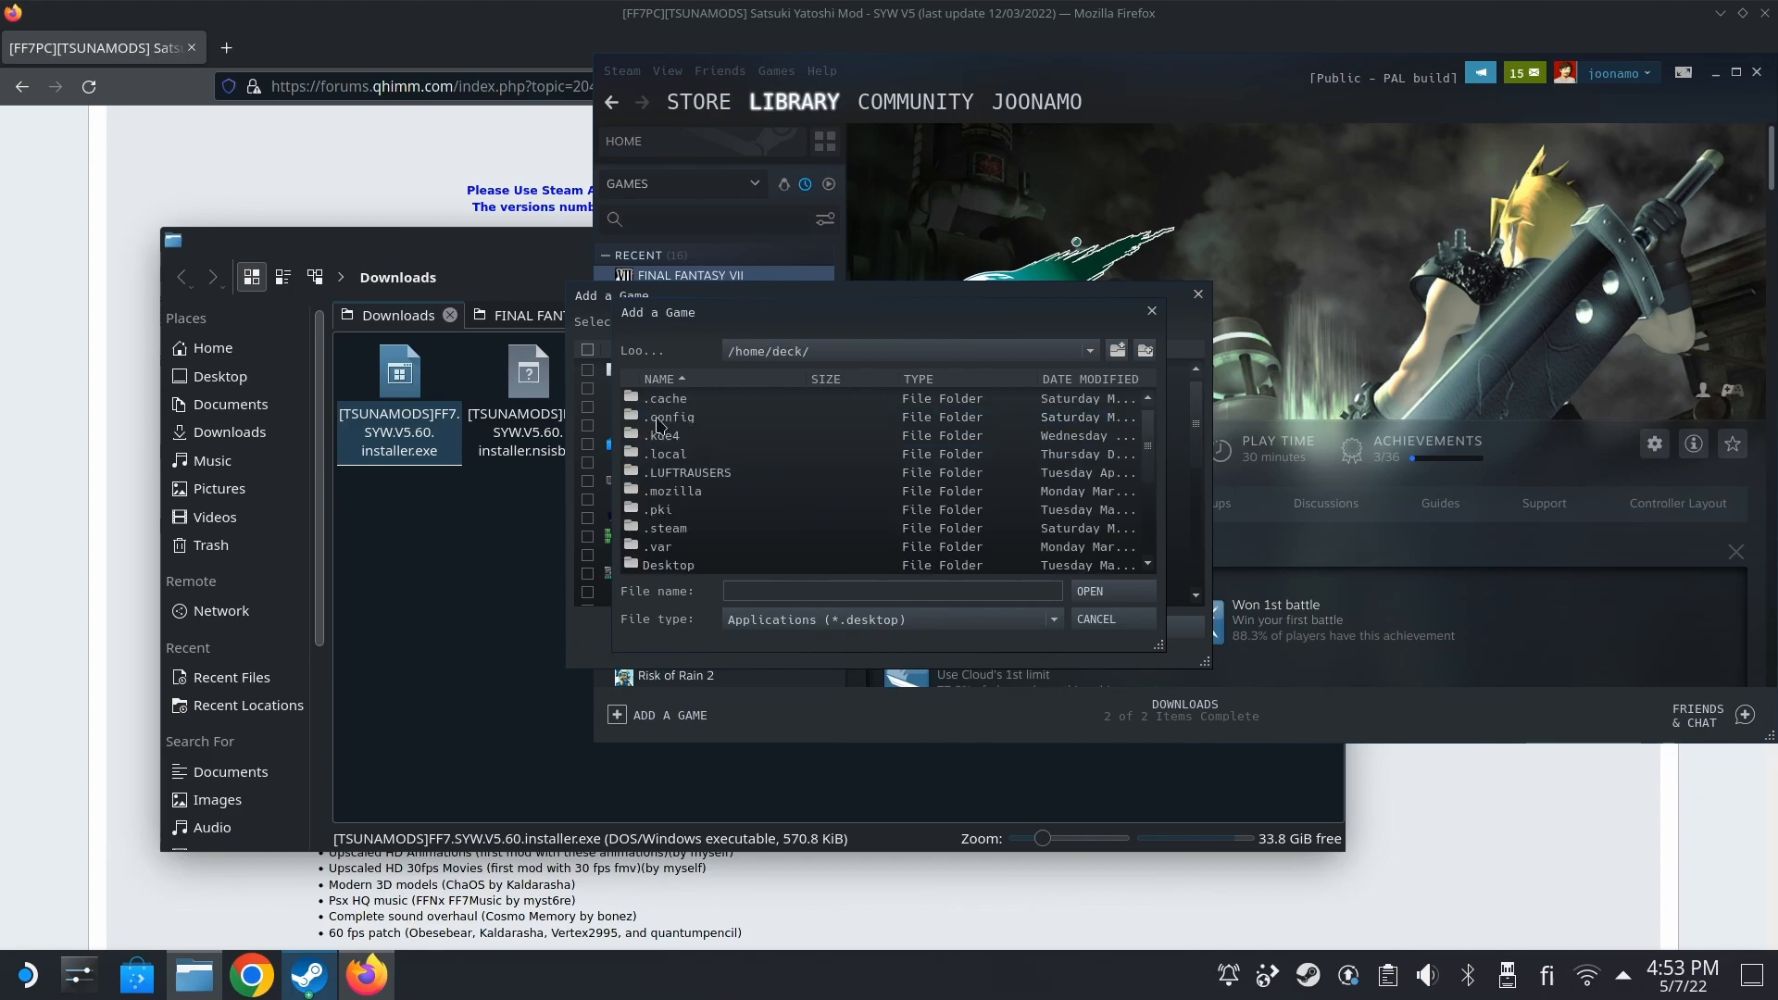
{"action": "scroll", "scroll_direction": "down", "scroll_amount": 3}
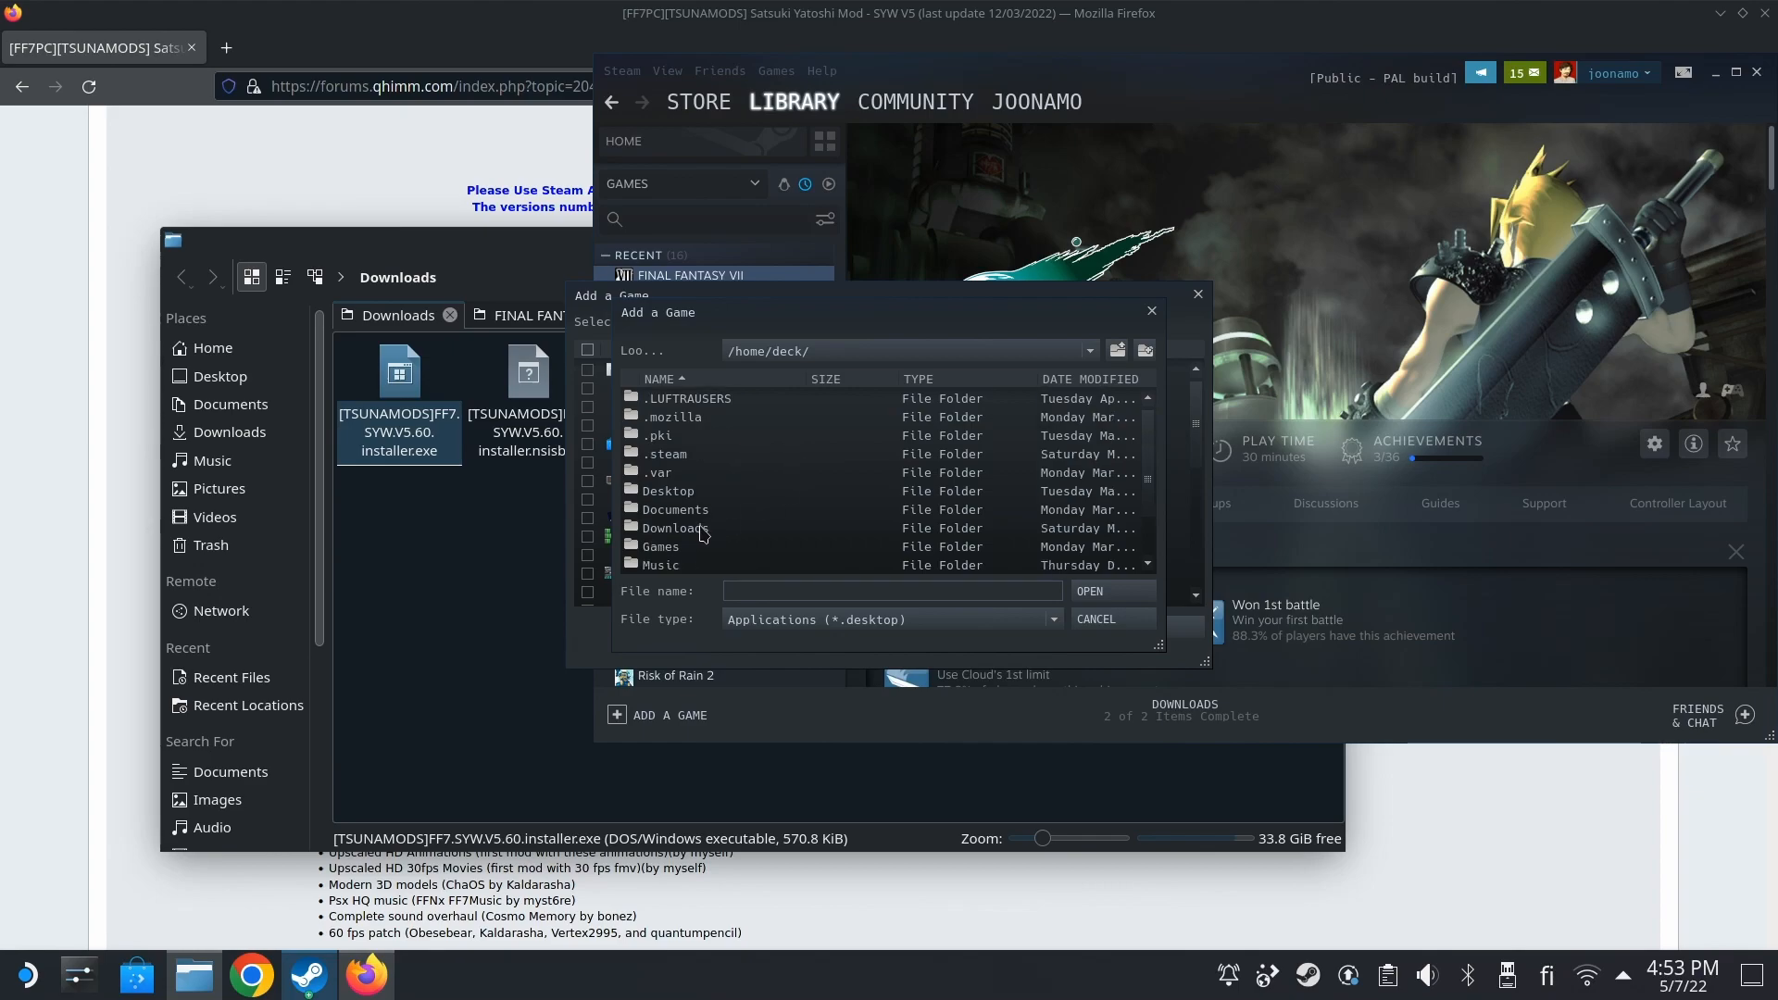
{"action": "double_click", "coordinate": [670, 527]}
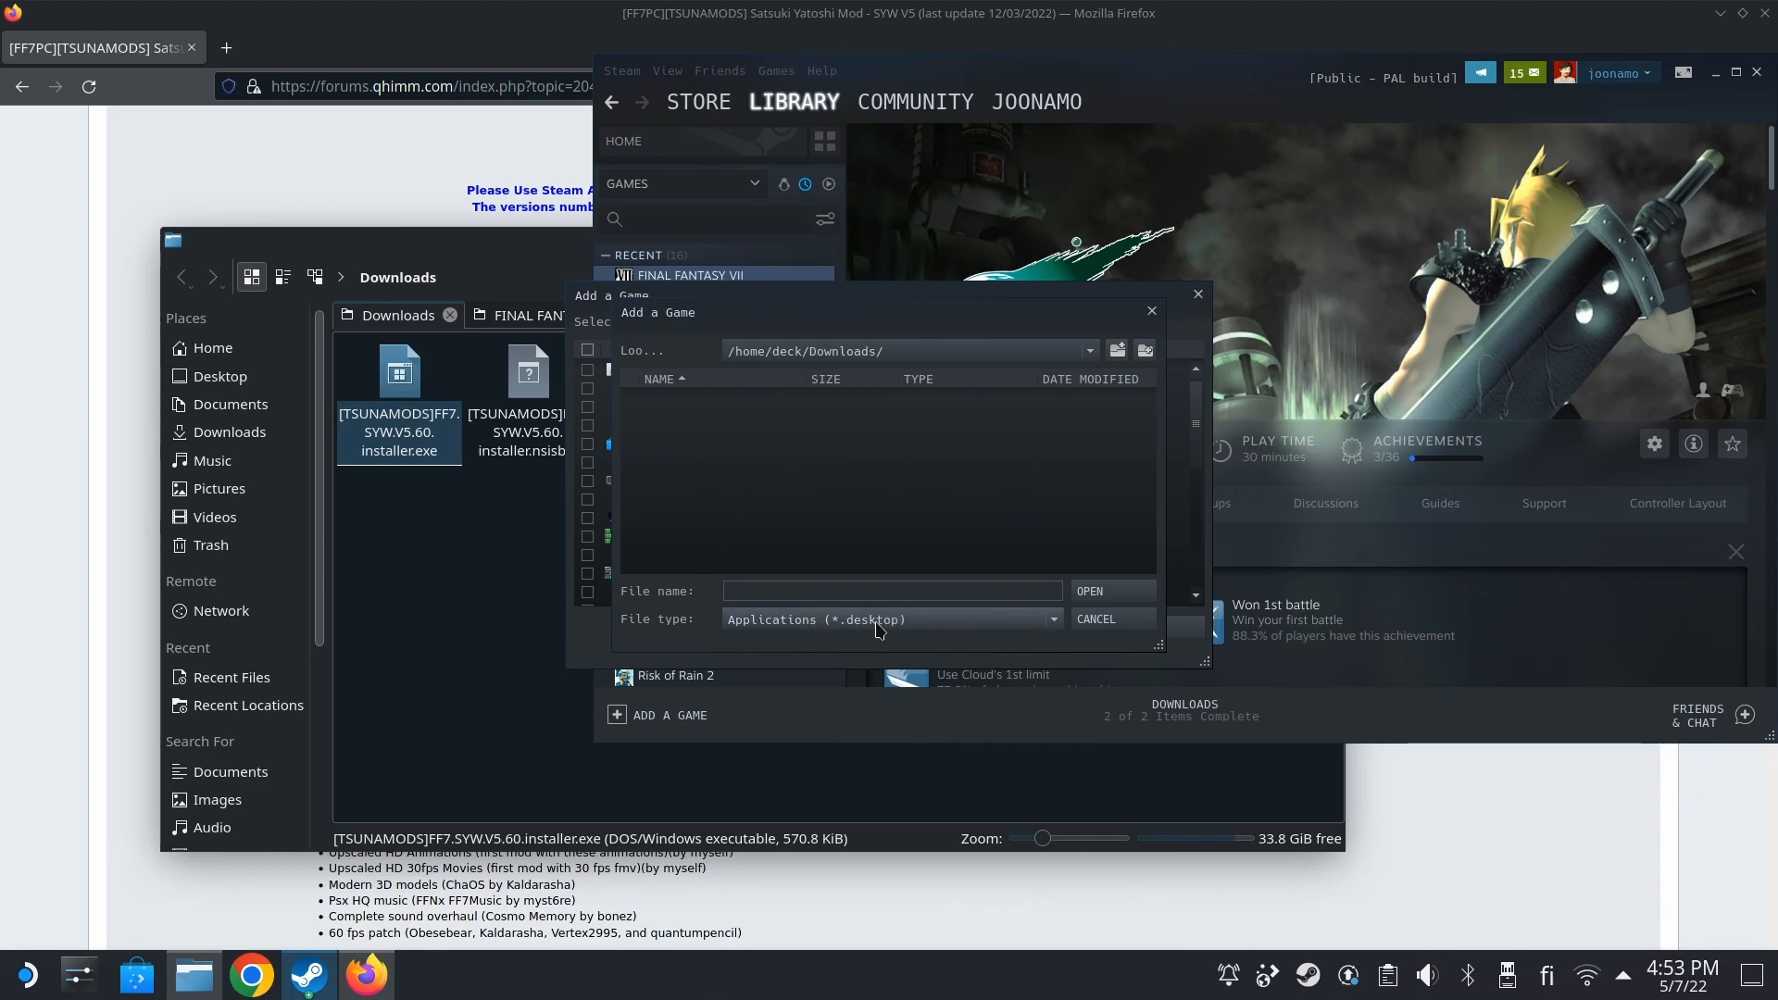
{"action": "mouse_move", "coordinate": [983, 631]}
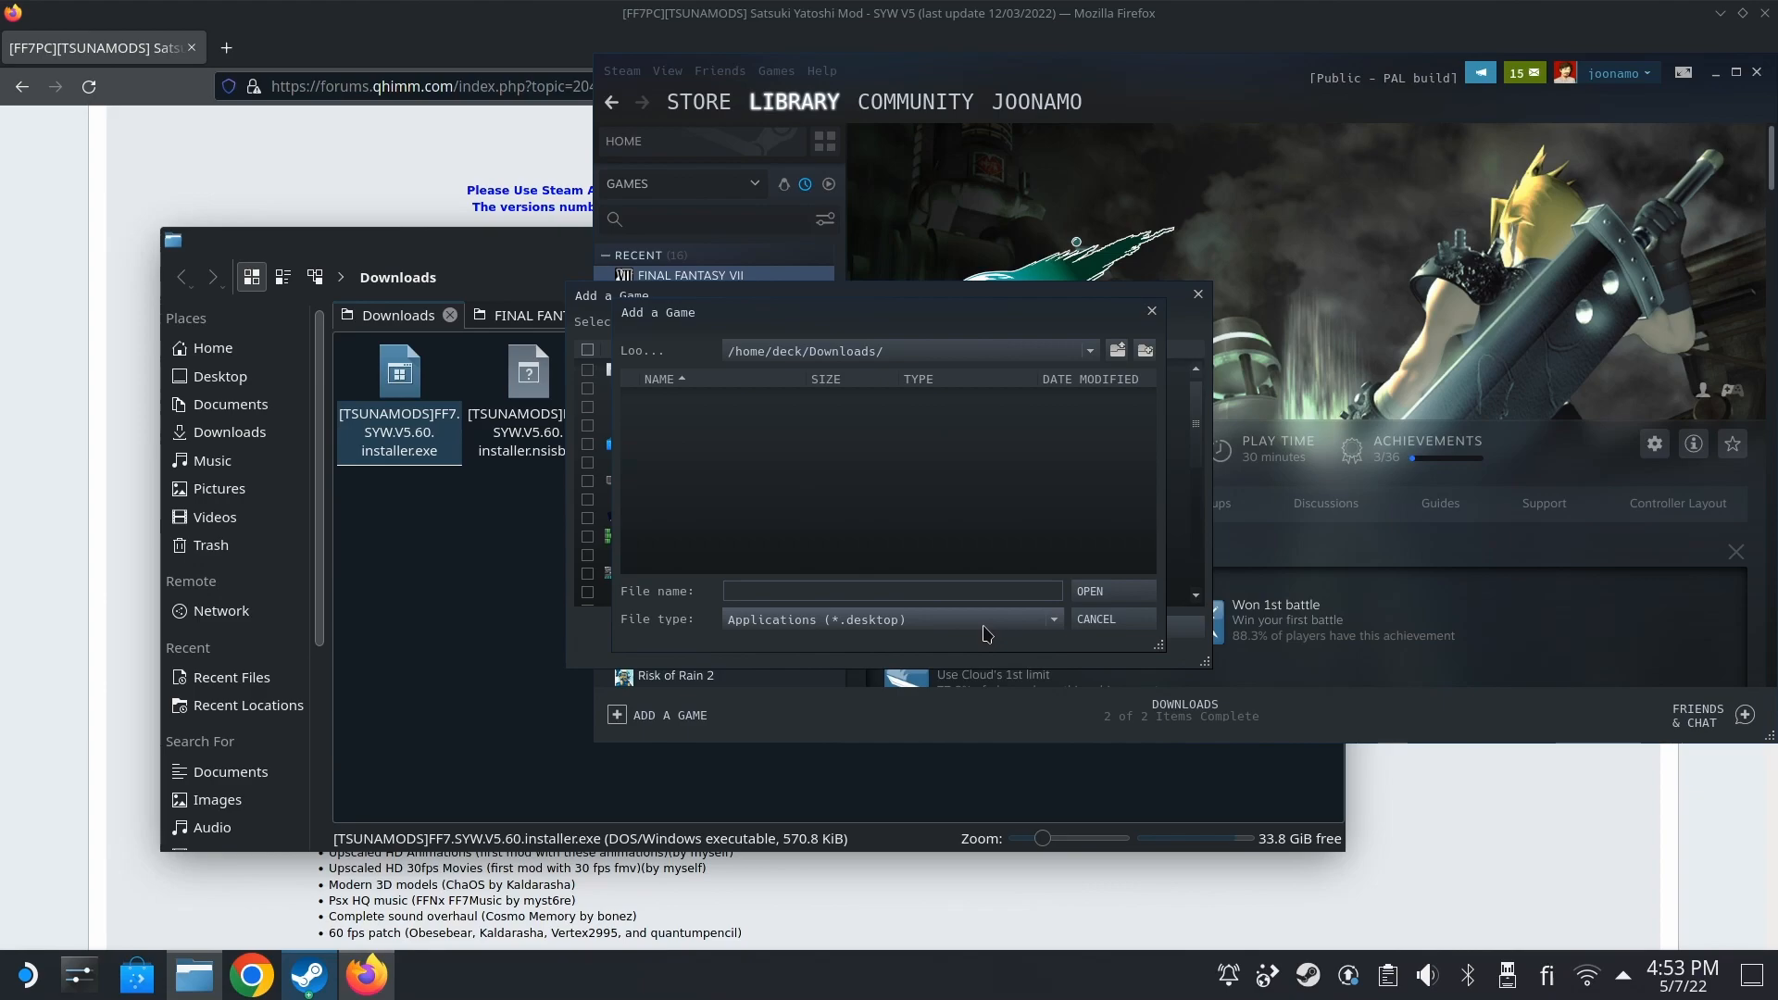
- Show All Files and choose [TSUNAMODS]FF7.SYW.V5.60.installer.exe as the program
{"action": "left_click", "coordinate": [1052, 619]}
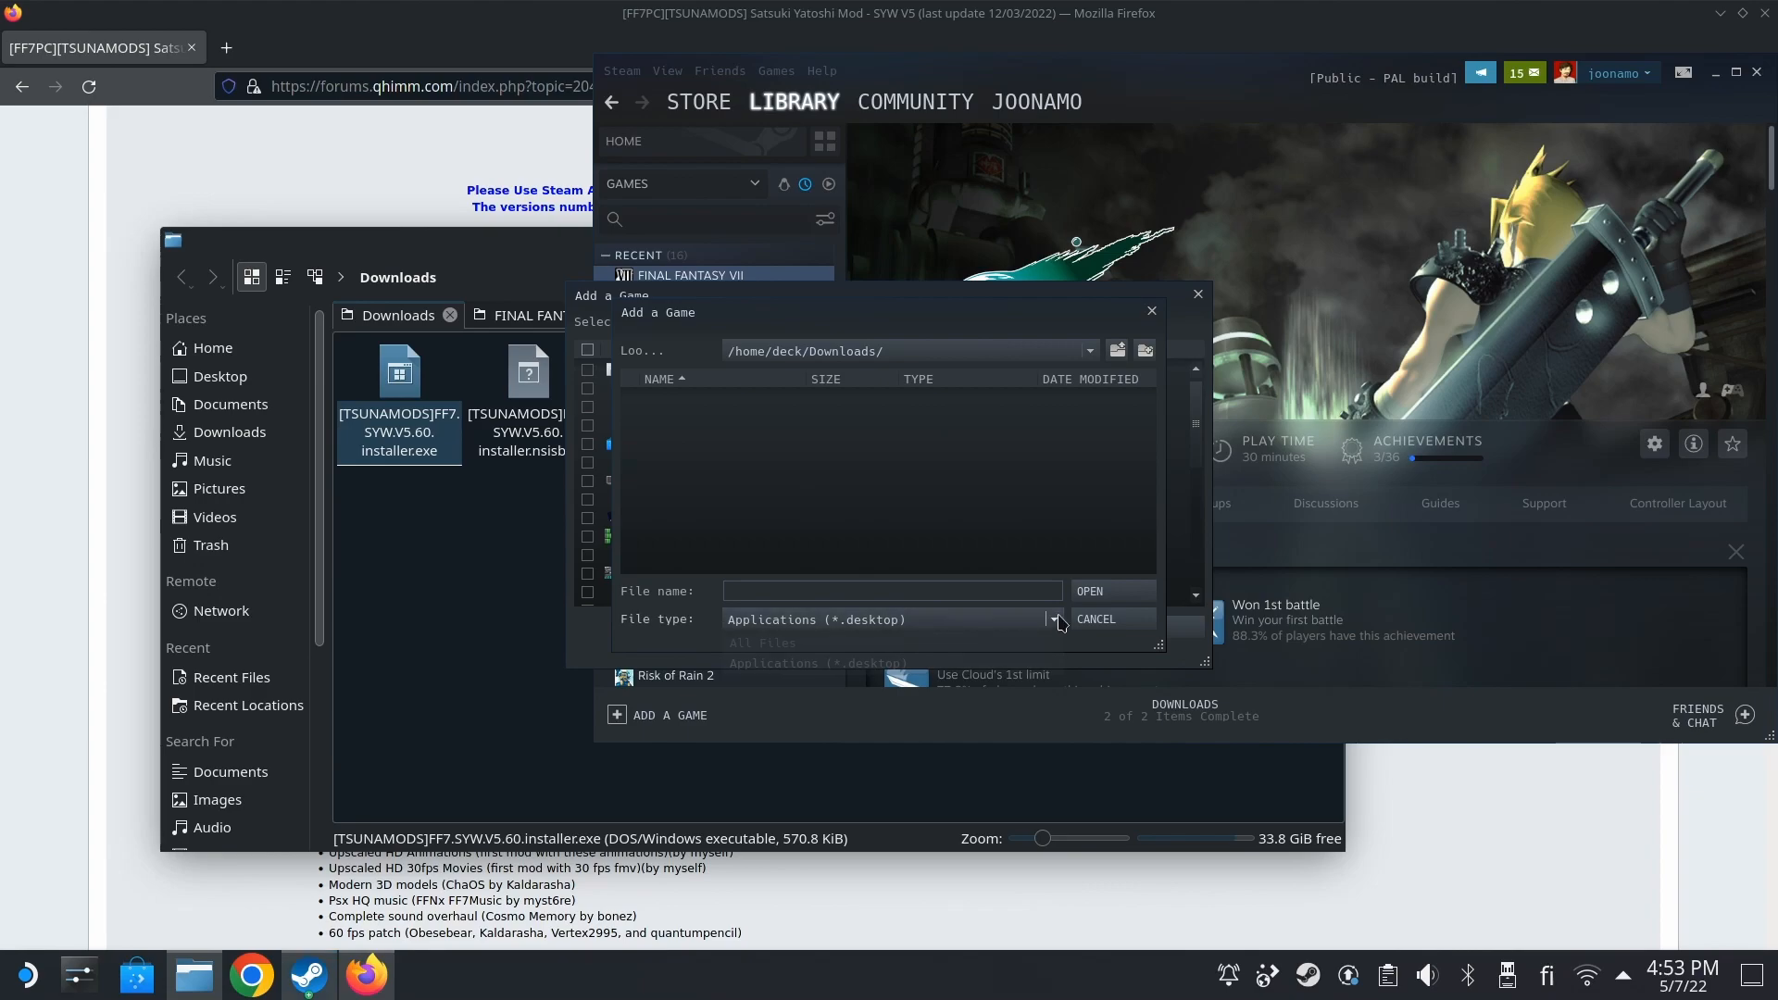
{"action": "left_click", "coordinate": [1052, 619]}
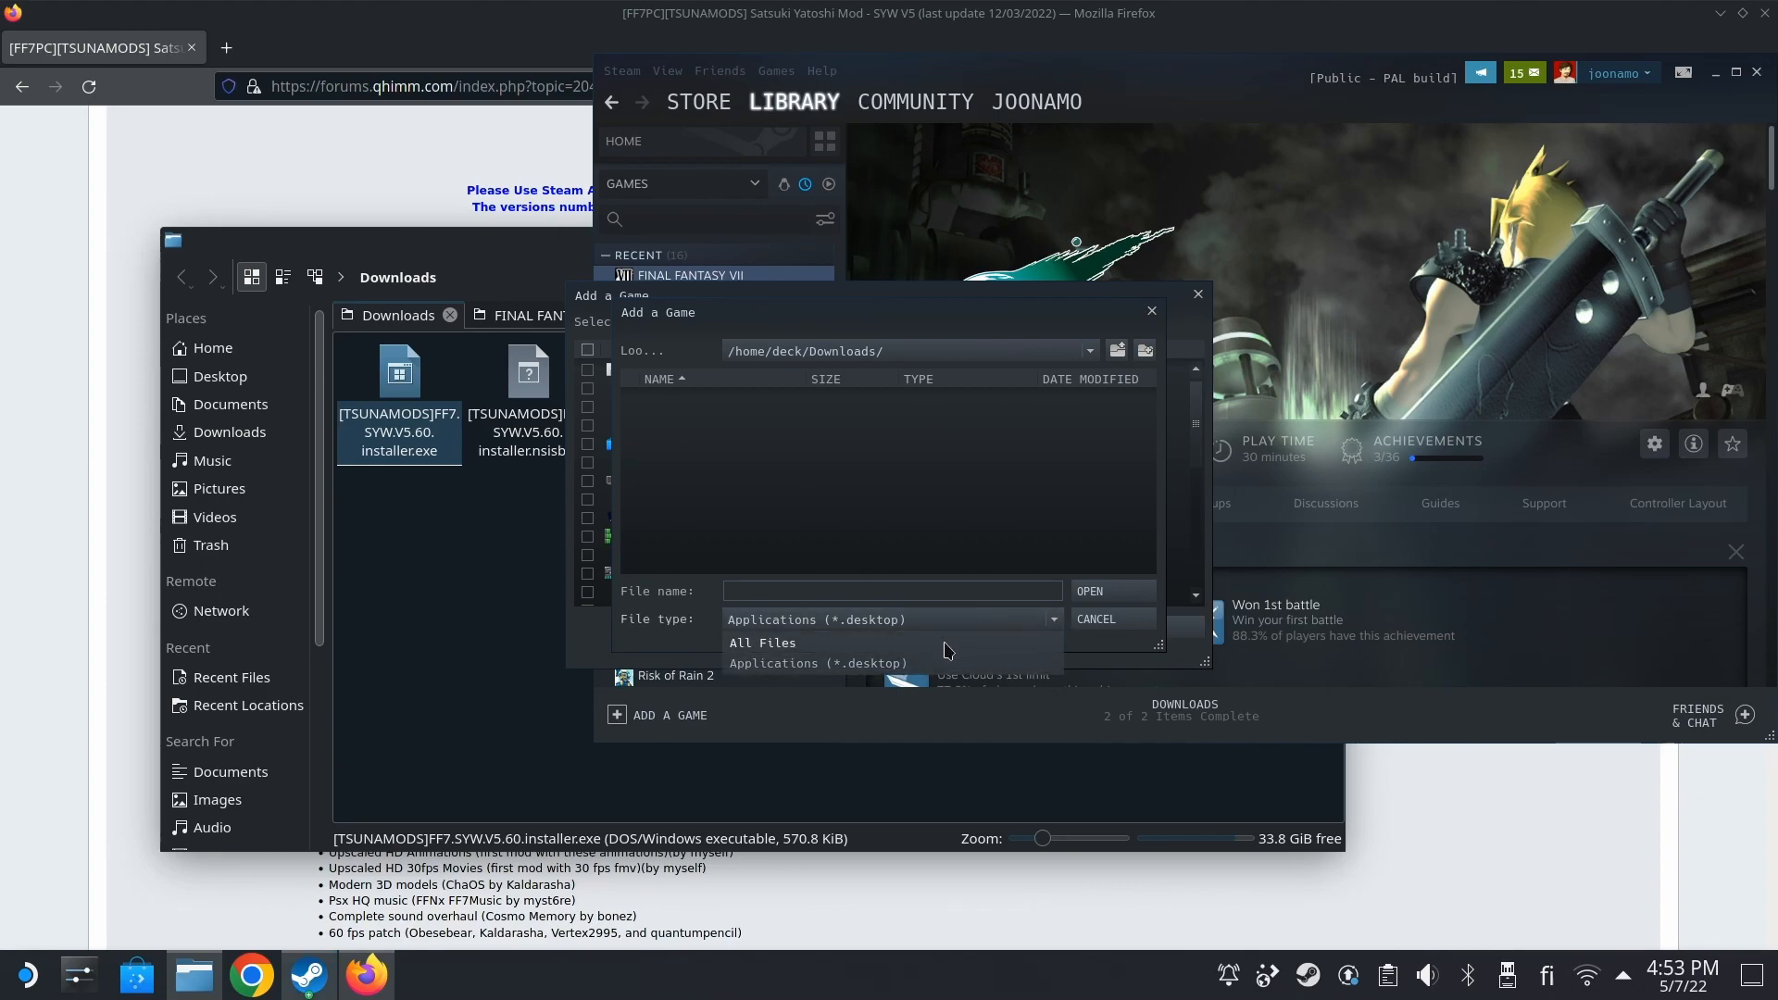
{"action": "left_click", "coordinate": [761, 643]}
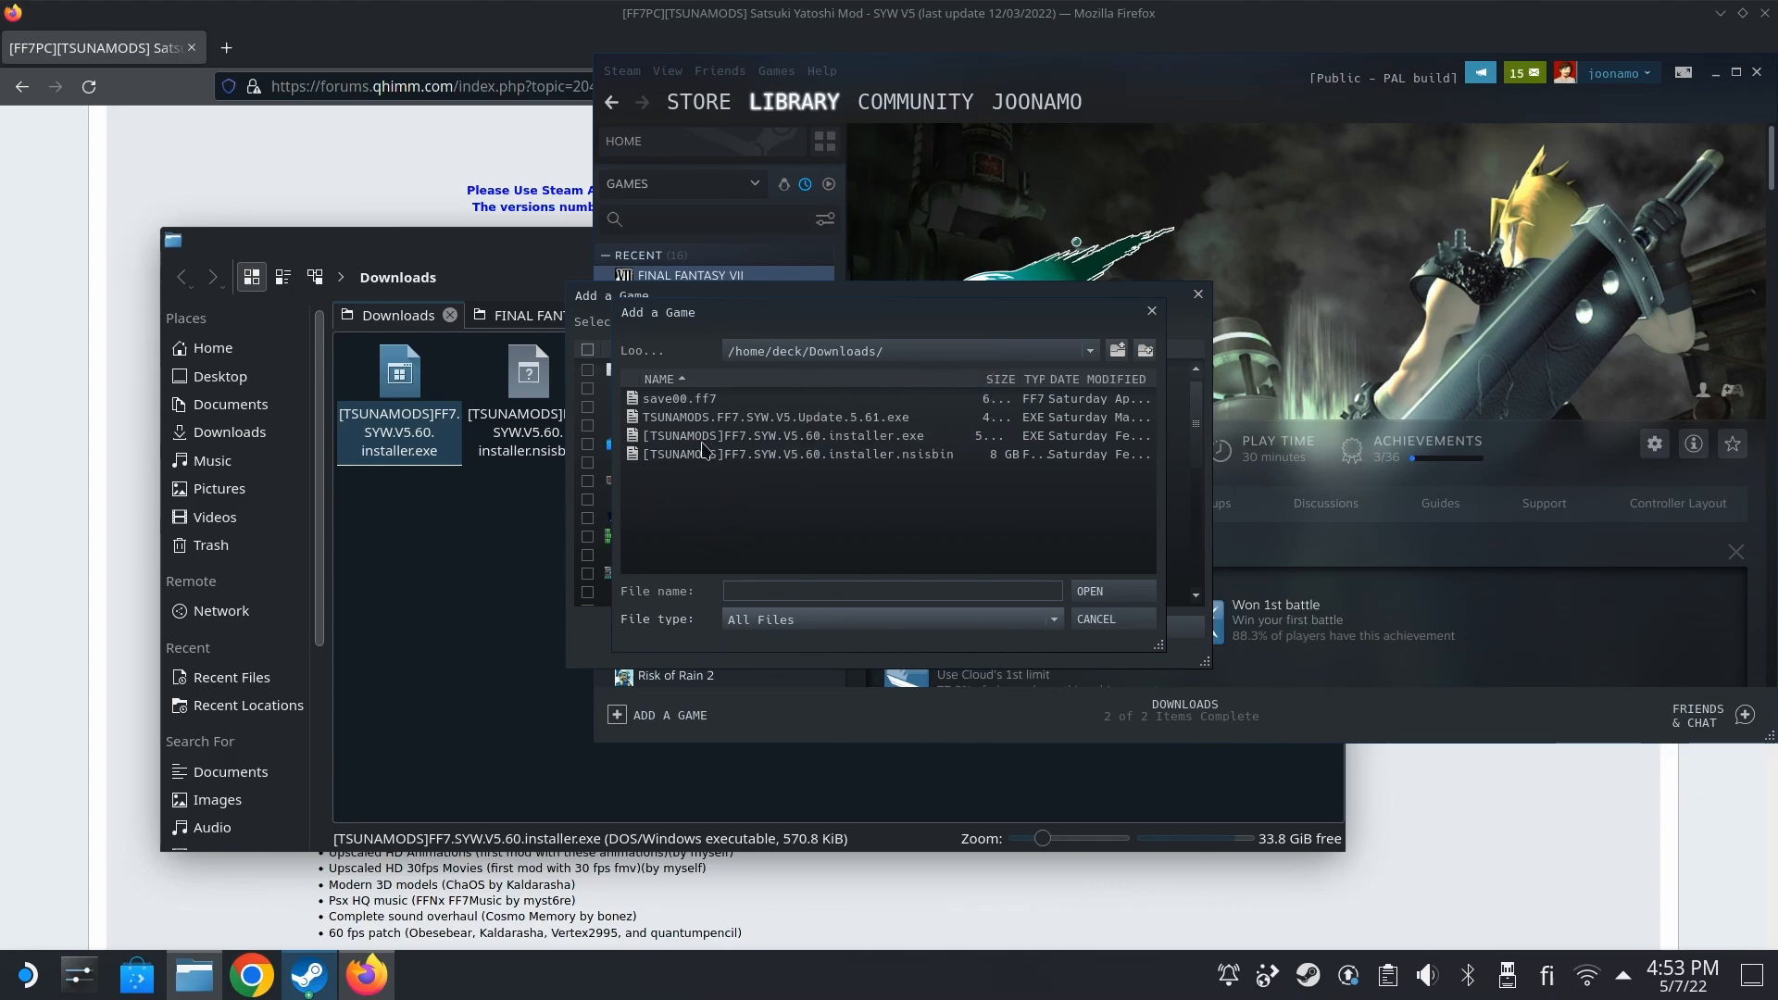
{"action": "left_click", "coordinate": [795, 435]}
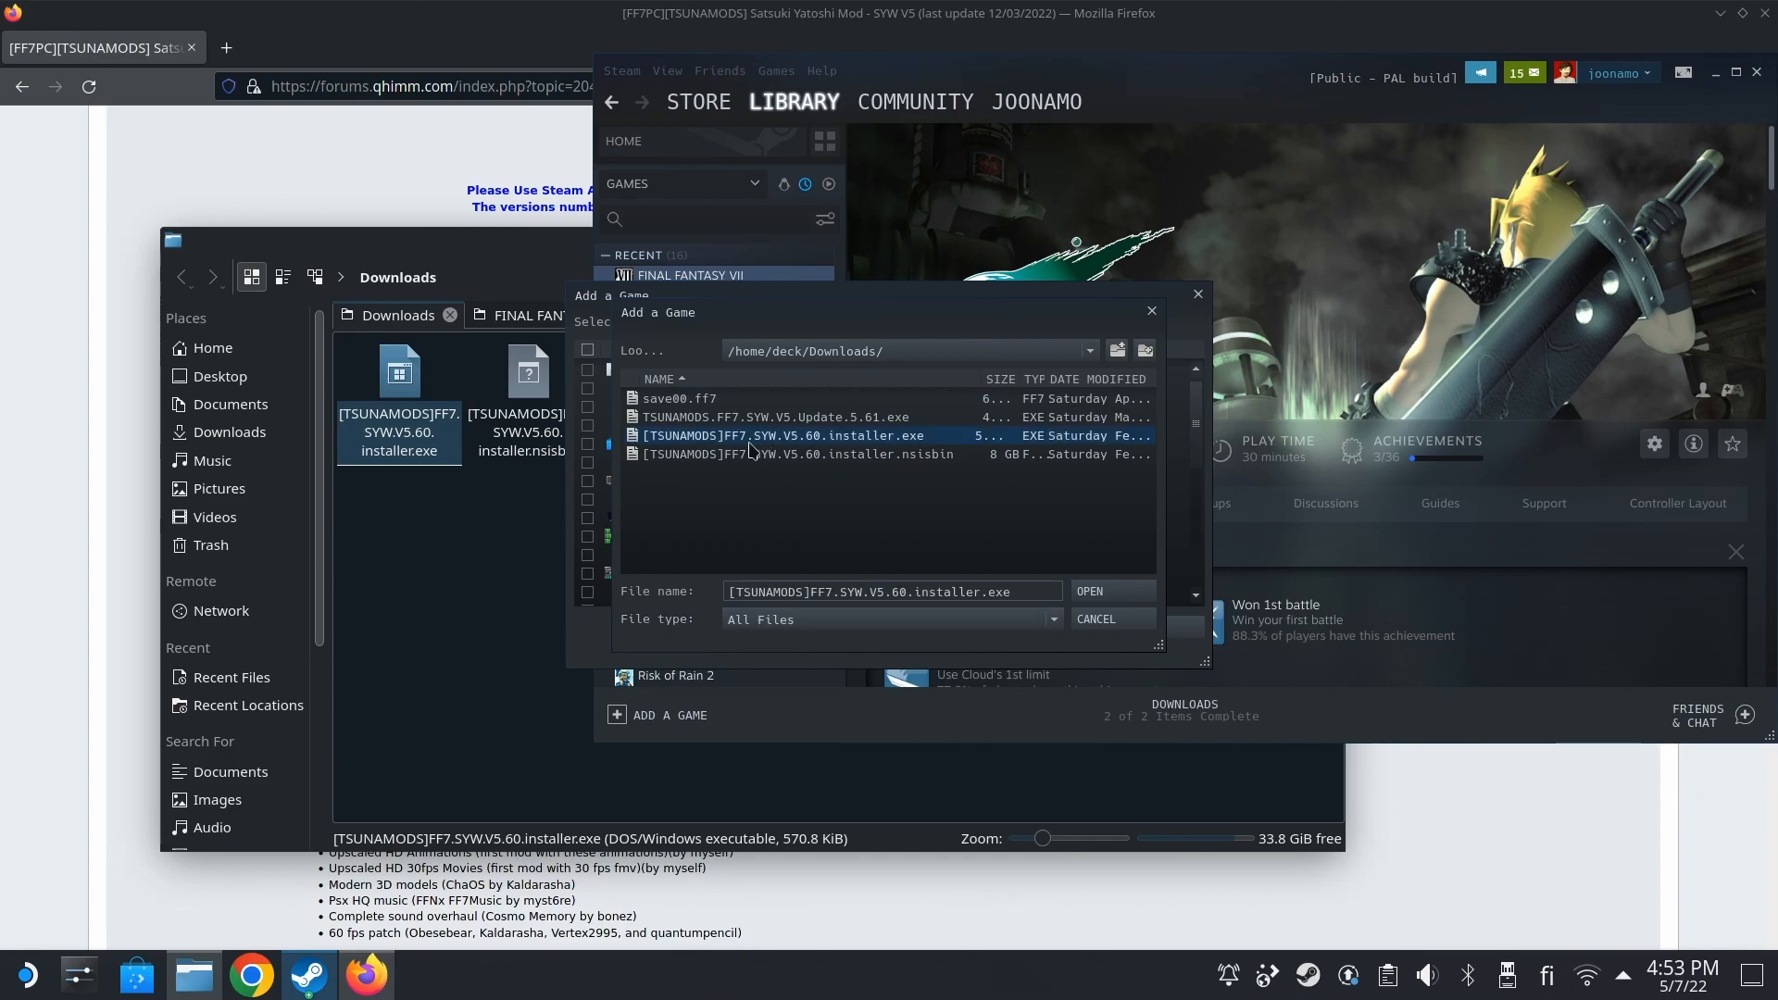
{"action": "left_click", "coordinate": [1087, 590]}
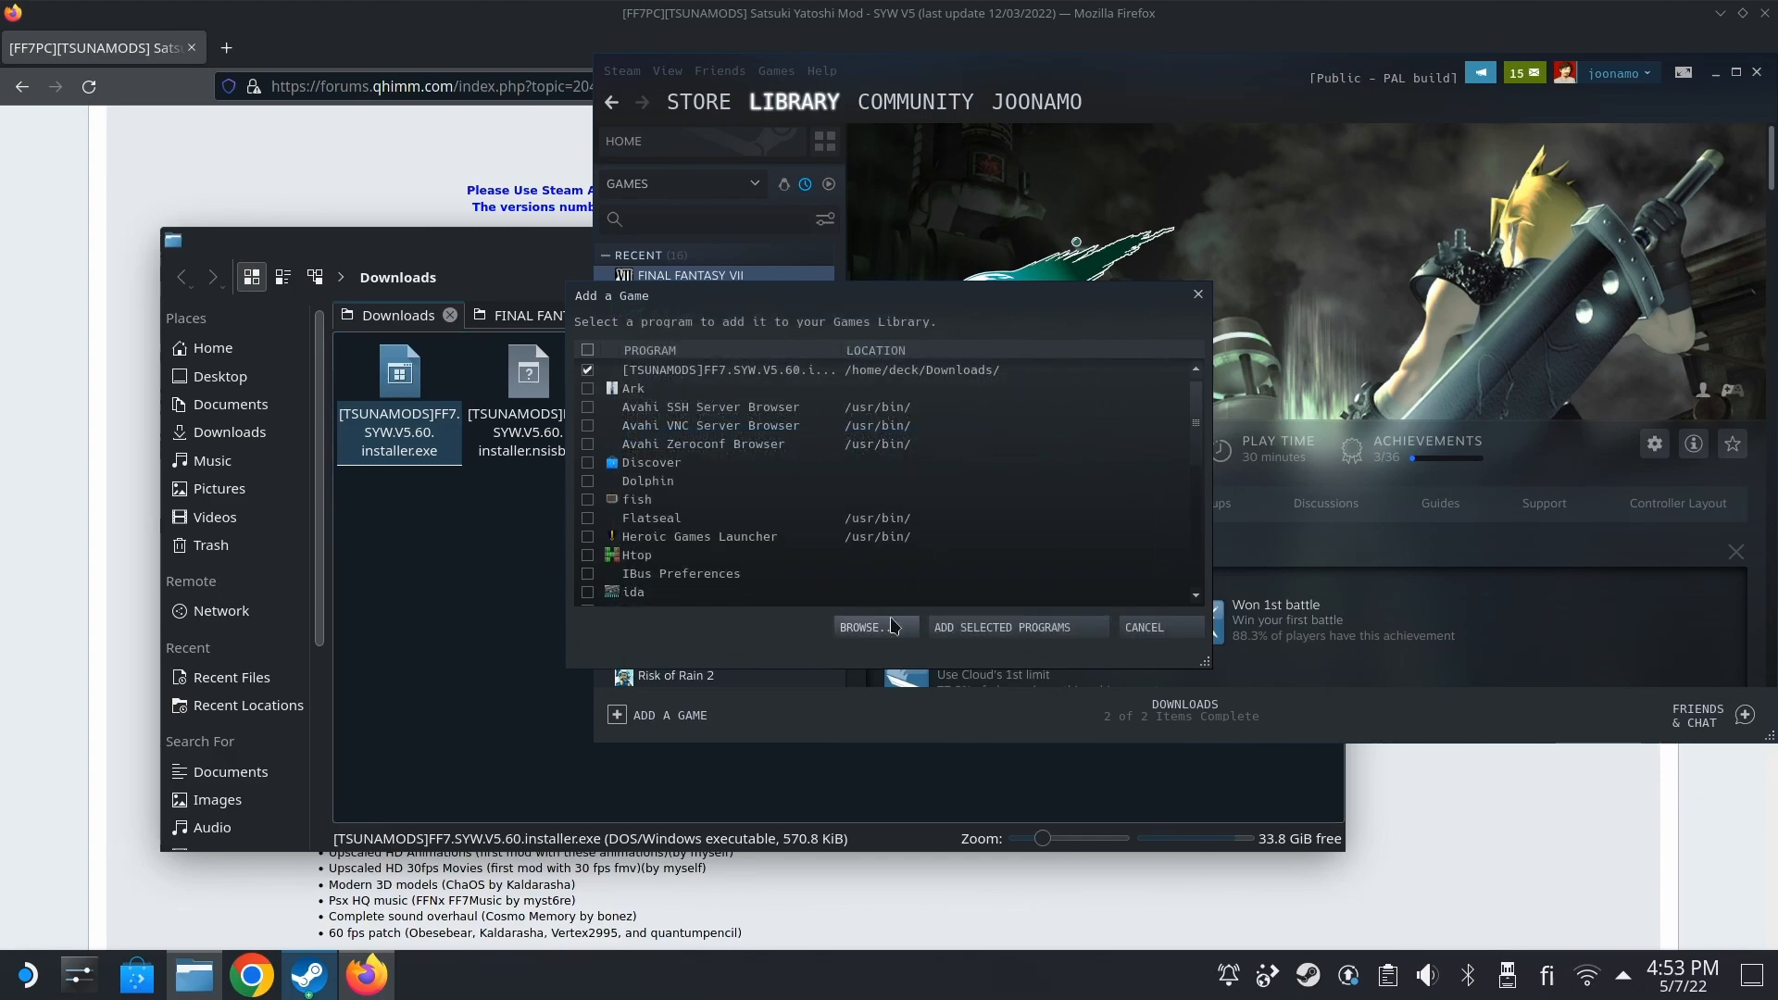
- Also choose TSUNAMODS.FF7.SYW.V5.Update.5.61.exe and add both selected programs to the library
{"action": "left_click", "coordinate": [861, 627]}
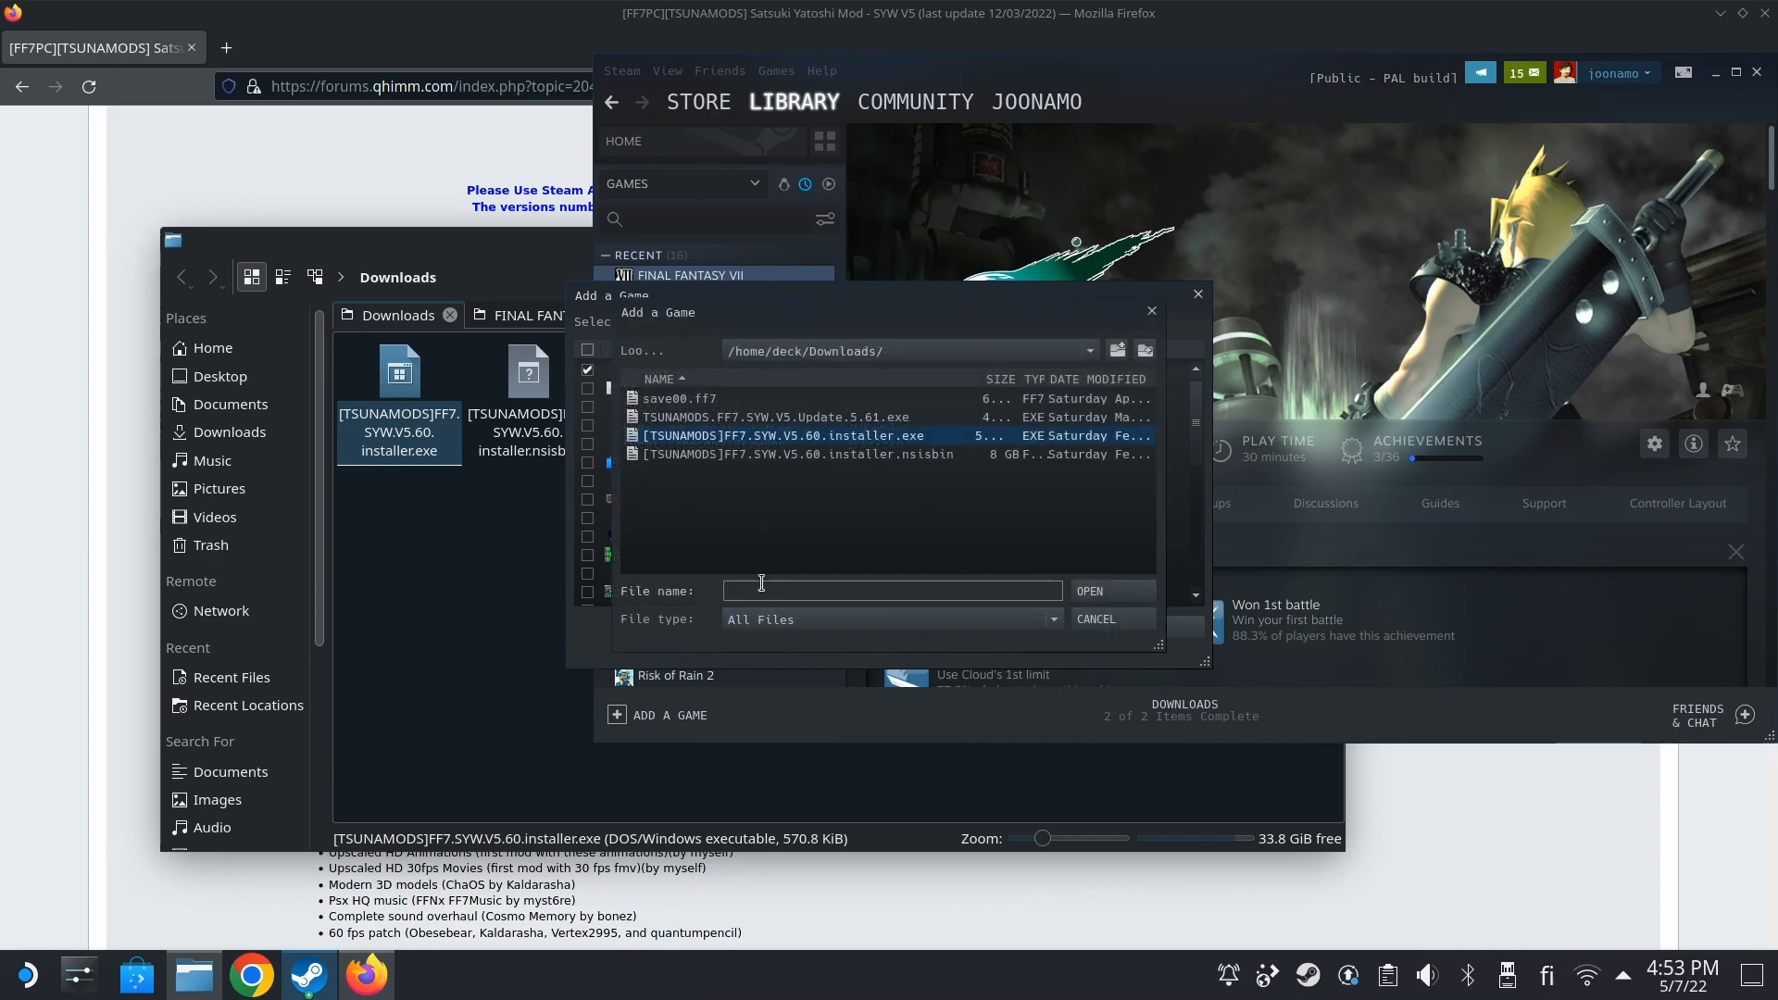
{"action": "left_click", "coordinate": [776, 417]}
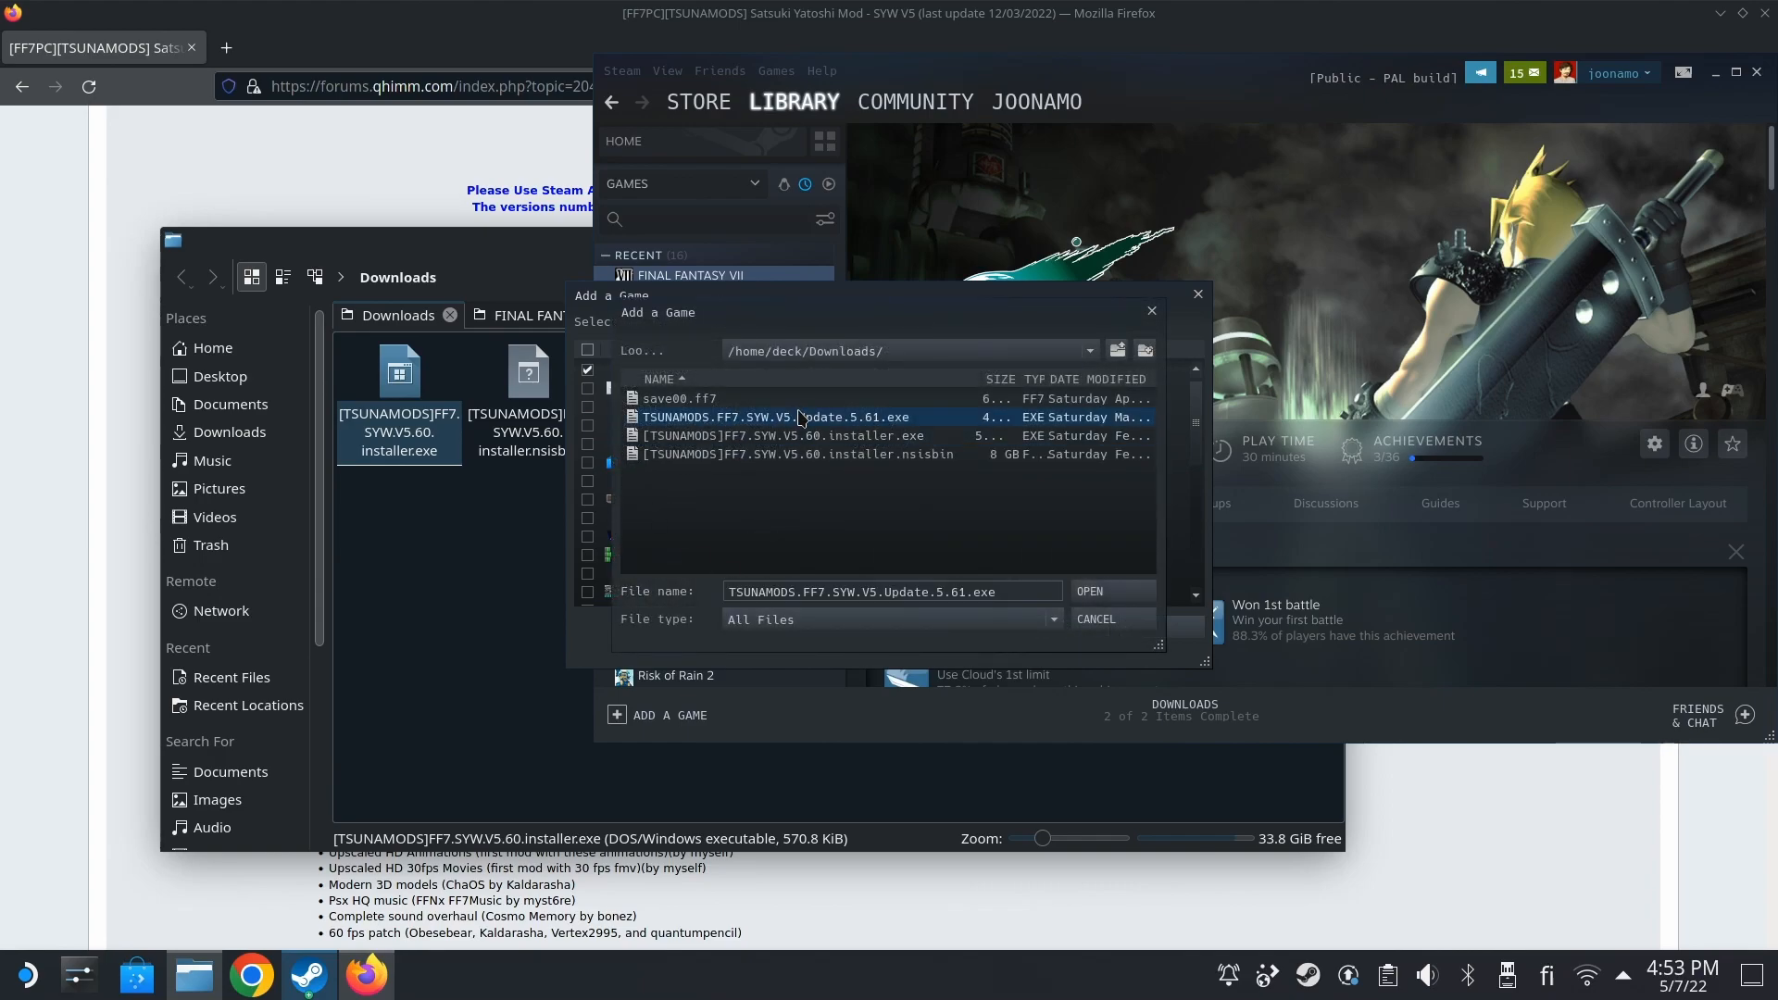
{"action": "left_click", "coordinate": [1087, 591]}
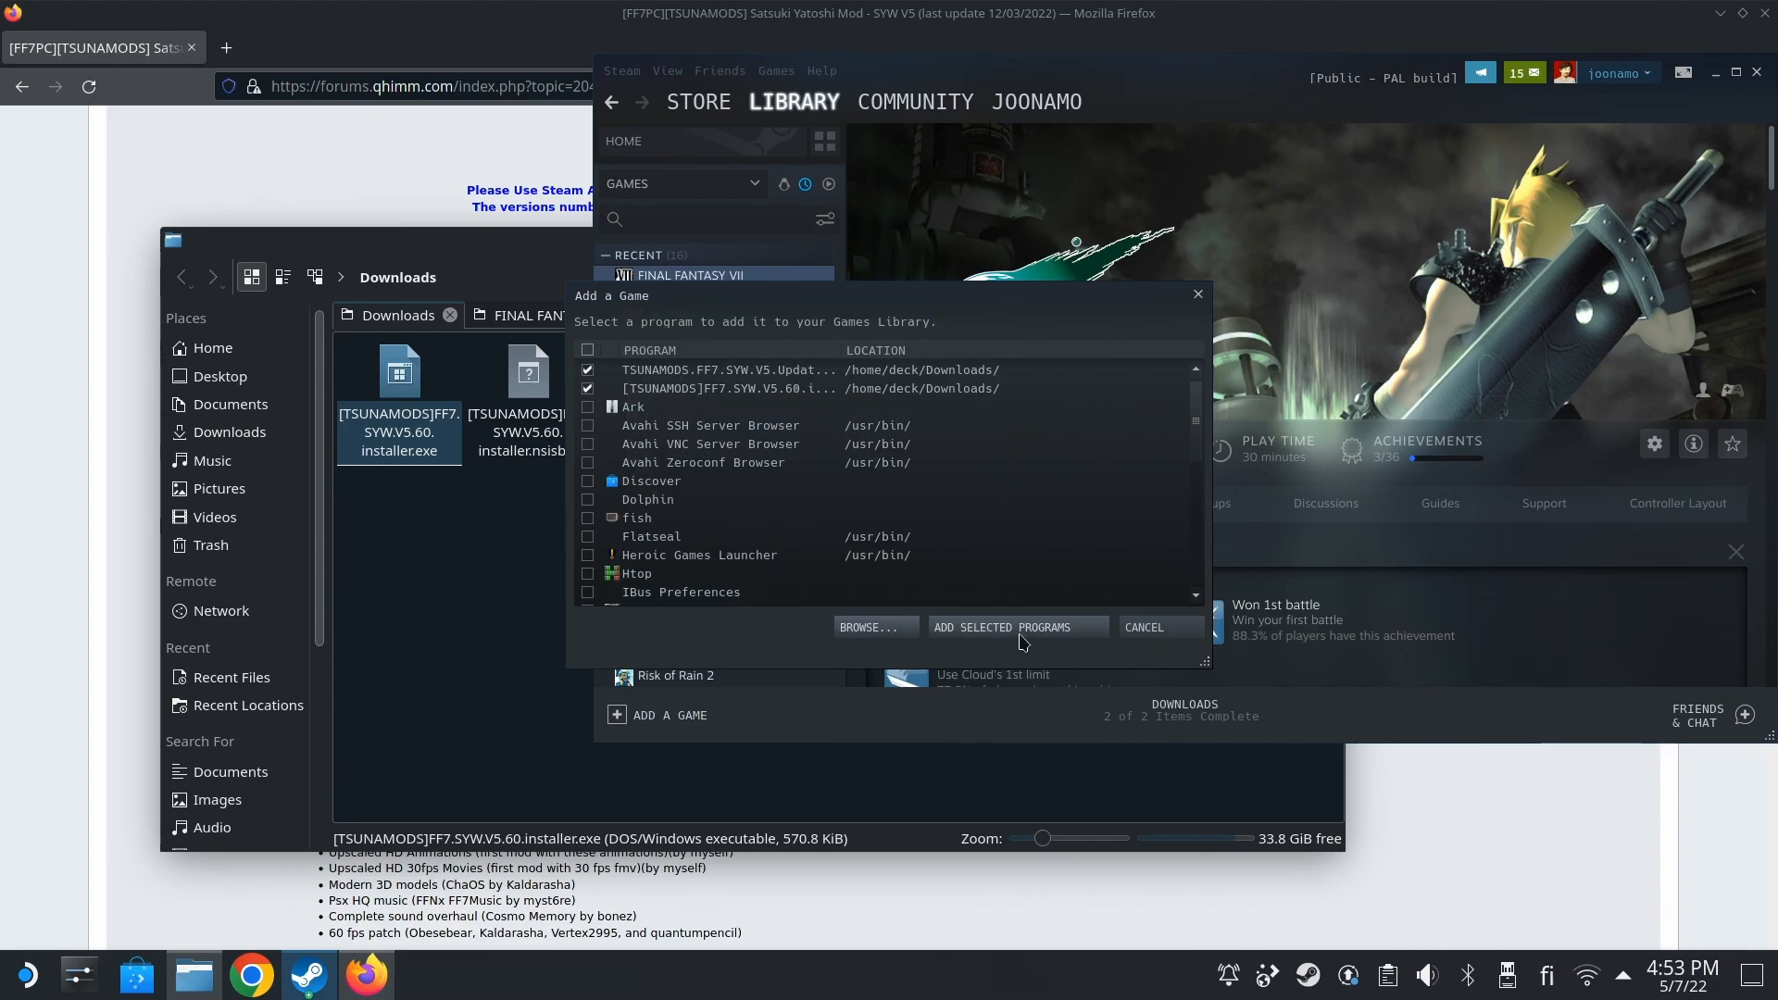
{"action": "left_click", "coordinate": [1142, 627]}
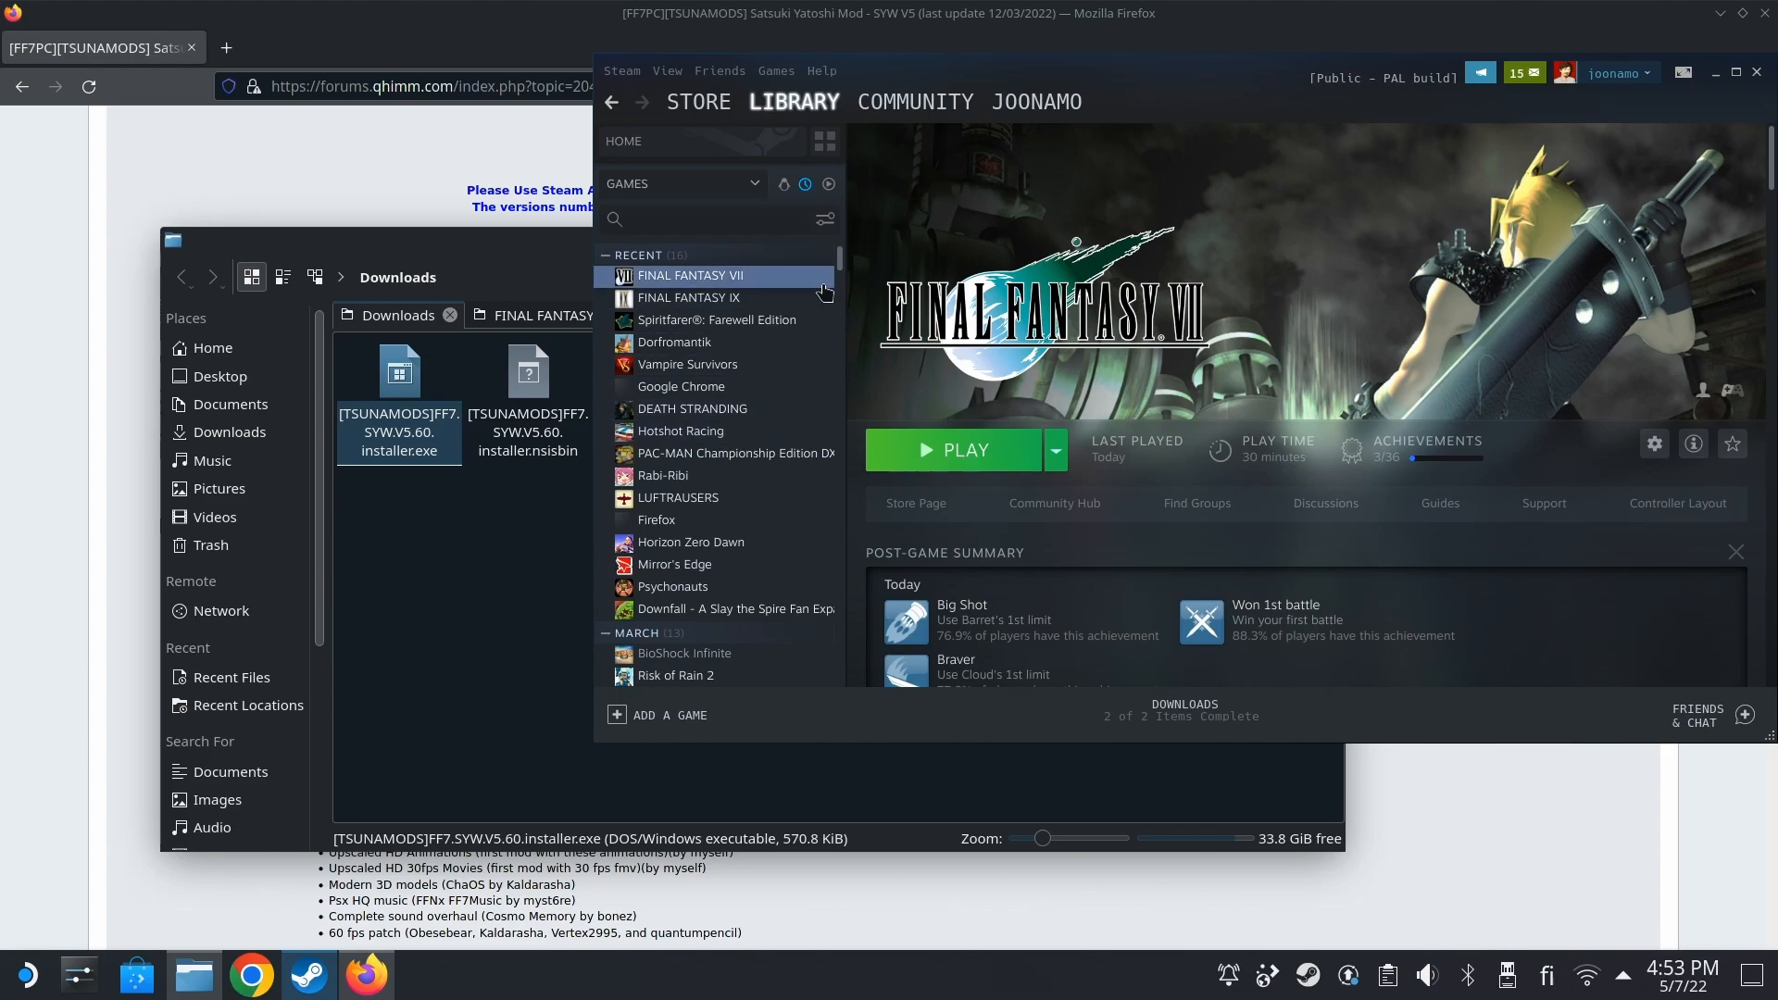
- Locate the V5.60 installer under No Recorded Activity and bring up its context menu
{"action": "scroll", "scroll_direction": "down", "scroll_amount": 3}
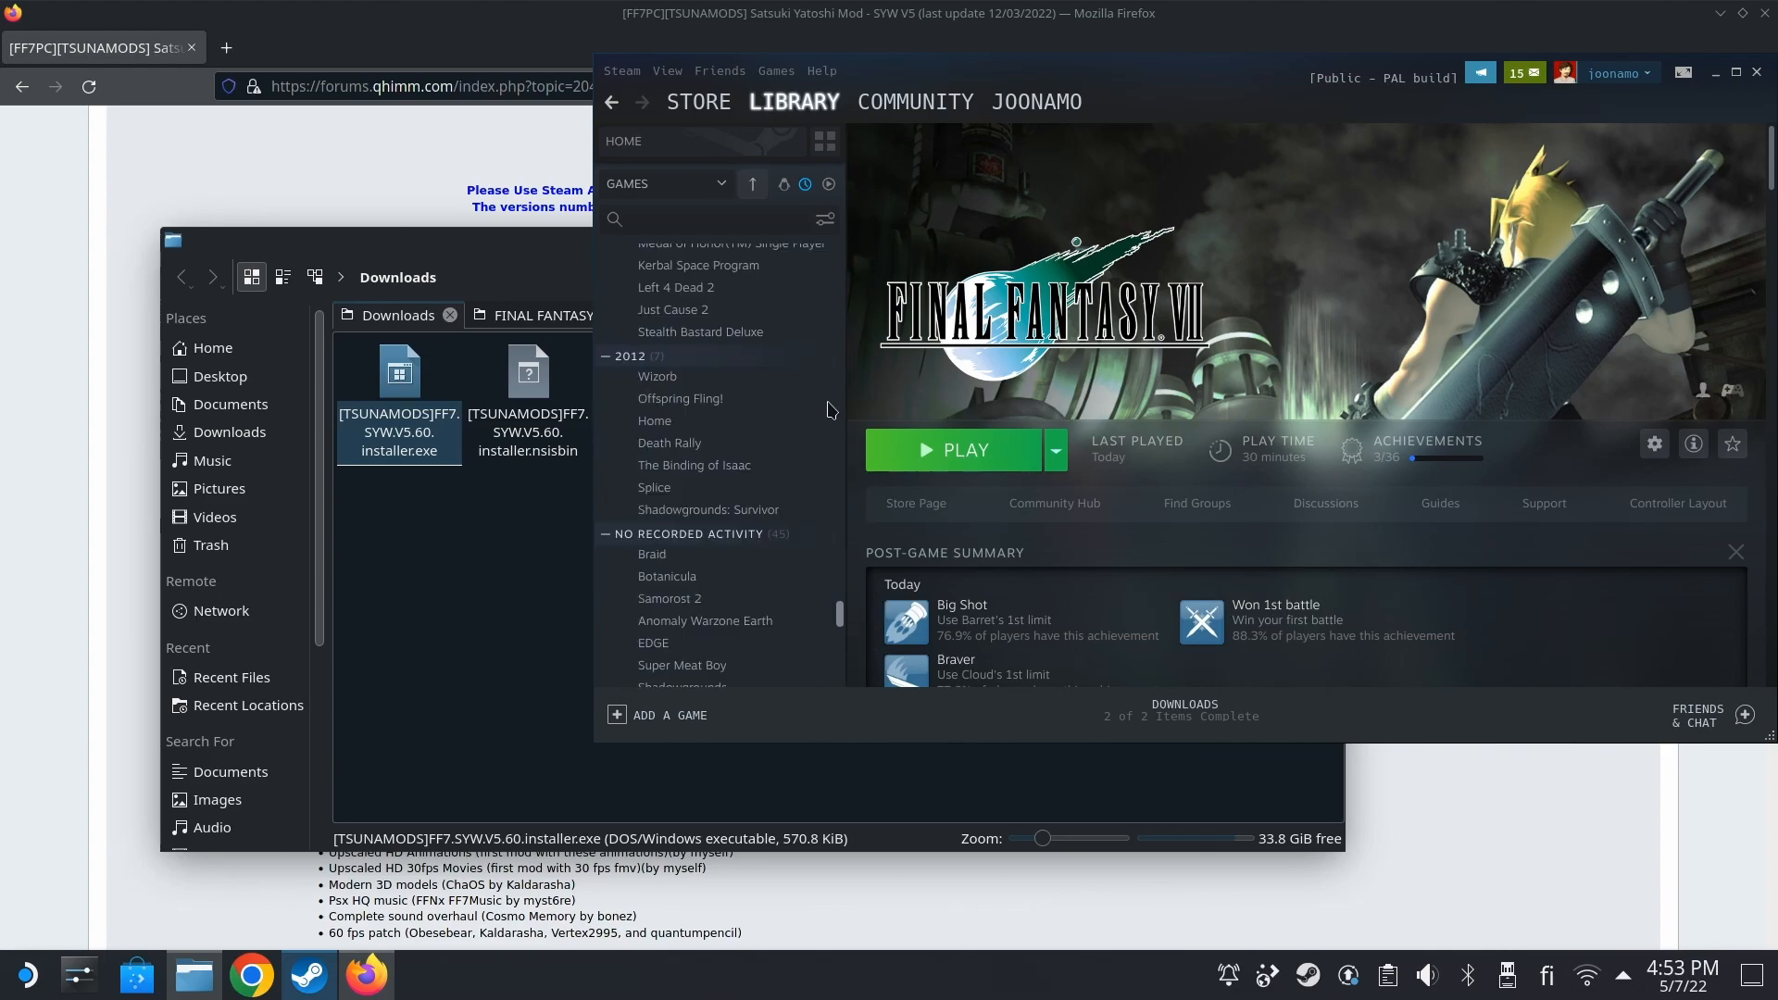
{"action": "left_click", "coordinate": [827, 183]}
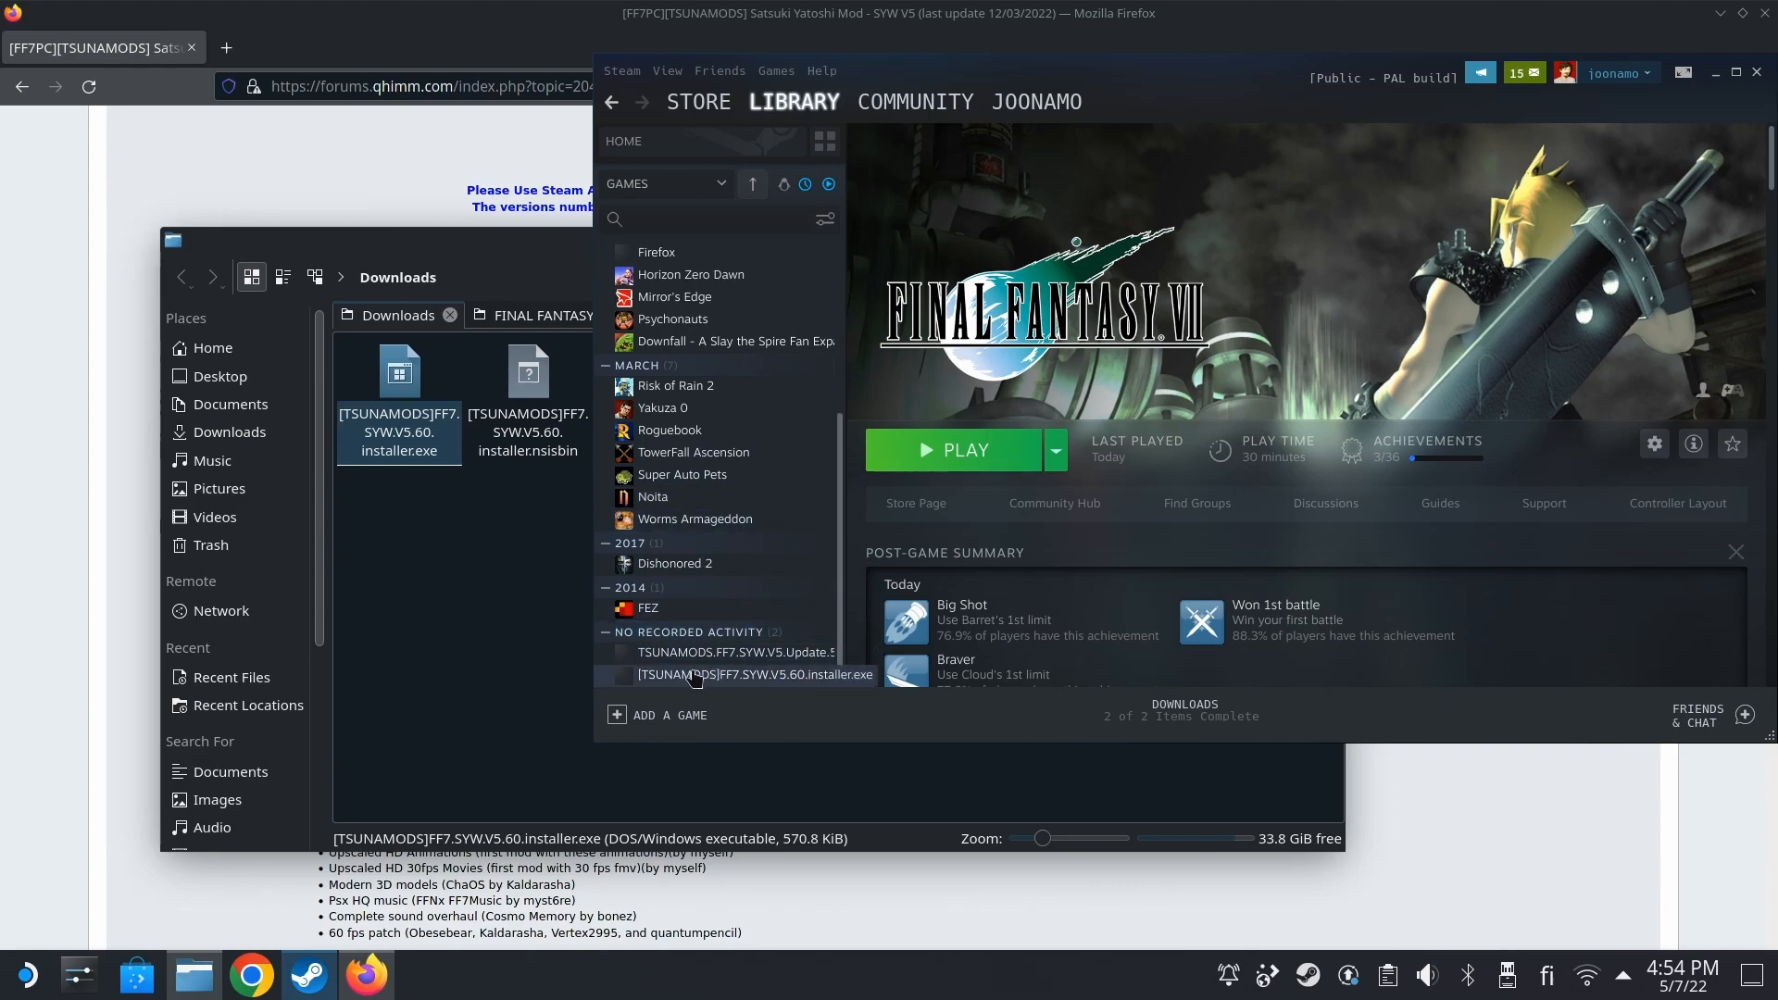
{"action": "right_click", "coordinate": [756, 674]}
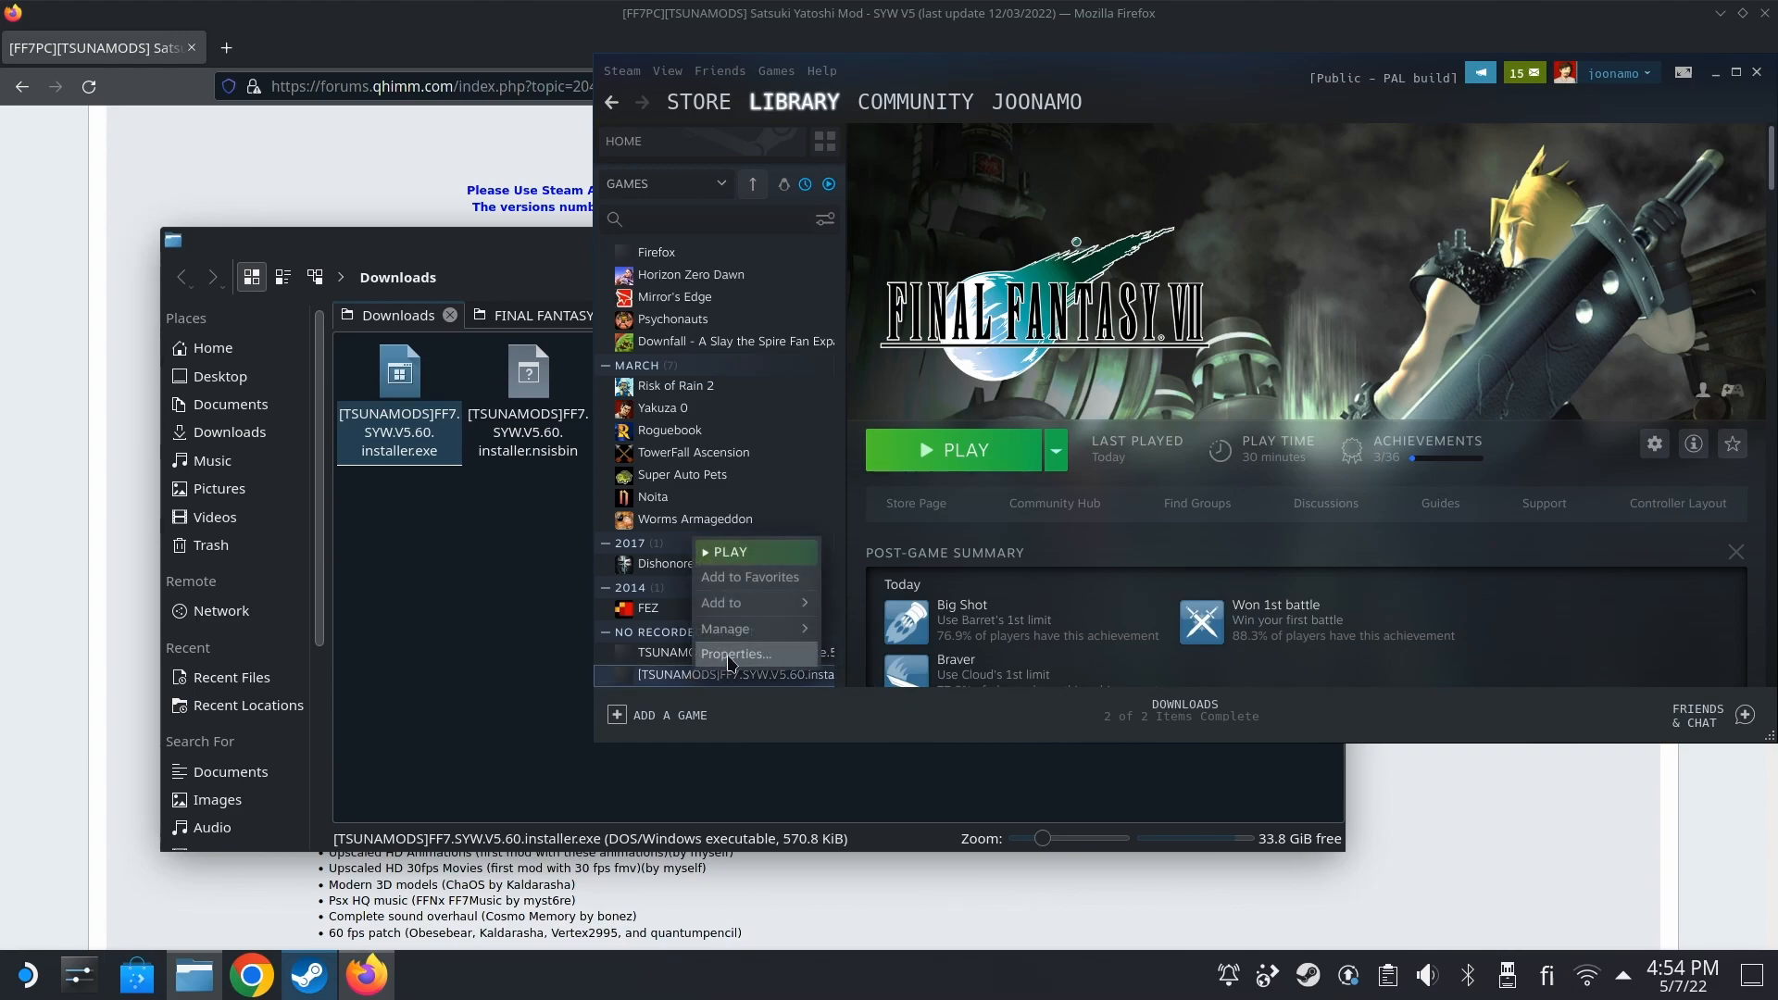
- In the installer's Compatibility properties, force the Proton 7.0-2 compatibility tool
{"action": "left_click", "coordinate": [735, 654]}
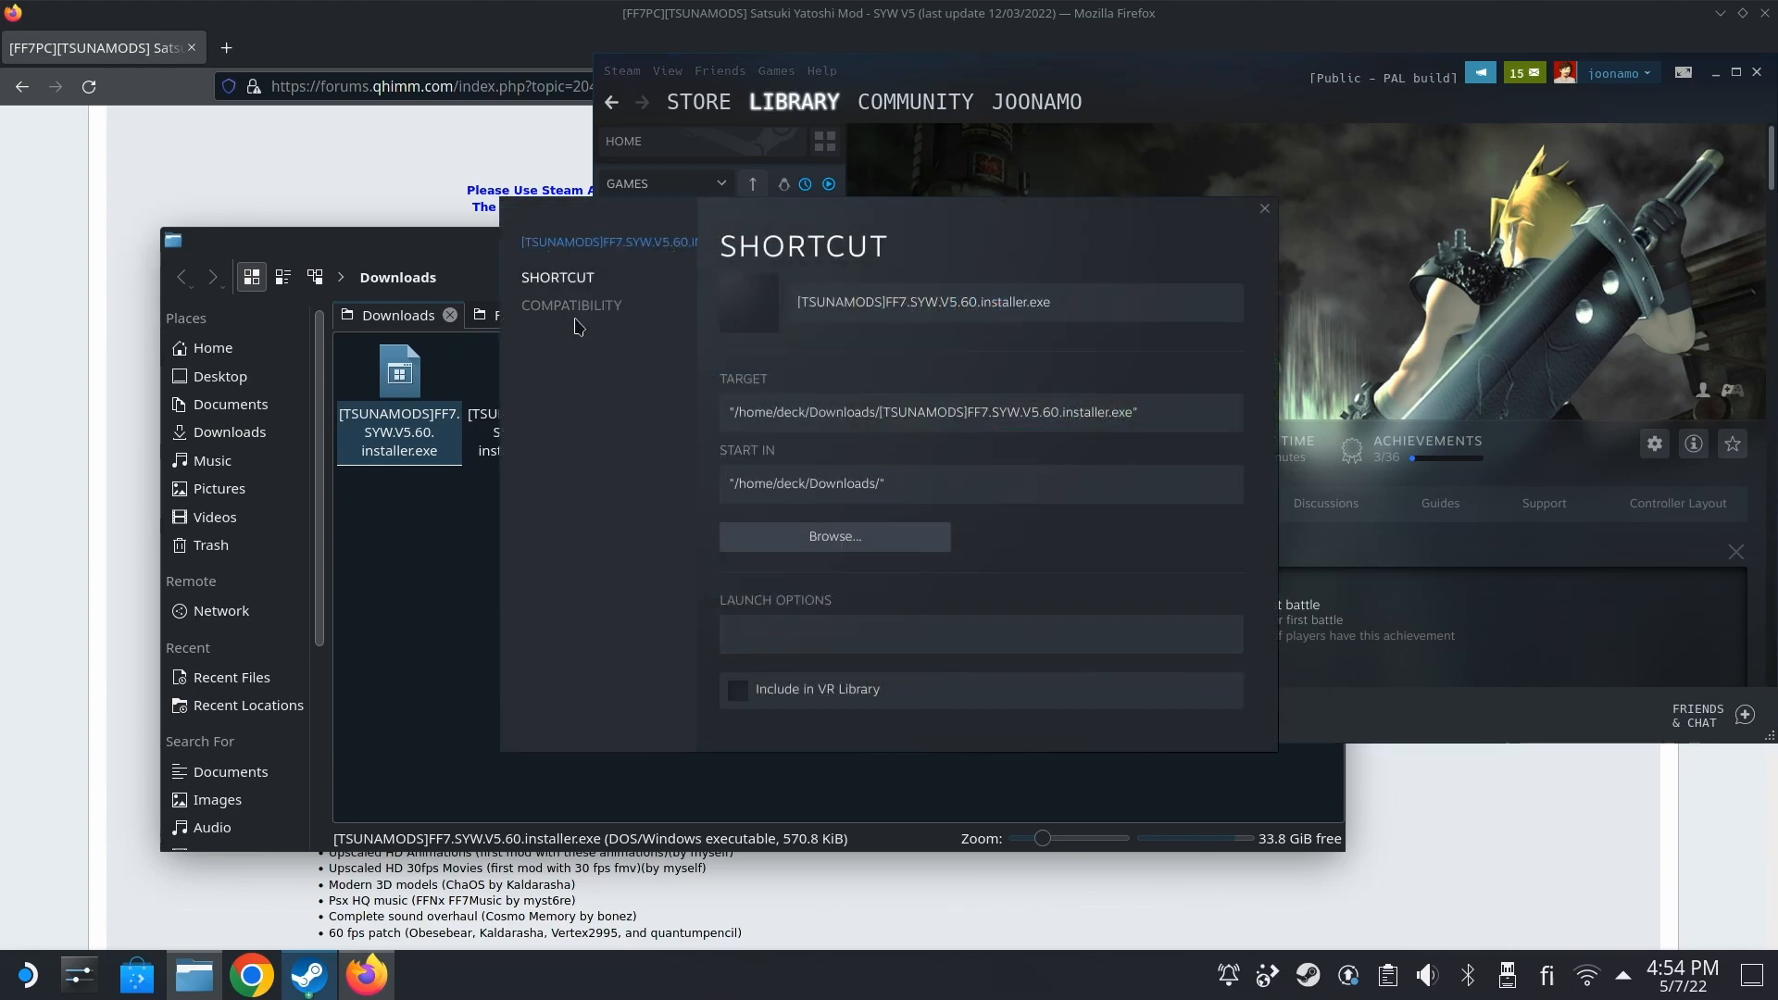
{"action": "left_click", "coordinate": [573, 304]}
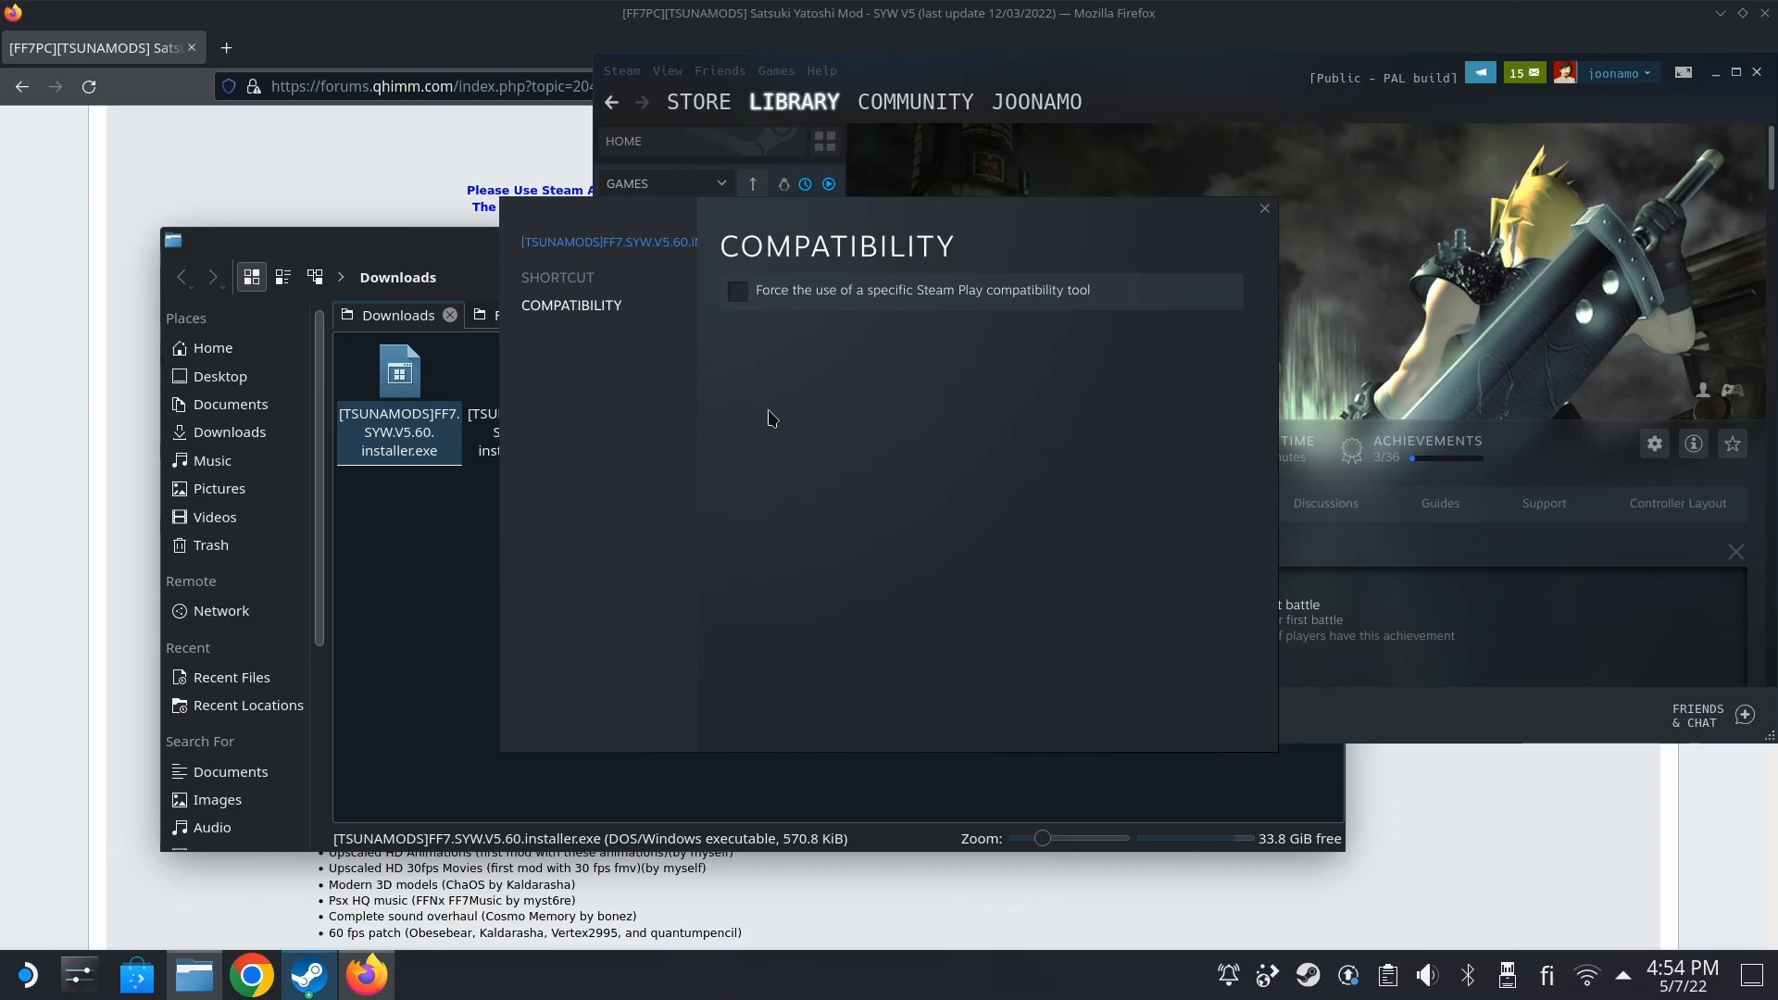
{"action": "left_click", "coordinate": [737, 291]}
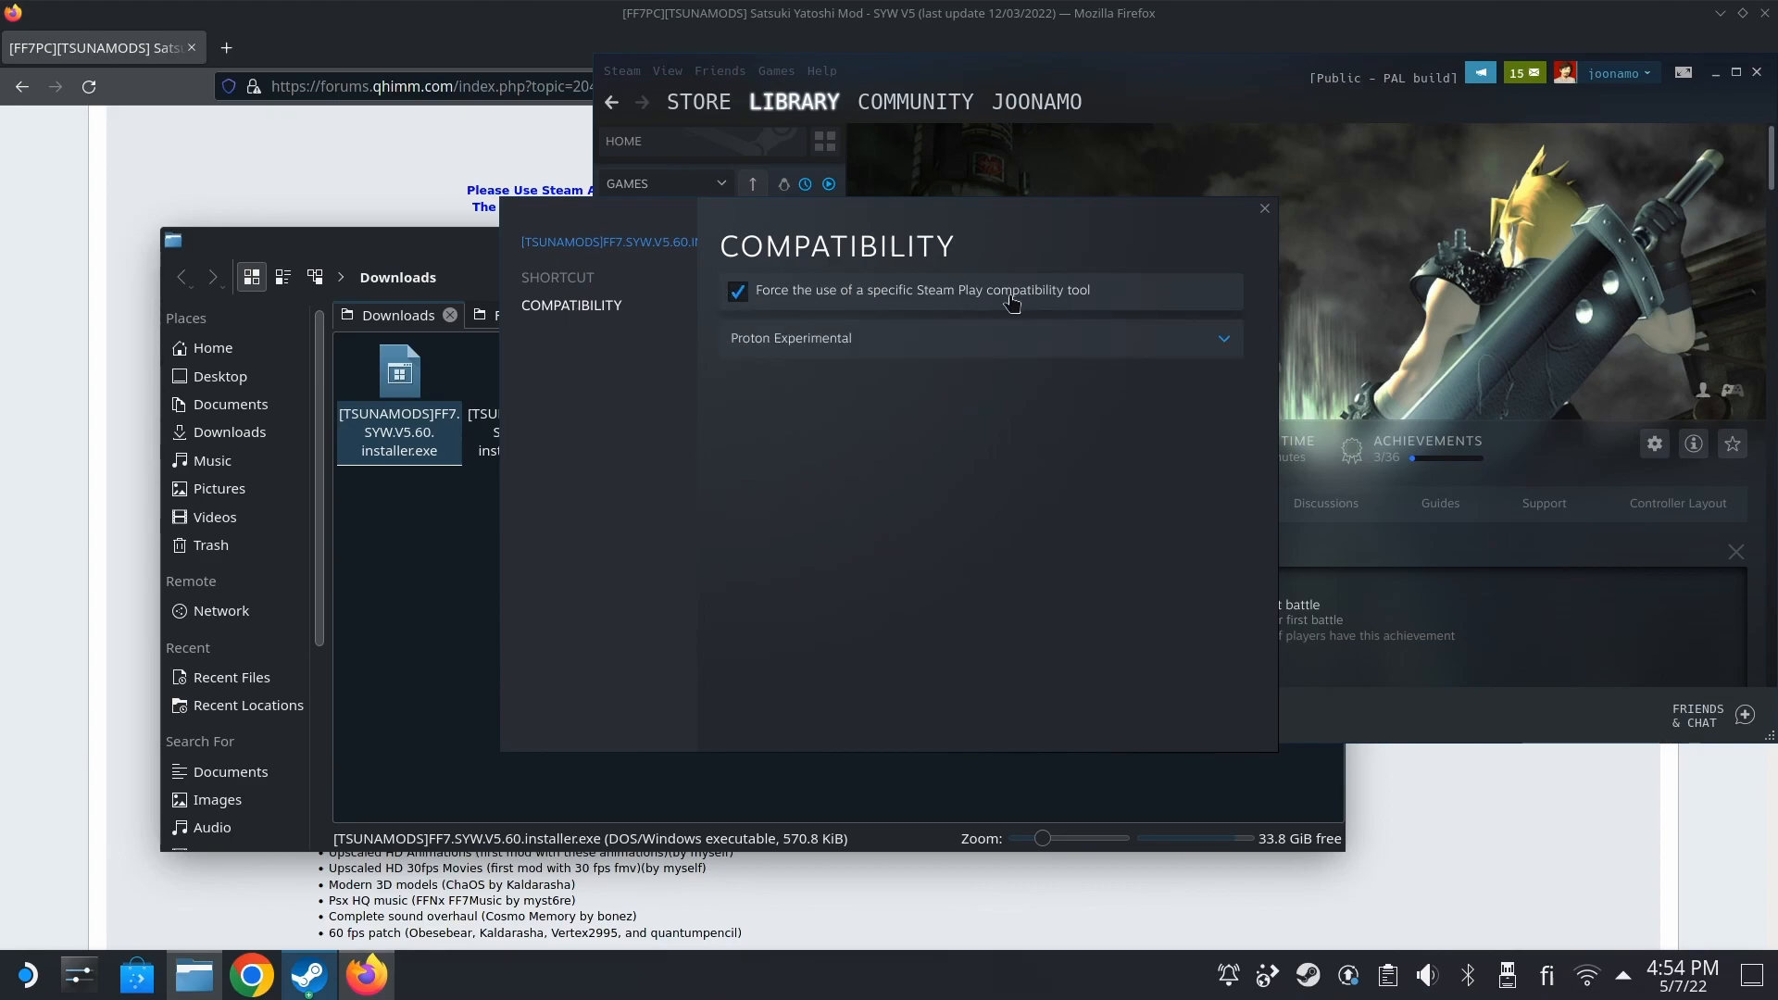
{"action": "left_click", "coordinate": [976, 337]}
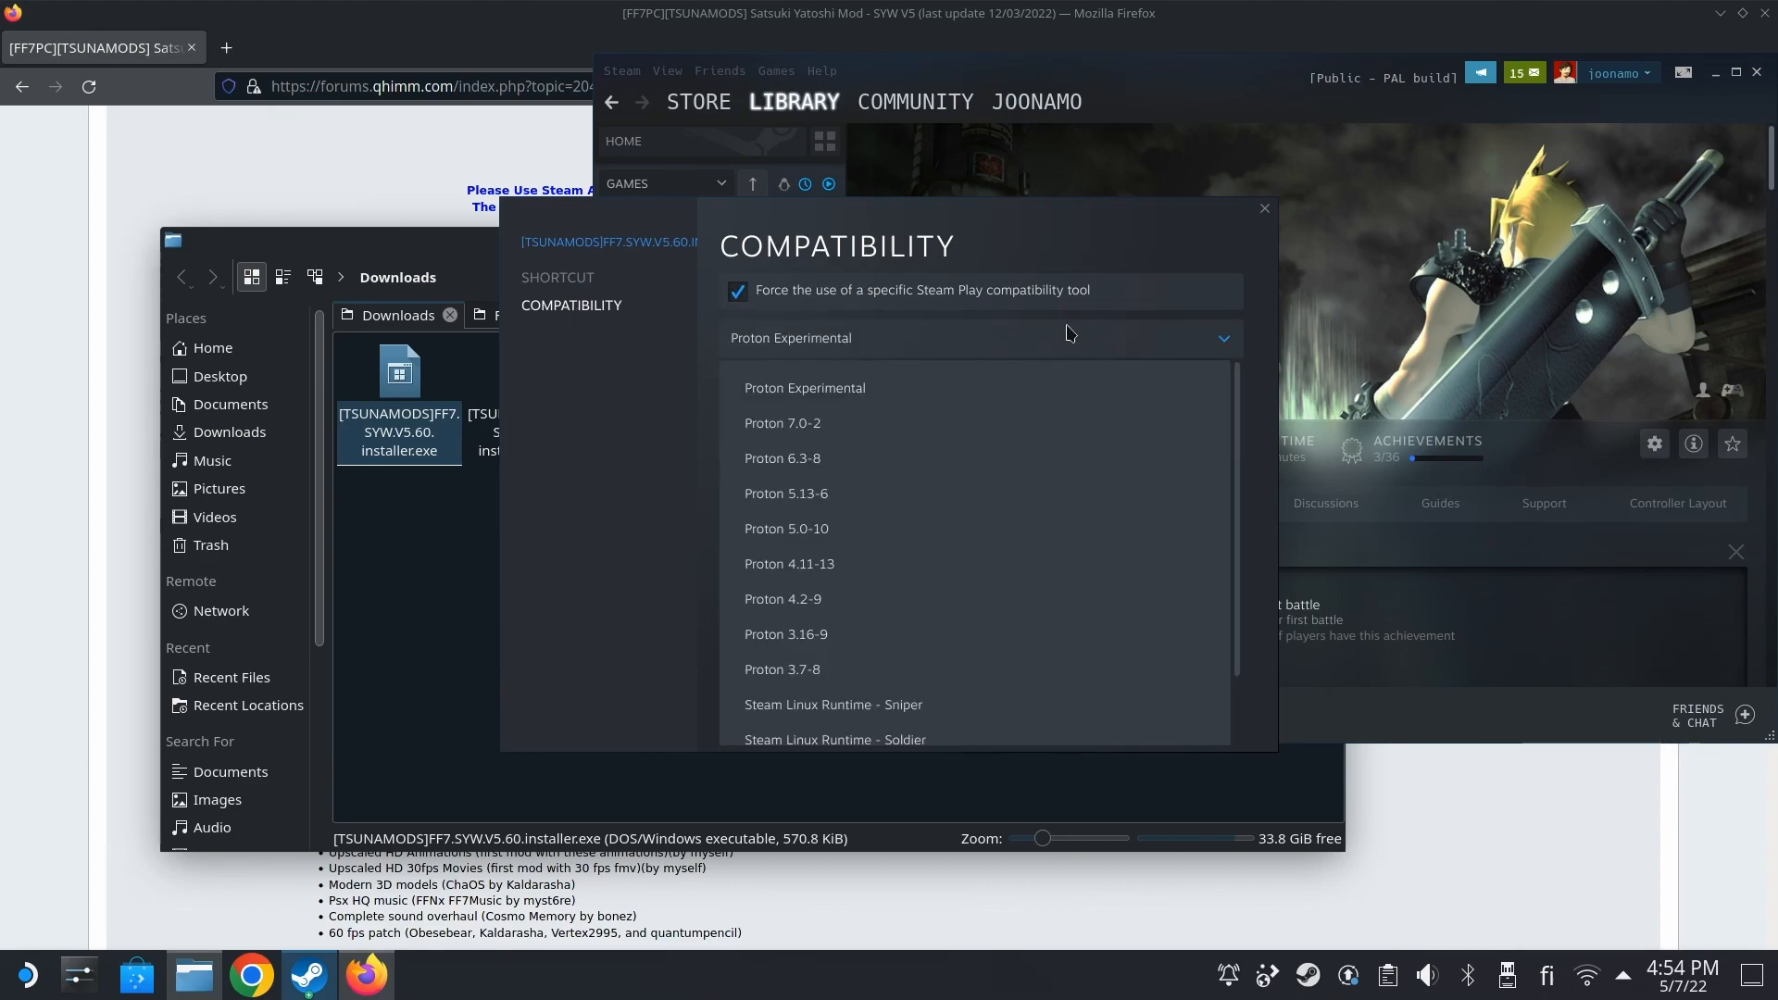
{"action": "mouse_move", "coordinate": [802, 422]}
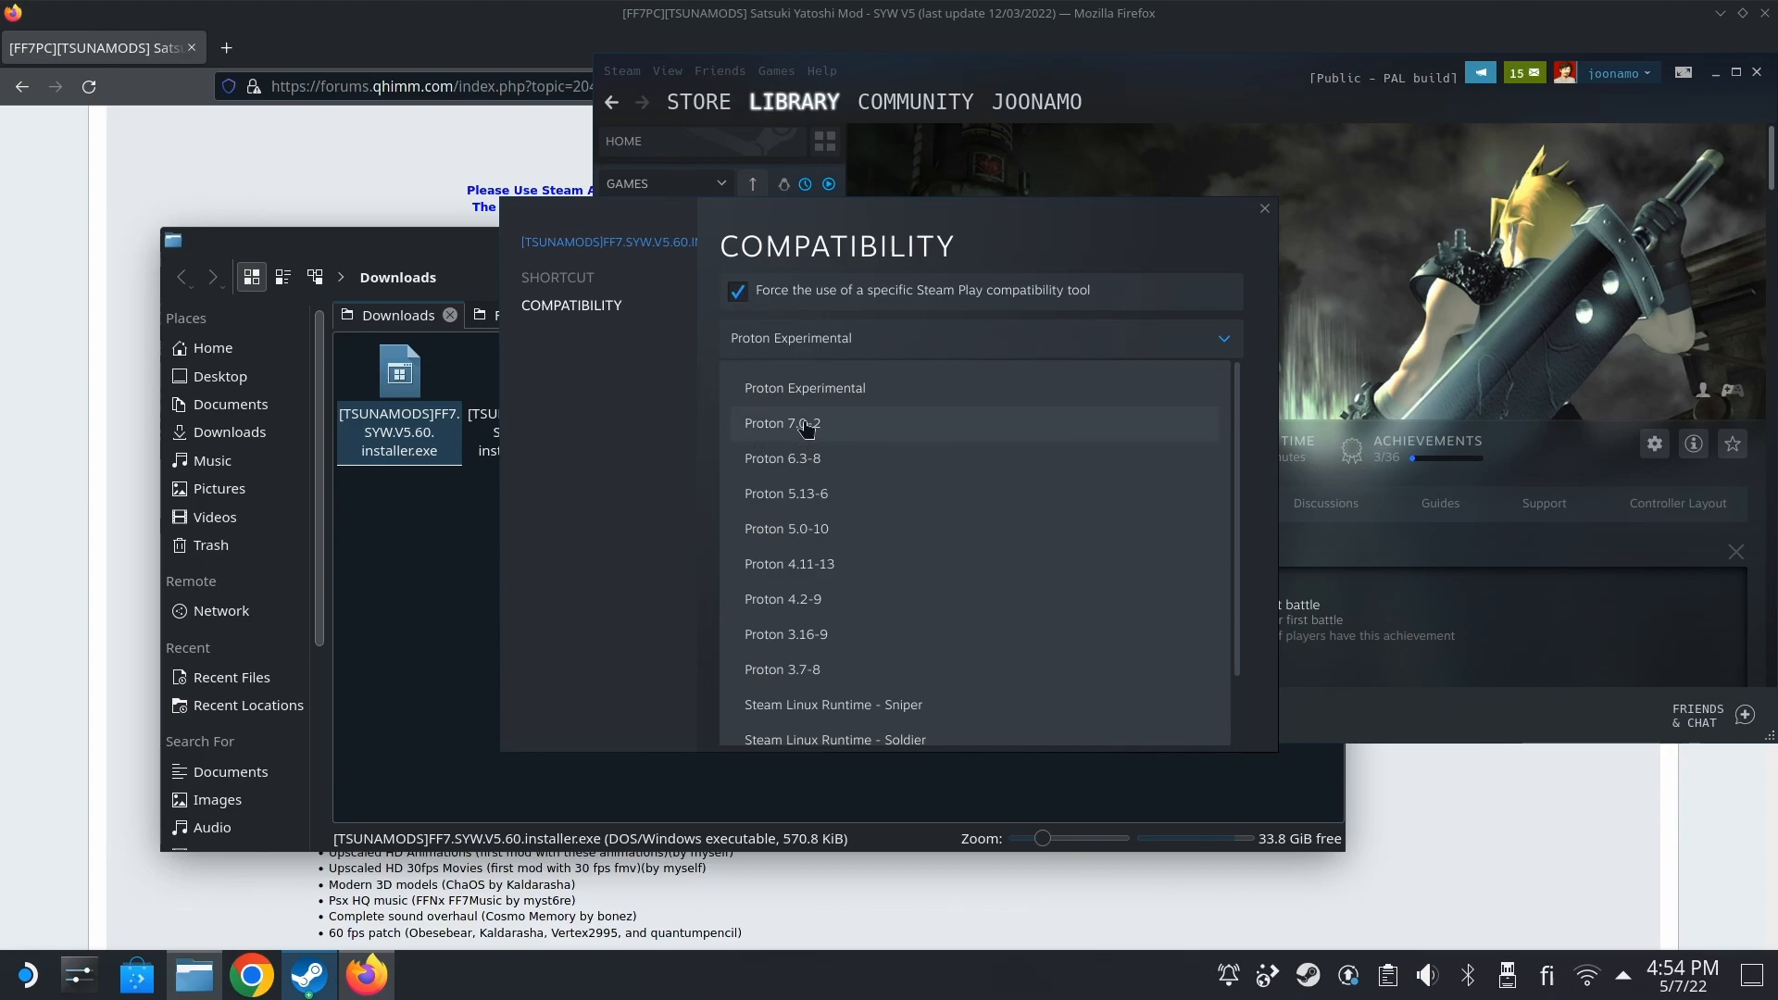
{"action": "left_click", "coordinate": [781, 422]}
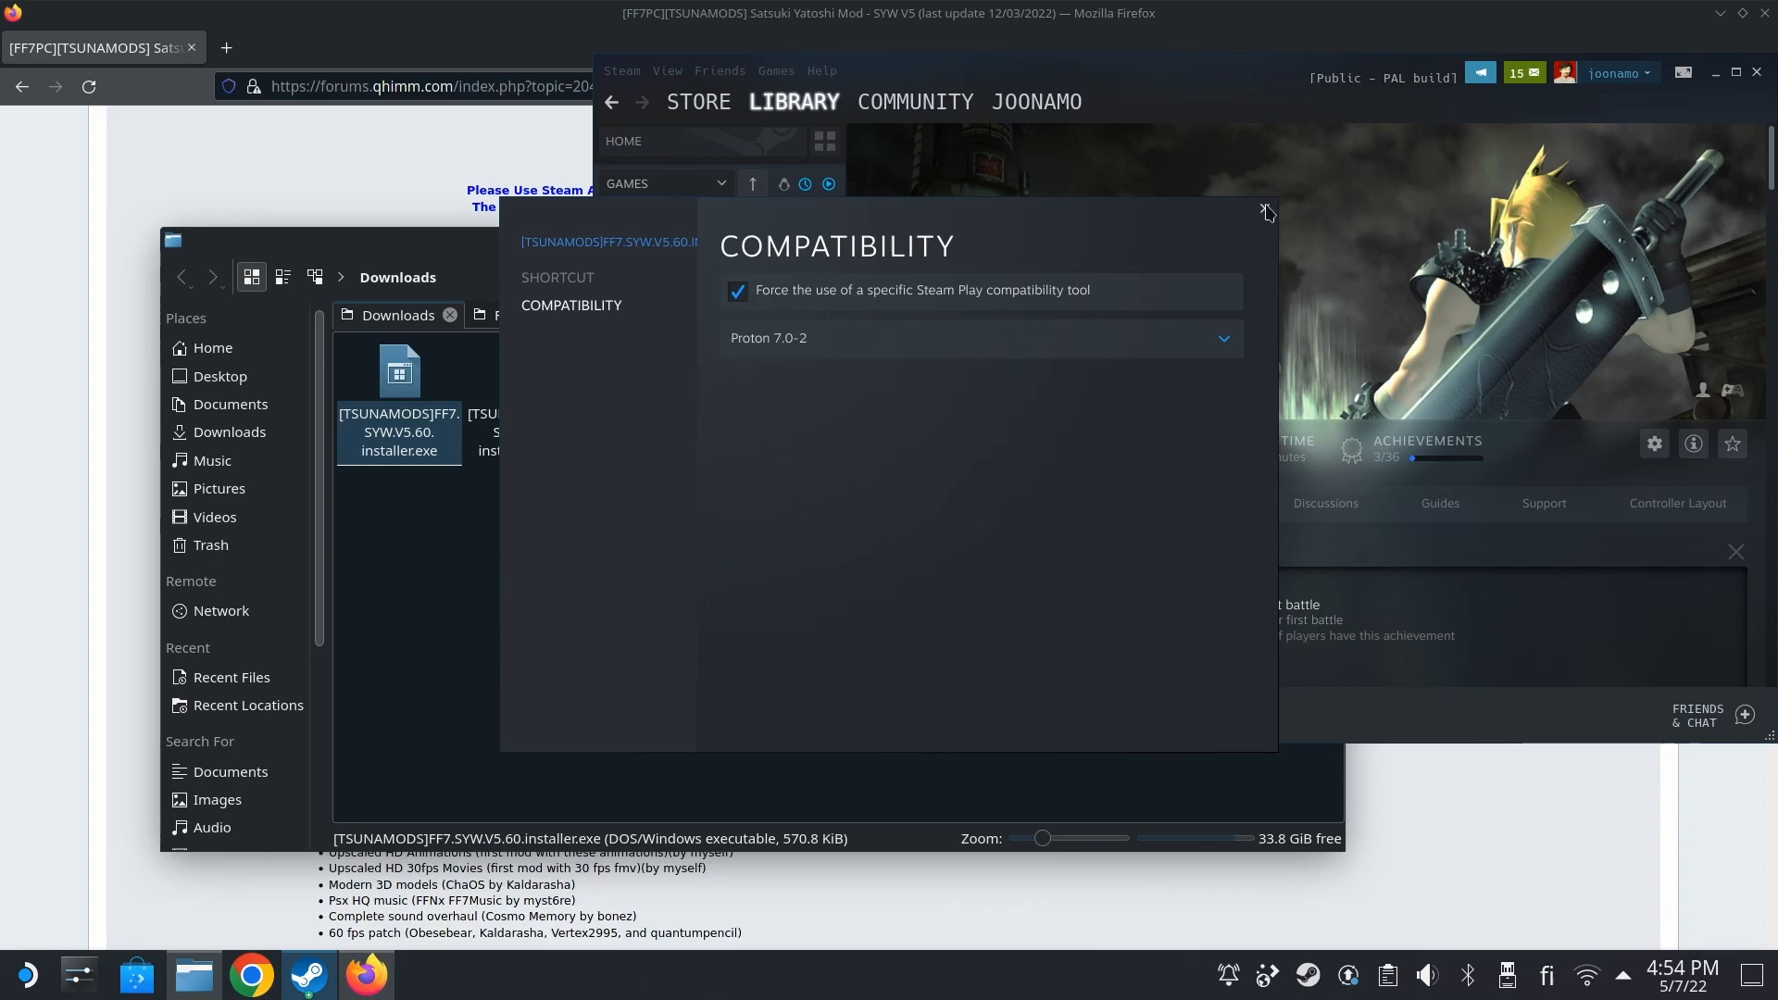
- Force Proton 7.0-2 on the V5 Update 5.61 shortcut too and close its properties
{"action": "left_click", "coordinate": [1264, 211]}
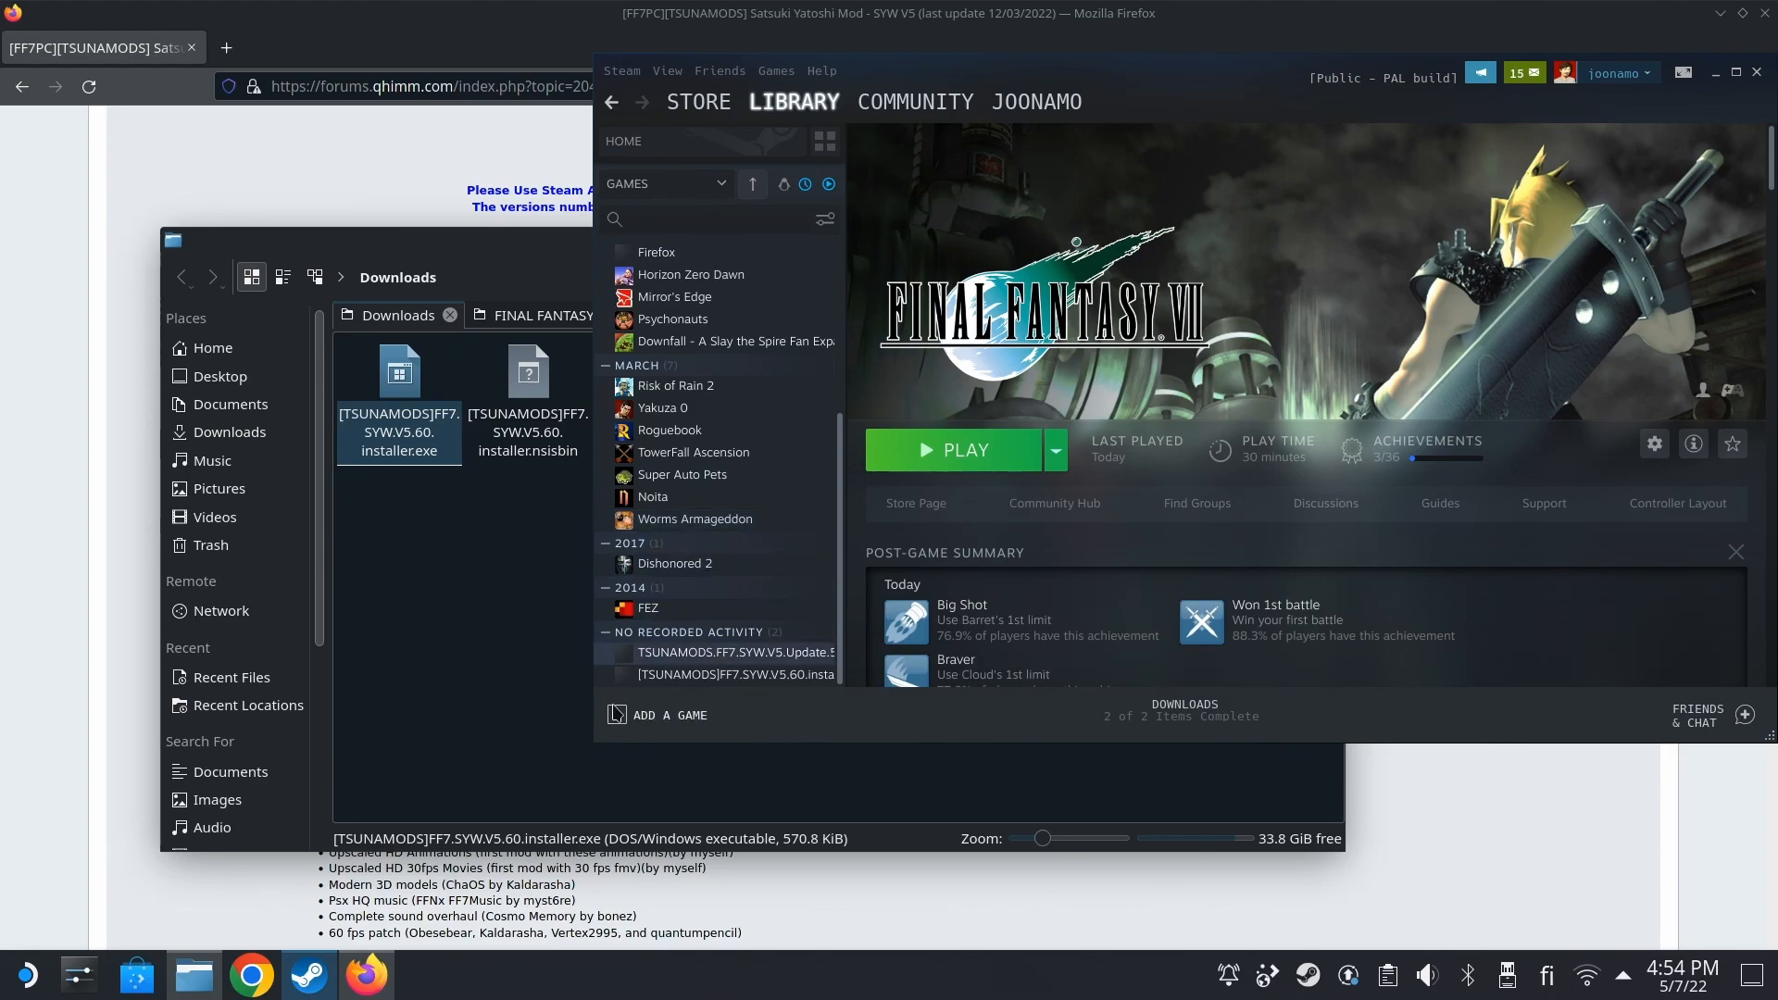
{"action": "right_click", "coordinate": [735, 652]}
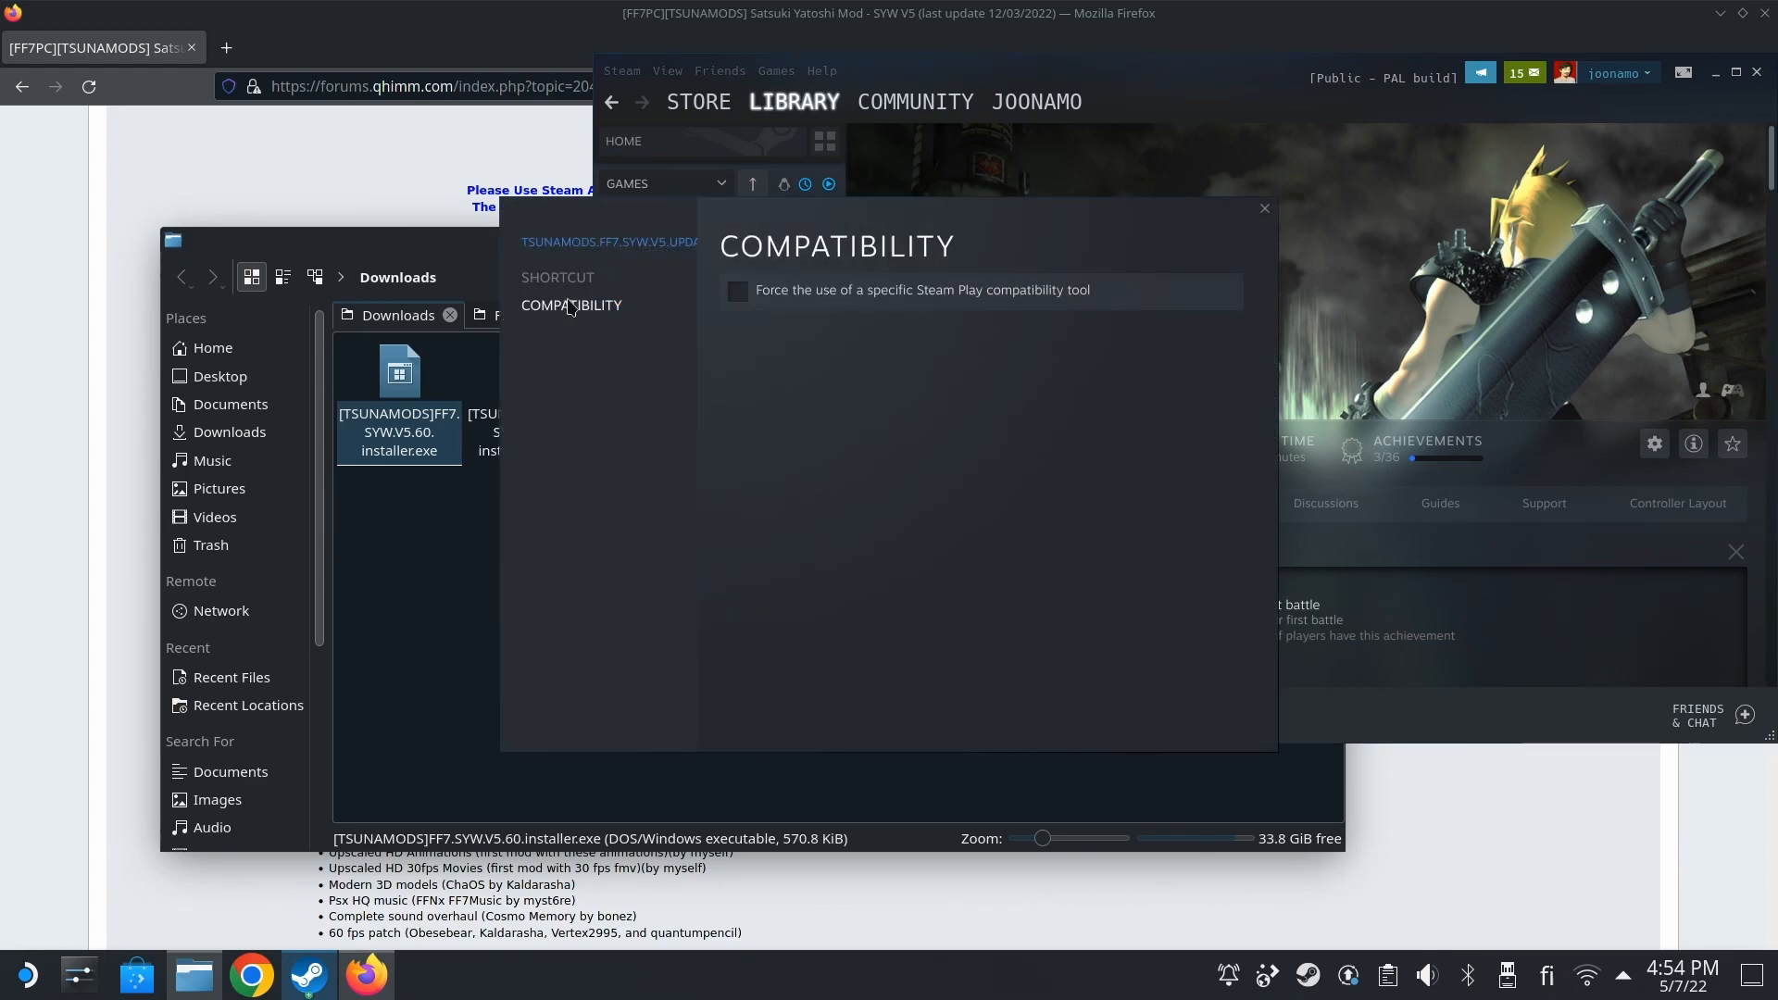
{"action": "left_click", "coordinate": [737, 291]}
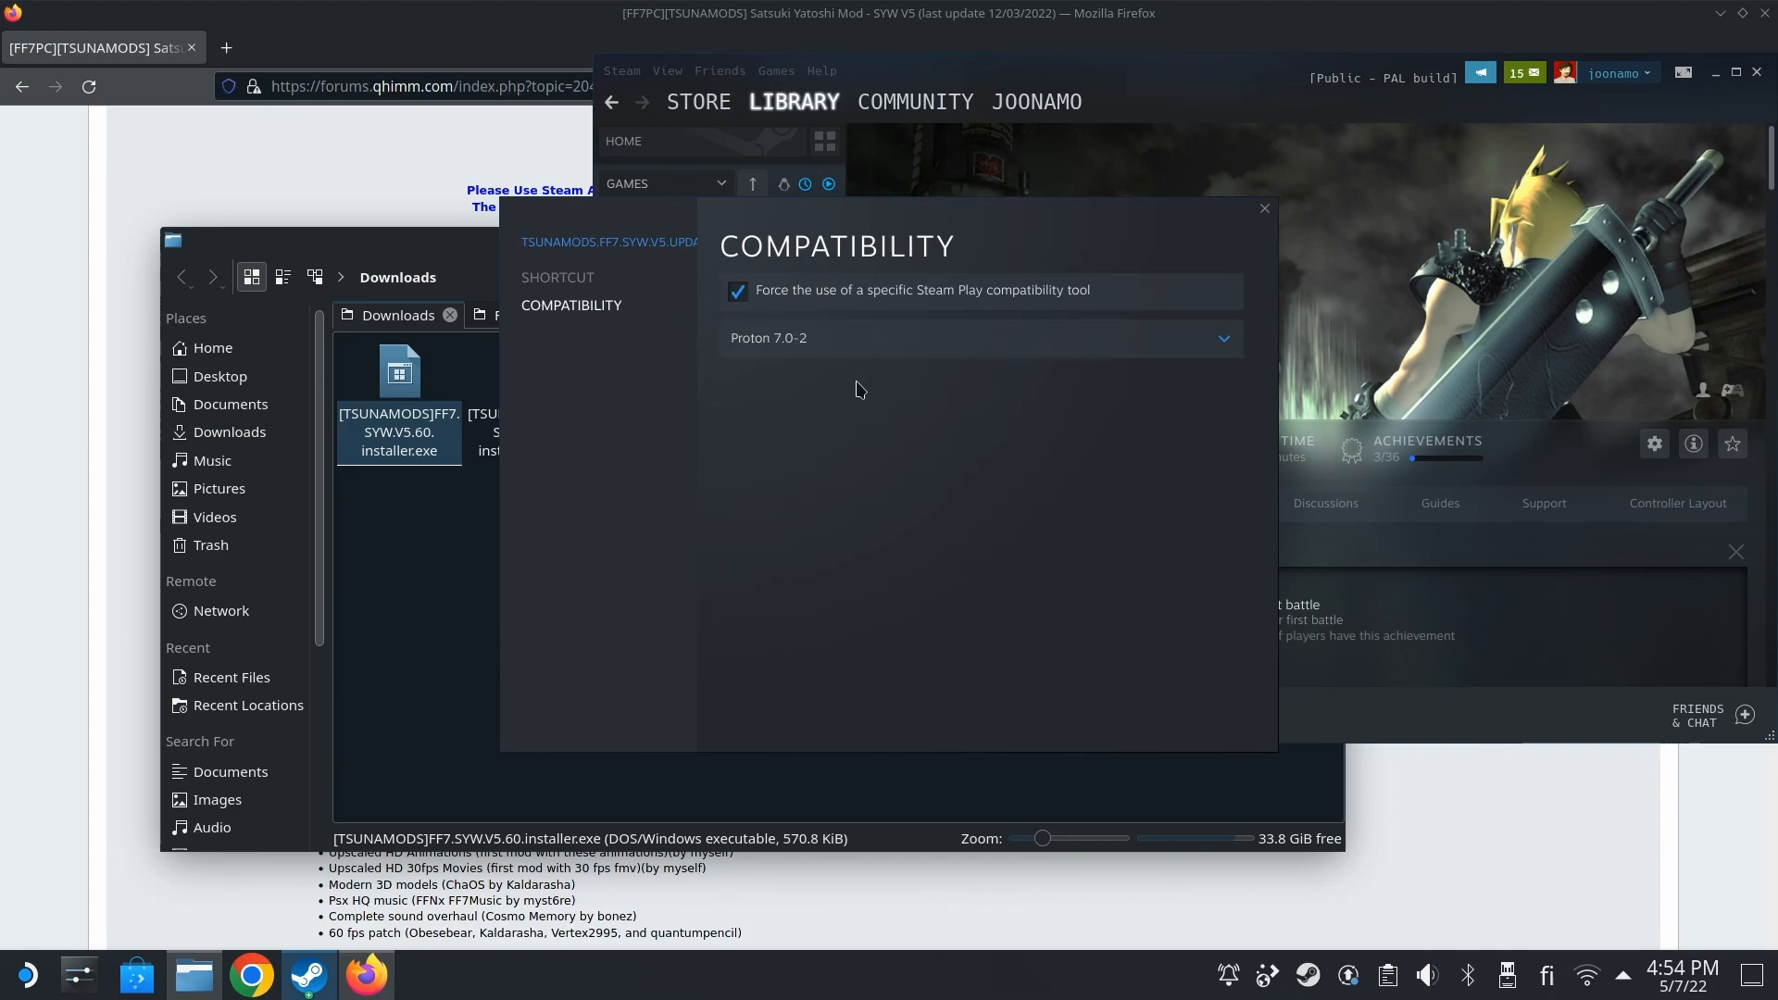
{"action": "mouse_move", "coordinate": [939, 412]}
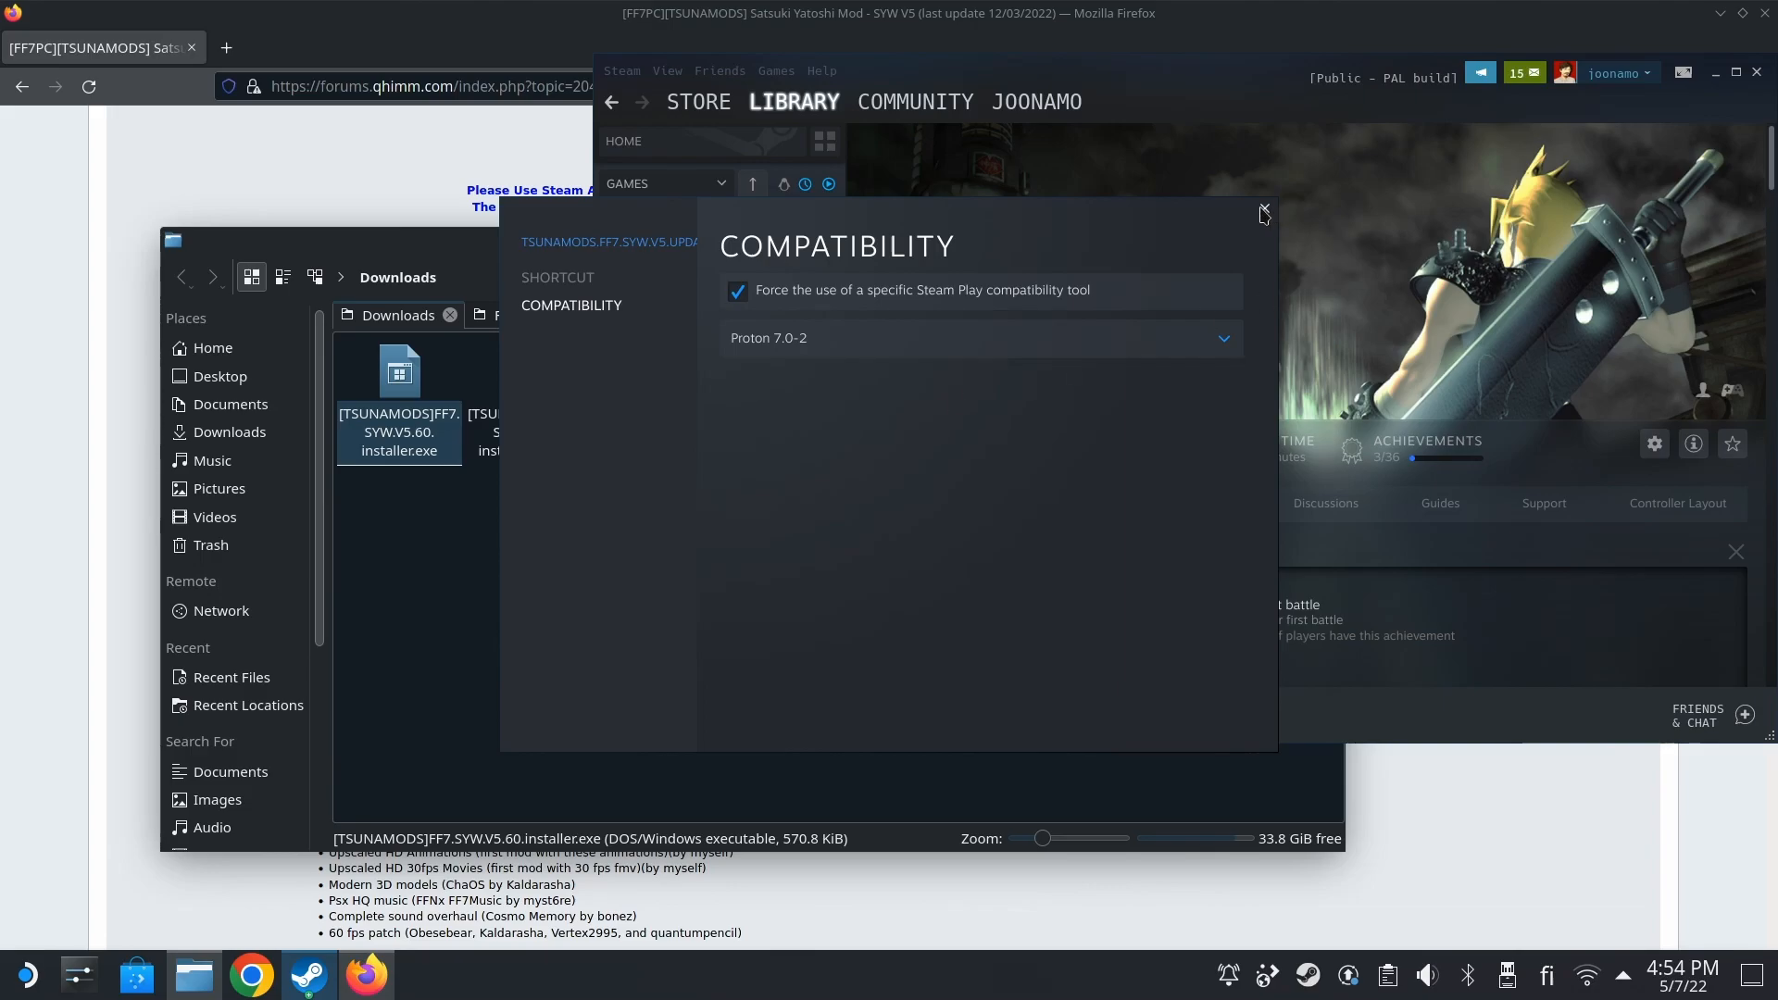
{"action": "left_click", "coordinate": [1261, 213]}
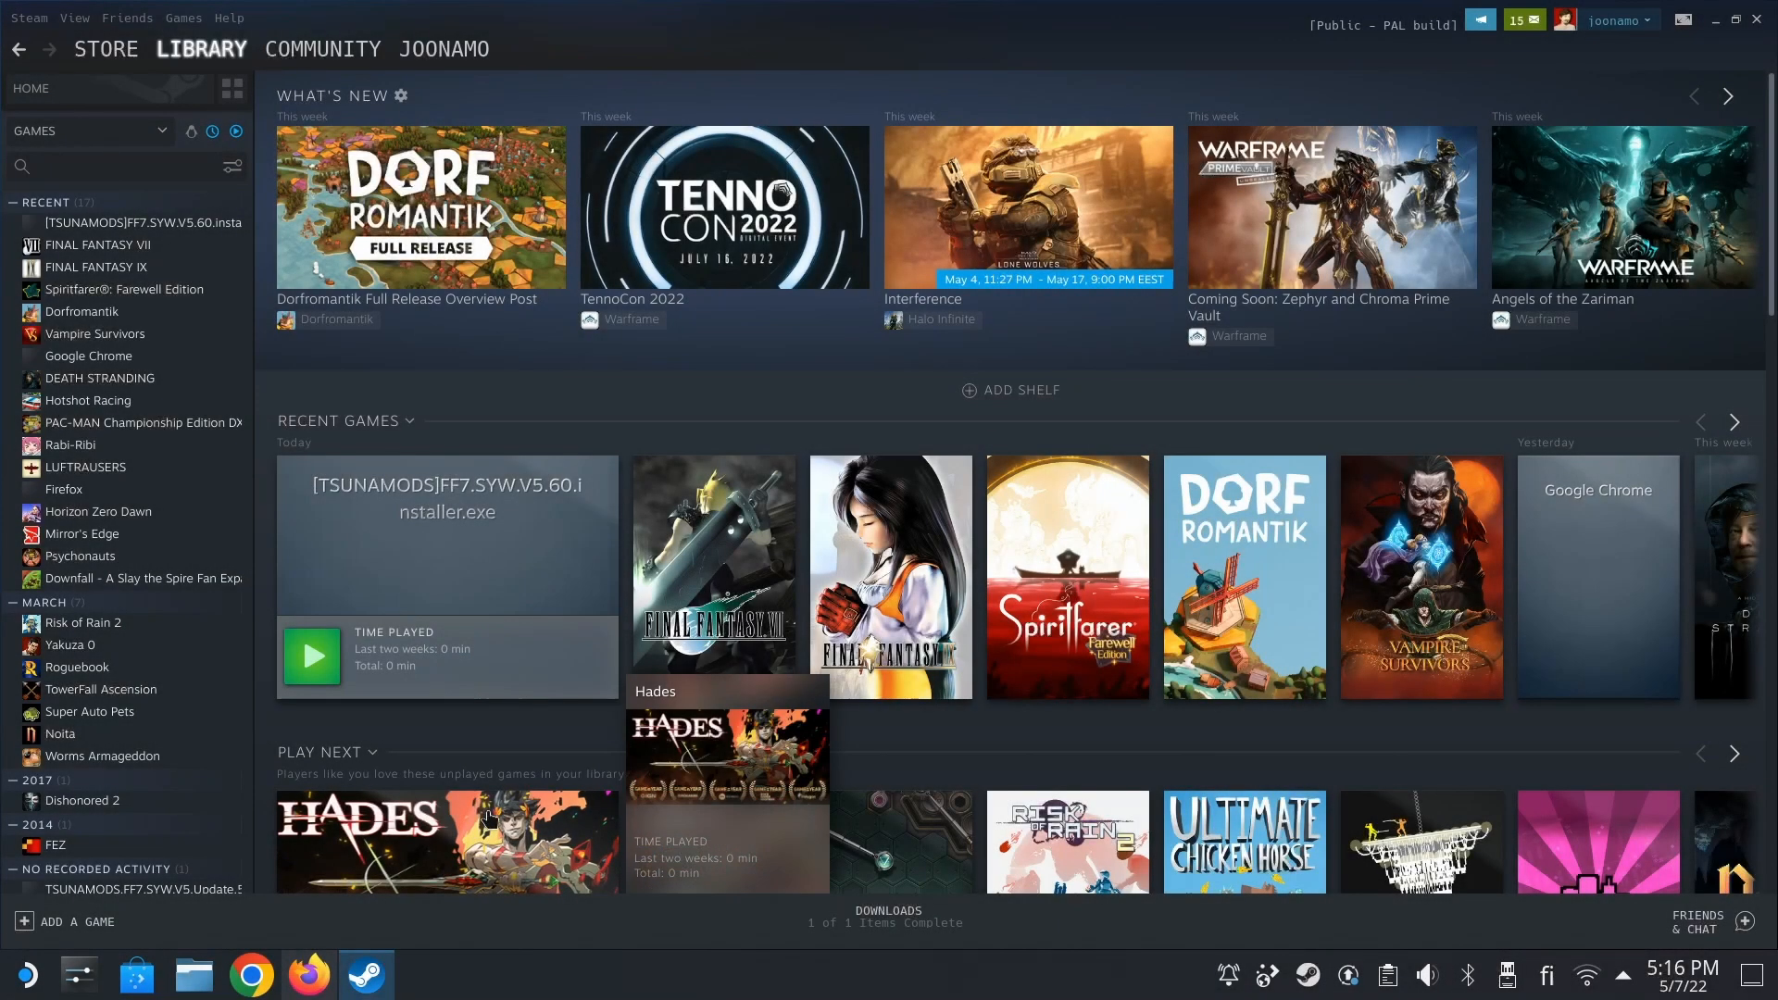
{"action": "mouse_move", "coordinate": [100, 377]}
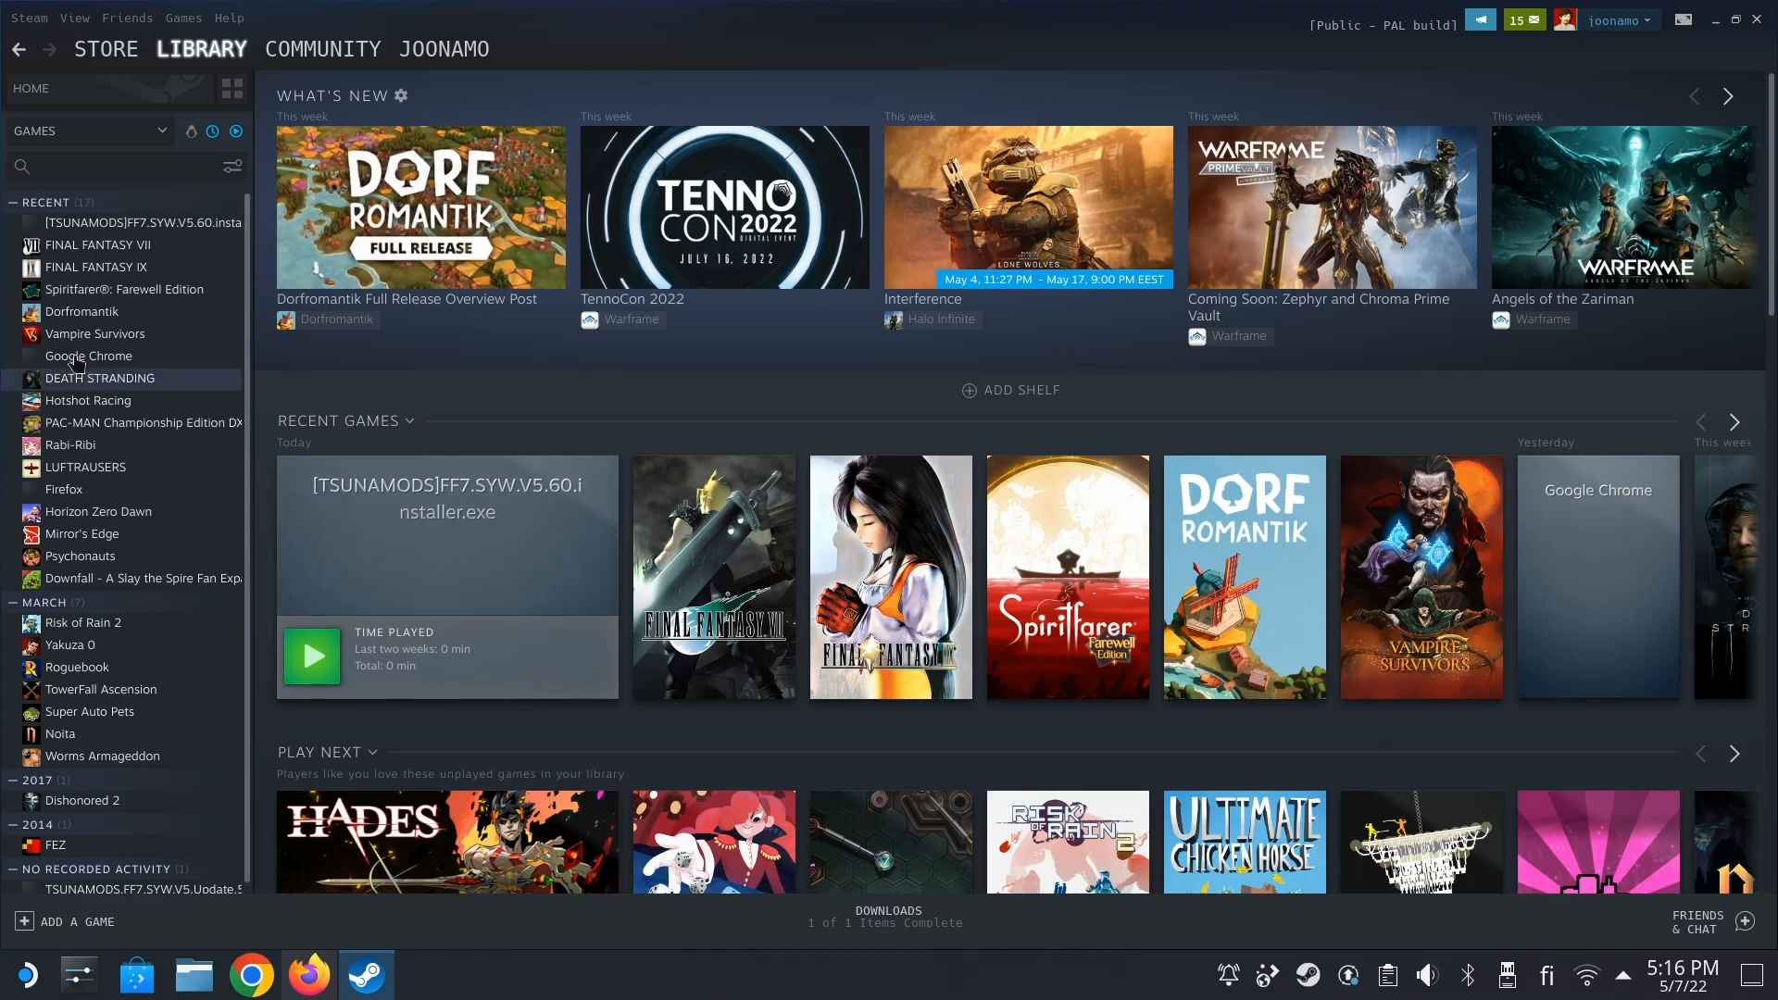
- Browse FINAL FANTASY VII's local files from its library entry via Manage
{"action": "right_click", "coordinate": [80, 244]}
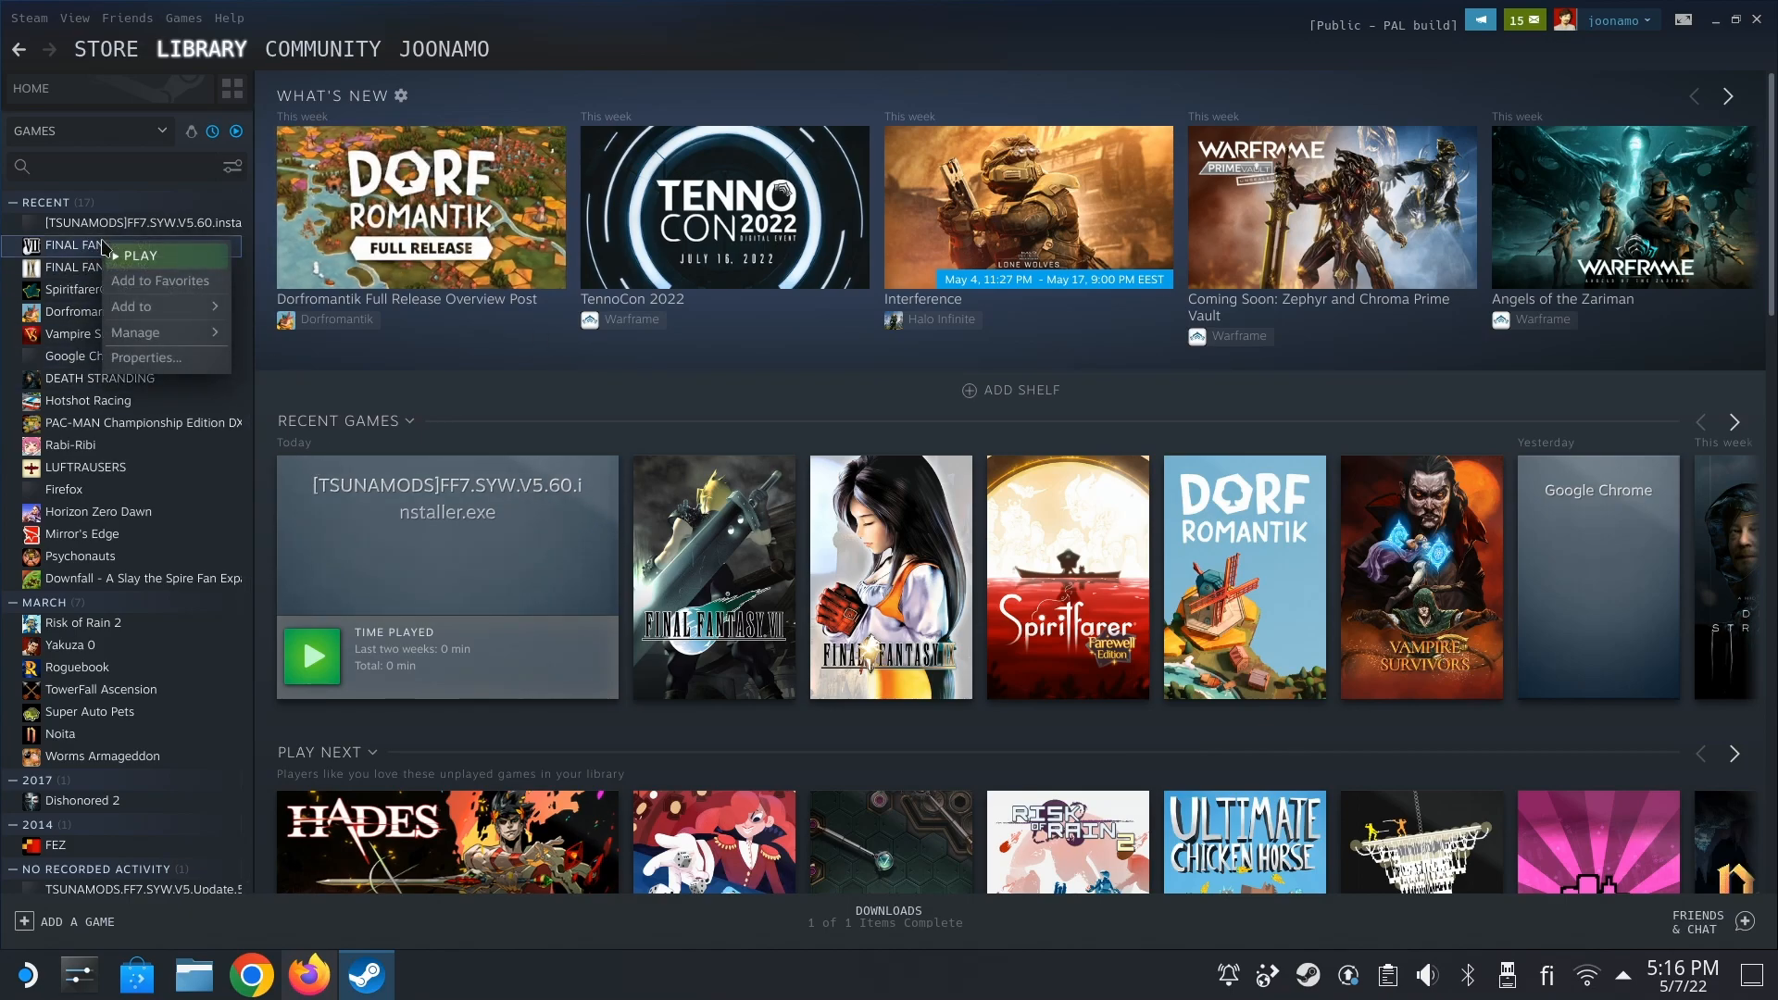
{"action": "mouse_move", "coordinate": [135, 332]}
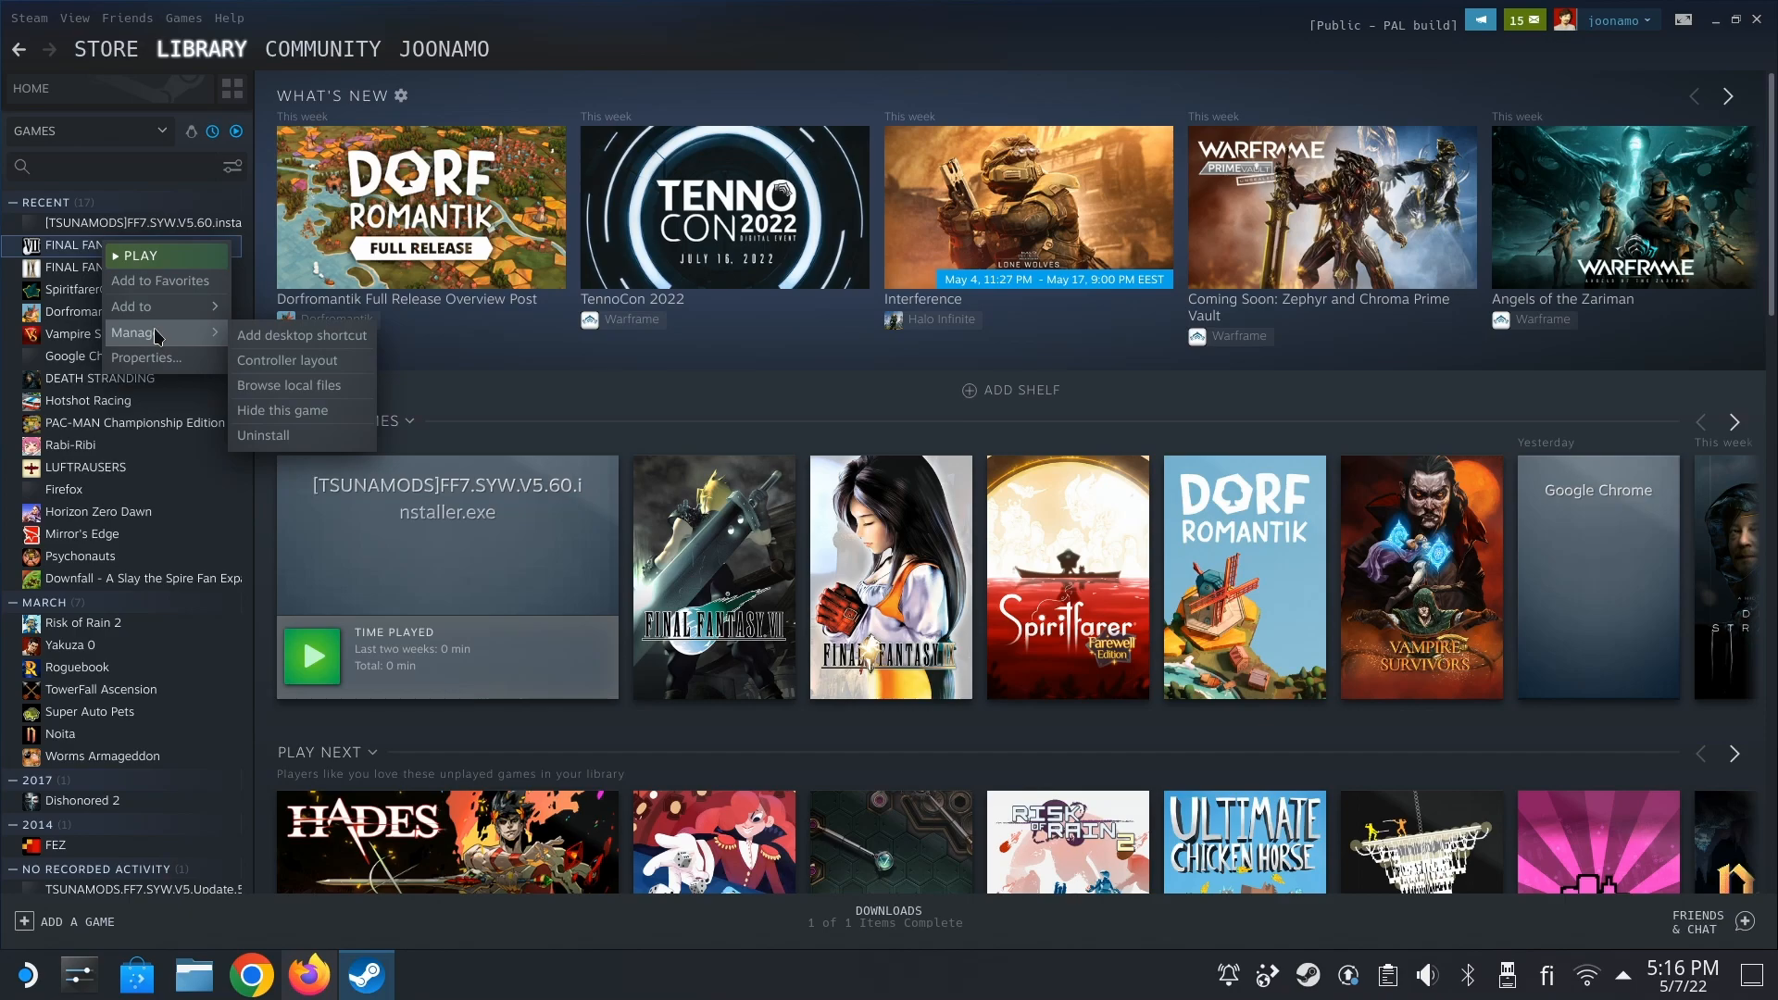
{"action": "mouse_move", "coordinate": [289, 386]}
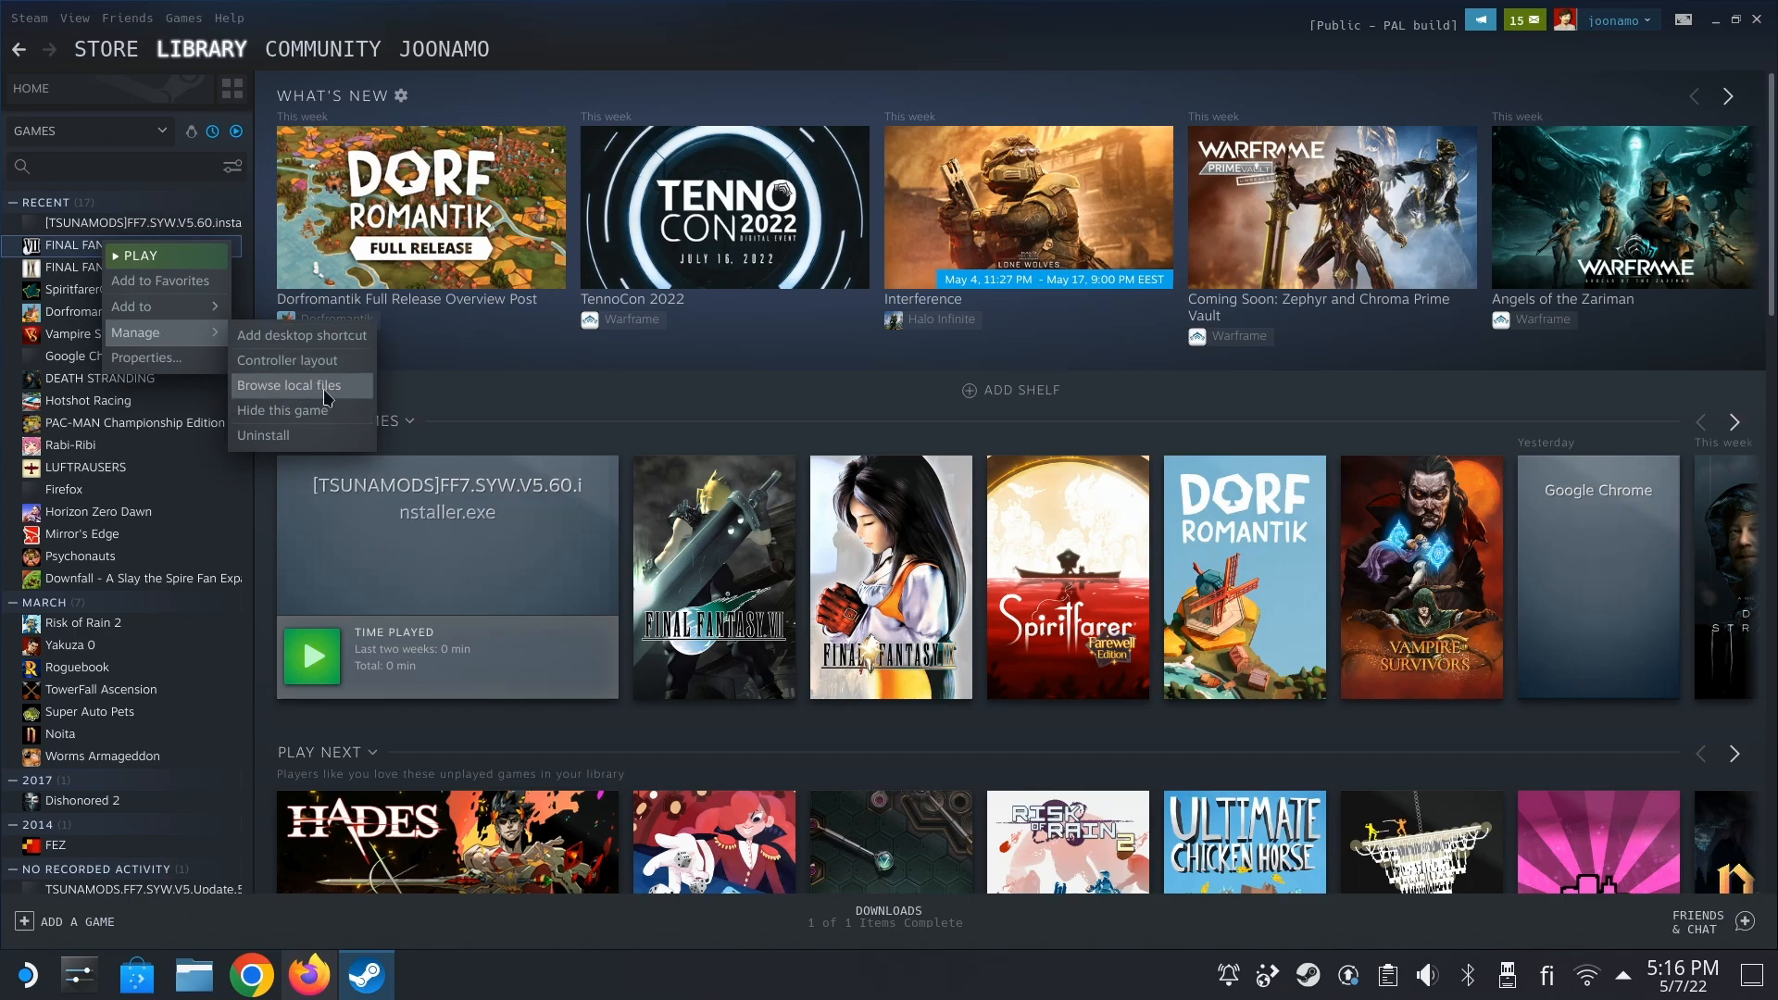
{"action": "left_click", "coordinate": [290, 386]}
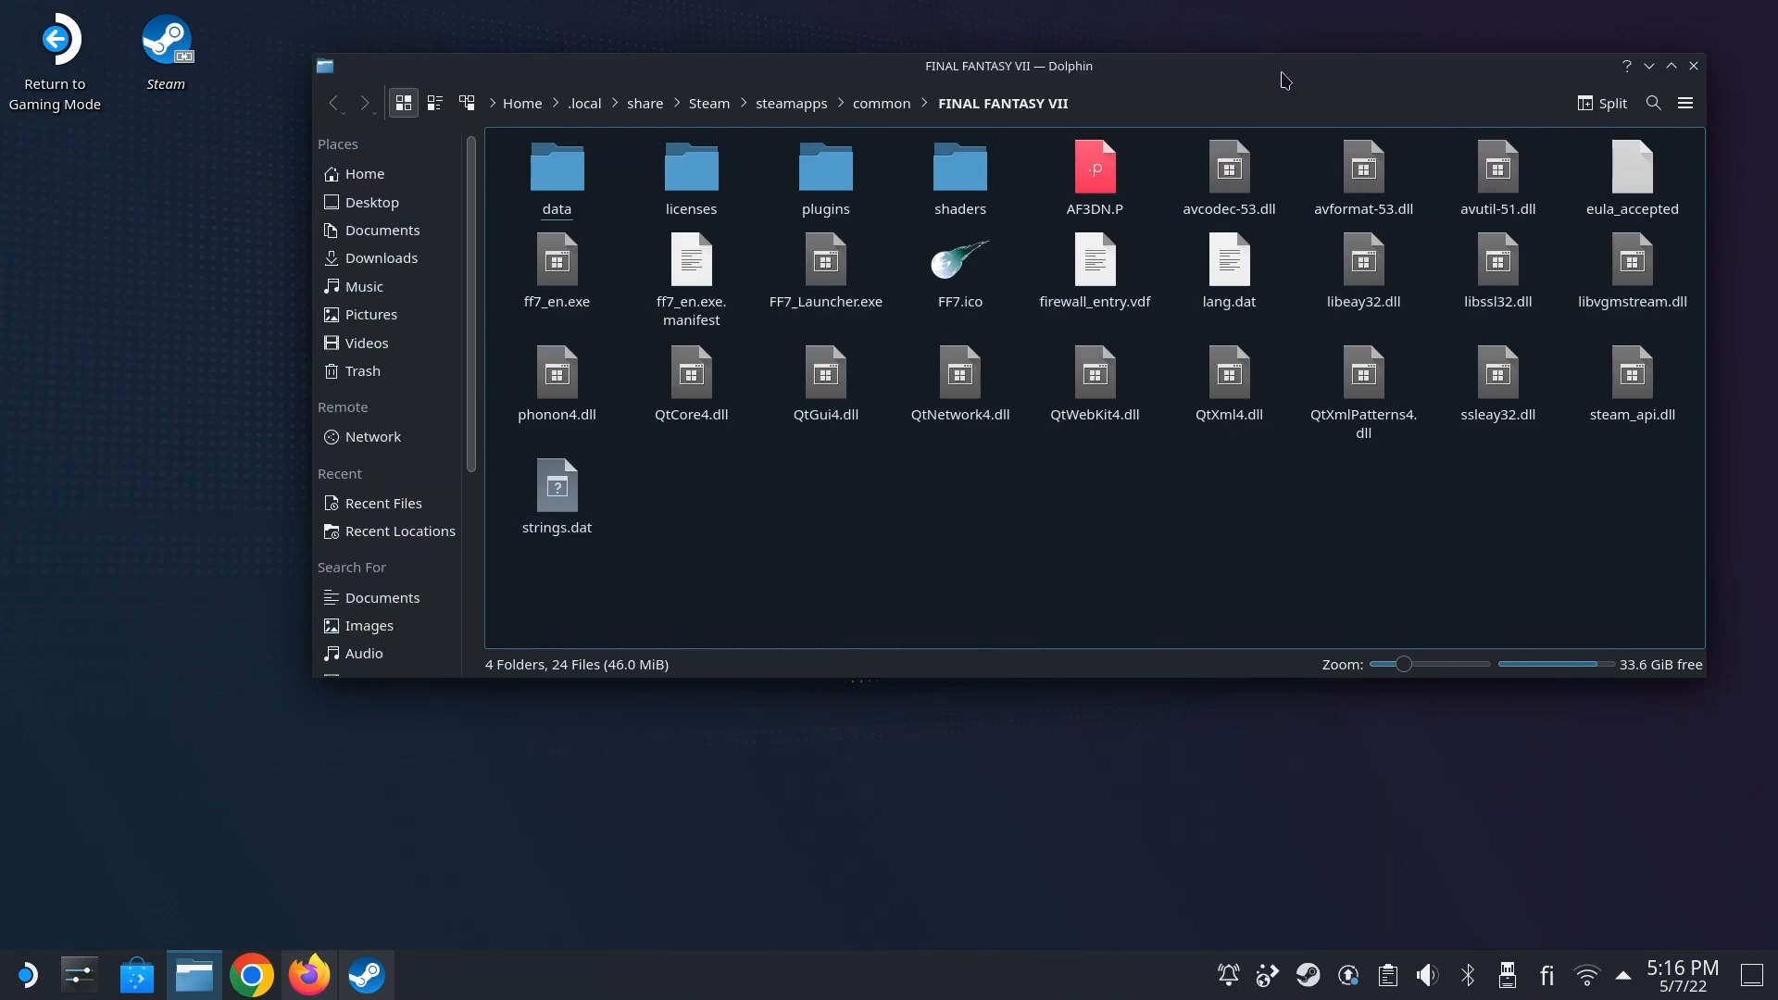
{"action": "mouse_move", "coordinate": [1280, 80]}
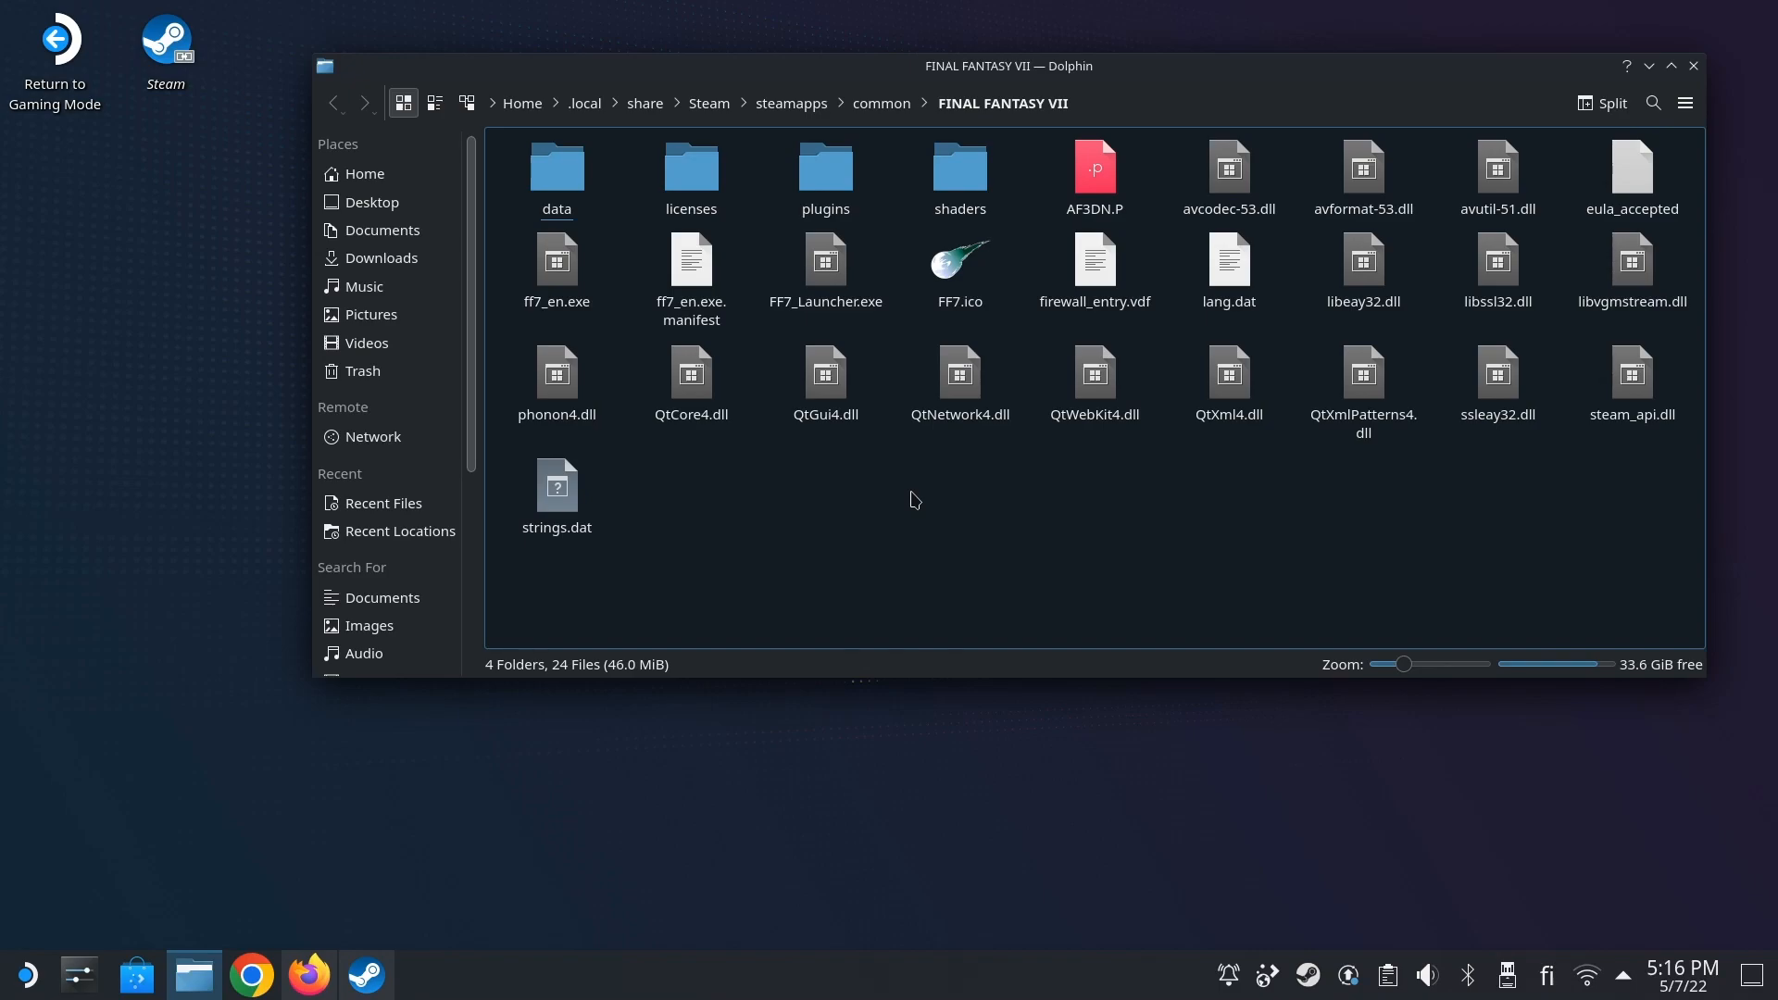
{"action": "mouse_move", "coordinate": [1018, 97]}
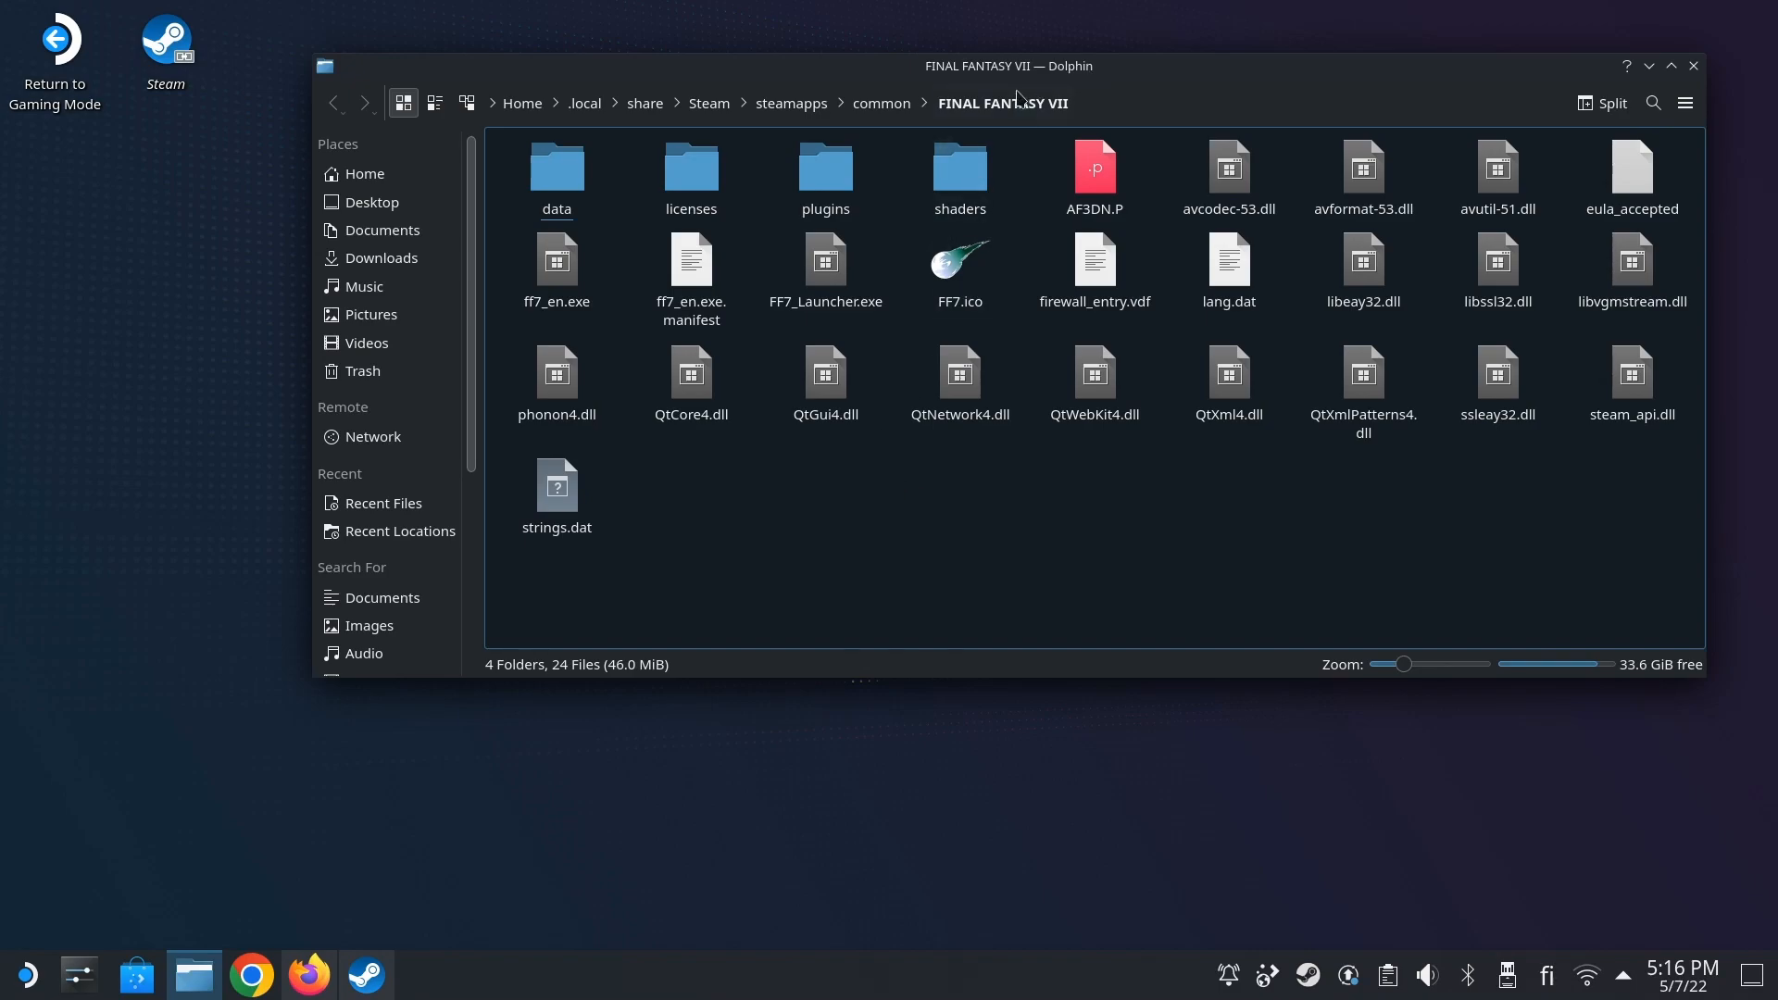
- Copy the FINAL FANTASY VII folder path, split the view and show Home in the second pane
{"action": "right_click", "coordinate": [1001, 102]}
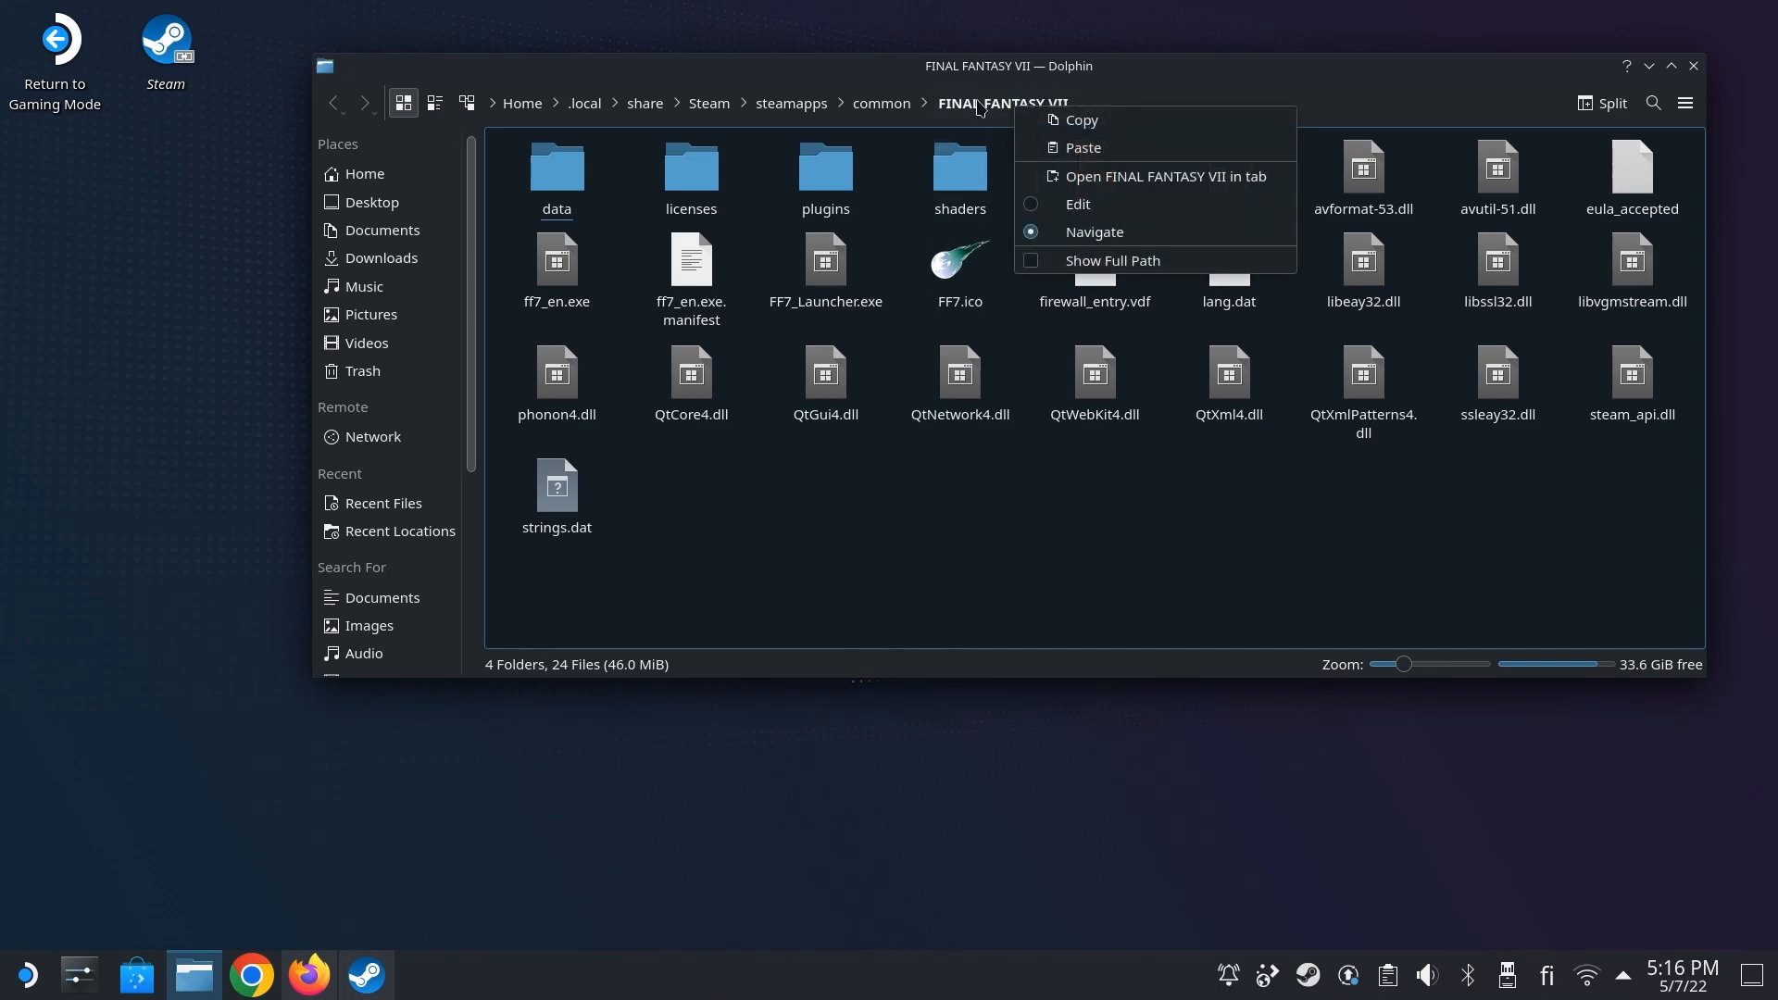
{"action": "mouse_move", "coordinate": [1105, 148]}
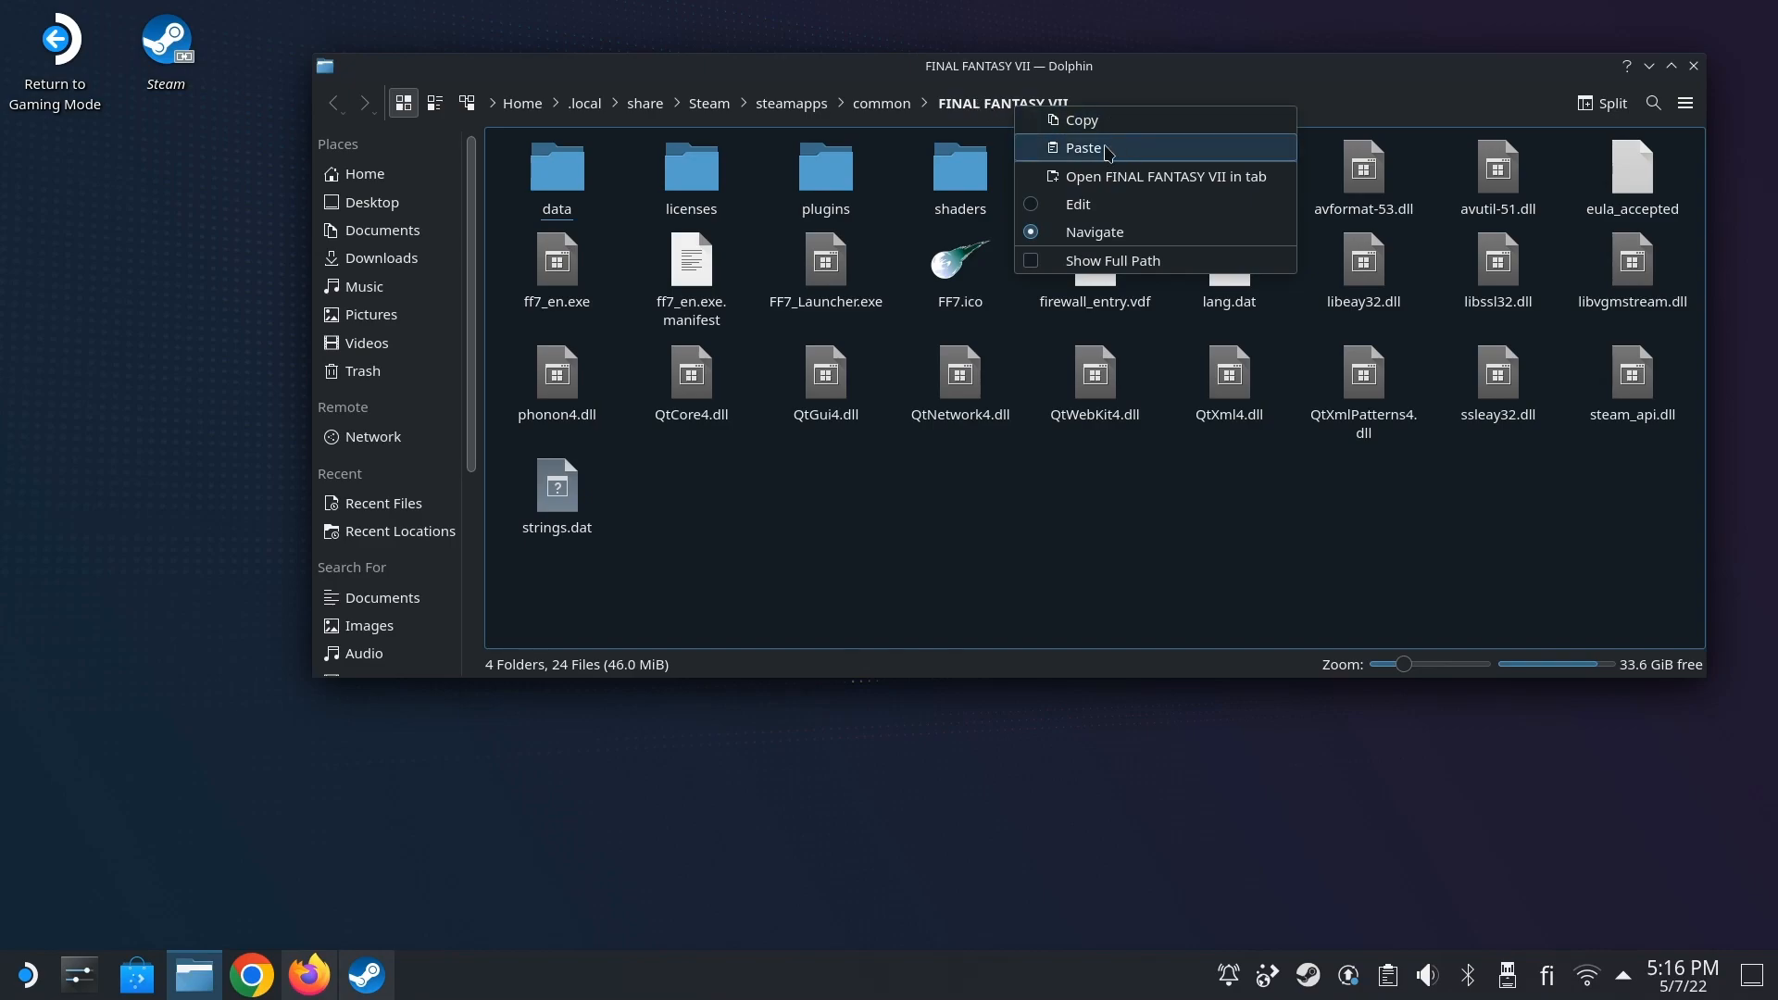
{"action": "left_click", "coordinate": [1085, 149]}
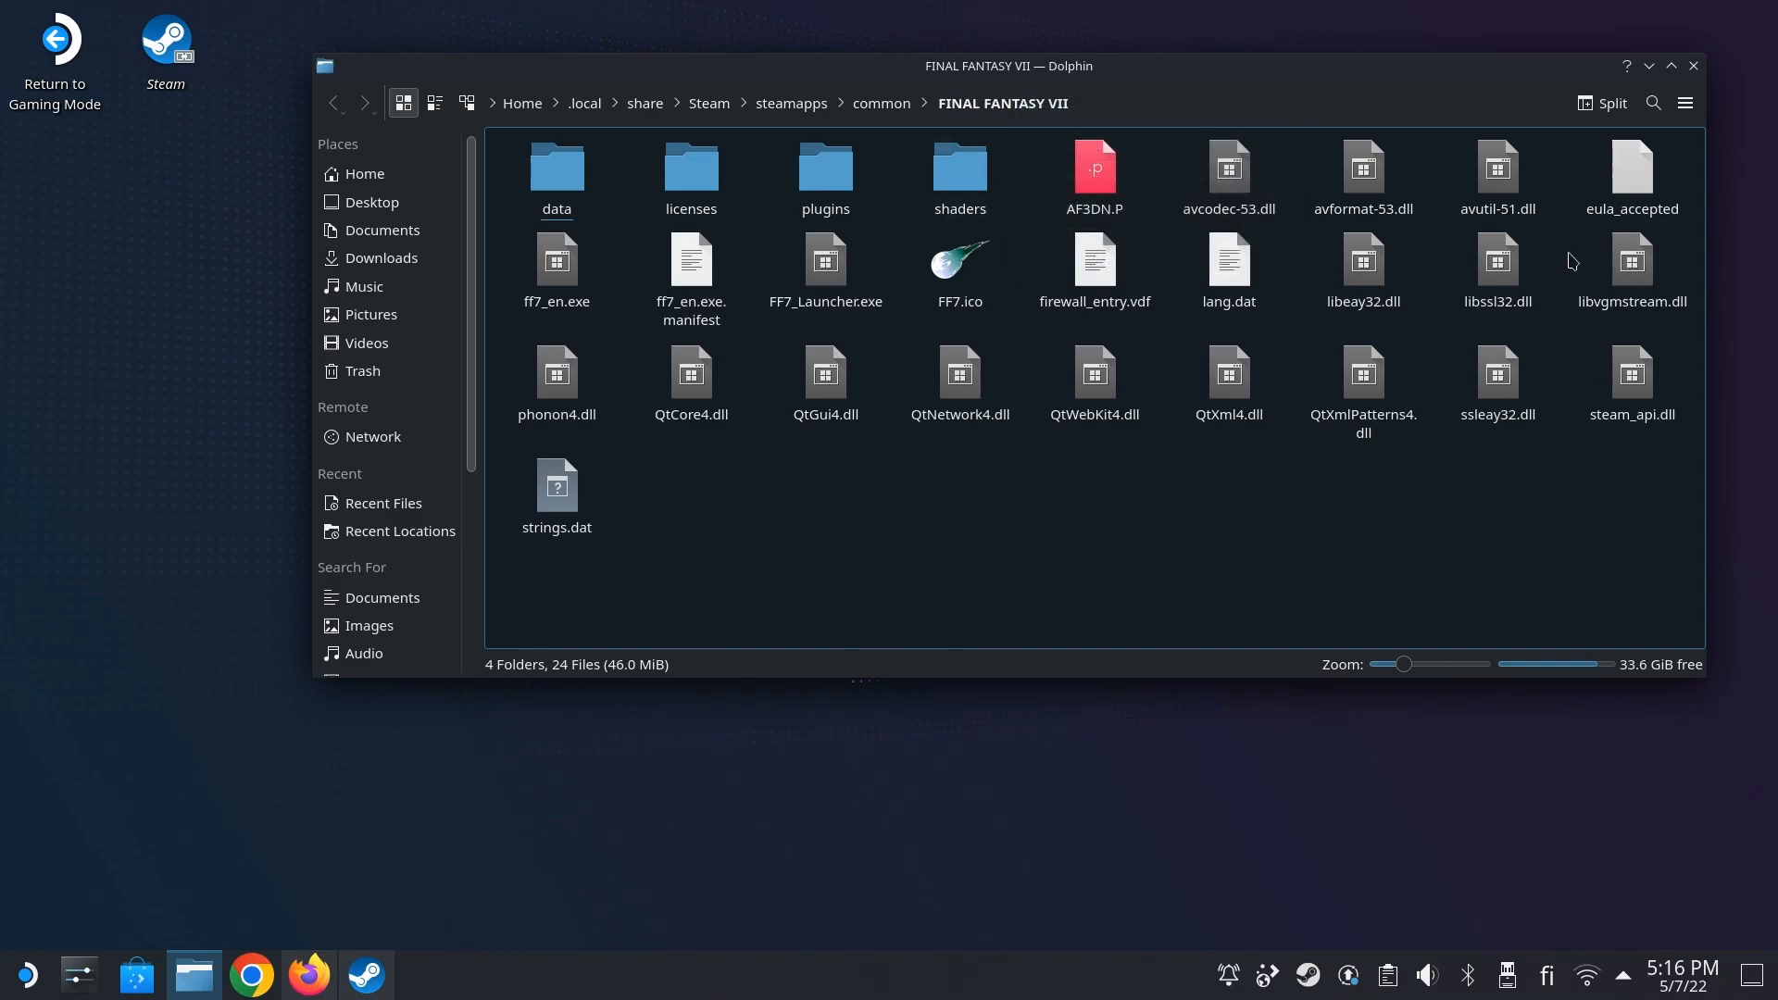
{"action": "left_click", "coordinate": [1600, 104]}
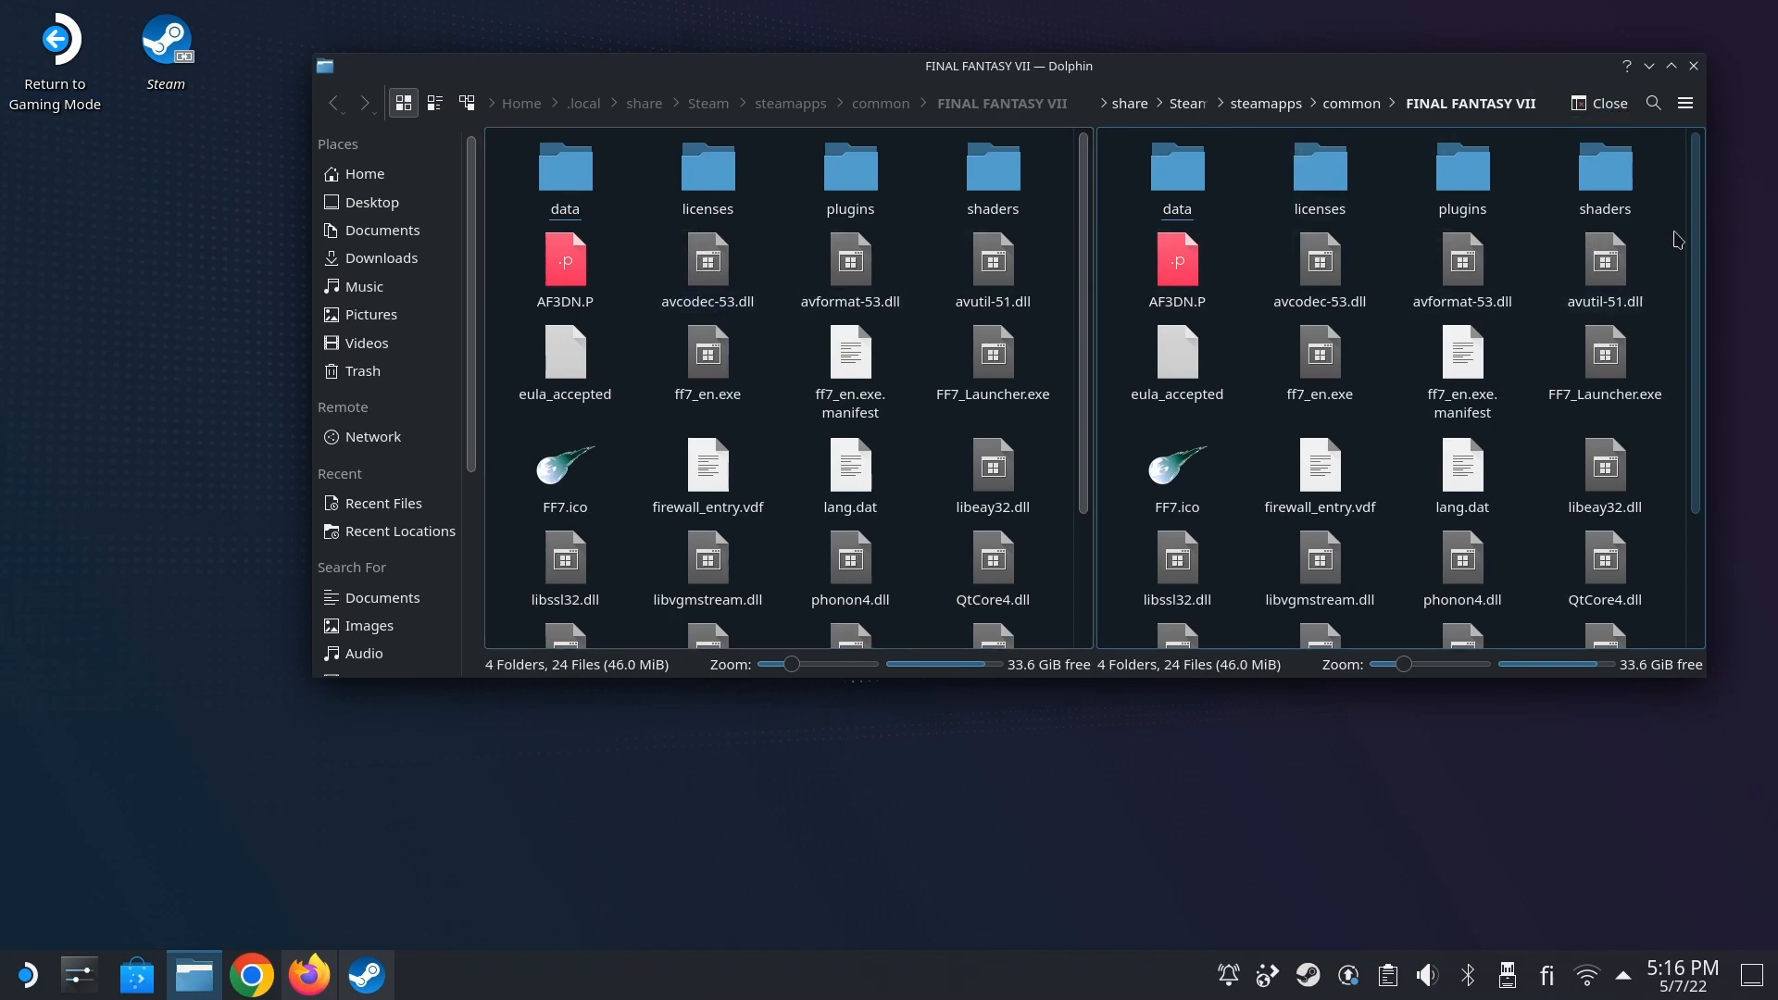
{"action": "mouse_move", "coordinate": [367, 315]}
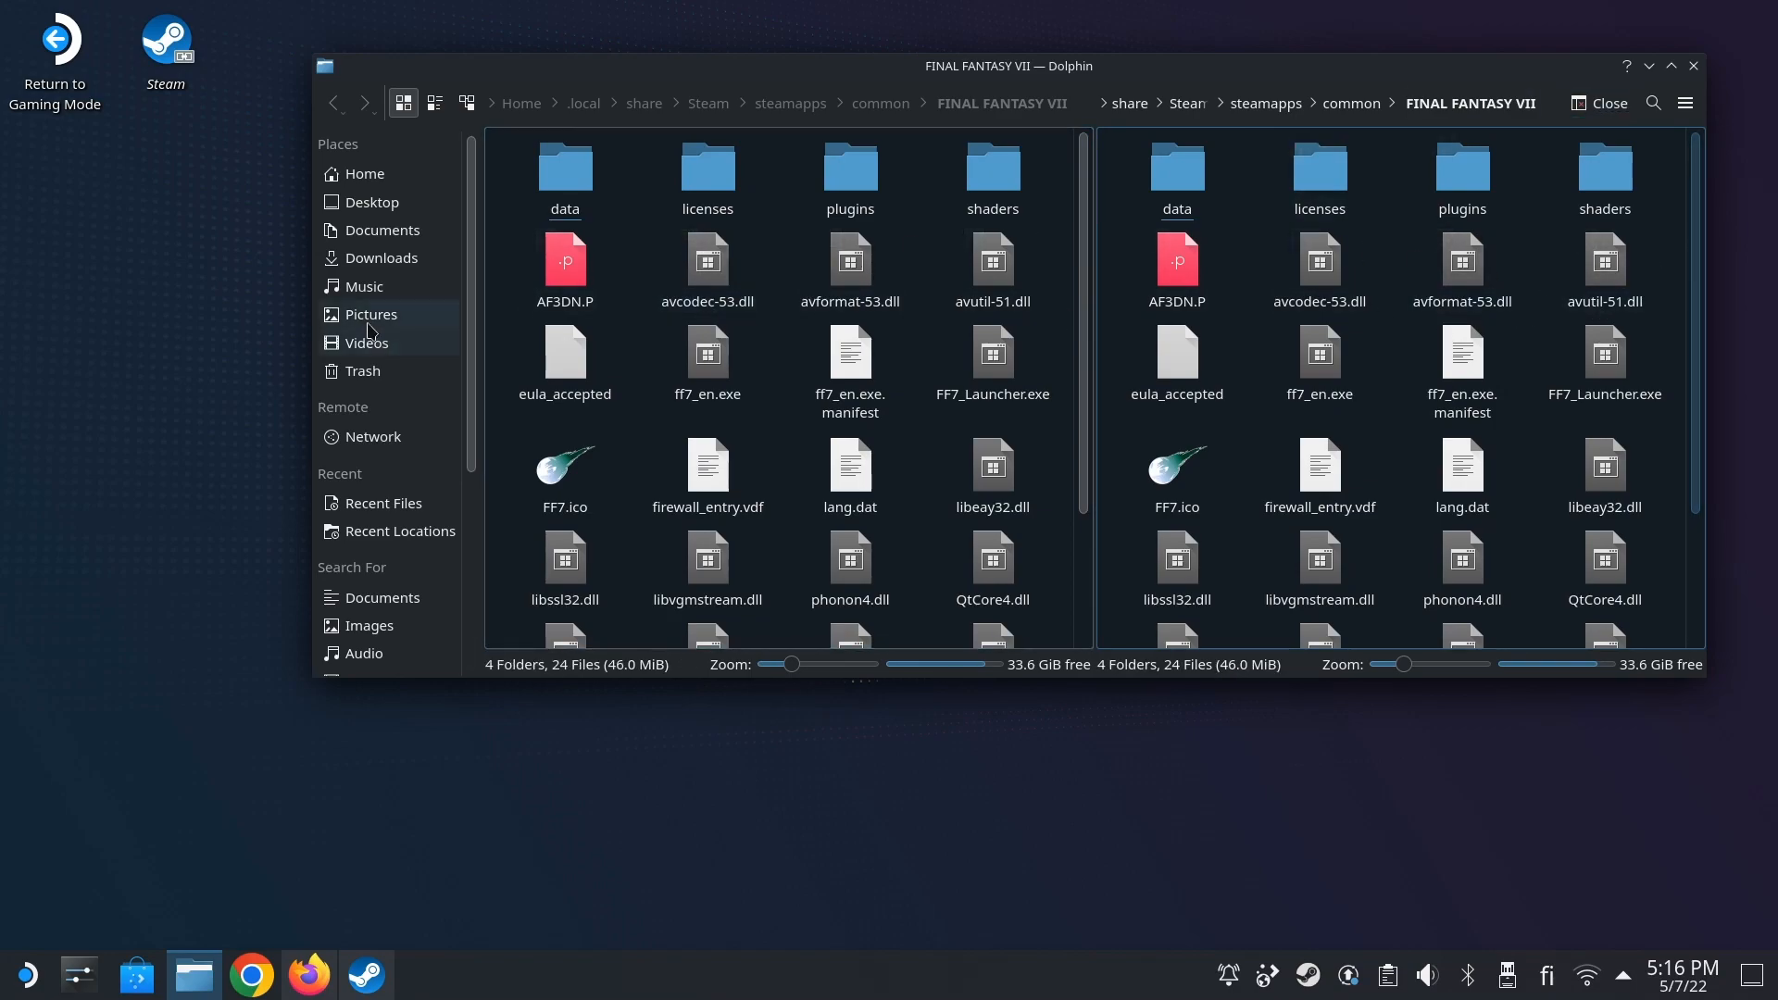
{"action": "left_click", "coordinate": [365, 172]}
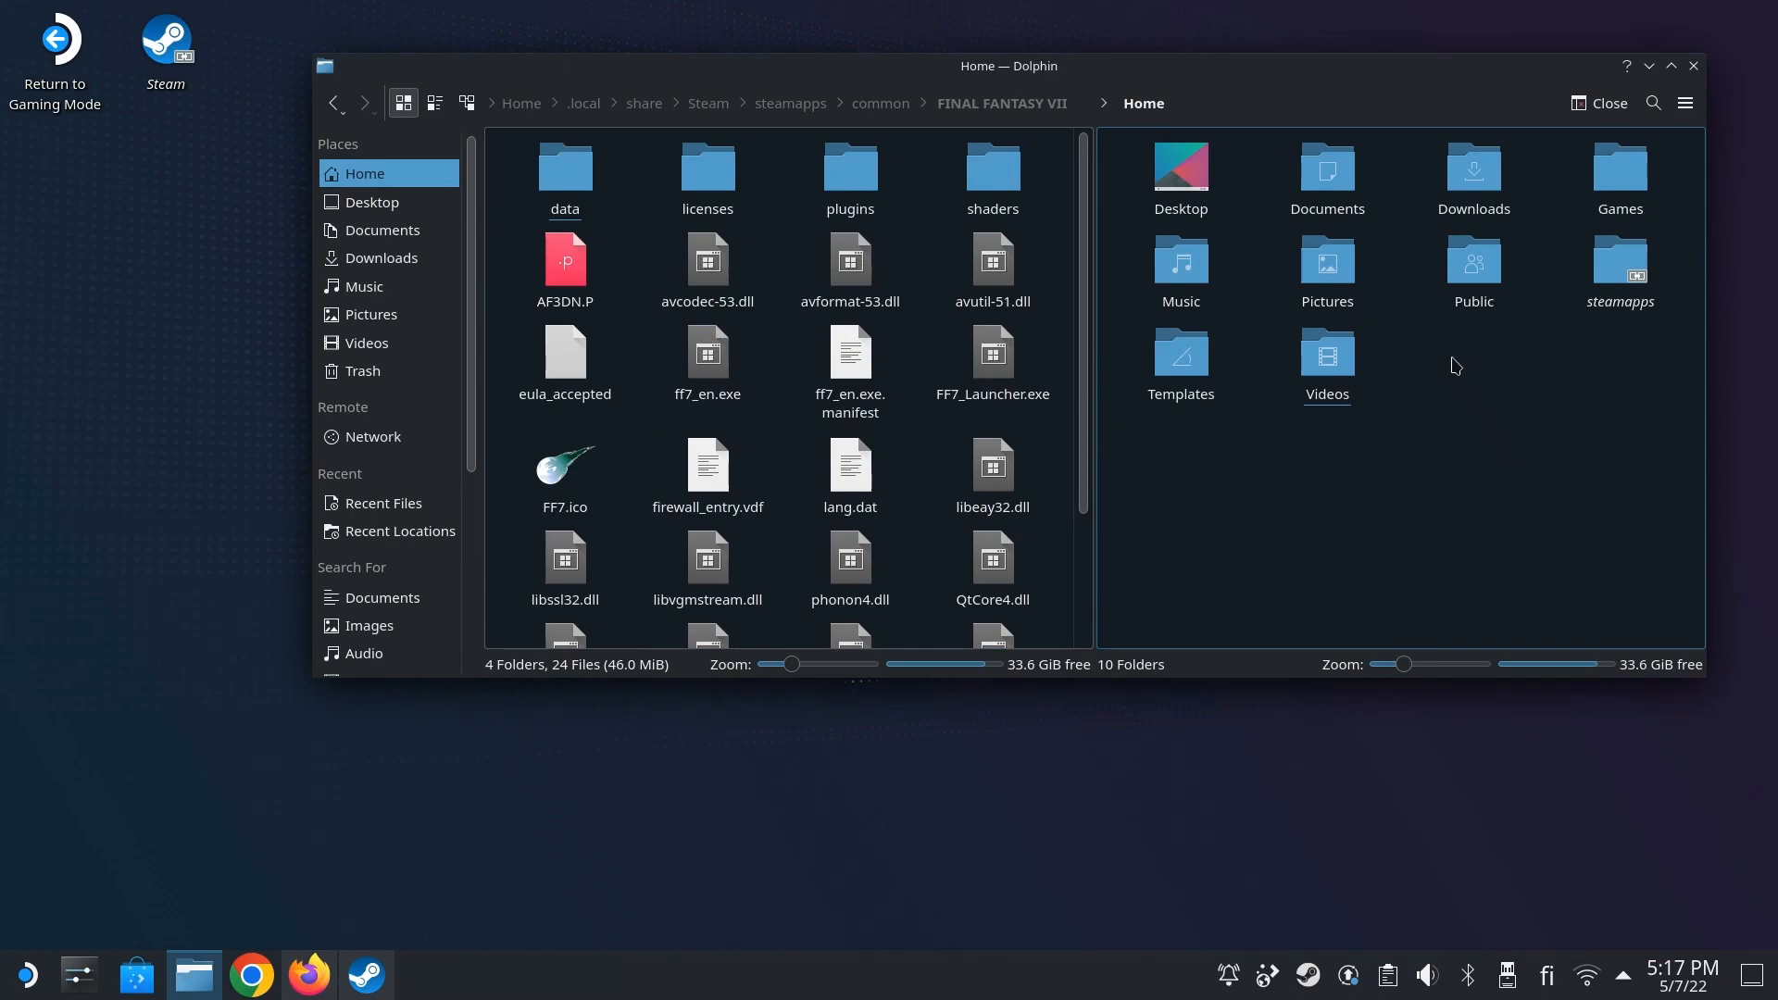
- Create a link named FF7 in Home pointing to the pasted game folder path
{"action": "right_click", "coordinate": [1455, 363]}
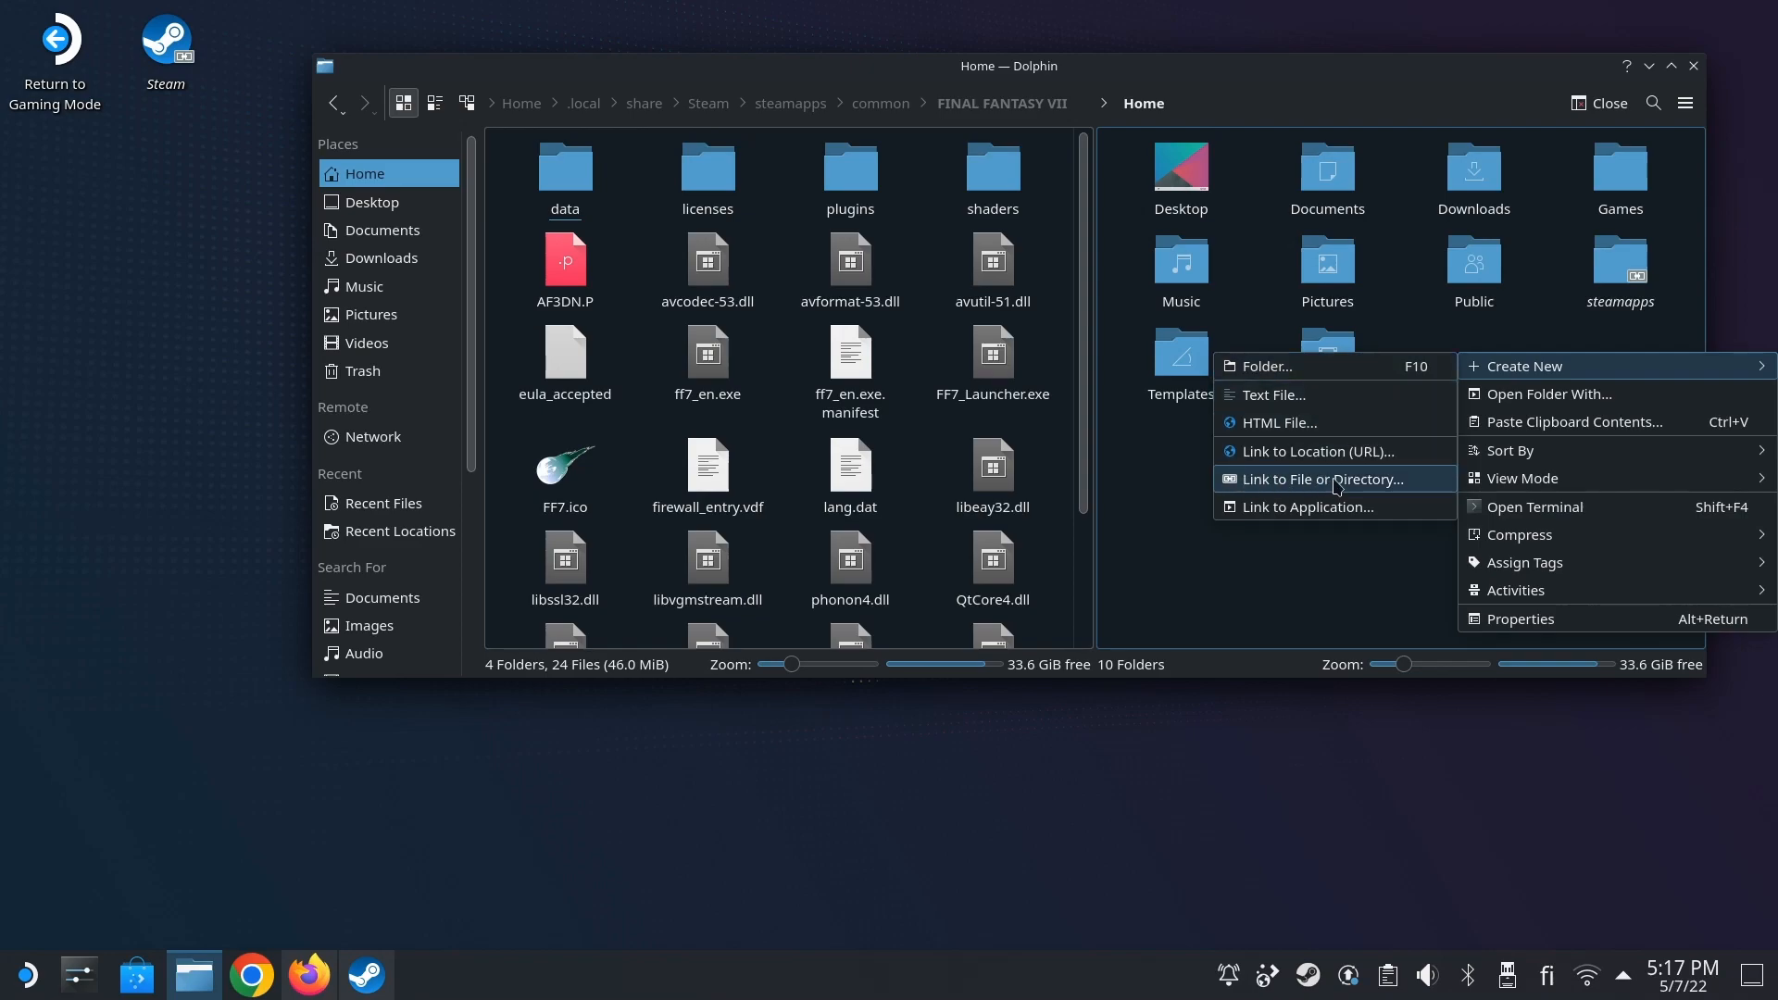
{"action": "left_click", "coordinate": [1324, 478]}
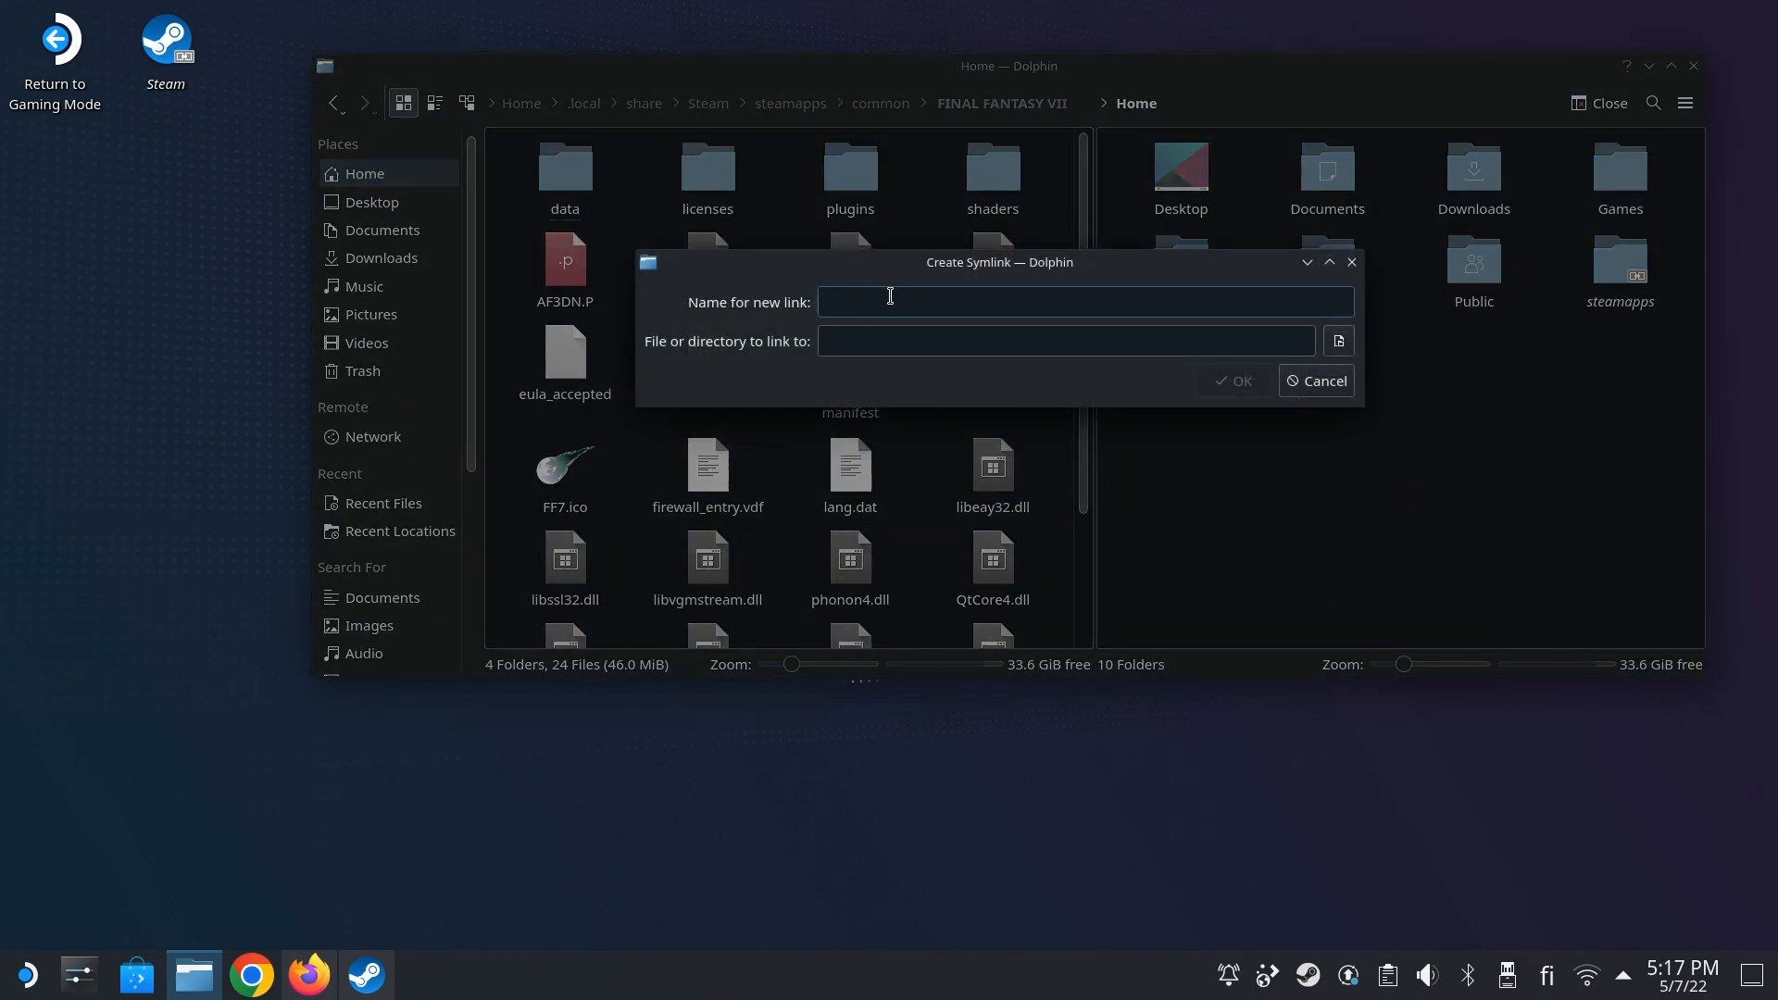
{"action": "type", "text": "FF7"}
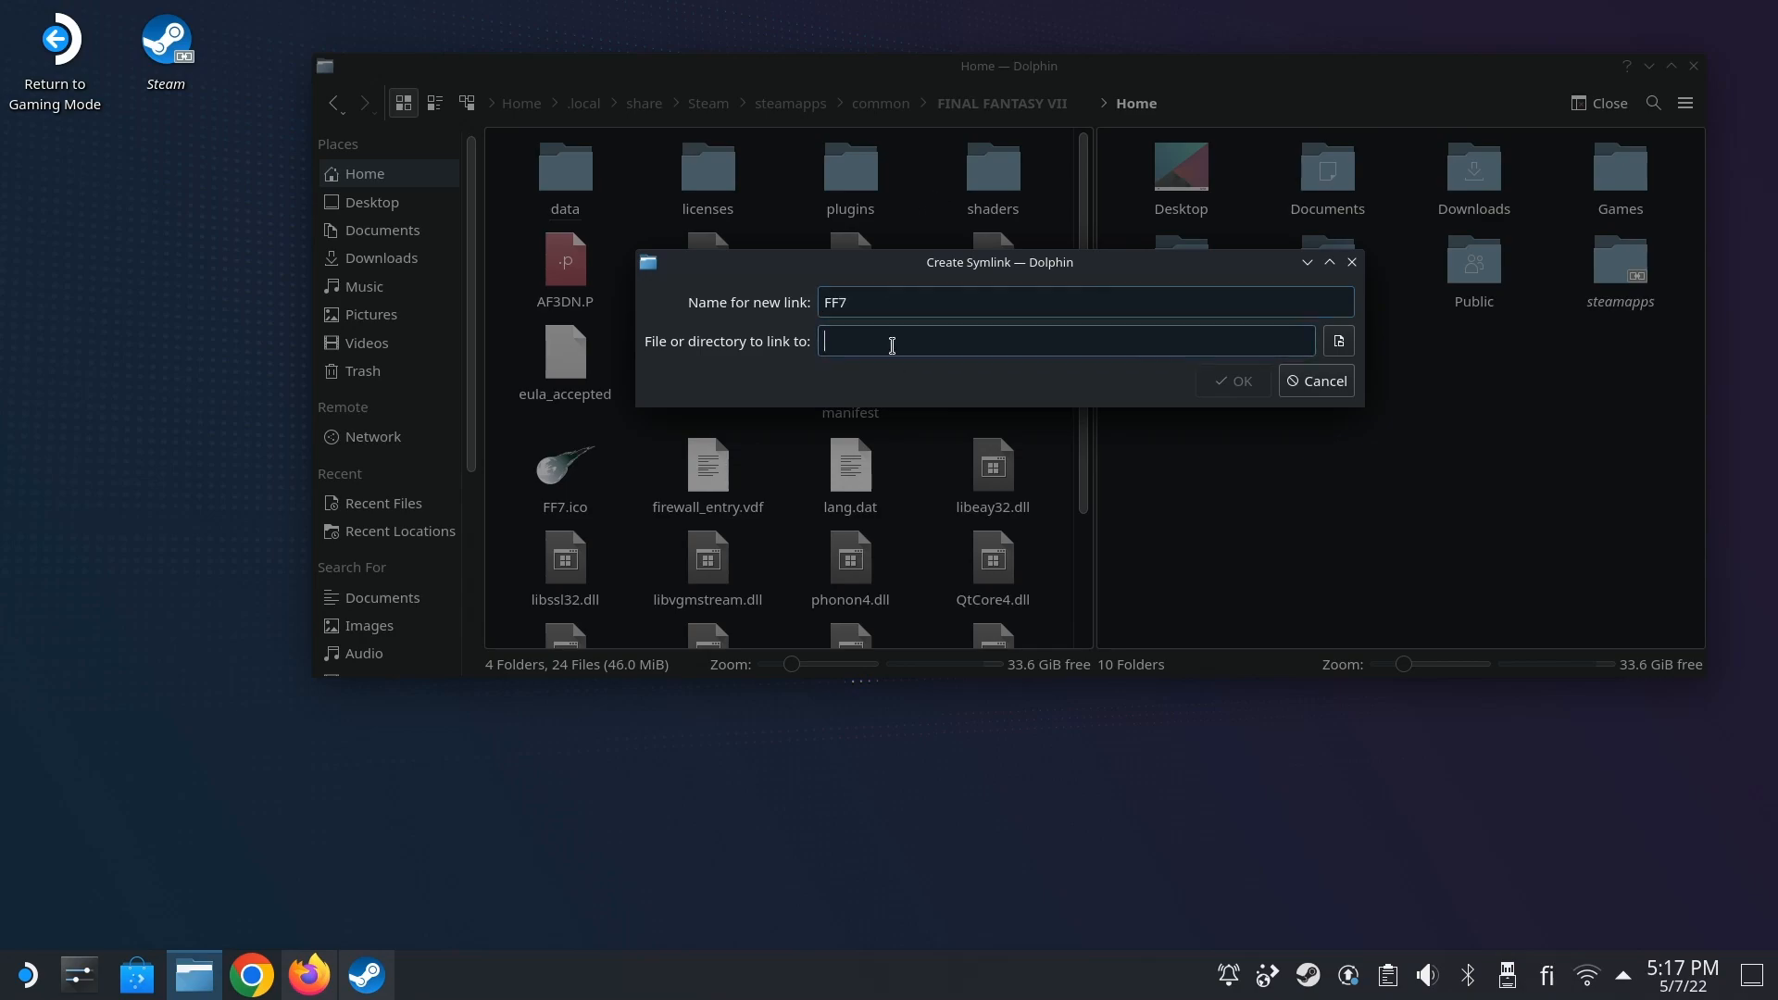
{"action": "right_click", "coordinate": [1066, 341]}
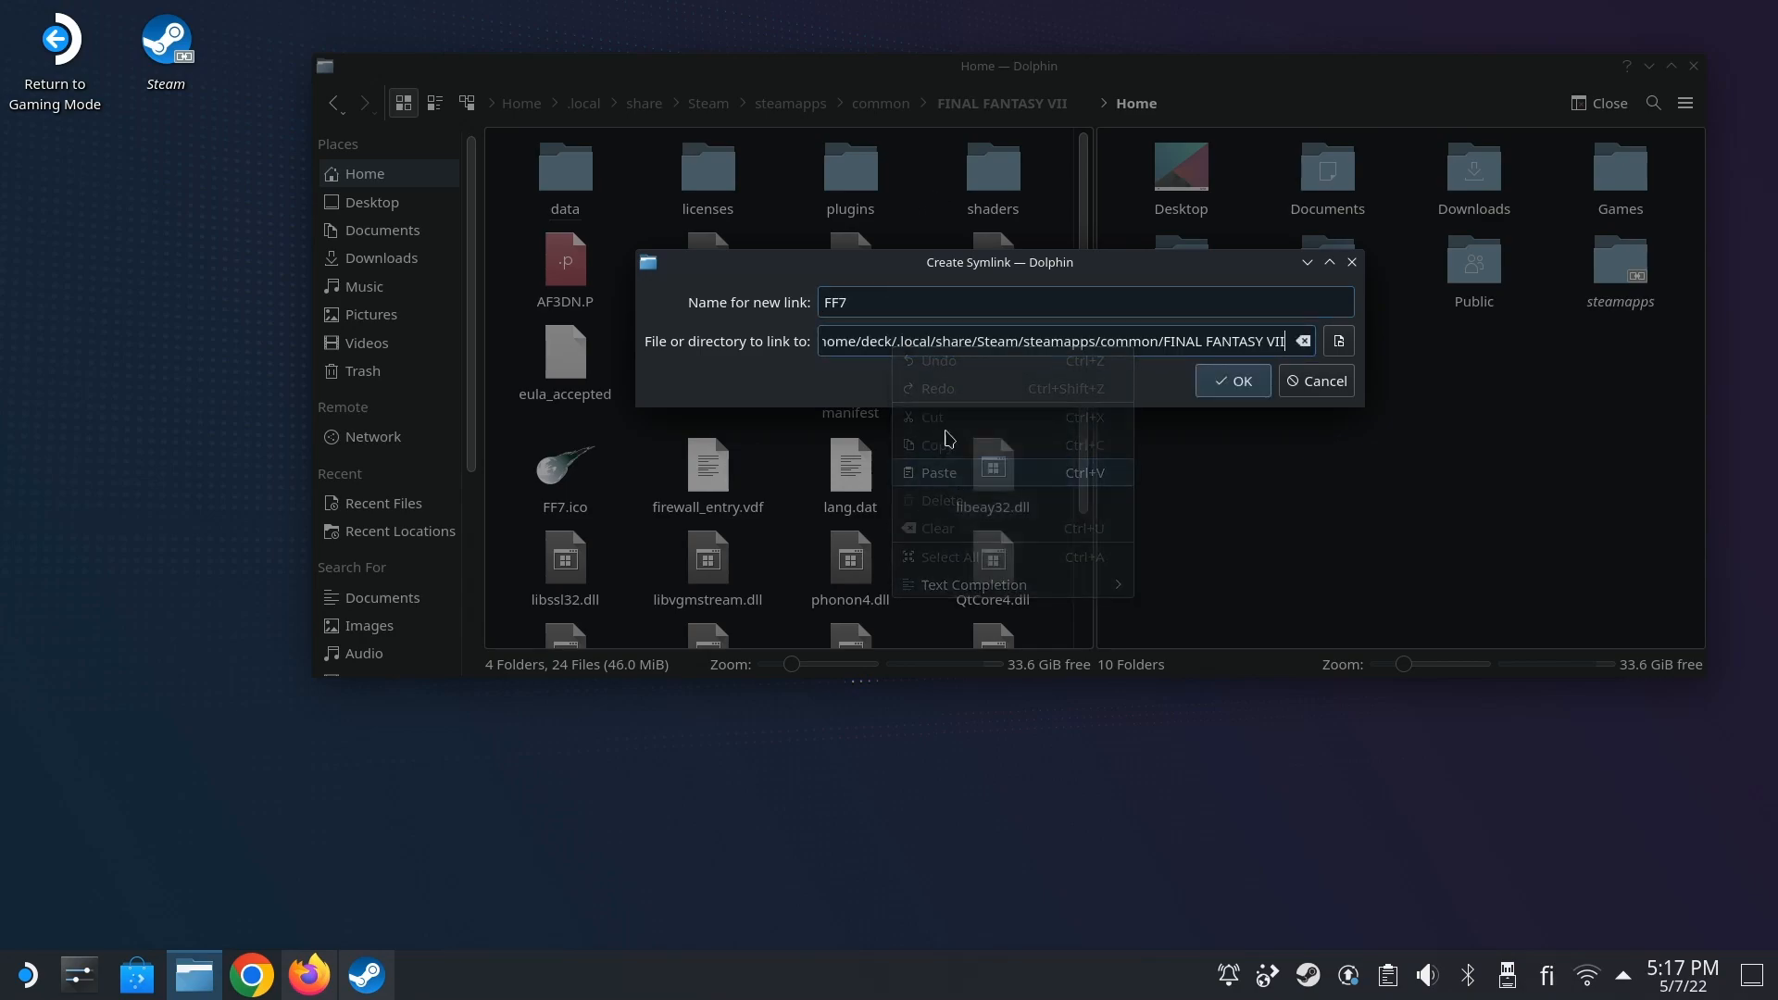
{"action": "left_click", "coordinate": [1229, 380]}
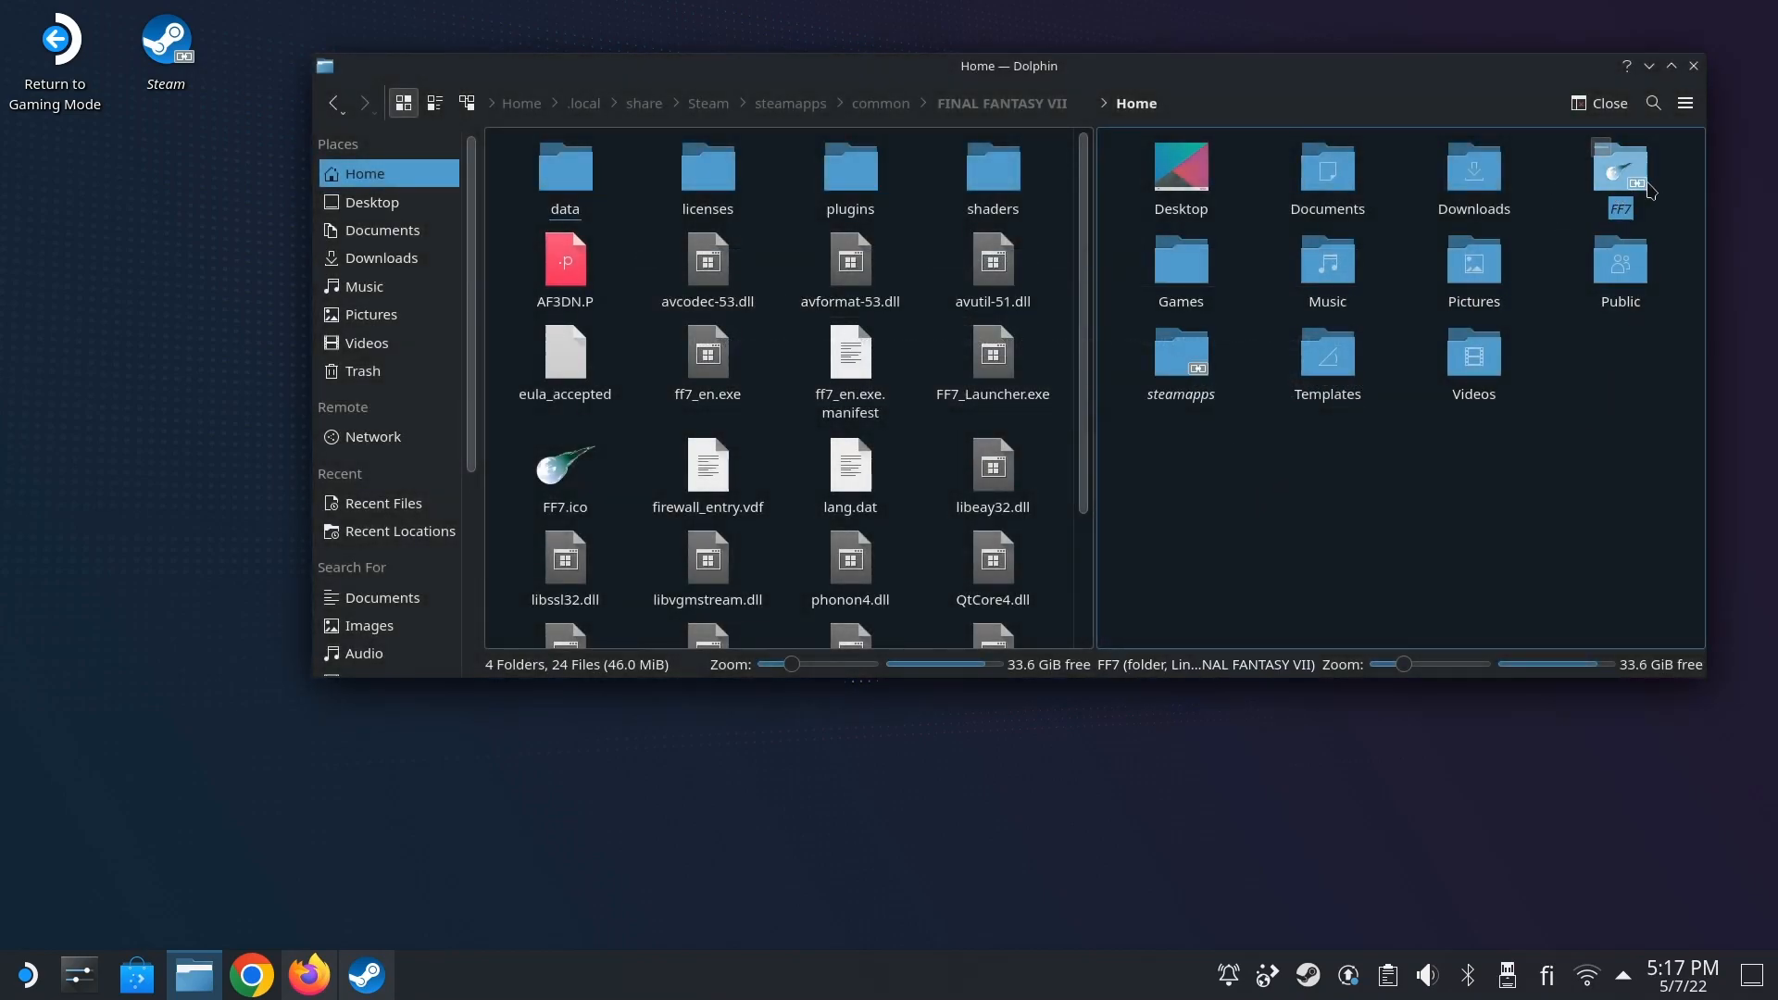
- Verify the FF7 link opens the game folder, return to Home and minimize Dolphin
{"action": "double_click", "coordinate": [1618, 176]}
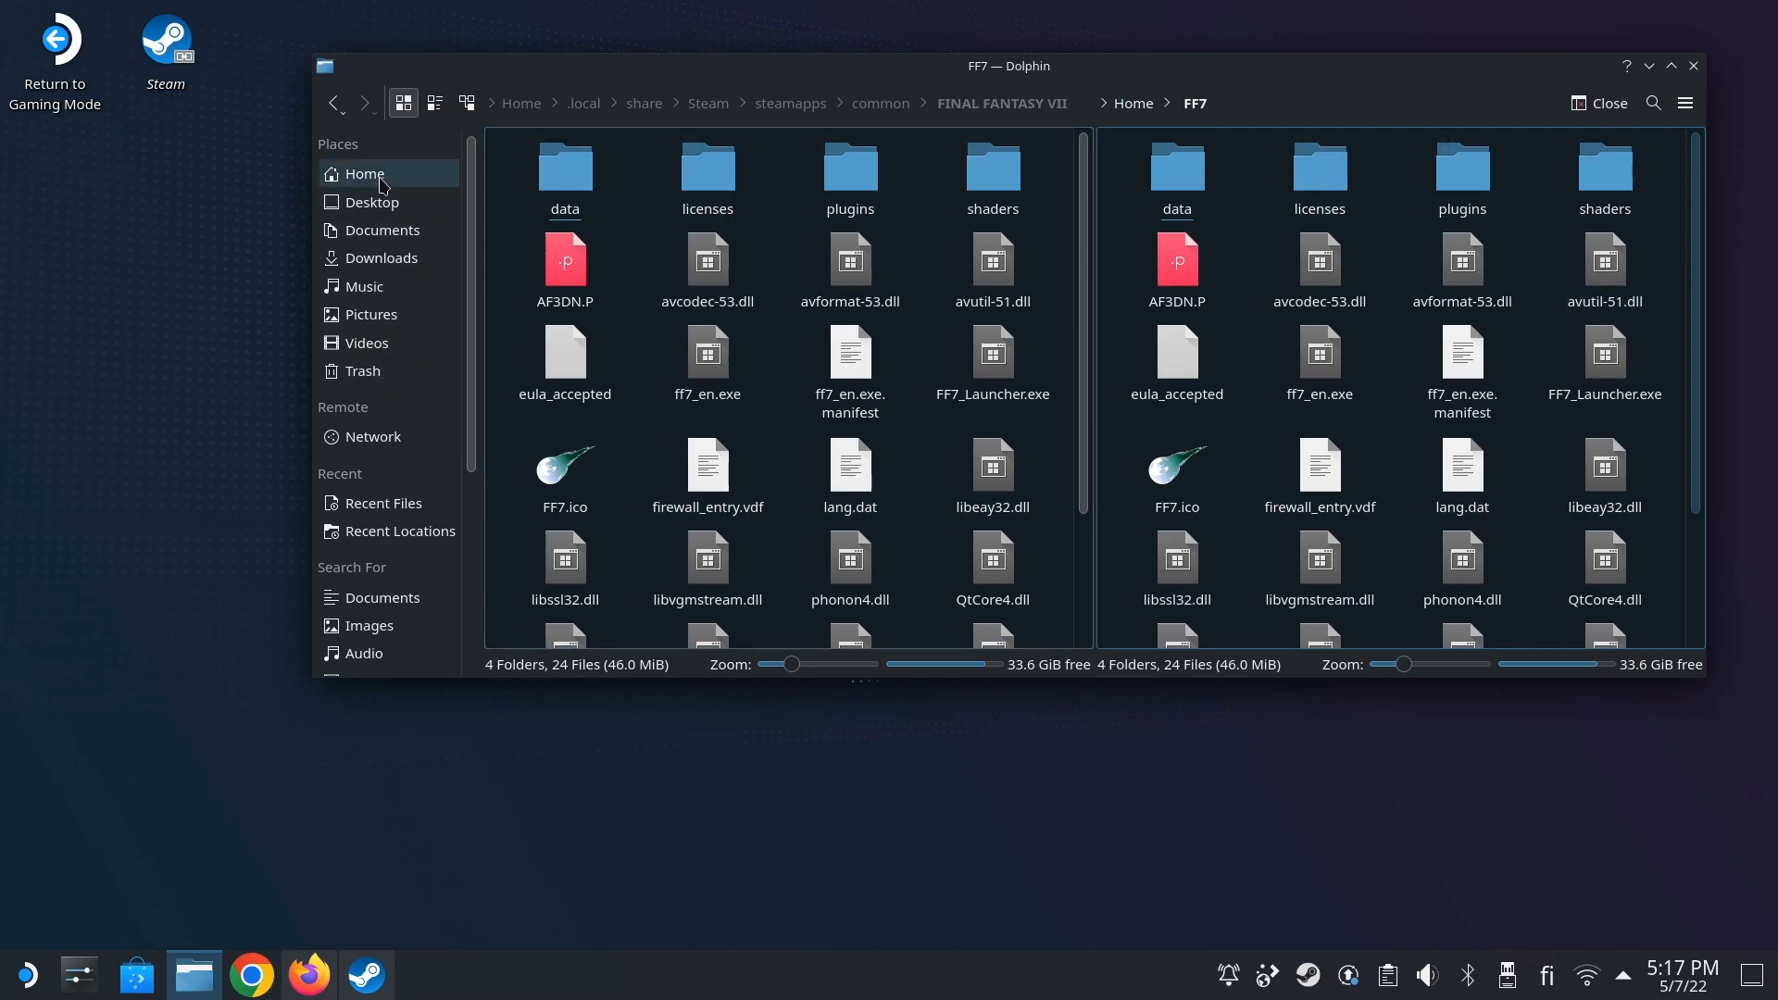
{"action": "left_click", "coordinate": [1176, 462]}
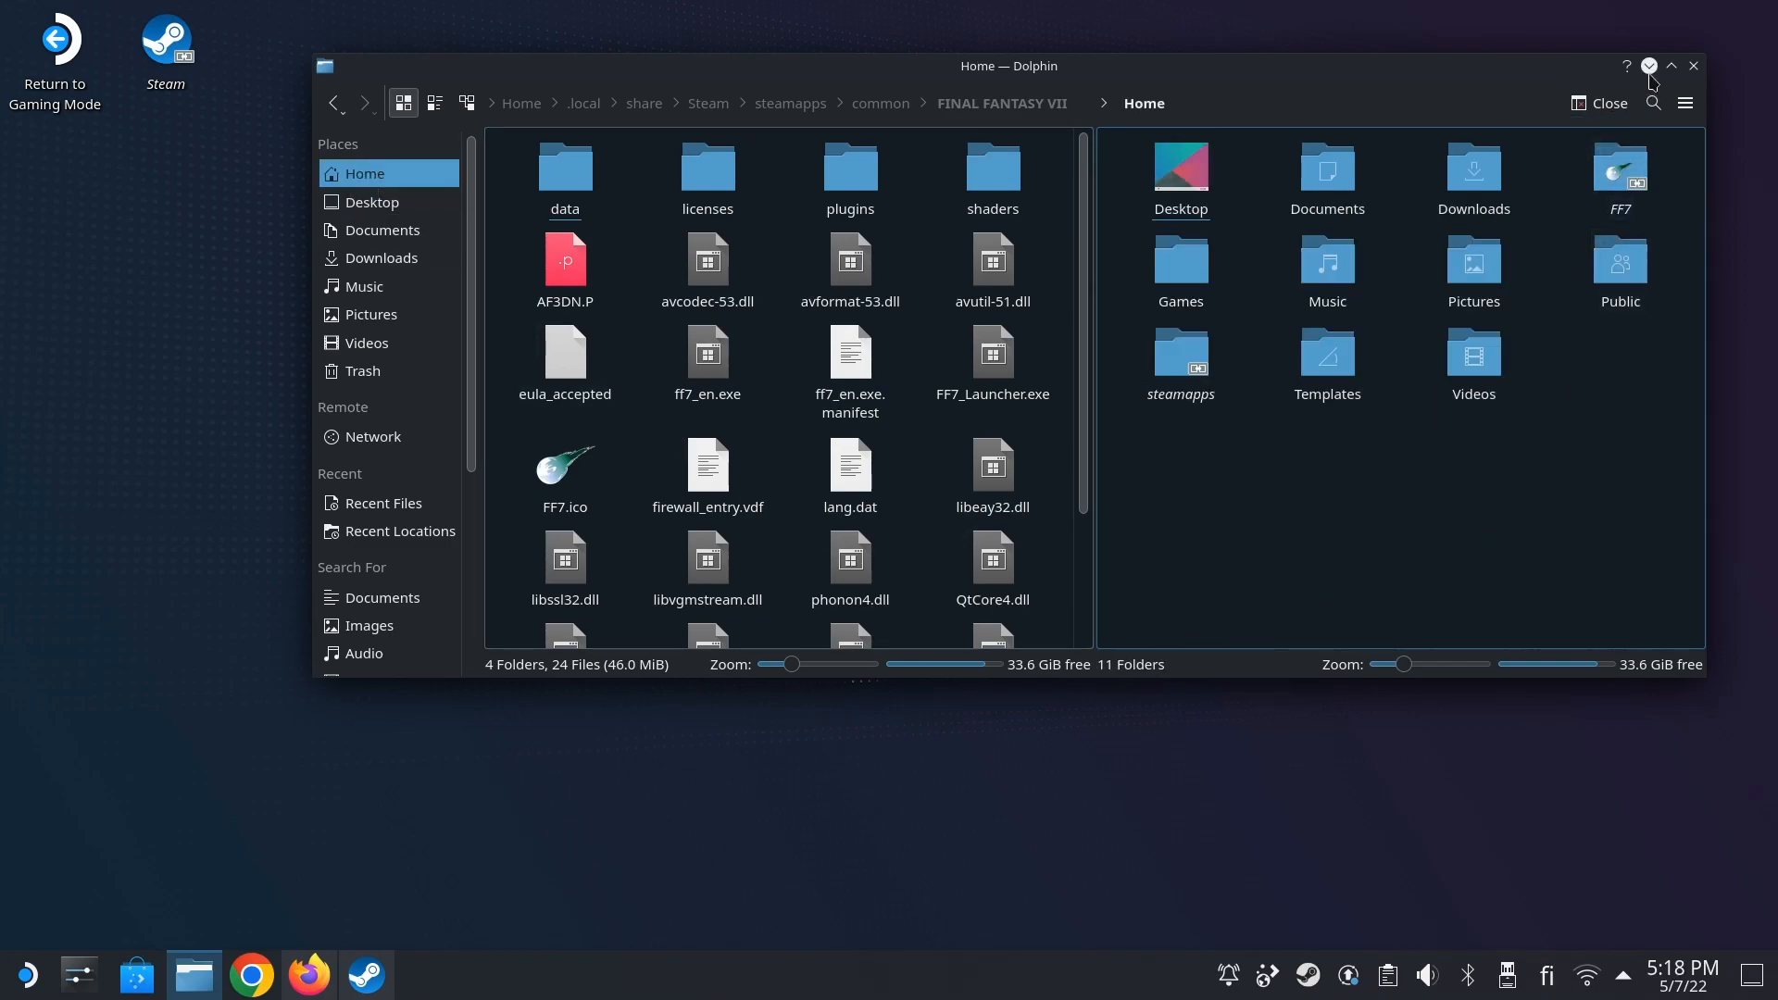
{"action": "left_click", "coordinate": [1690, 65]}
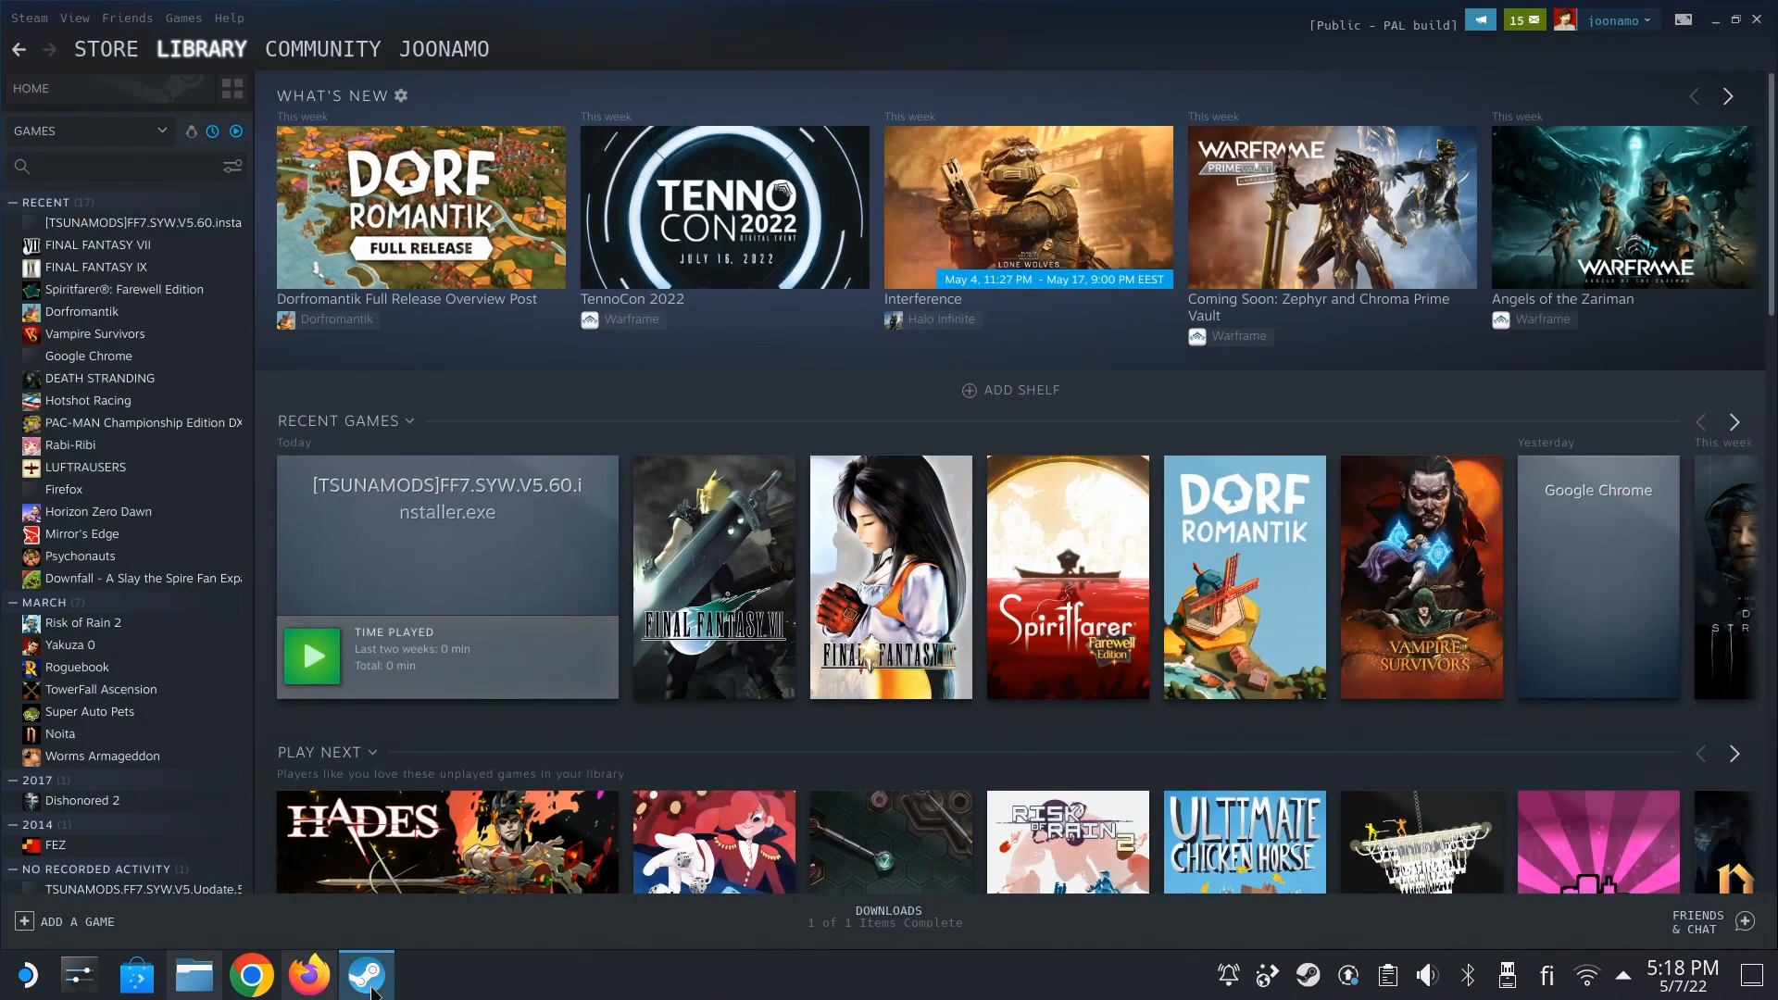
- Launch the [TSUNAMODS]FF7.SYW.V5.60.installer.exe entry from the library with PLAY
{"action": "left_click", "coordinate": [131, 222]}
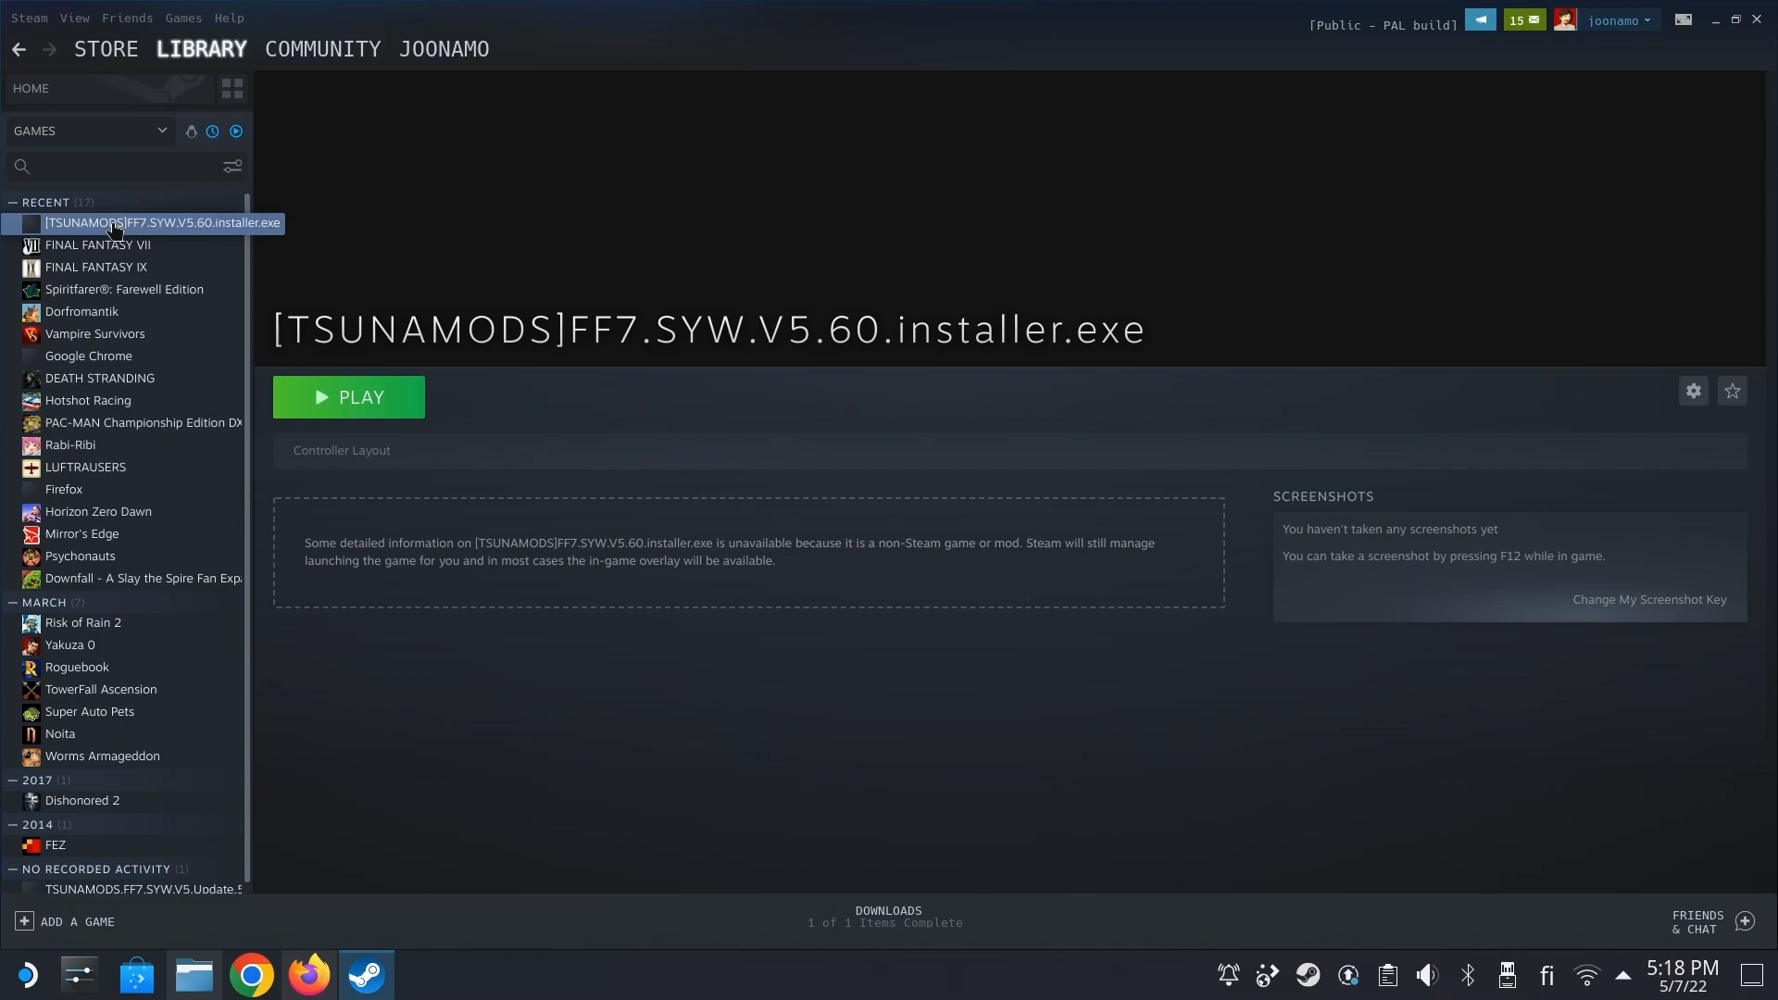
{"action": "mouse_move", "coordinate": [348, 396]}
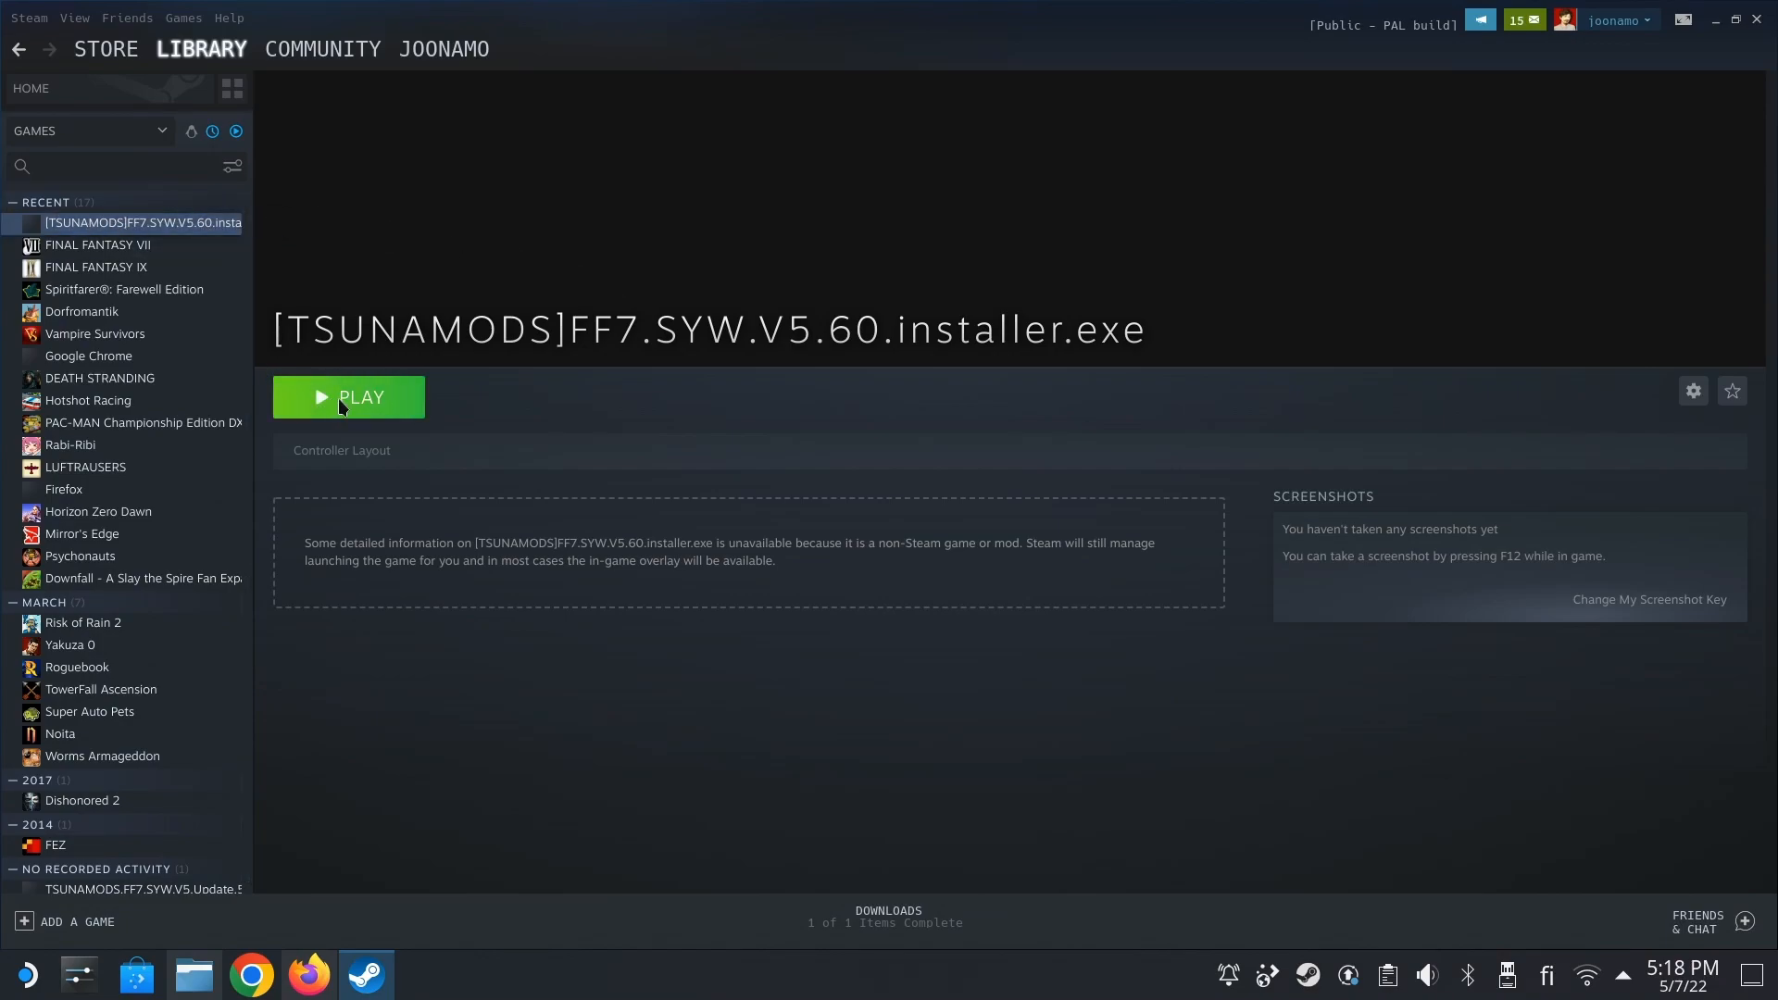
{"action": "left_click", "coordinate": [346, 396]}
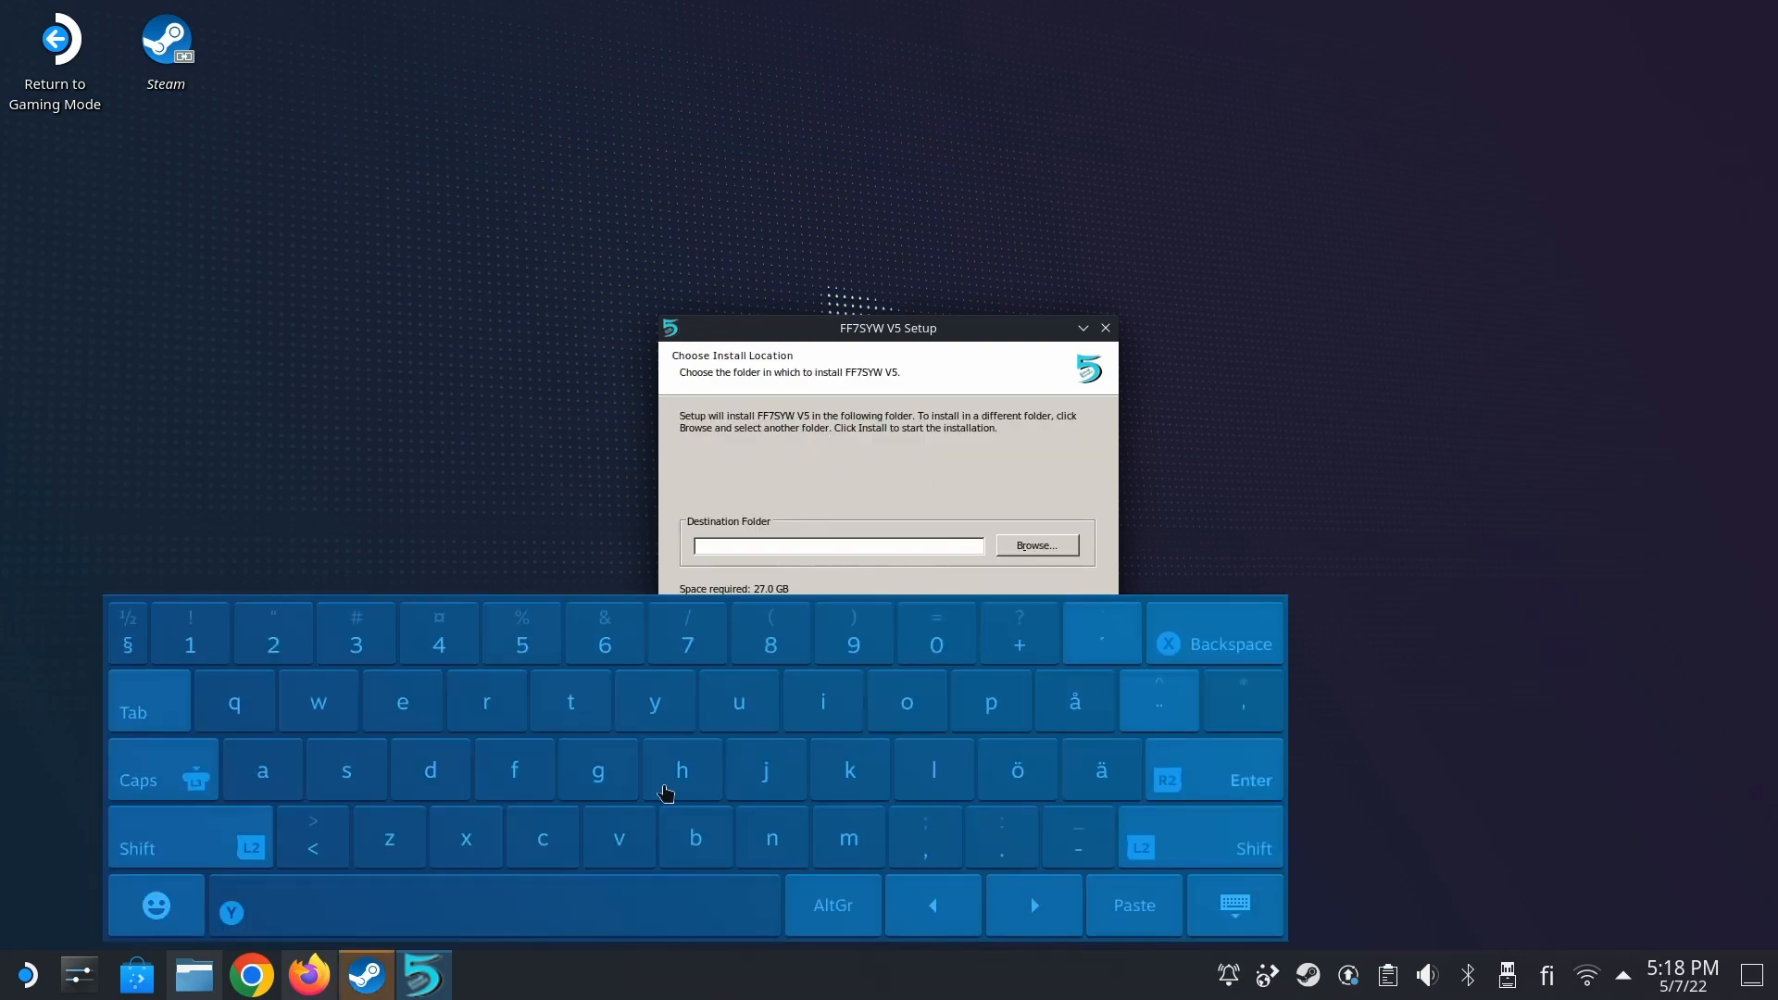
- Move the setup window above the on-screen keyboard and start browsing for a destination folder
{"action": "left_click", "coordinate": [1233, 905]}
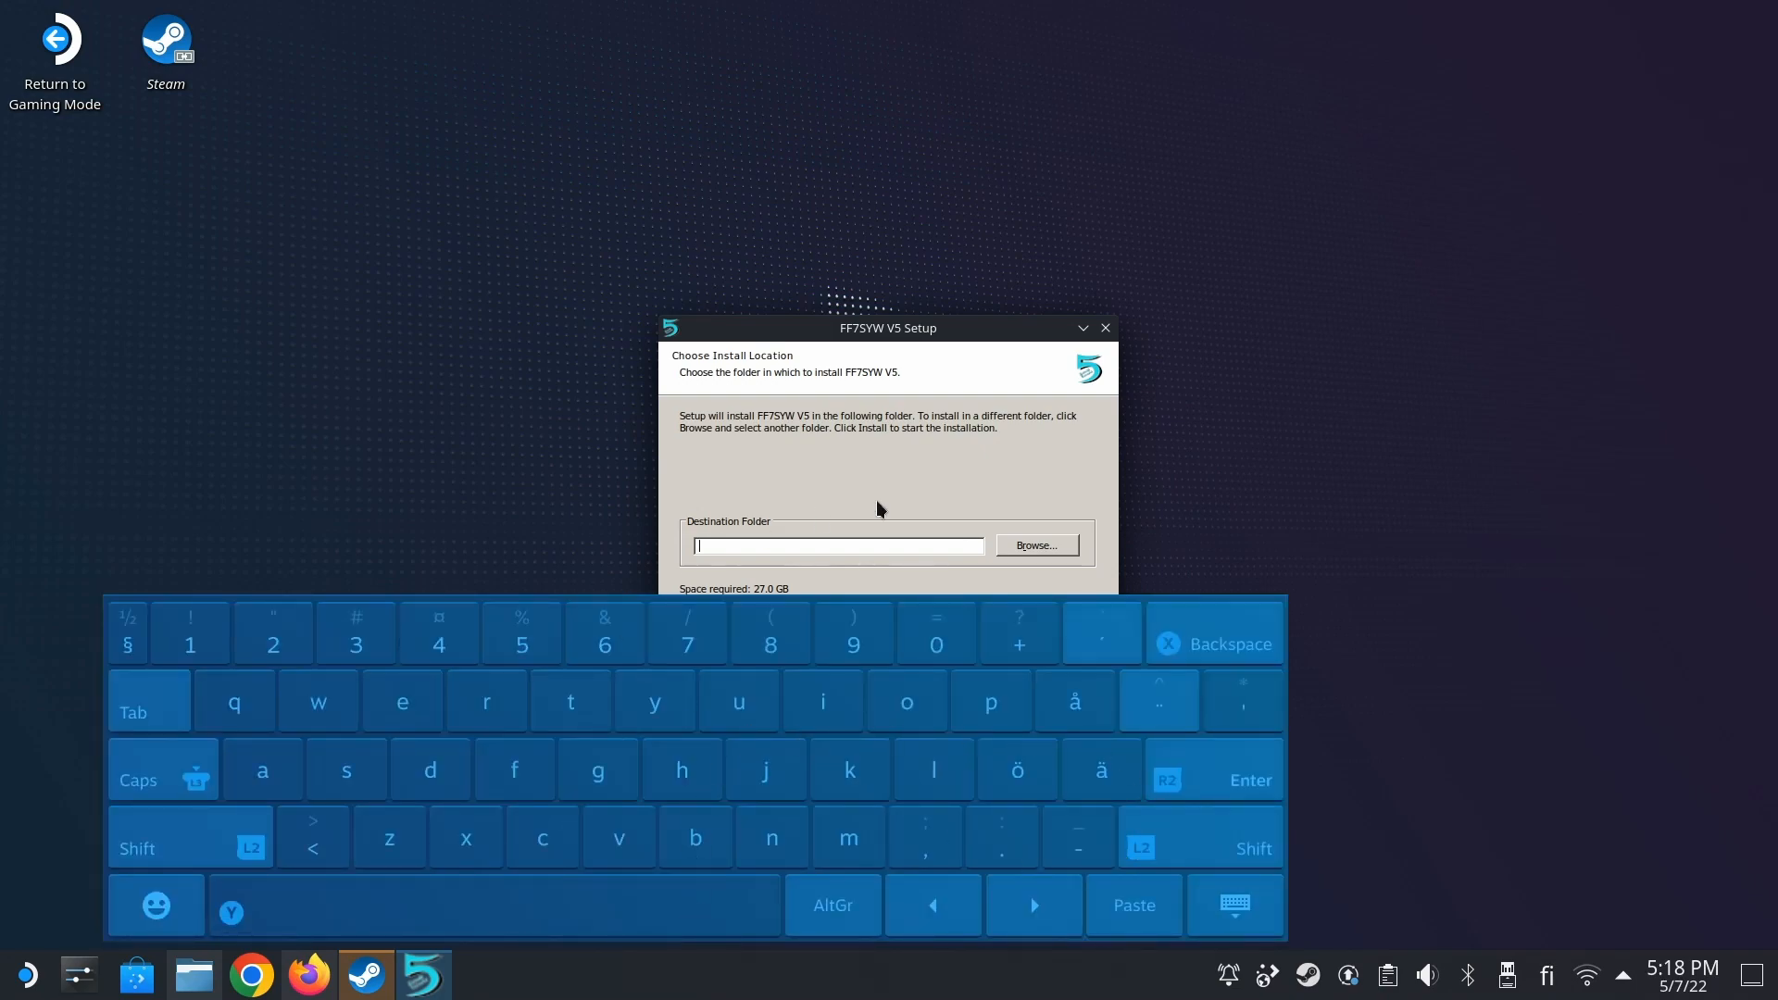
{"action": "left_click_drag", "start_coordinate": [887, 328], "coordinate": [846, 154]}
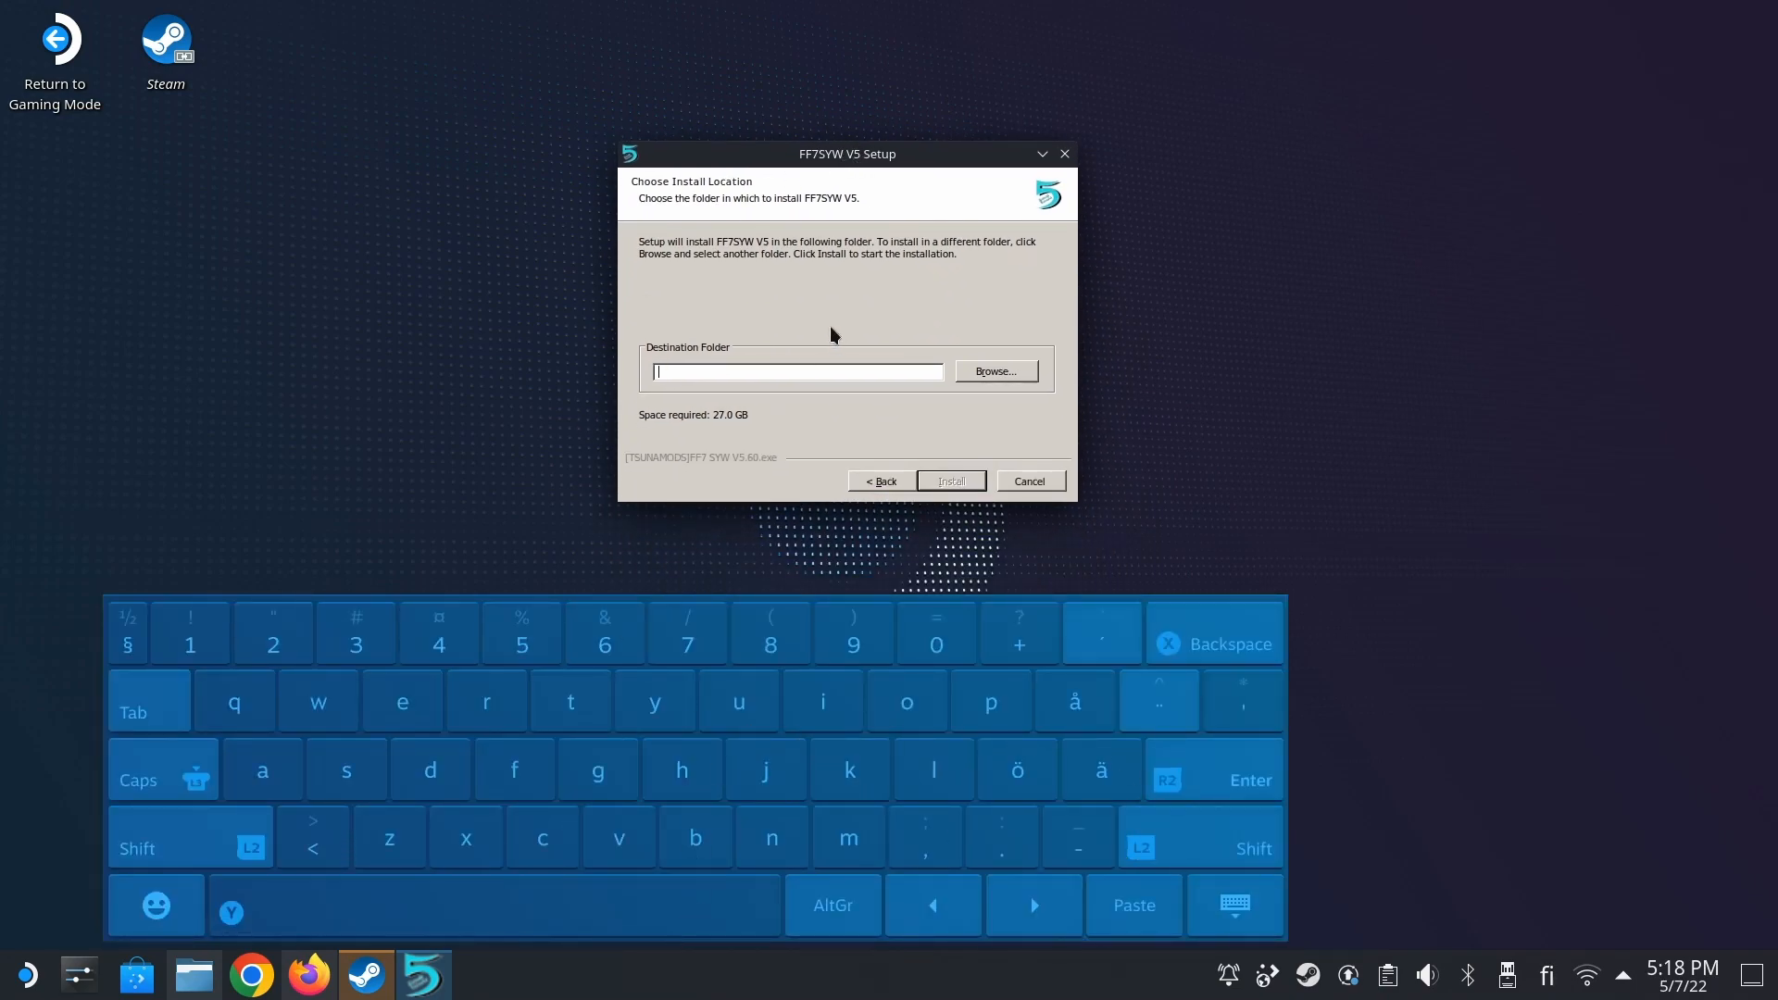
{"action": "mouse_move", "coordinate": [994, 376]}
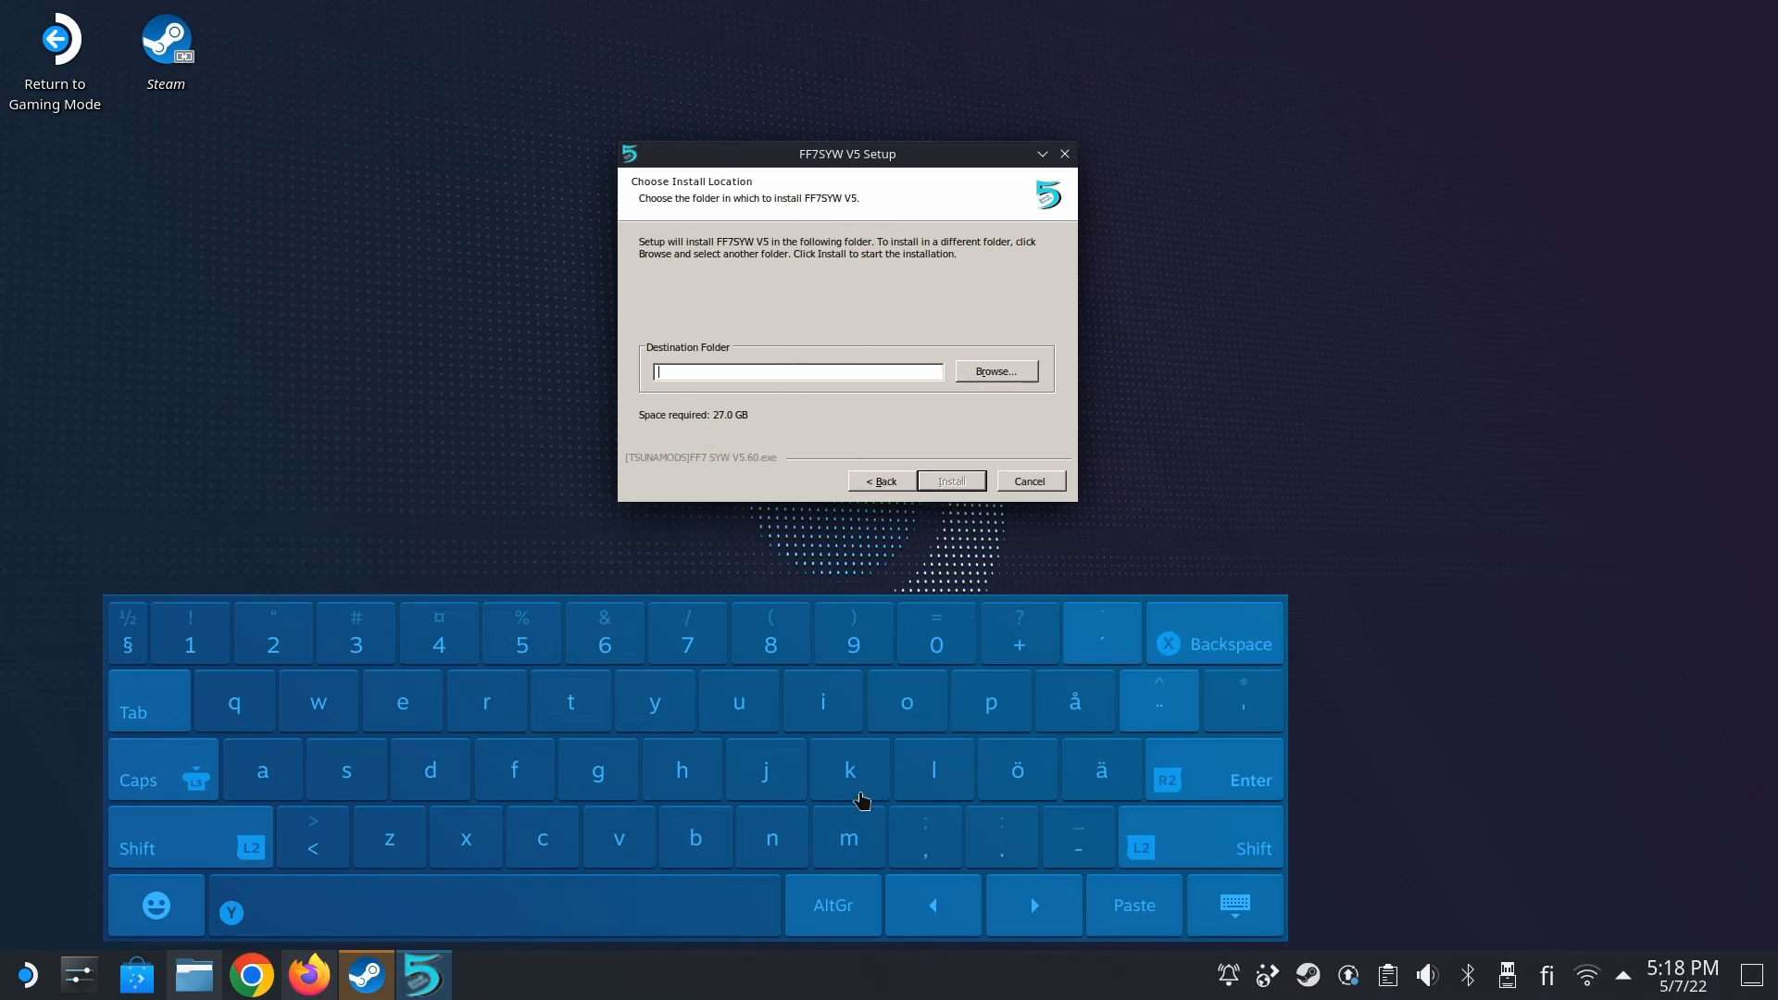
{"action": "mouse_move", "coordinate": [845, 577]}
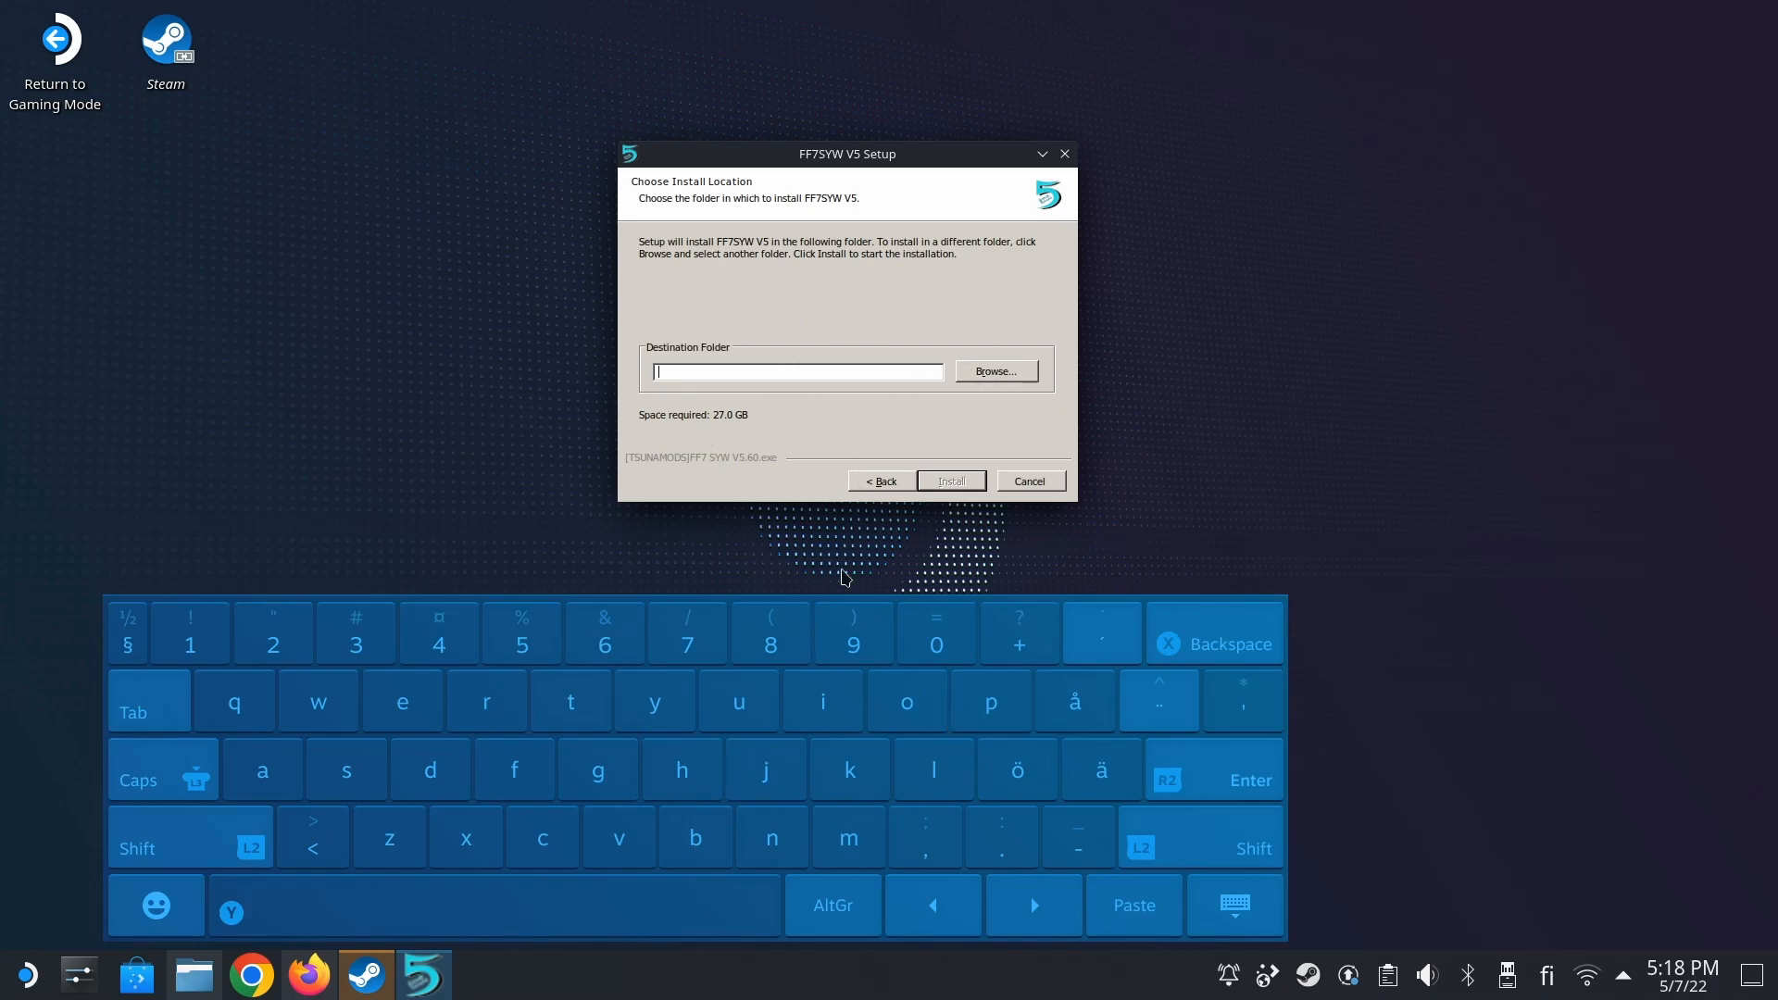
{"action": "mouse_move", "coordinate": [766, 482]}
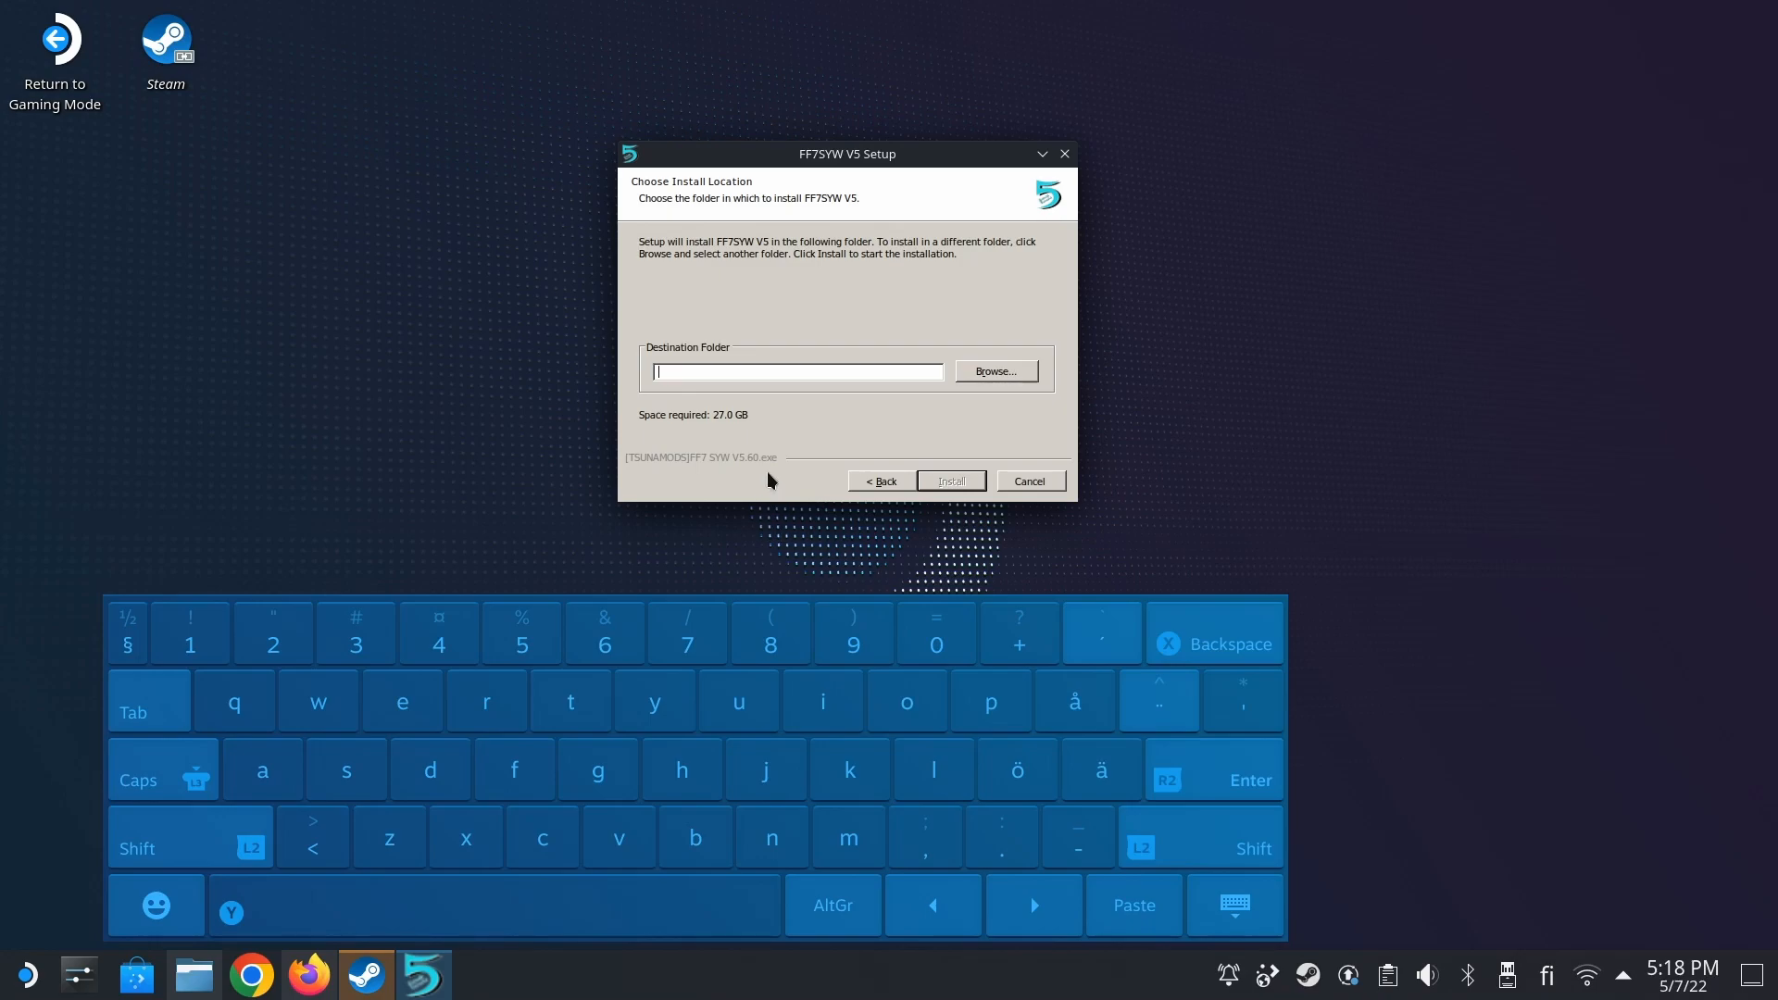
{"action": "mouse_move", "coordinate": [865, 130]}
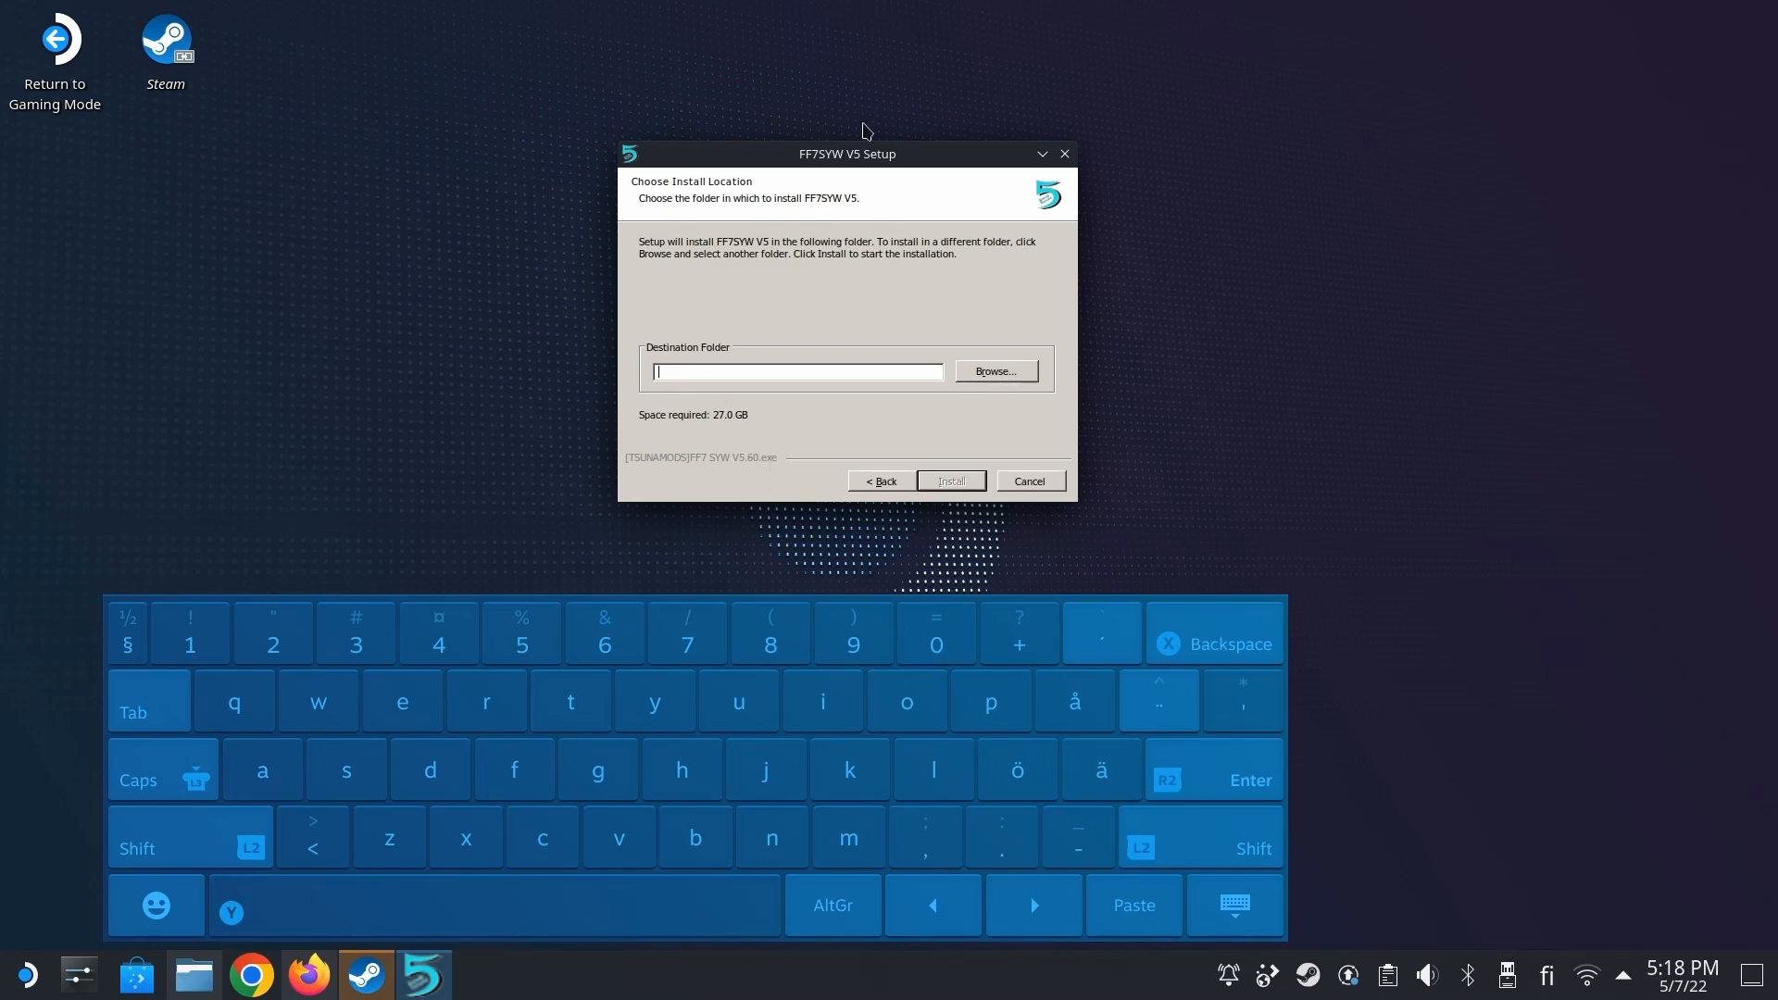
{"action": "mouse_move", "coordinate": [754, 361]}
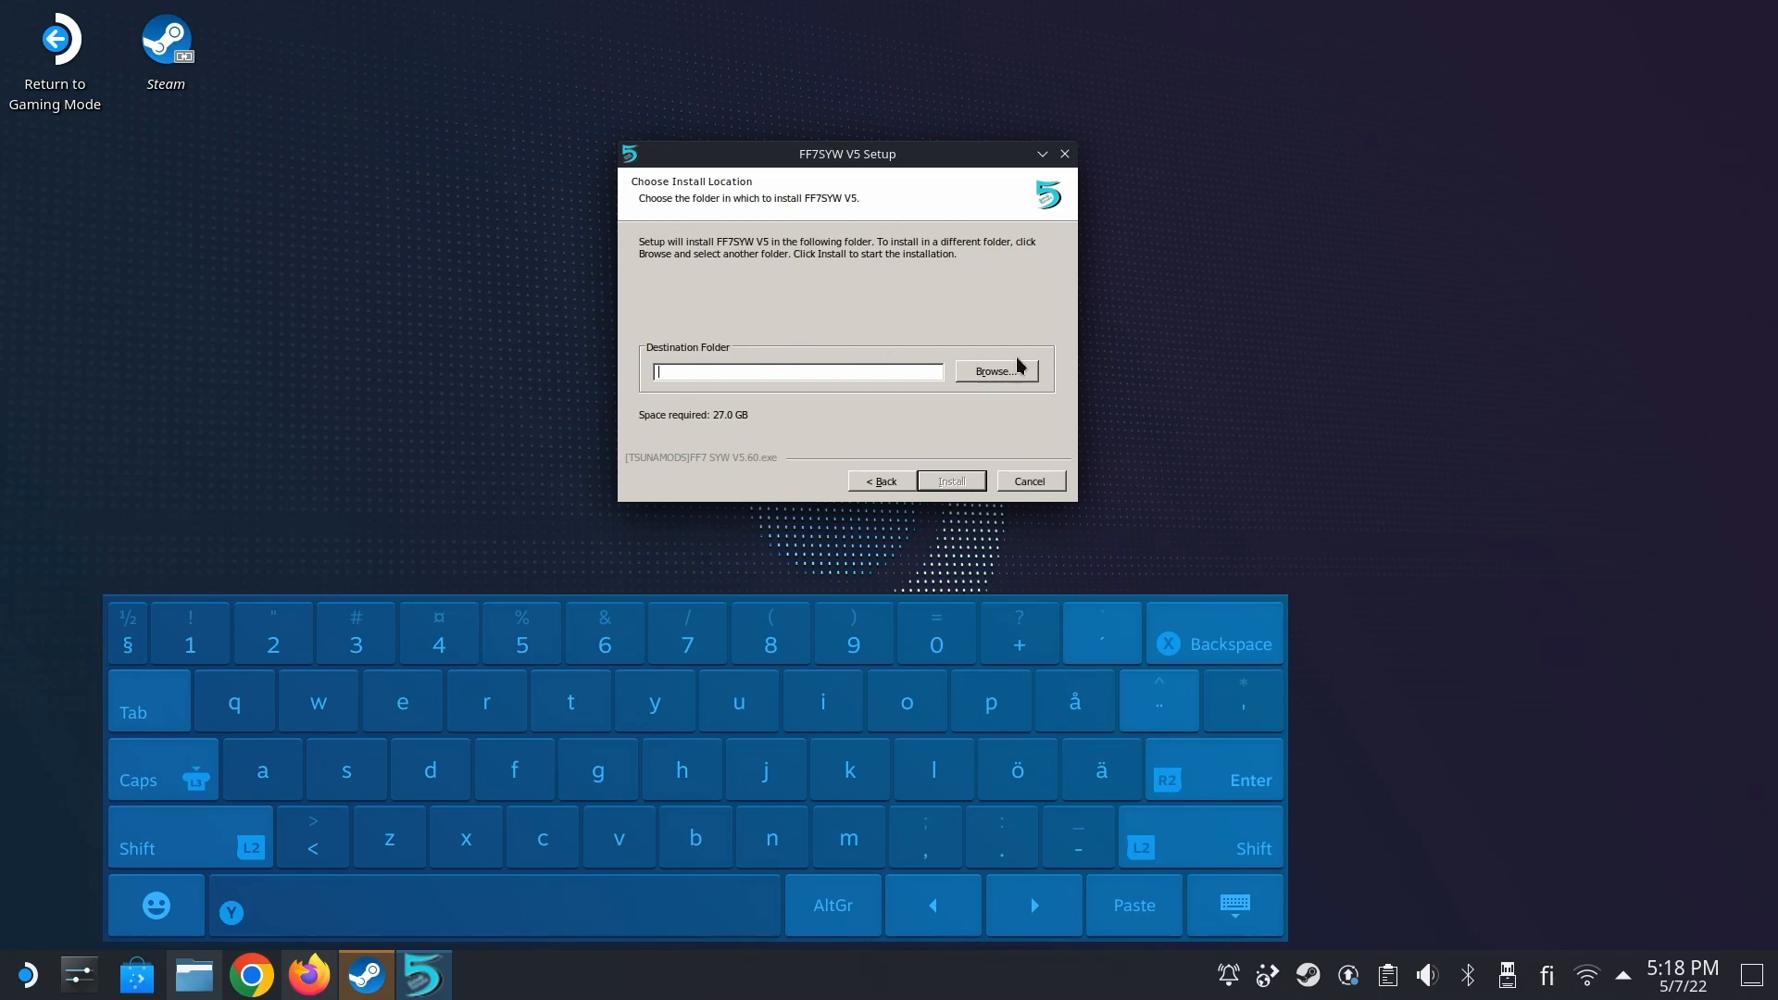
{"action": "left_click", "coordinate": [996, 370]}
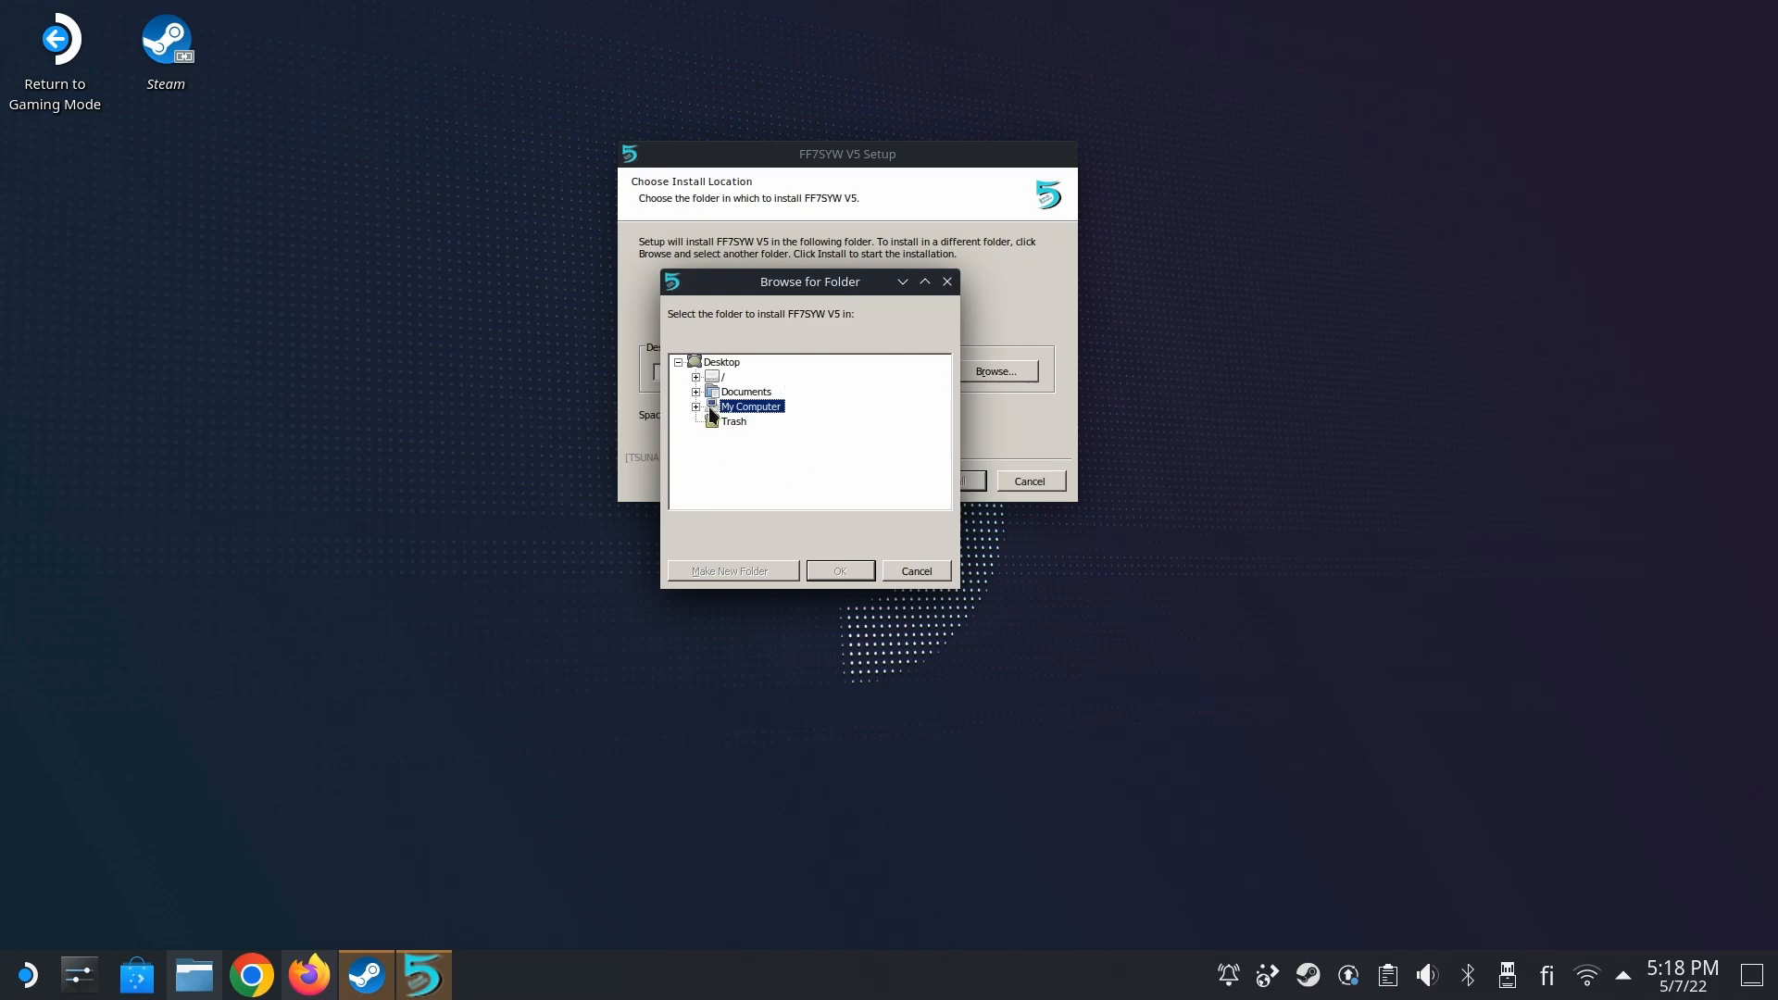
- Set the destination to /home/deck/FF7 in the folder tree and start installing
{"action": "left_click", "coordinate": [694, 405]}
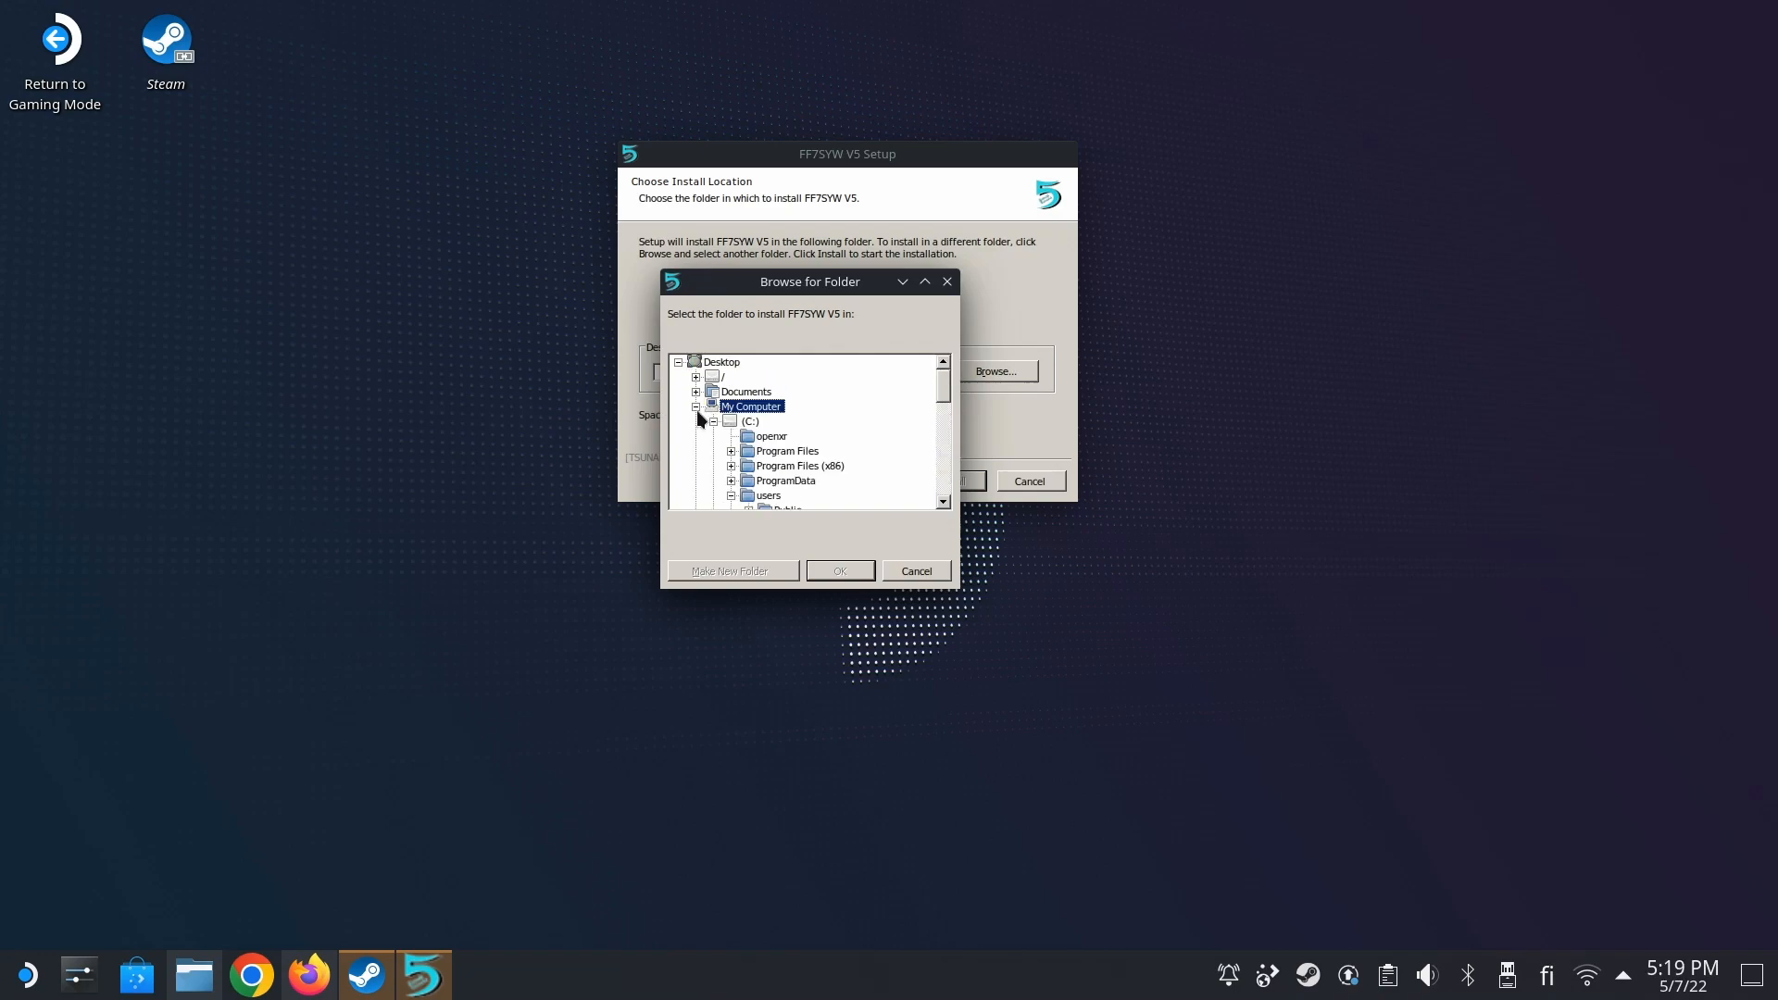
{"action": "left_click", "coordinate": [698, 420]}
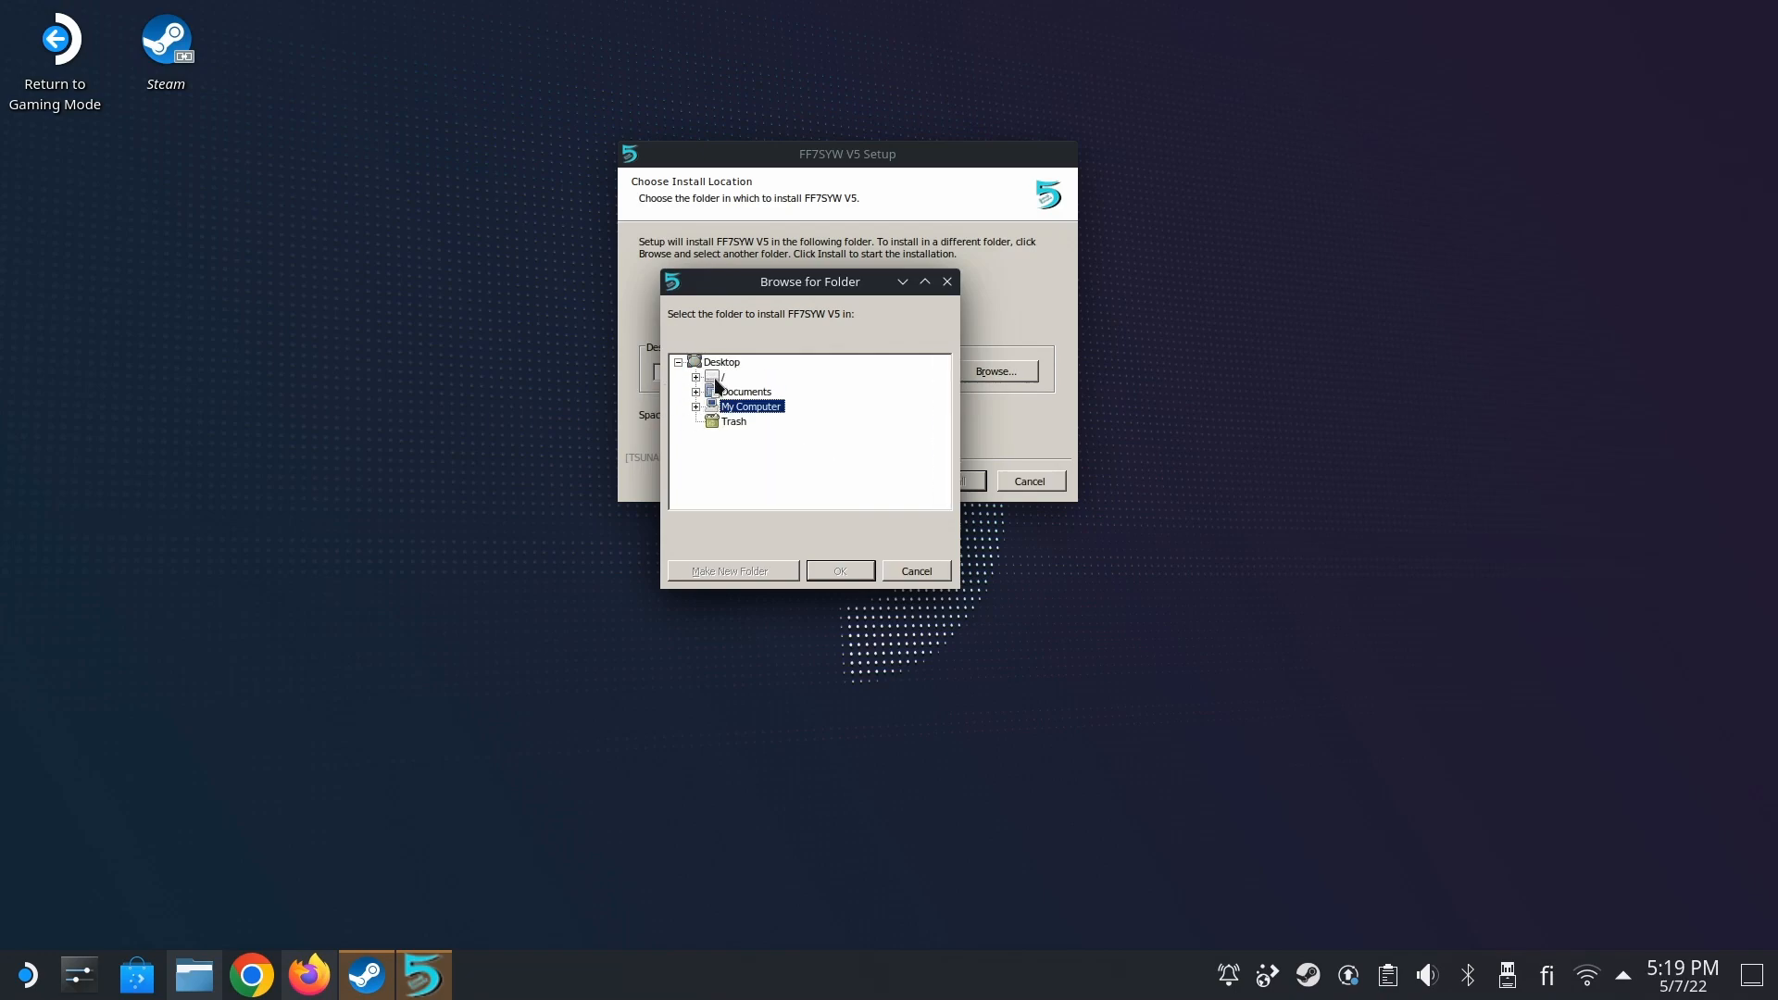
{"action": "left_click", "coordinate": [695, 376]}
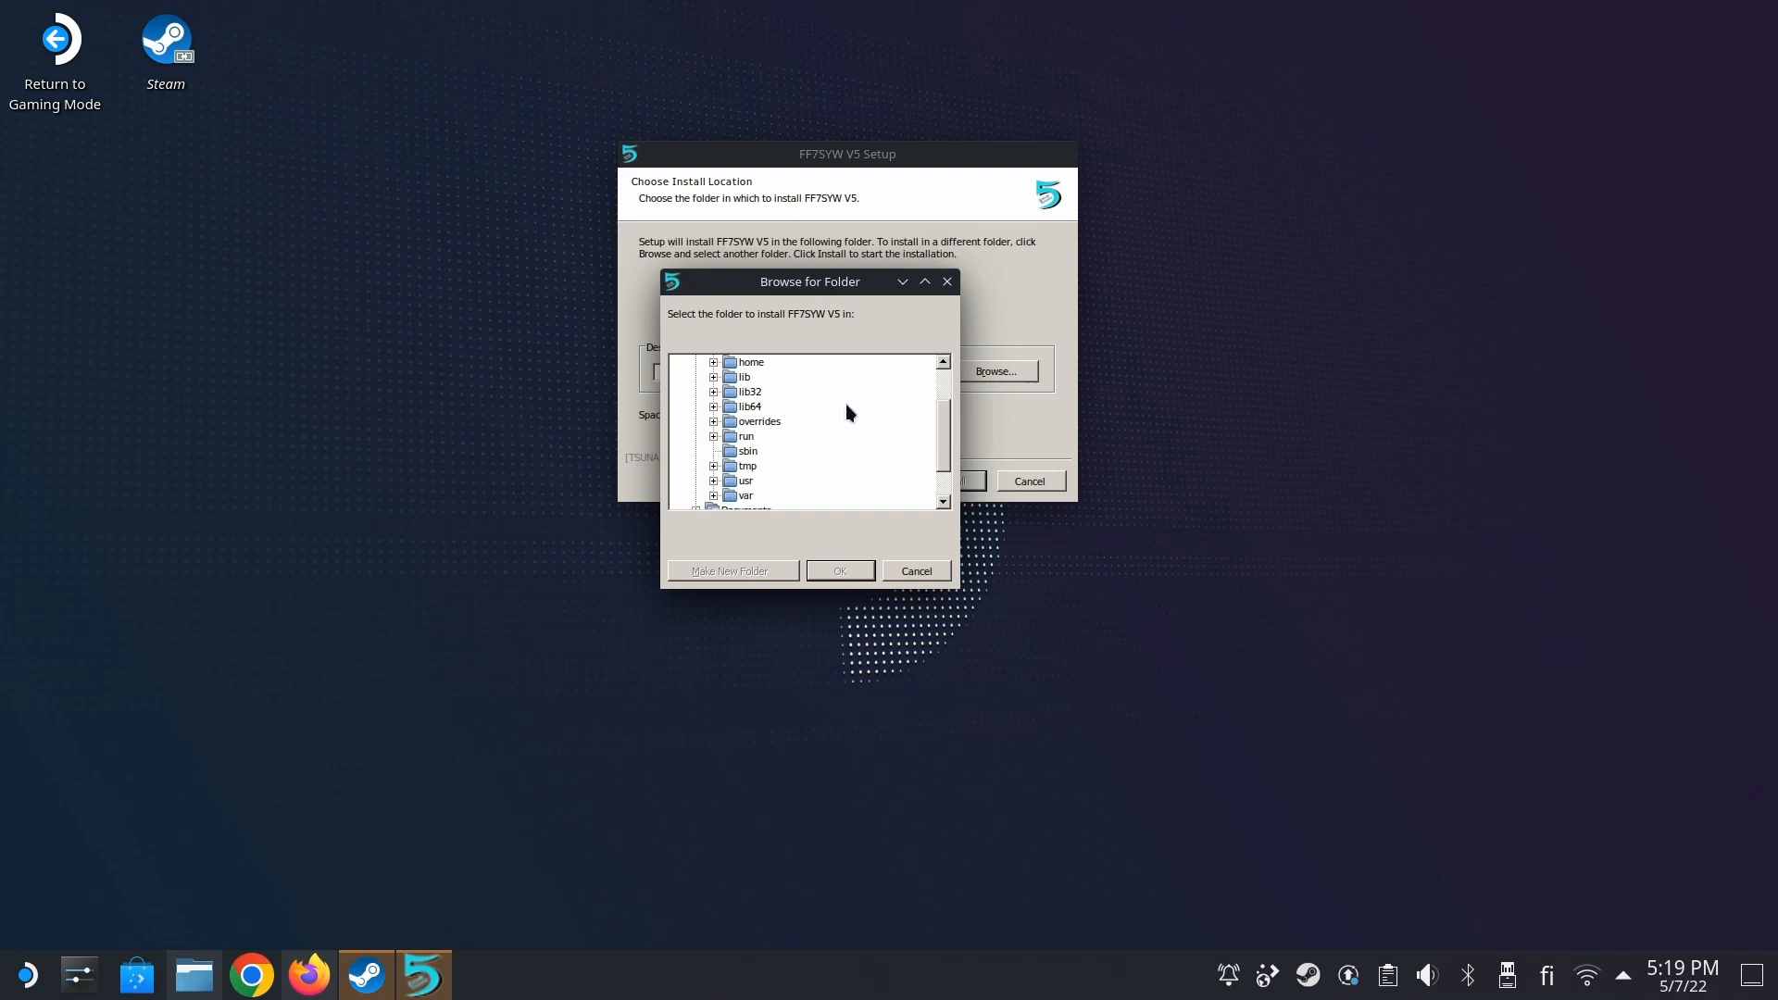
{"action": "left_click", "coordinate": [712, 361]}
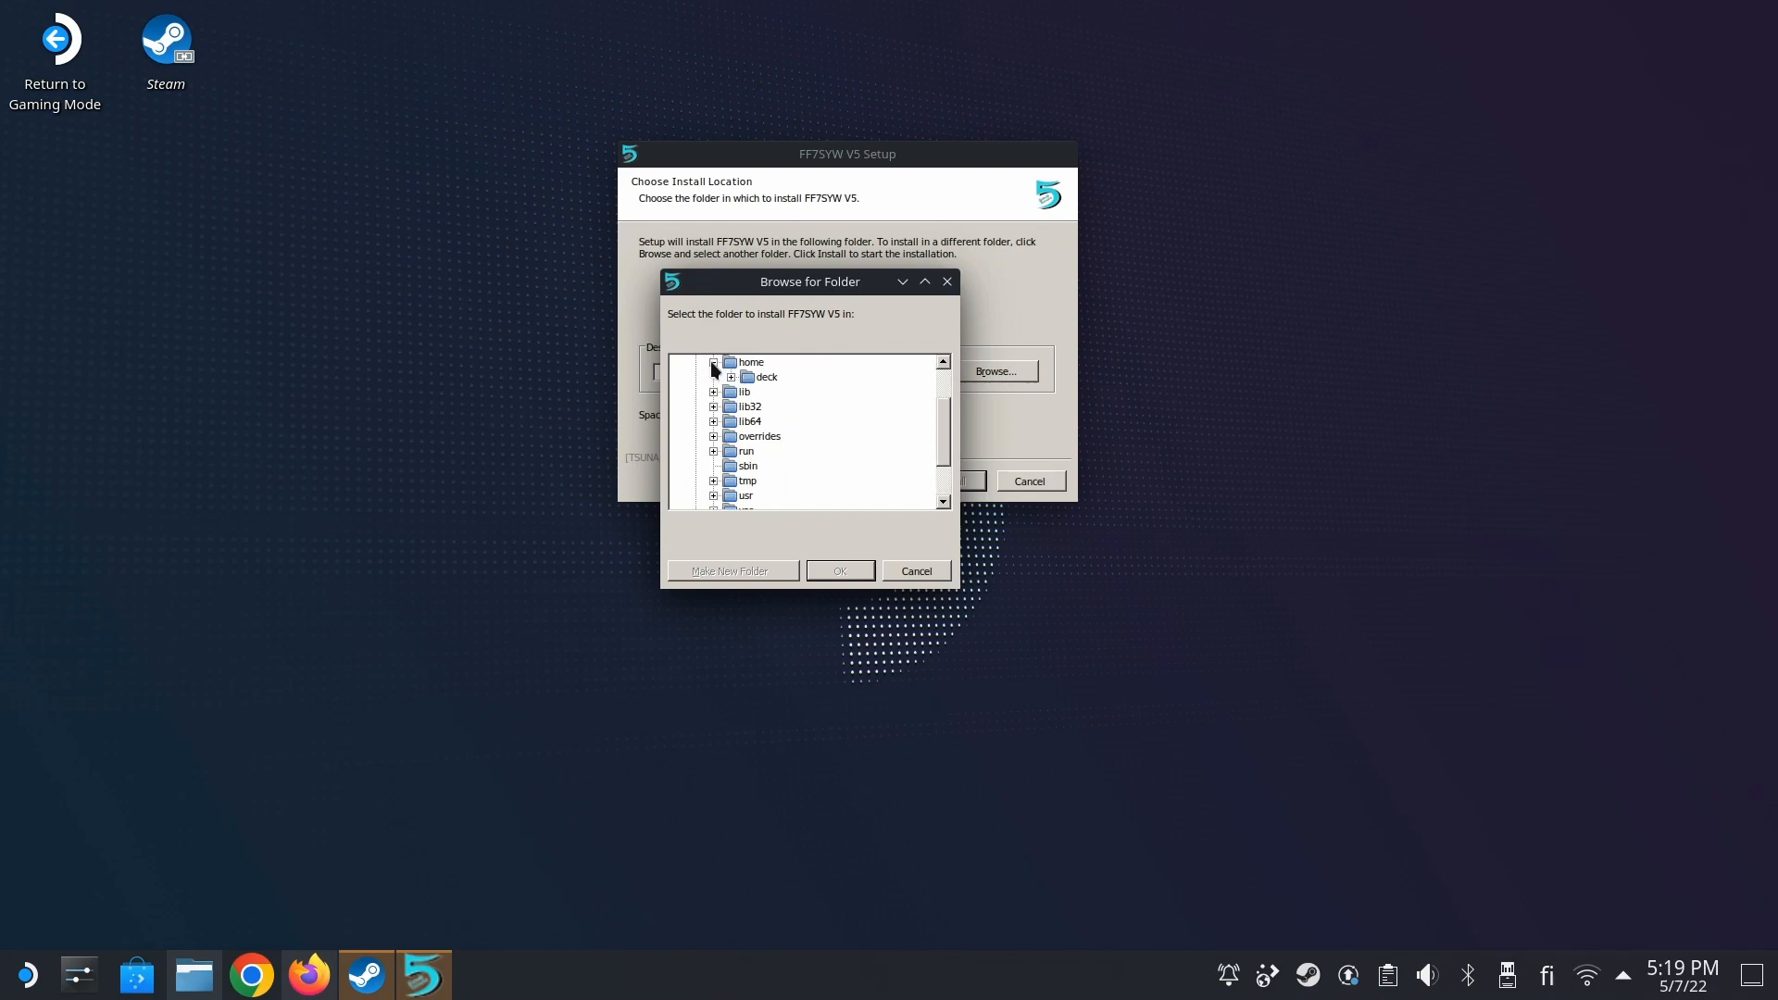
{"action": "left_click", "coordinate": [732, 376]}
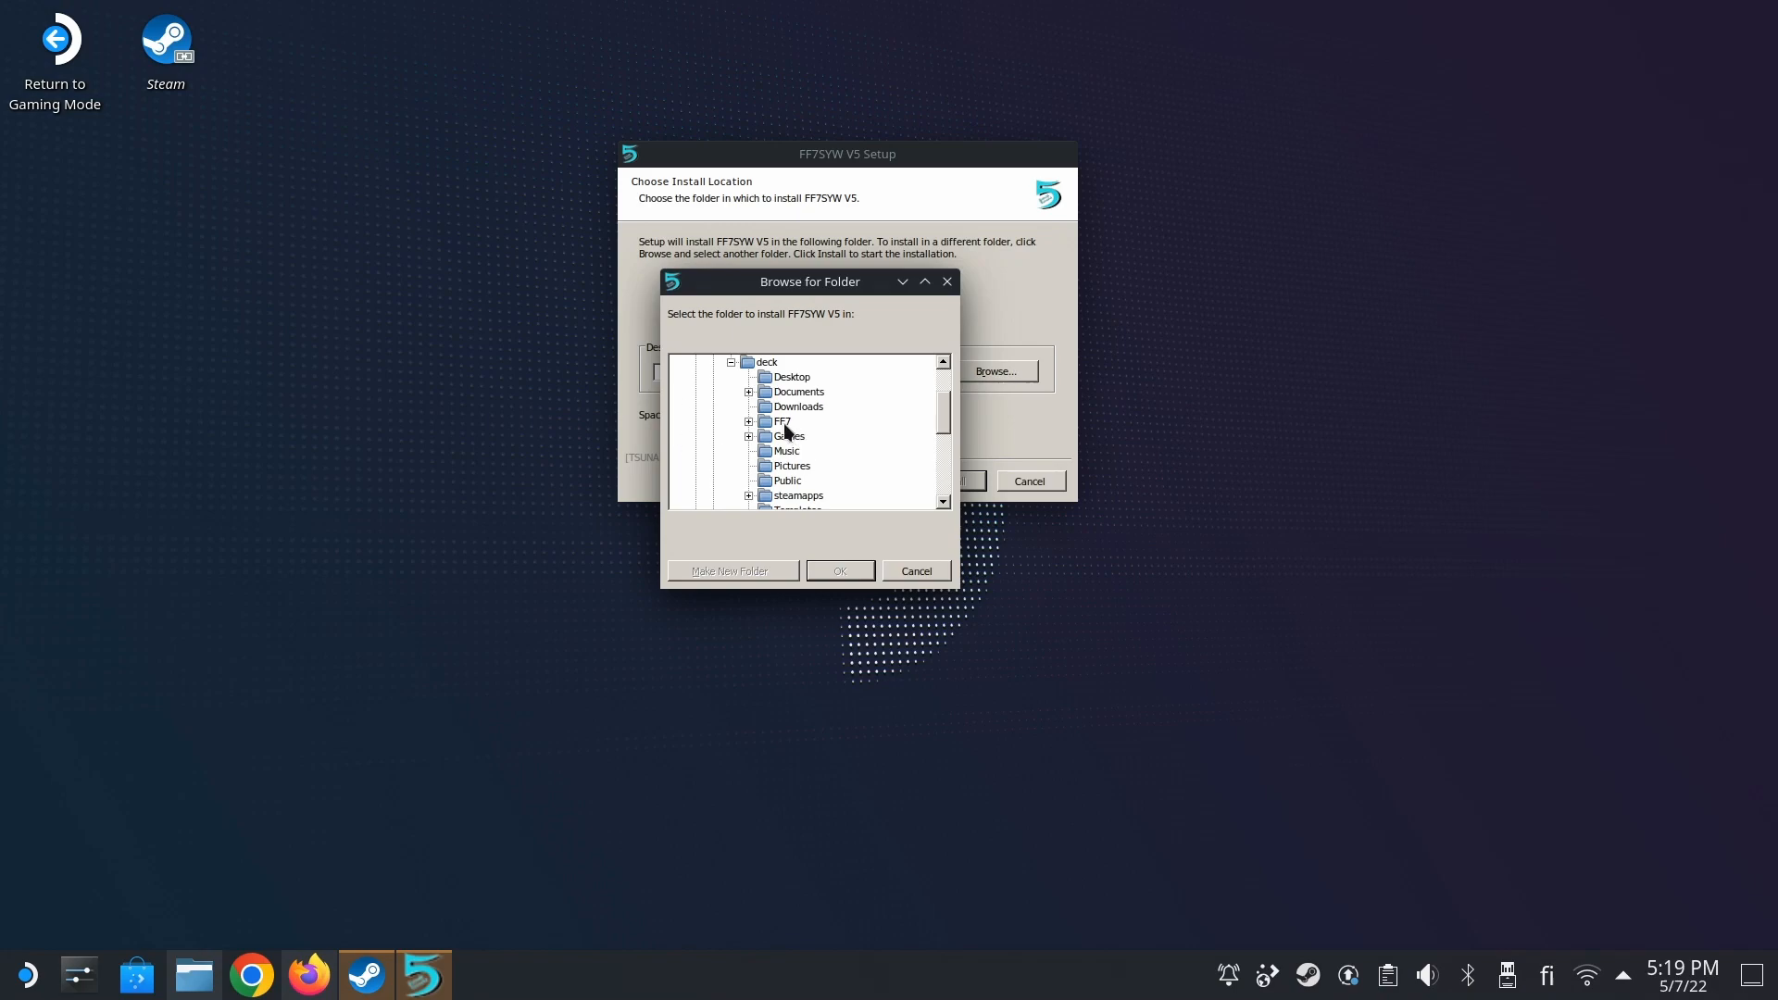
{"action": "left_click", "coordinate": [838, 571]}
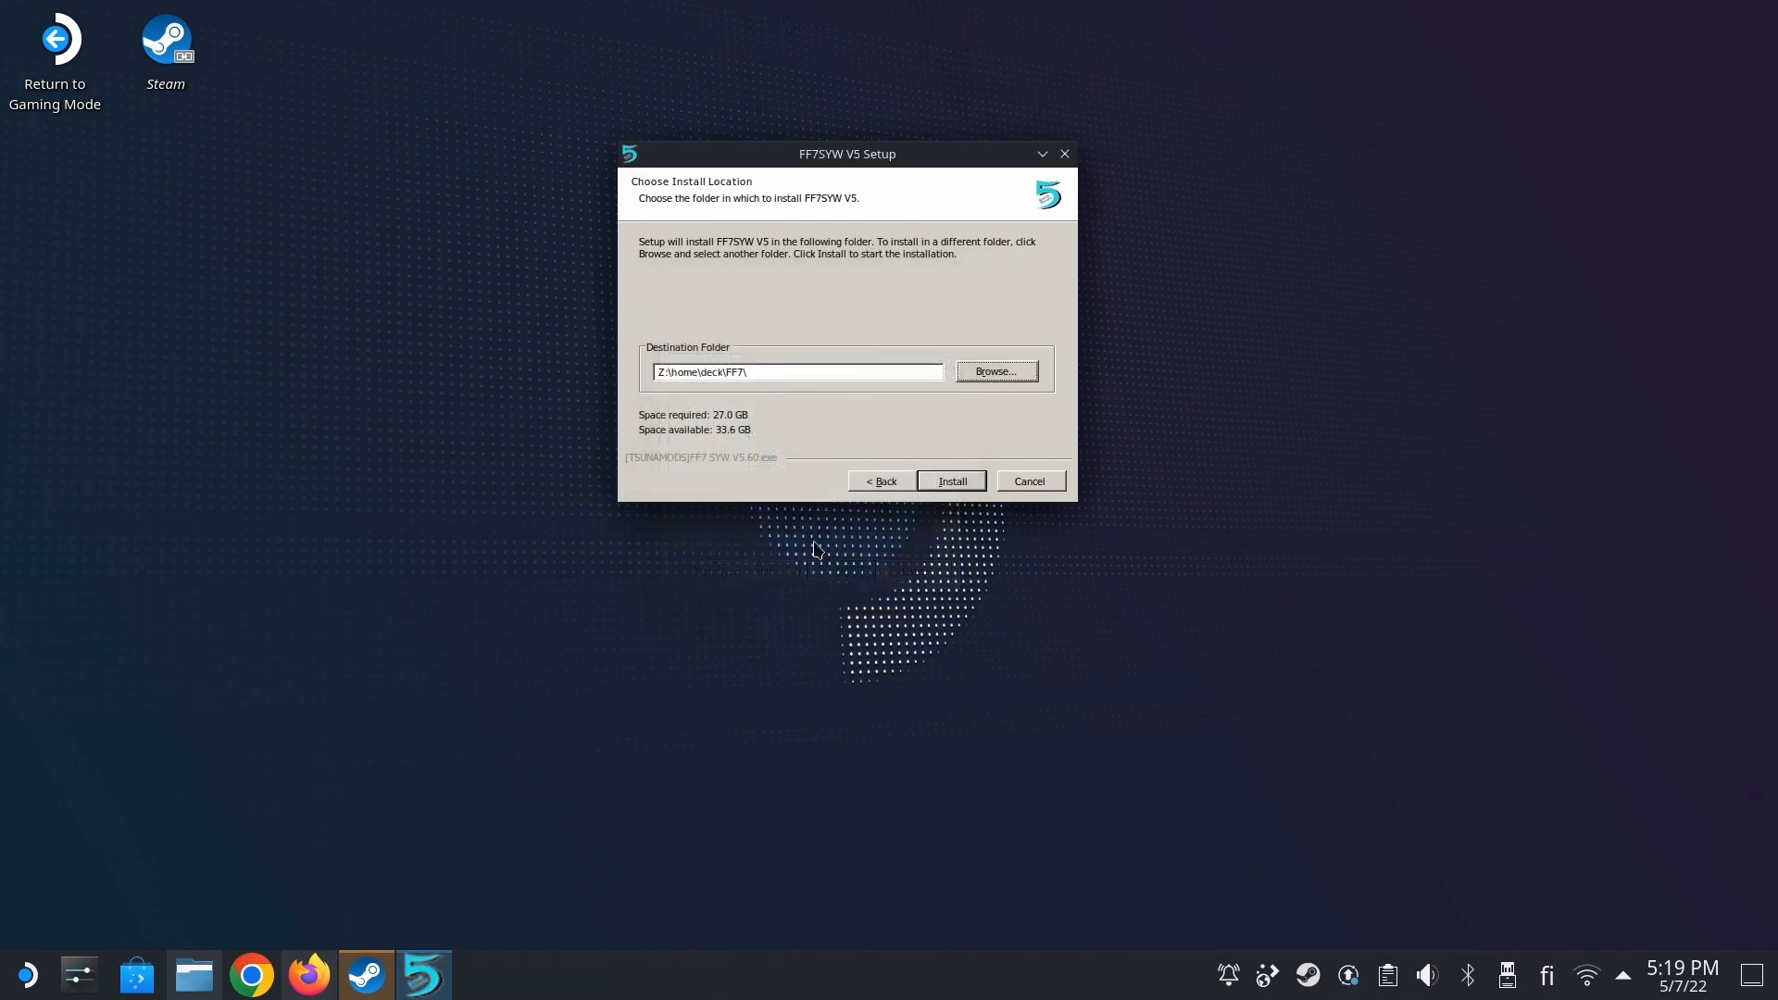
{"action": "left_click", "coordinate": [950, 481]}
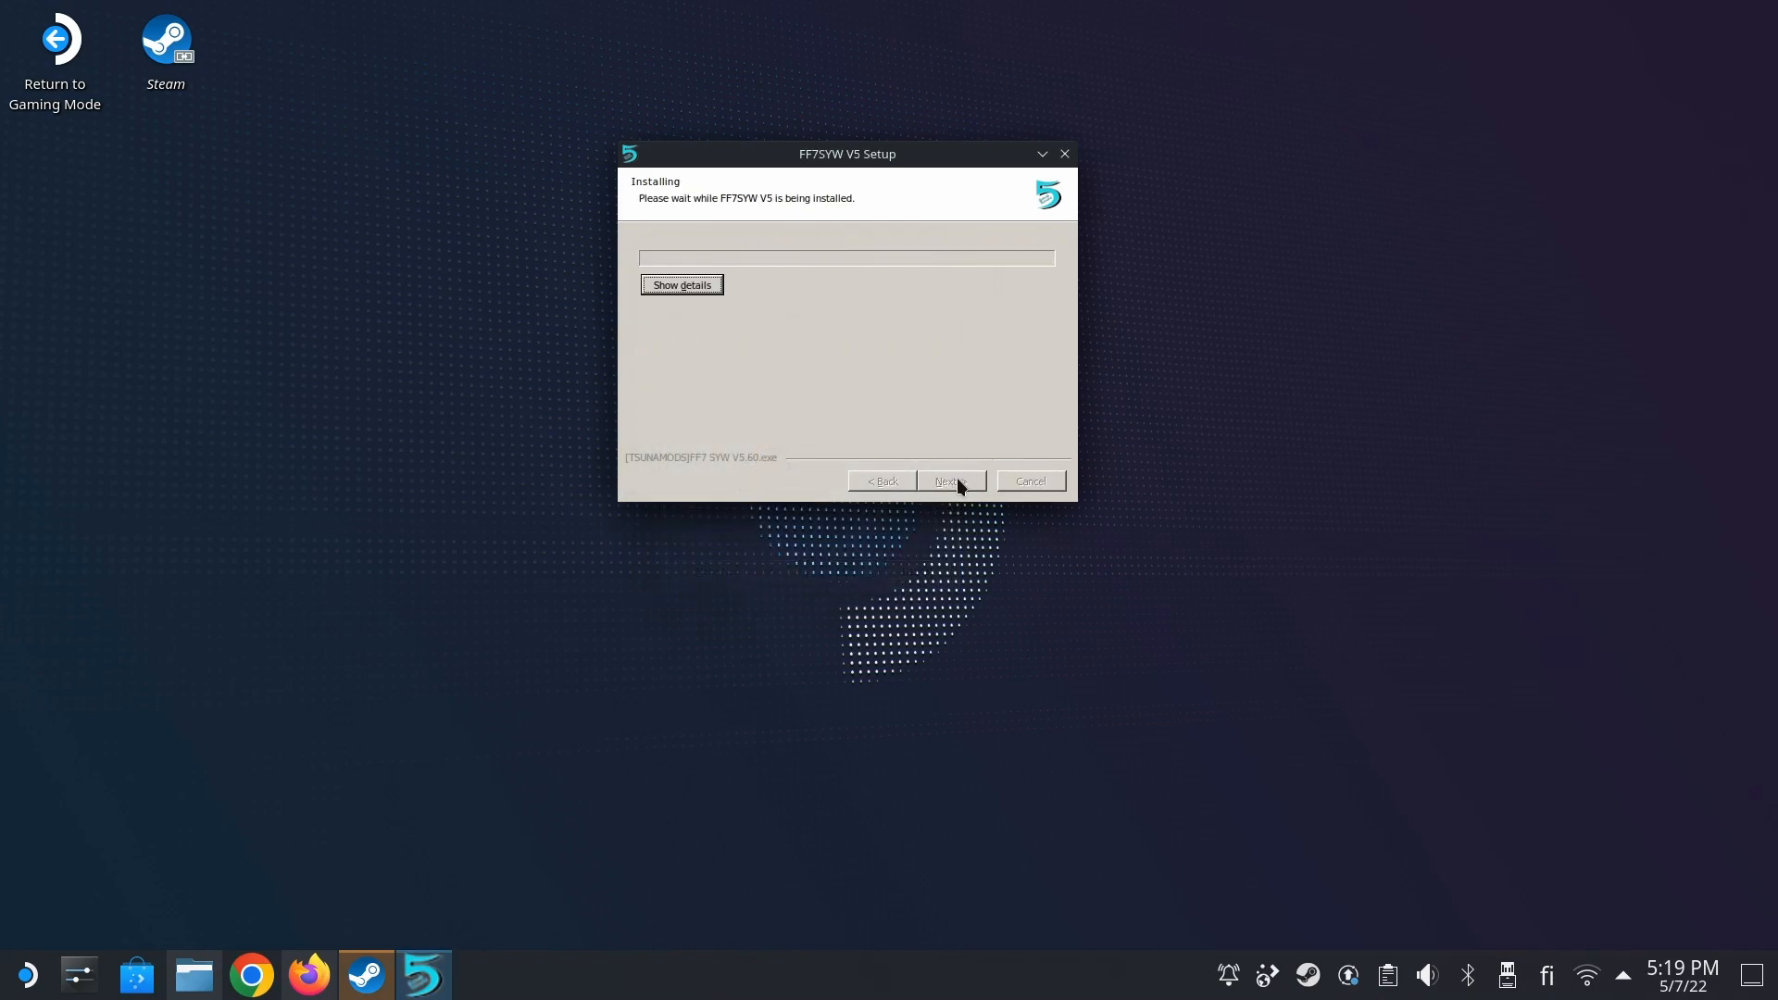
- Wait for installation to complete, then close the setup with Finish
{"action": "left_click", "coordinate": [679, 285]}
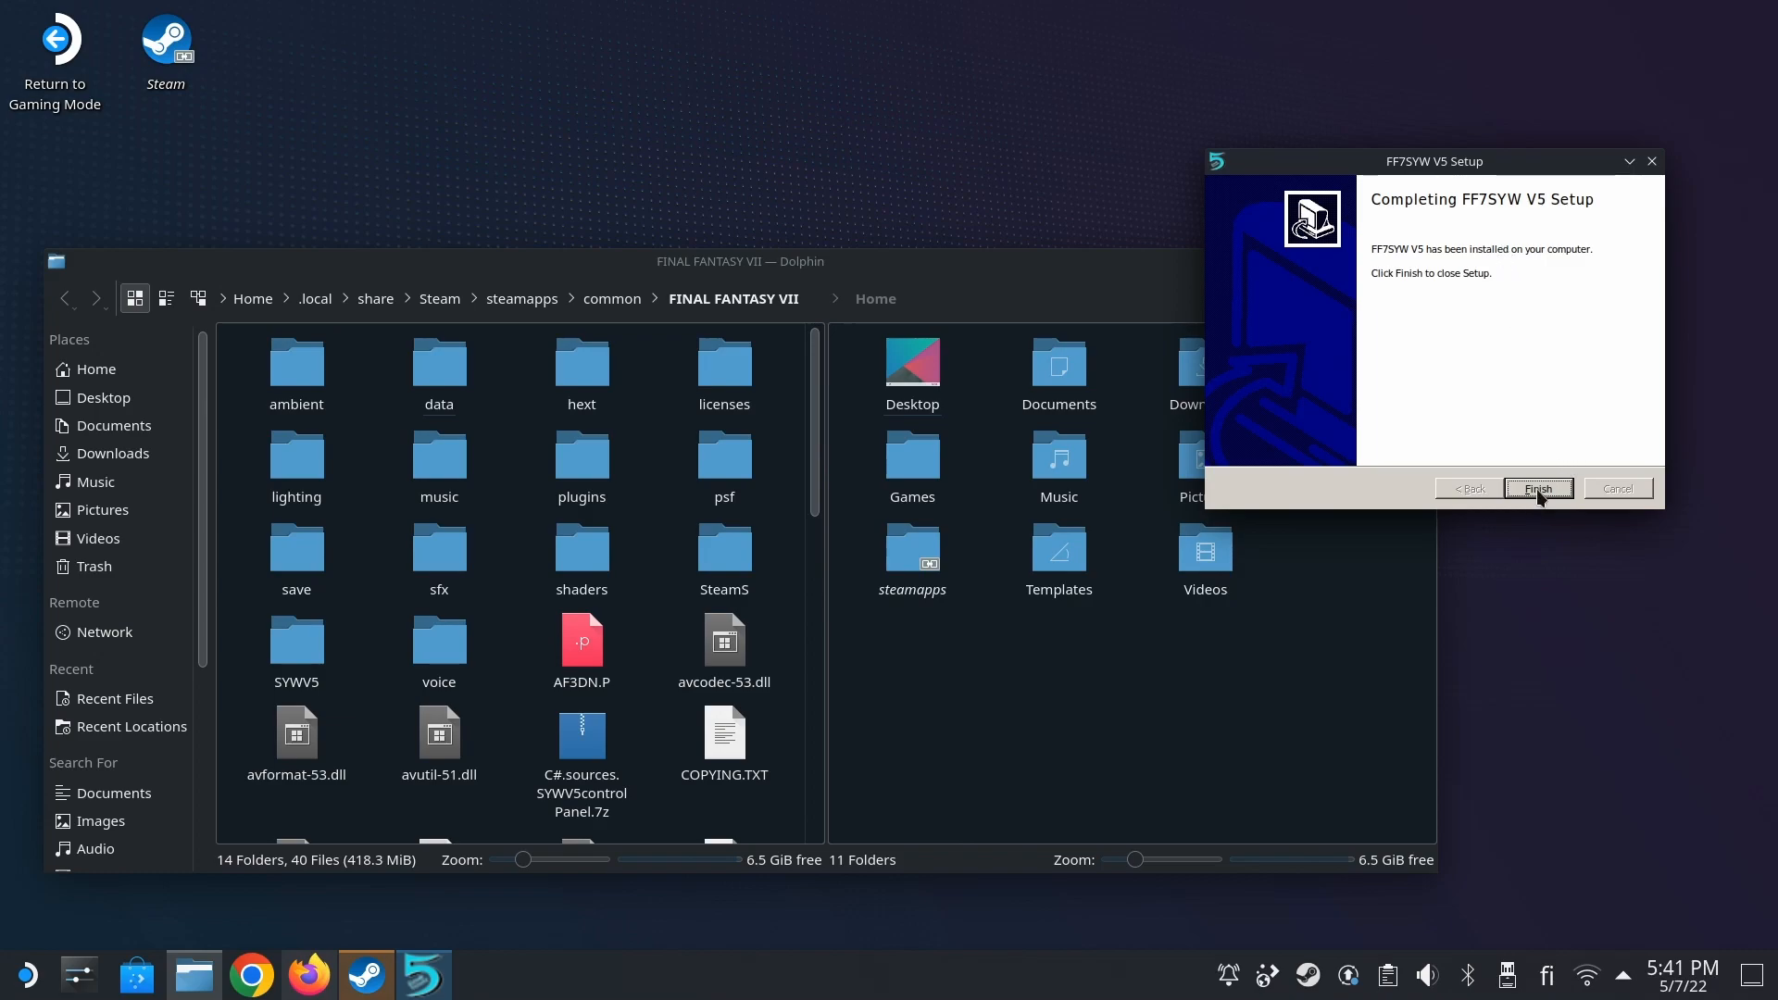
{"action": "left_click", "coordinate": [1537, 487]}
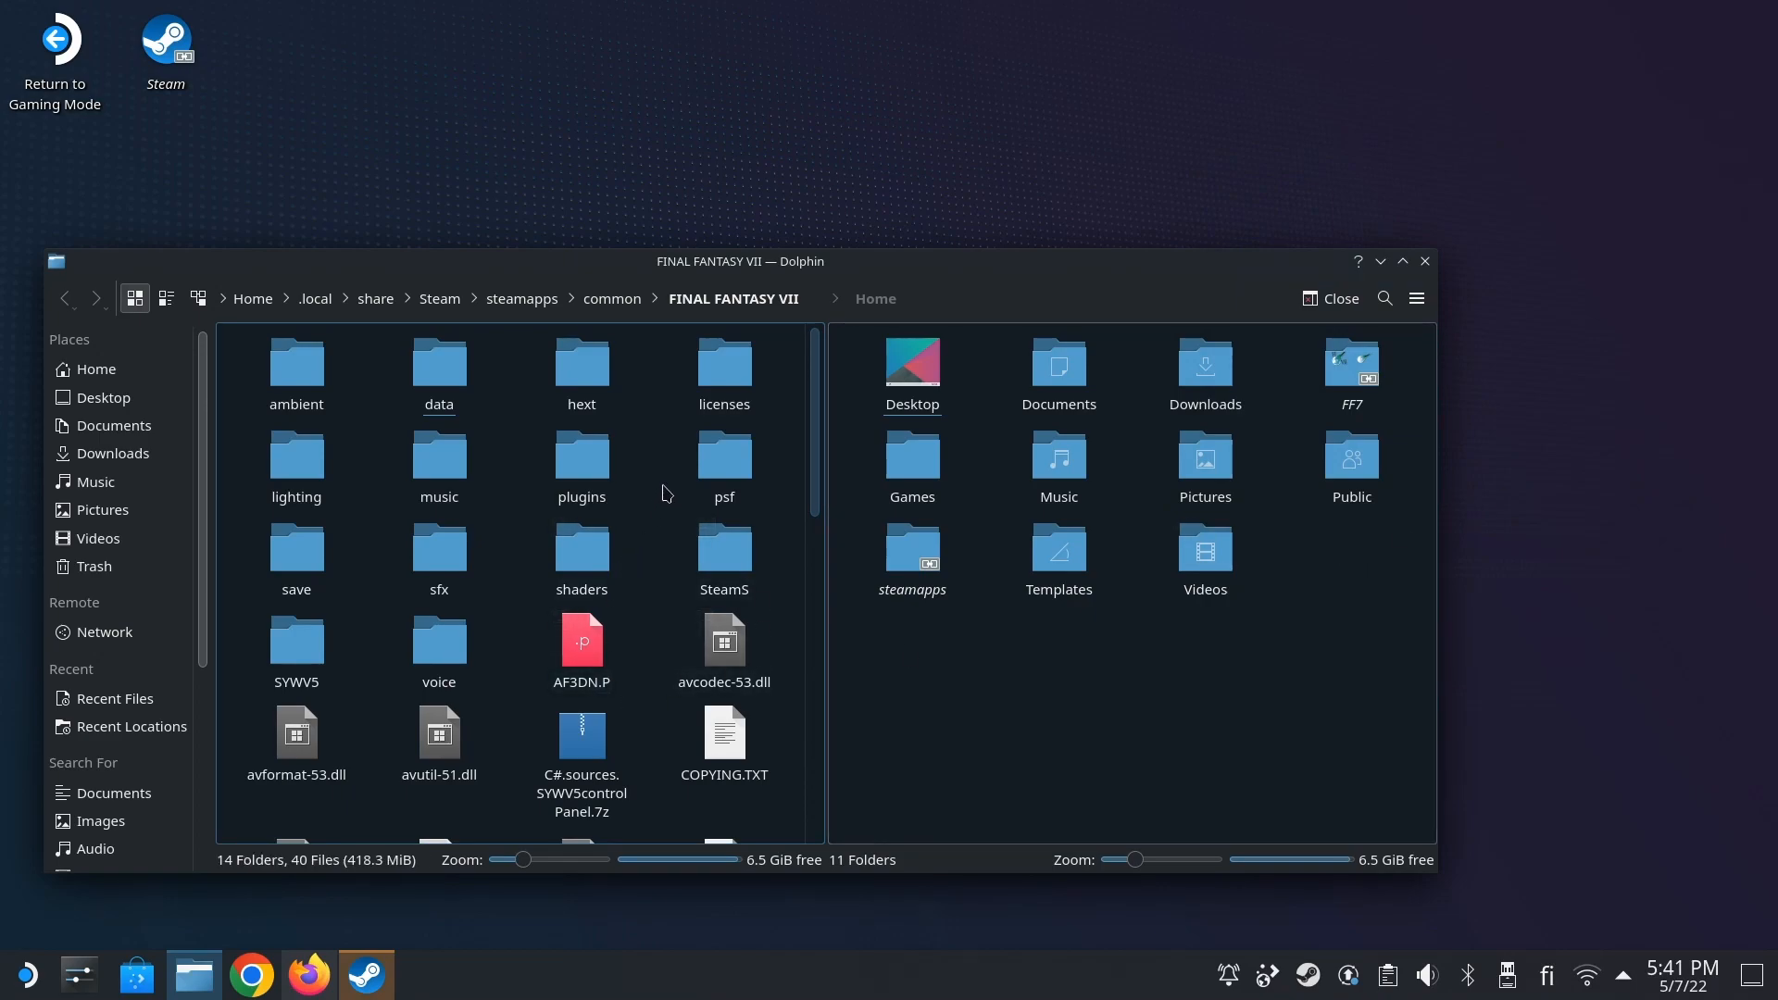
{"action": "scroll", "scroll_direction": "down", "scroll_amount": 3}
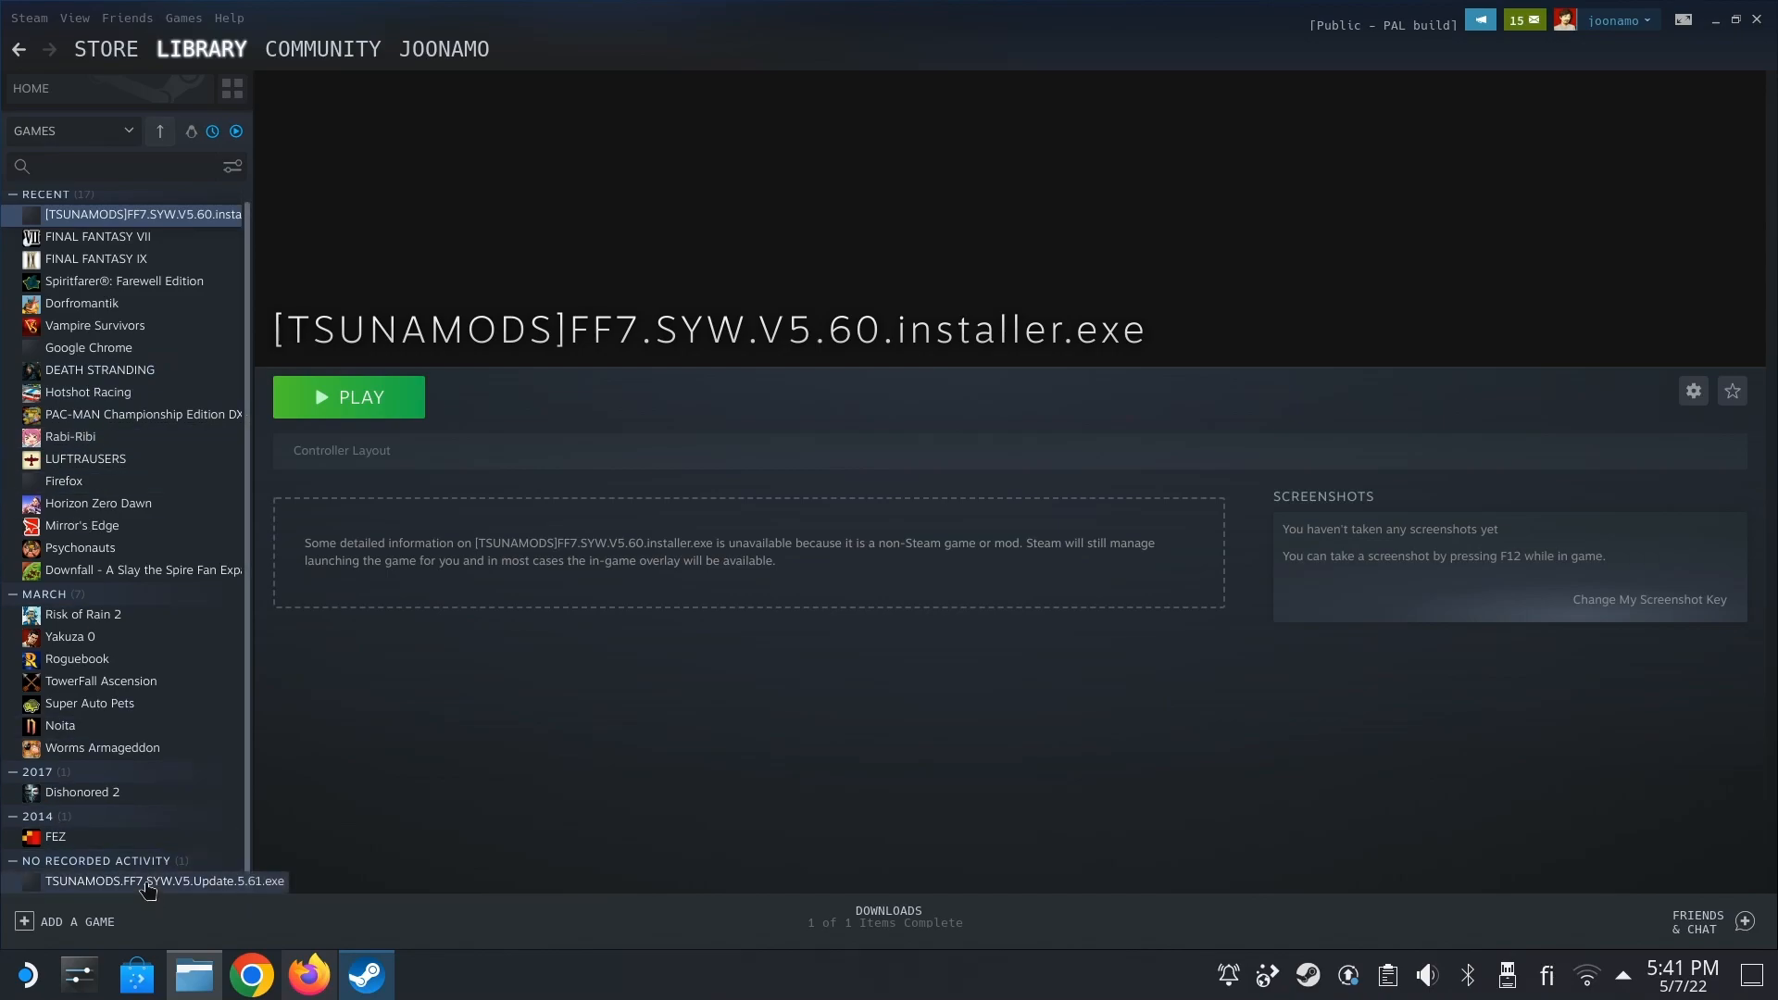
- Launch the SYW V5 update entry from the library and accept its license agreement
{"action": "left_click", "coordinate": [162, 882]}
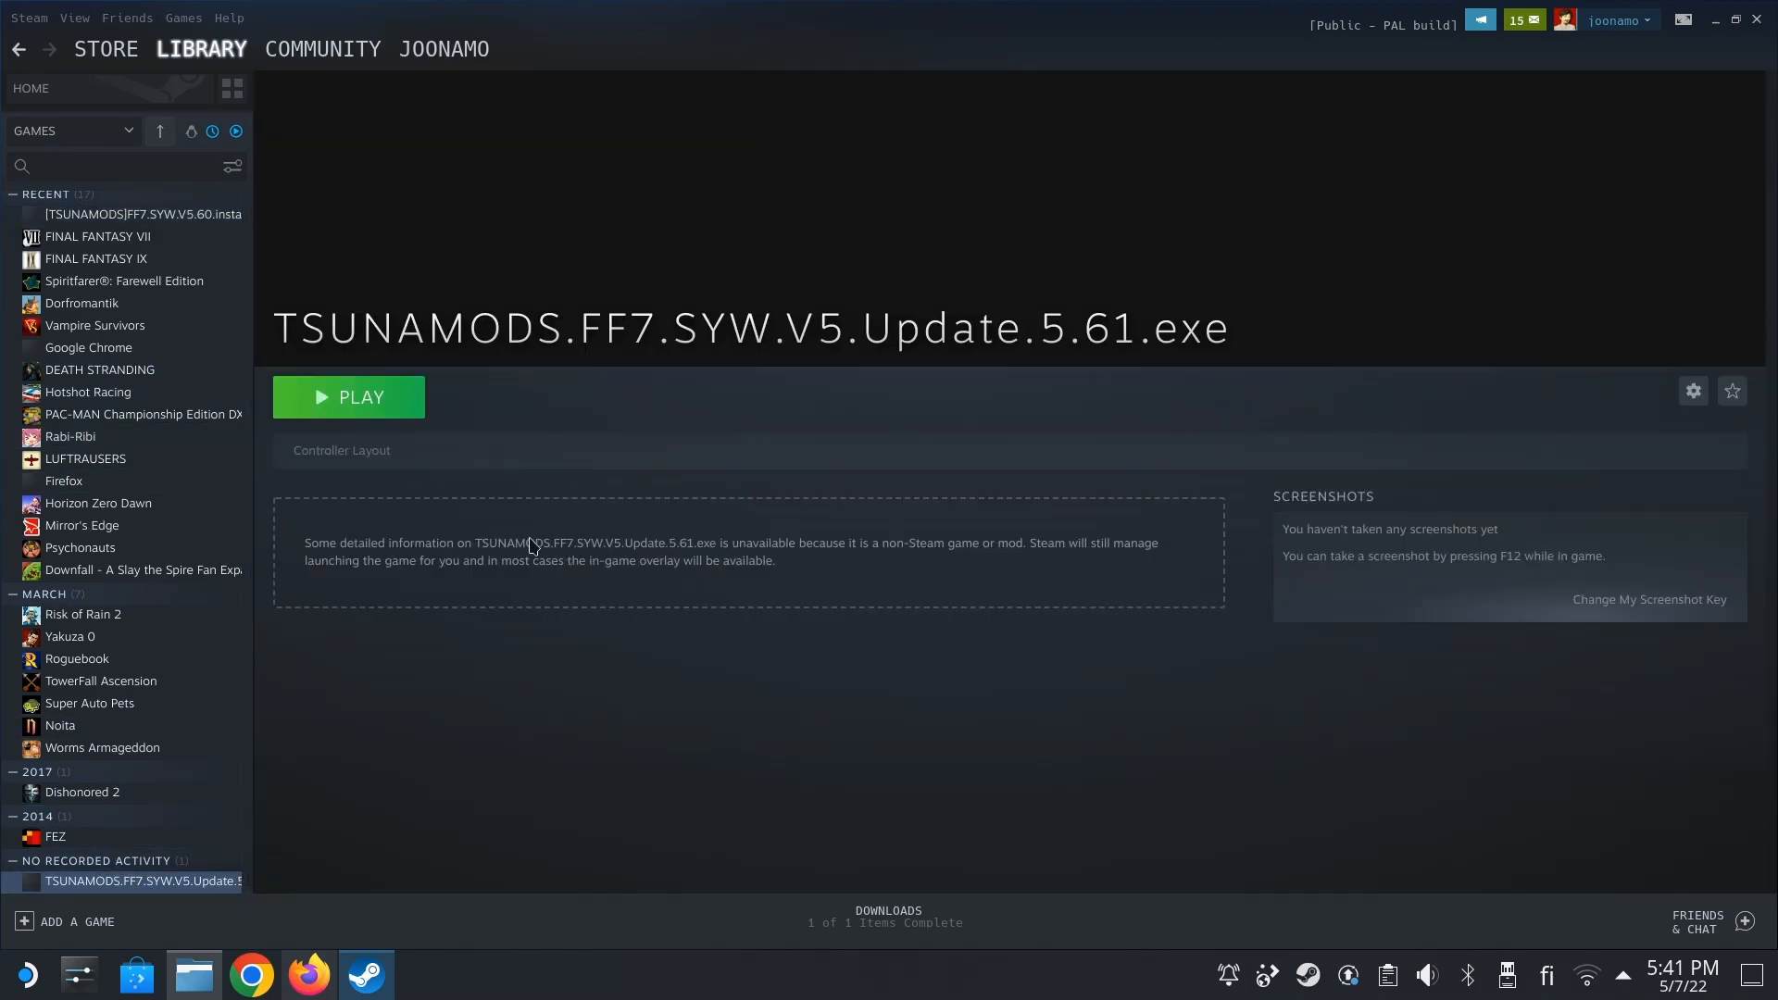
{"action": "left_click", "coordinate": [348, 397]}
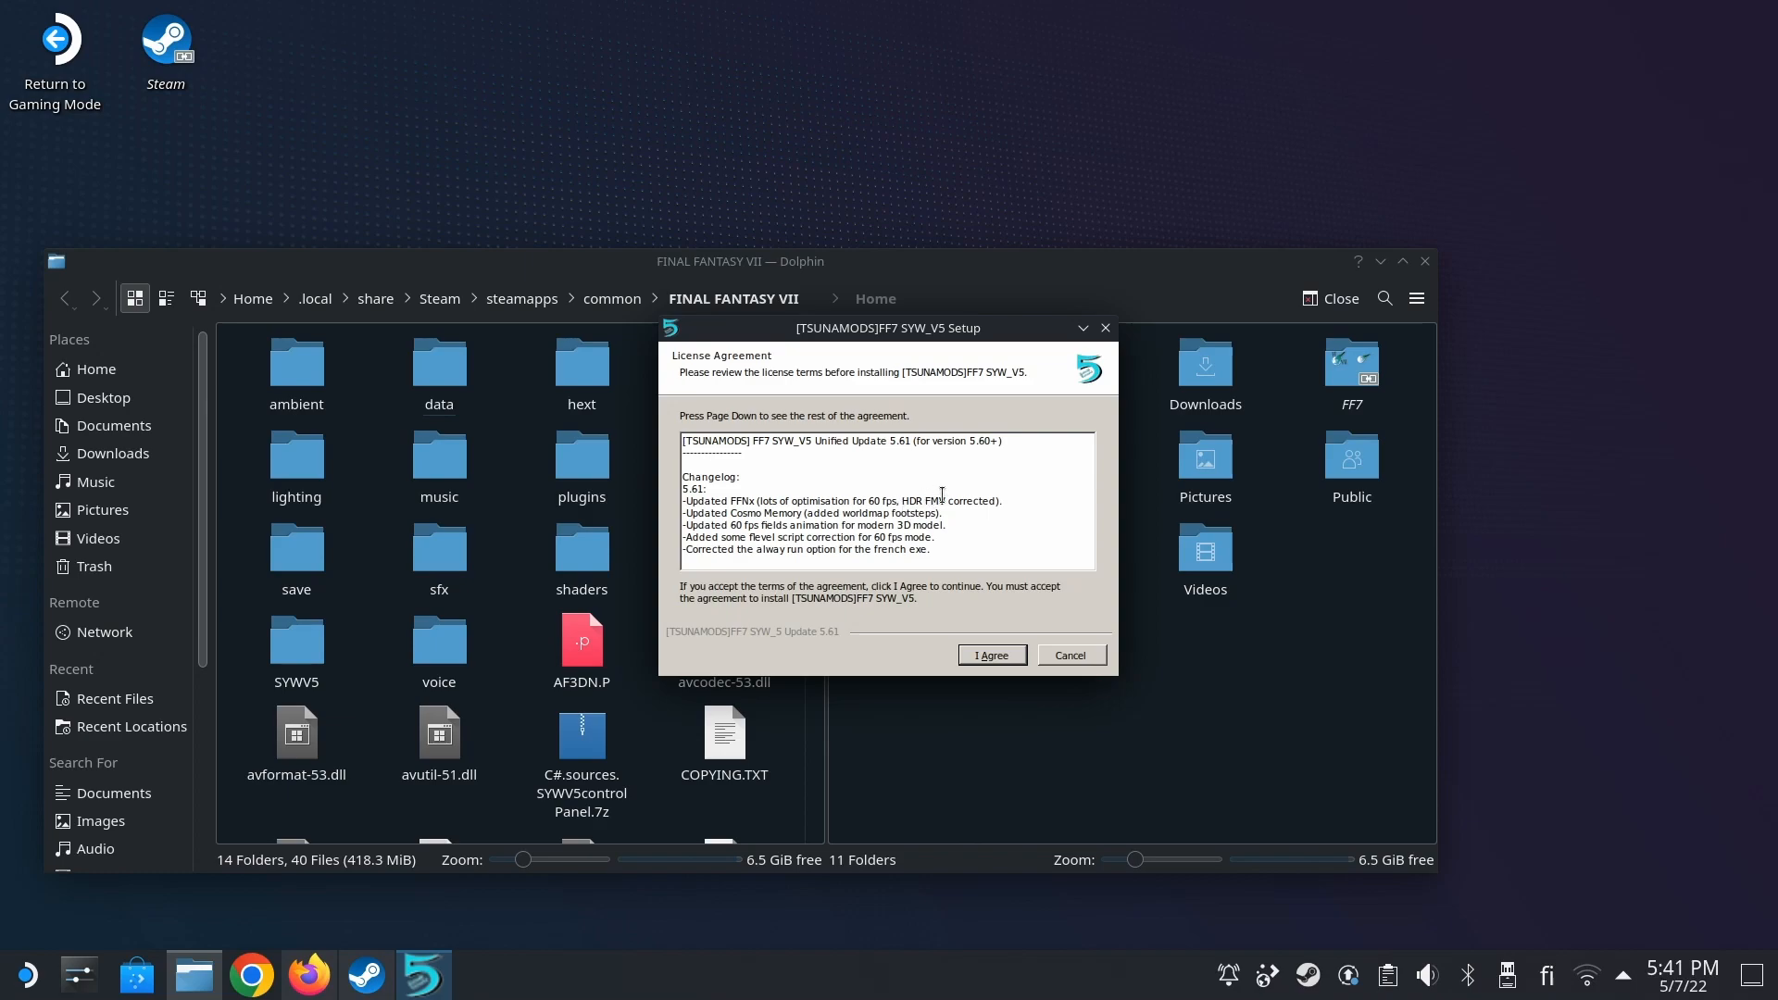
{"action": "left_click", "coordinate": [986, 654]}
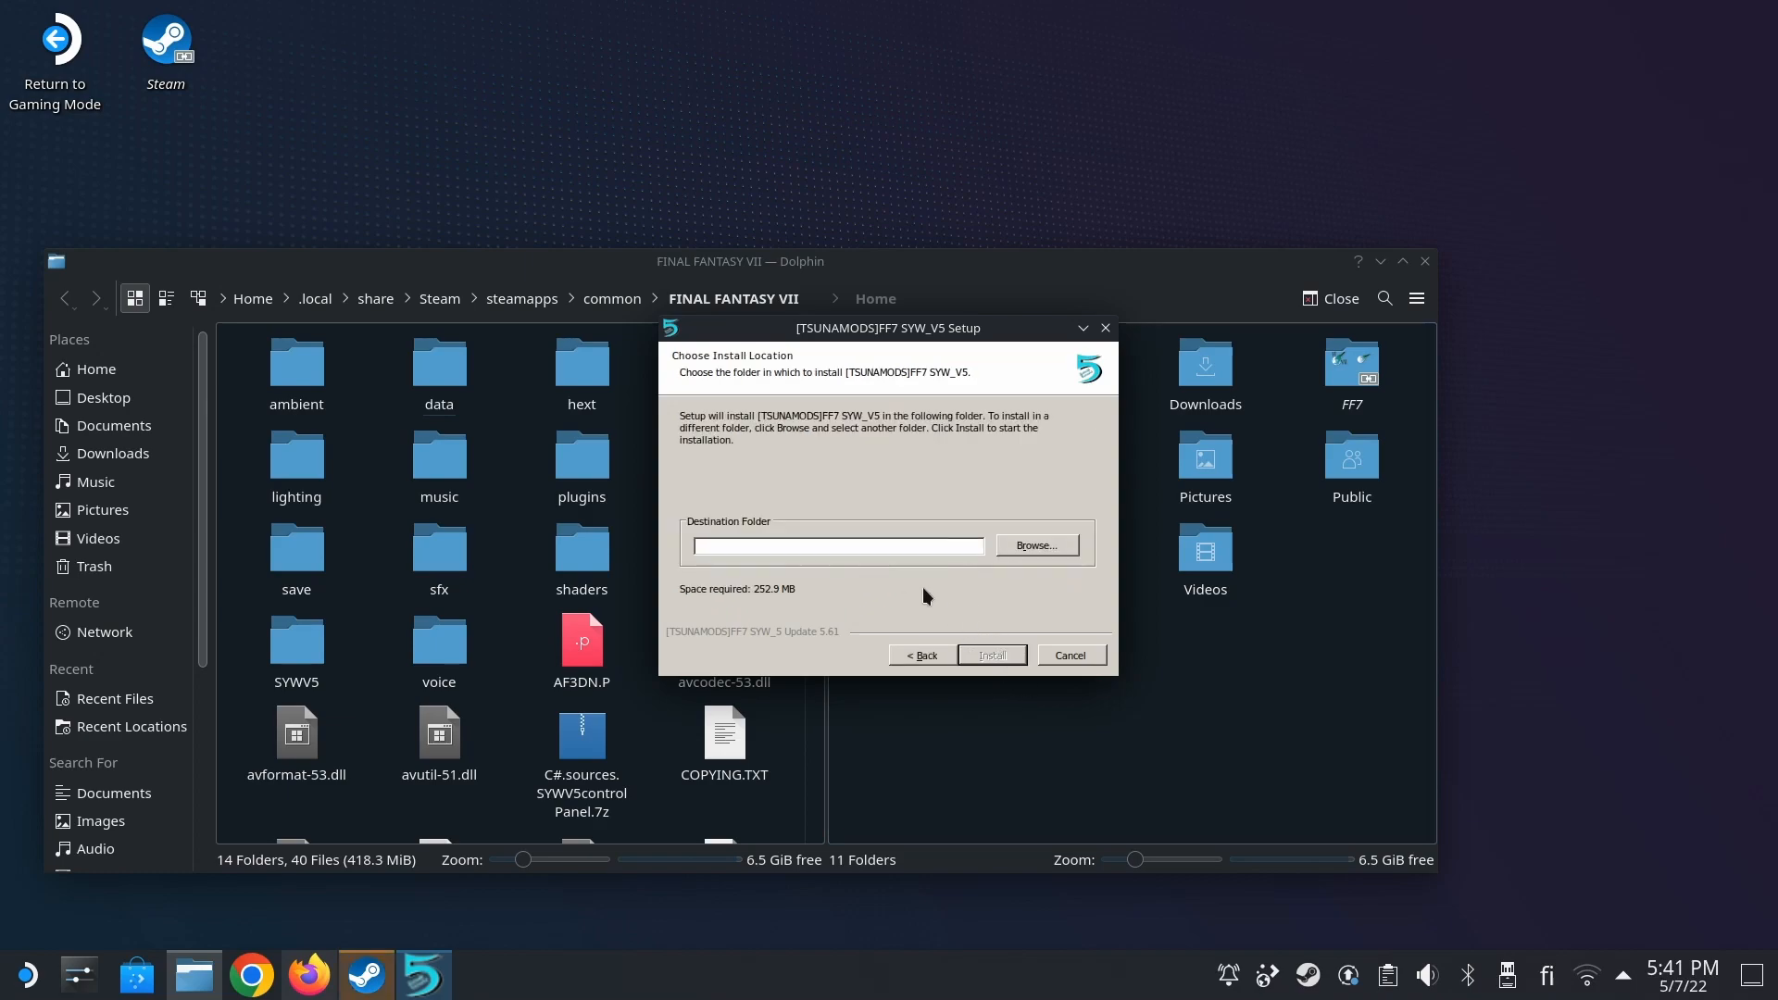
- Set the update destination to home/deck/FF7, install it and close with Finish
{"action": "left_click", "coordinate": [835, 544]}
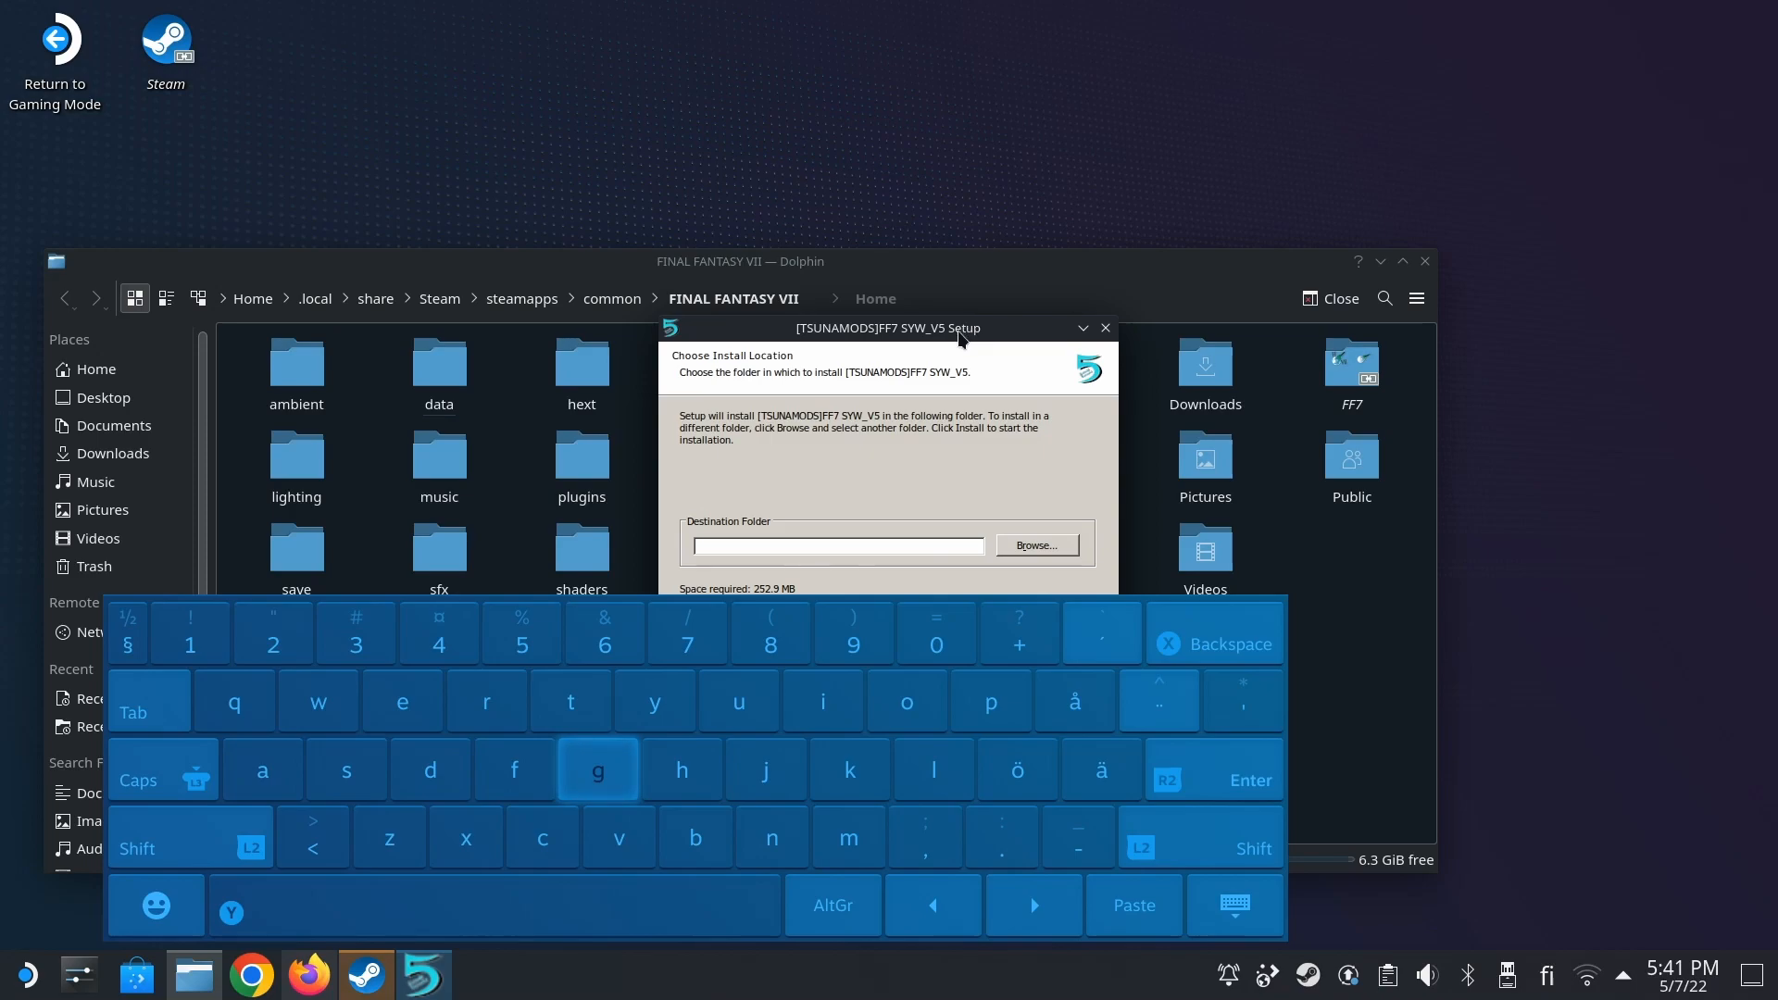
{"action": "left_click", "coordinate": [1034, 545]}
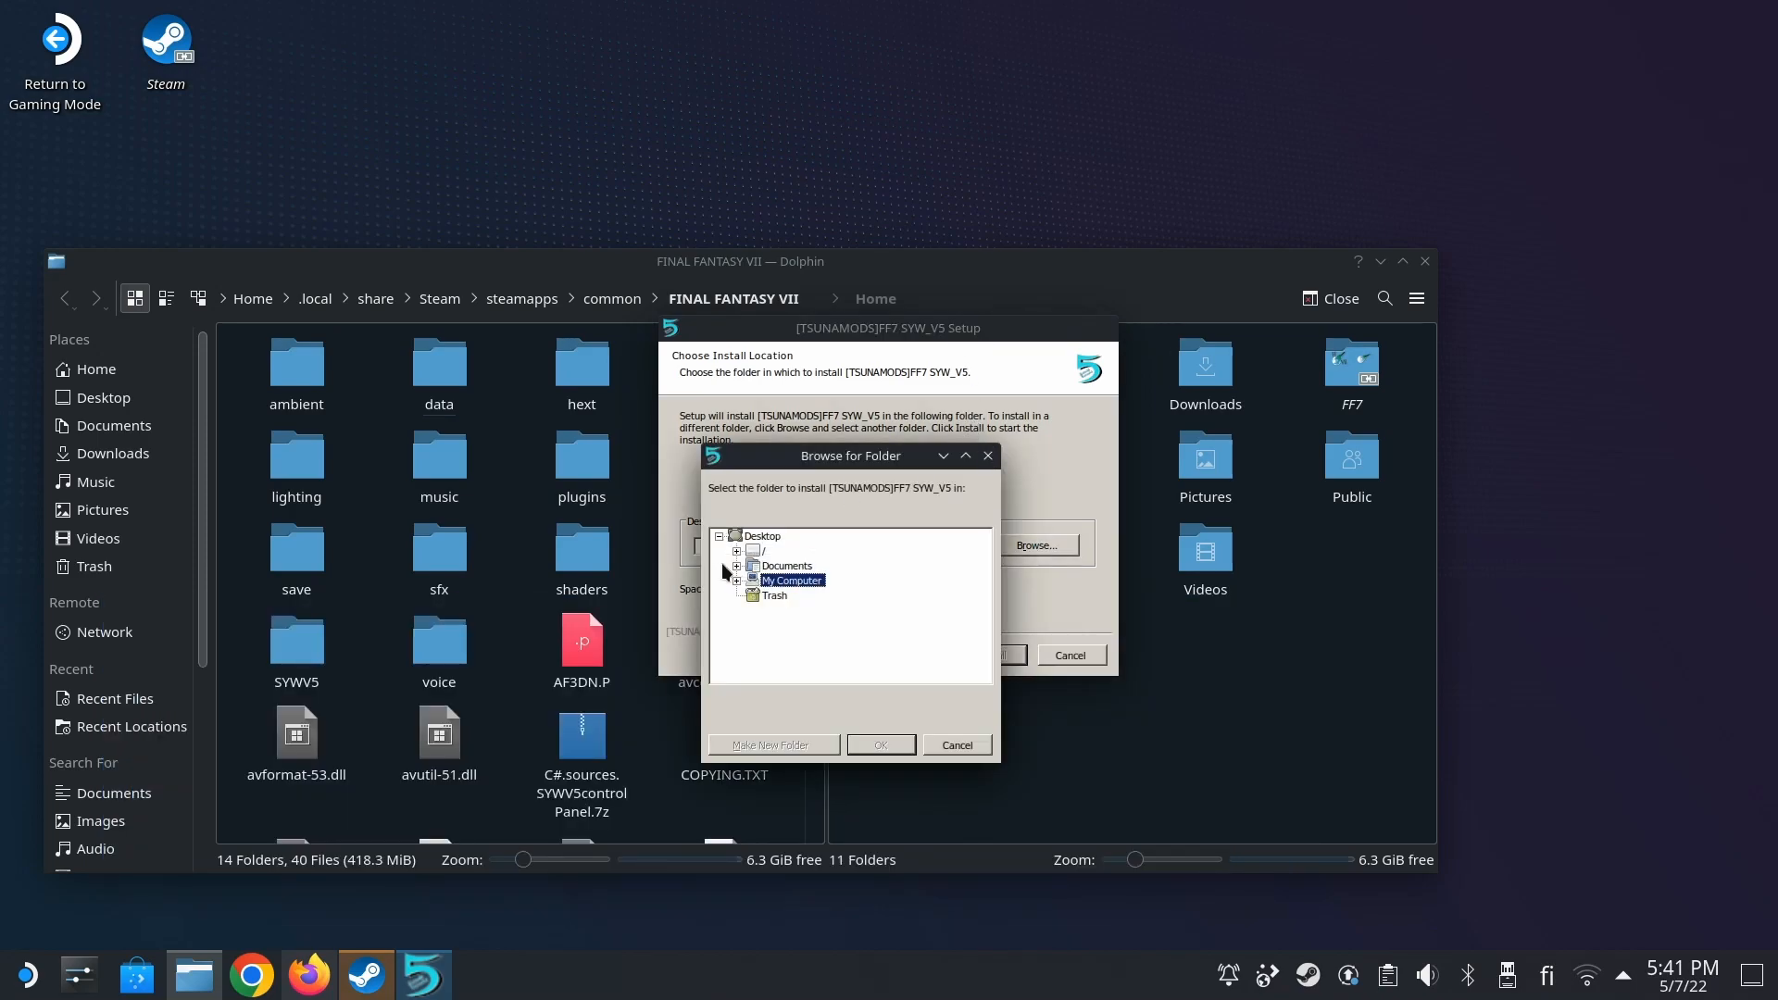
{"action": "left_click", "coordinate": [735, 535]}
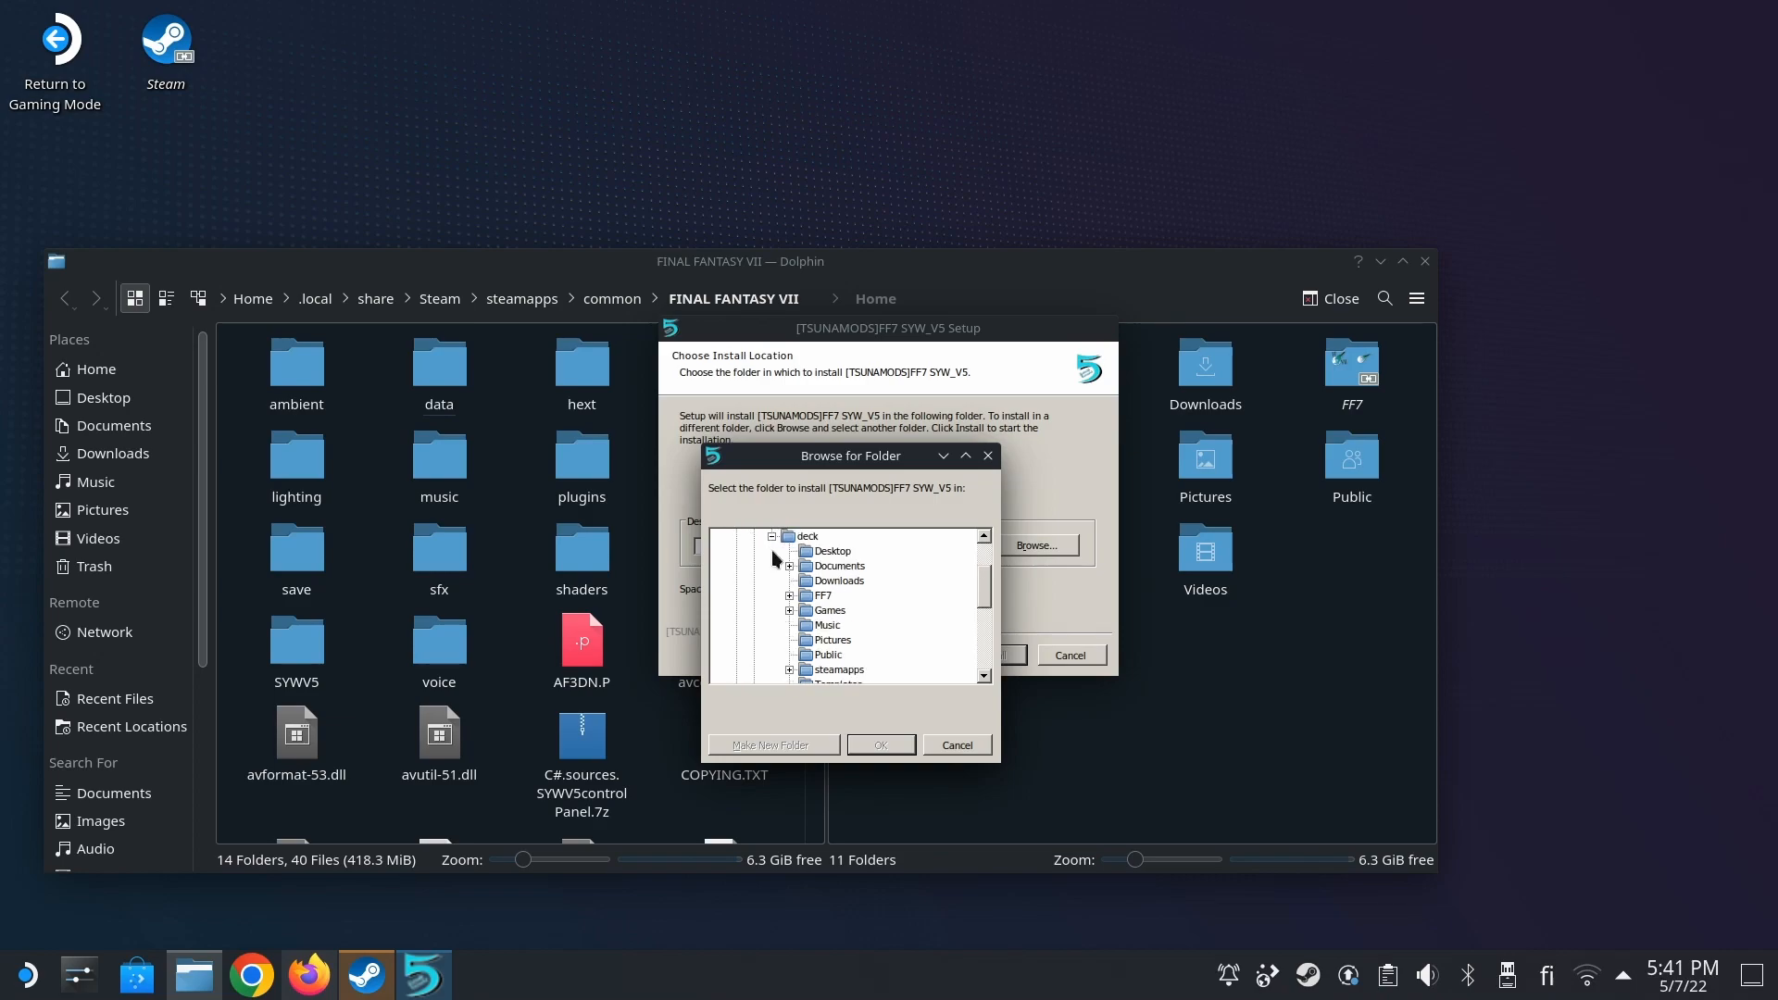
{"action": "left_click", "coordinate": [820, 594]}
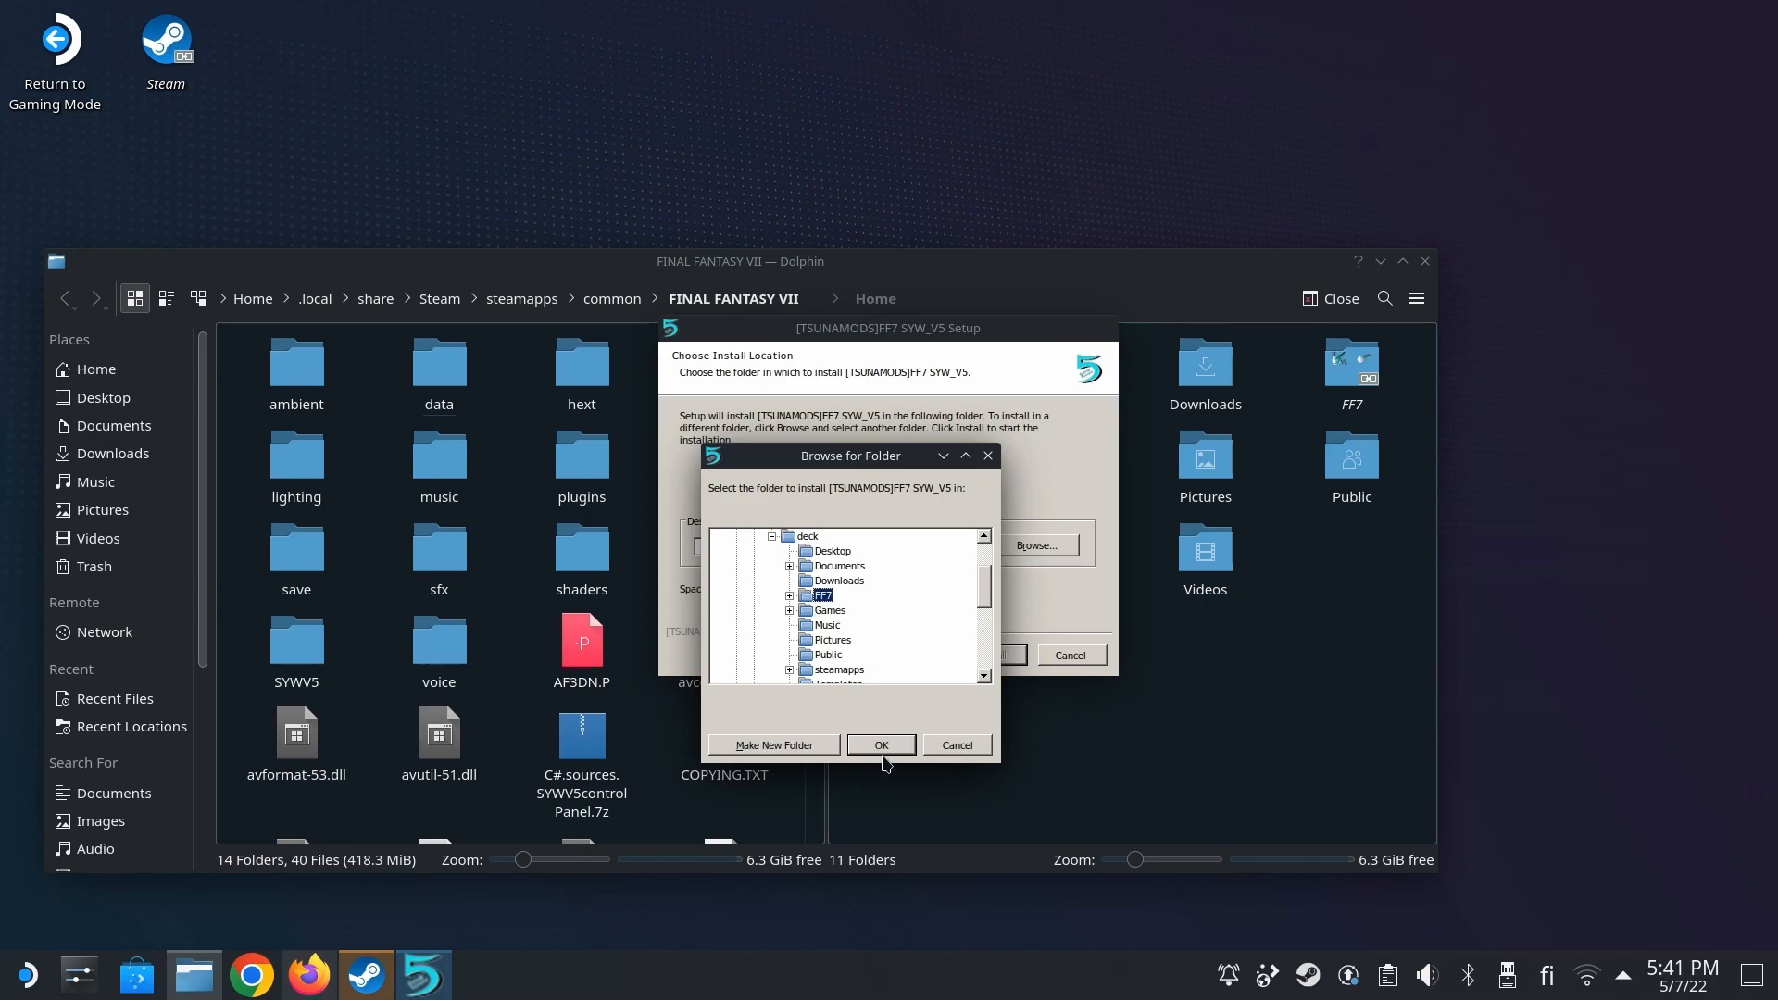
{"action": "left_click", "coordinate": [882, 745]}
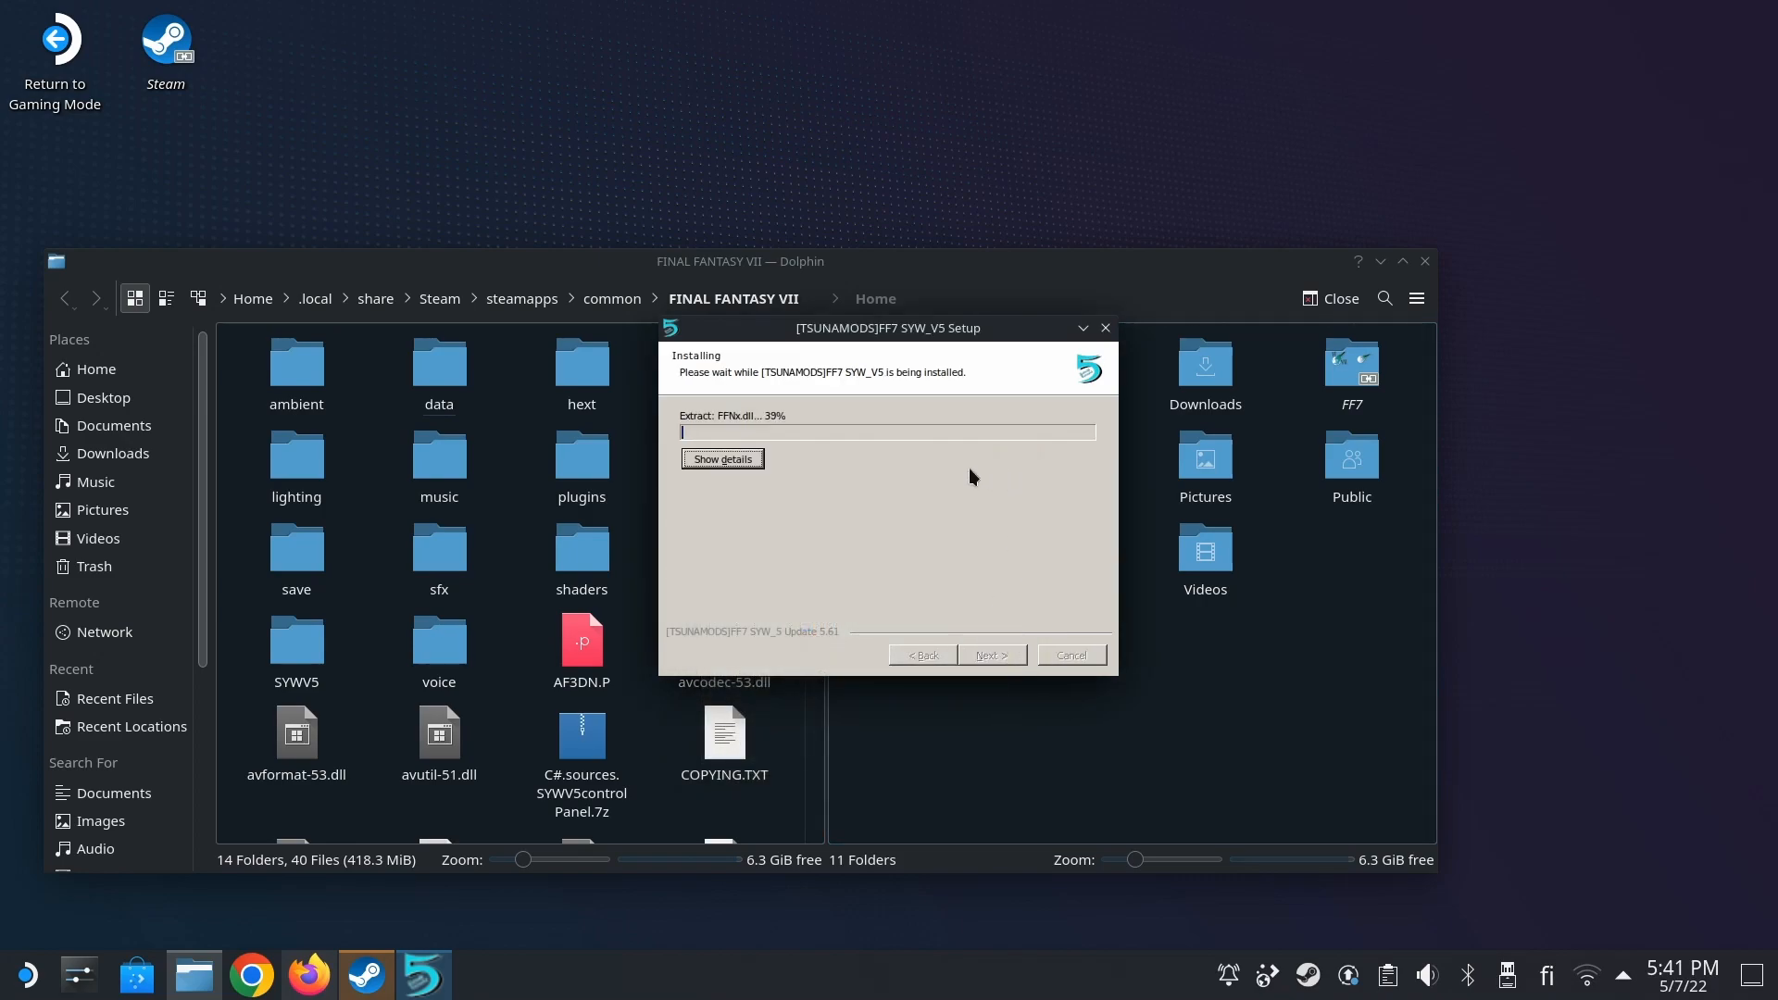
{"action": "left_click", "coordinate": [721, 458]}
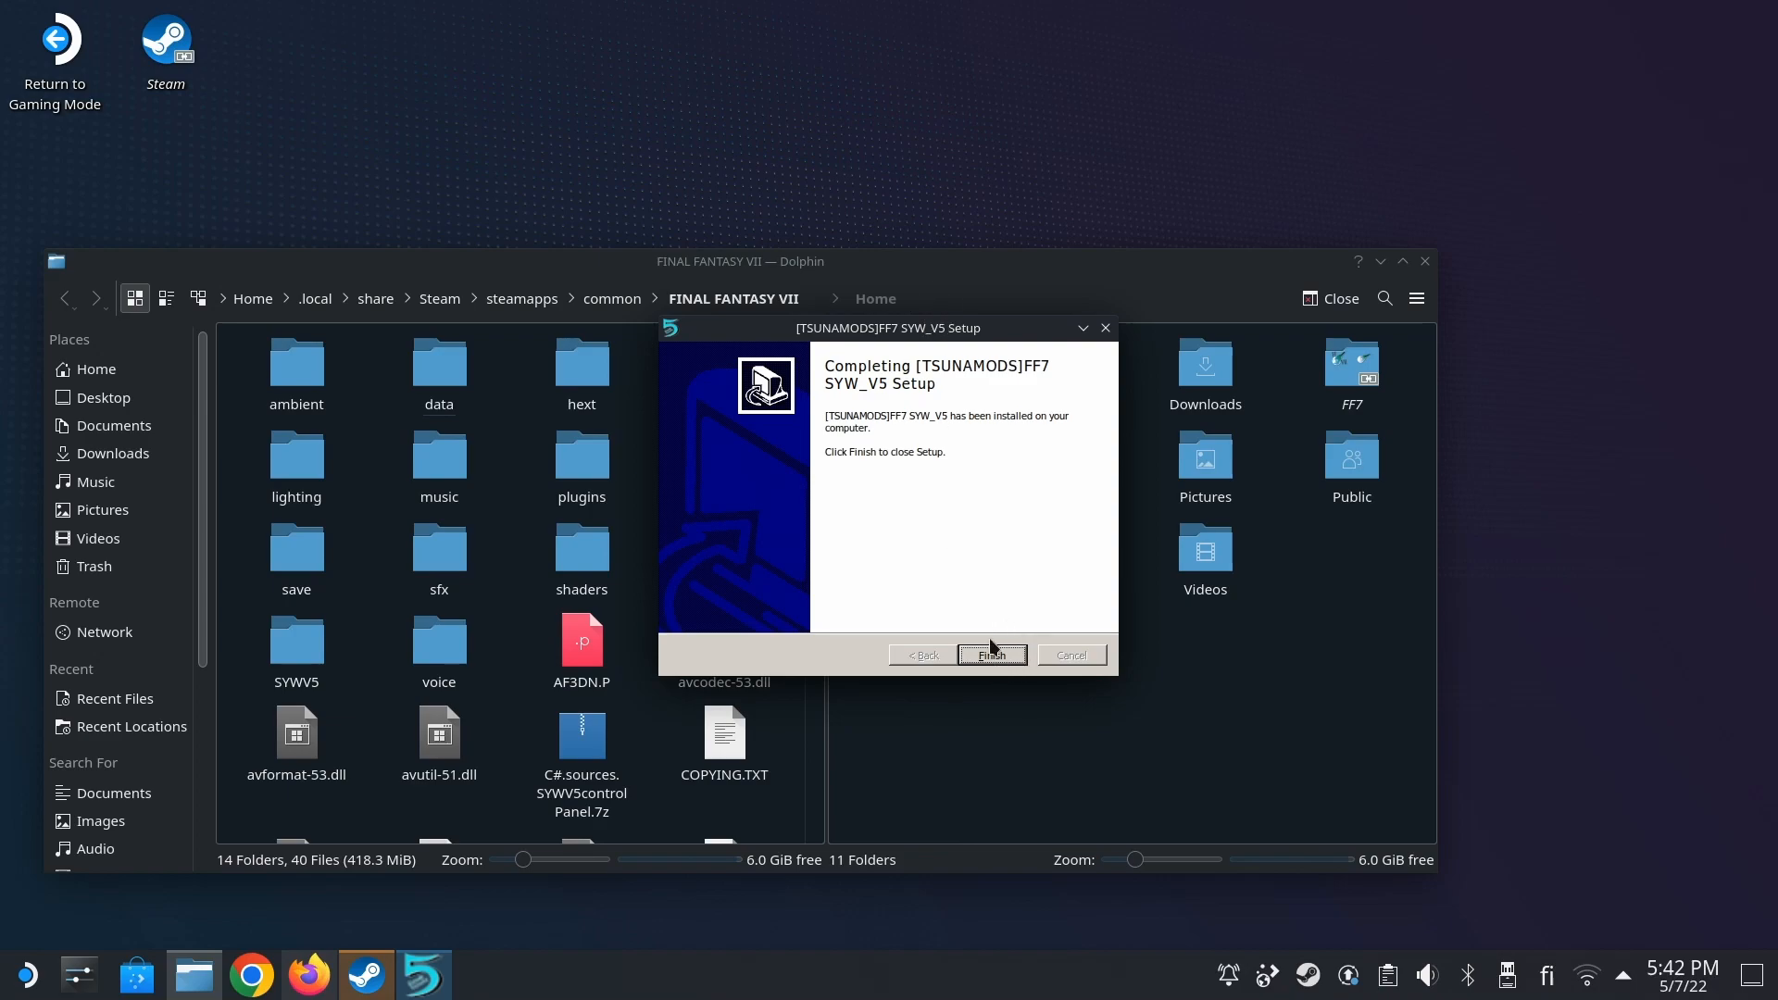
{"action": "left_click", "coordinate": [989, 654]}
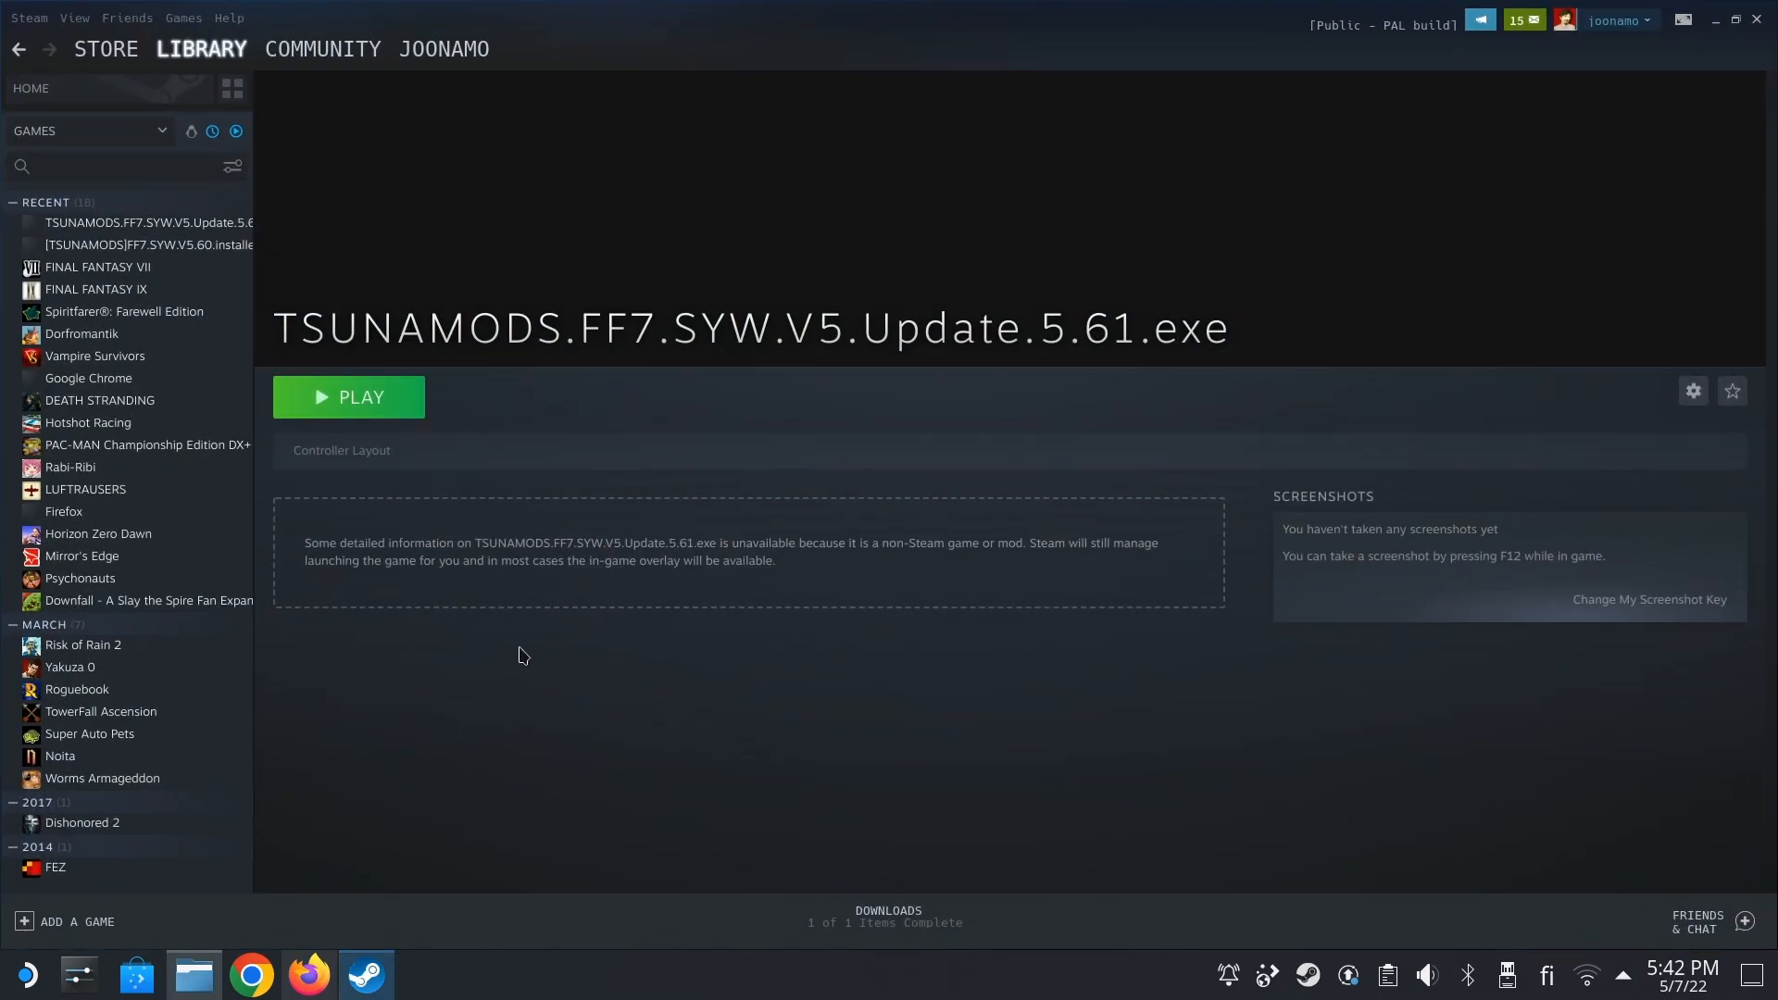
- From the FINAL FANTASY VII page, start Add a Non-Steam Game and browse for a program
{"action": "left_click", "coordinate": [96, 223]}
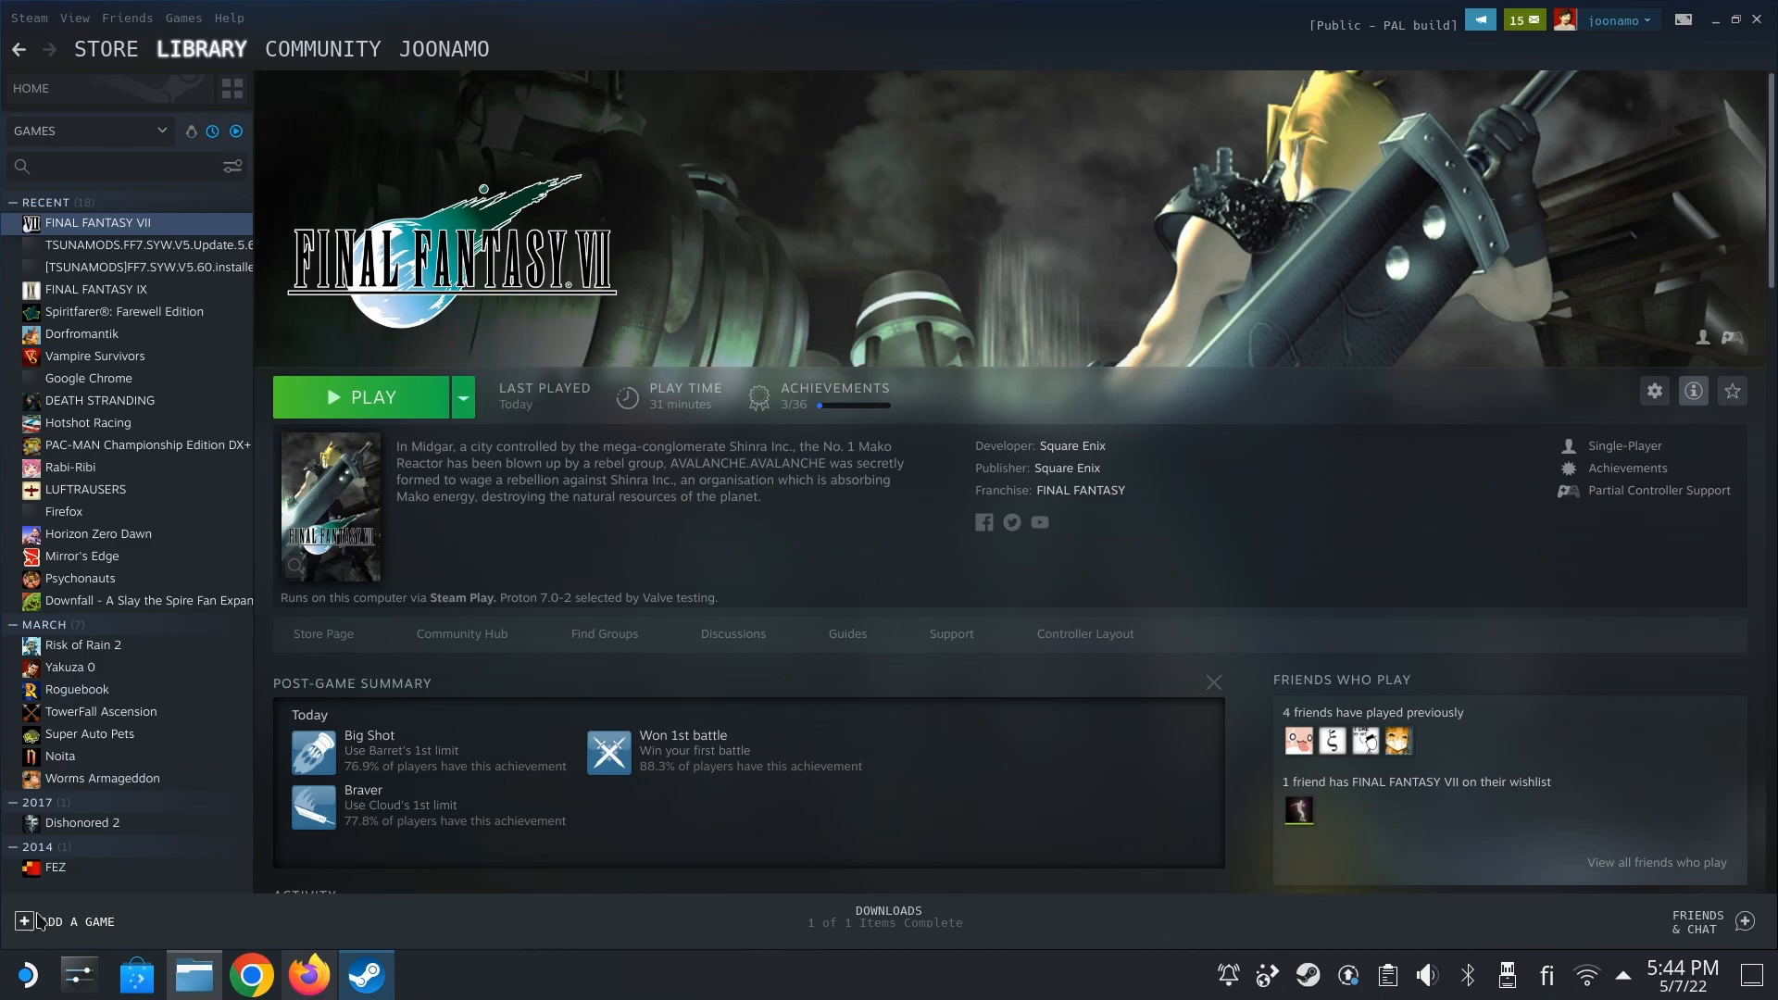
{"action": "left_click", "coordinate": [74, 920]}
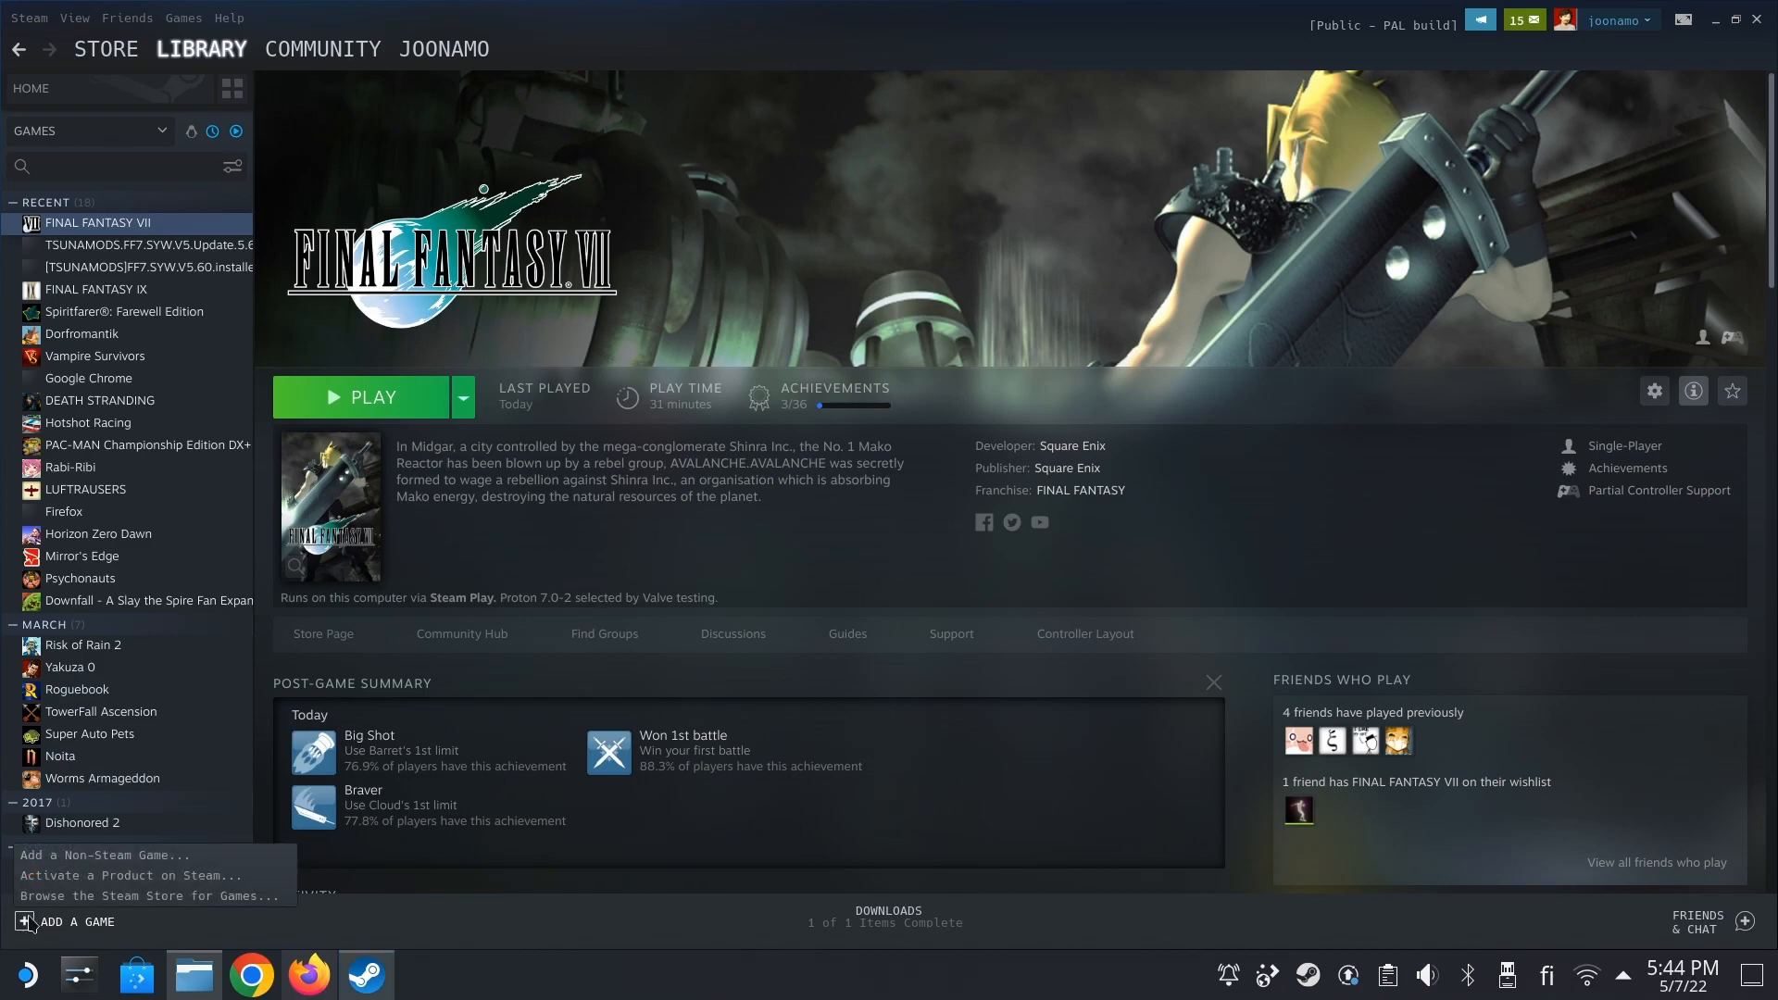
{"action": "left_click", "coordinate": [99, 853]}
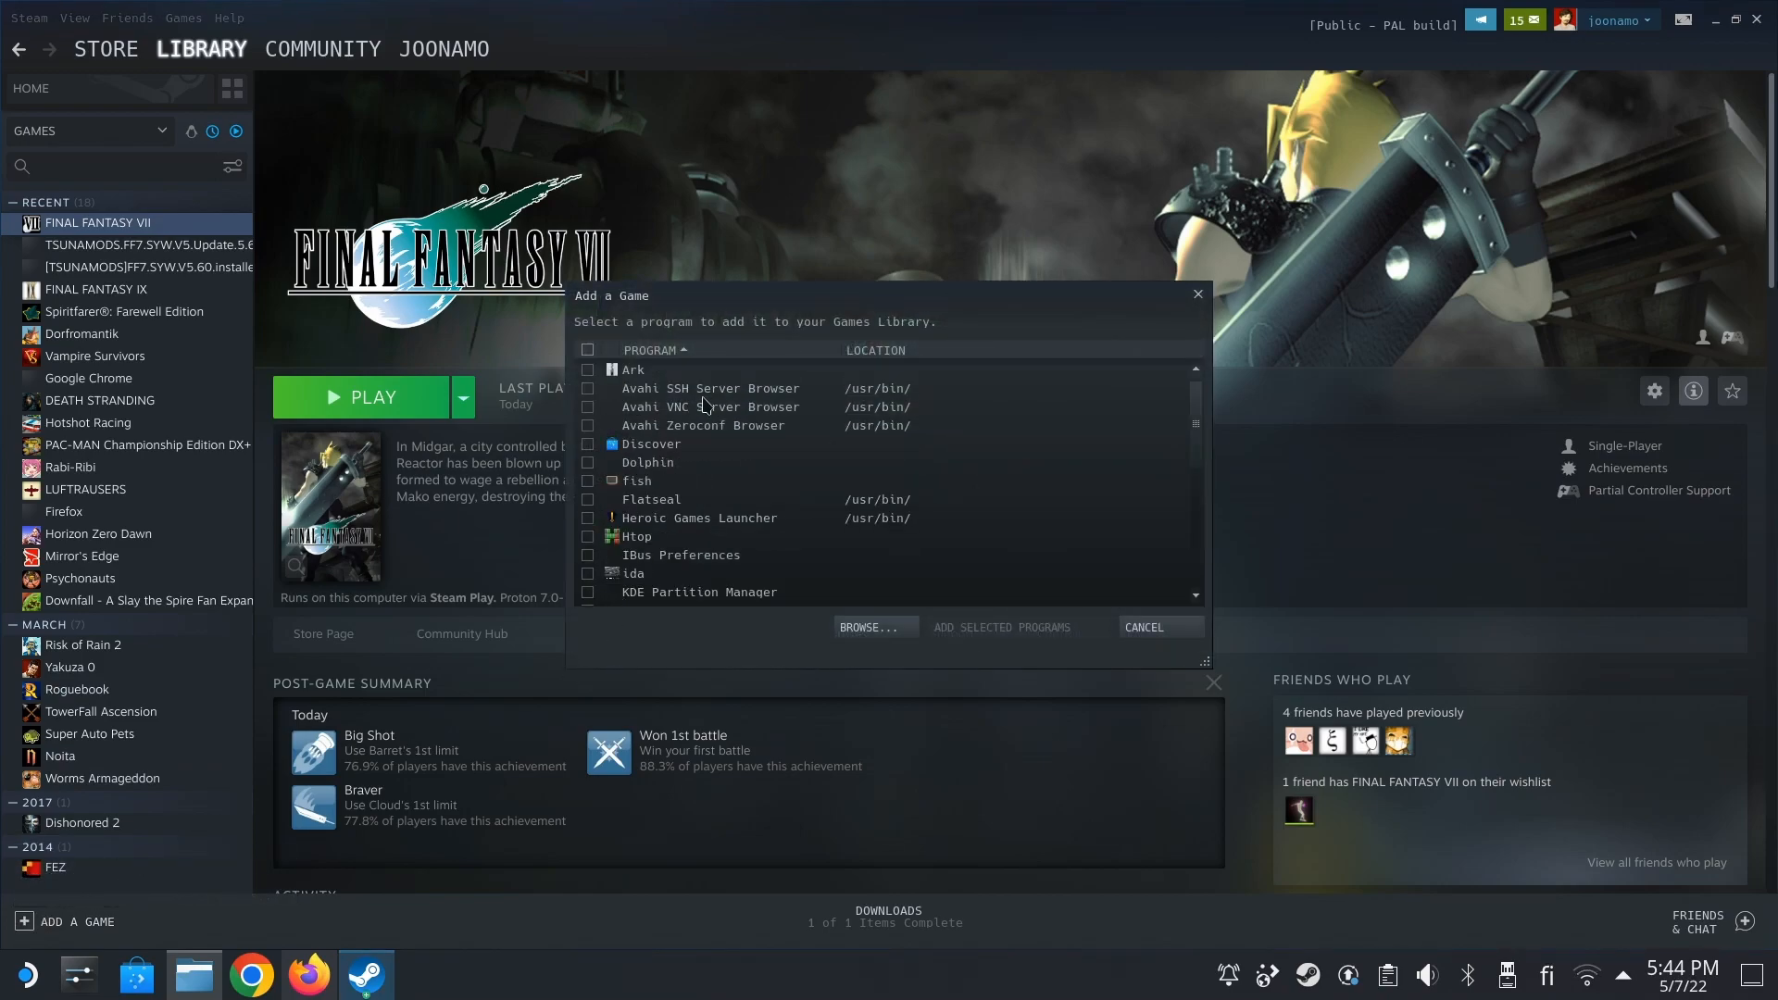
{"action": "left_click", "coordinate": [872, 627]}
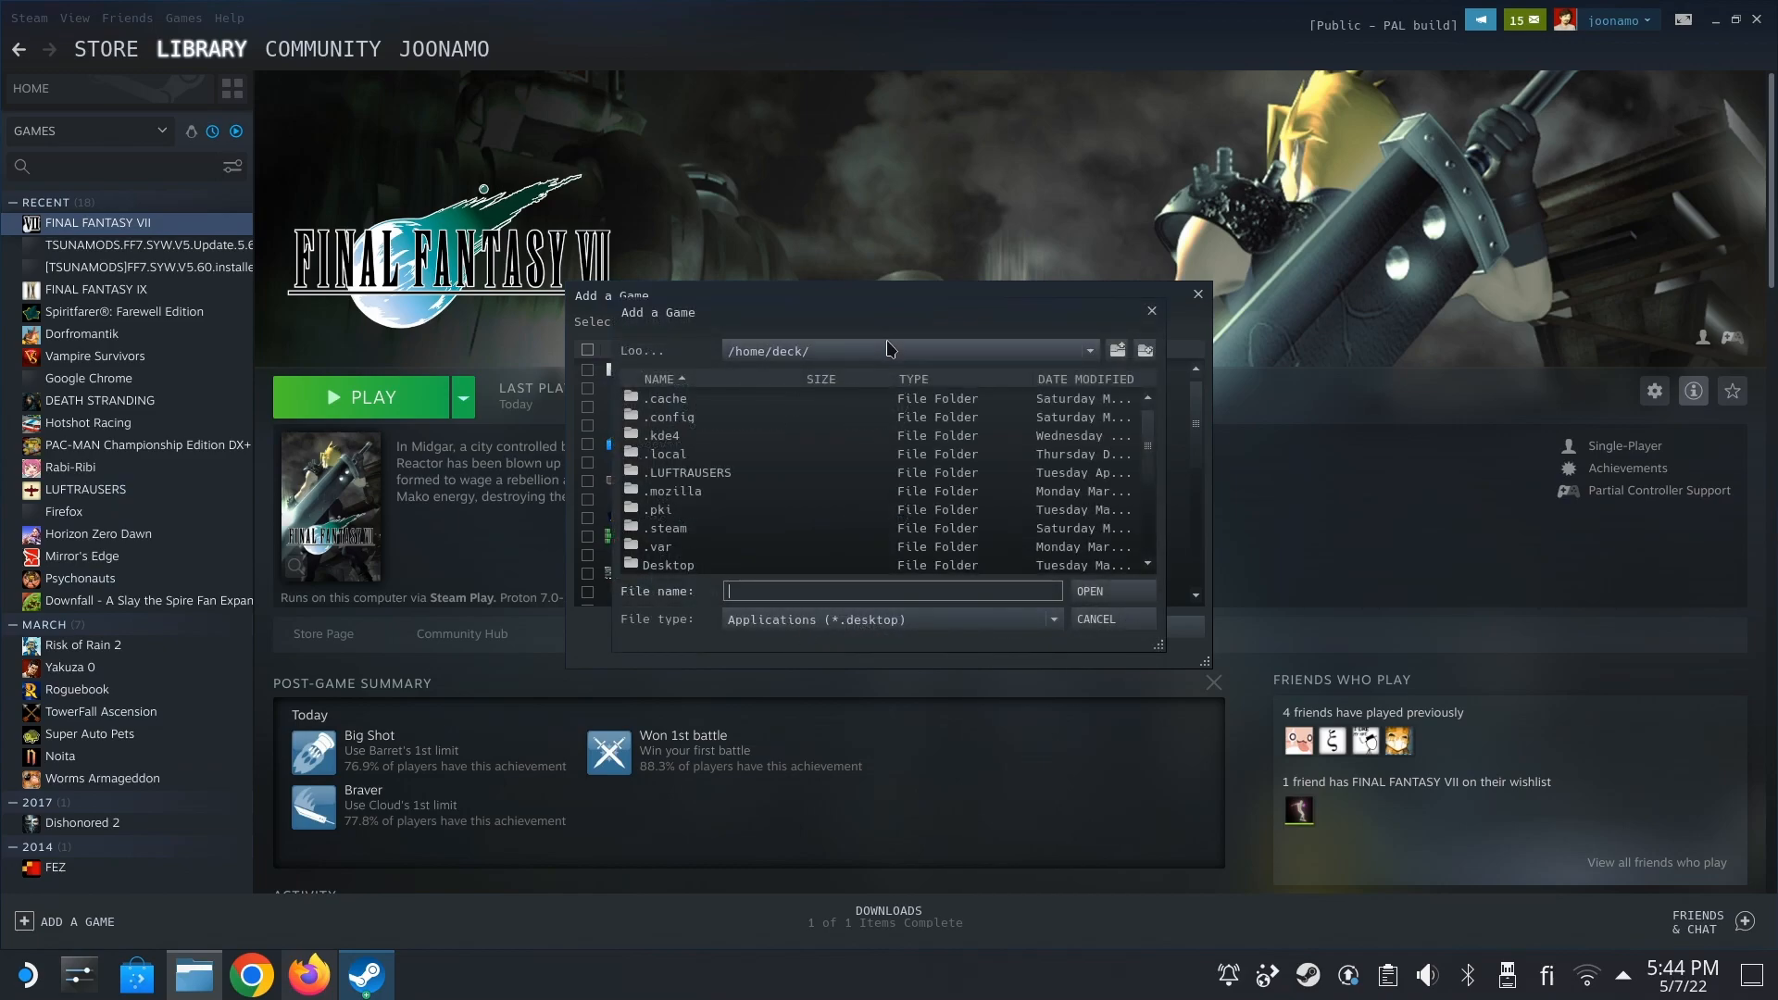
- Navigate through .local/share/Steam/steamapps/common into the FINAL FANTASY VII folder
{"action": "left_click", "coordinate": [1086, 350]}
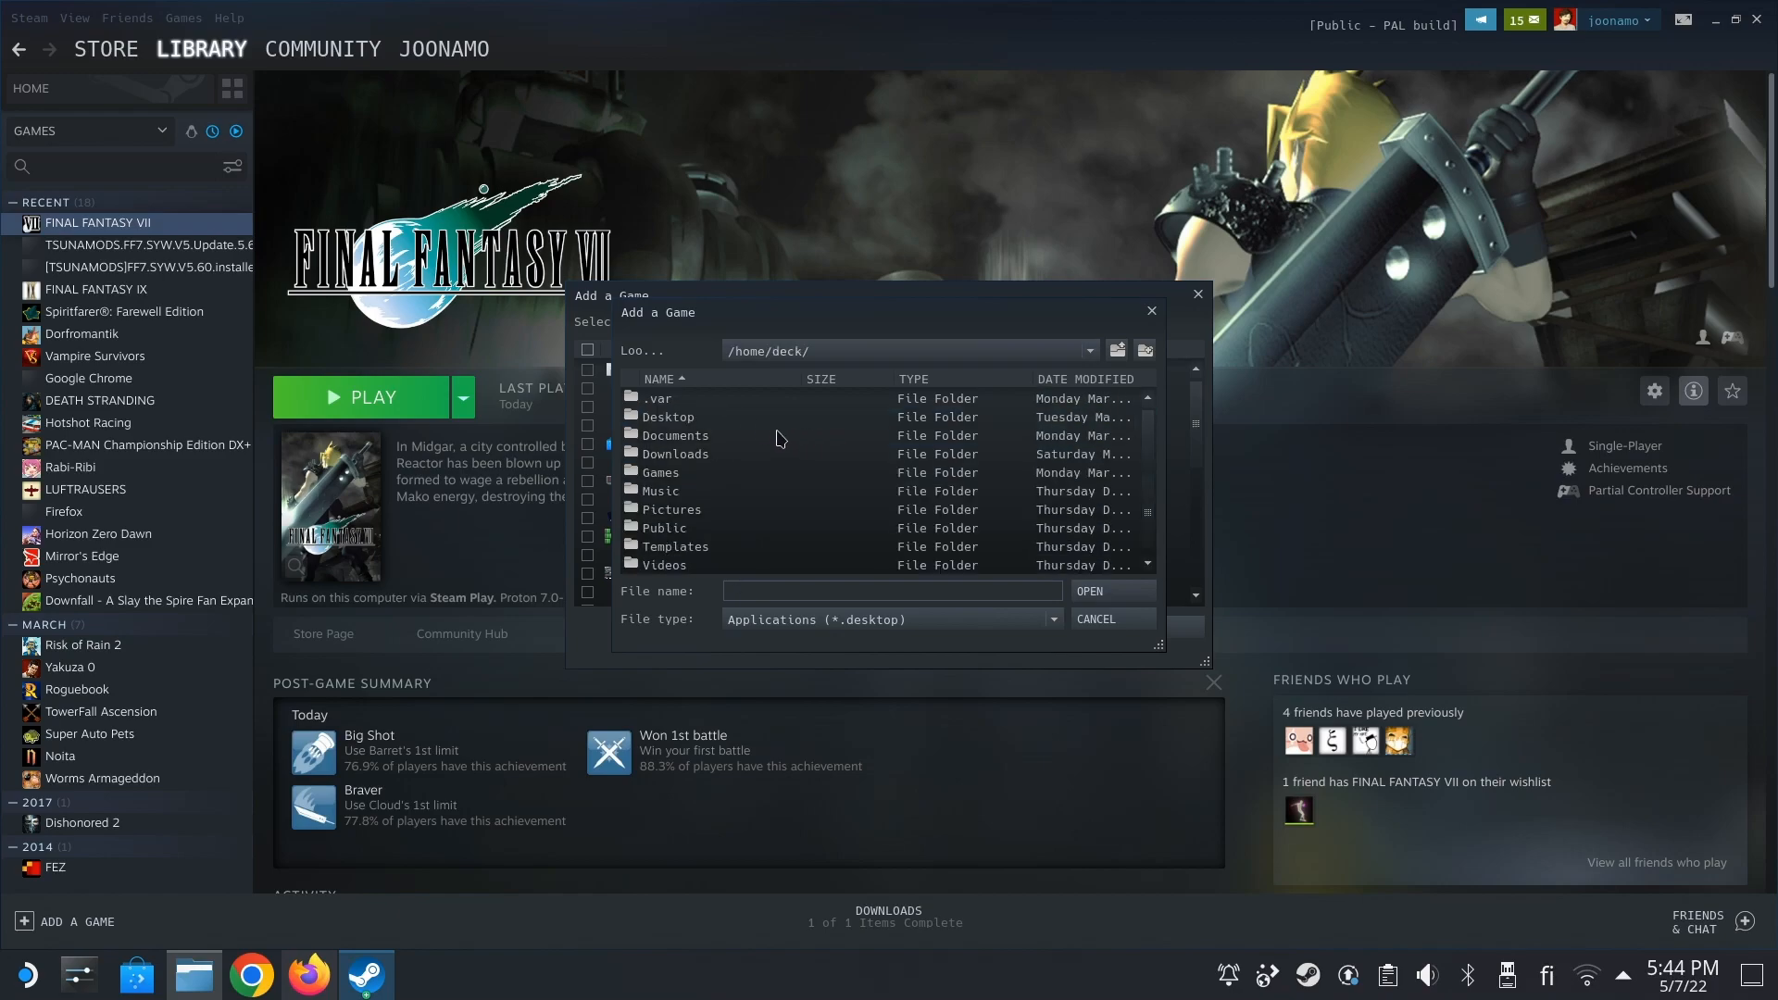
{"action": "mouse_move", "coordinate": [800, 528]}
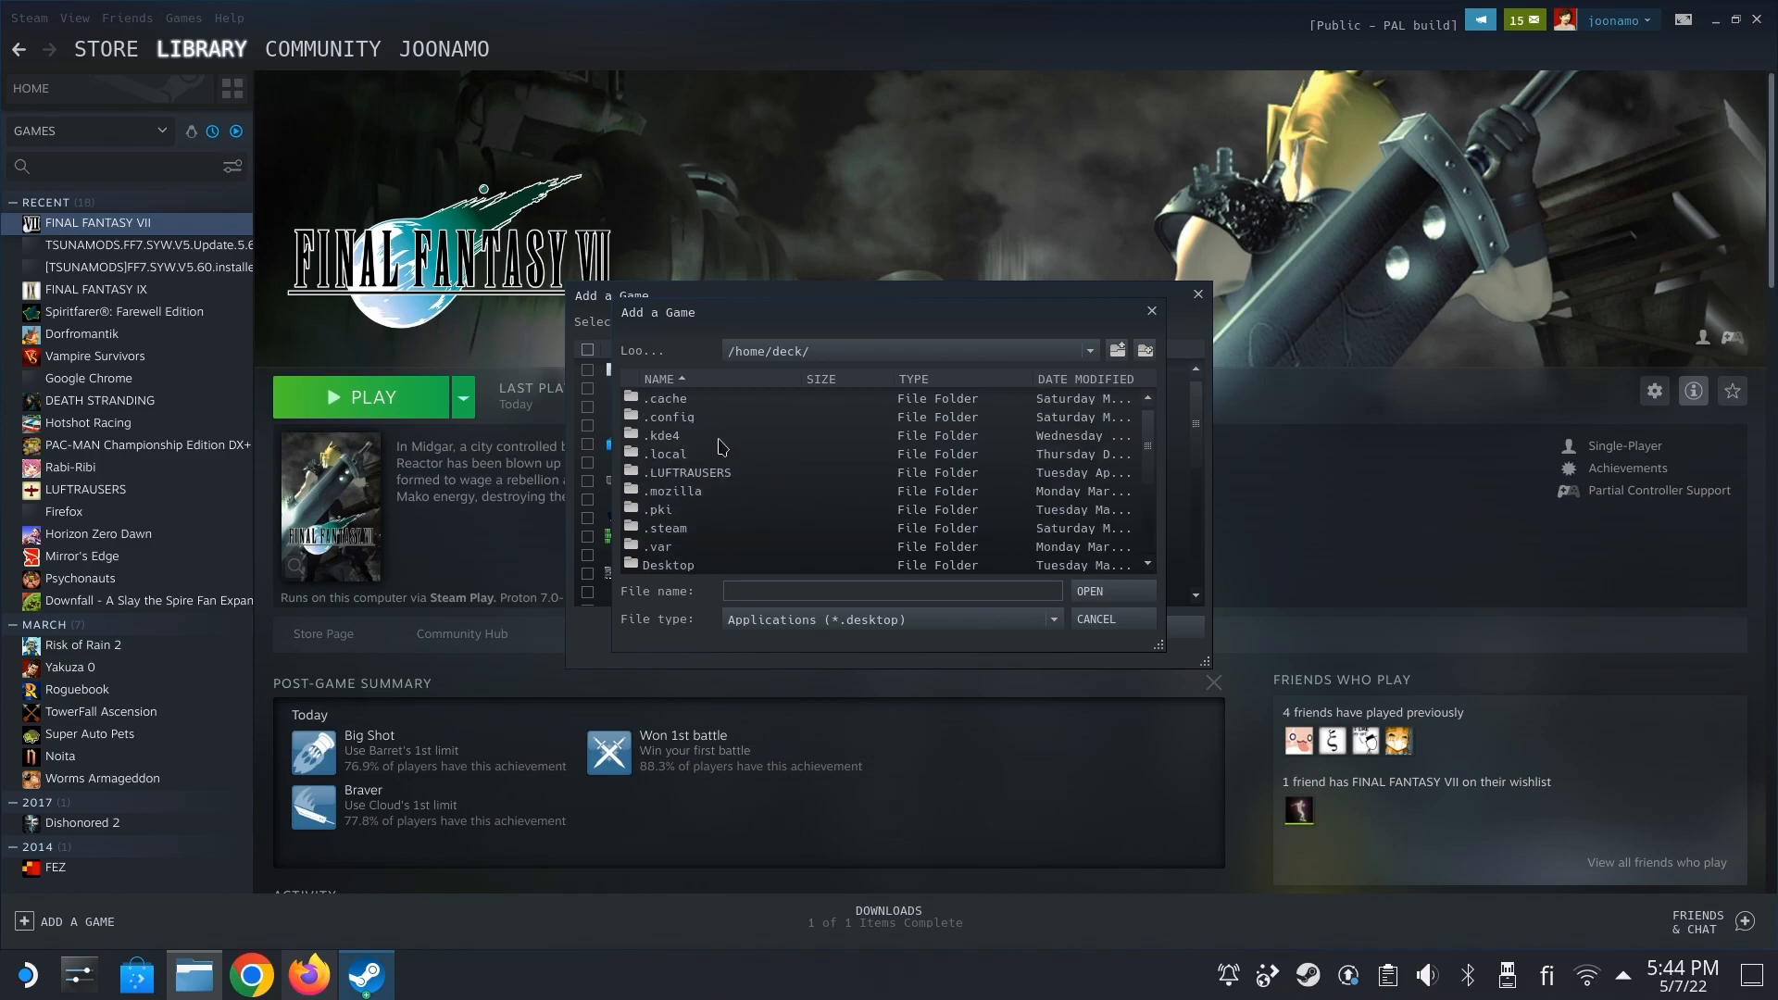
{"action": "left_click", "coordinate": [665, 454]}
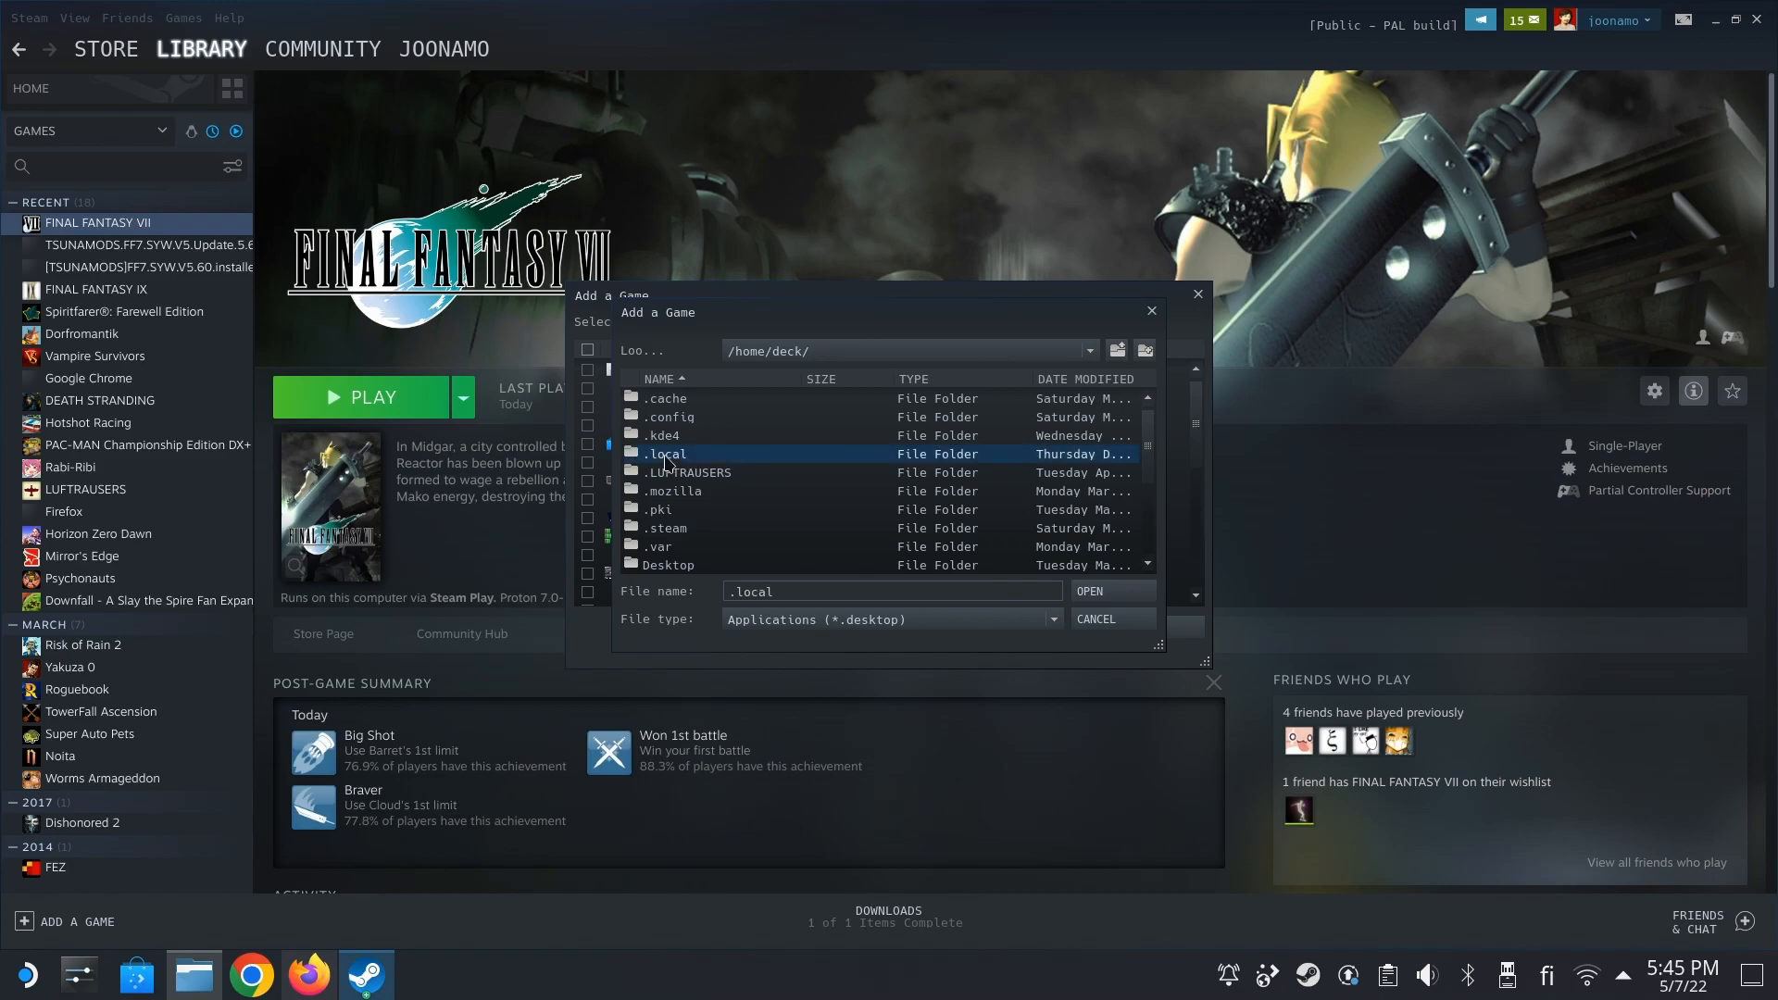
{"action": "double_click", "coordinate": [663, 453]}
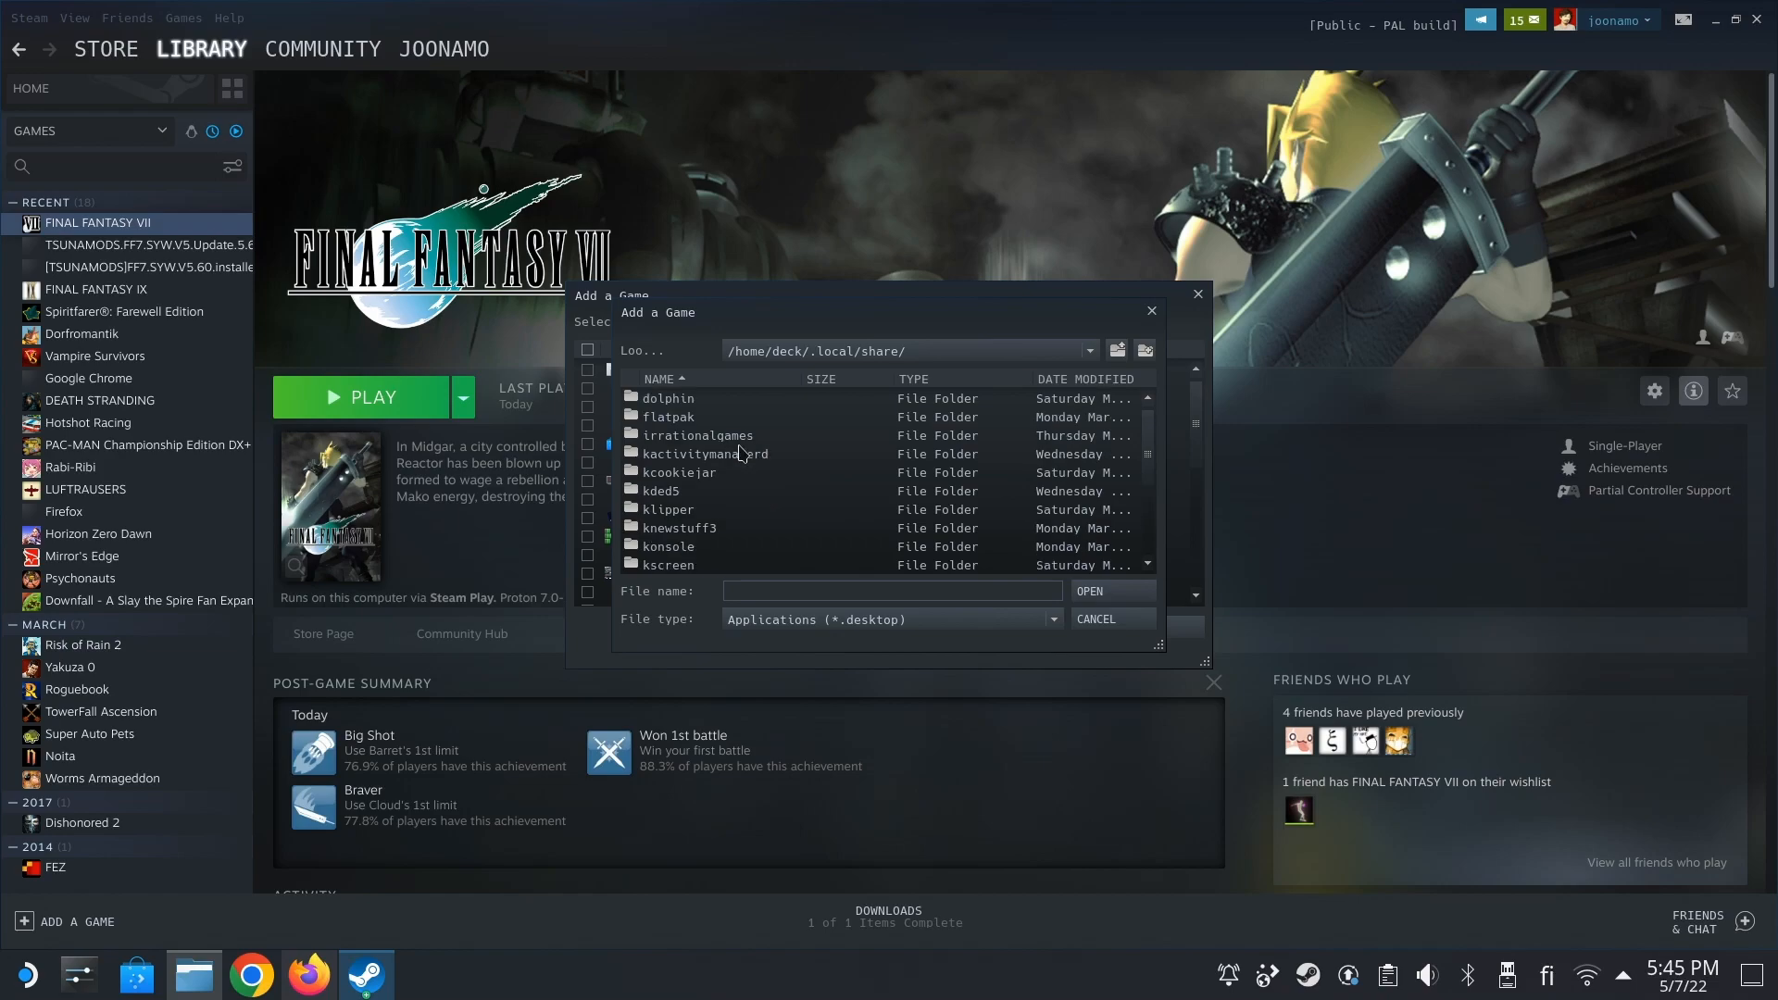
{"action": "scroll", "scroll_direction": "down", "scroll_amount": 3}
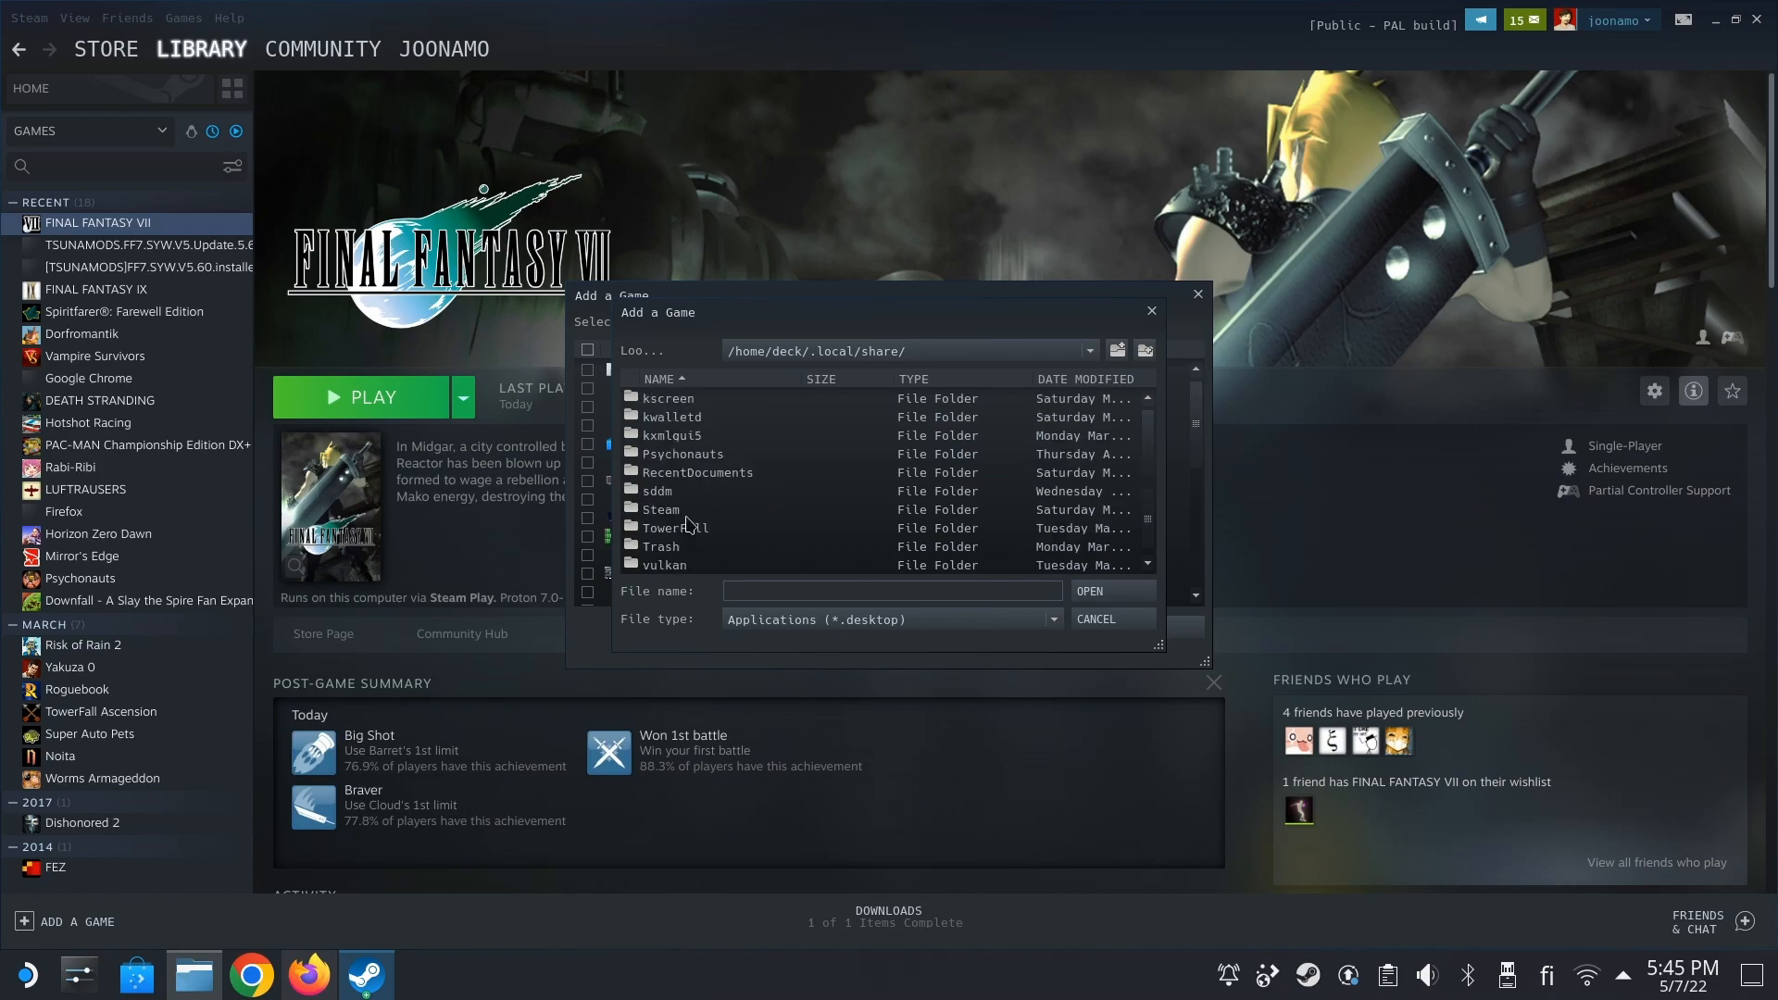
{"action": "double_click", "coordinate": [659, 509]}
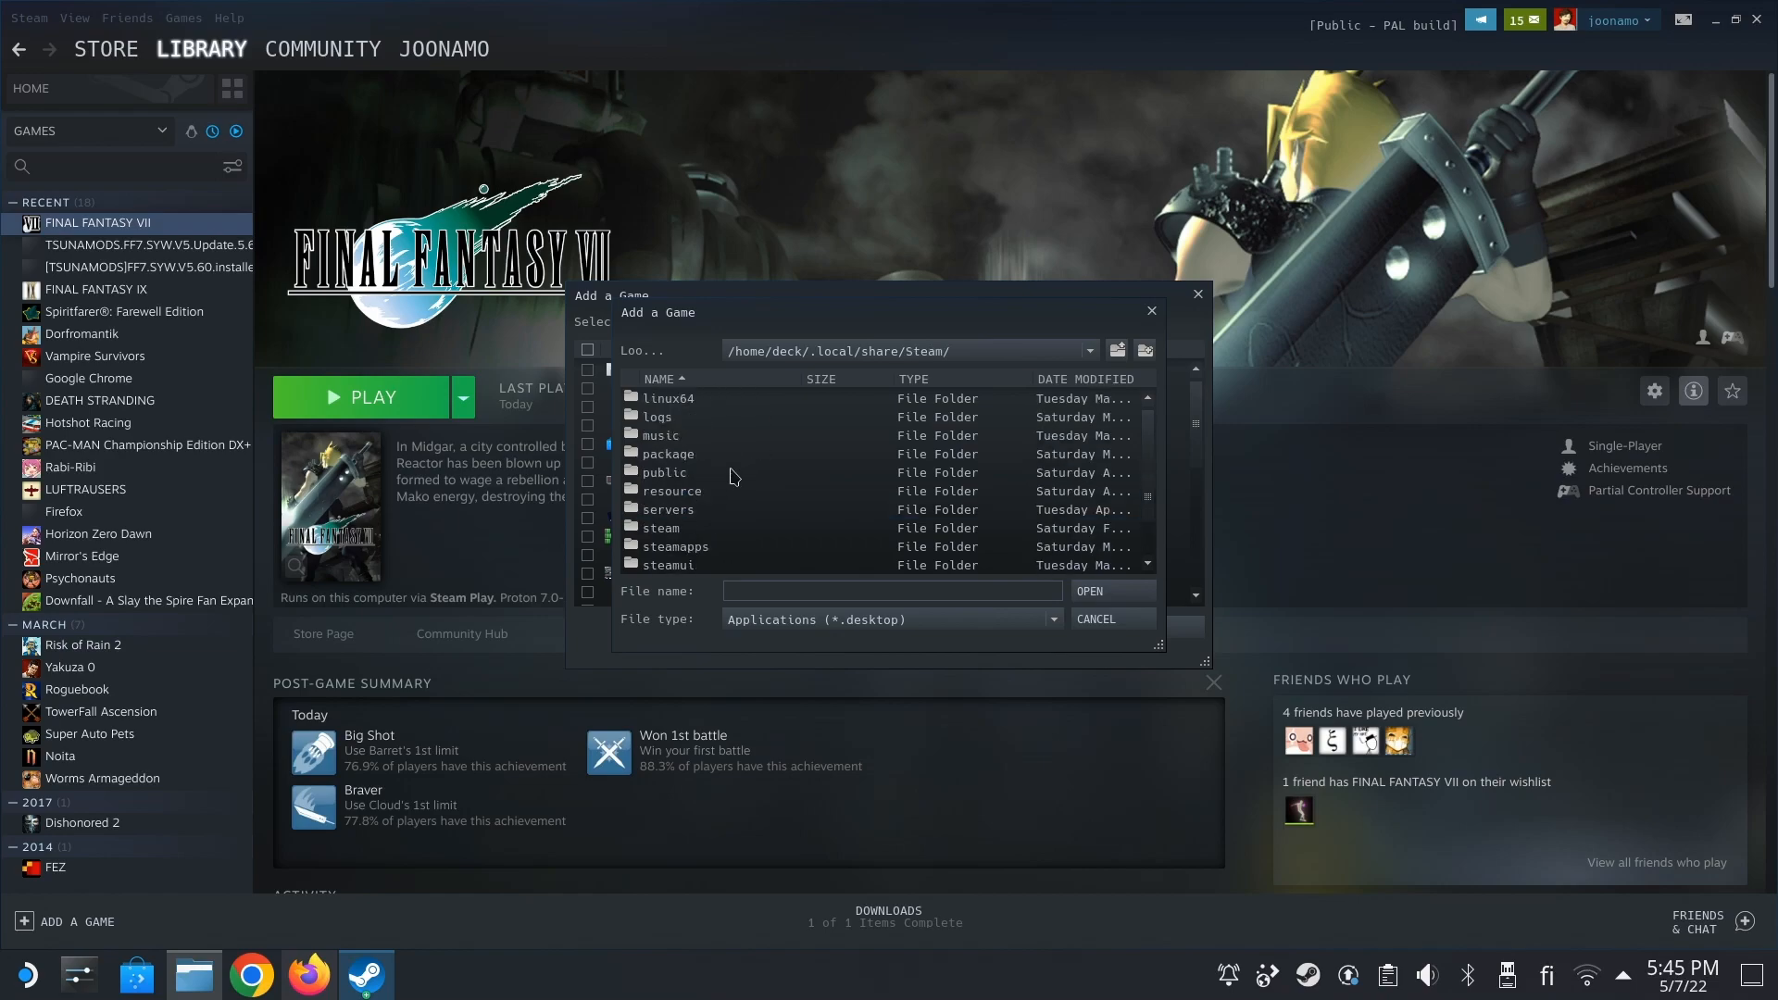
{"action": "mouse_move", "coordinate": [695, 550]}
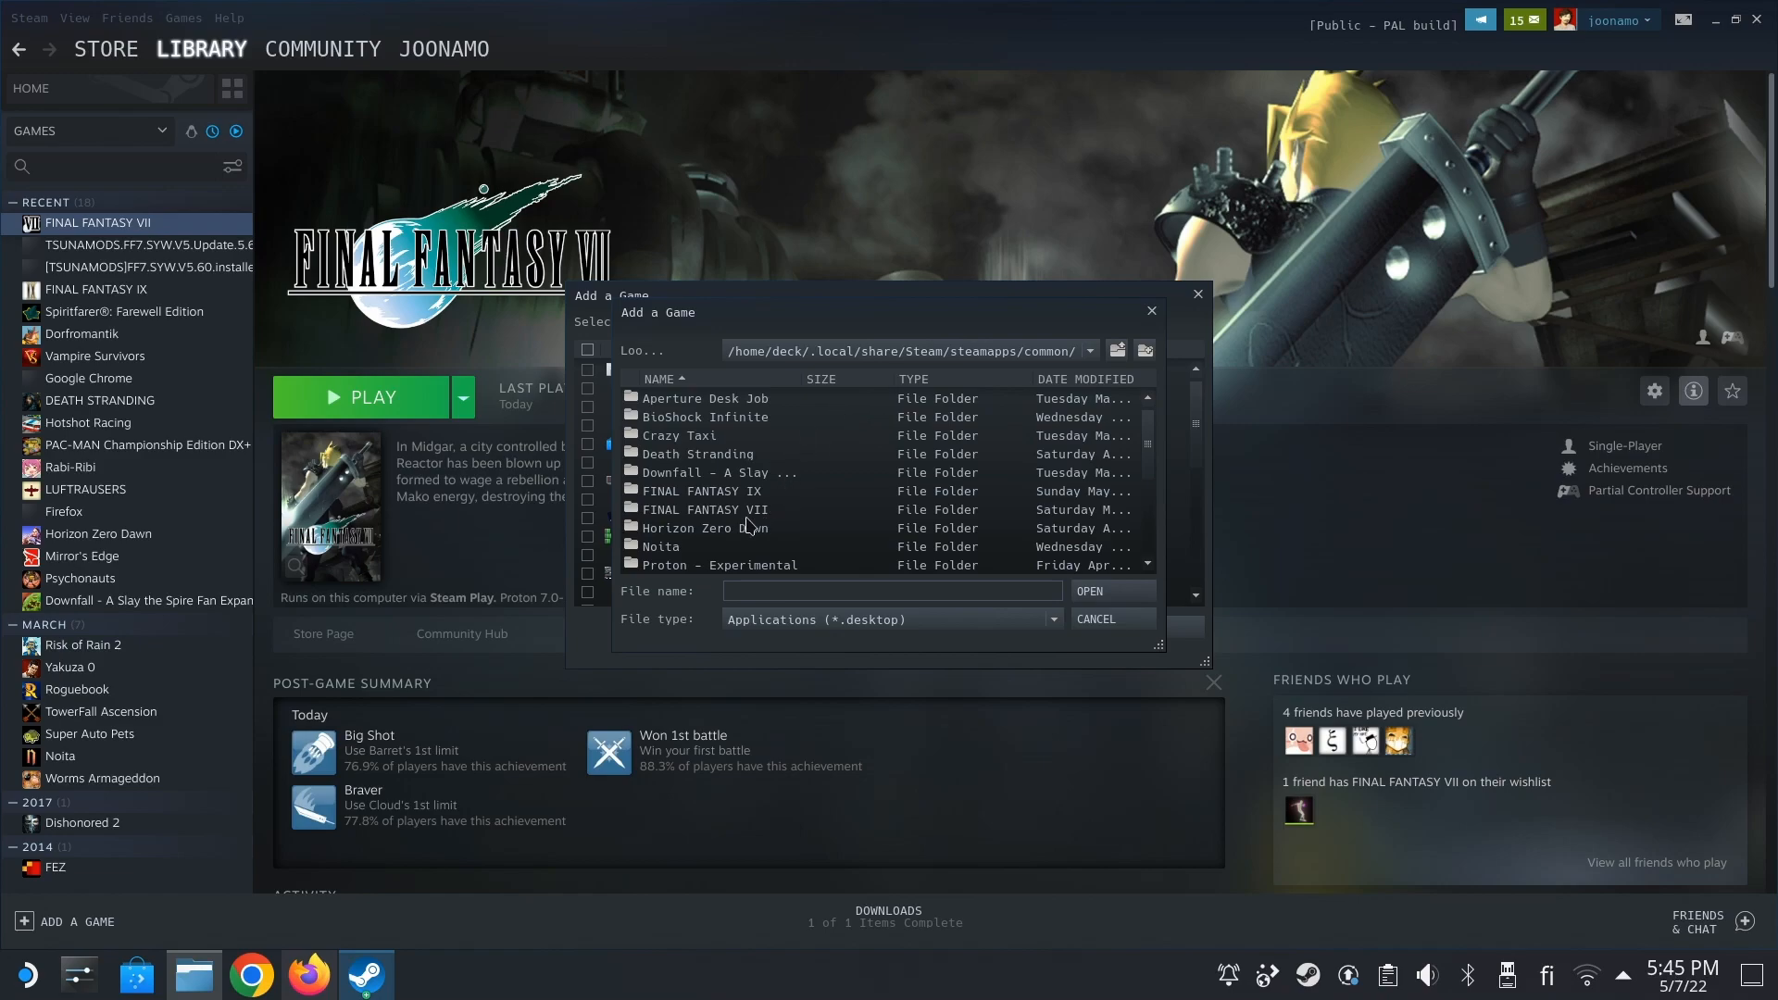
{"action": "left_click", "coordinate": [704, 509]}
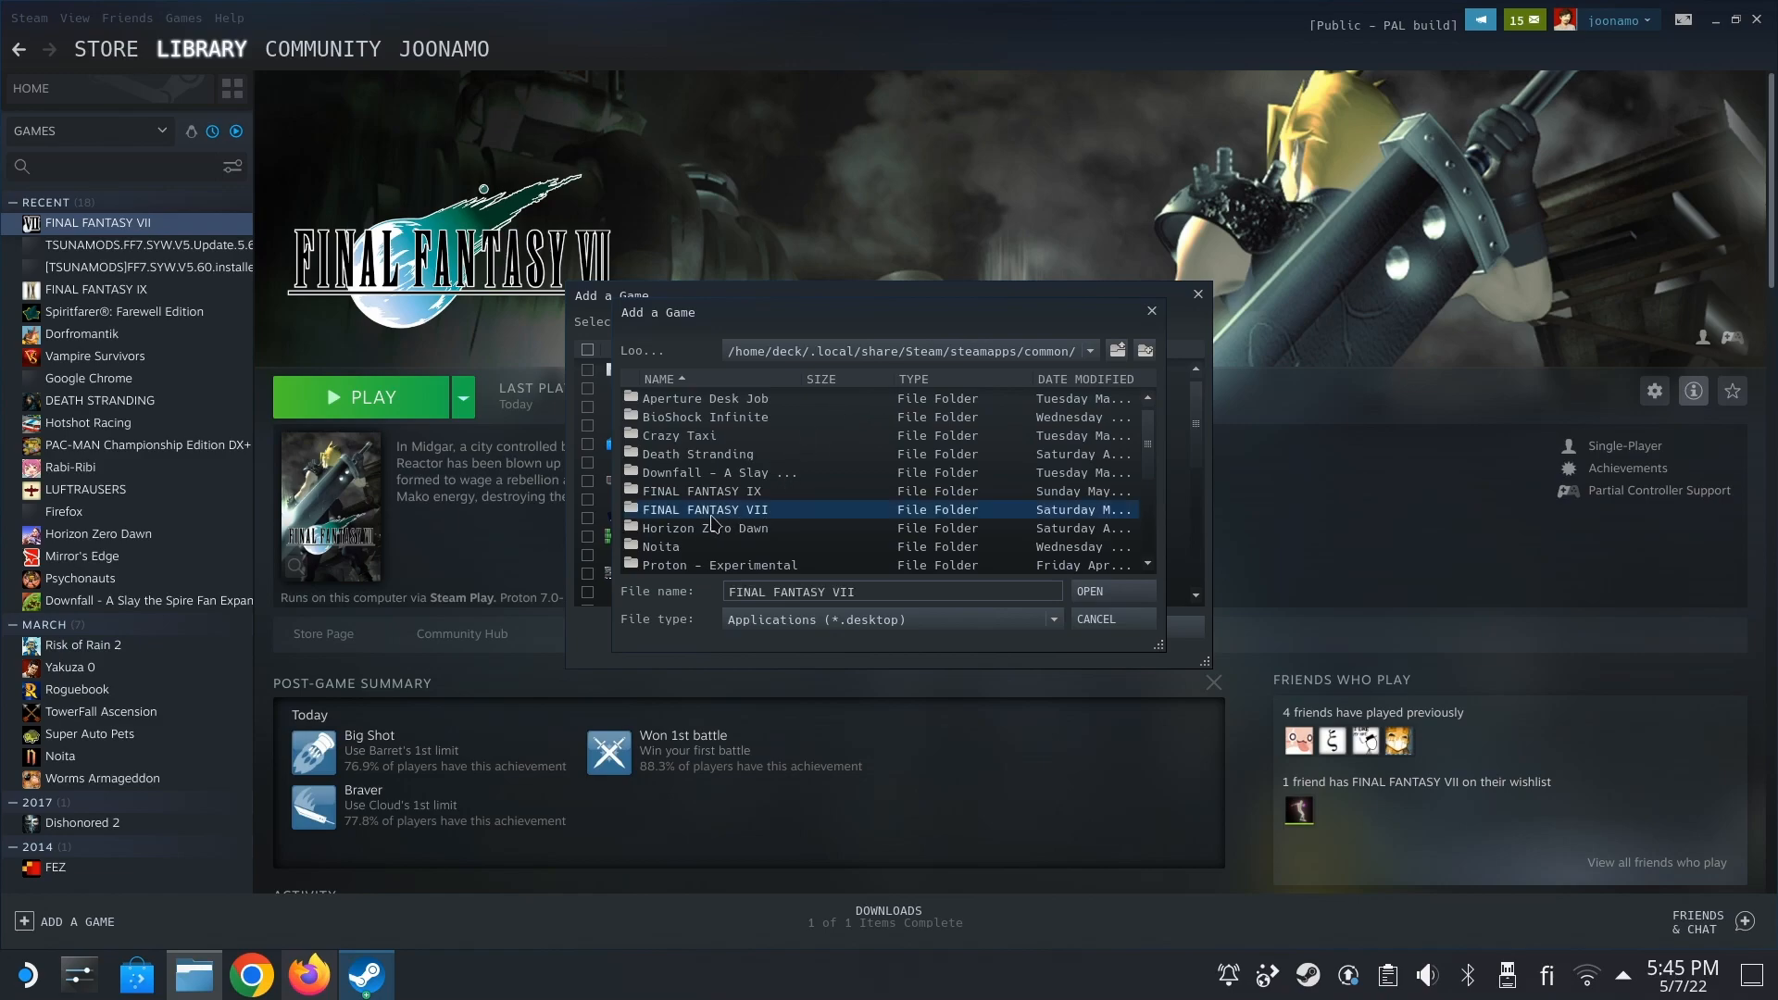
{"action": "double_click", "coordinate": [704, 509]}
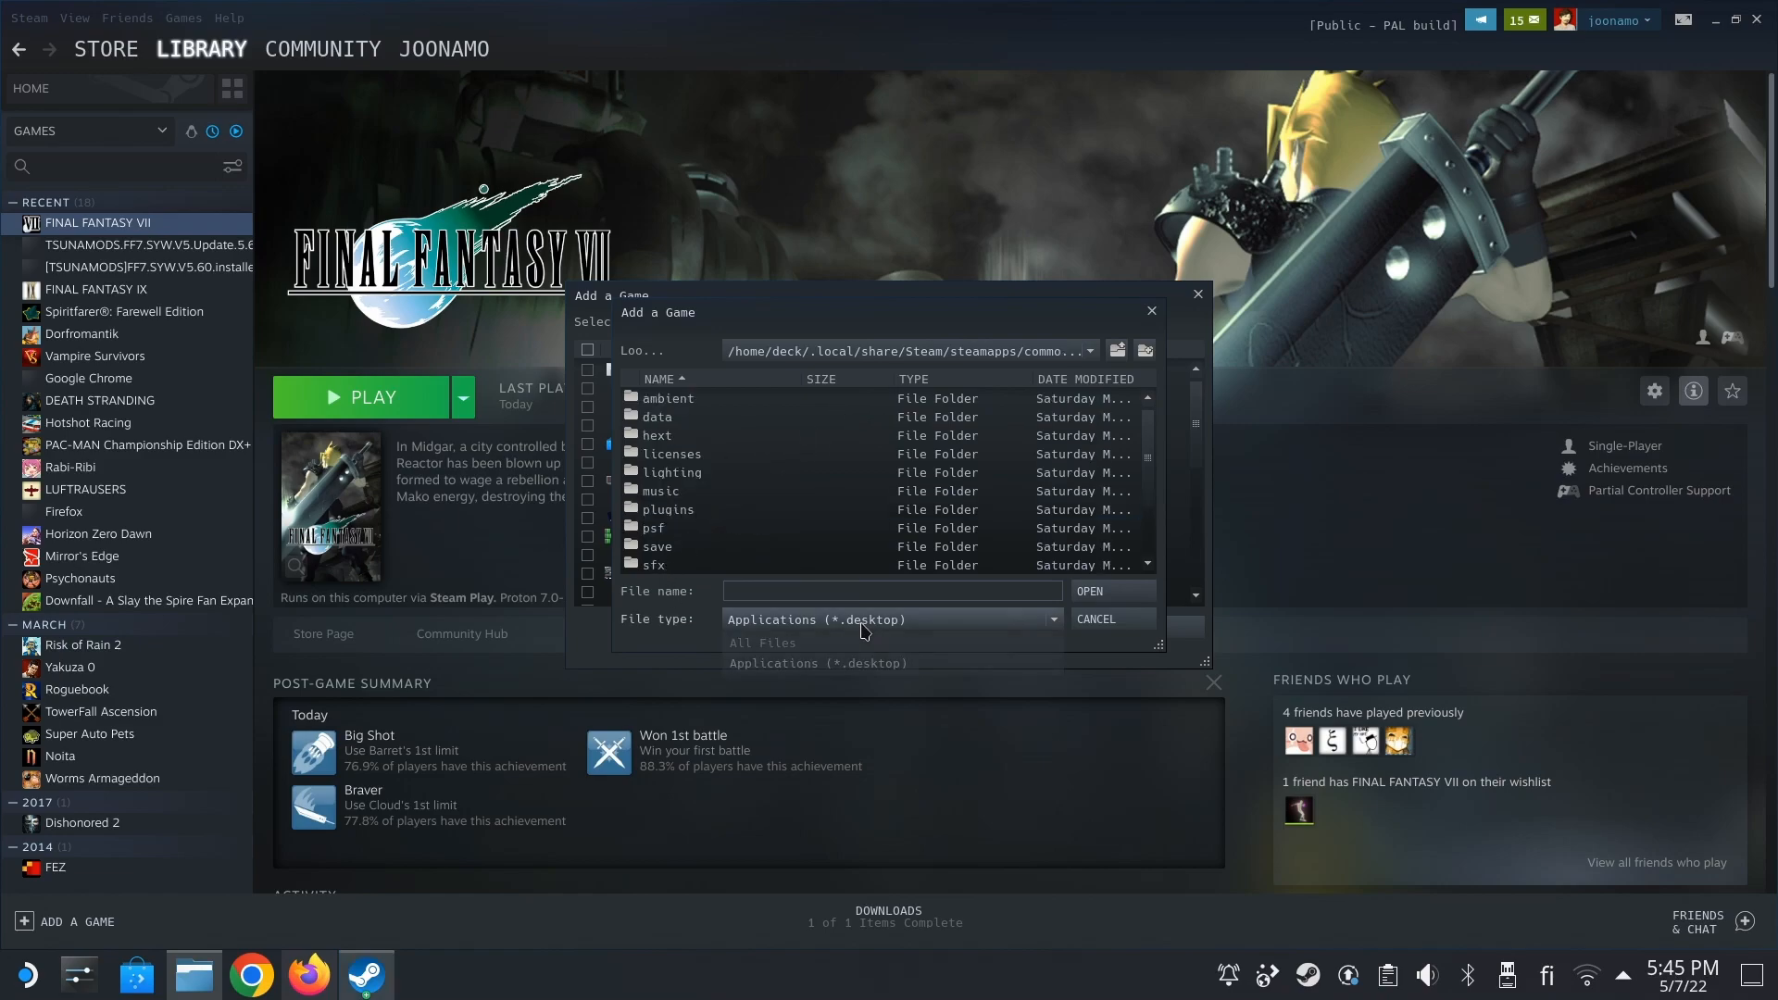
- Show All Files, select SYWV5controlPanel.exe and add it to the library as a non-Steam game
{"action": "left_click", "coordinate": [759, 643]}
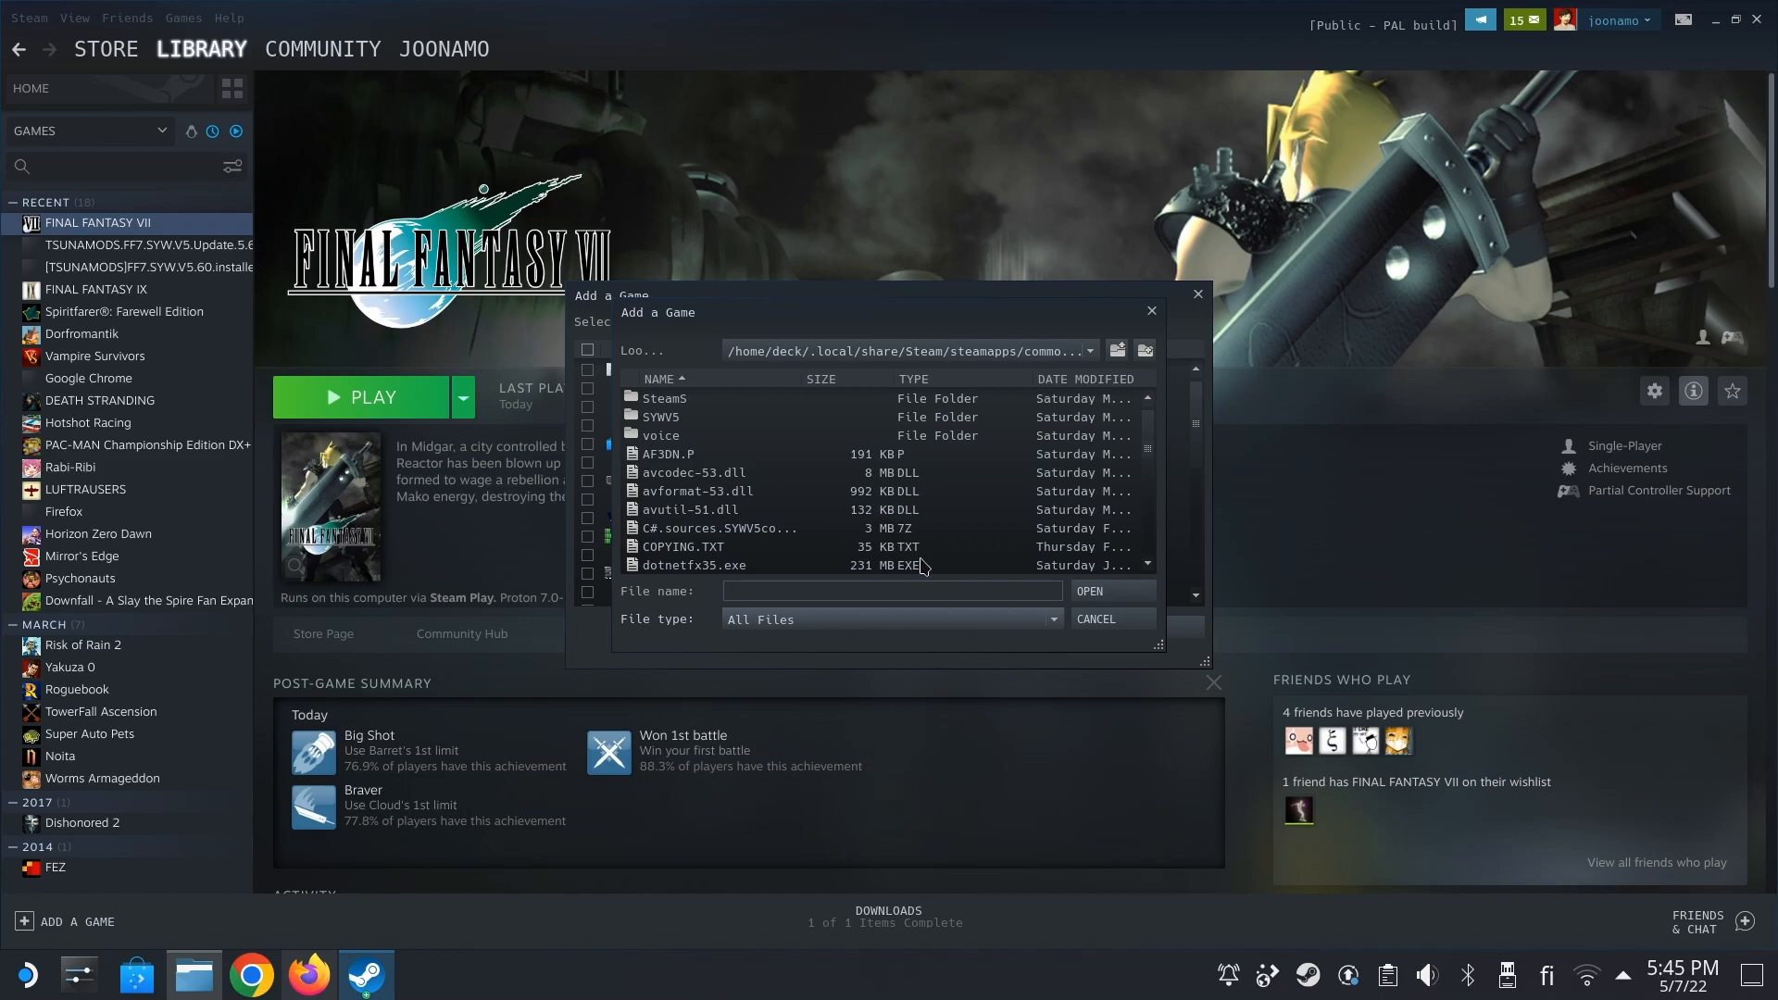
{"action": "scroll", "scroll_direction": "down", "scroll_amount": 3}
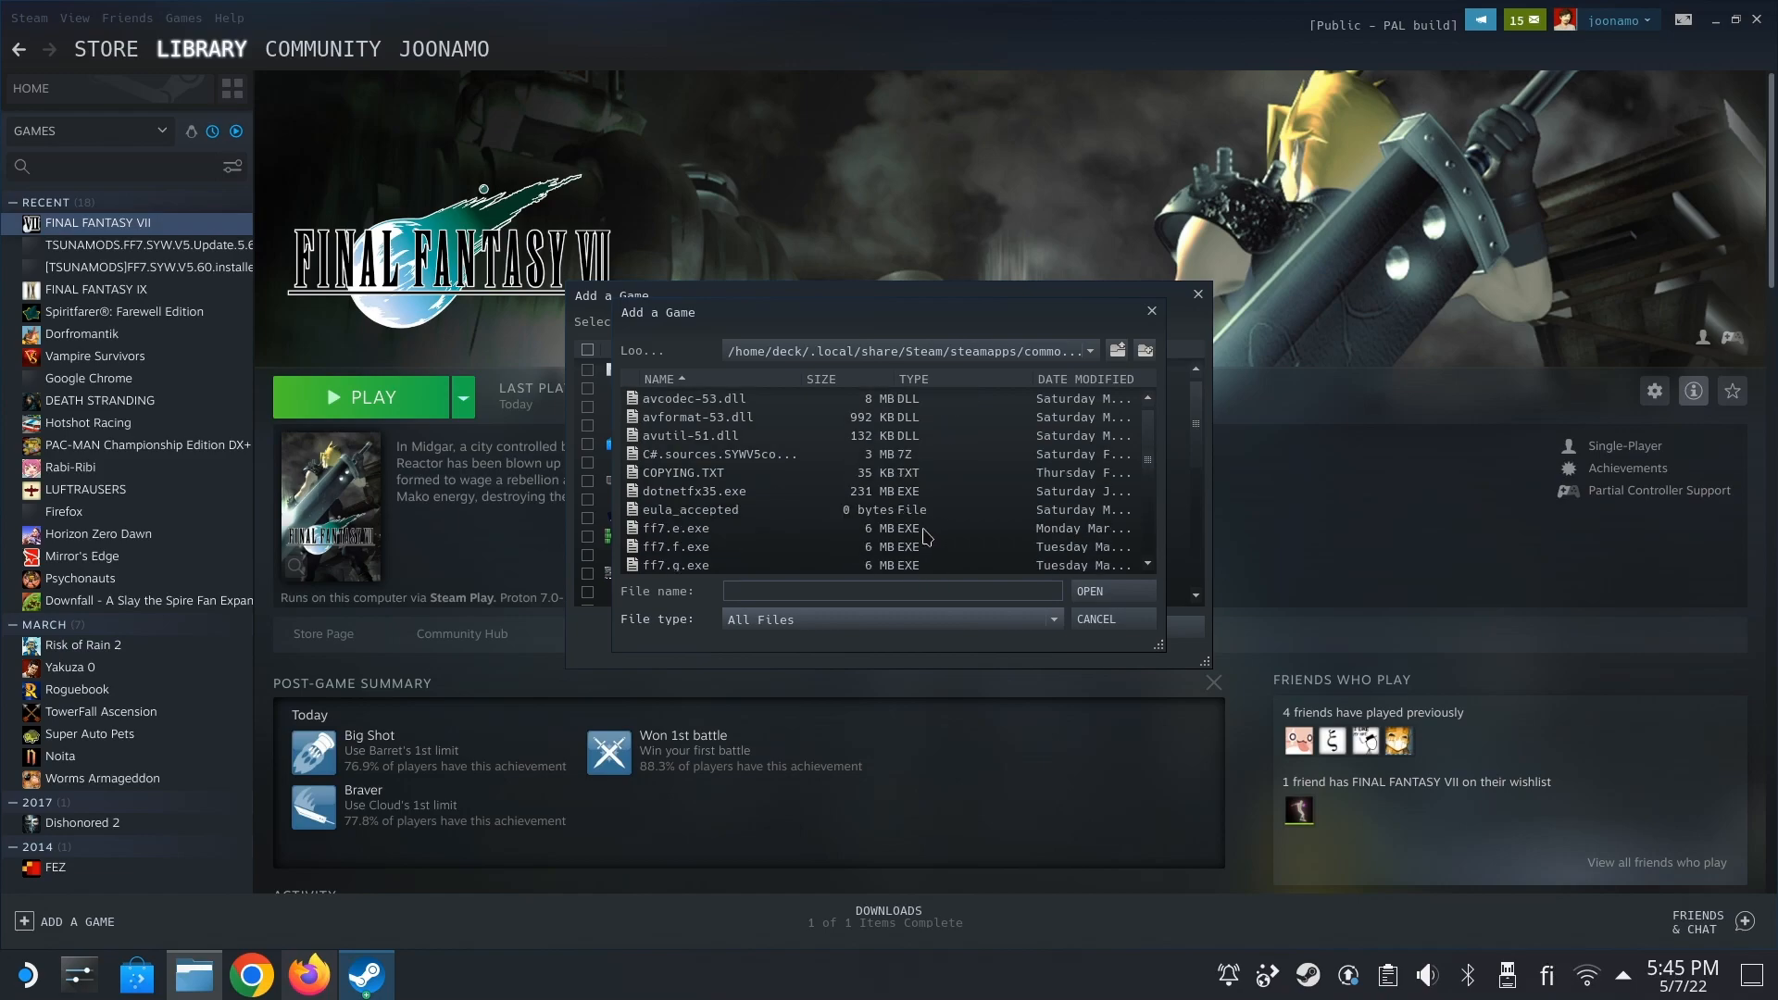
{"action": "scroll", "scroll_direction": "down", "scroll_amount": 3}
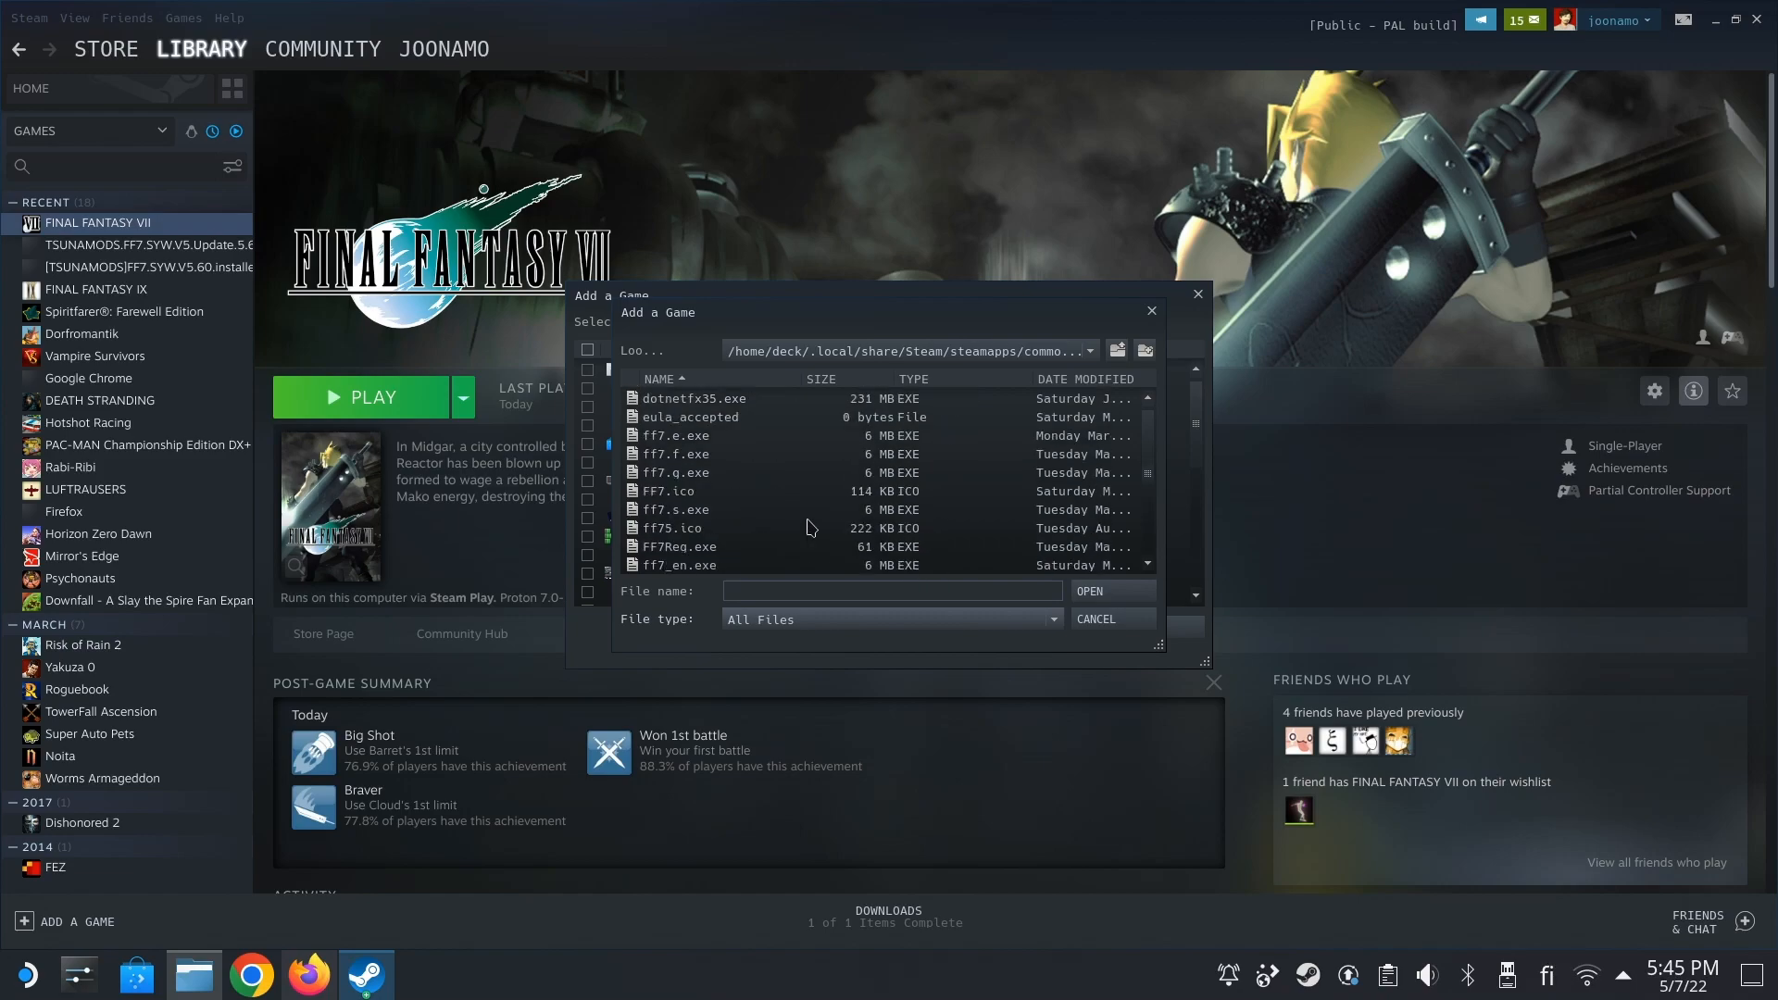
{"action": "scroll", "scroll_direction": "down", "scroll_amount": 3}
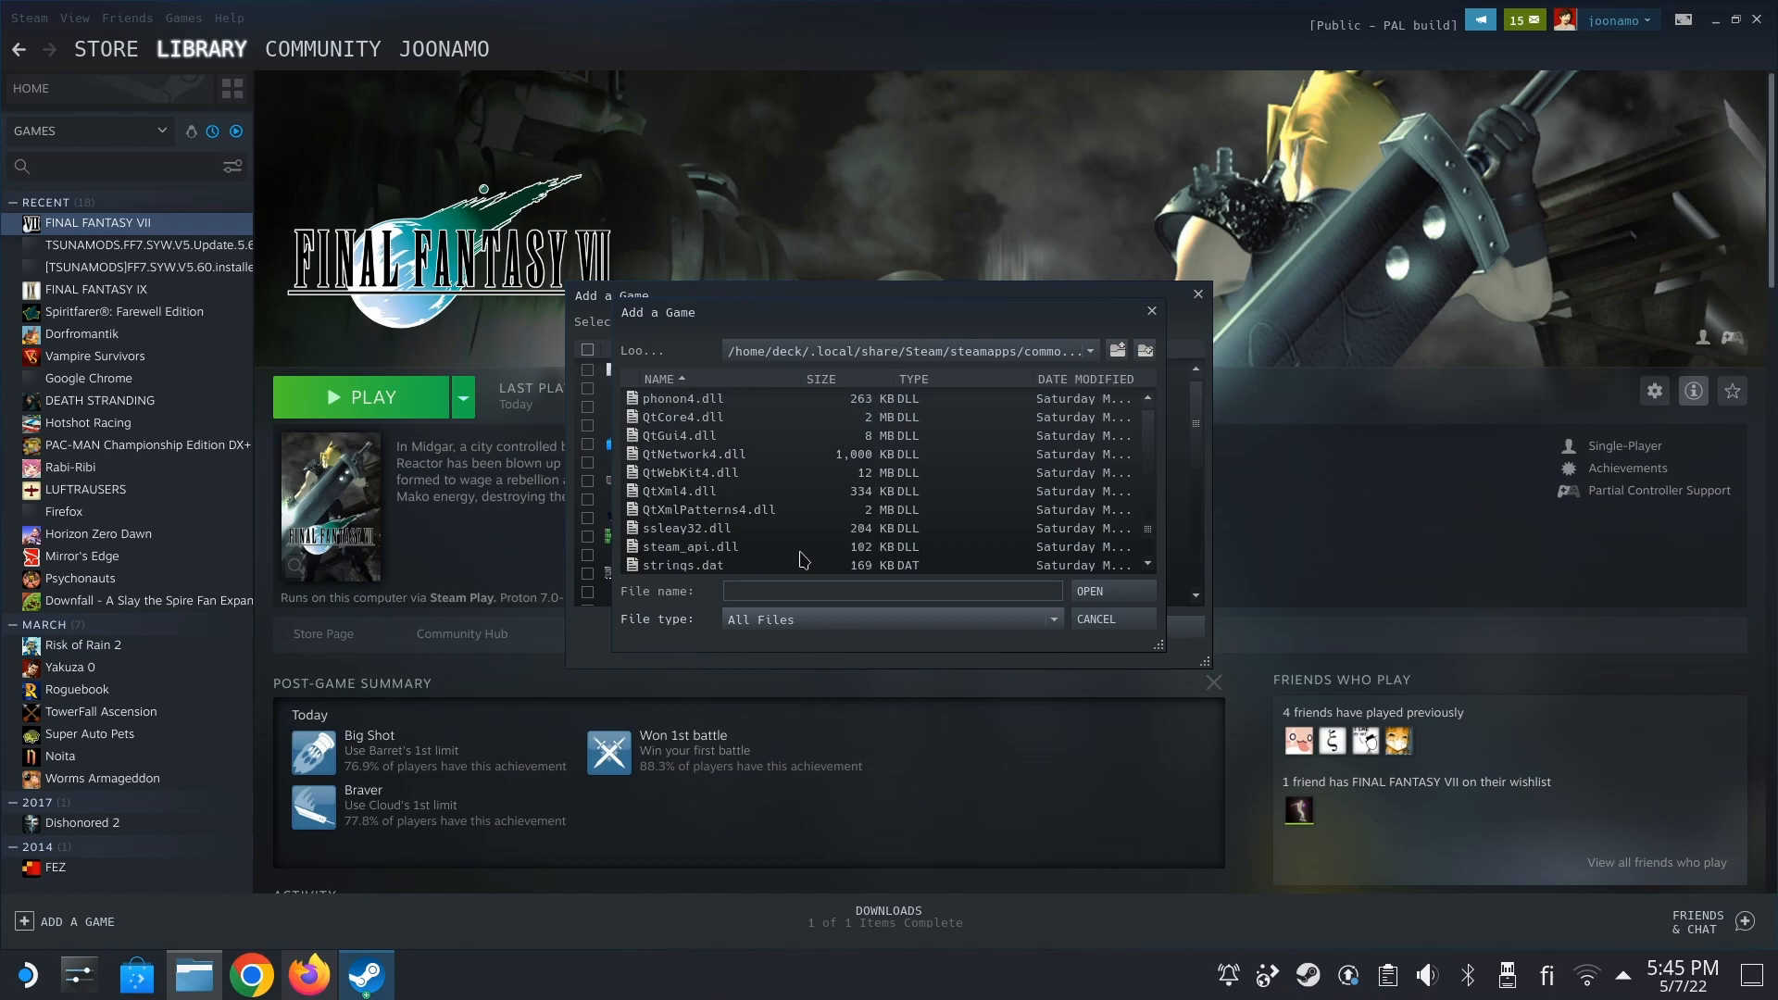
{"action": "left_click", "coordinate": [731, 544]}
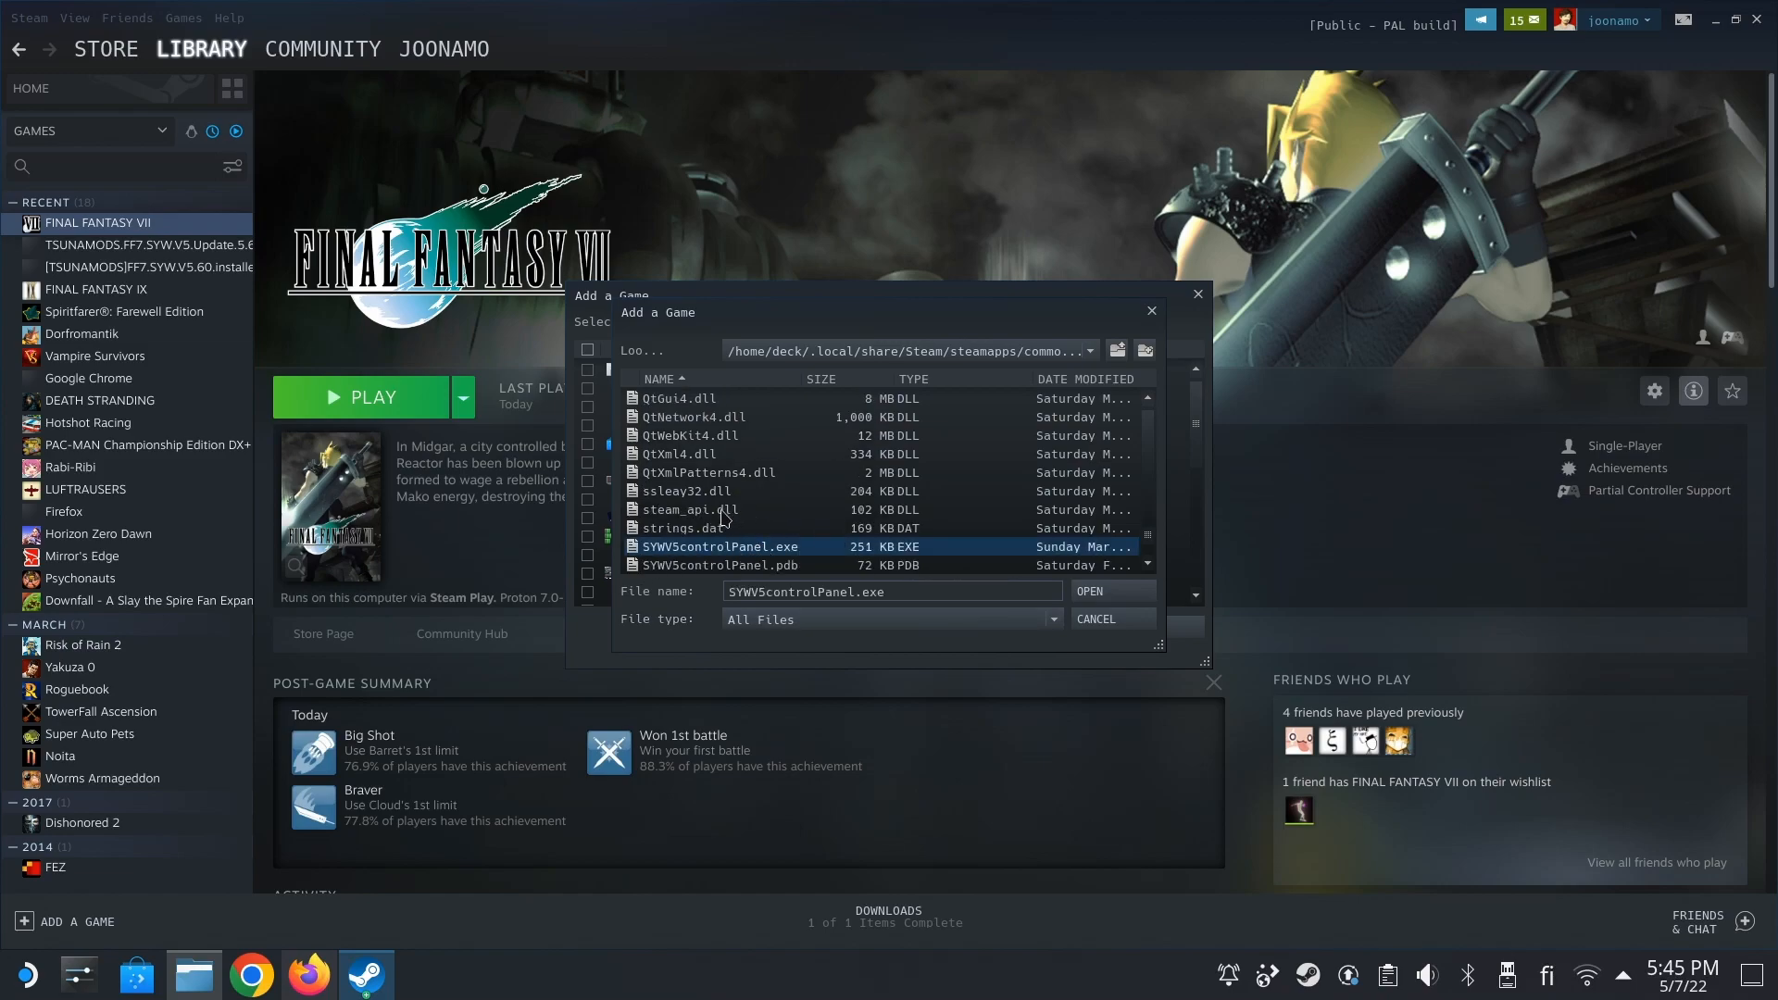
{"action": "left_click", "coordinate": [1087, 590]}
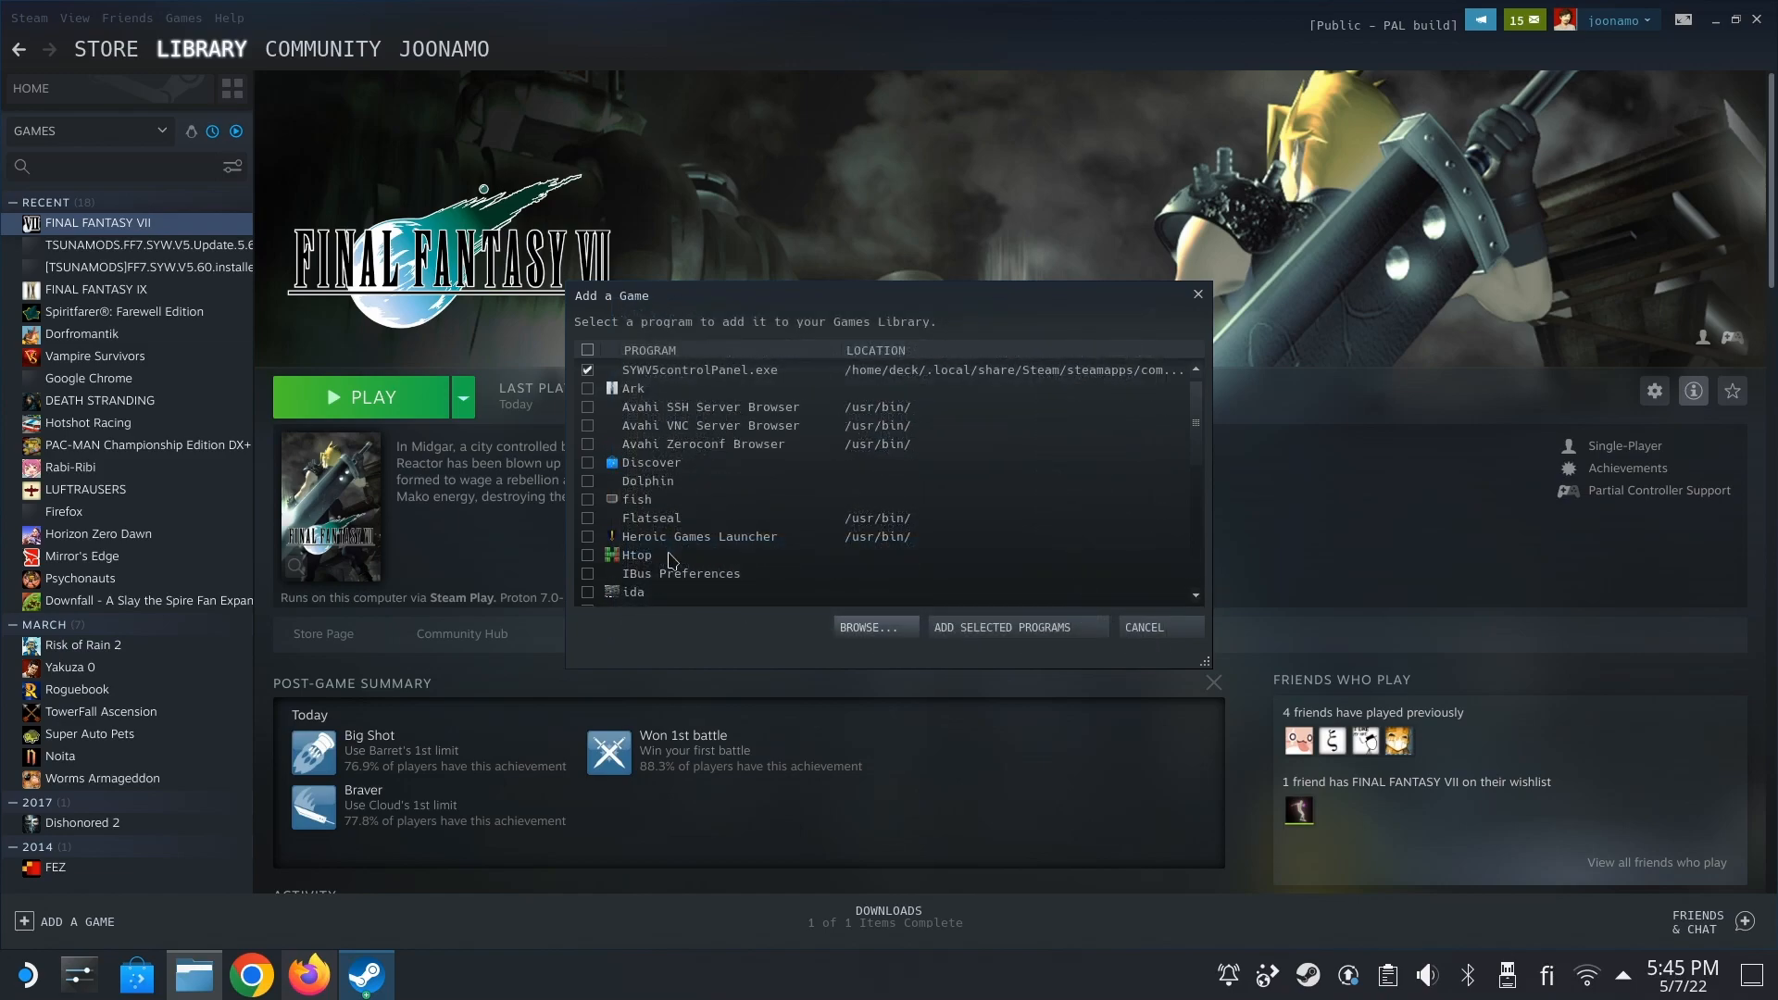
{"action": "left_click", "coordinate": [1142, 628]}
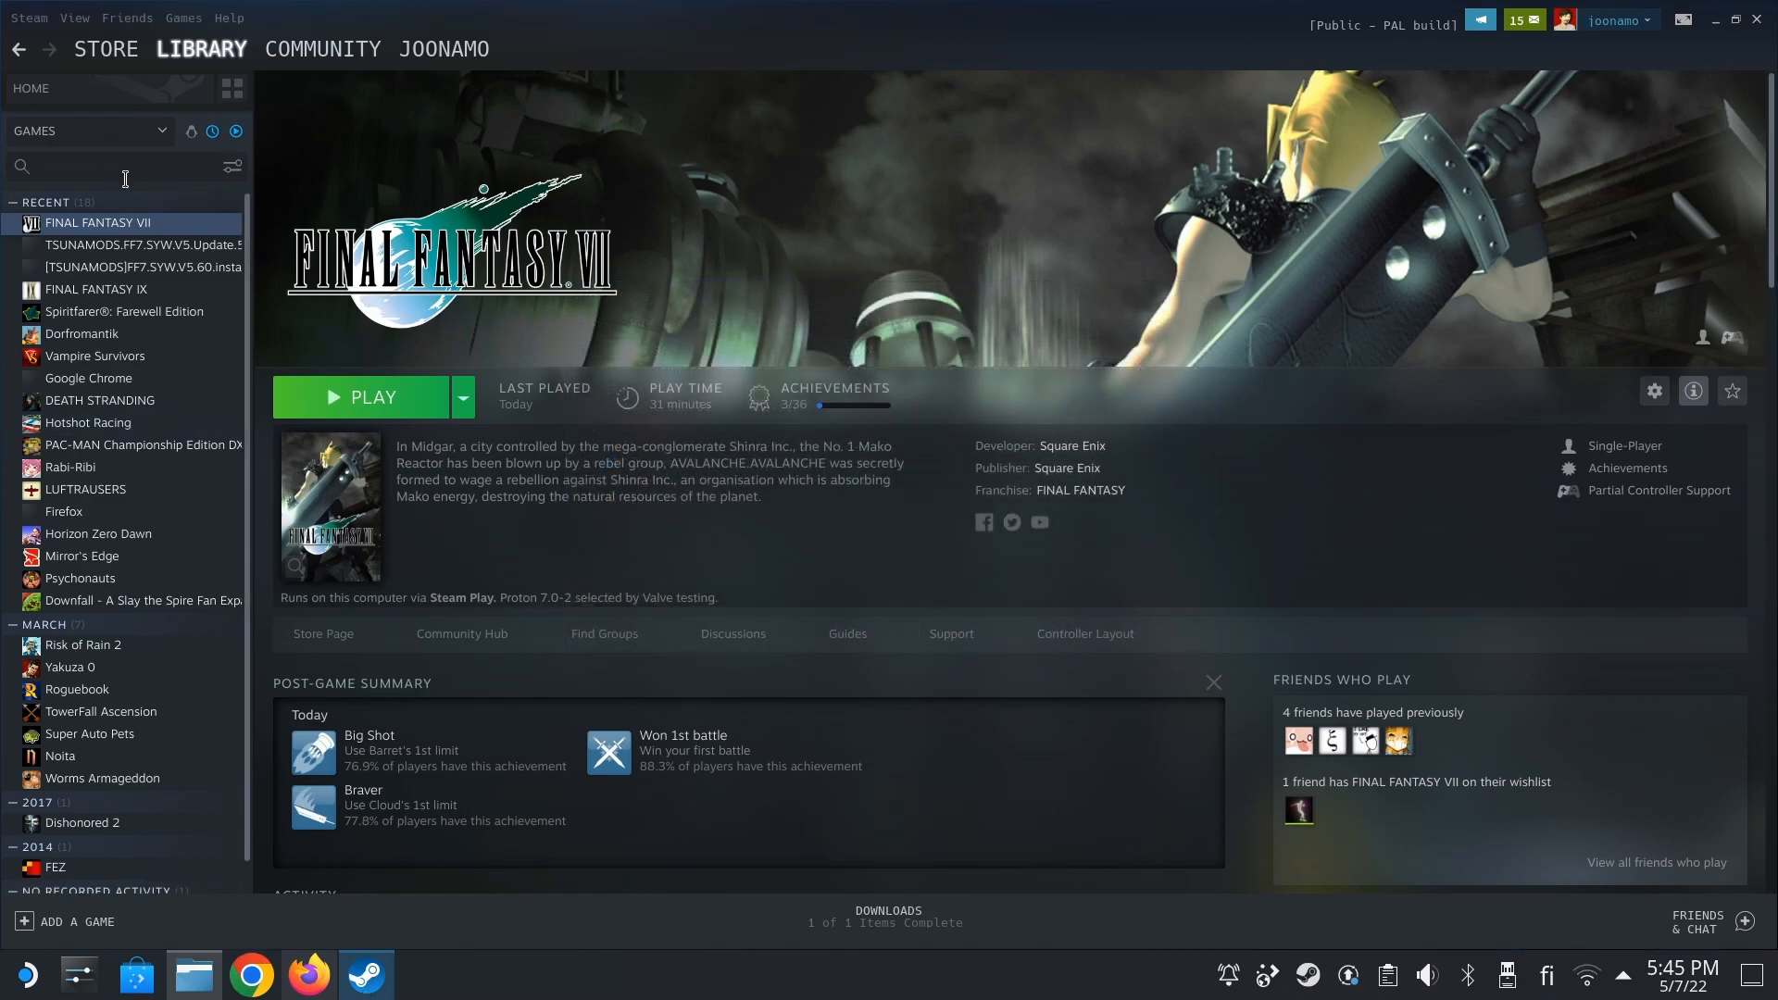
{"action": "mouse_move", "coordinate": [94, 289]}
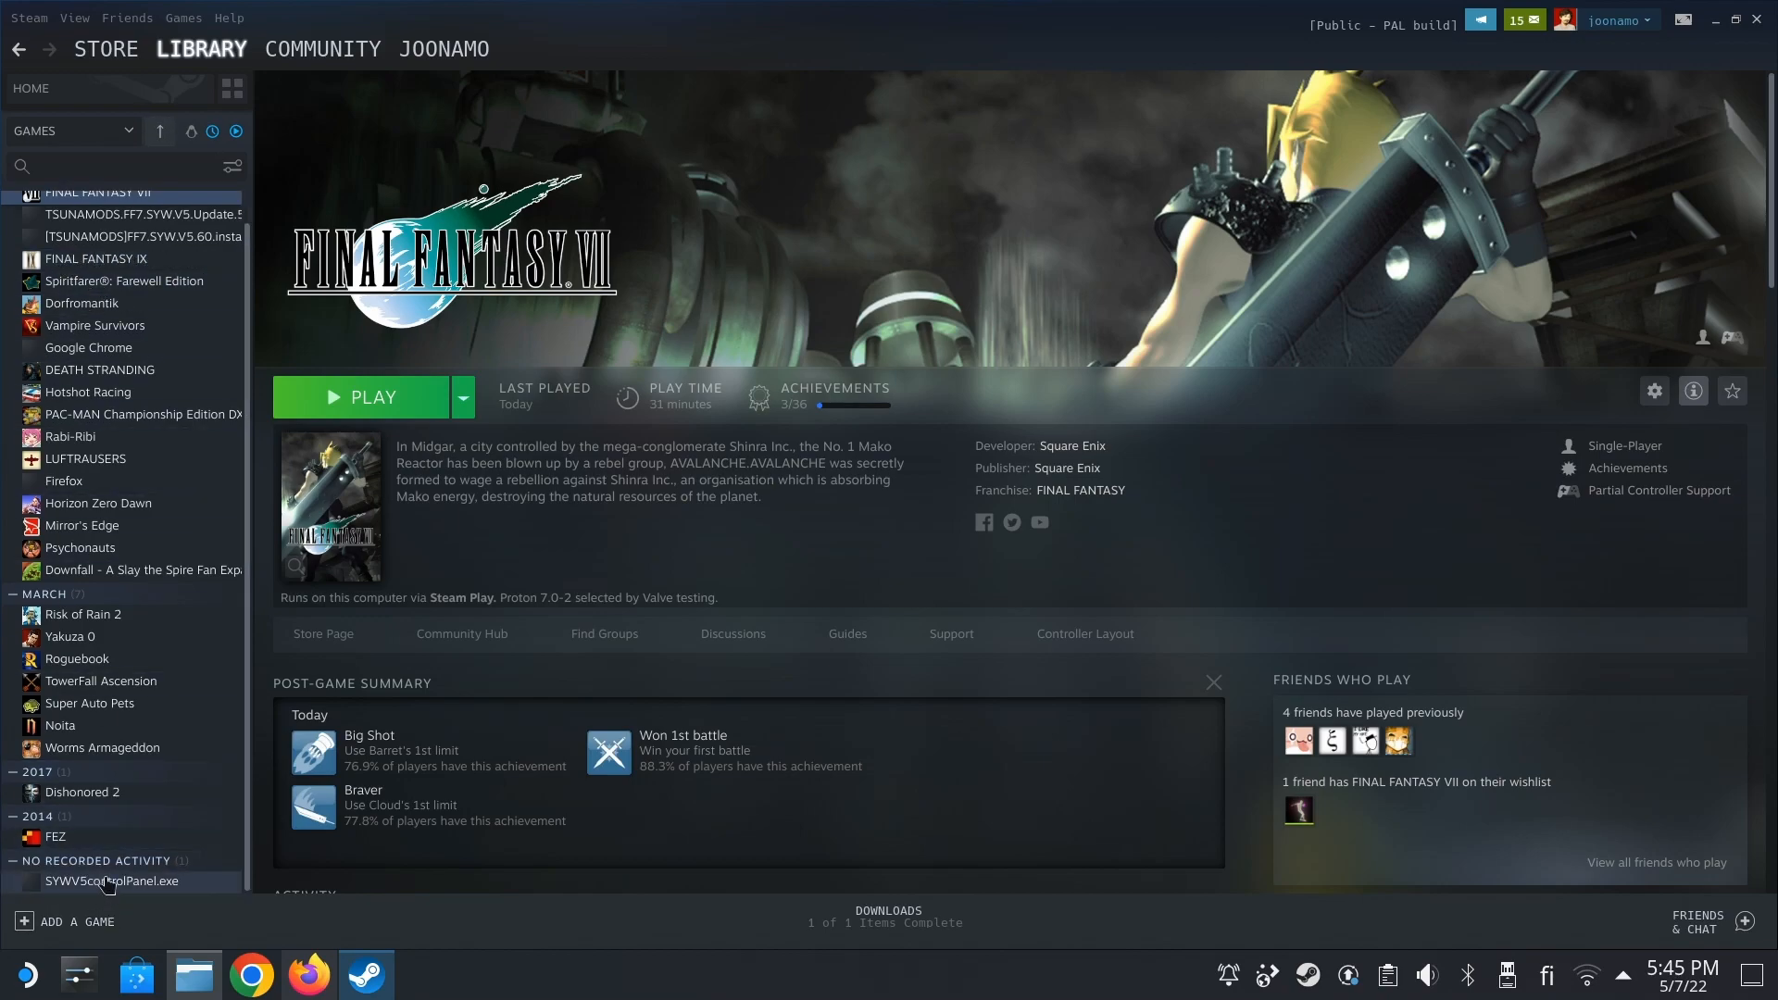
{"action": "mouse_move", "coordinate": [107, 885]}
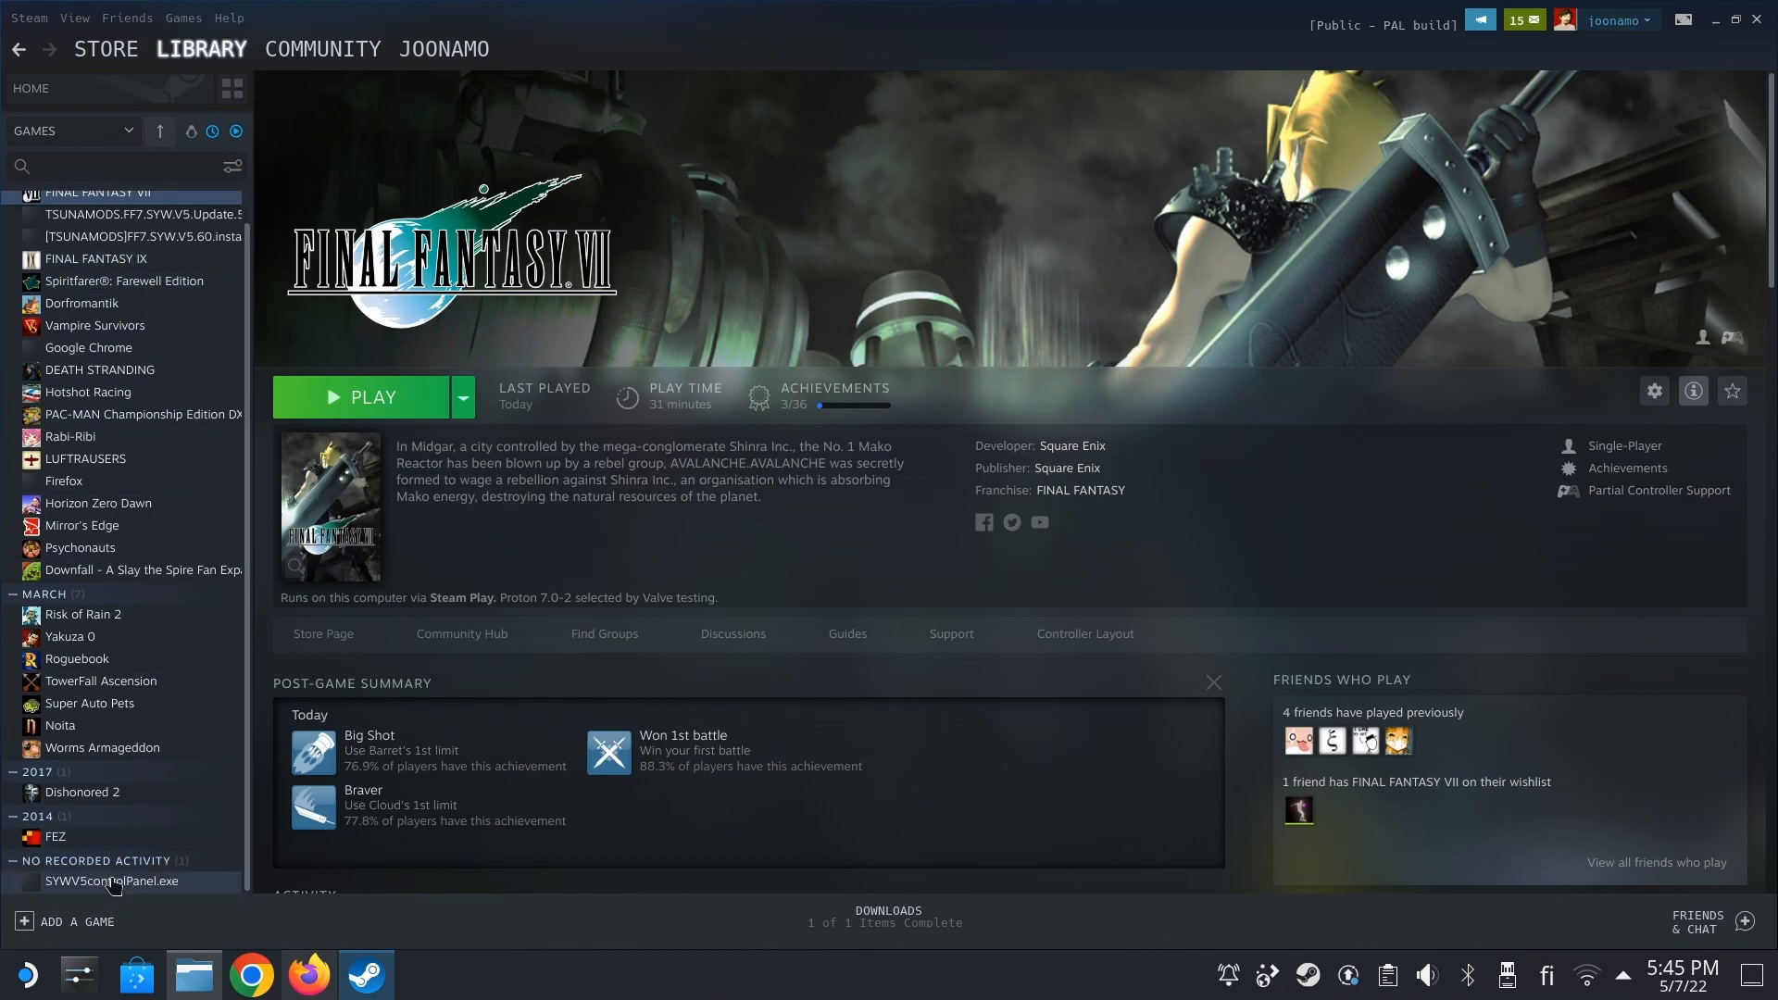
- Rename the SYWV5controlPanel.exe shortcut to Final Fantasy 7 SYW Mod in its properties
{"action": "right_click", "coordinate": [110, 882]}
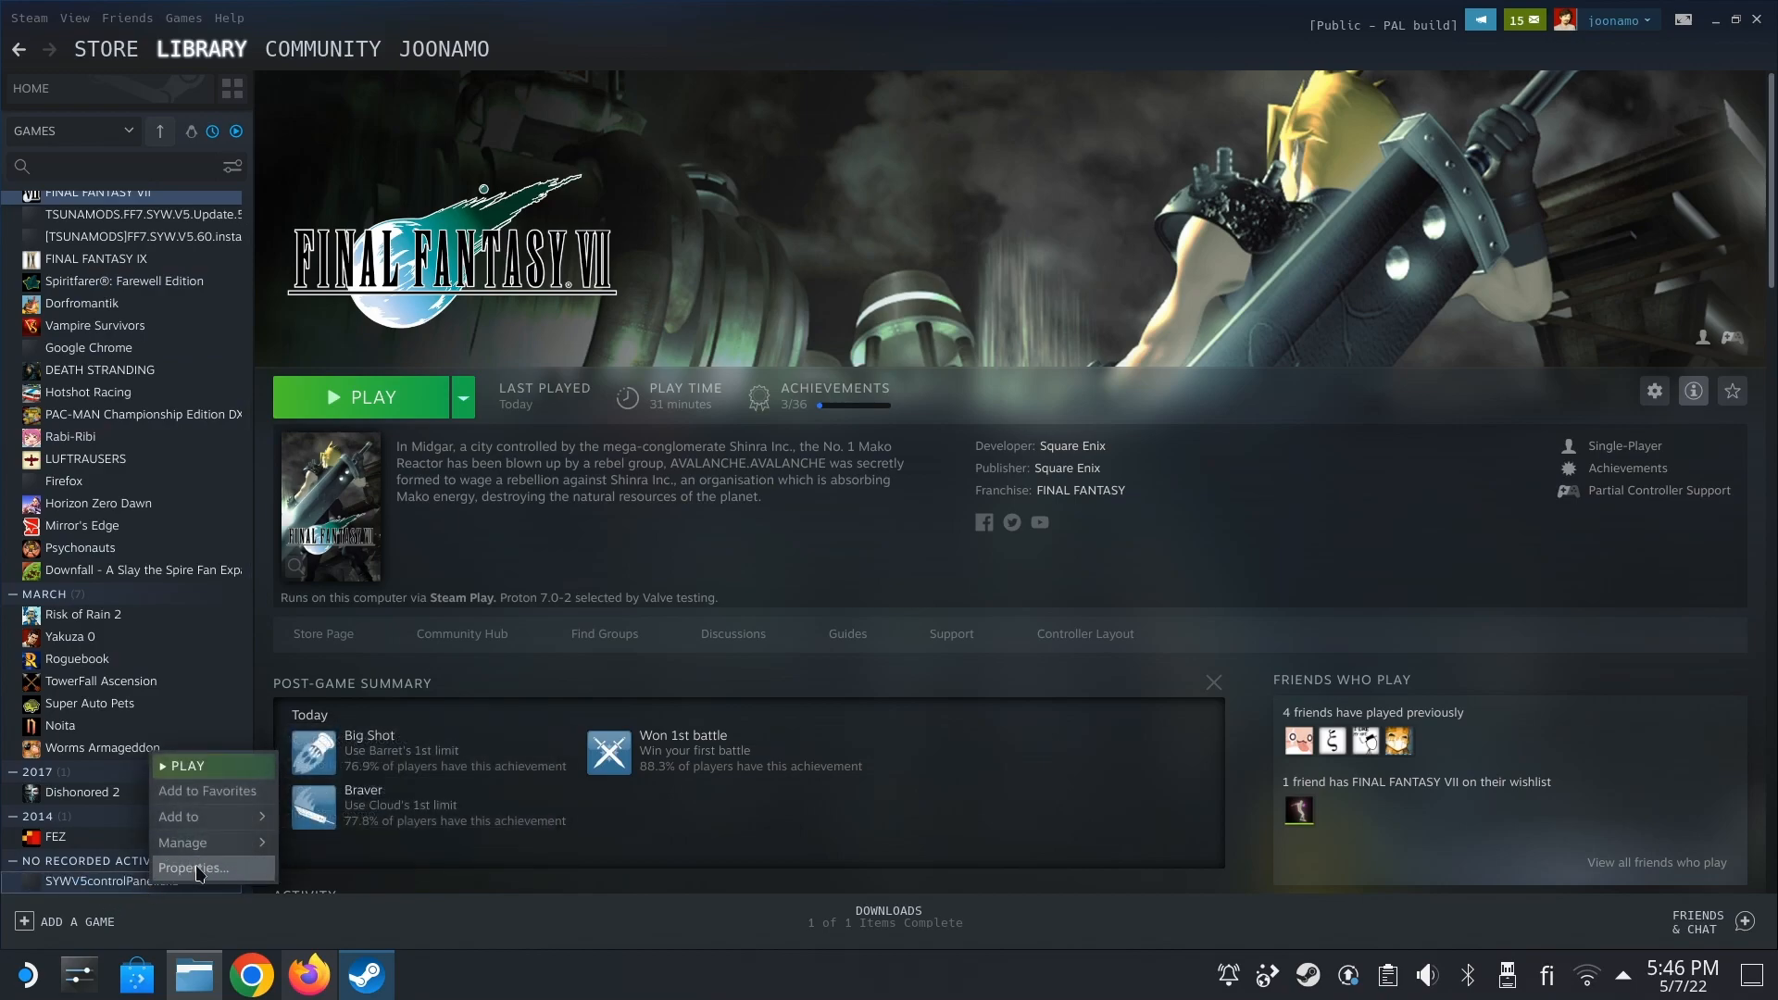
{"action": "left_click", "coordinate": [191, 870]}
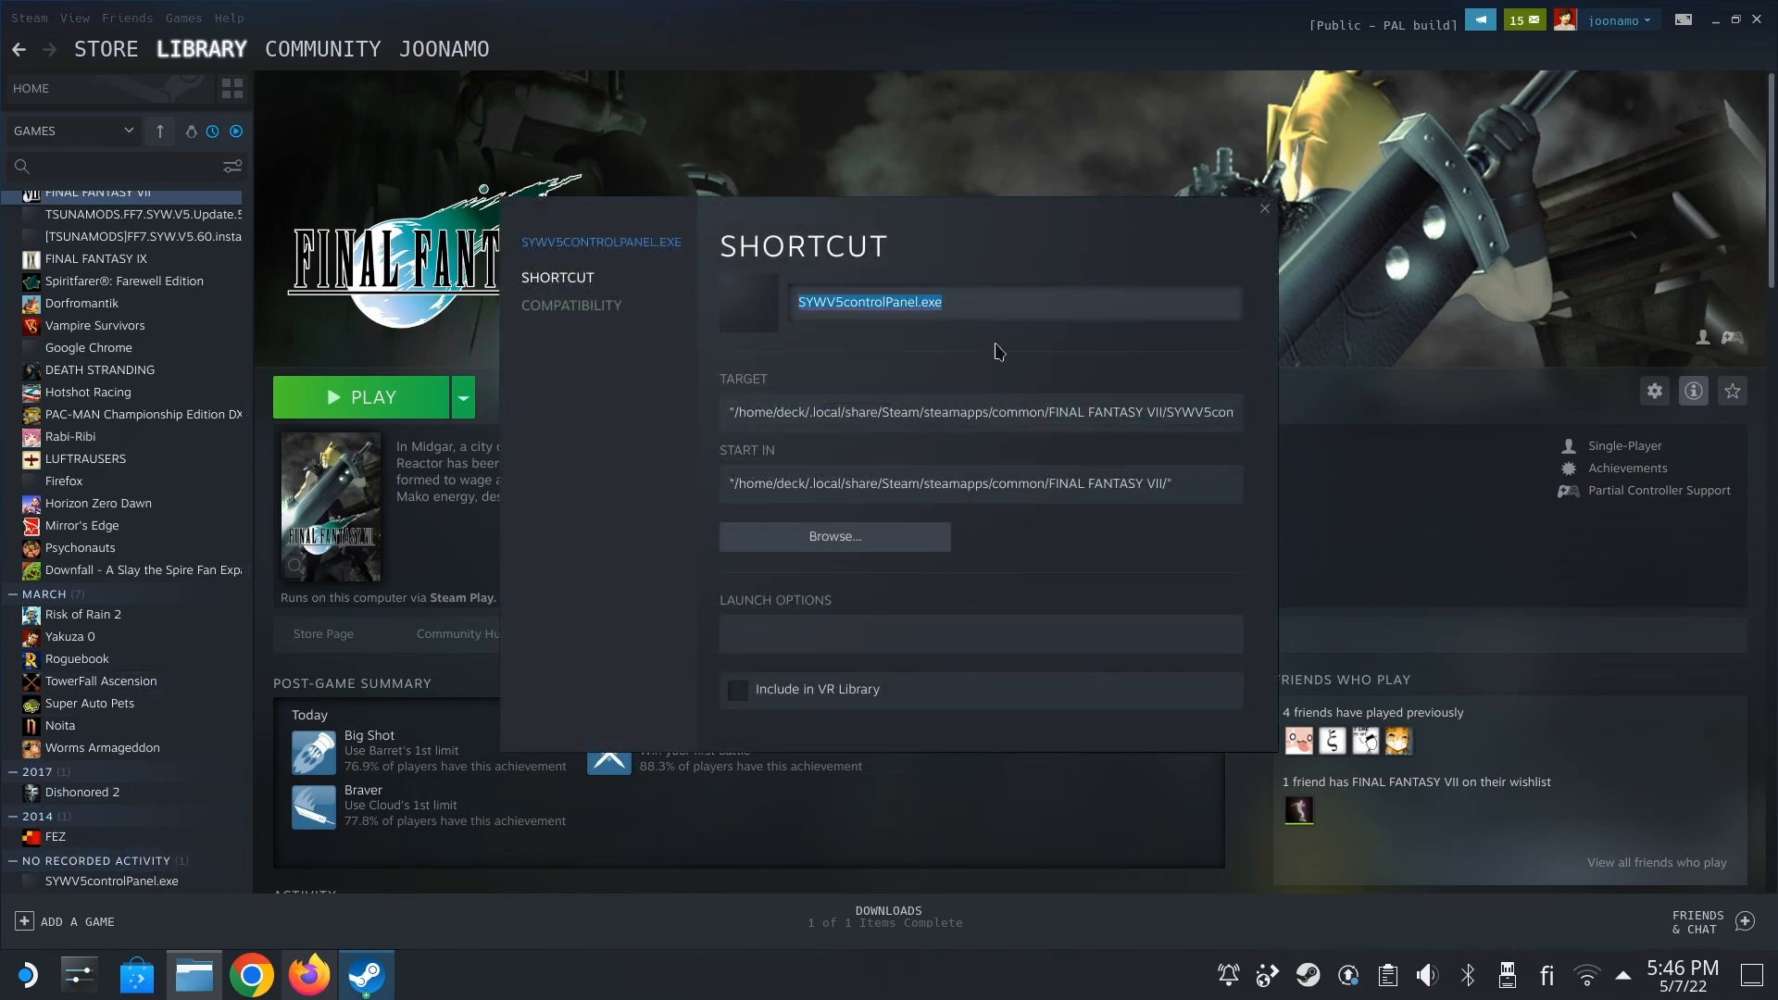
{"action": "type", "text": "Final Fantasy 7 SYW Mod"}
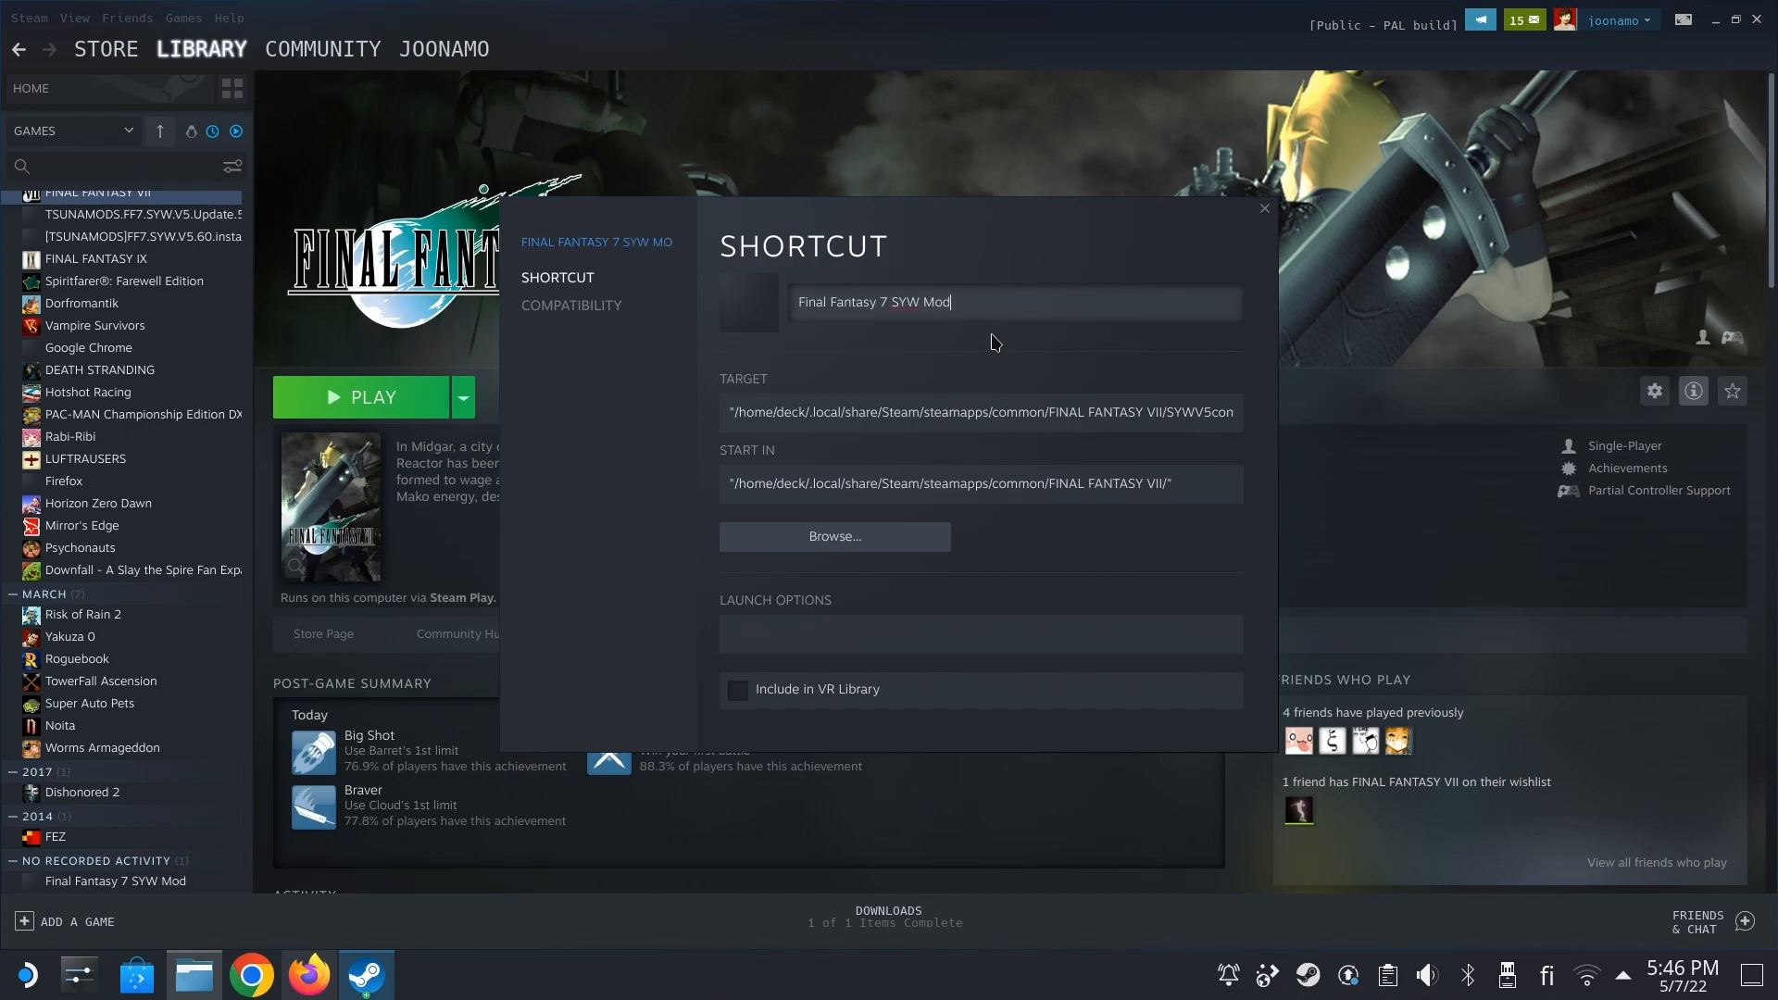
- Force the shortcut to run with a specific Proton version under Compatibility
{"action": "left_click", "coordinate": [573, 306]}
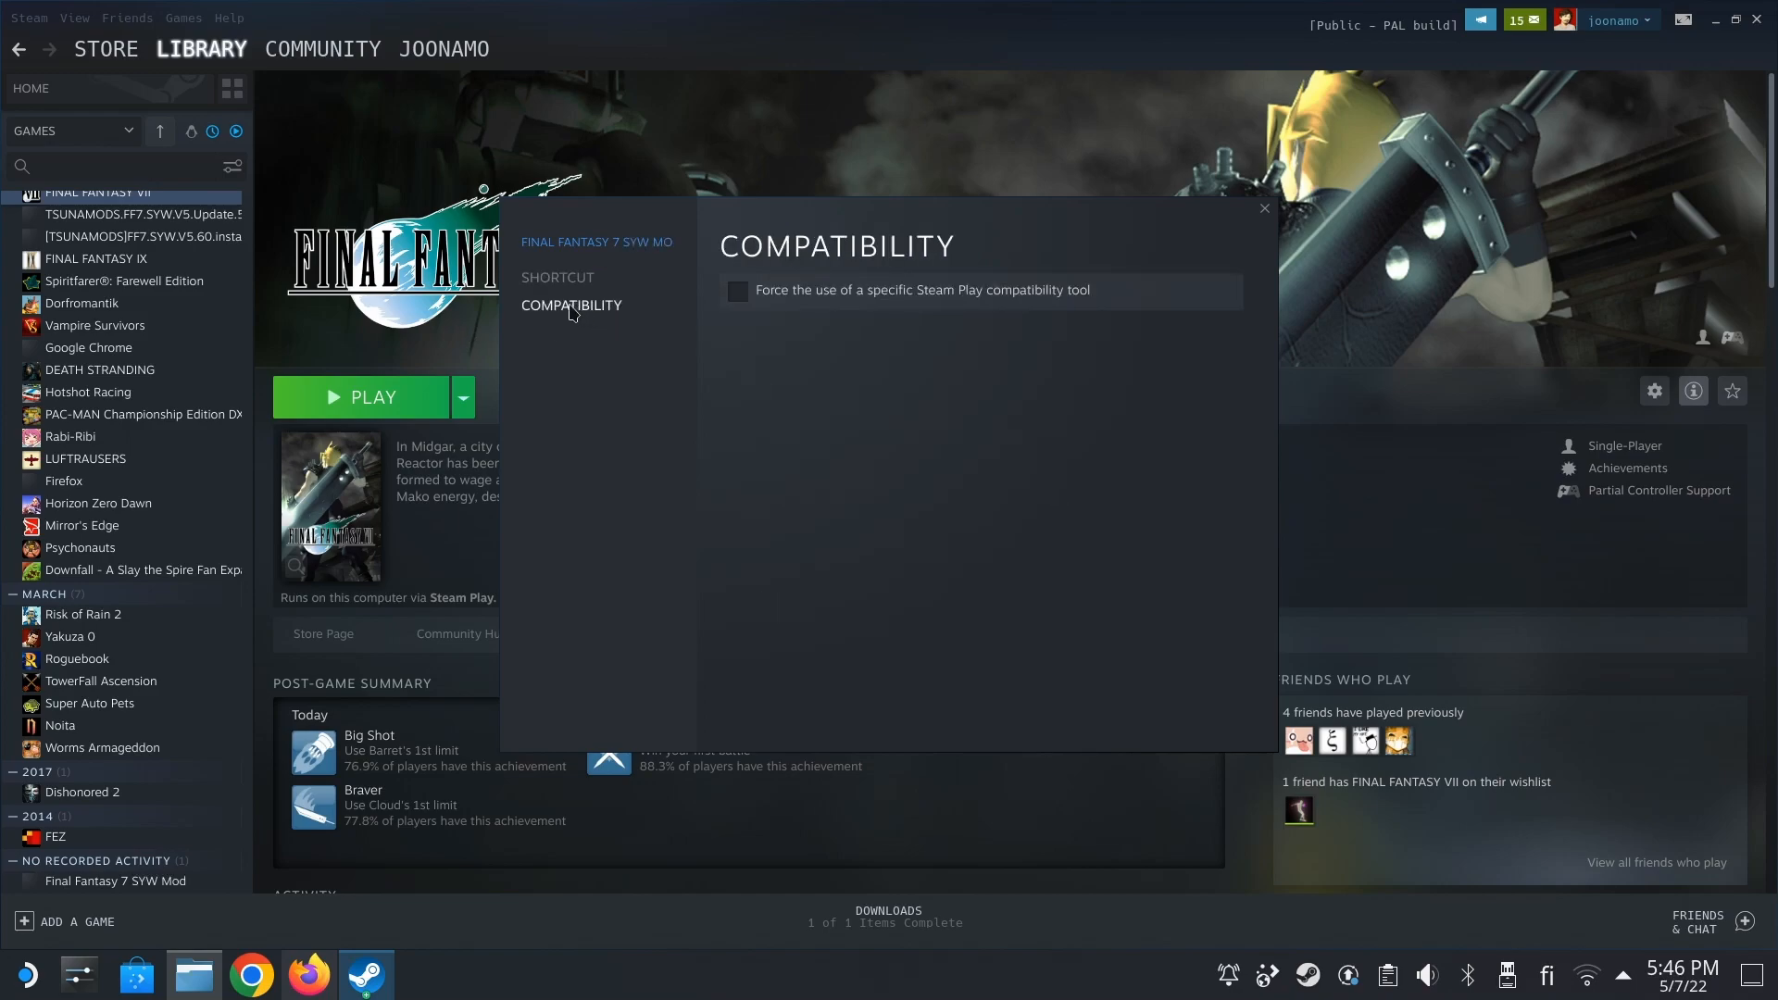
{"action": "left_click", "coordinate": [737, 291]}
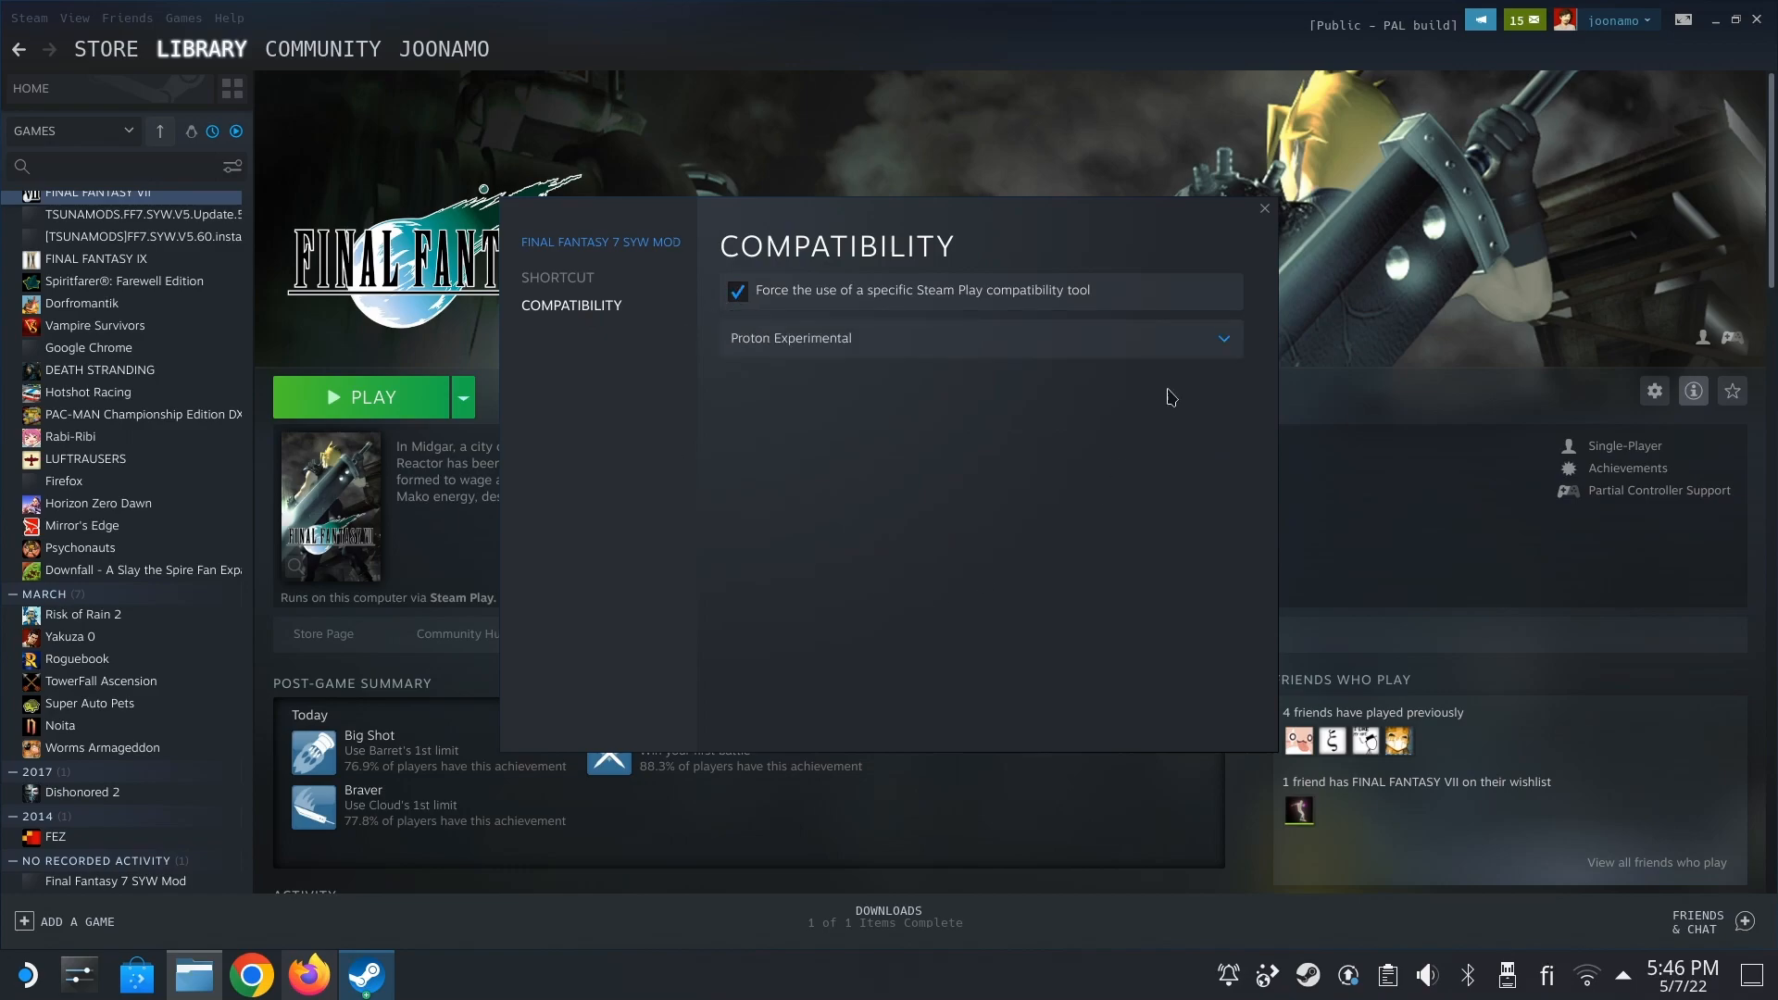
{"action": "left_click", "coordinate": [977, 337]}
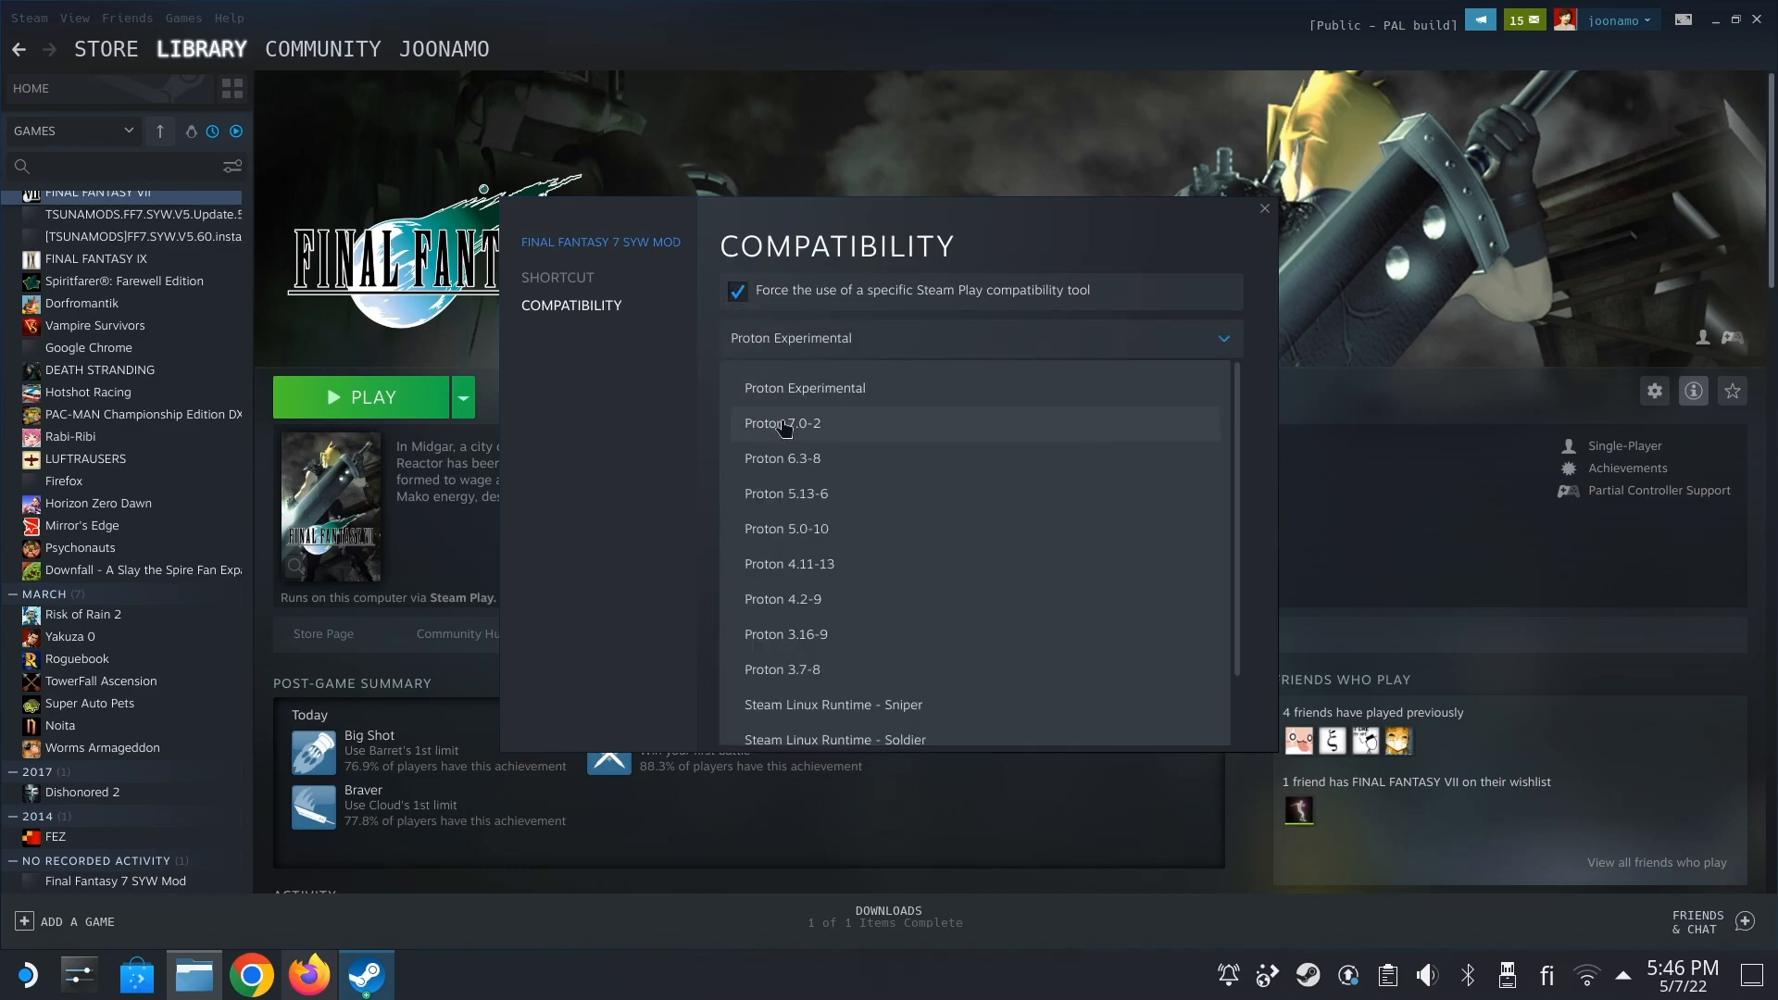
{"action": "left_click", "coordinate": [782, 422]}
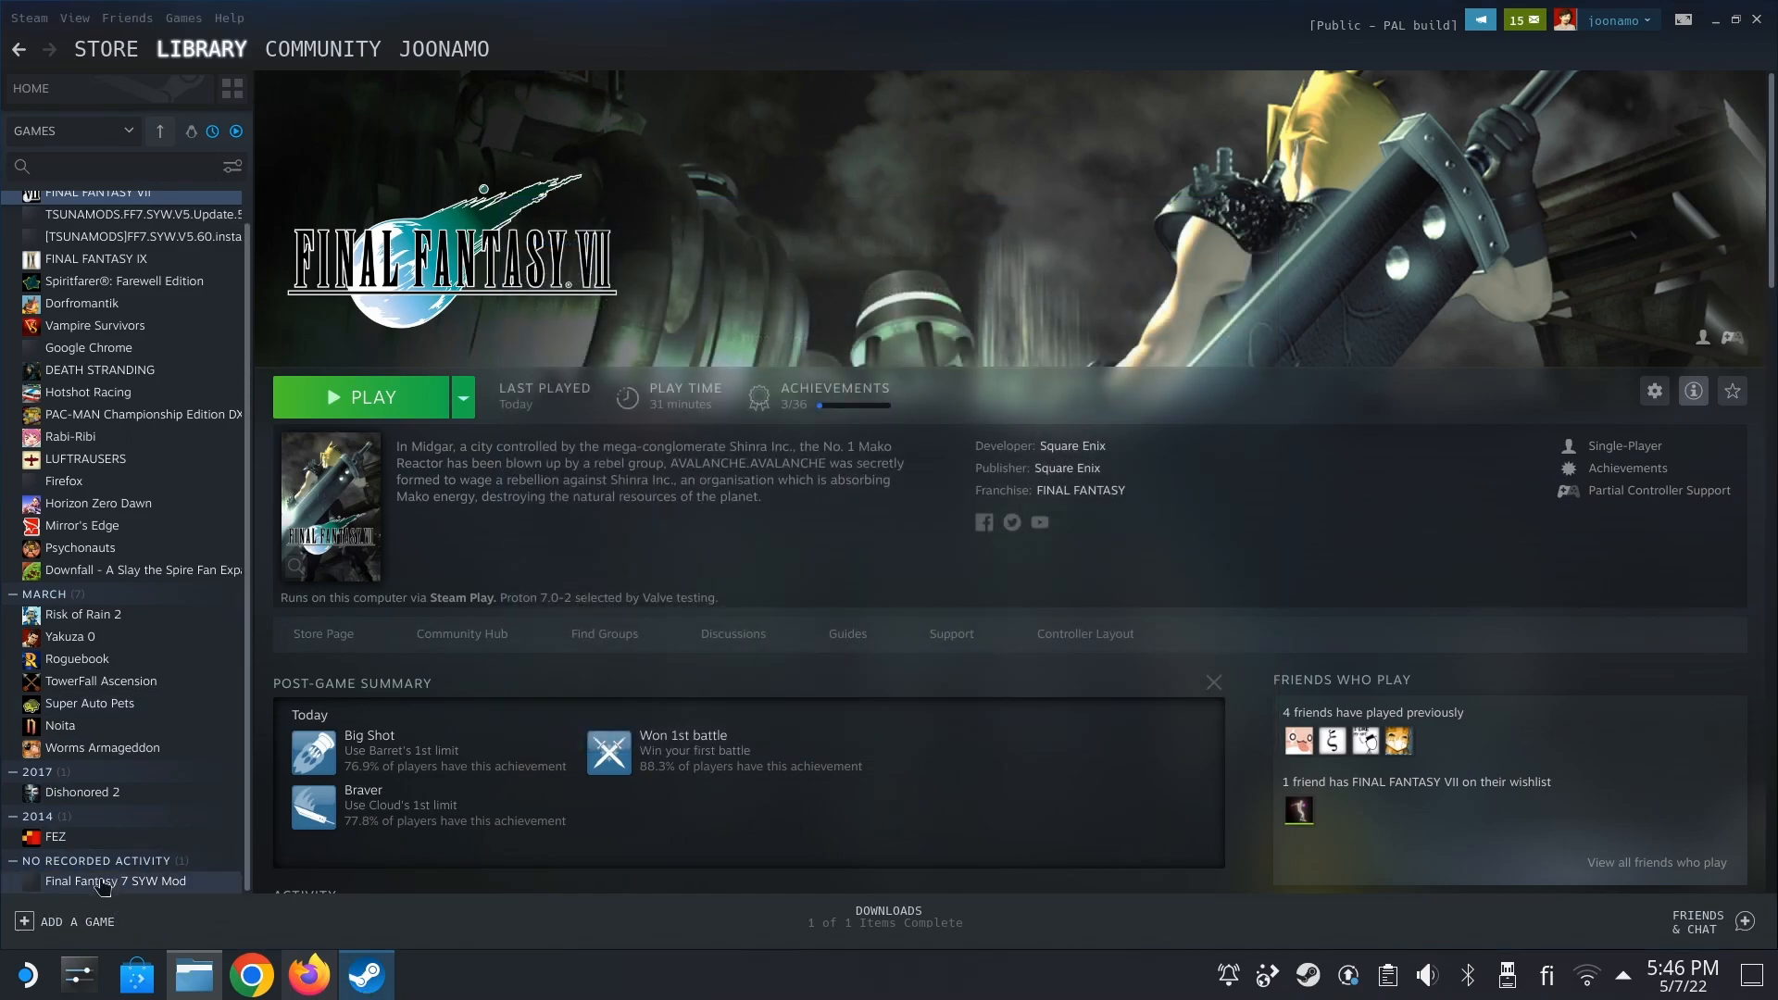
- Show the Final Fantasy 7 SYW Mod library page and minimize the Steam window
{"action": "left_click", "coordinate": [114, 882]}
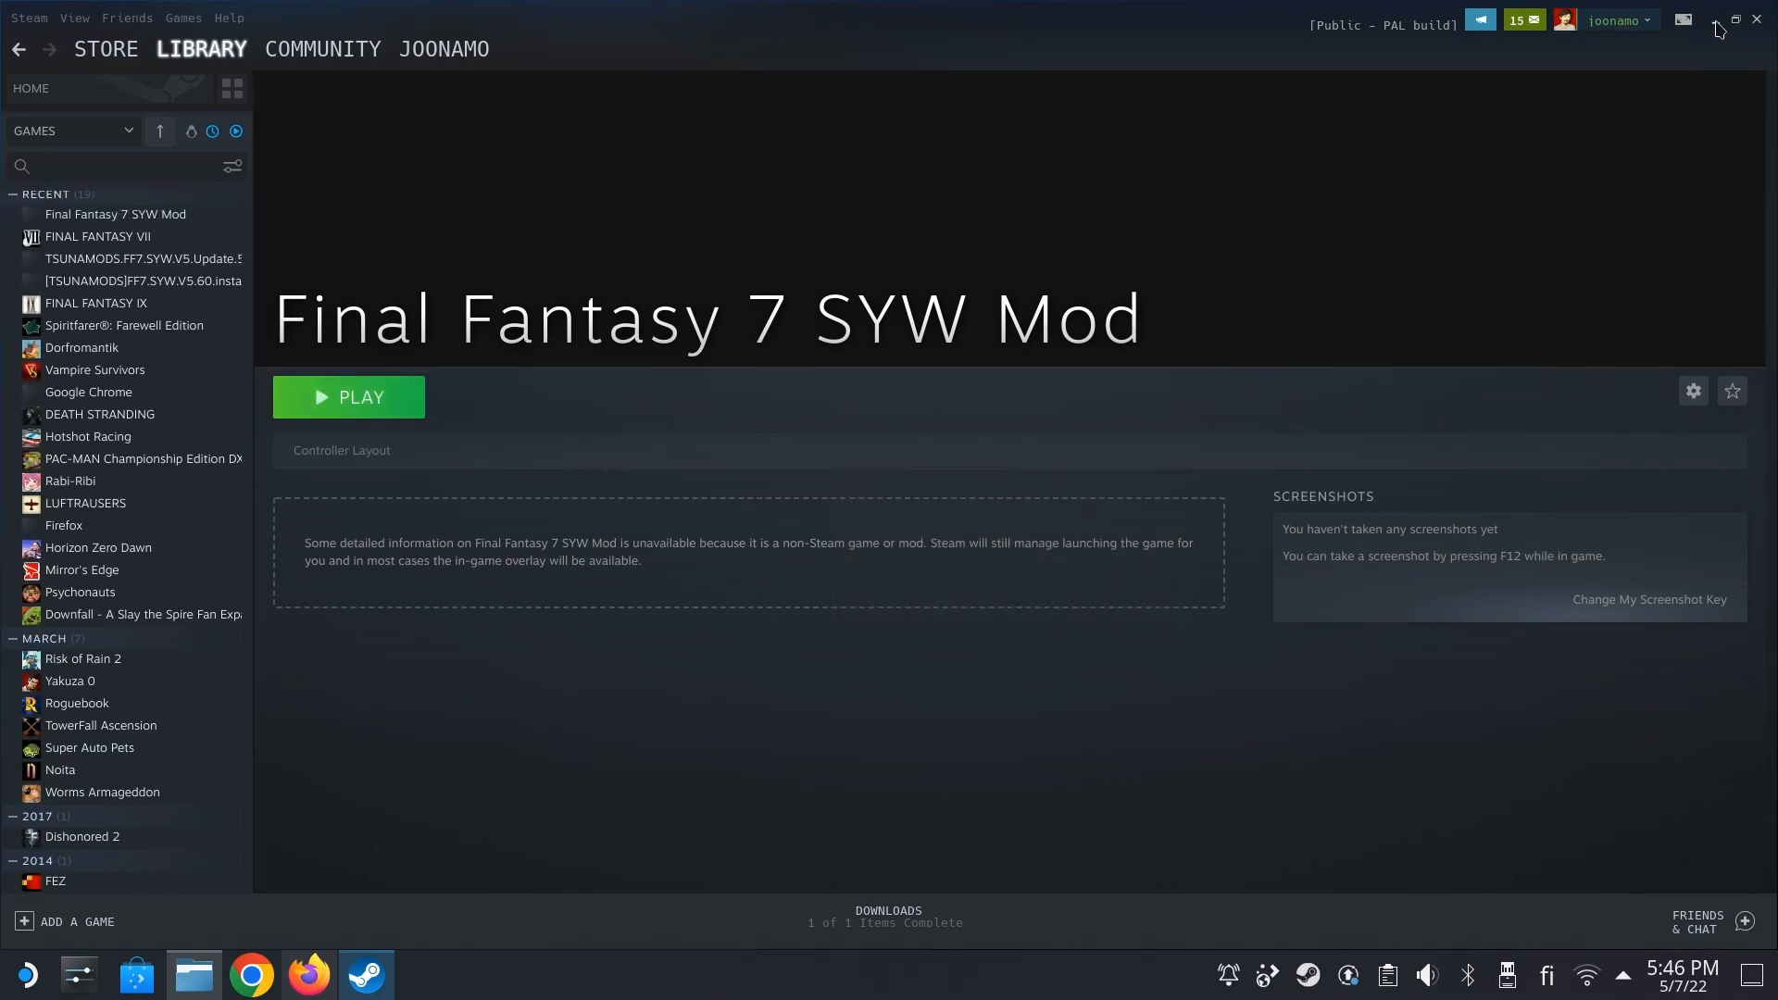
{"action": "left_click", "coordinate": [348, 396]}
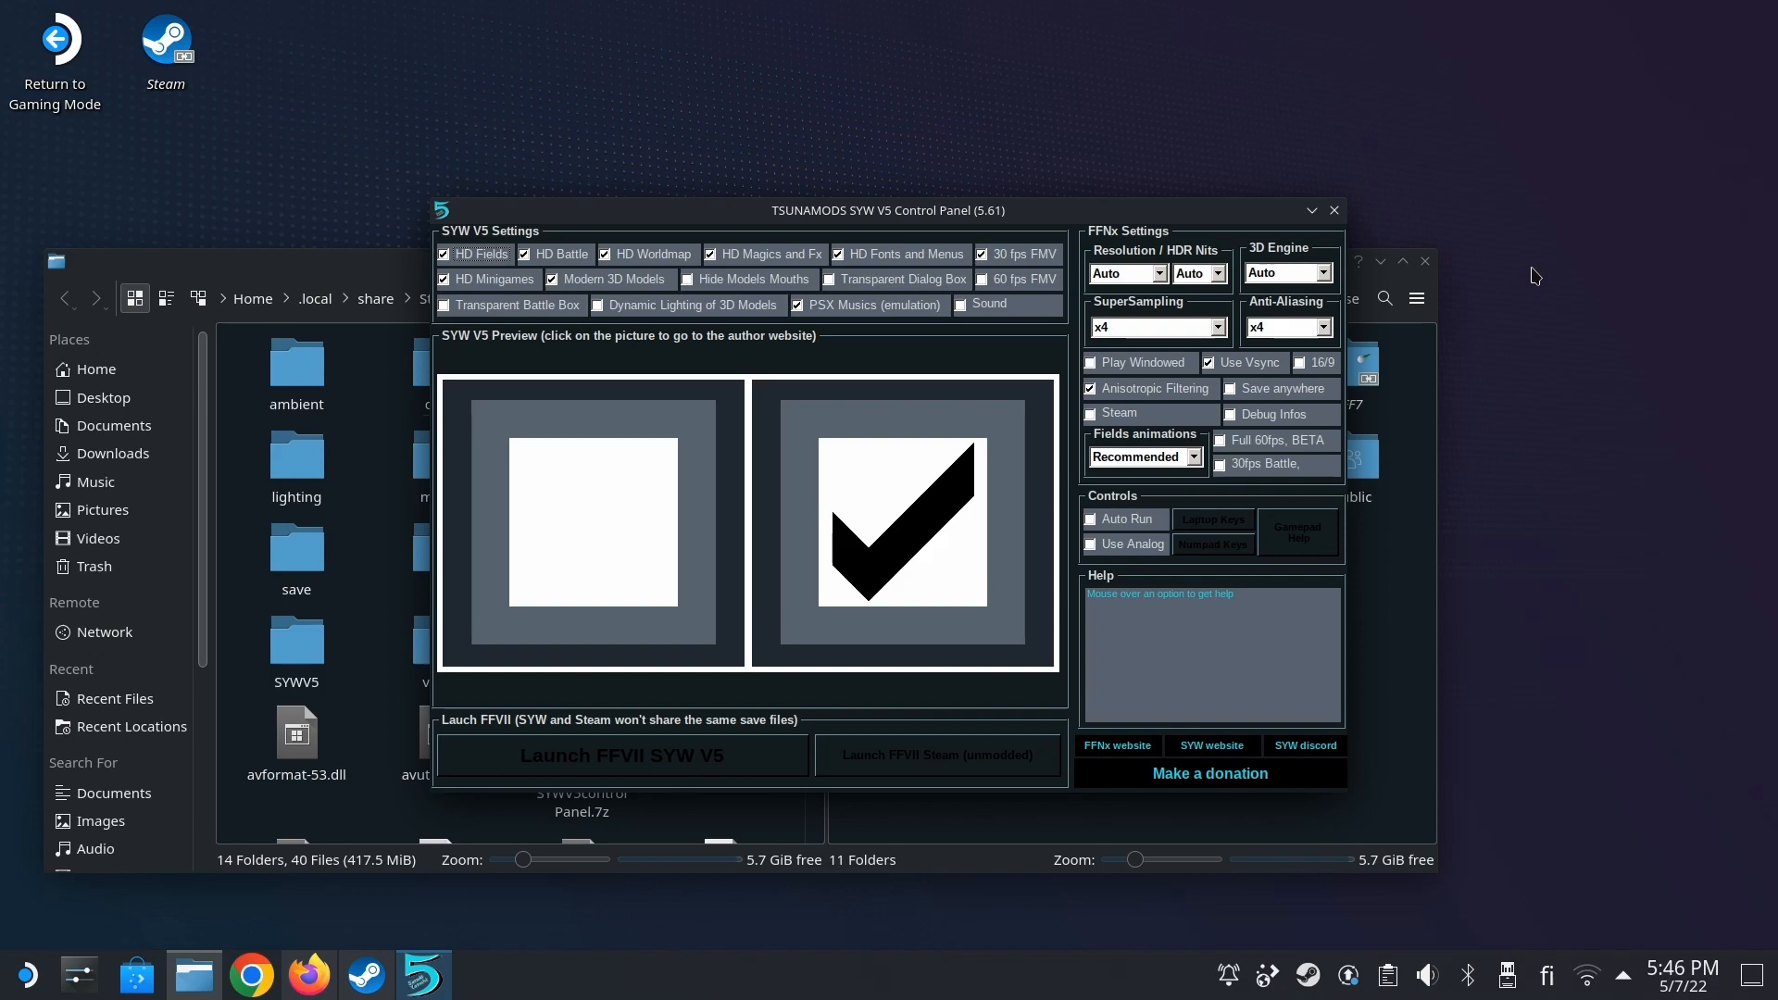
{"action": "mouse_move", "coordinate": [1303, 402]}
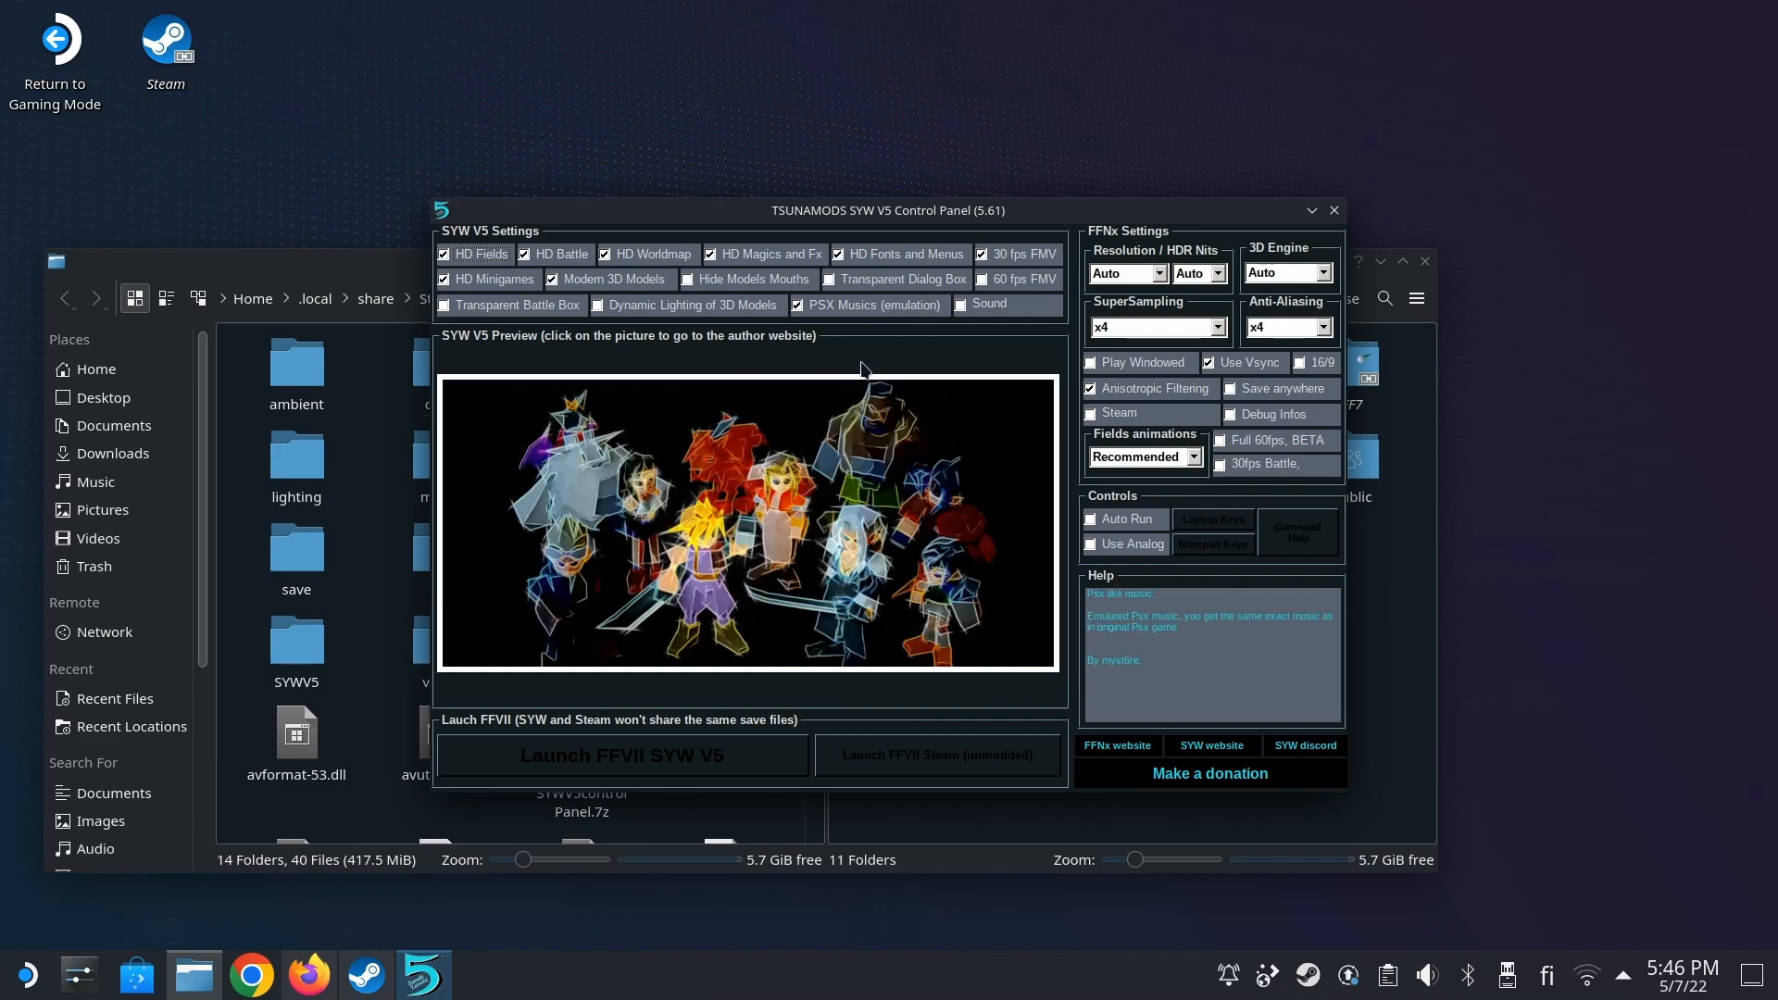
- Enable Play Windowed in FFNx Settings and launch FFVII SYW V5
{"action": "left_click", "coordinate": [1093, 361]}
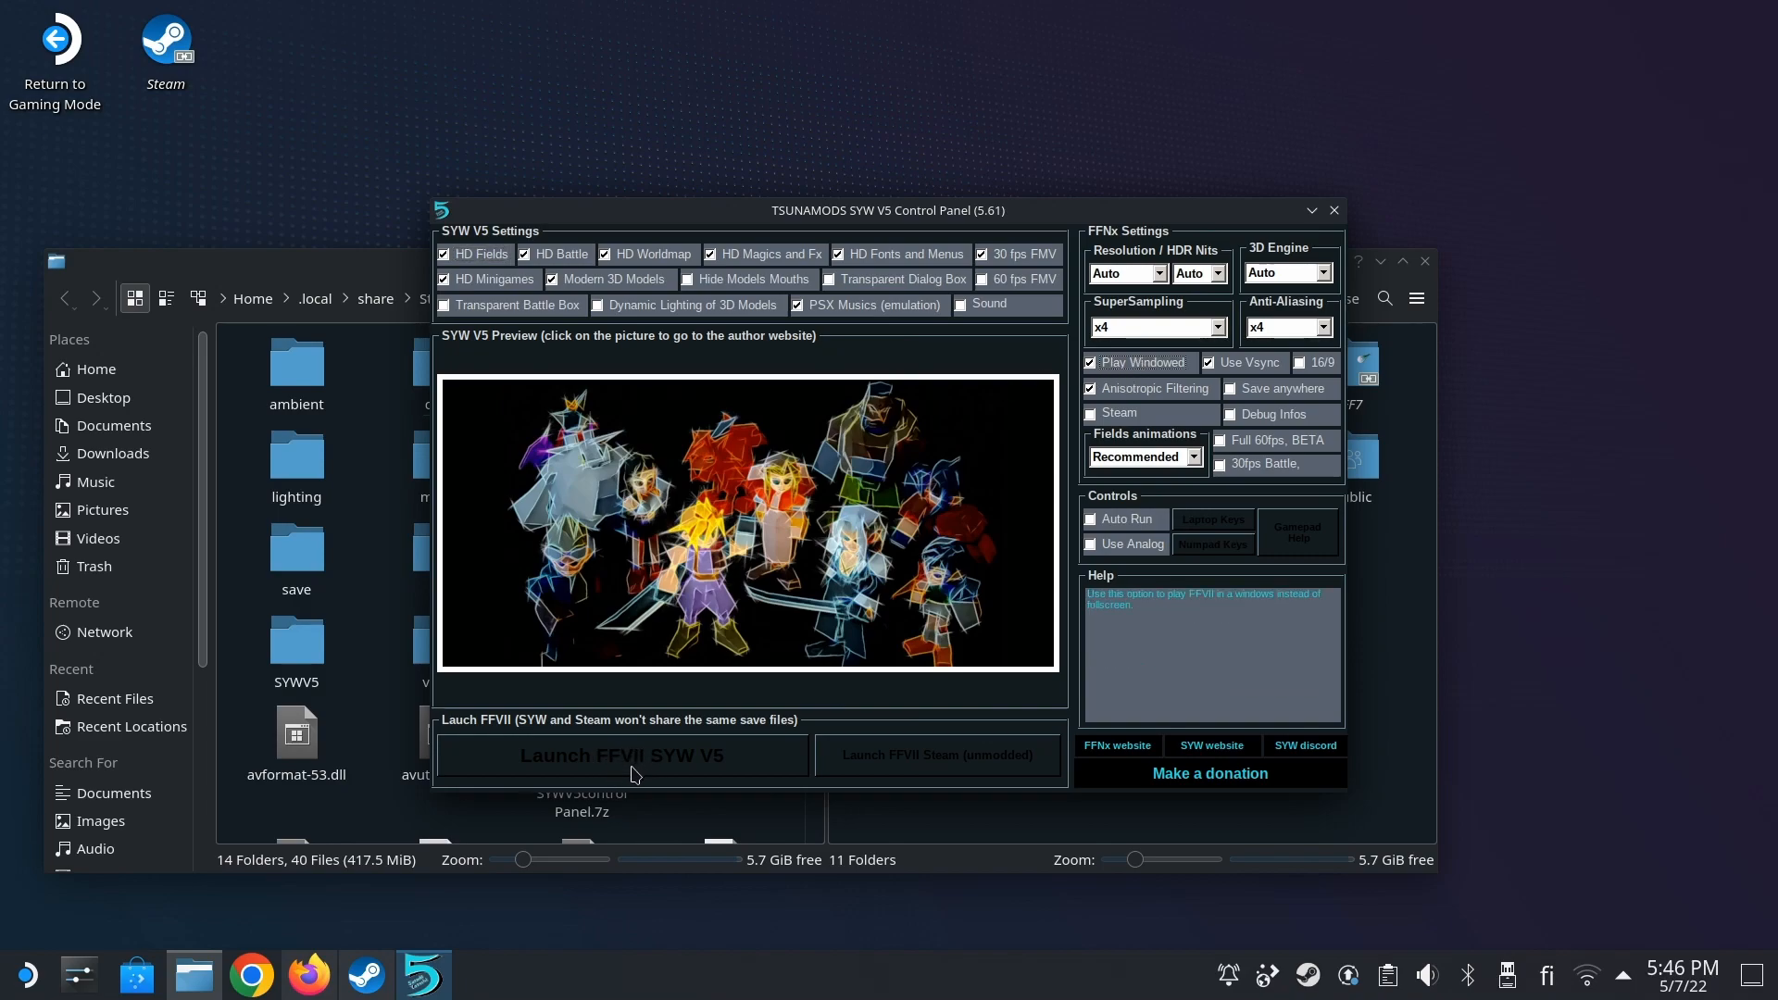
{"action": "mouse_move", "coordinate": [694, 769]}
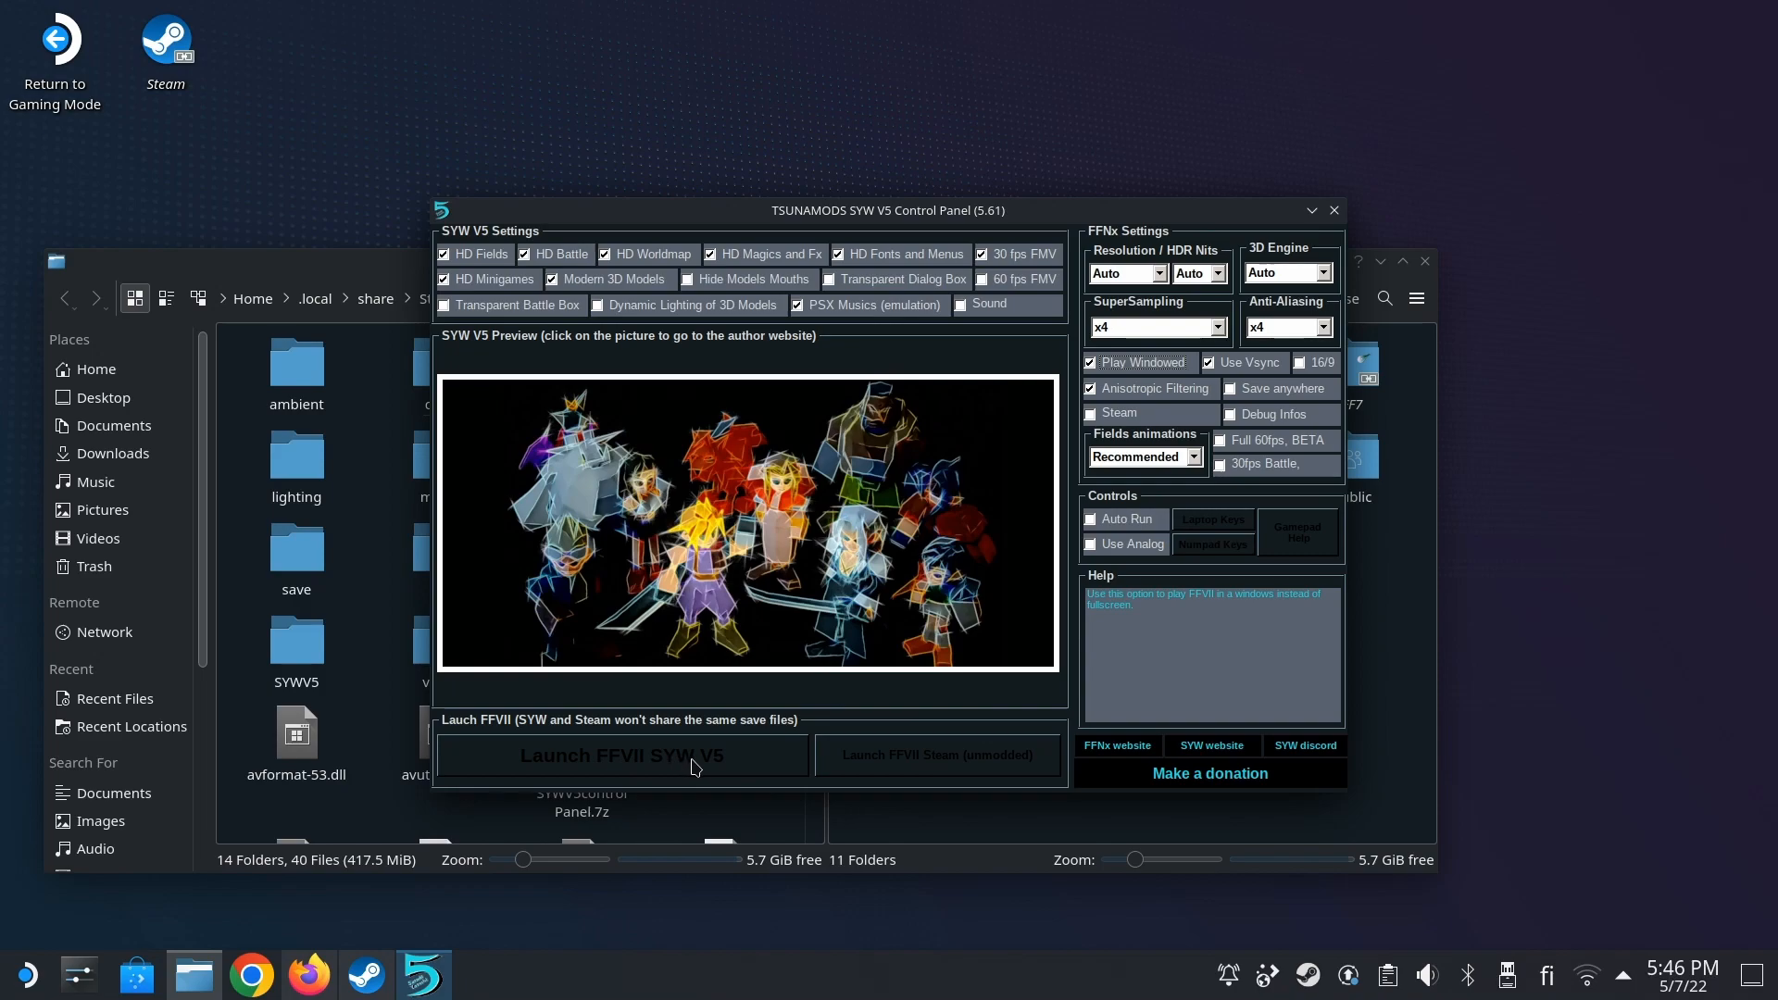
{"action": "mouse_move", "coordinate": [667, 768]}
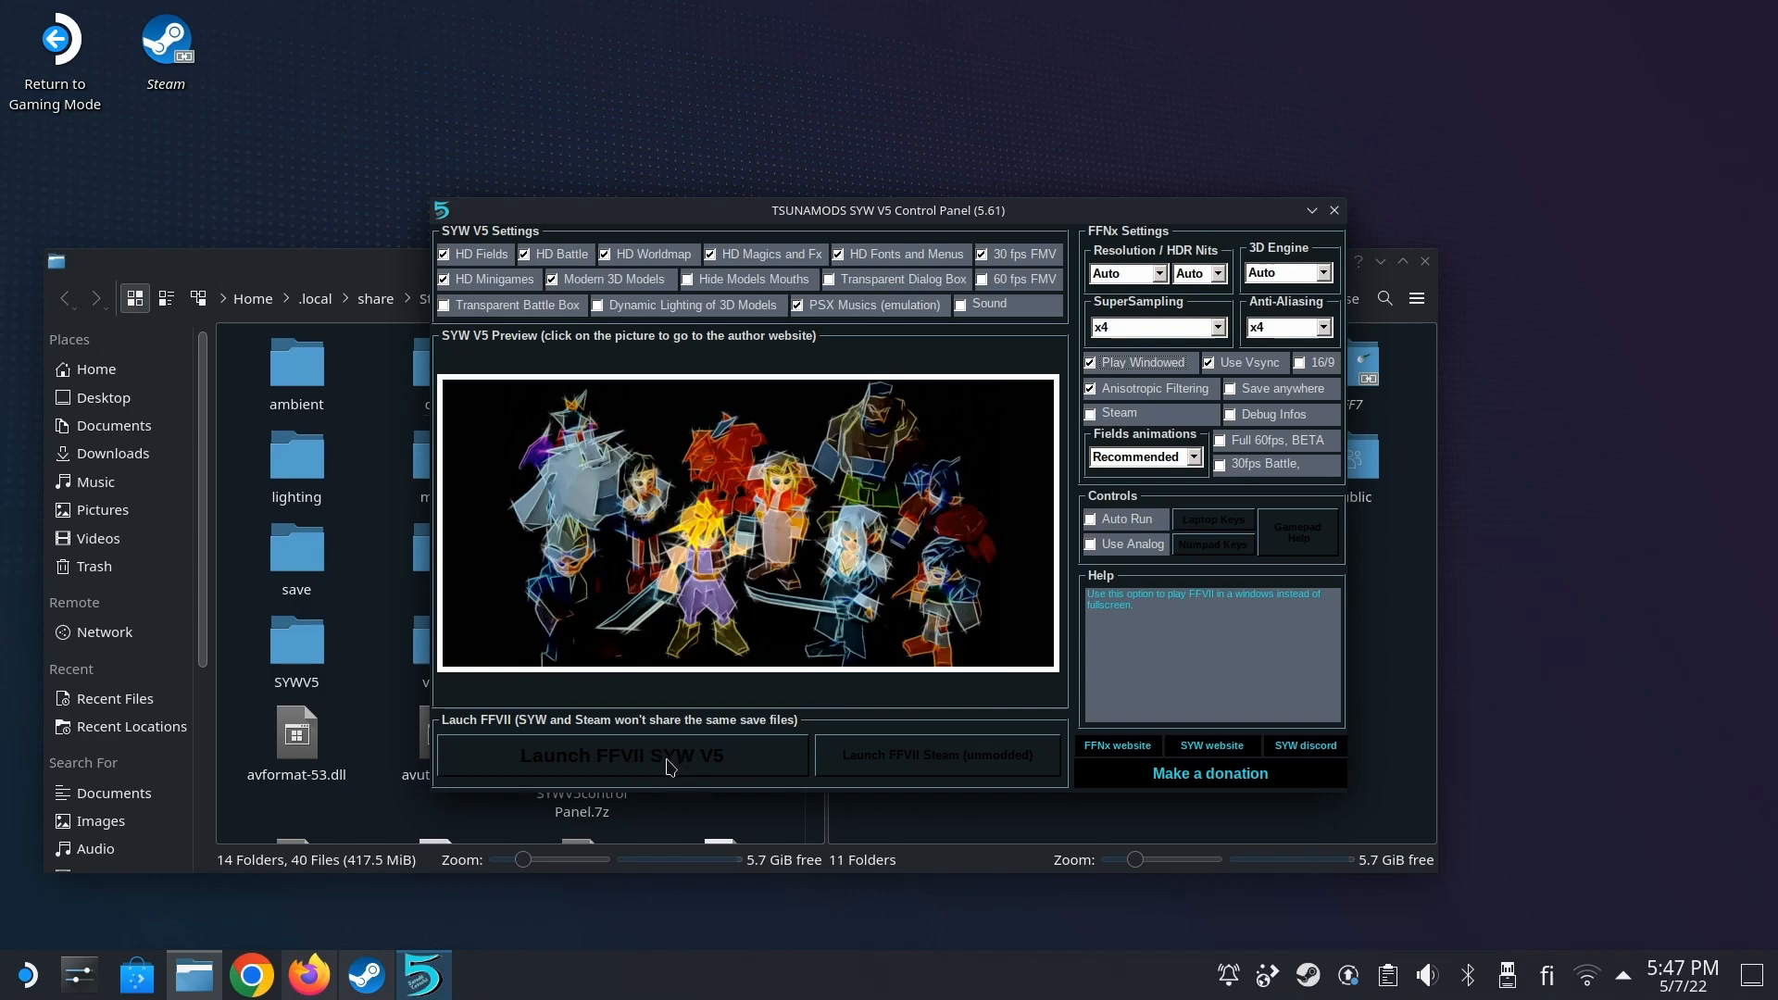
{"action": "left_click", "coordinate": [620, 755]}
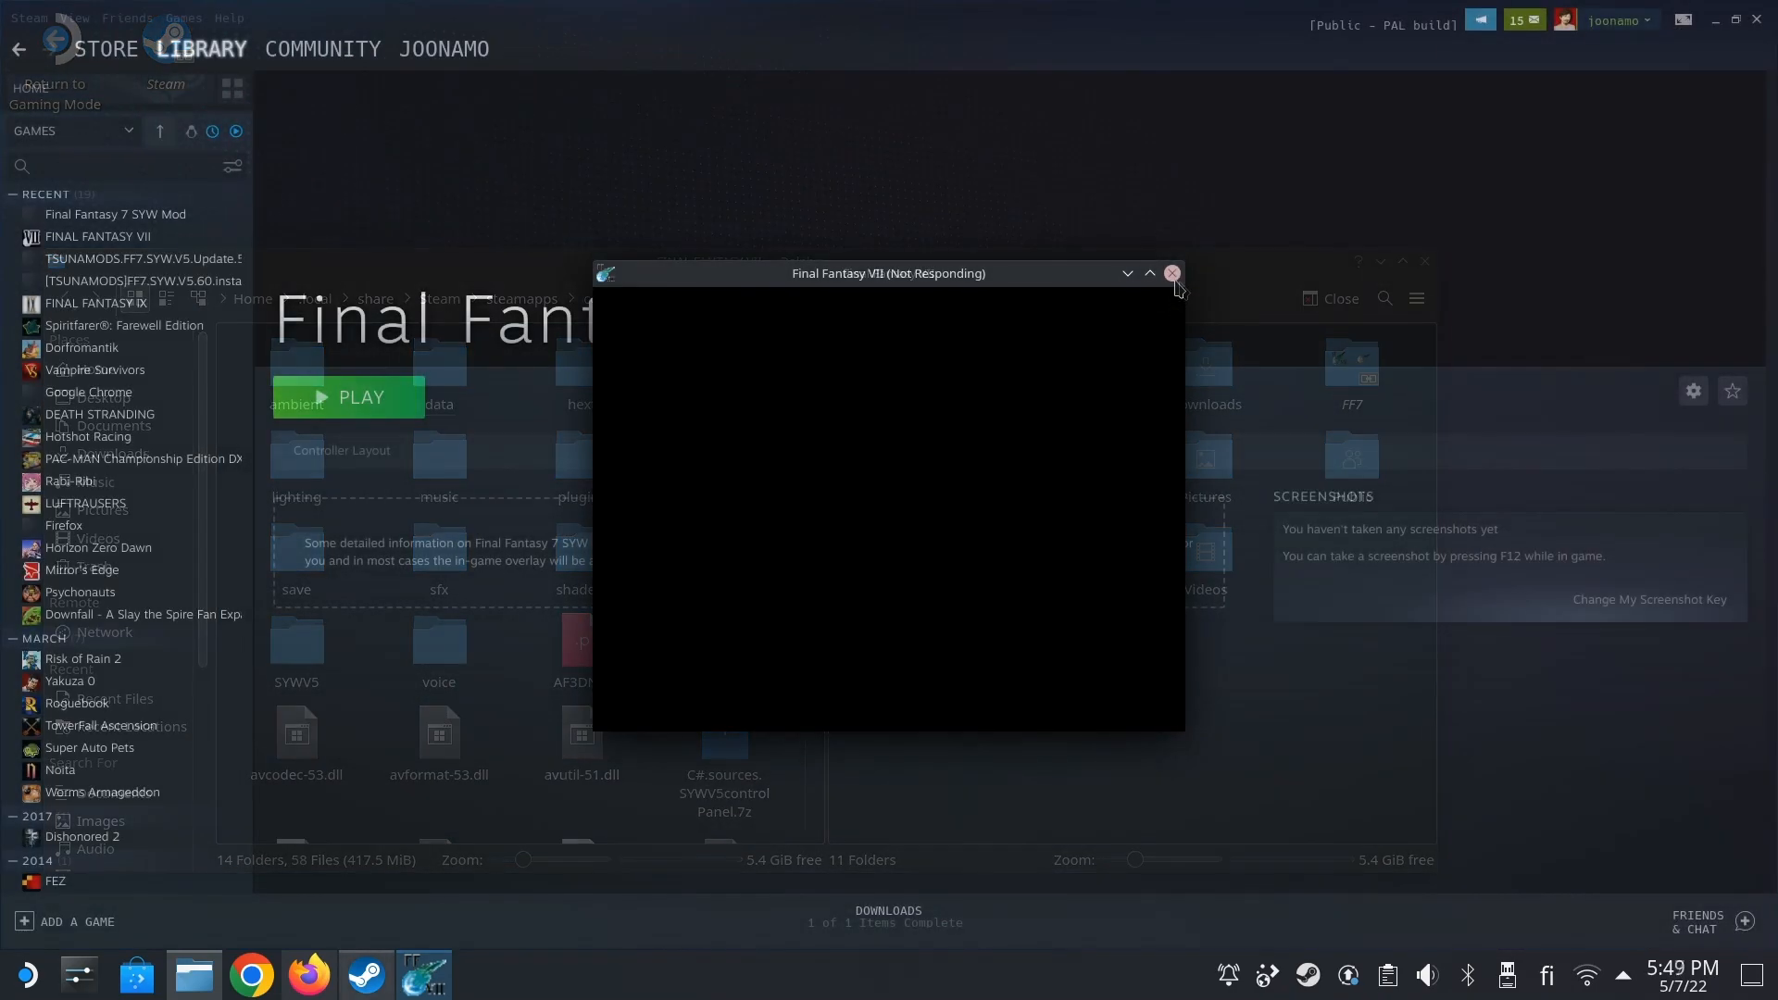
- Close the frozen game, remove the TSUNAMODS setup entry from the library and reopen Dolphin
{"action": "left_click", "coordinate": [1170, 274]}
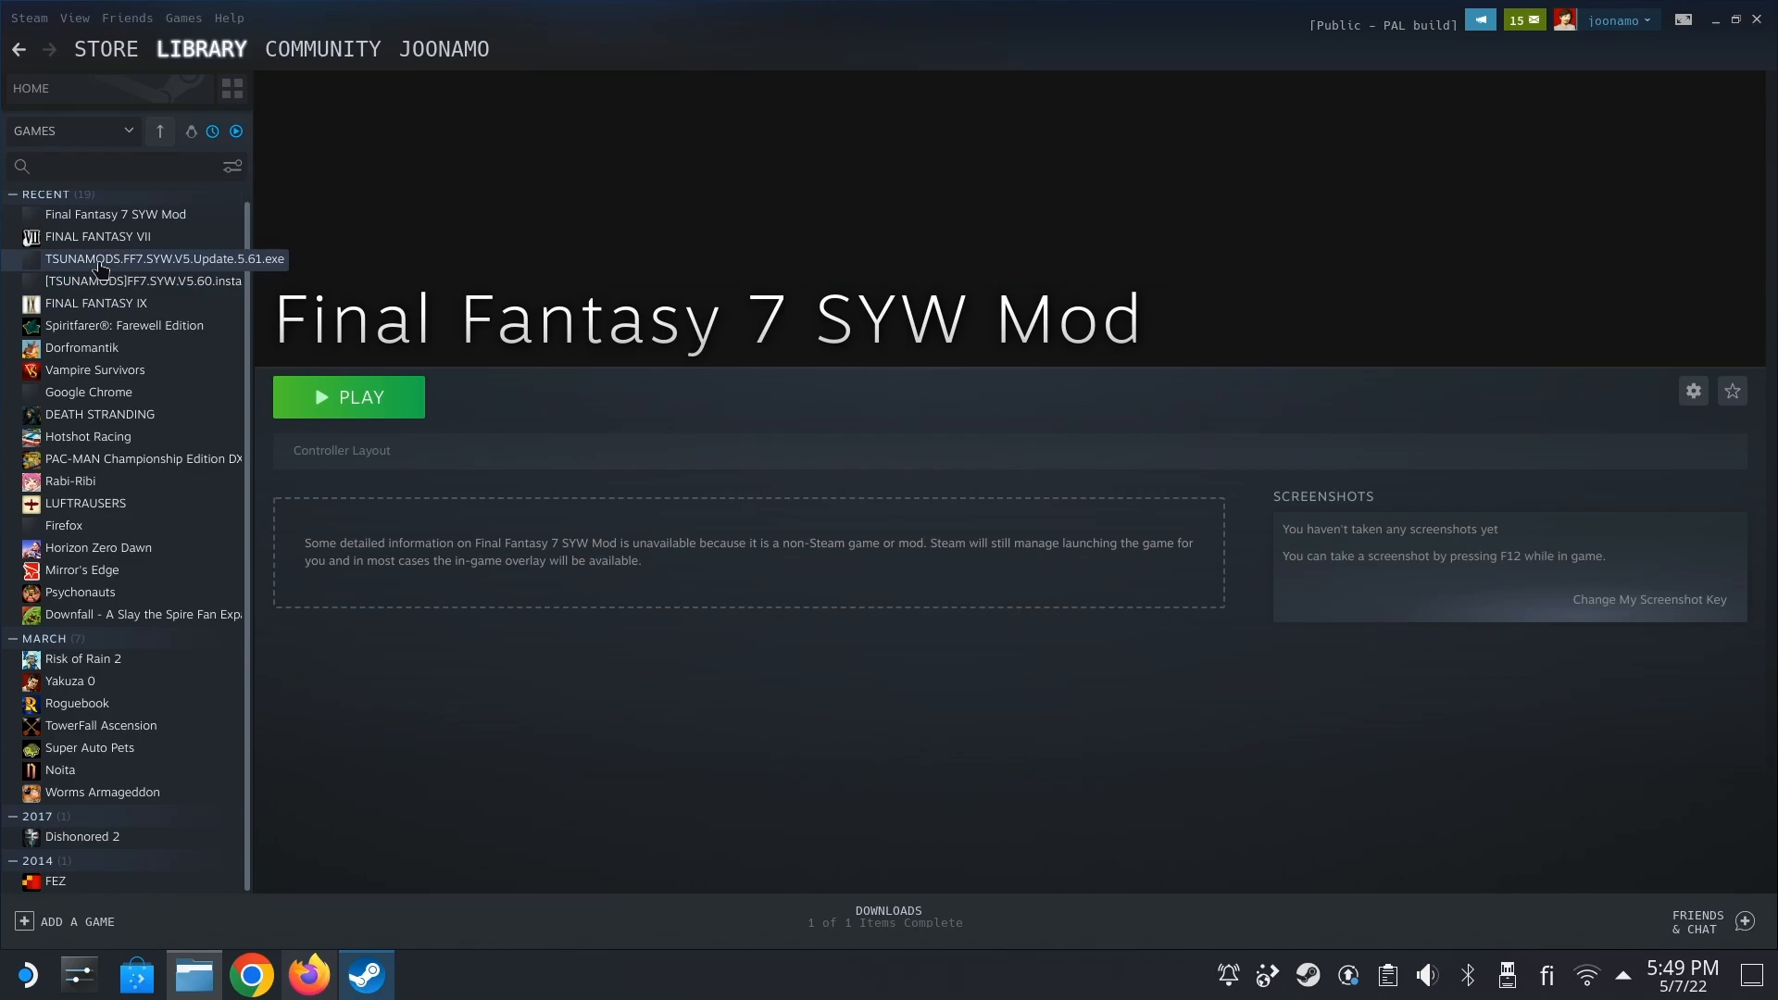
{"action": "right_click", "coordinate": [113, 259]}
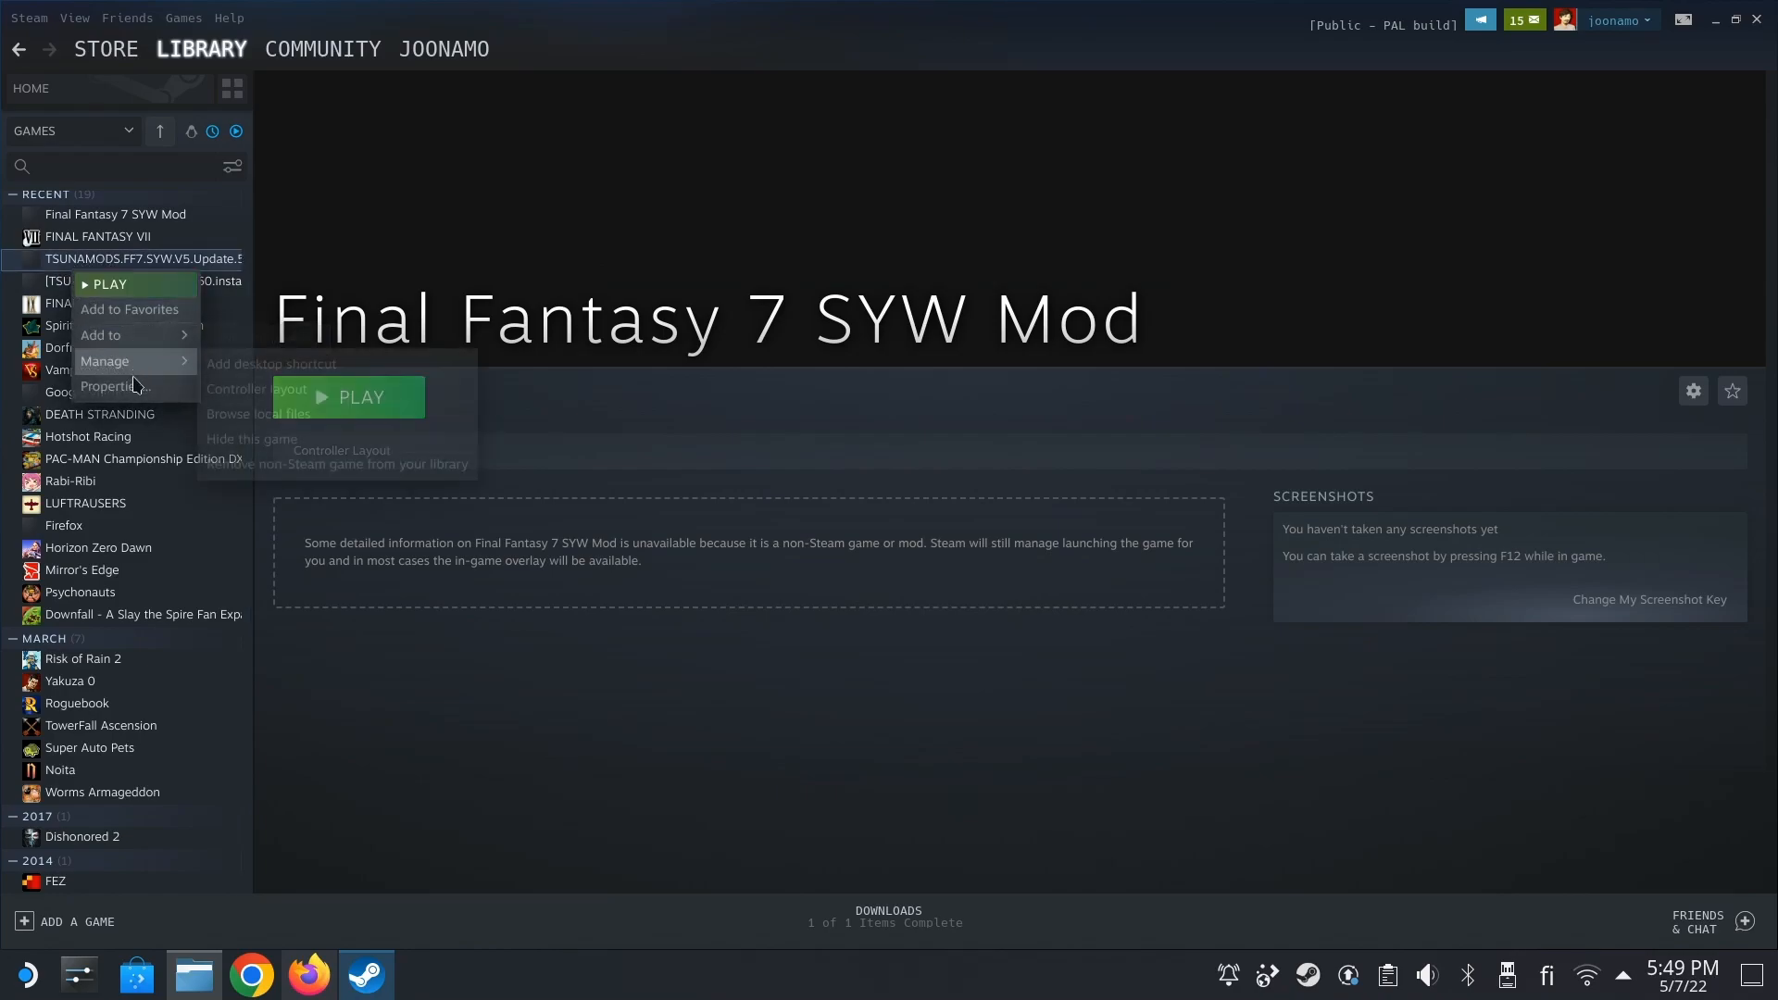
{"action": "mouse_move", "coordinate": [104, 361]}
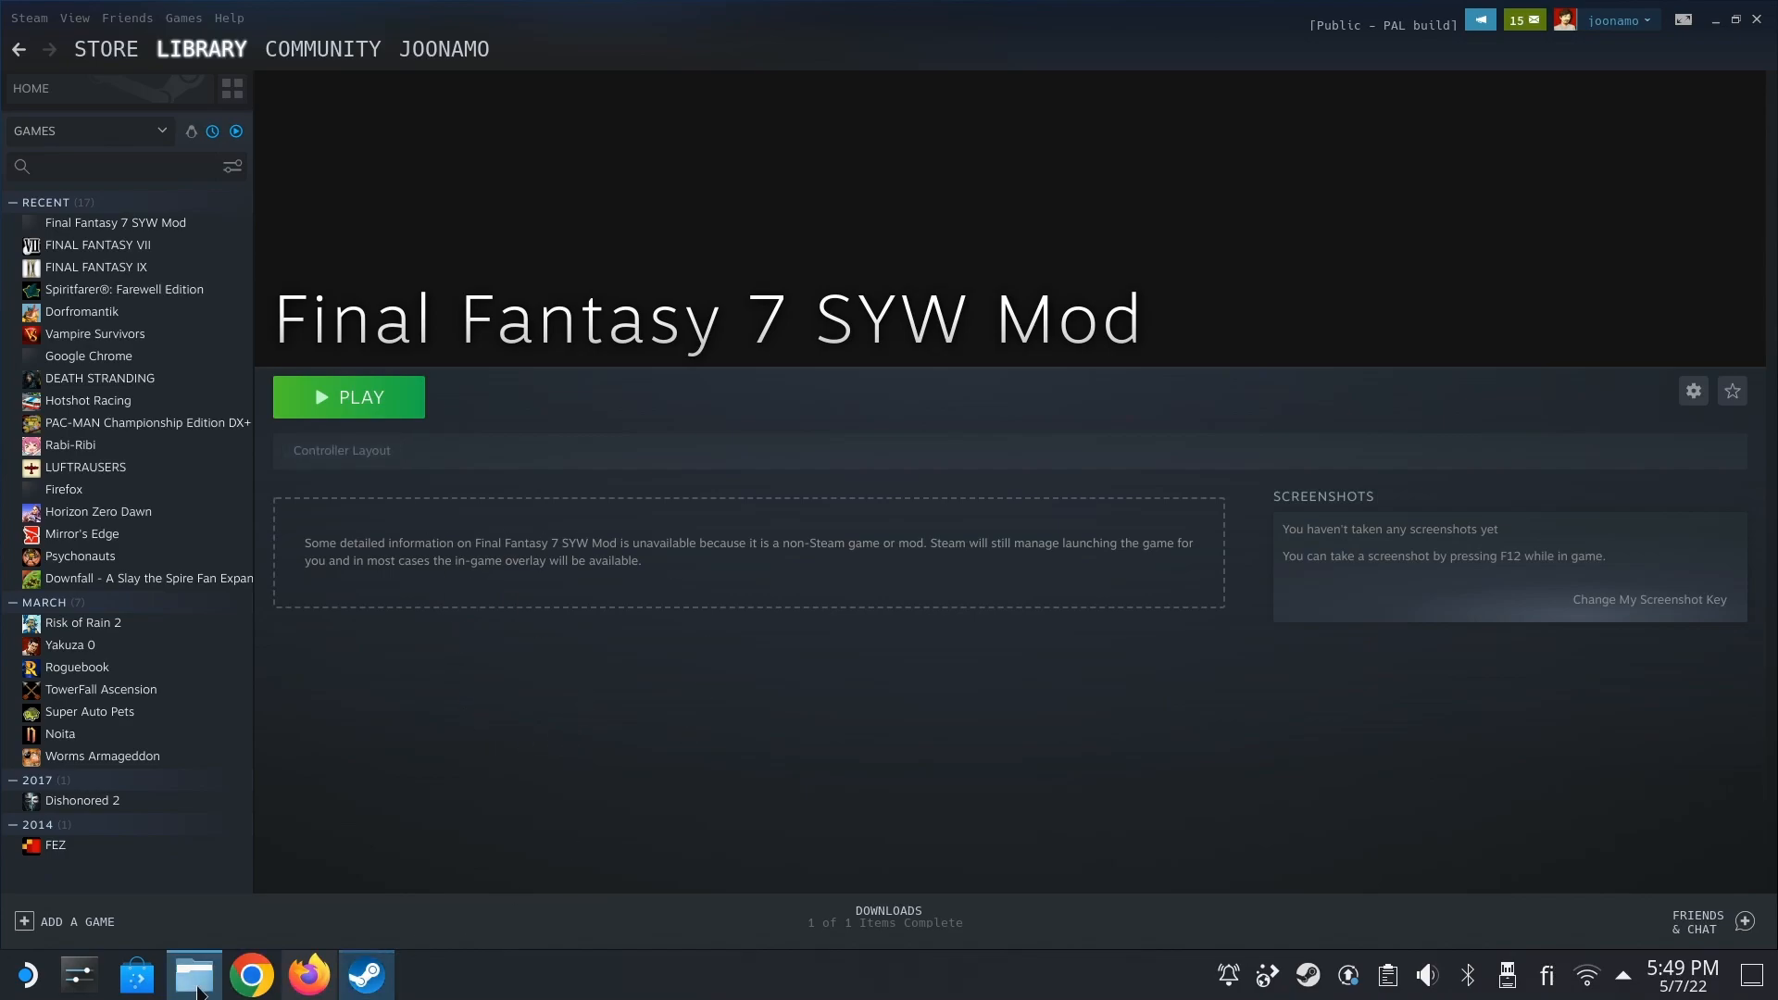
{"action": "left_click", "coordinate": [193, 974]}
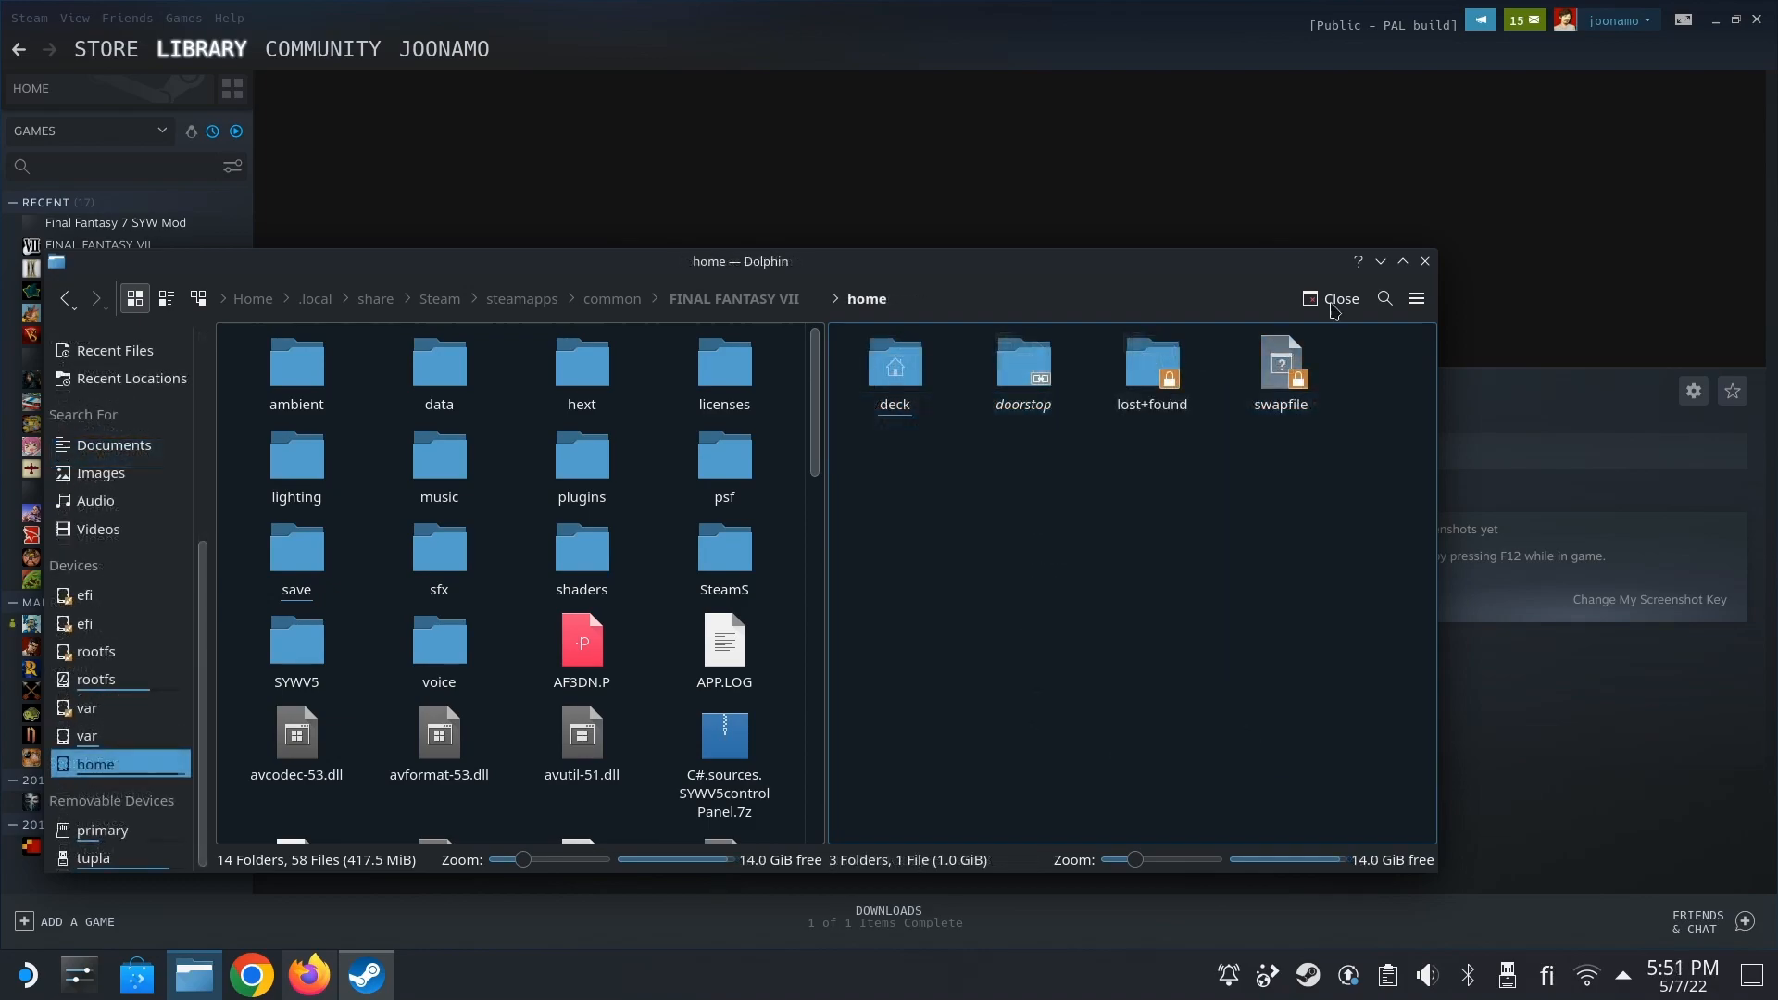
{"action": "left_click", "coordinate": [1339, 298]}
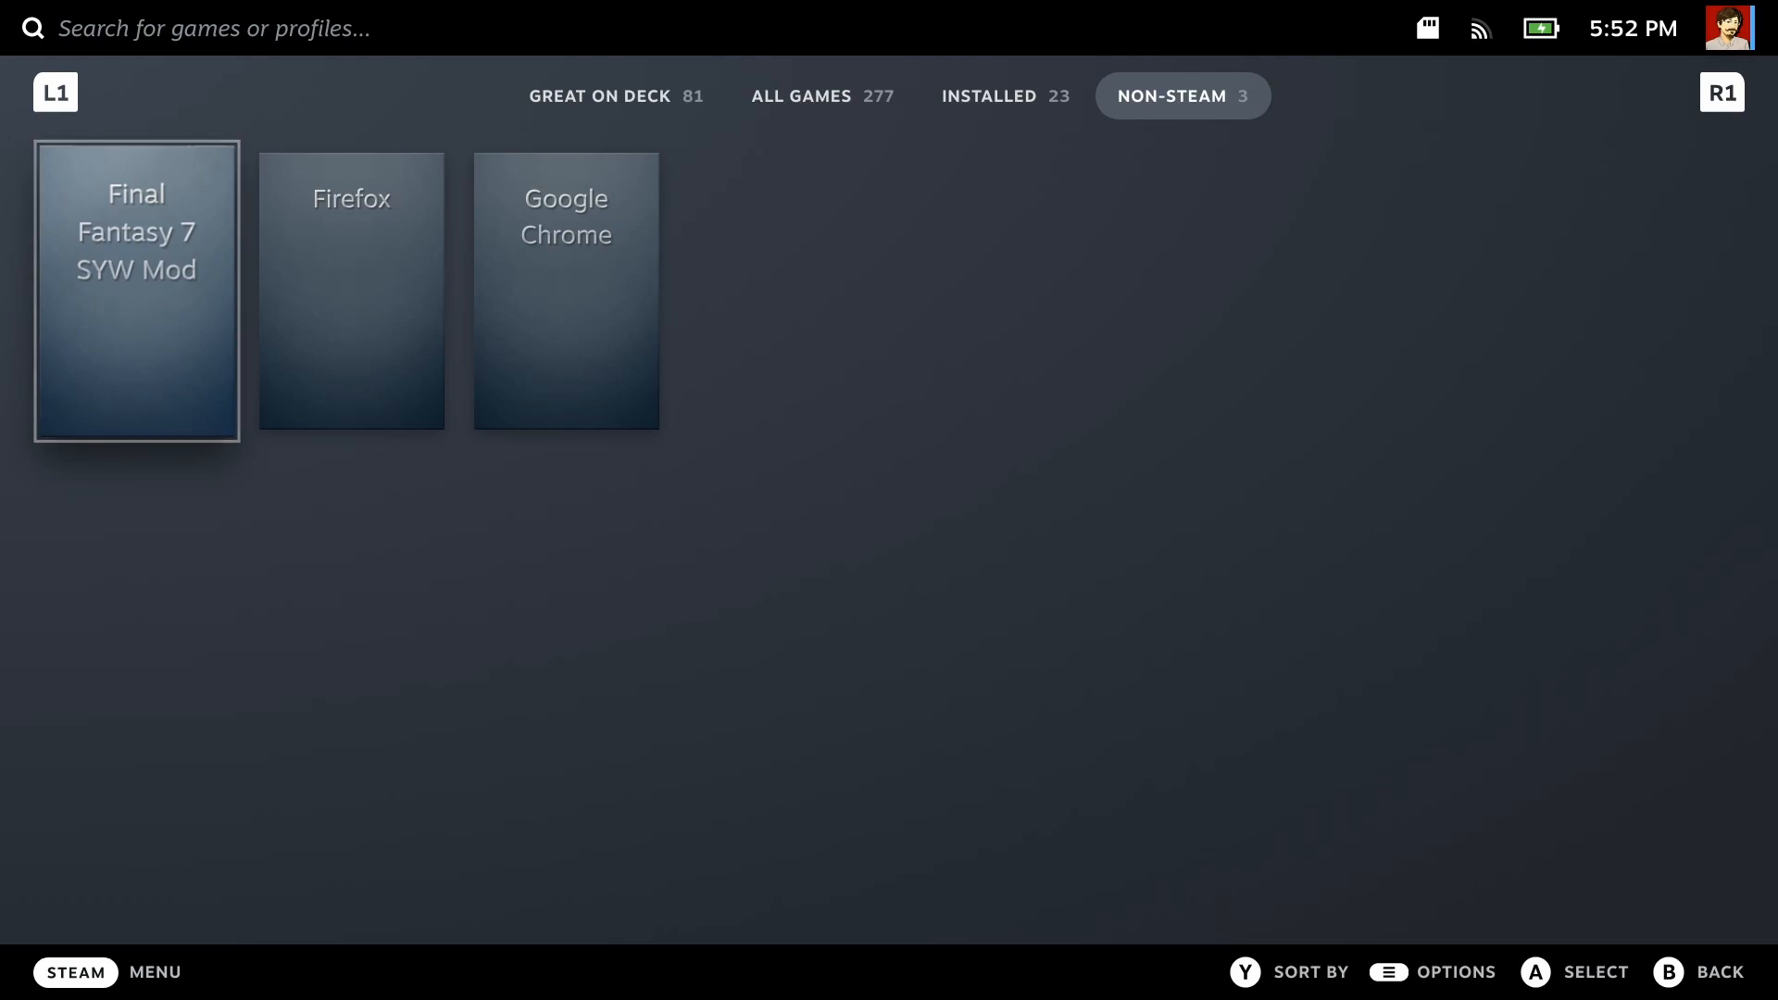
- Set Final Fantasy 7 SYW Mod's right trackpad behaviour to As Mouse with its press bound to Left Mouse Click
{"action": "left_click", "coordinate": [135, 289]}
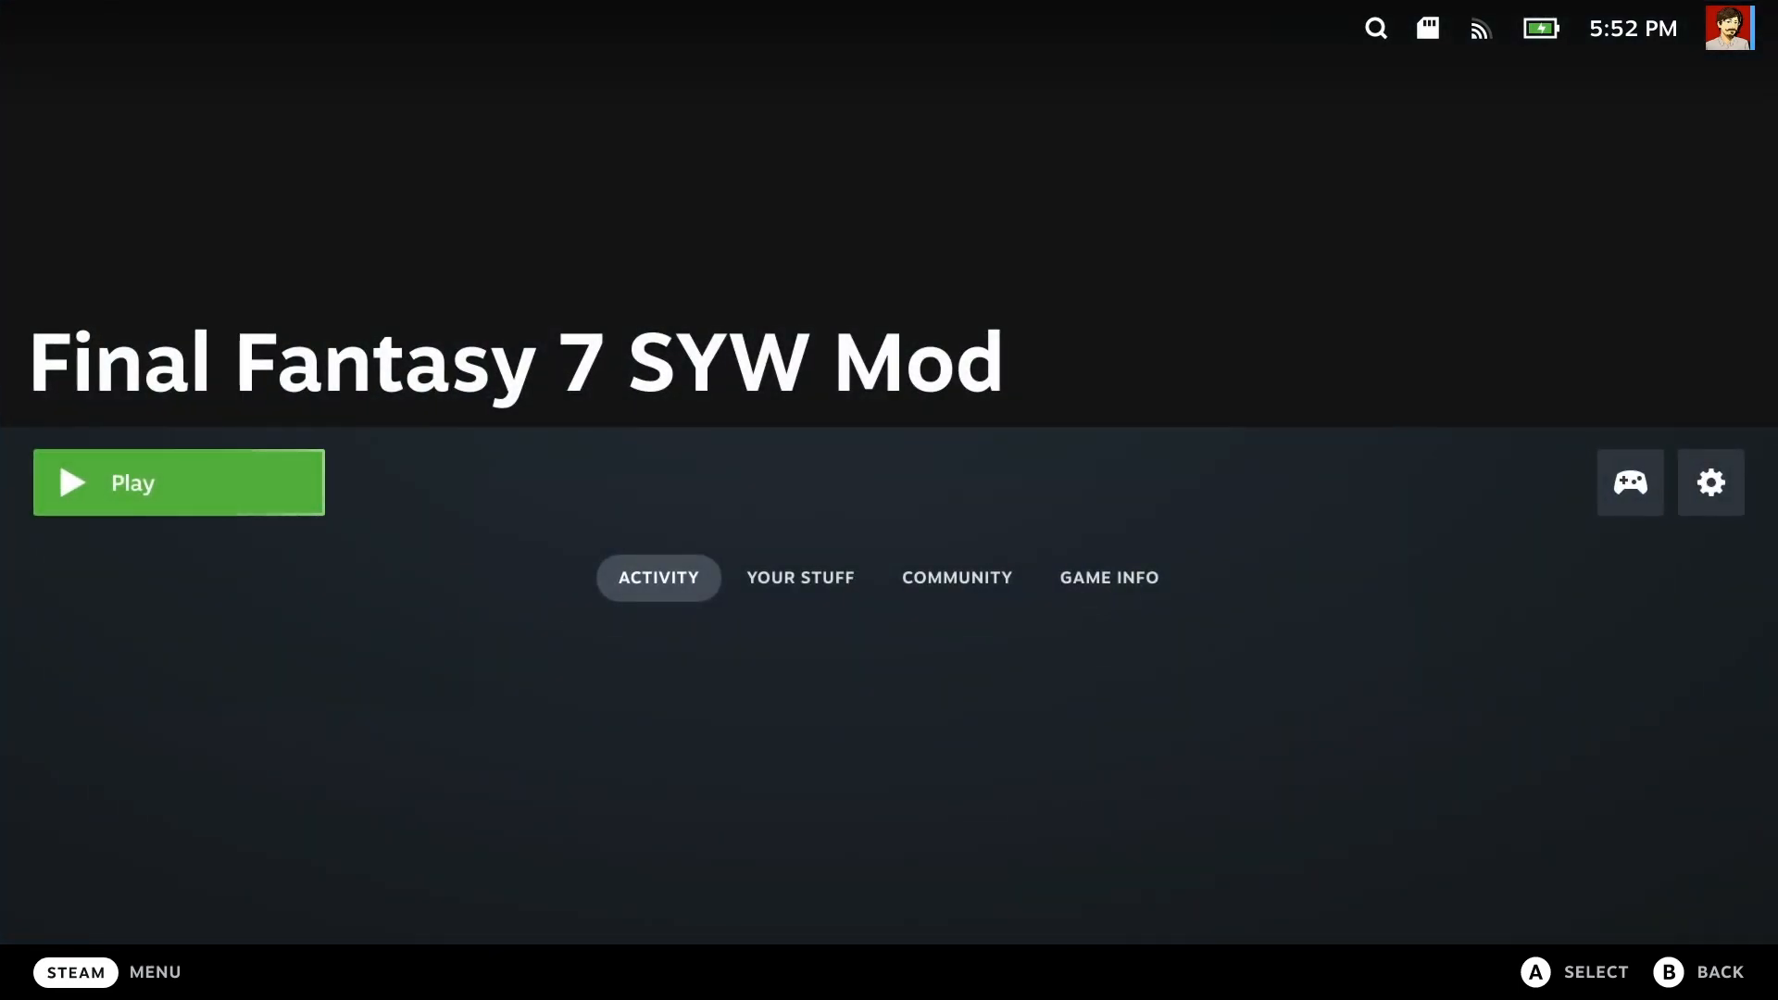
{"action": "mouse_move", "coordinate": [1629, 481]}
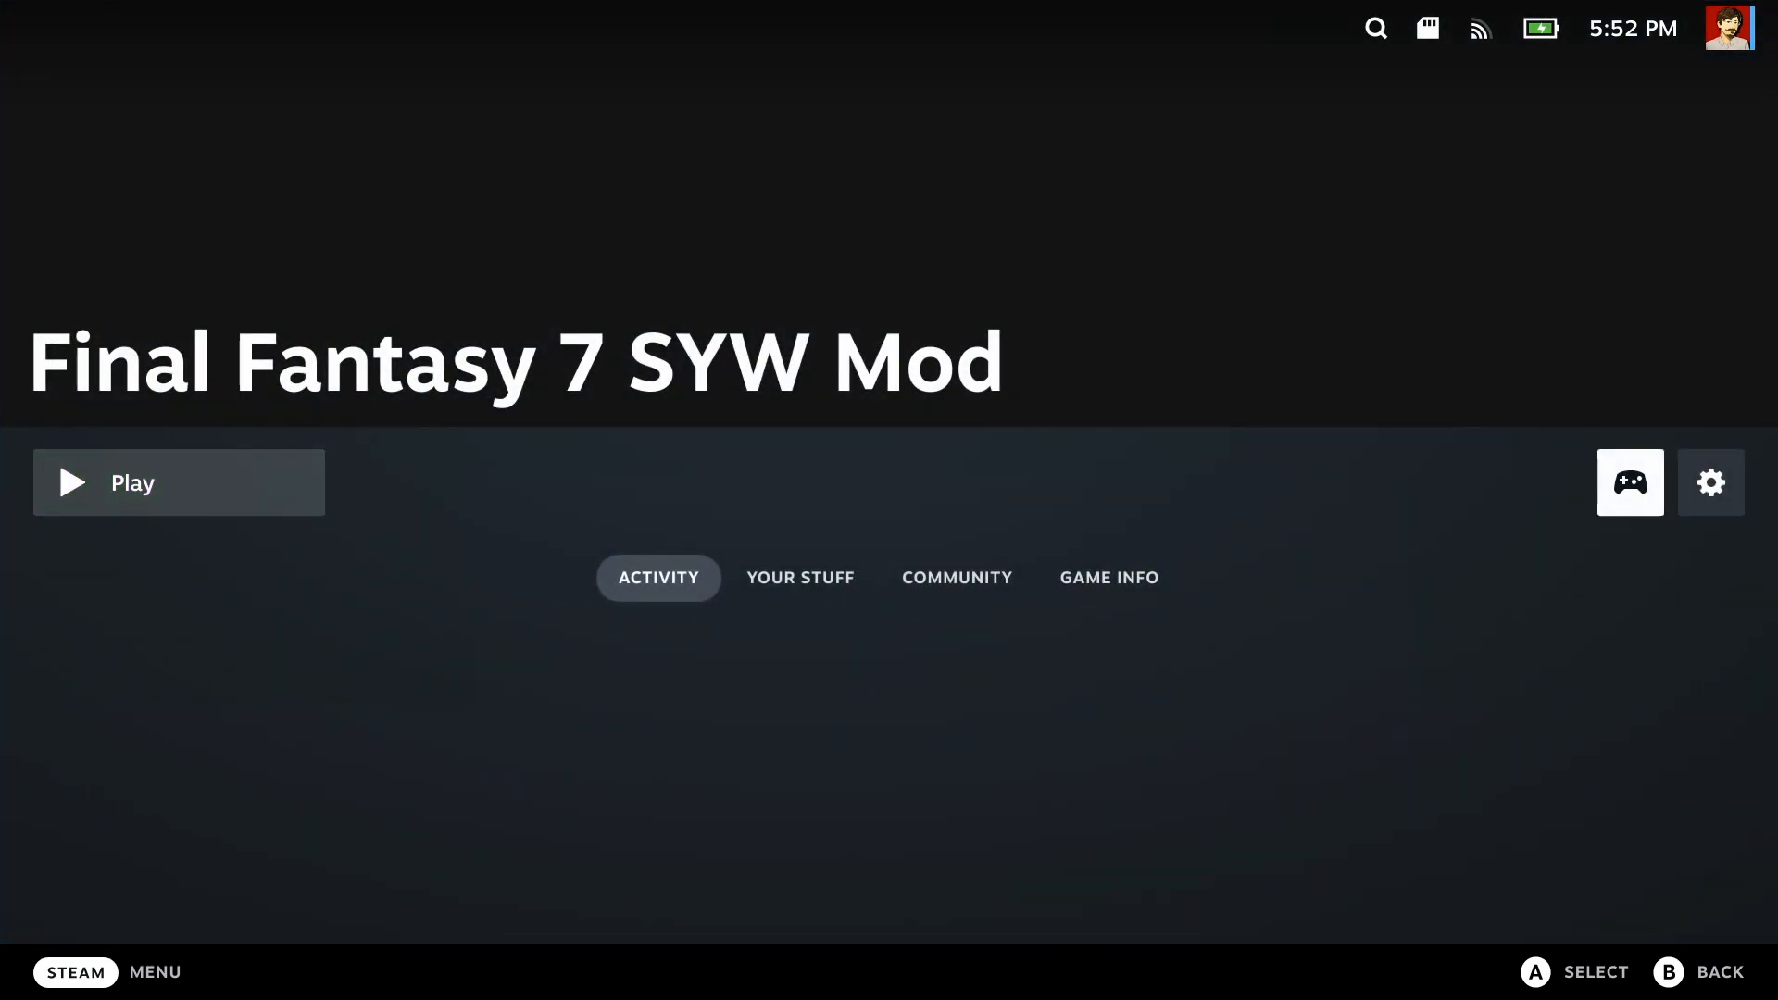
{"action": "left_click", "coordinate": [1630, 481]}
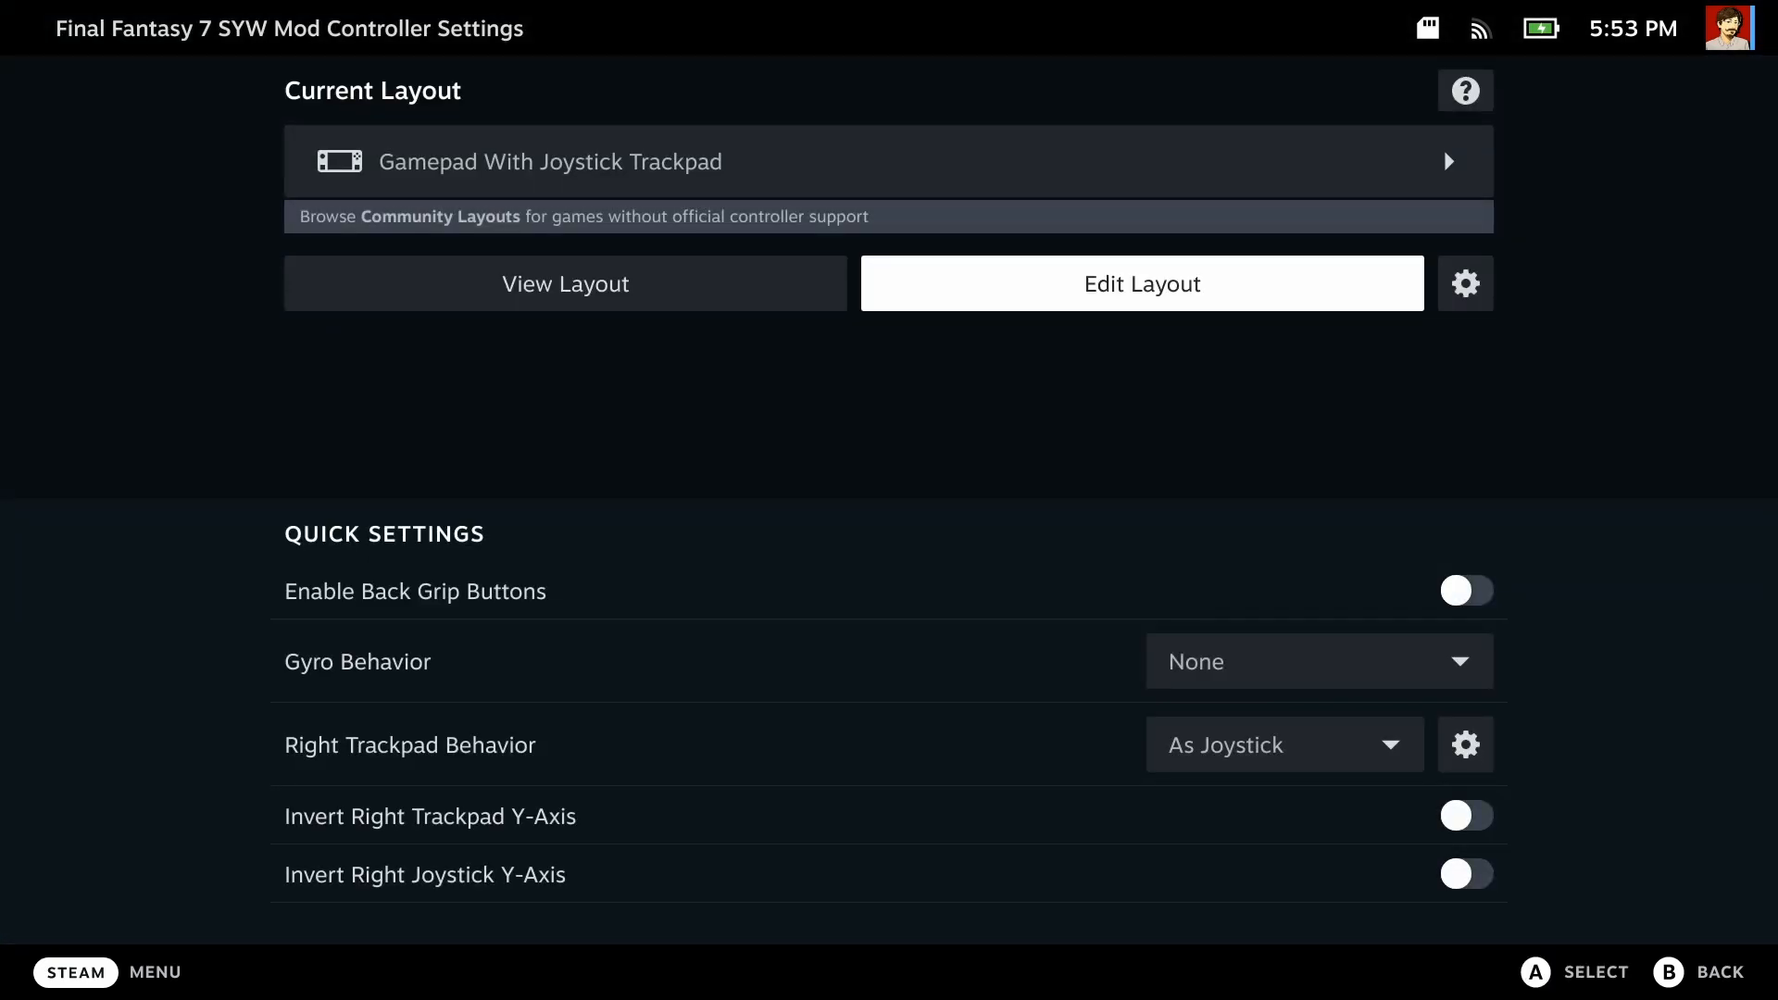
{"action": "mouse_move", "coordinate": [1087, 777]}
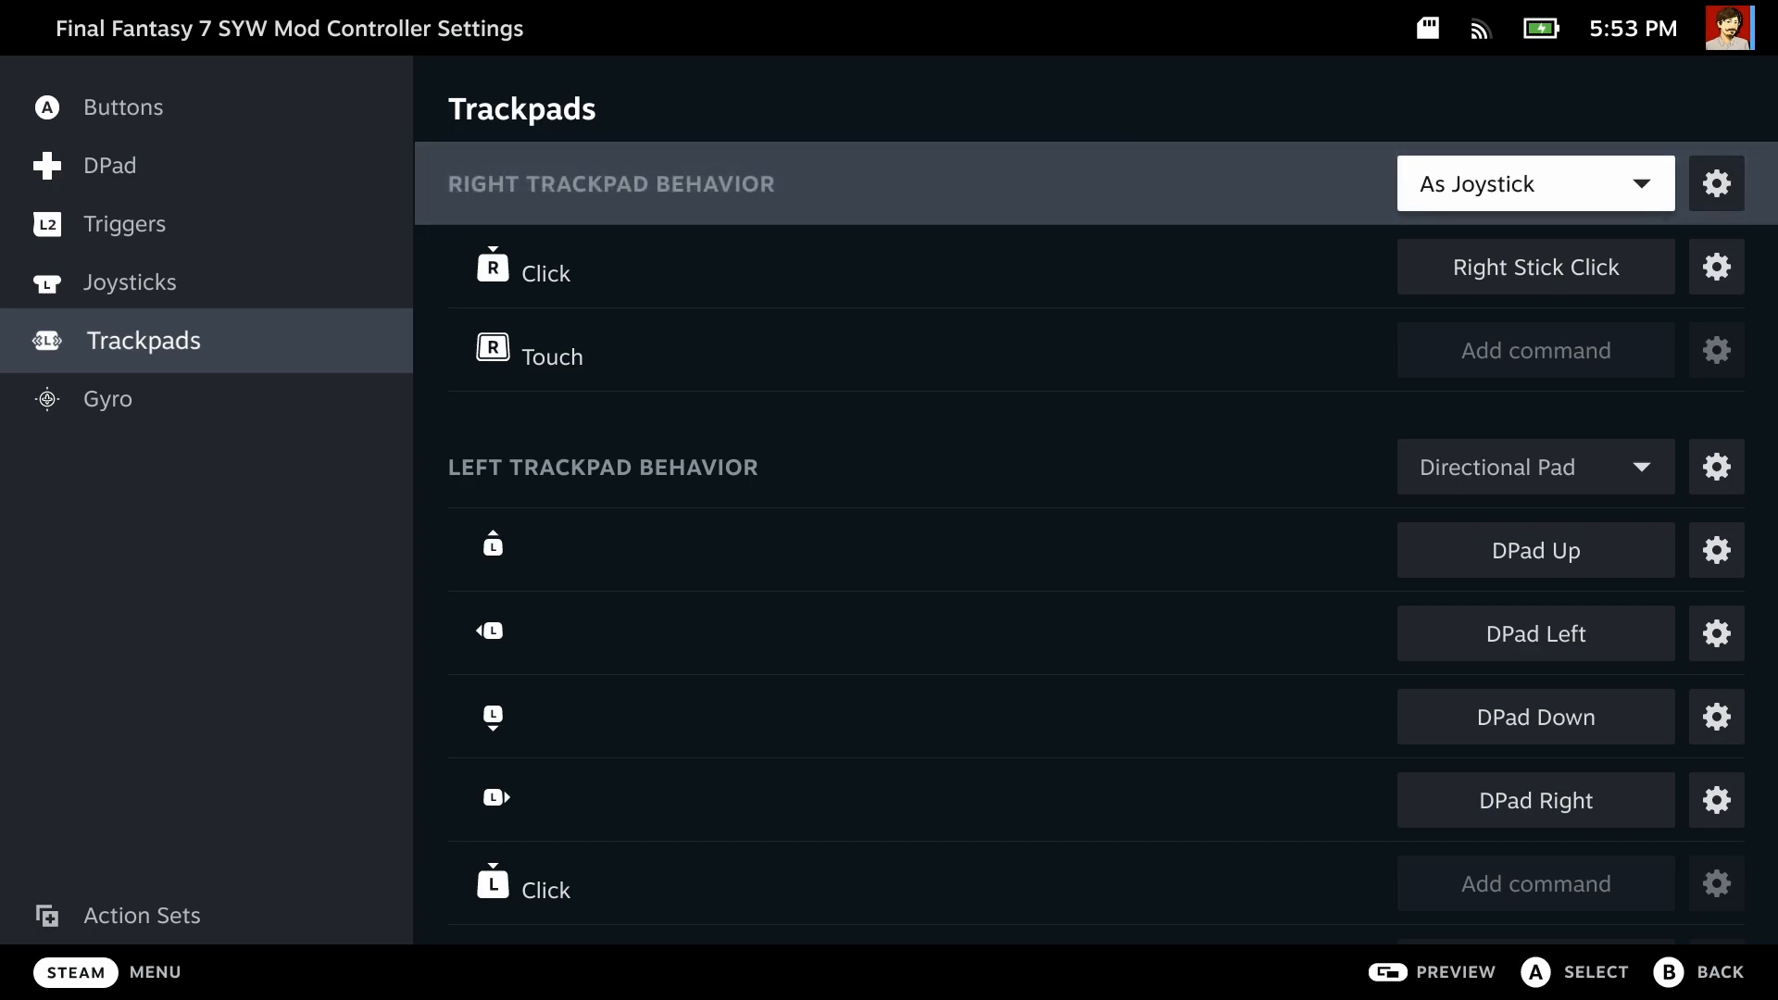
{"action": "left_click", "coordinate": [1533, 184]}
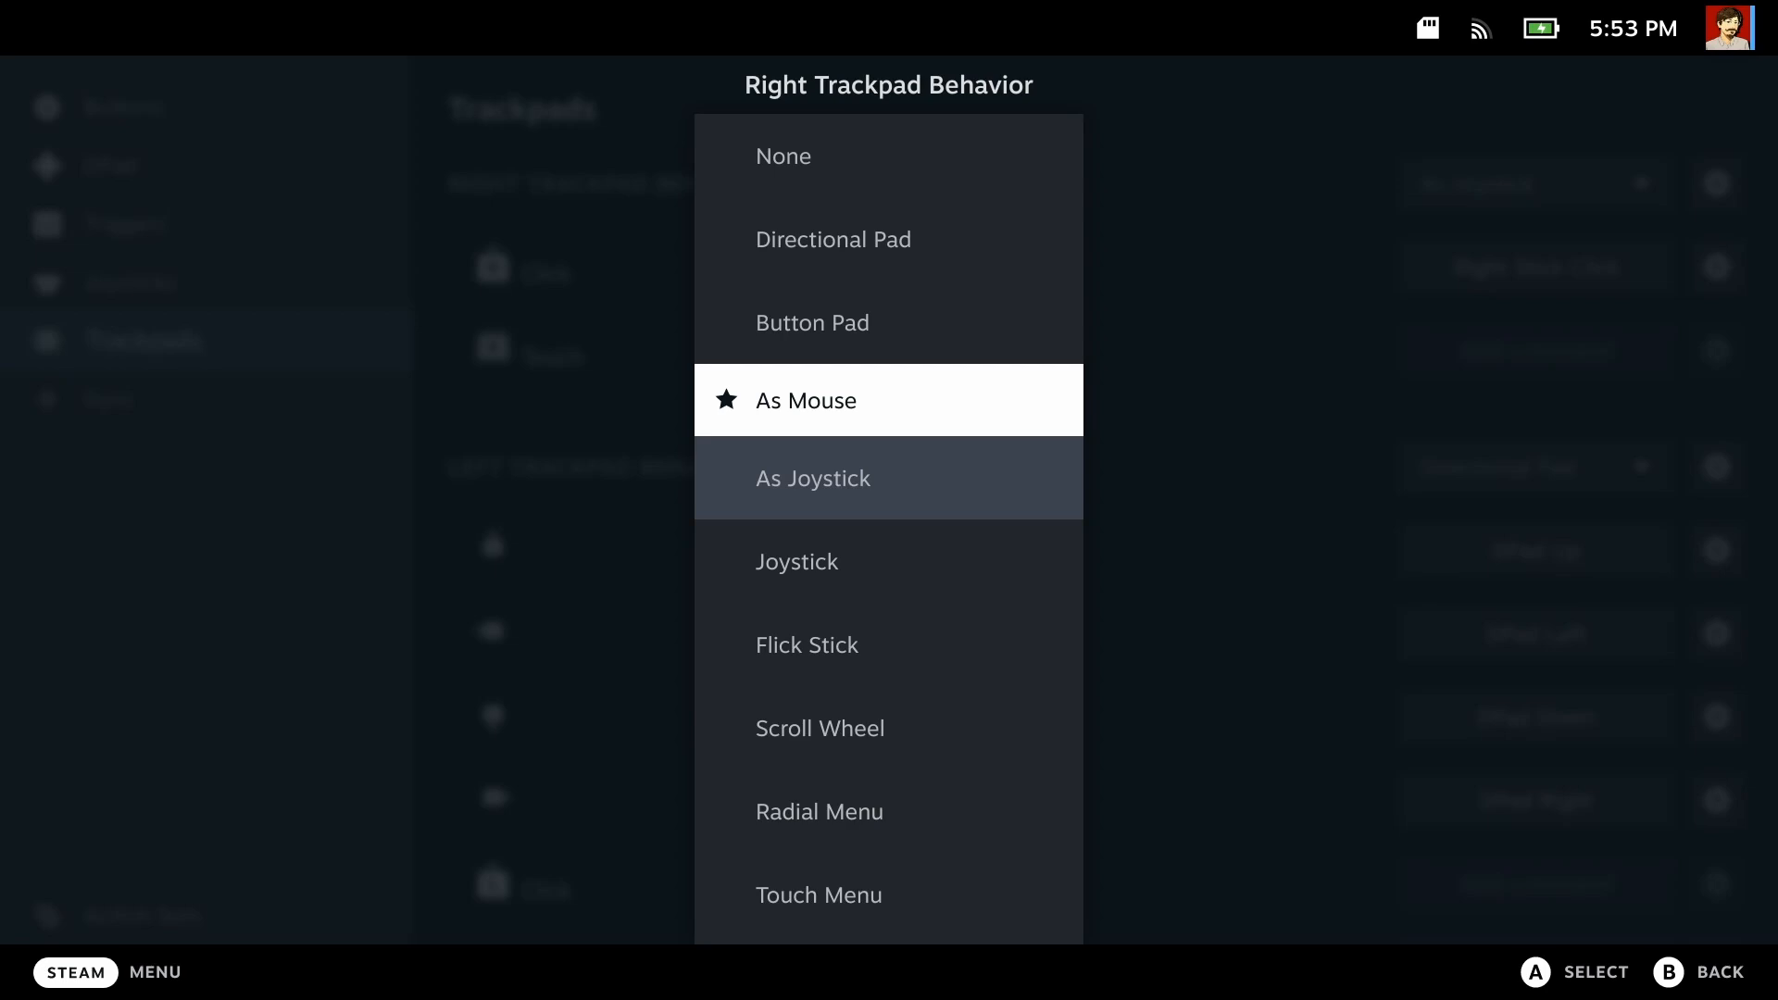
{"action": "left_click", "coordinate": [809, 400]}
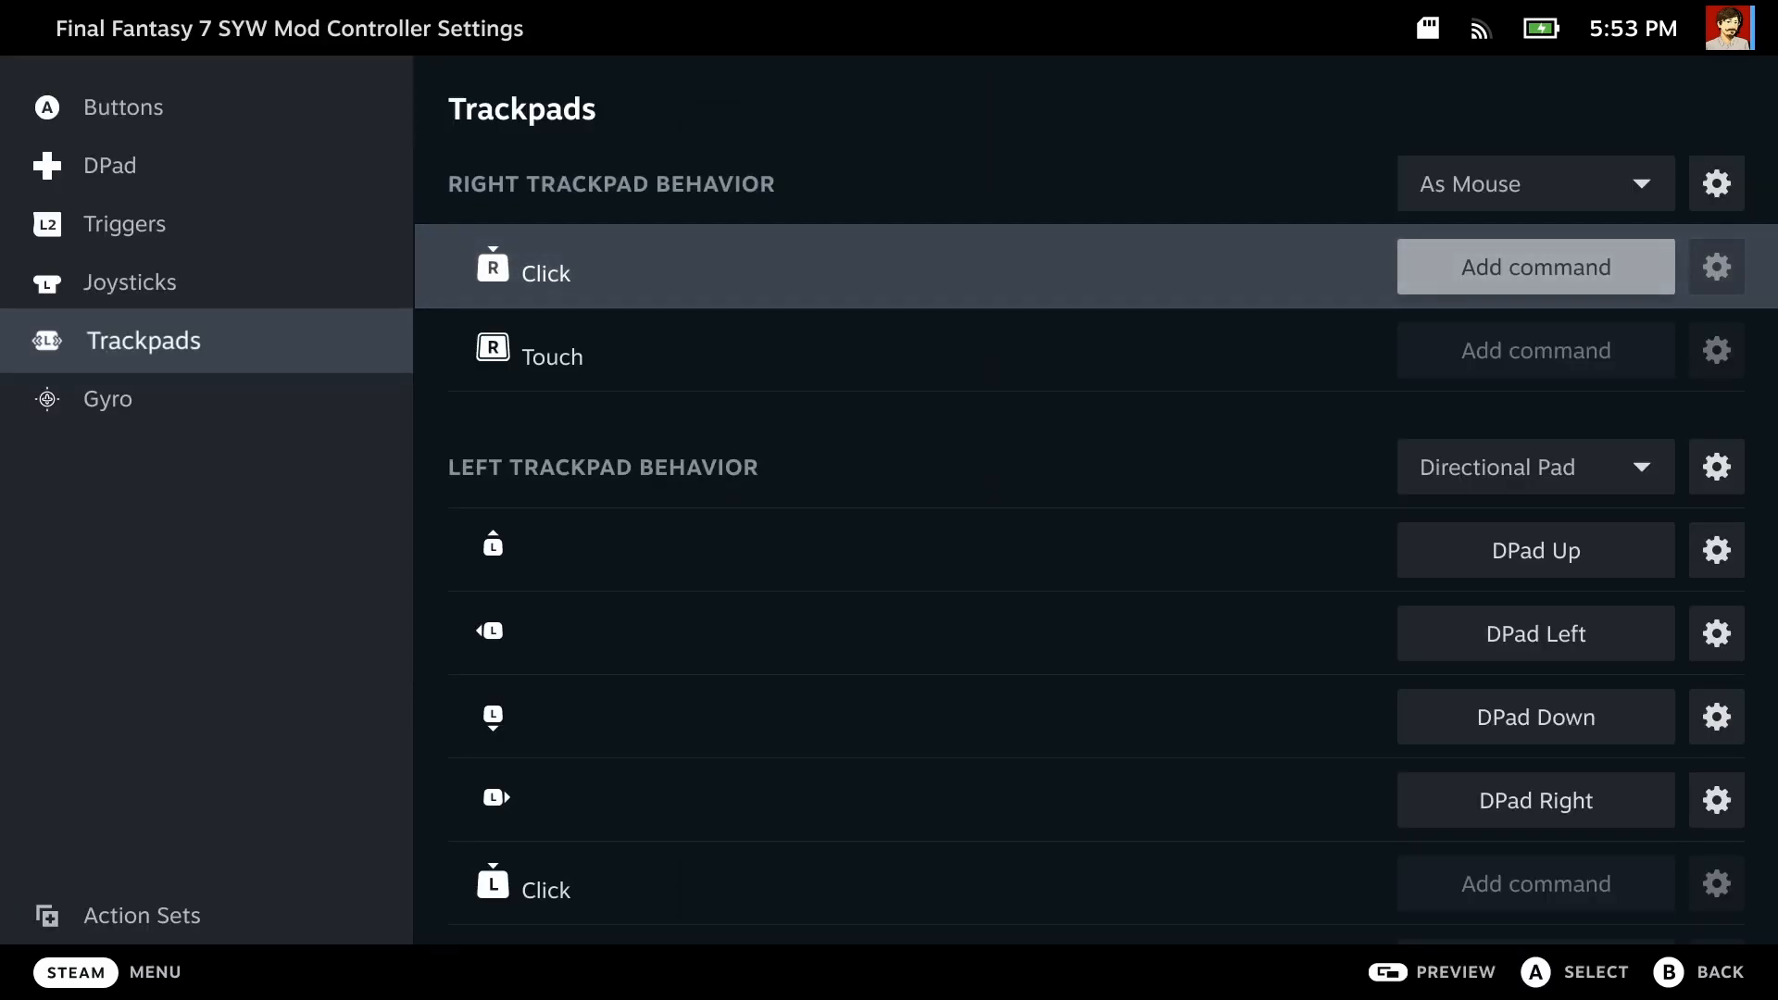
{"action": "left_click", "coordinate": [1534, 267]}
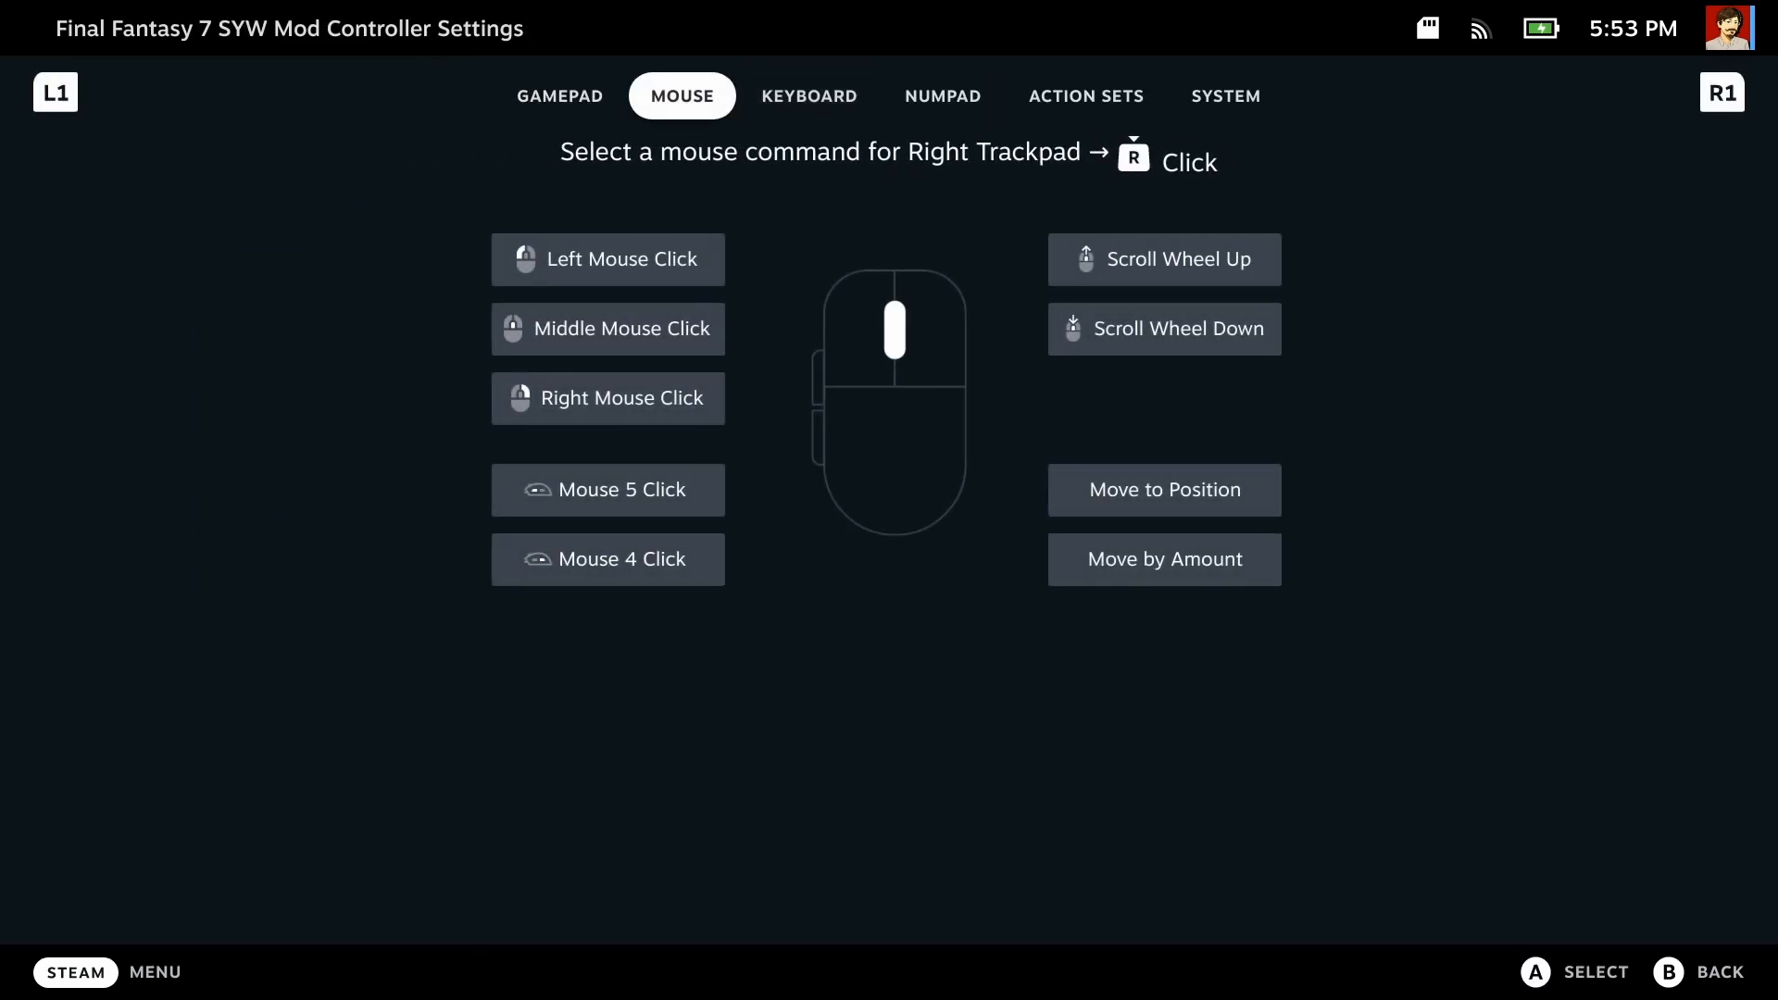
{"action": "left_click", "coordinate": [607, 259]}
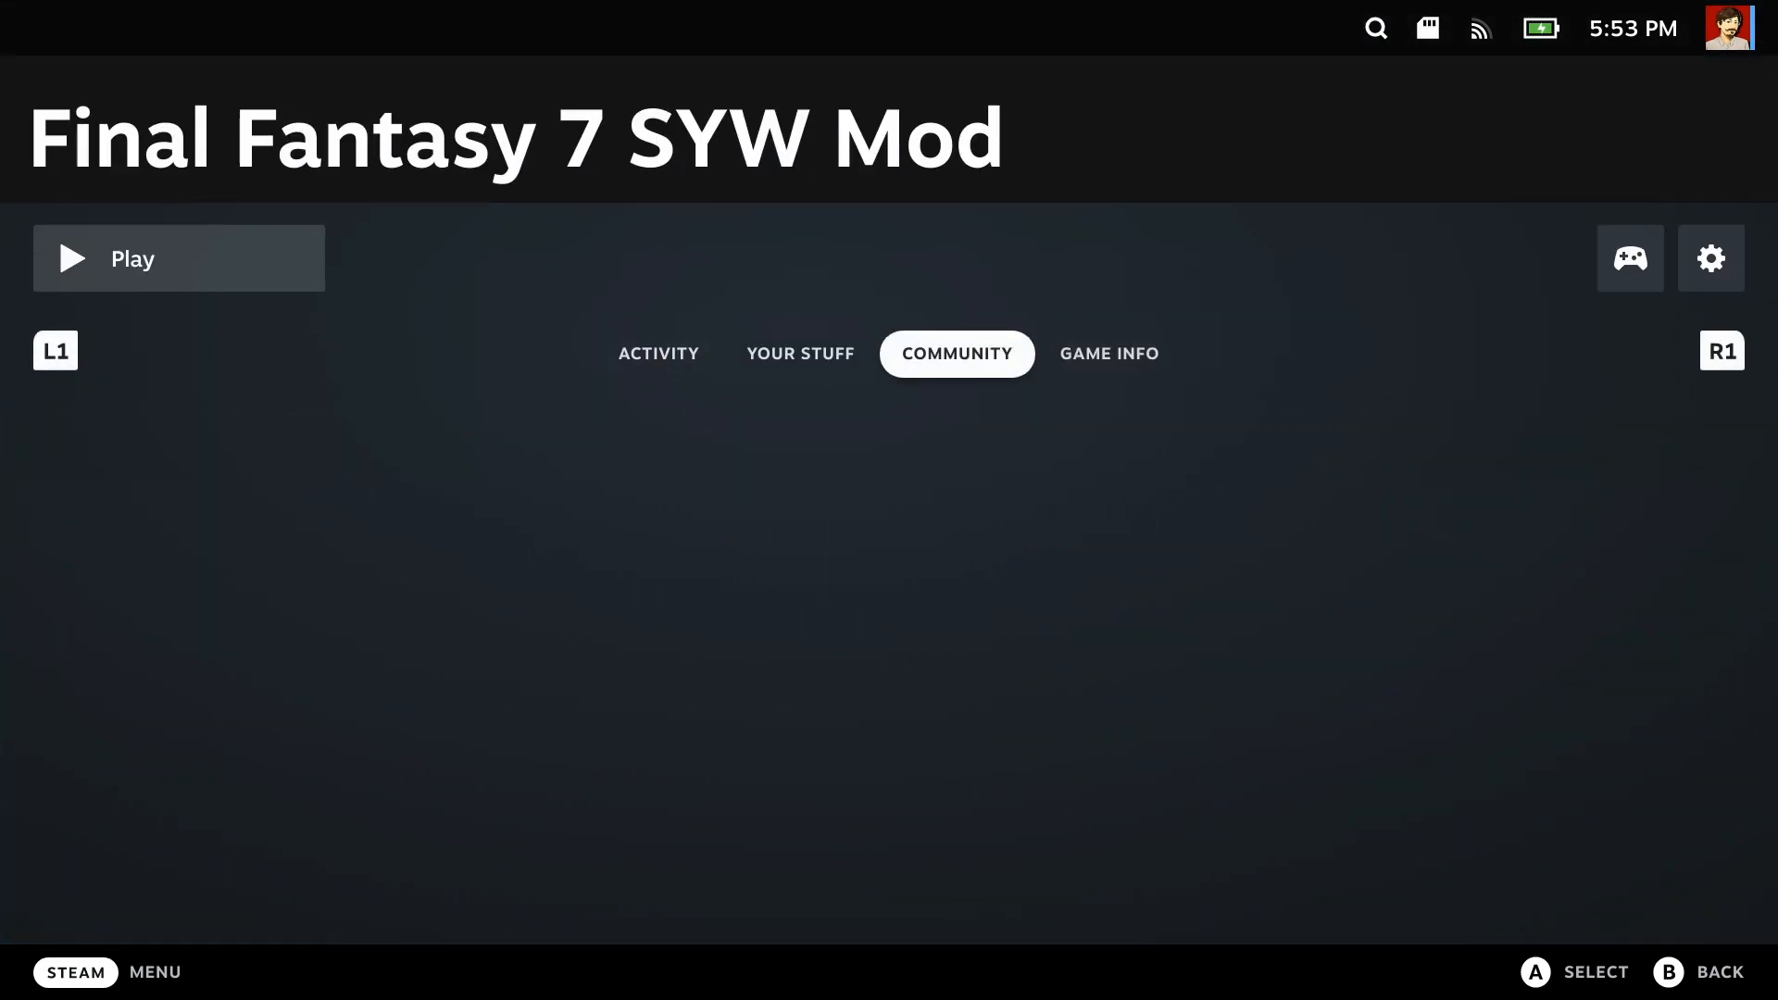
- Launch the mod's control panel, enable Transparent Battle Box and turn off Play Windowed
{"action": "left_click", "coordinate": [178, 258]}
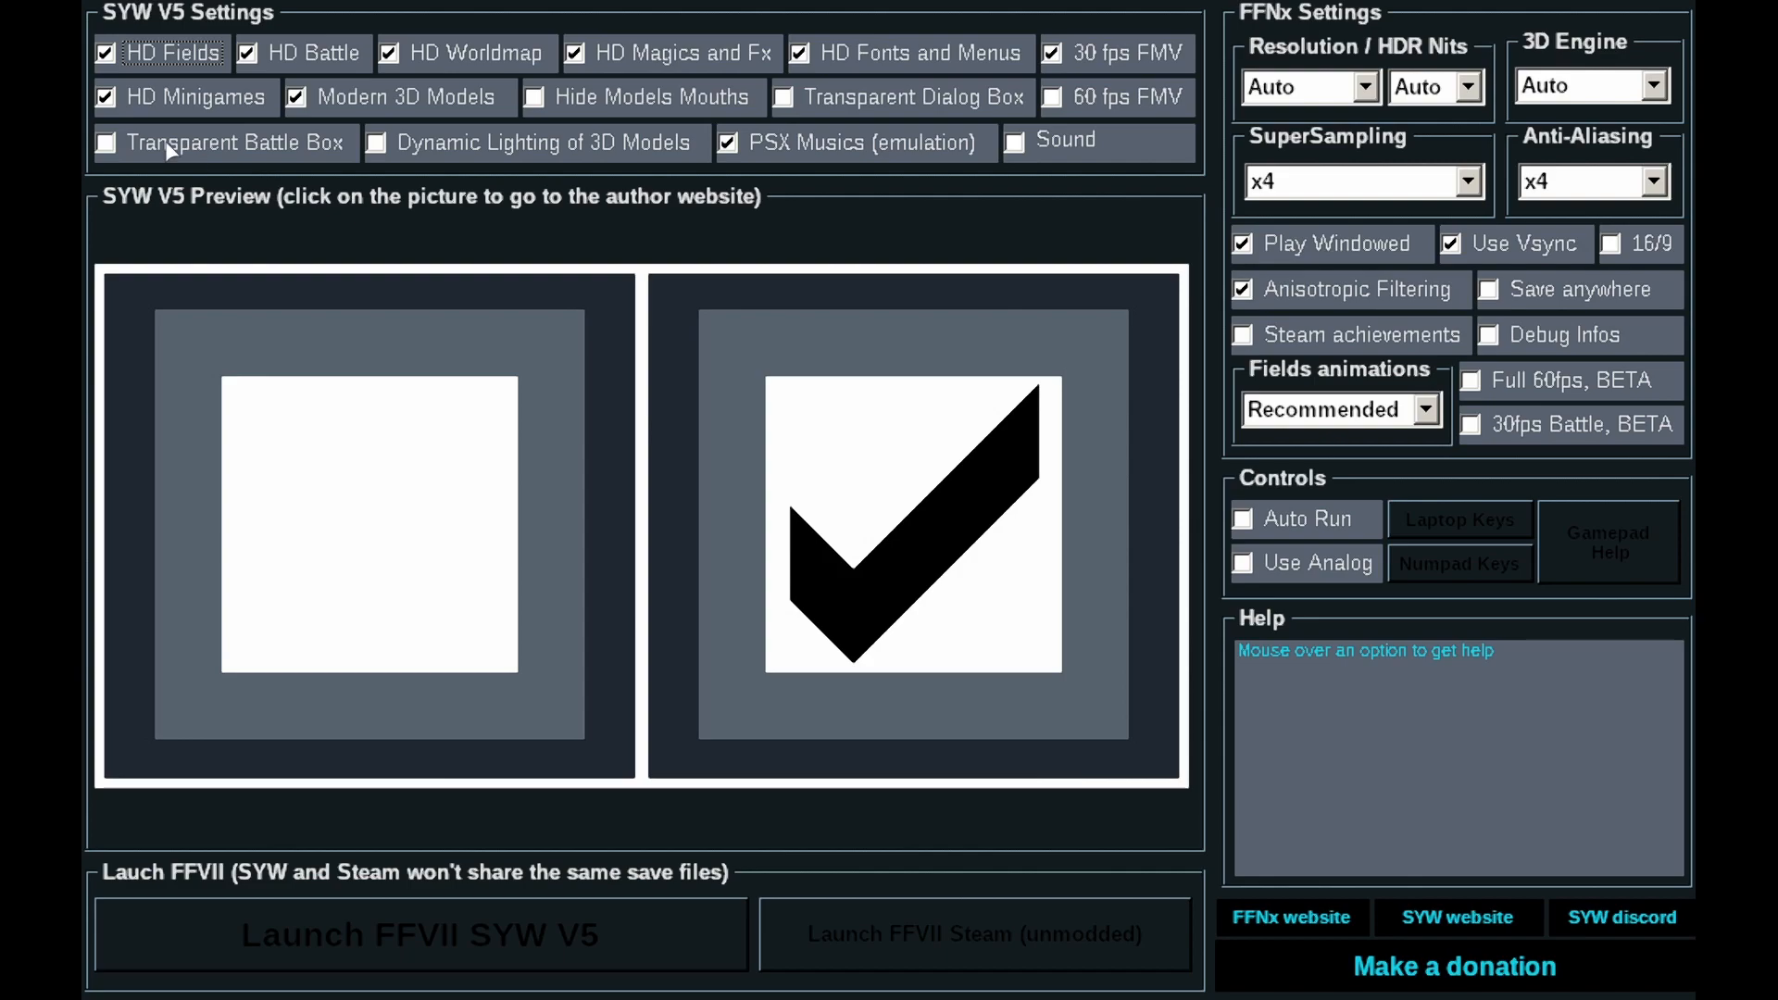
{"action": "mouse_move", "coordinate": [176, 52]}
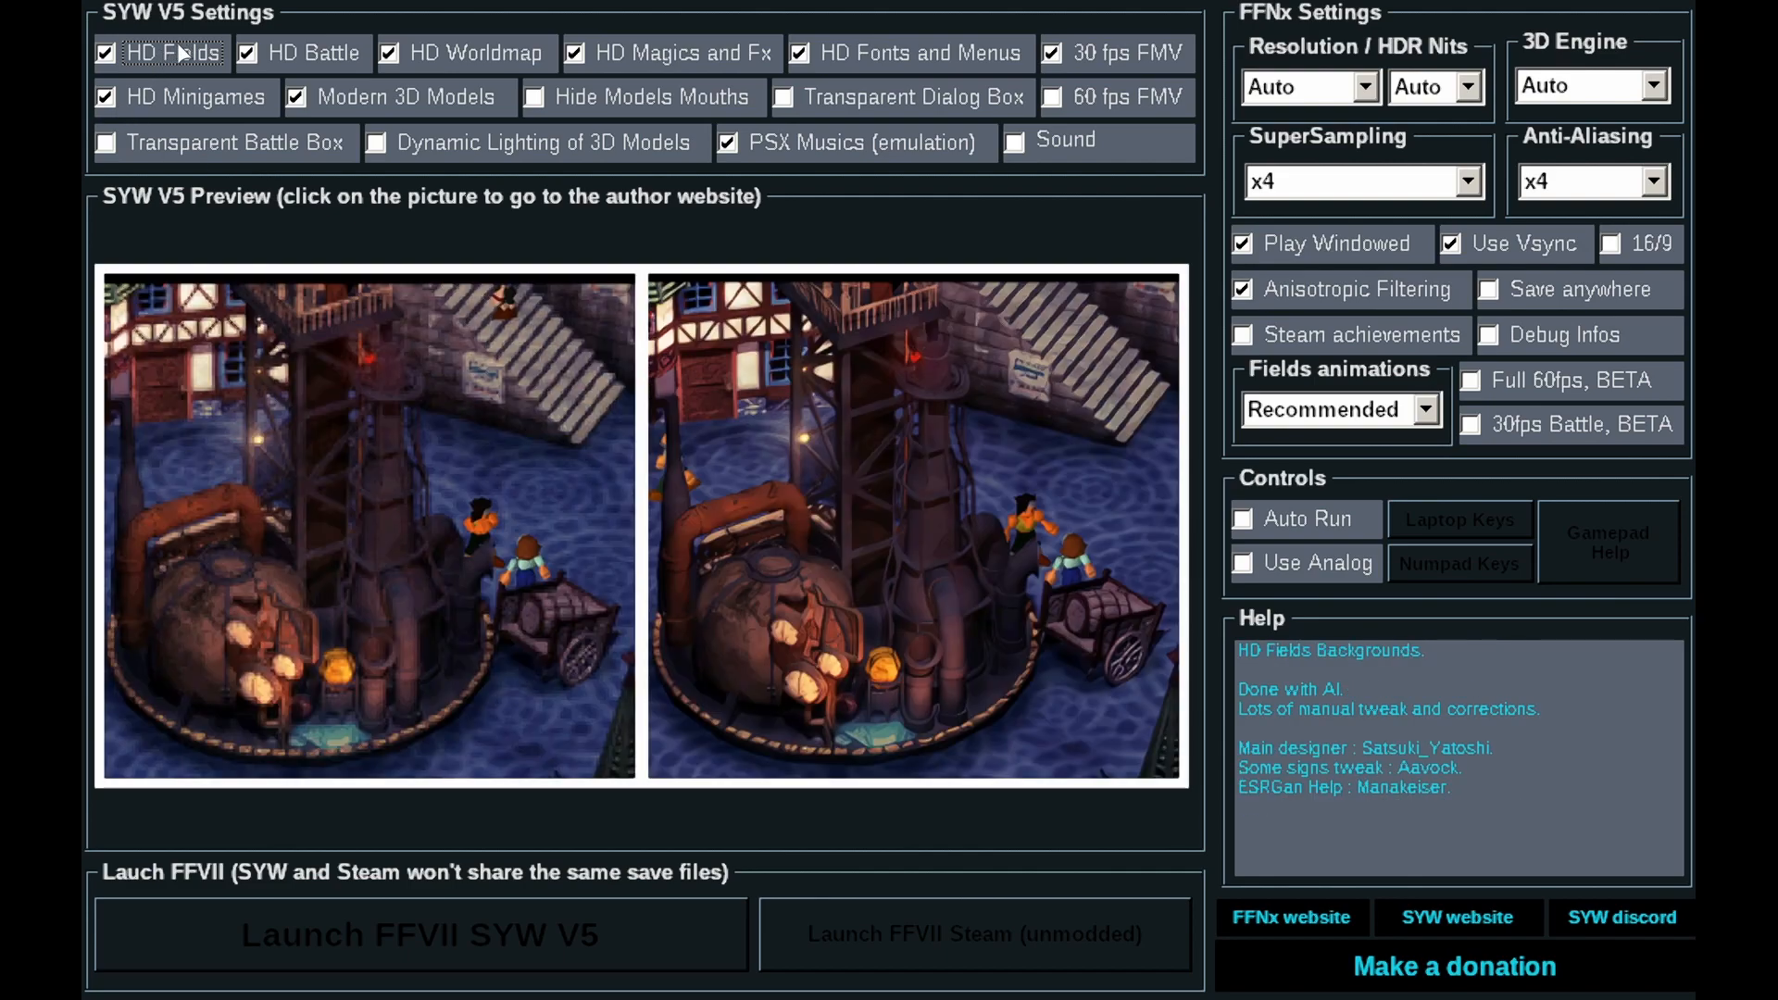
{"action": "mouse_move", "coordinate": [185, 63]}
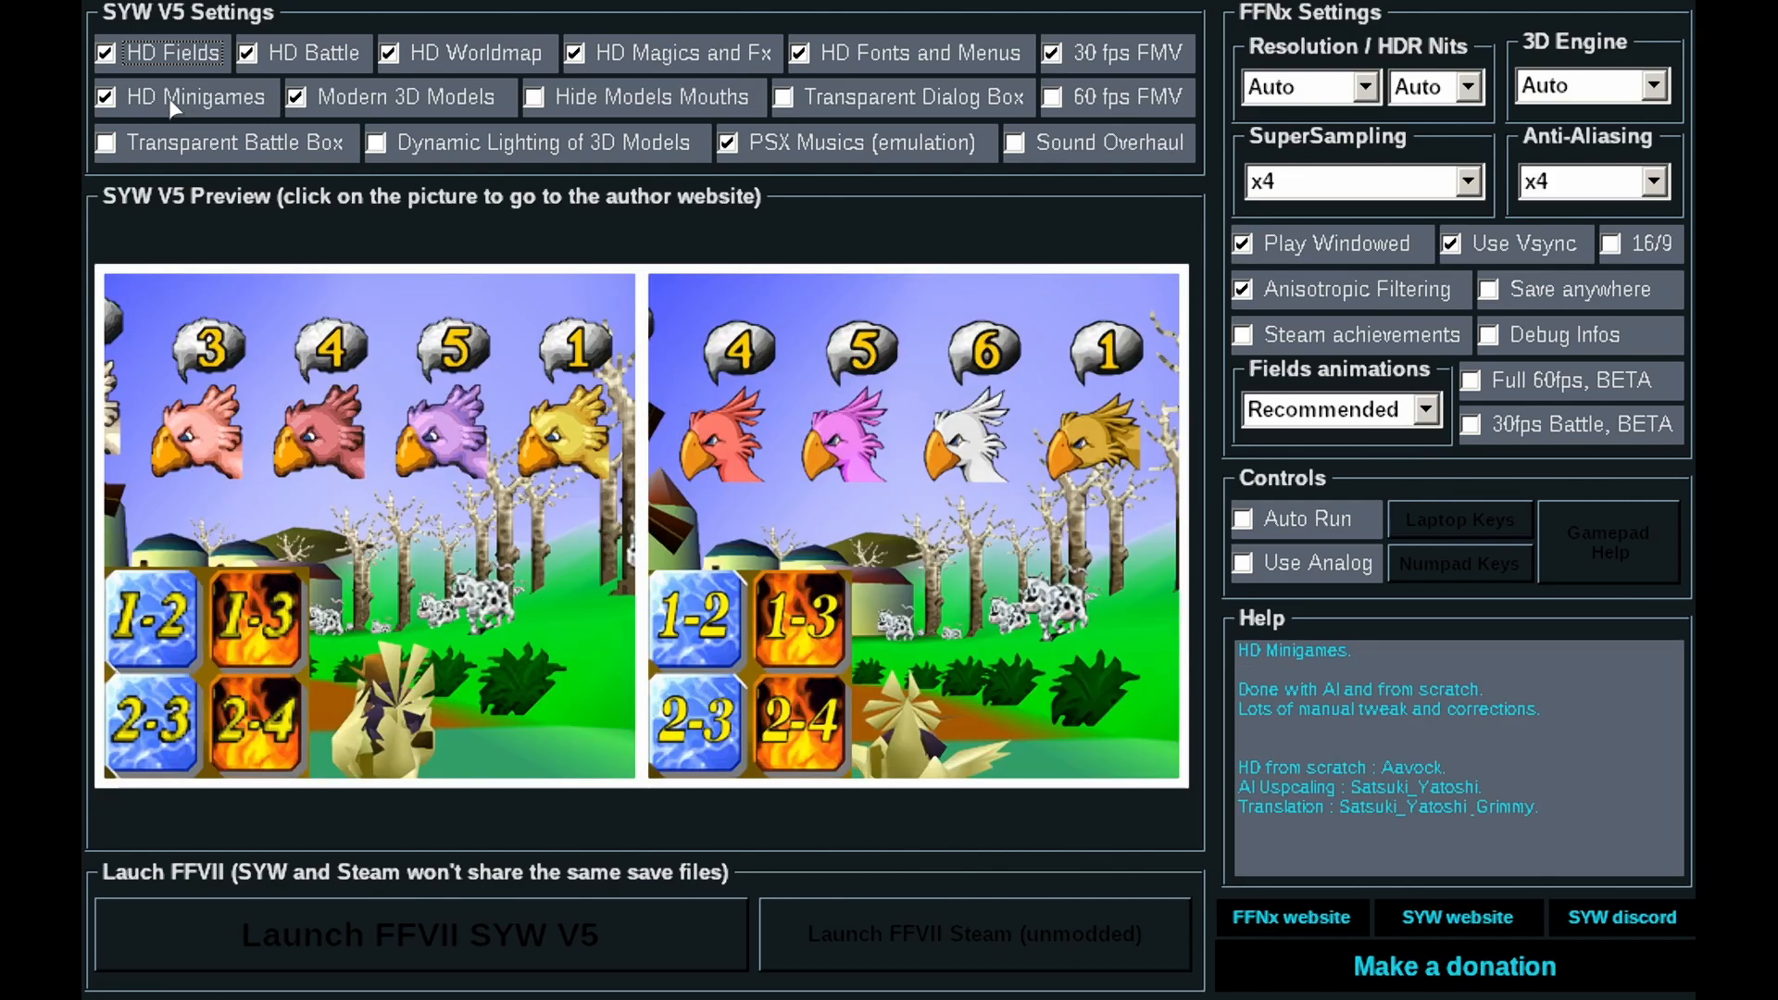
{"action": "left_click", "coordinate": [105, 143]}
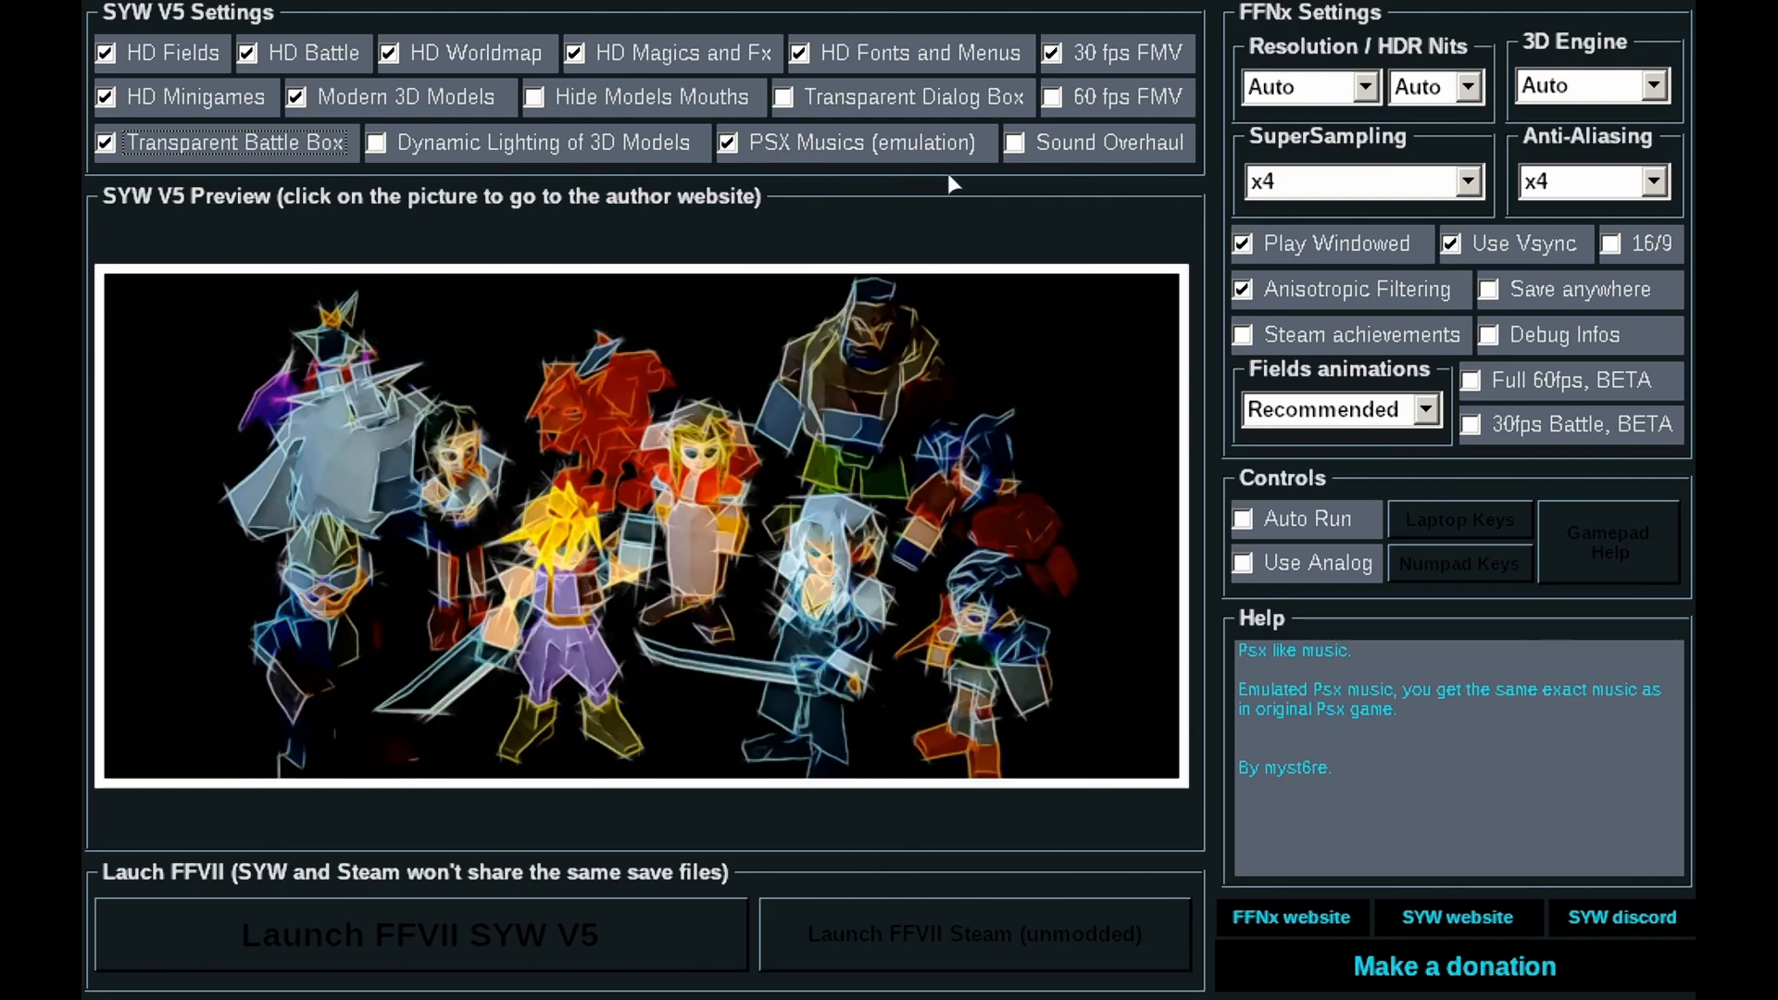
{"action": "mouse_move", "coordinate": [1094, 143]}
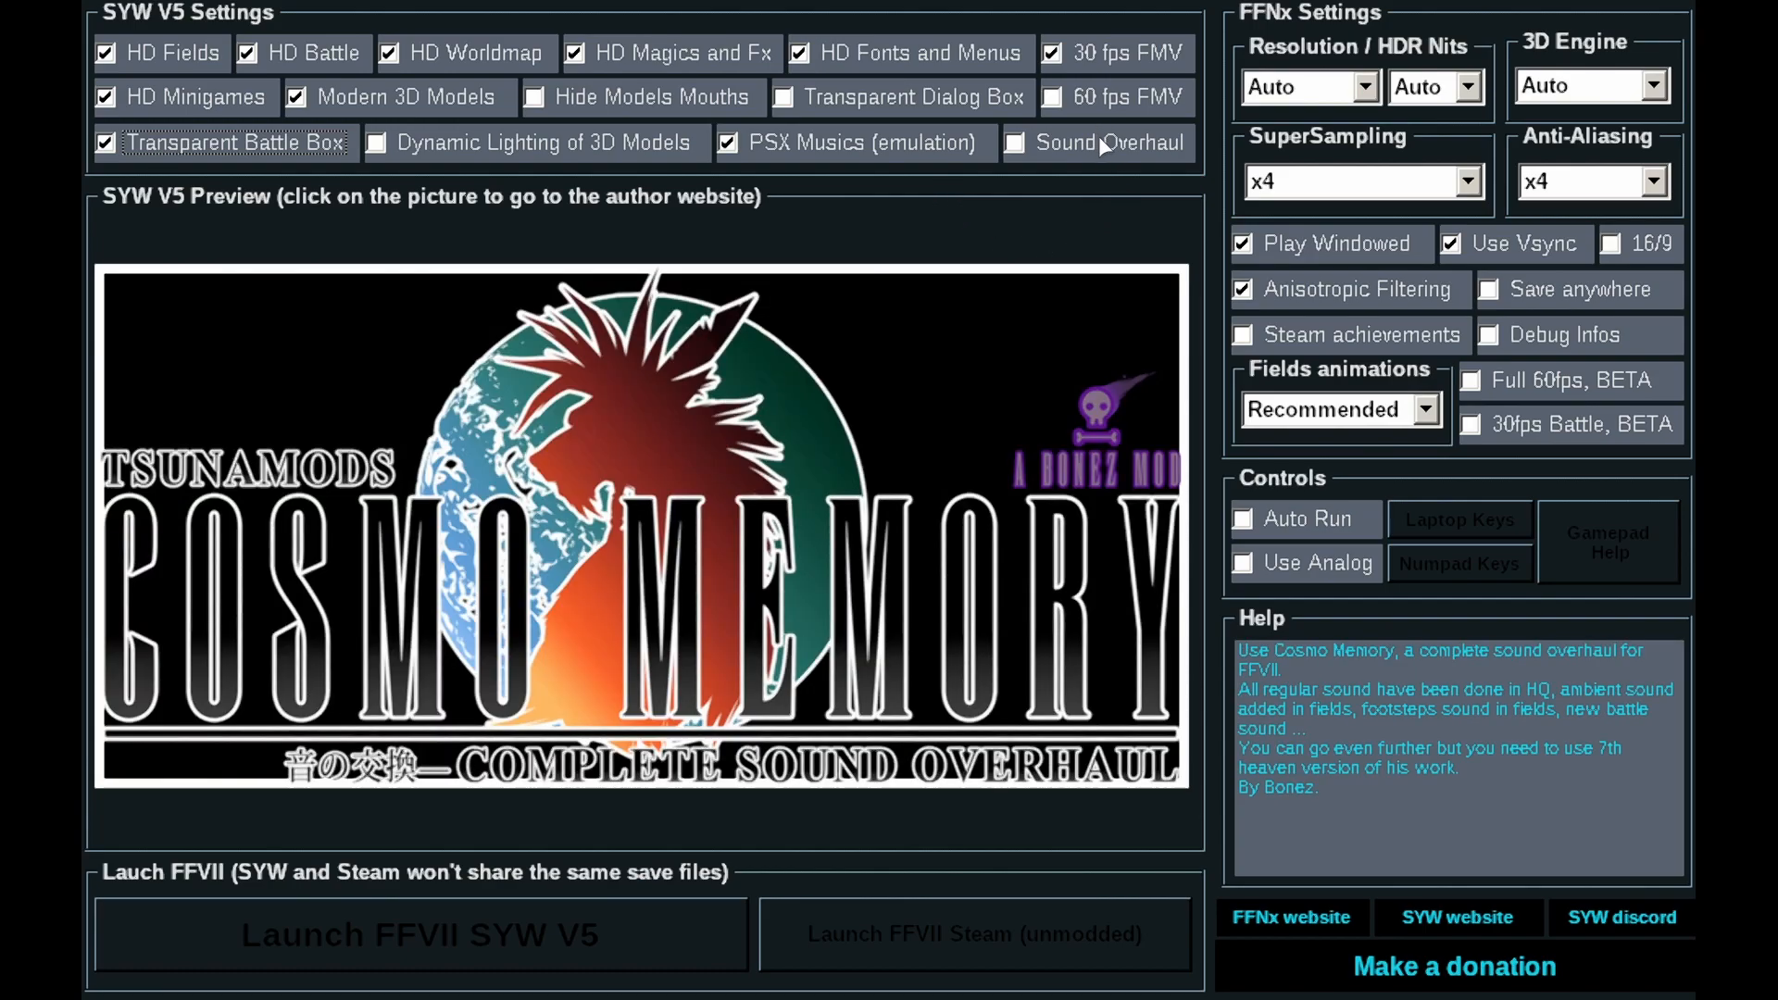
{"action": "left_click", "coordinate": [1008, 143]}
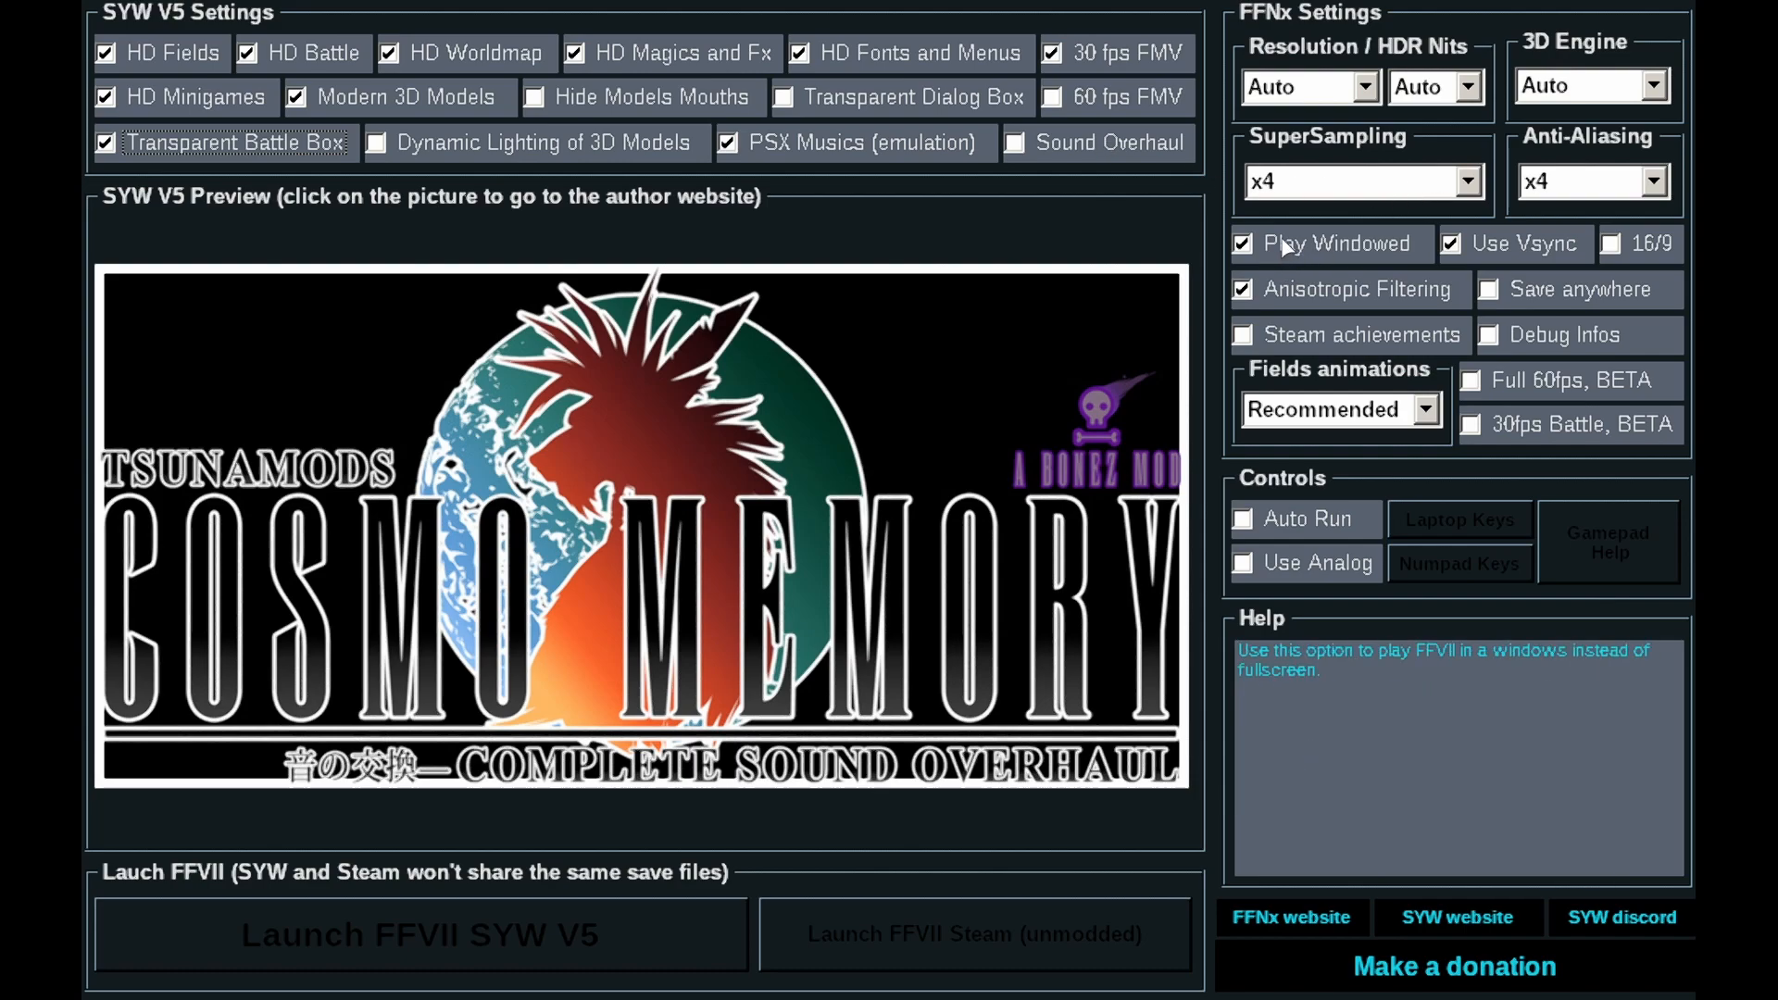
{"action": "left_click", "coordinate": [1240, 243]}
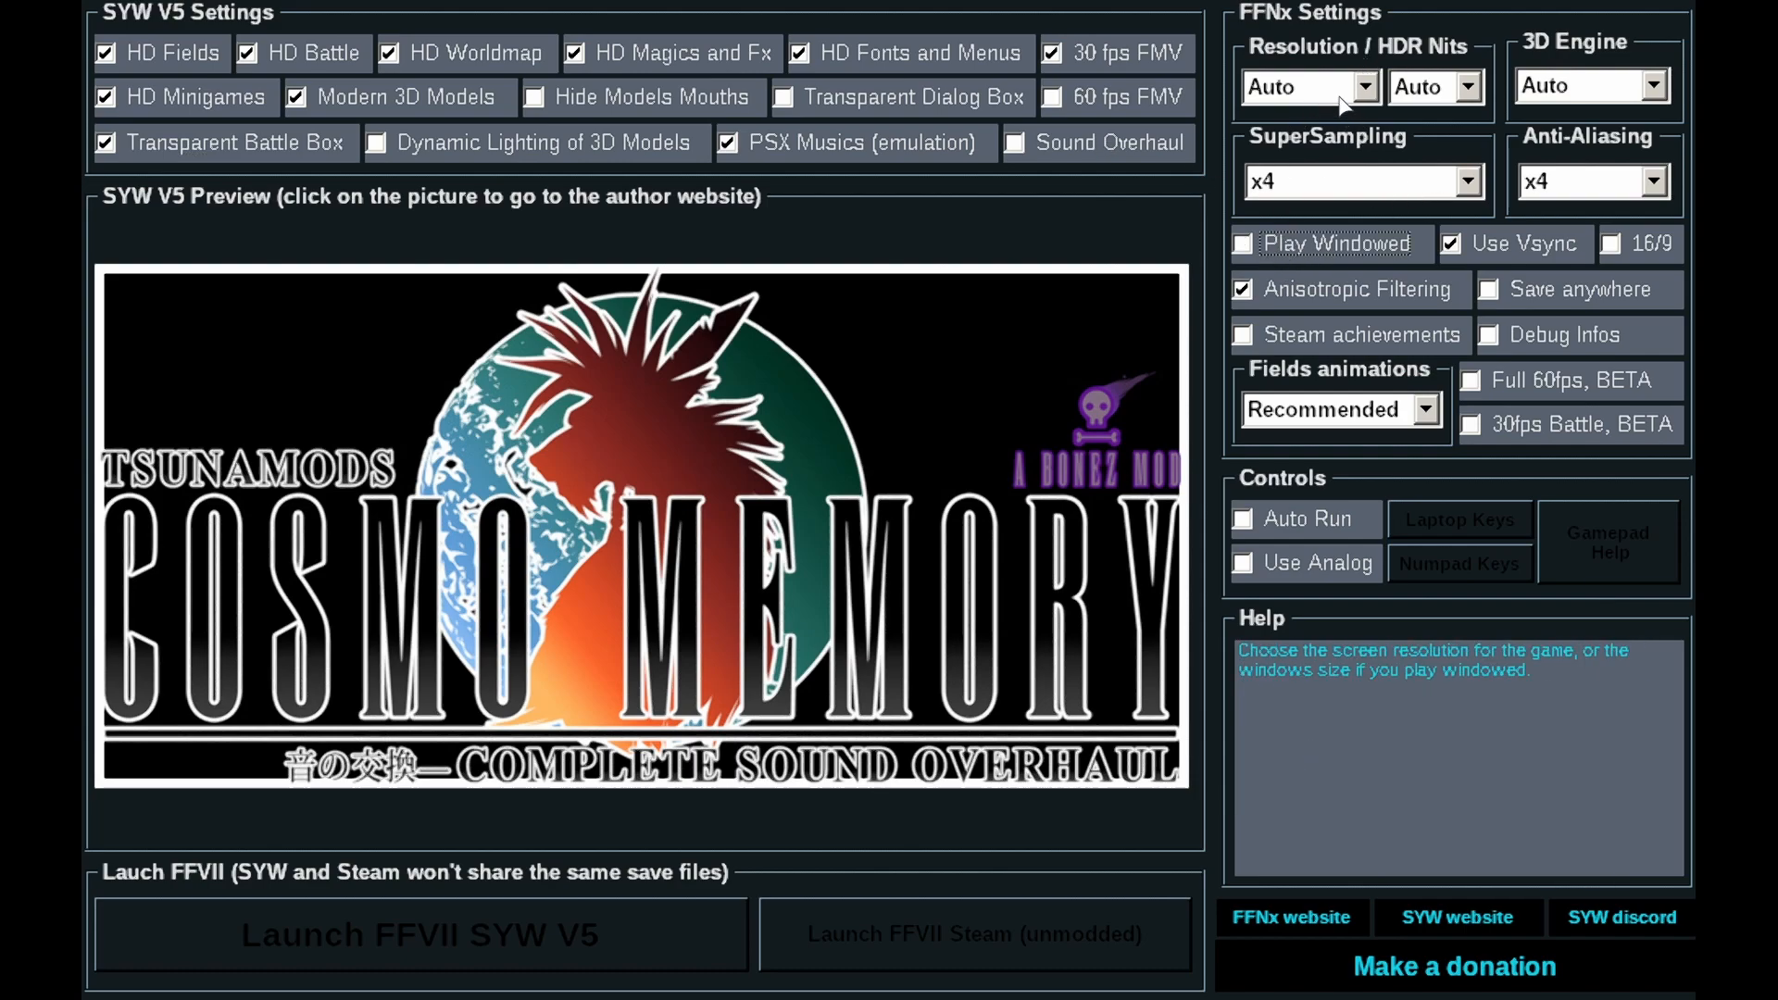
{"action": "mouse_move", "coordinate": [1366, 113]}
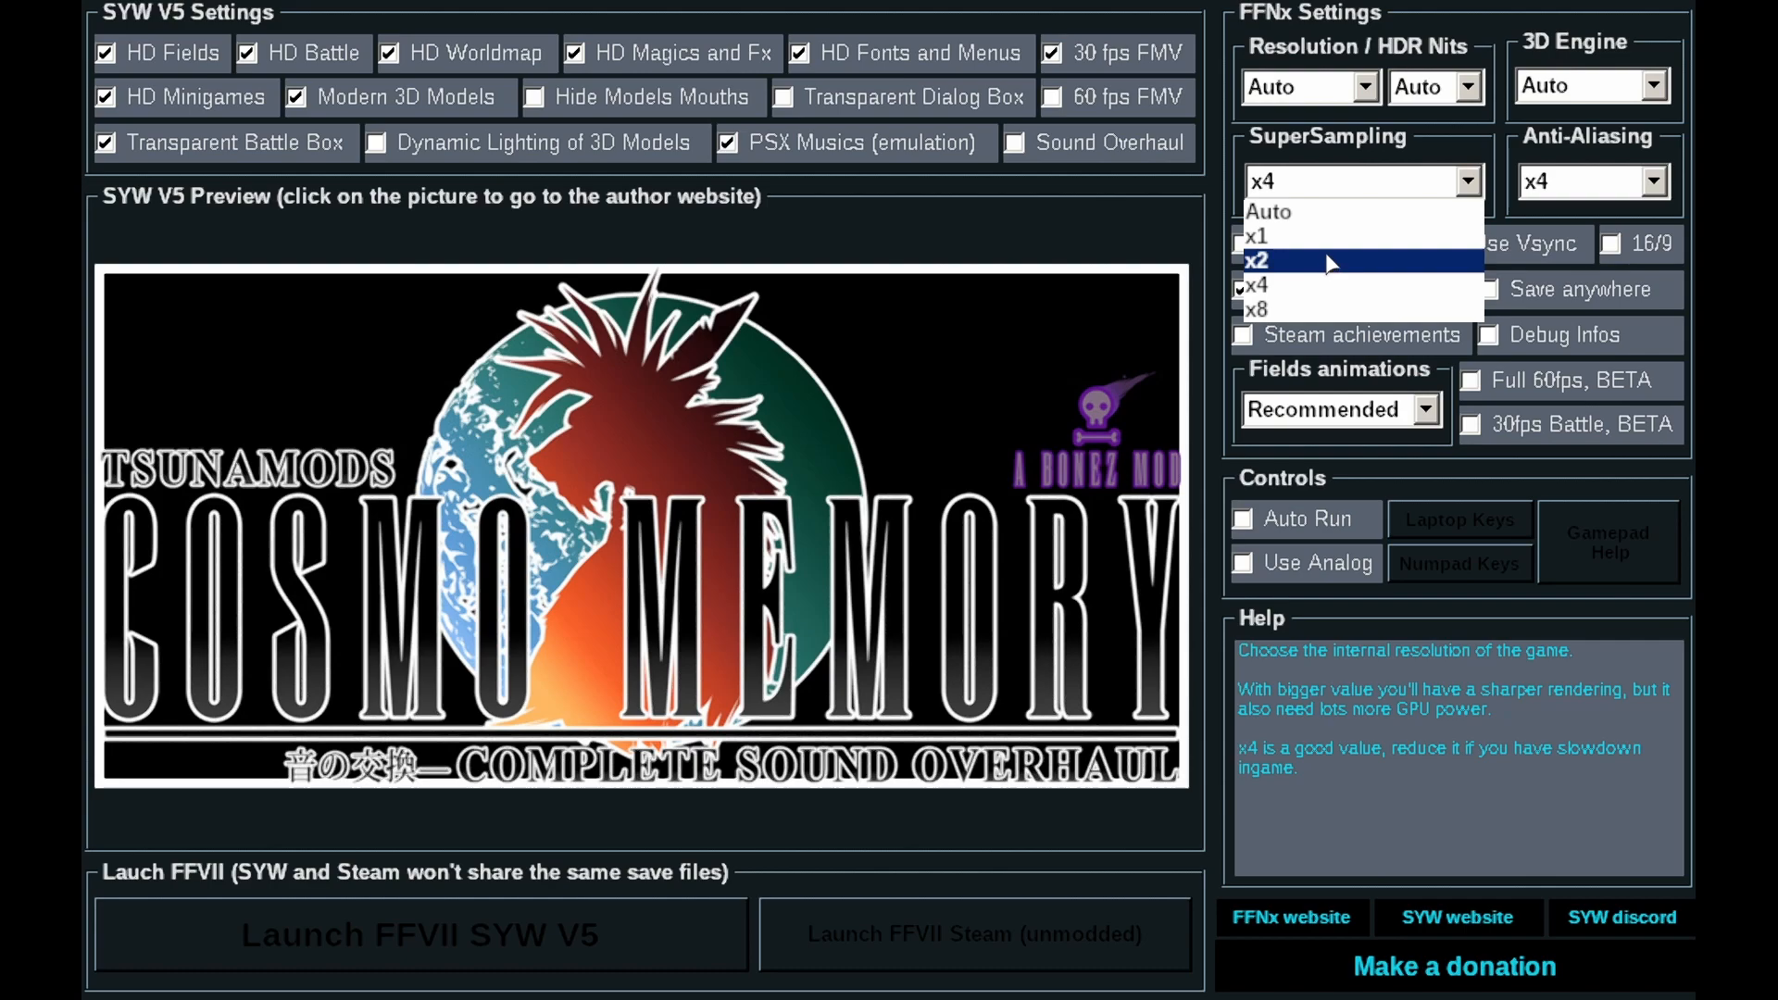
- Set SuperSampling to x2, enable Save anywhere and Full 60fps, and launch FFVII SYW V5
{"action": "left_click", "coordinate": [1256, 261]}
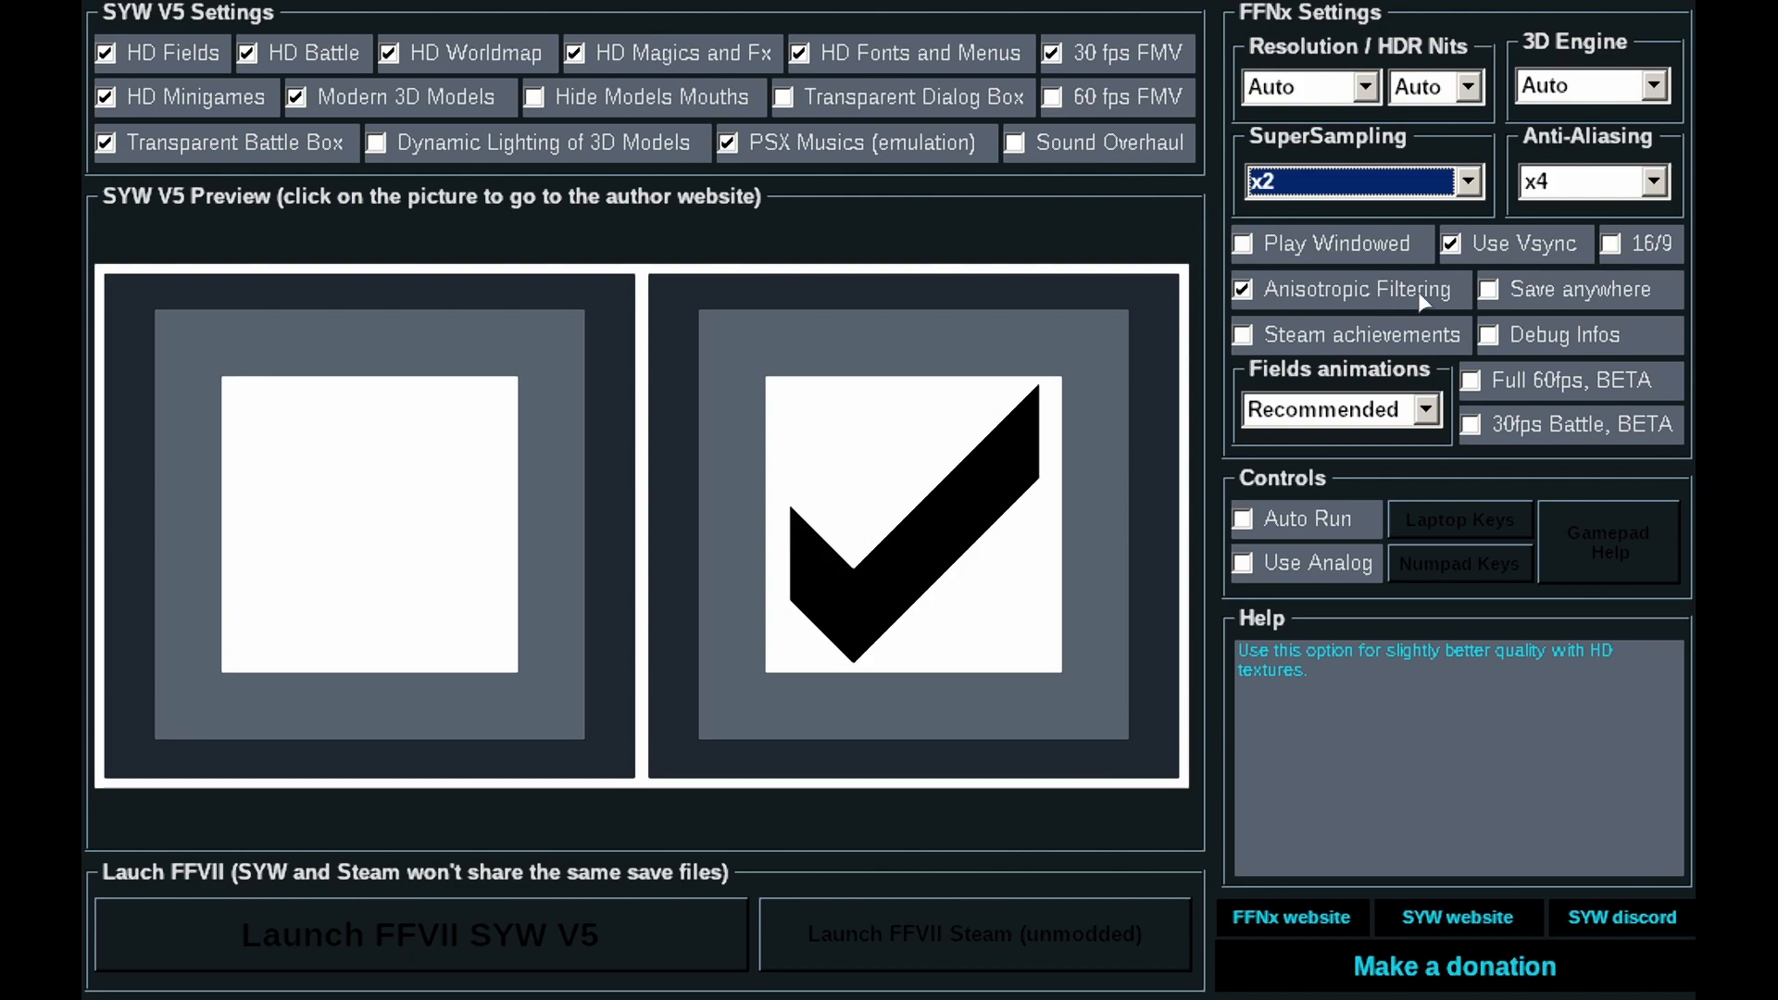
{"action": "mouse_move", "coordinate": [1485, 288]}
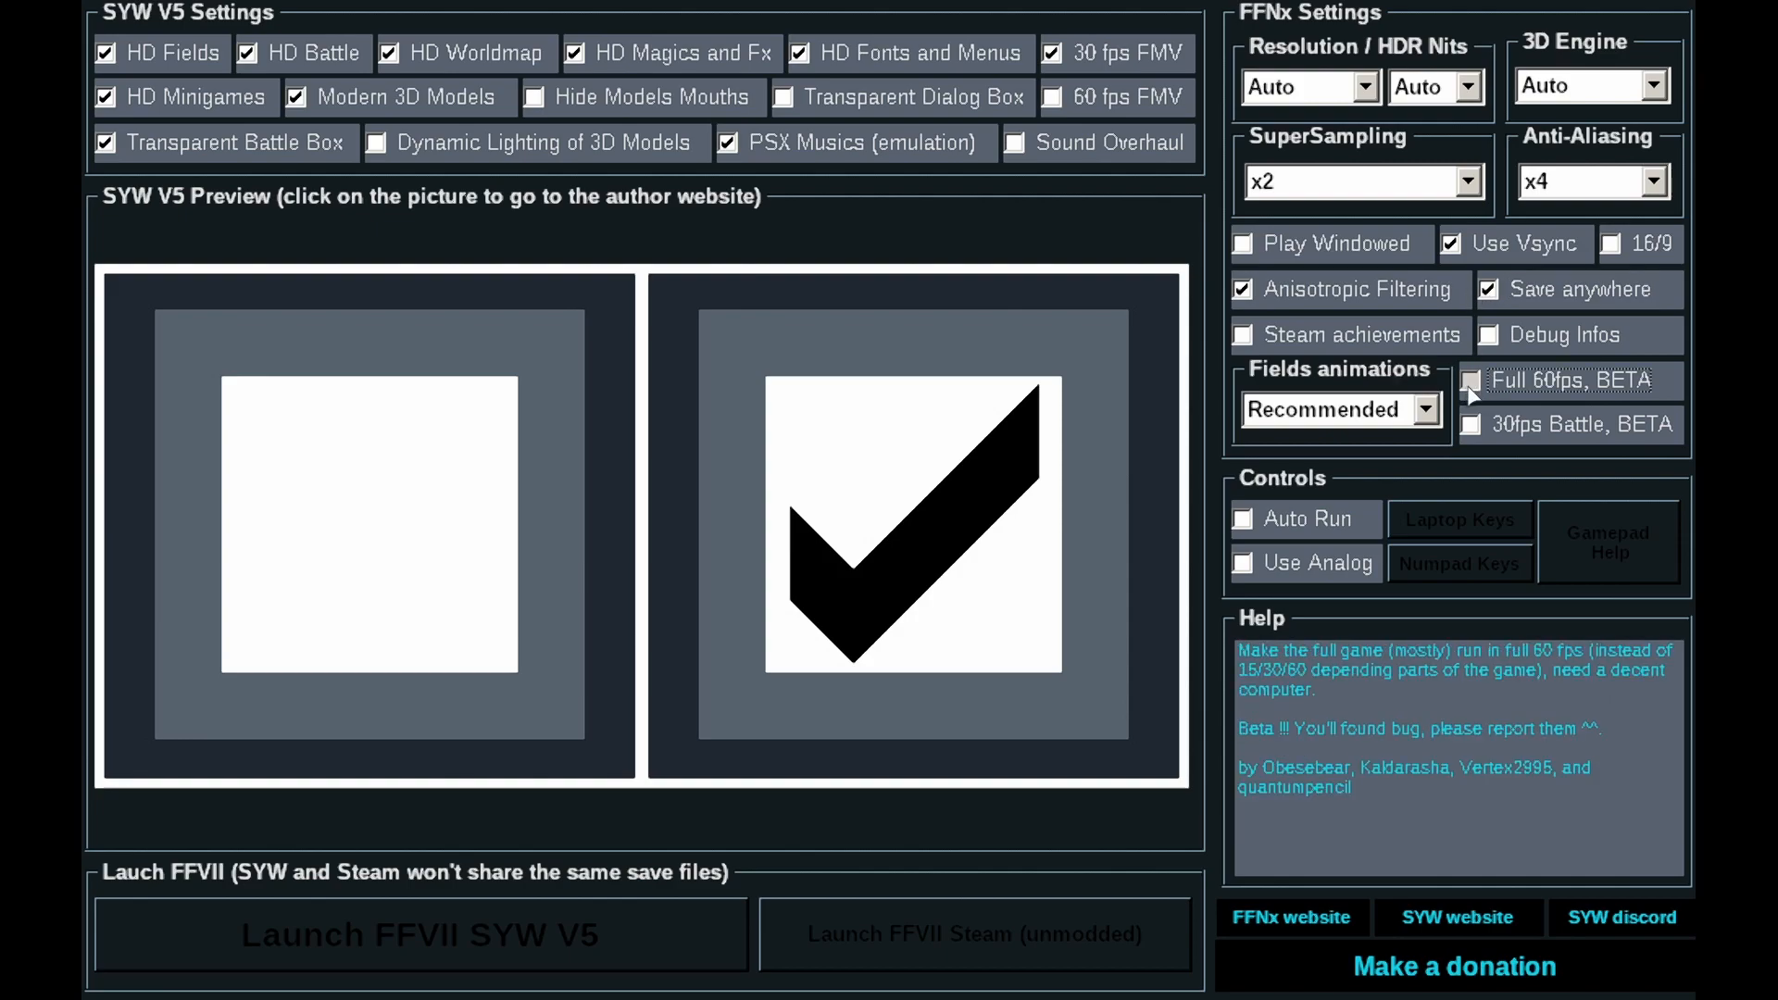
{"action": "left_click", "coordinate": [1471, 378]}
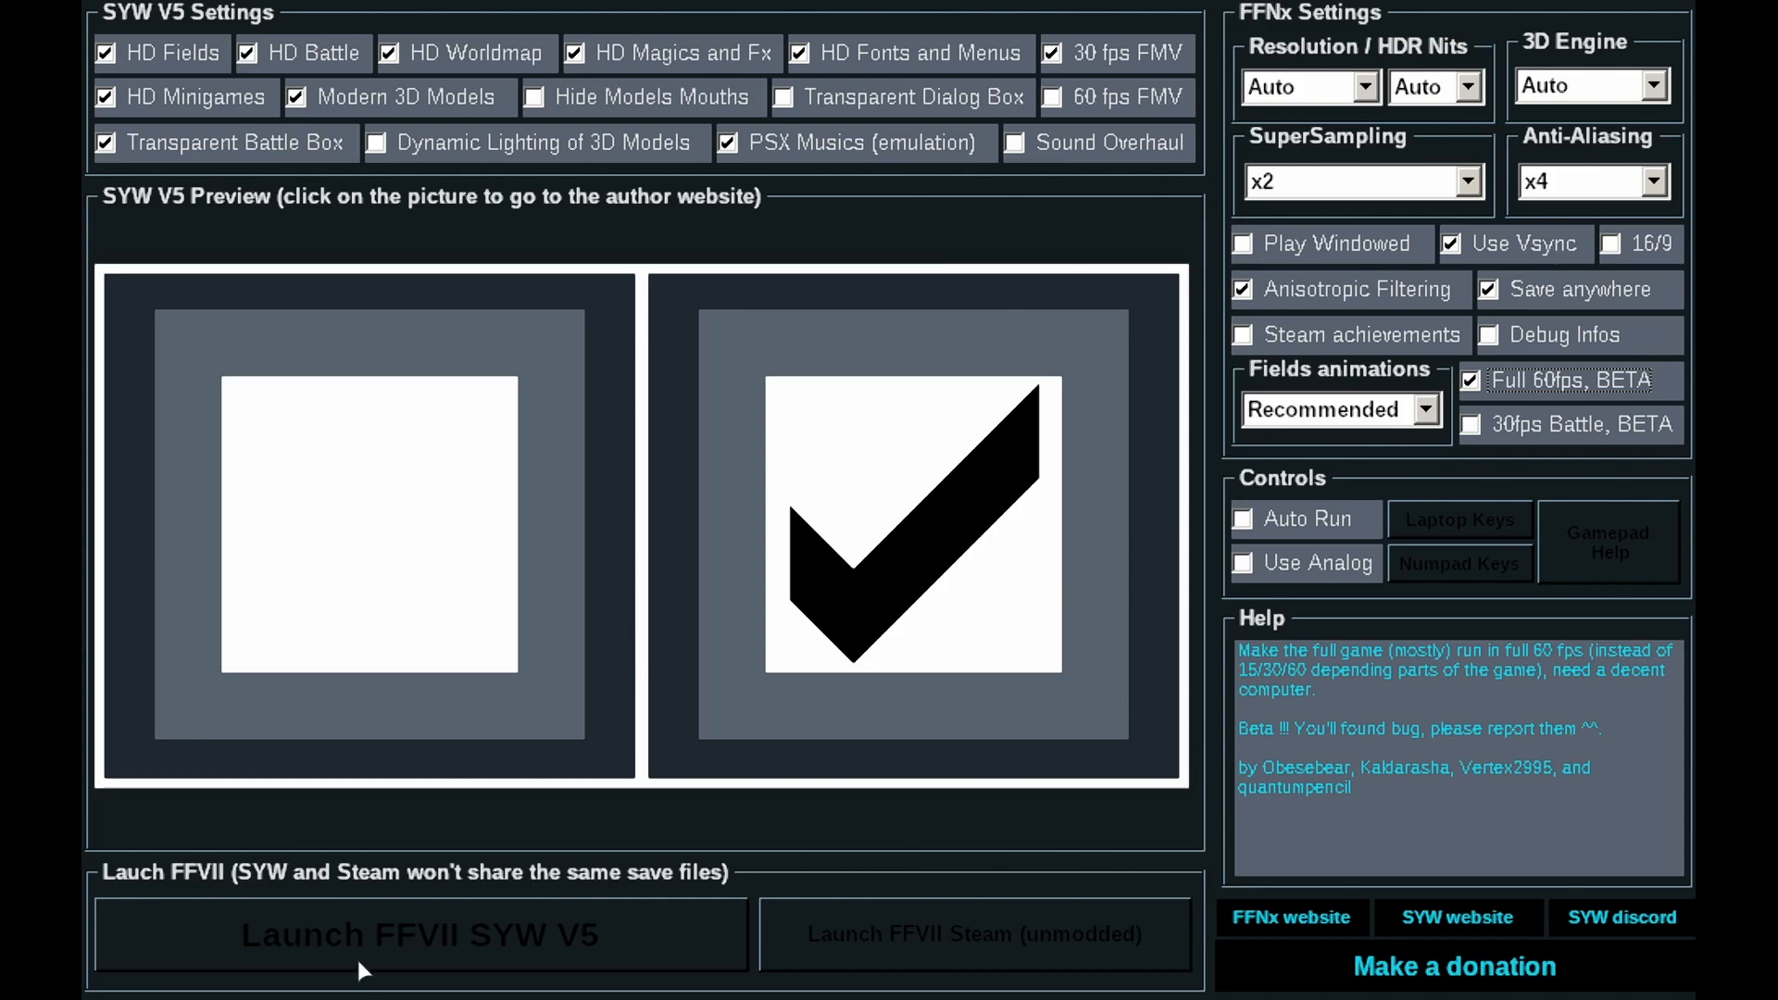
{"action": "left_click", "coordinate": [416, 934]}
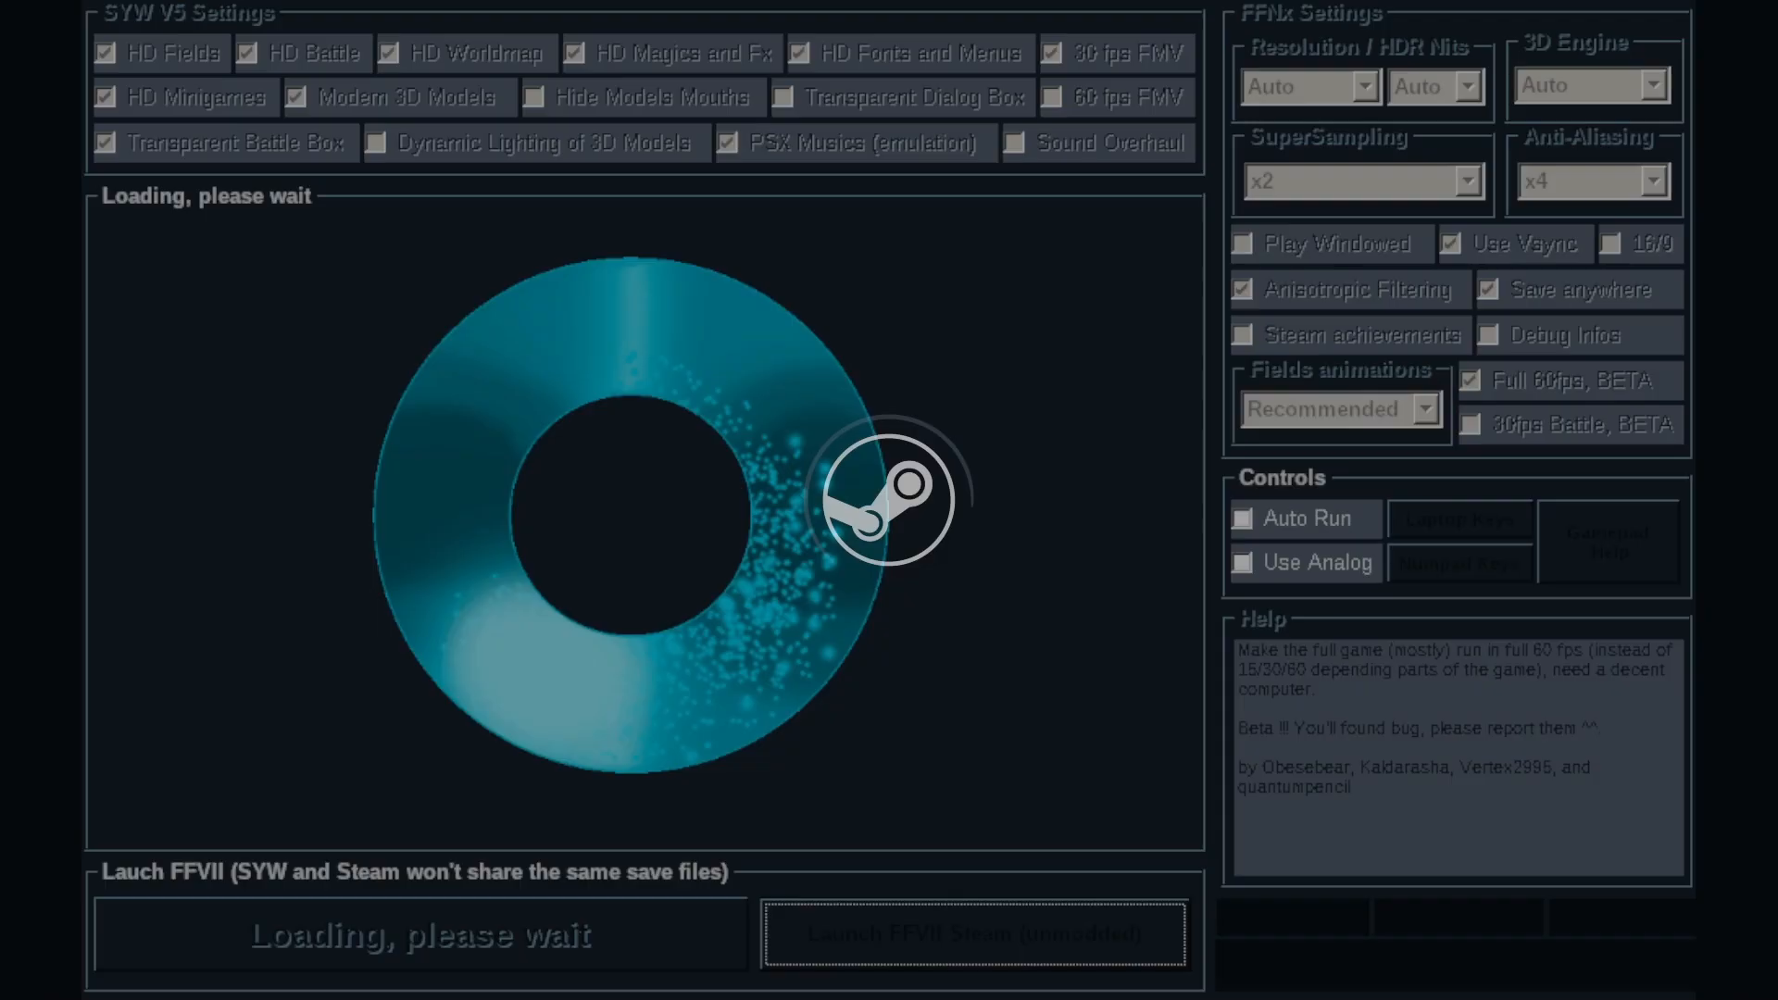